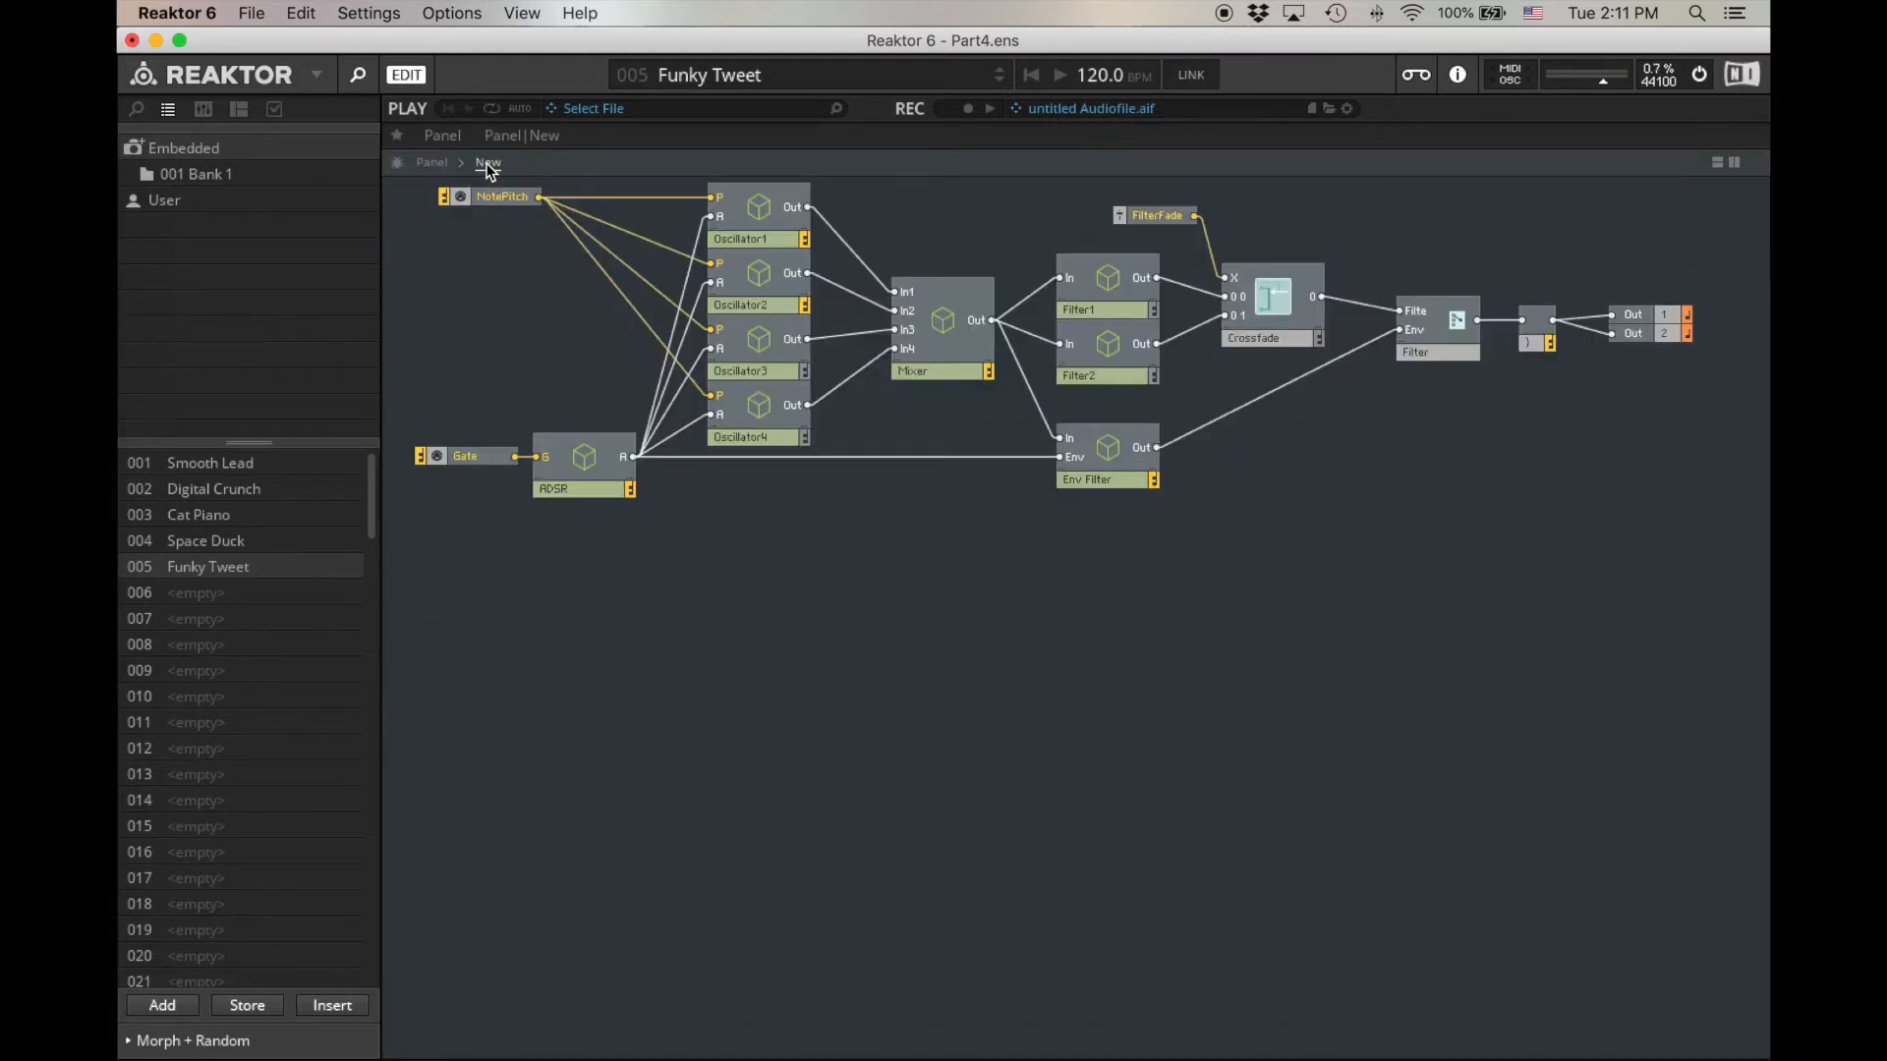
Step: Select the NotePitch module and call up the insert-module context menu in the structure
click(502, 195)
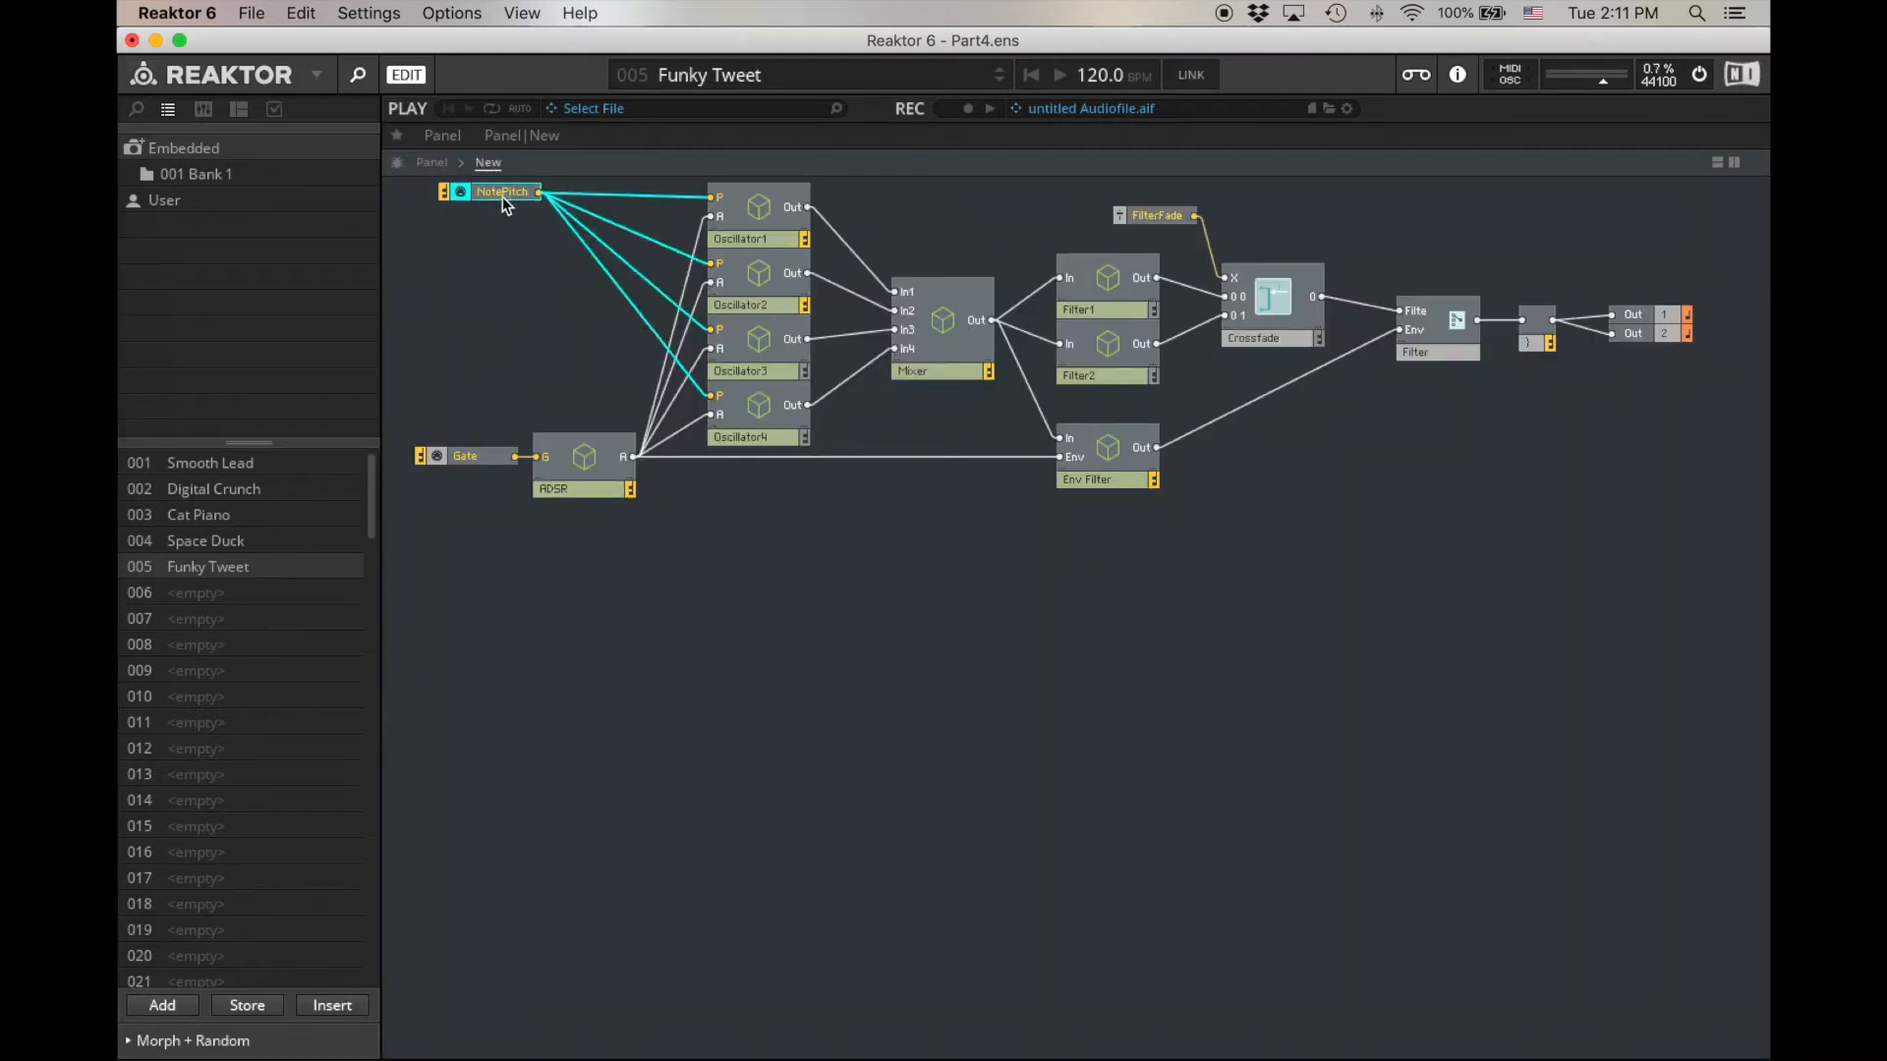
click(493, 192)
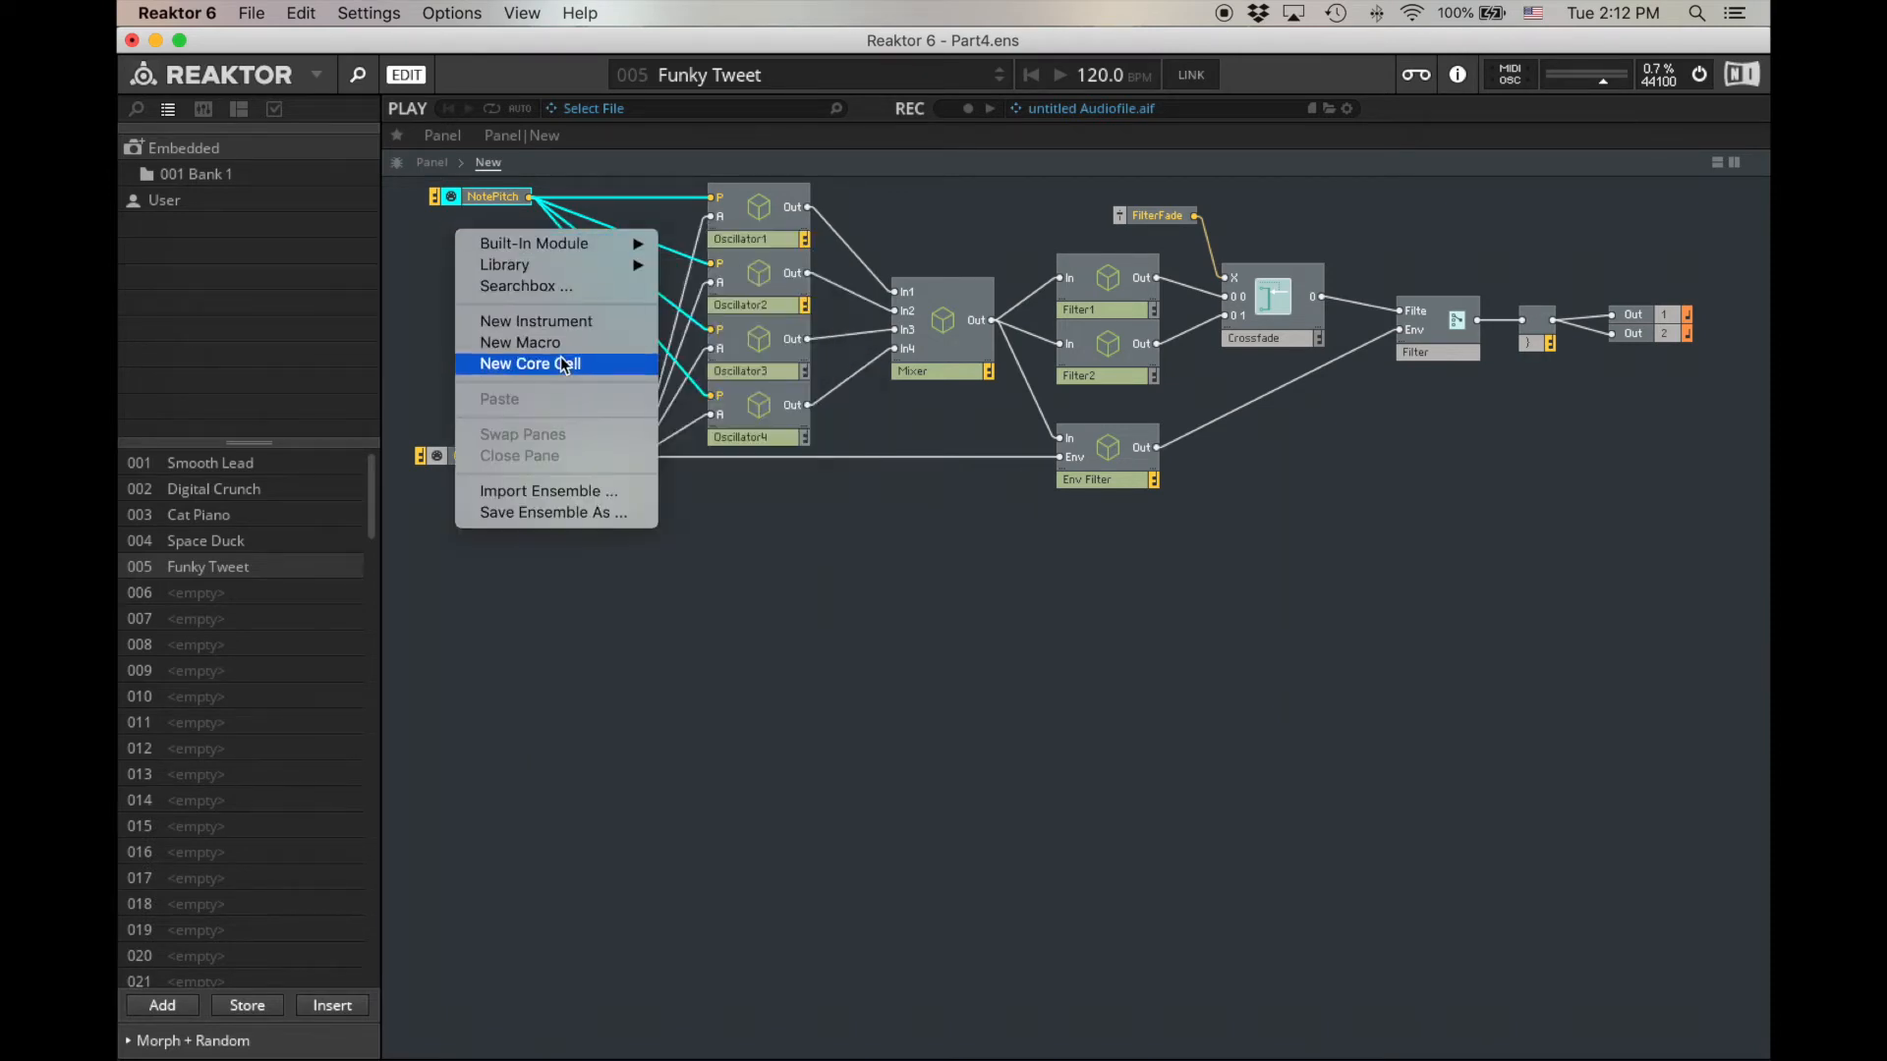
Step: Insert a New Macro into the structure and name it Vibrato
click(520, 342)
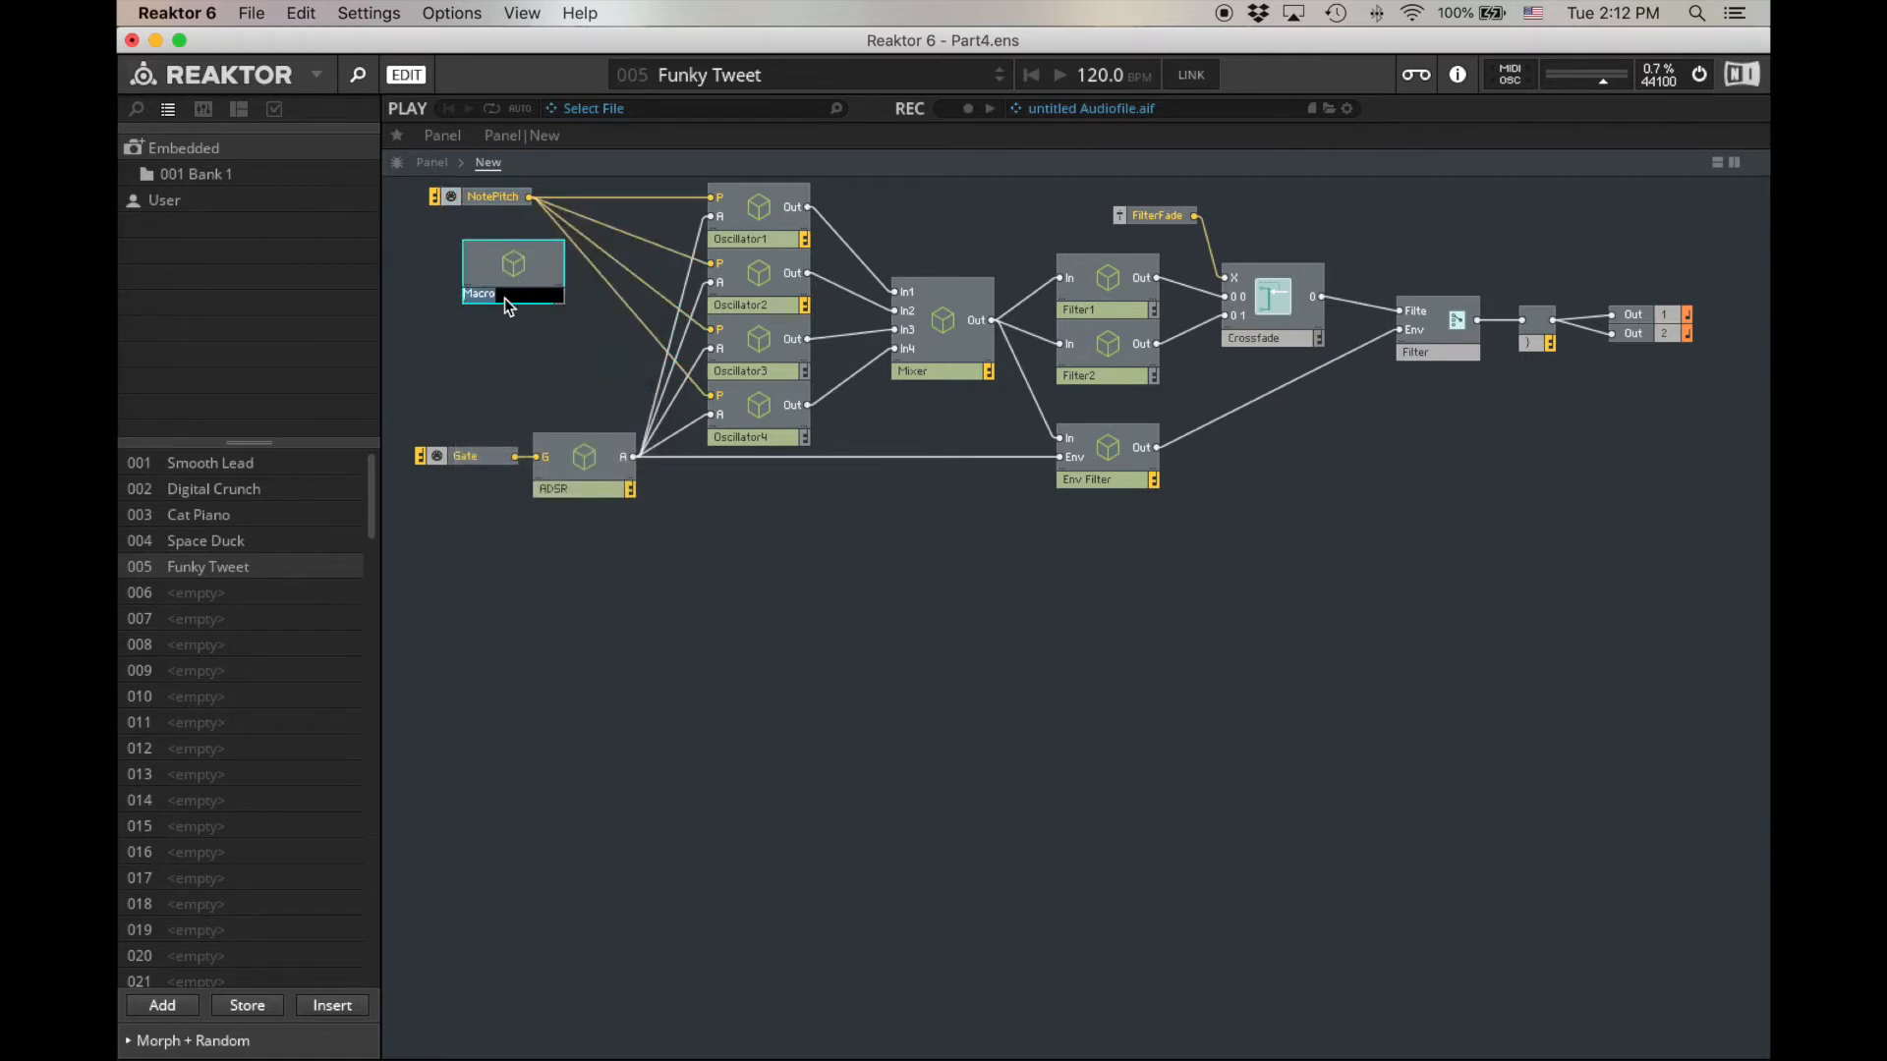
text(Vibrat)
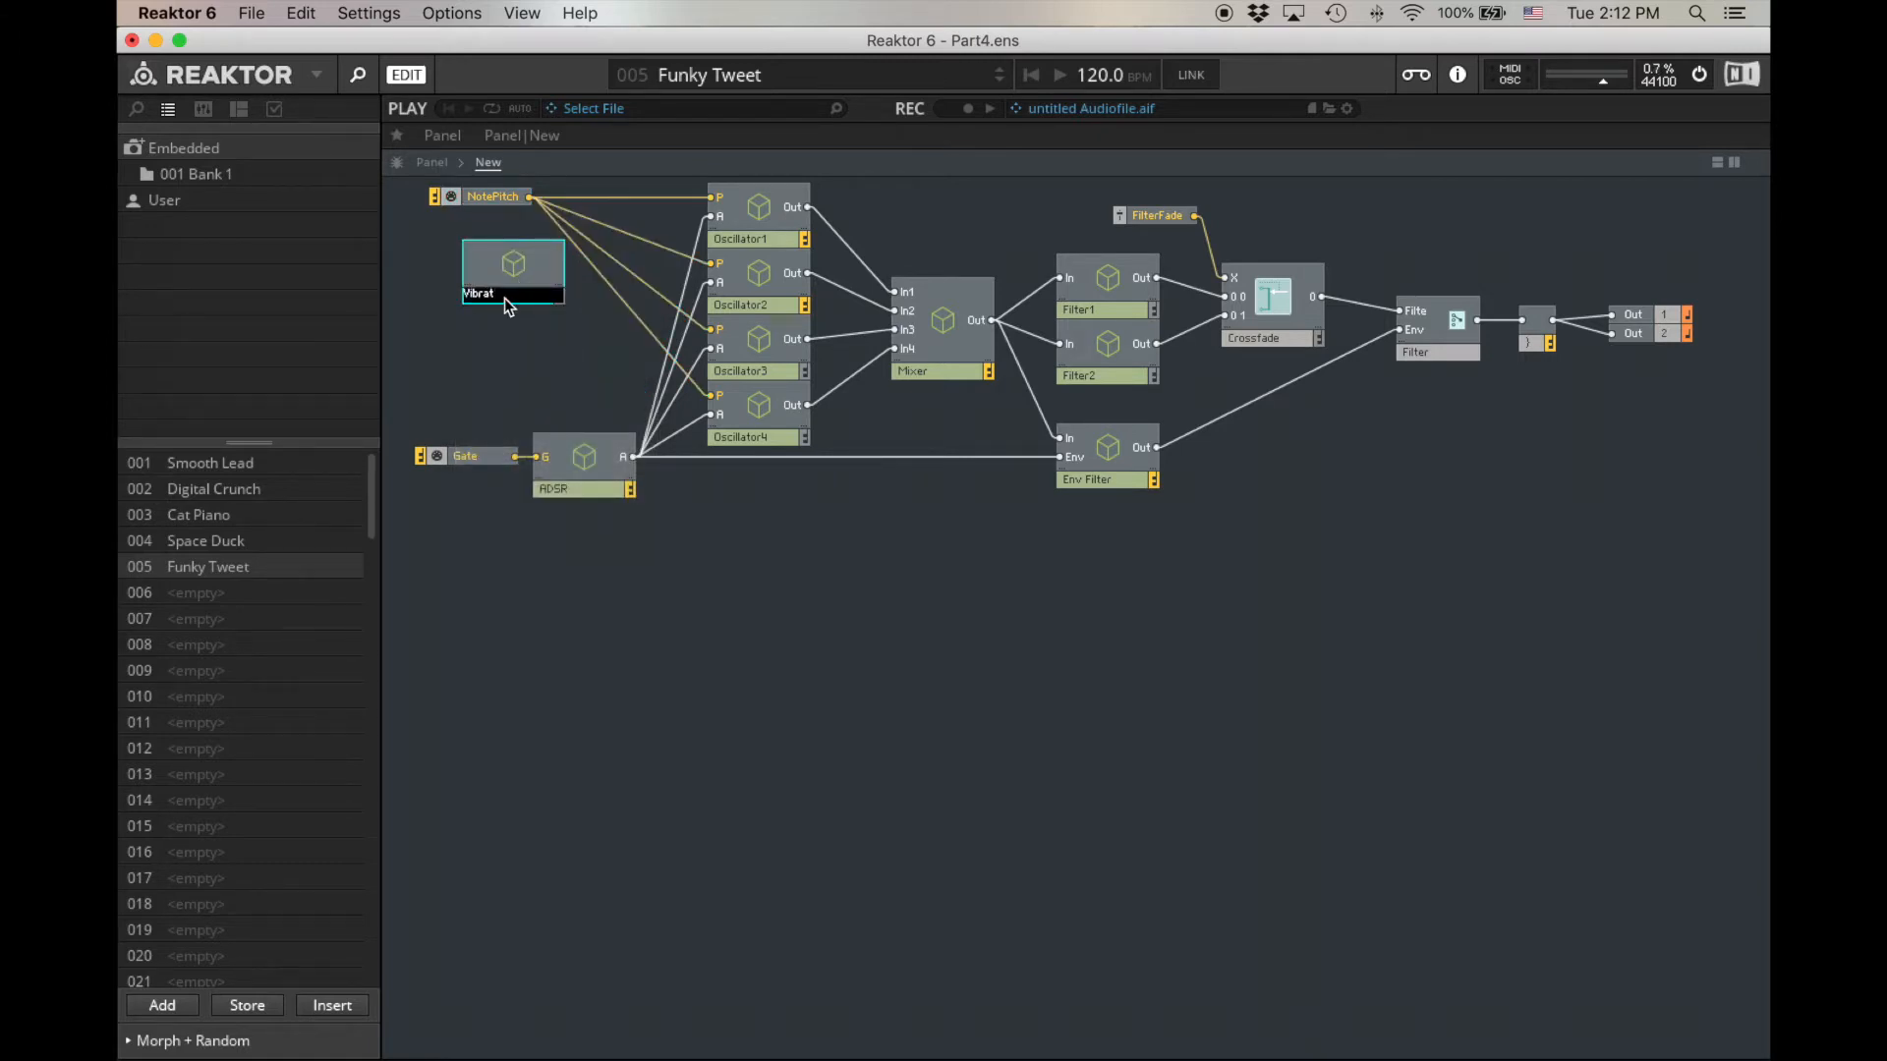
click(513, 262)
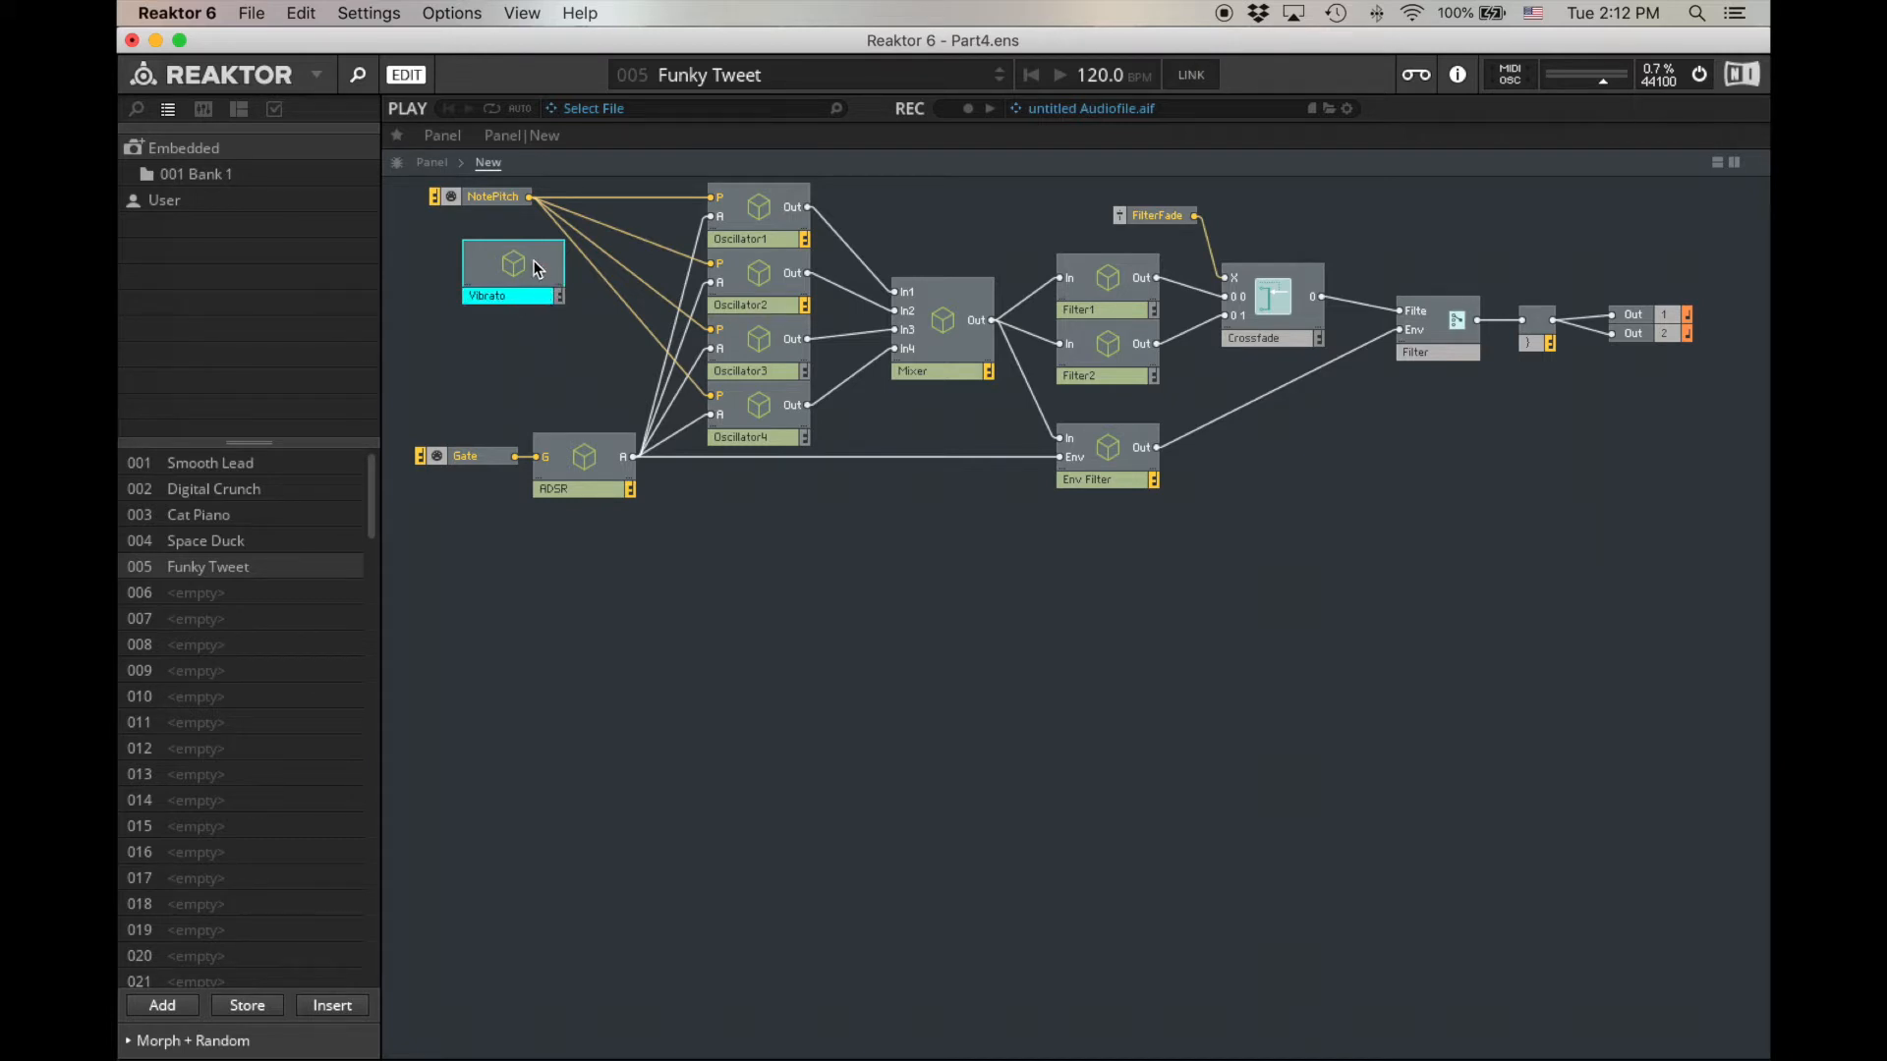
Step: Inside the Vibrato macro, add an Out terminal and an LFO module
double_click(510, 265)
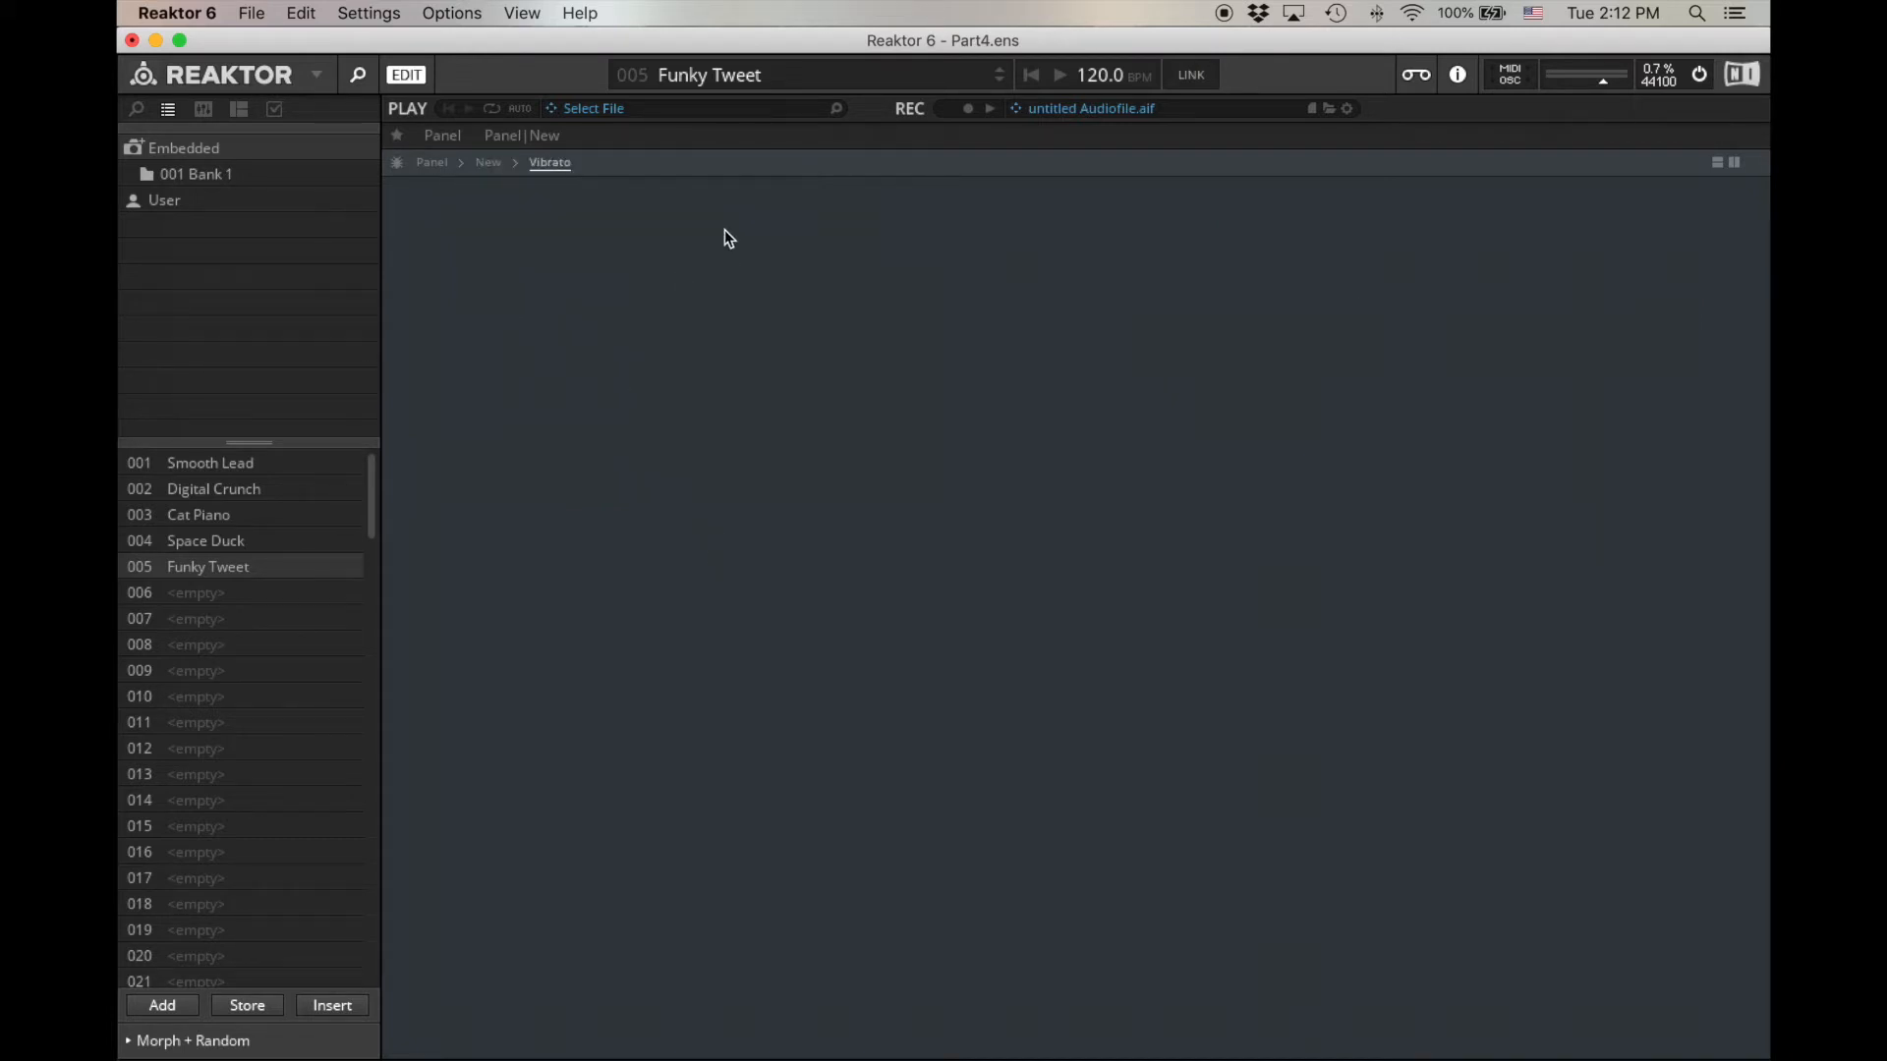
right_click(727, 237)
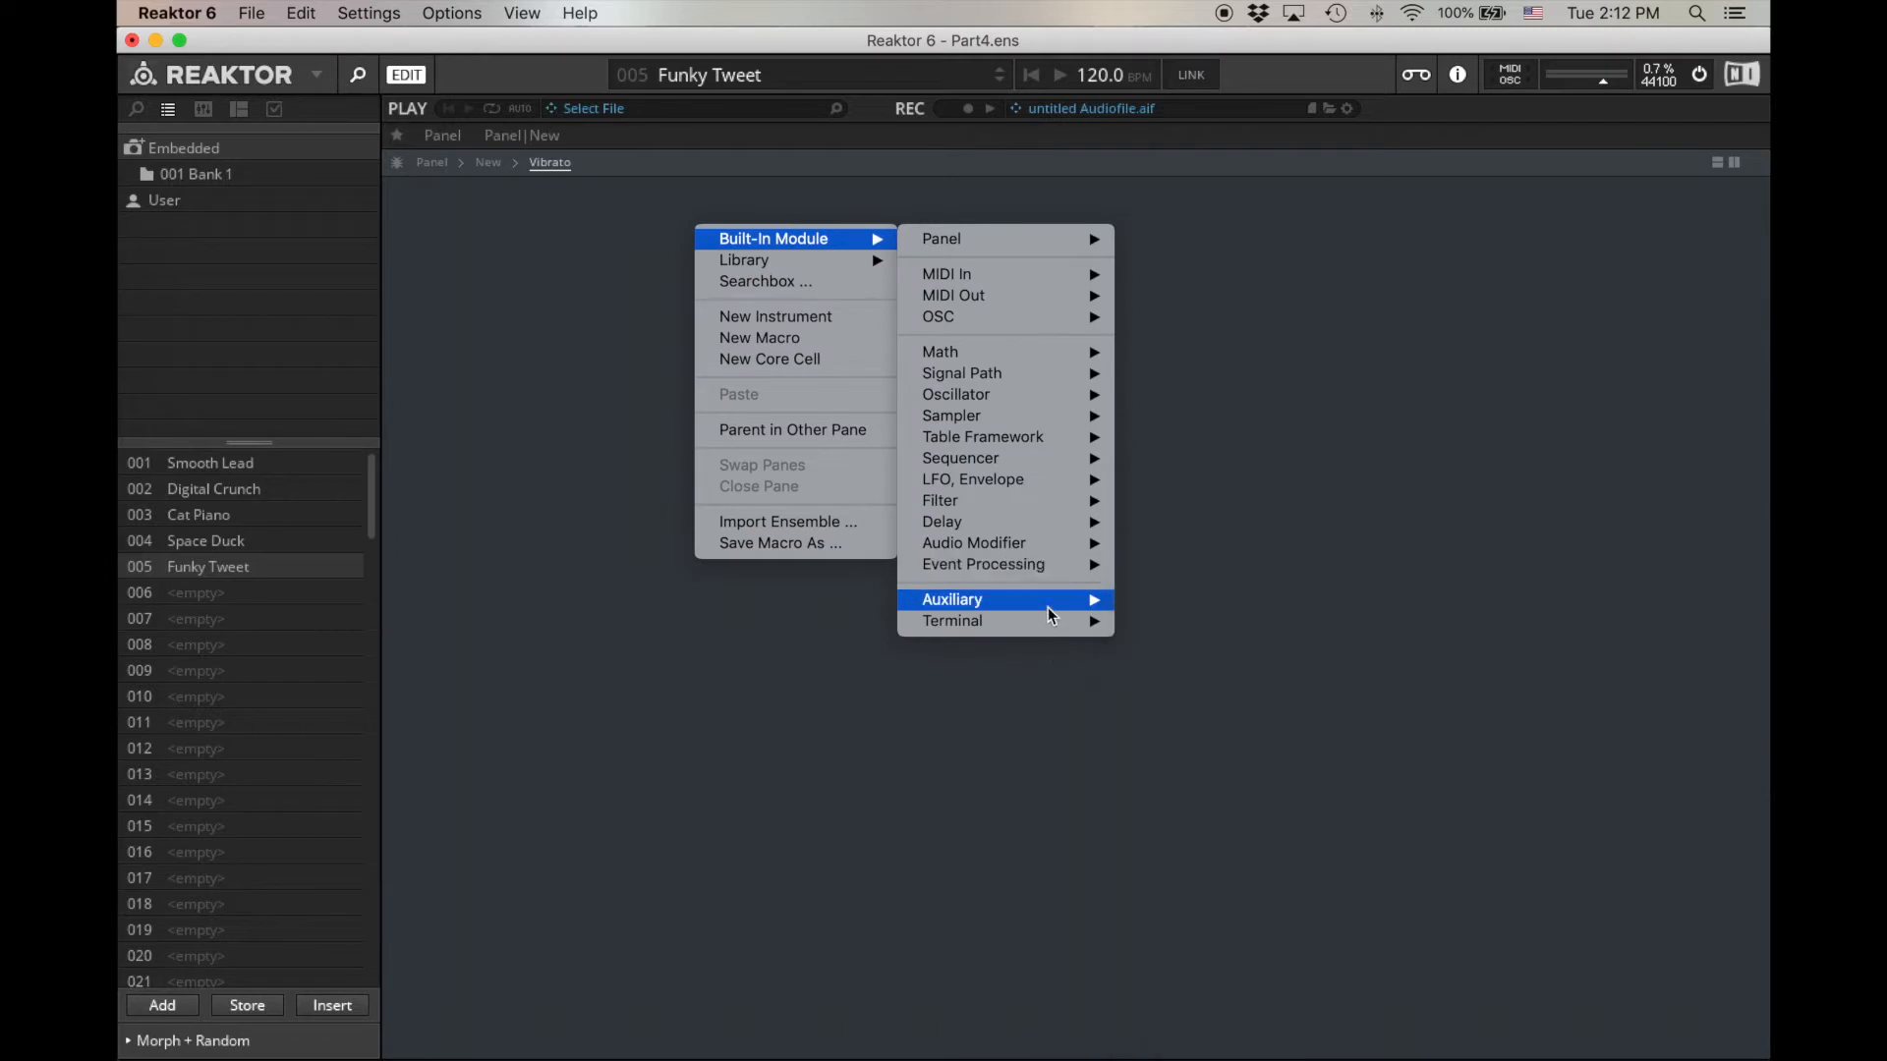
click(739, 271)
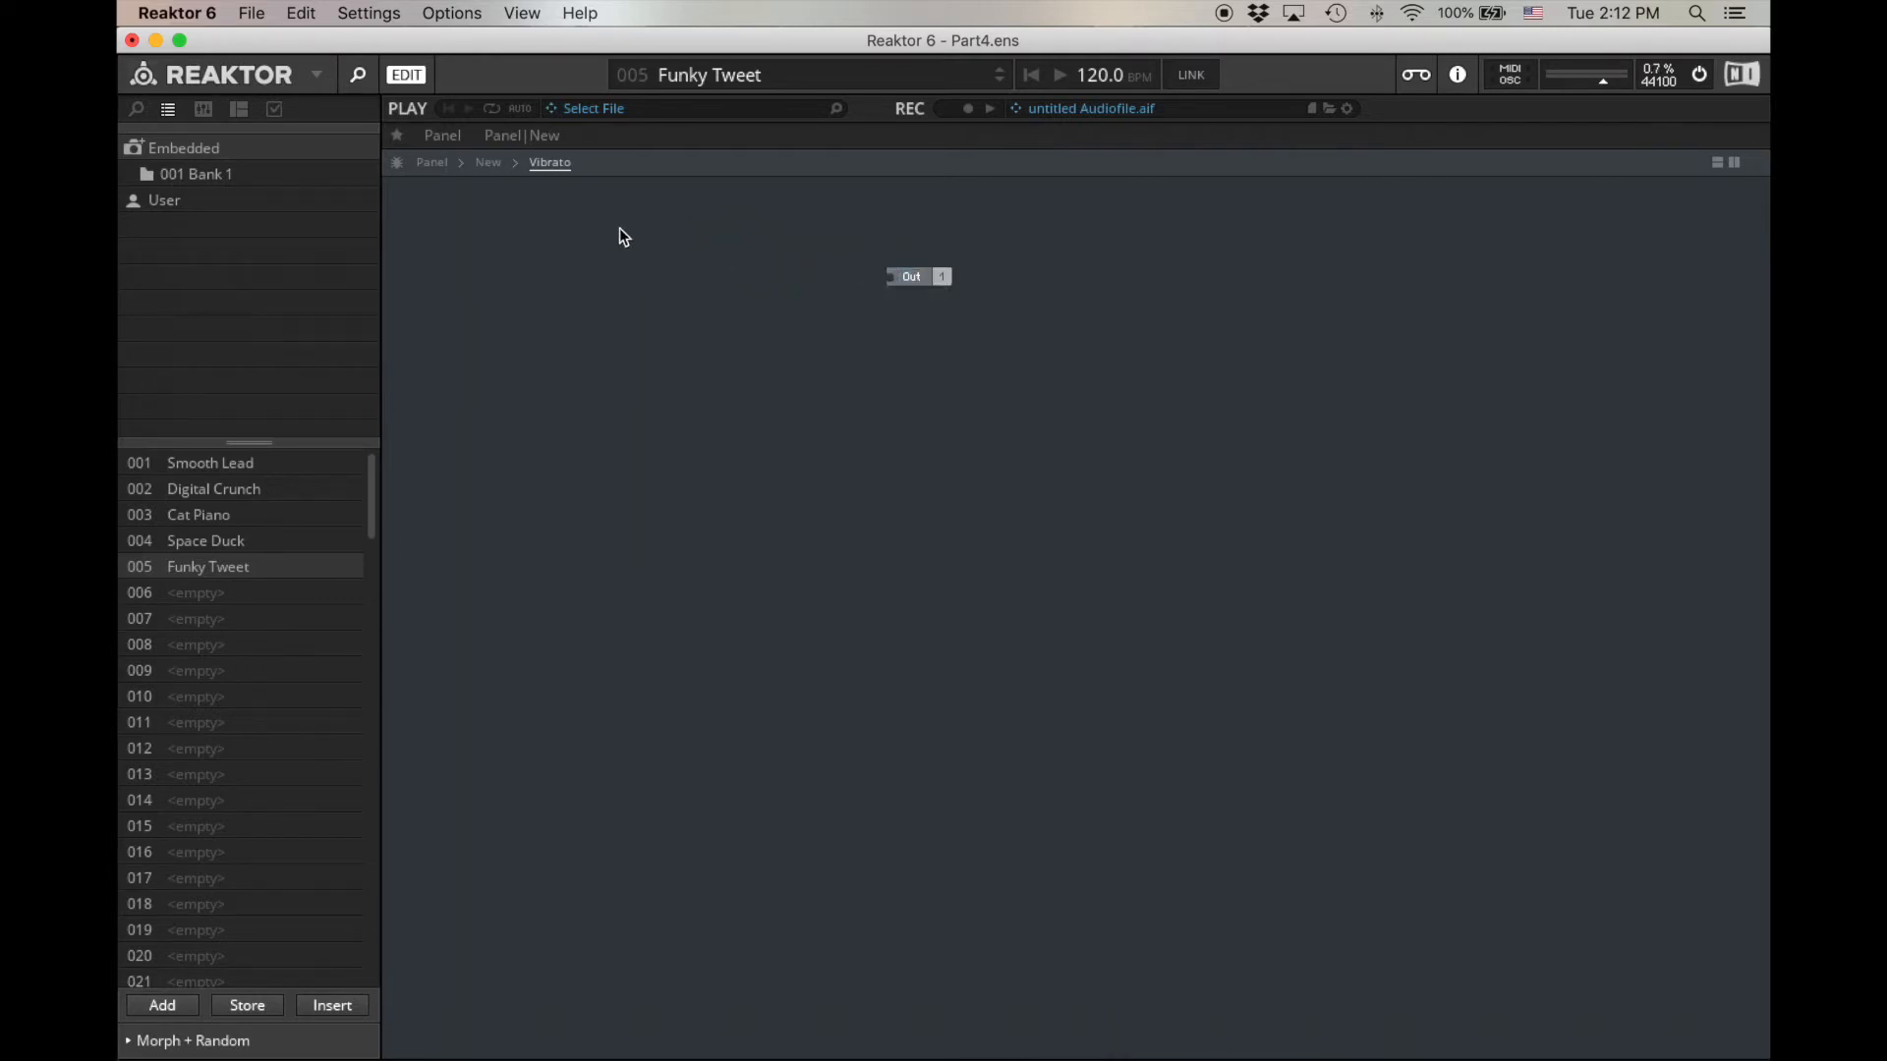
right_click(620, 235)
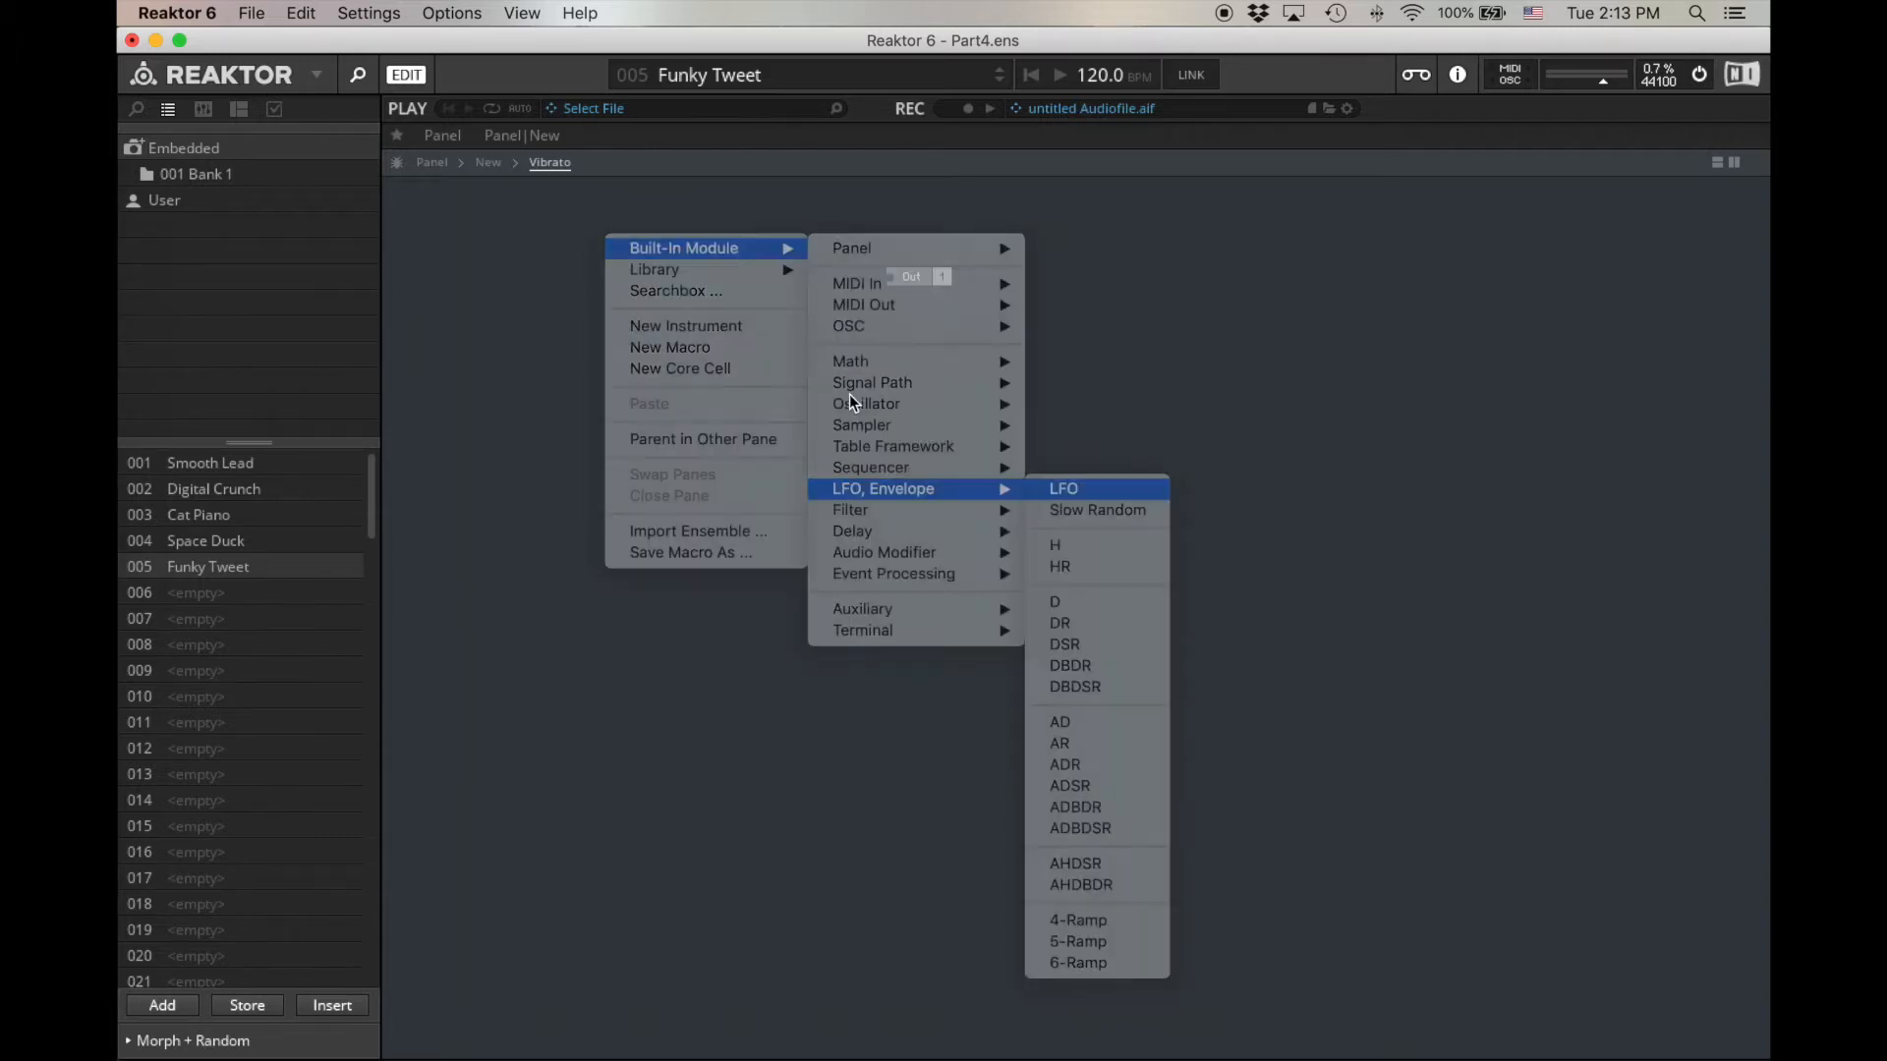
click(1063, 489)
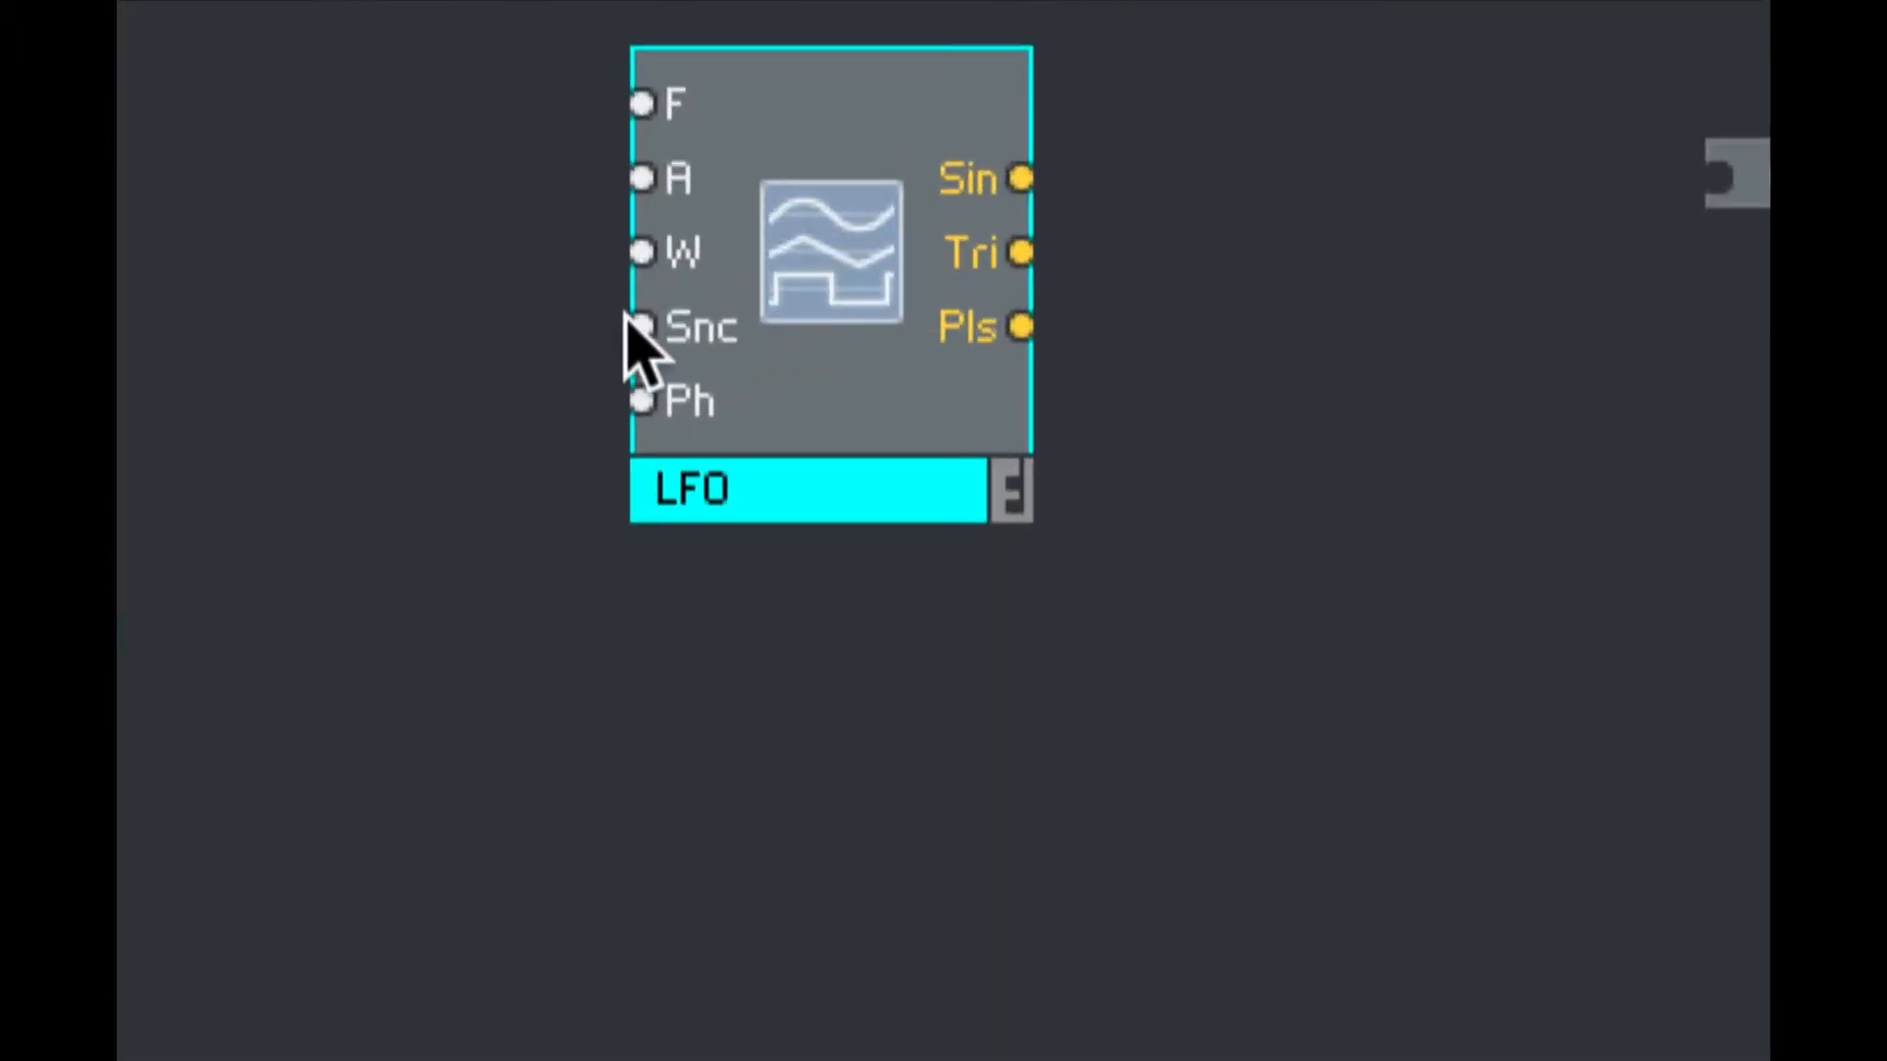
mouse_move(1107, 223)
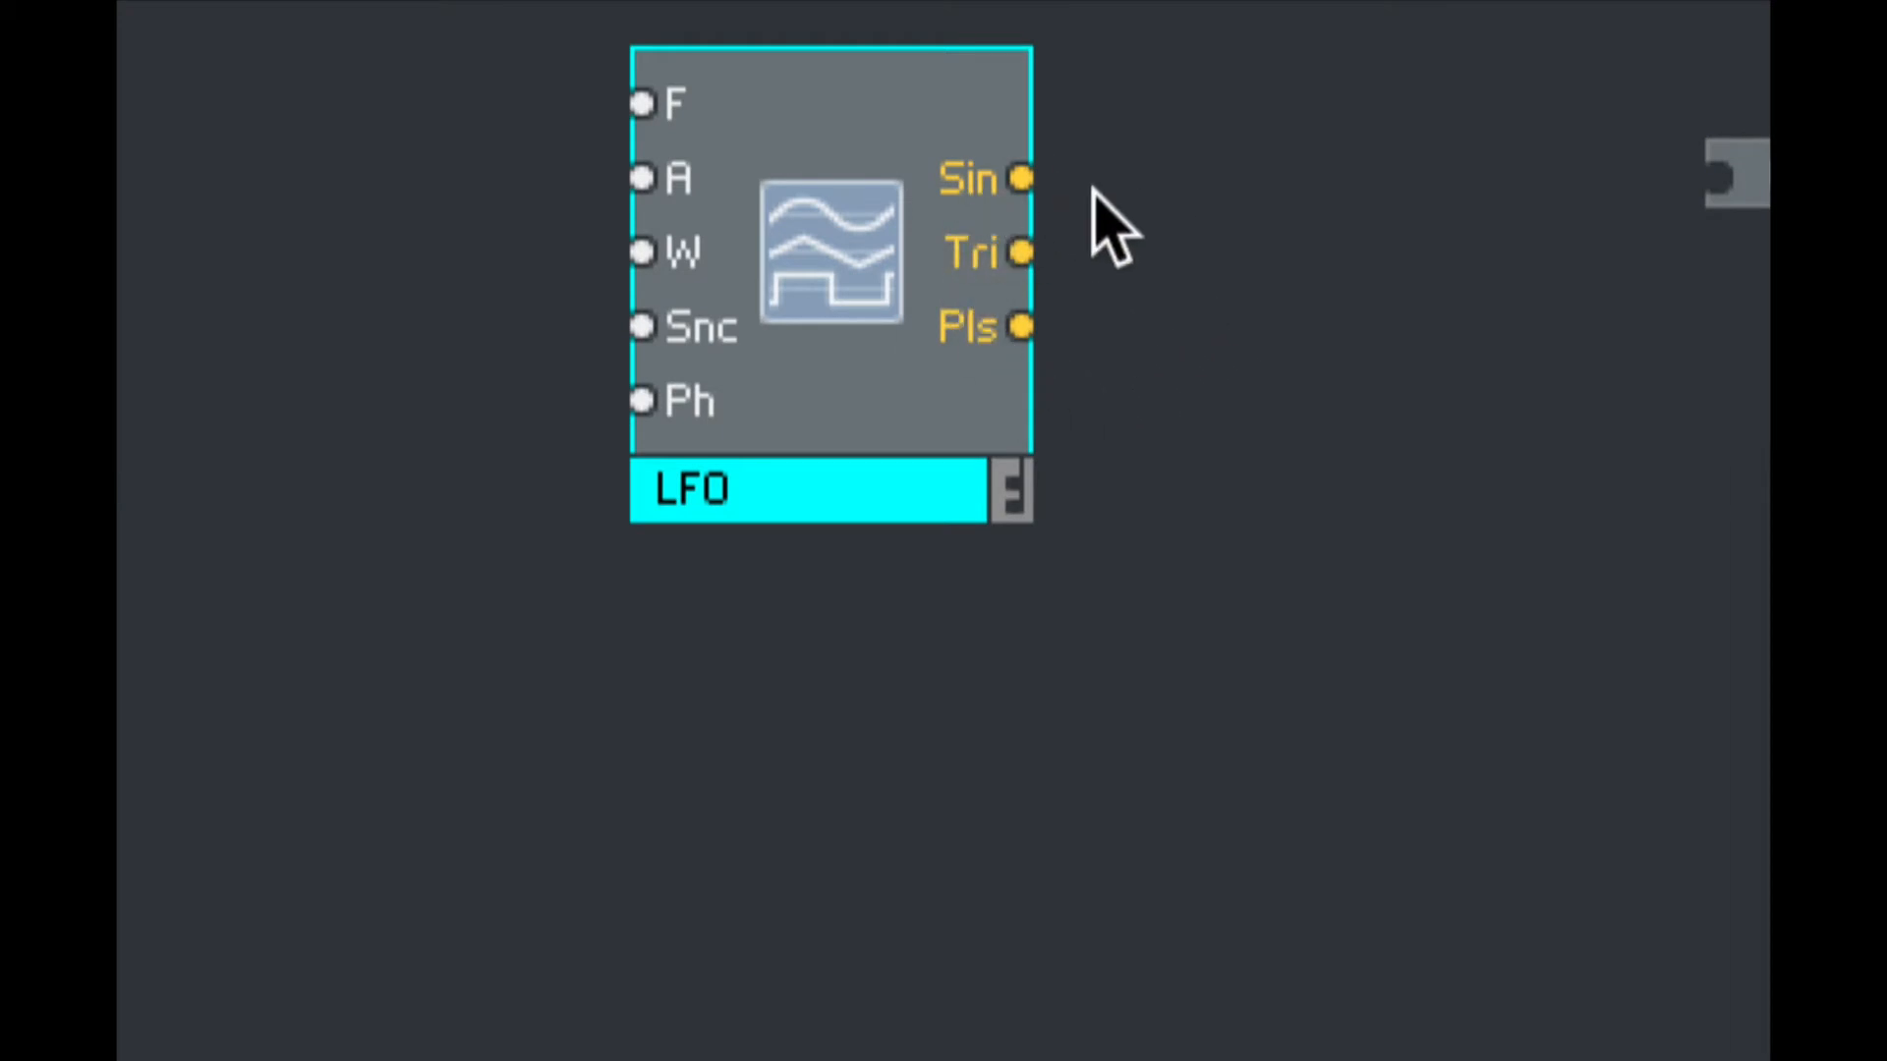
mouse_move(1017, 328)
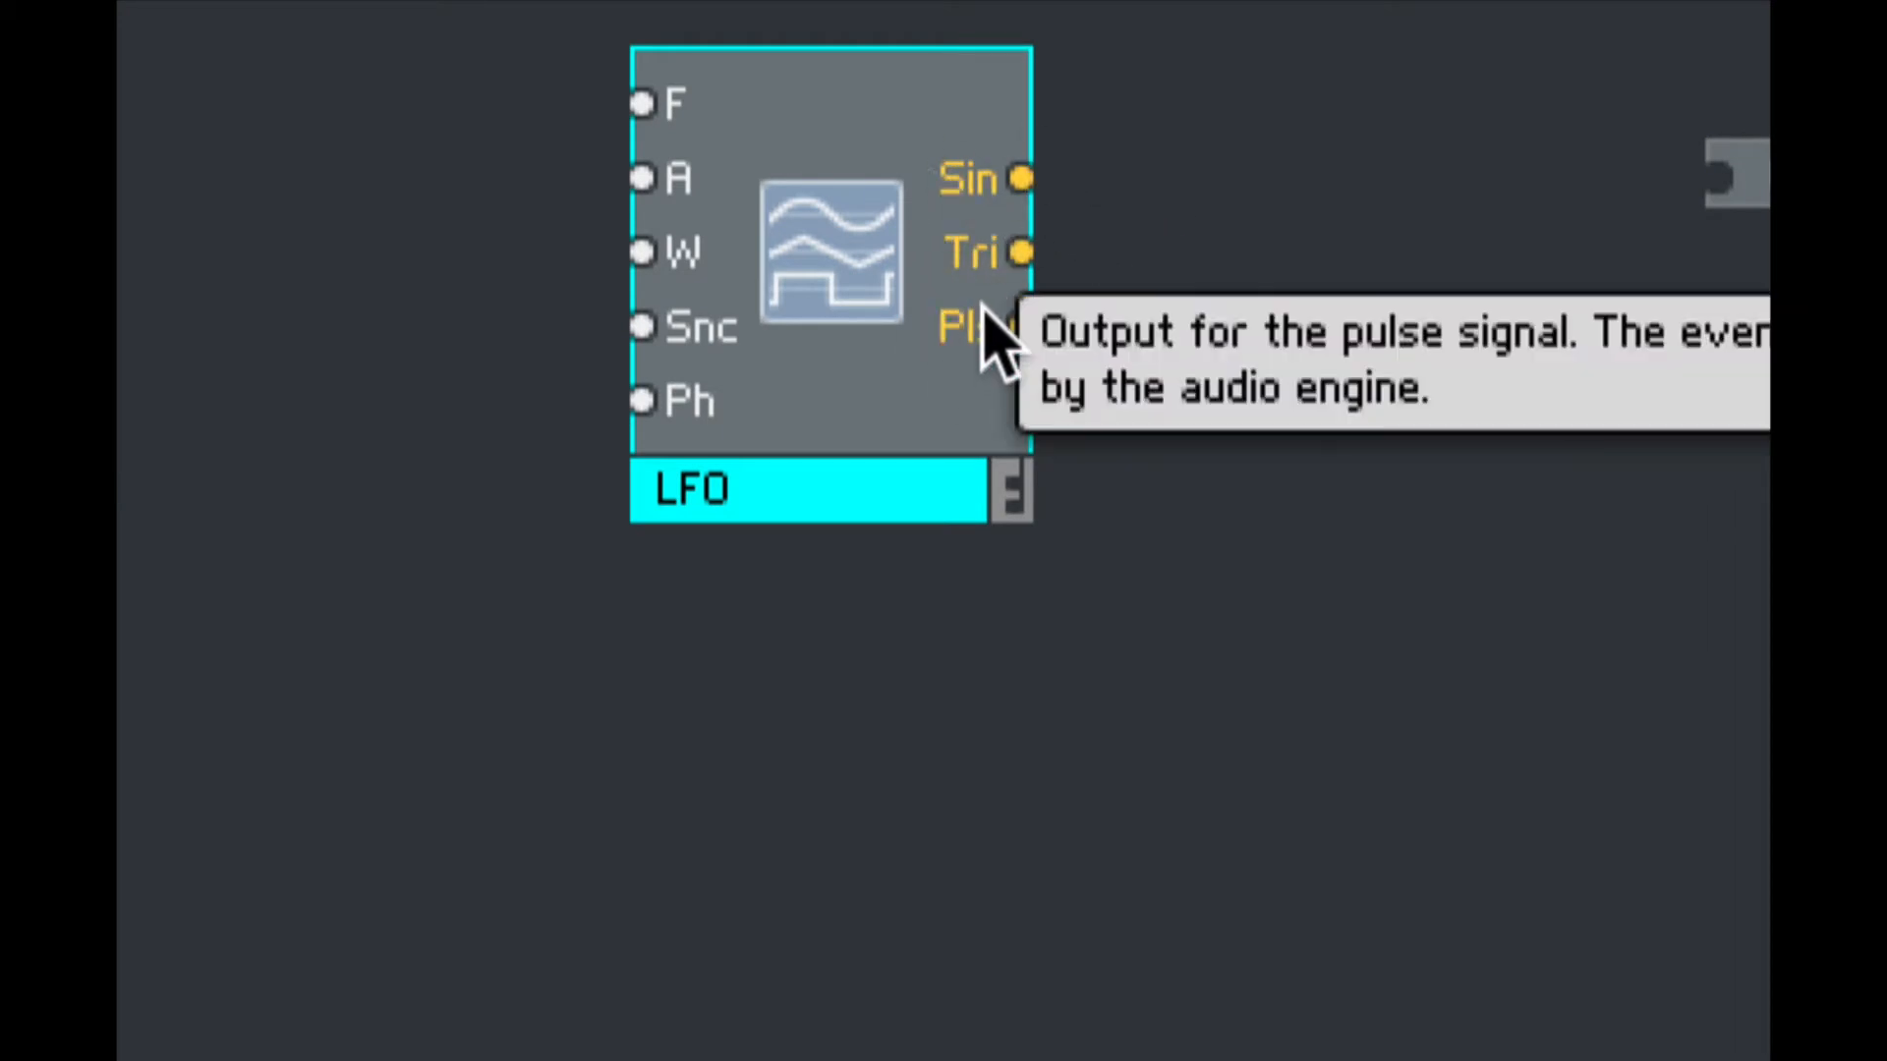
mouse_move(1119, 259)
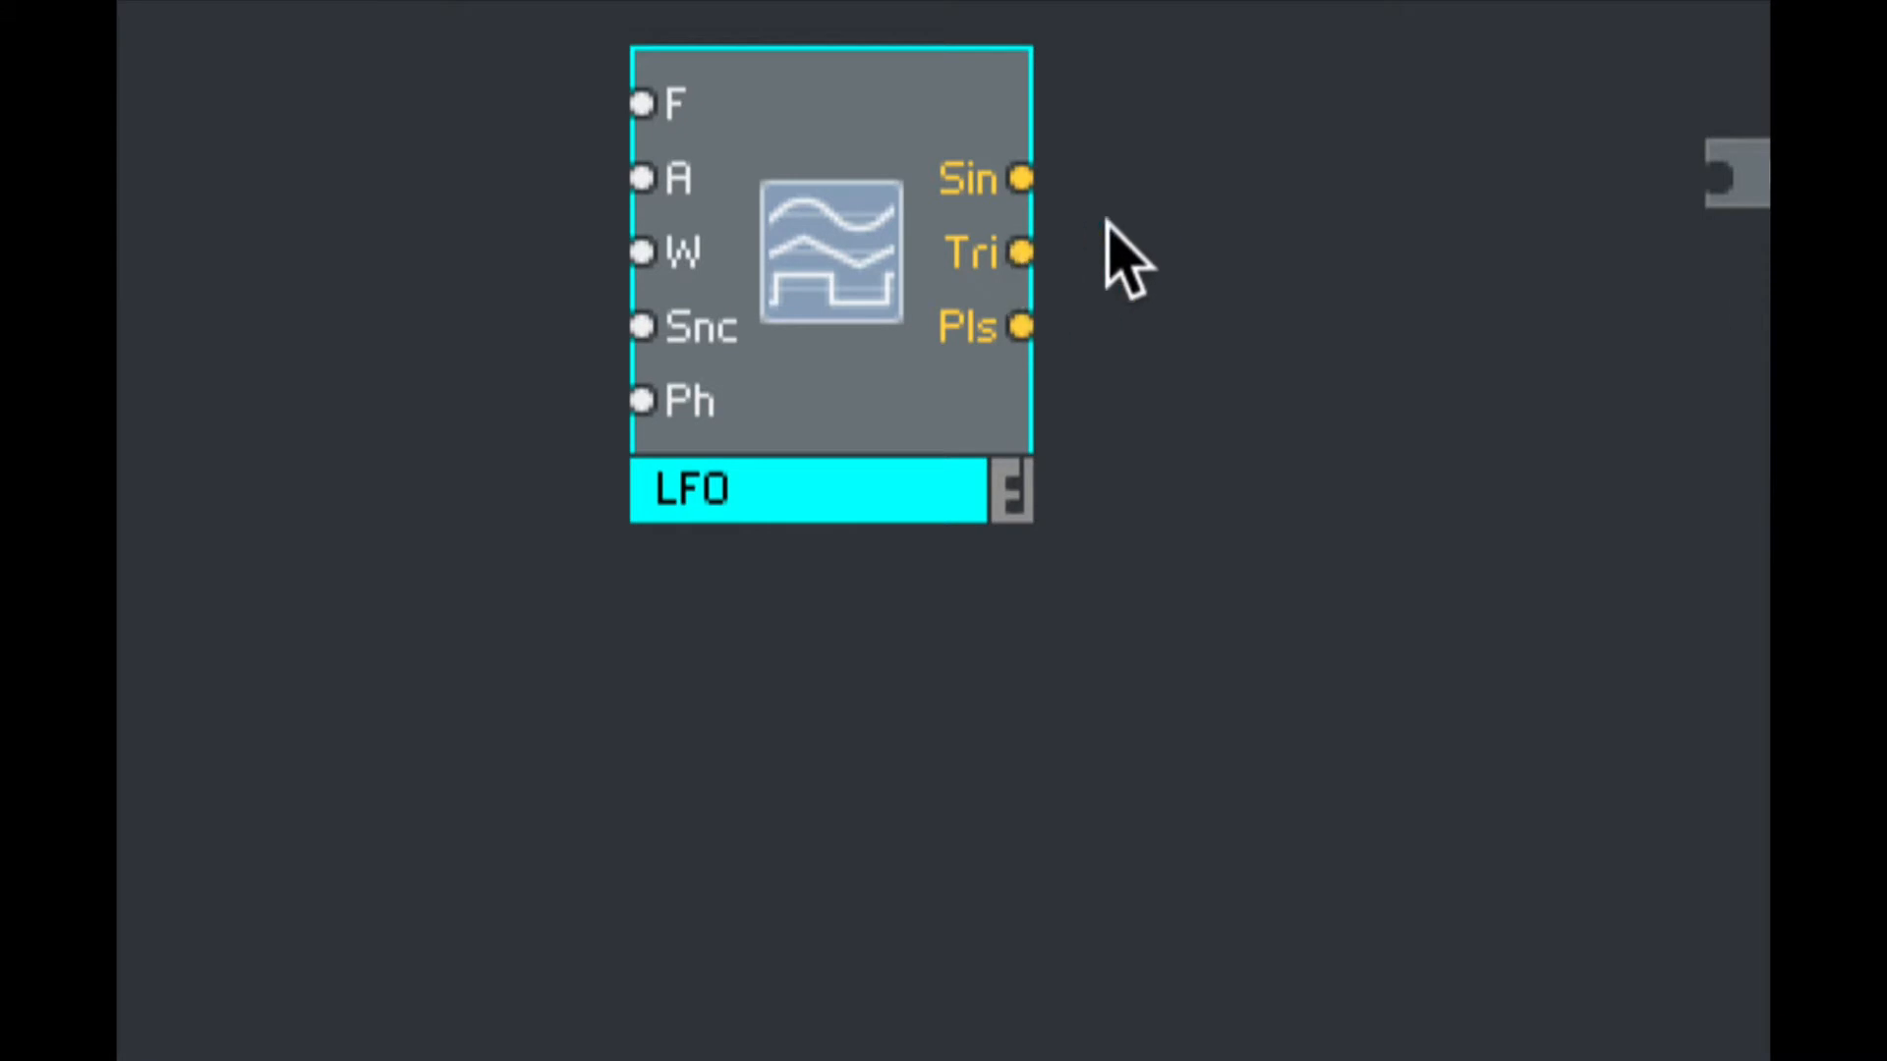
mouse_move(1185, 252)
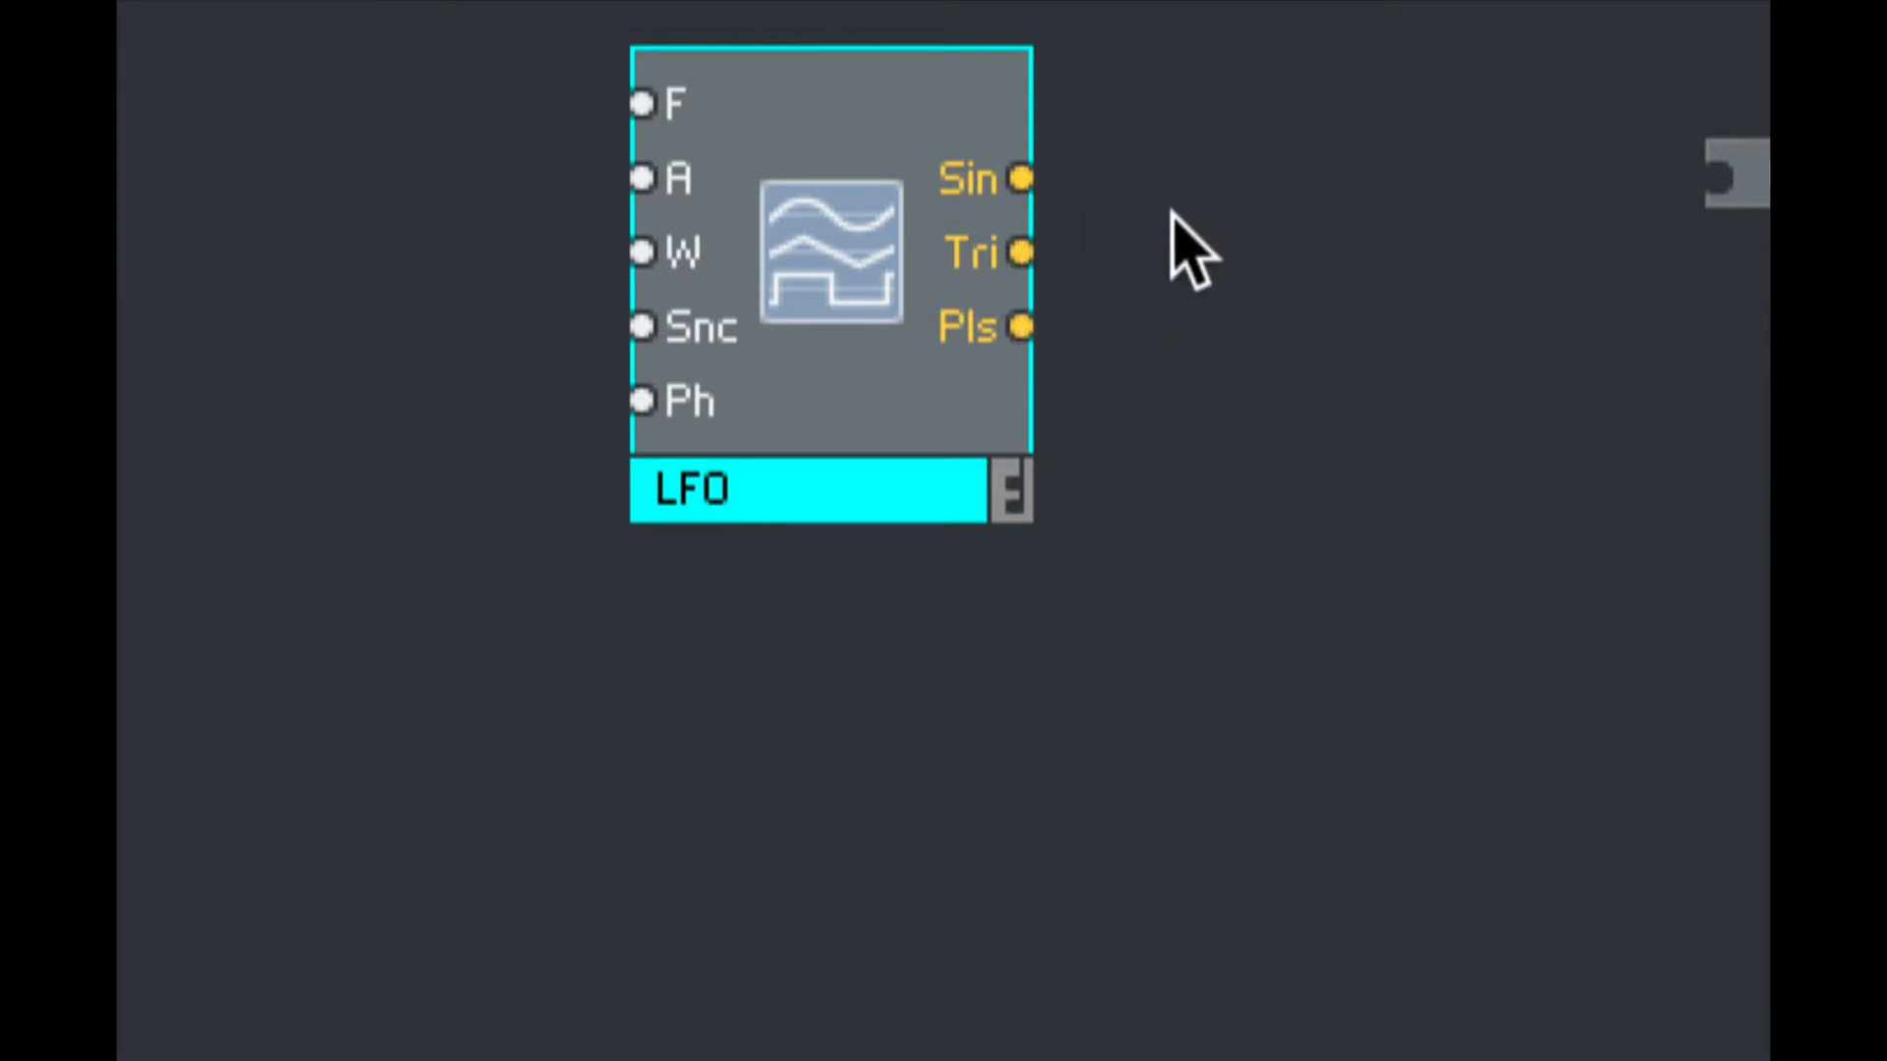
mouse_move(986, 264)
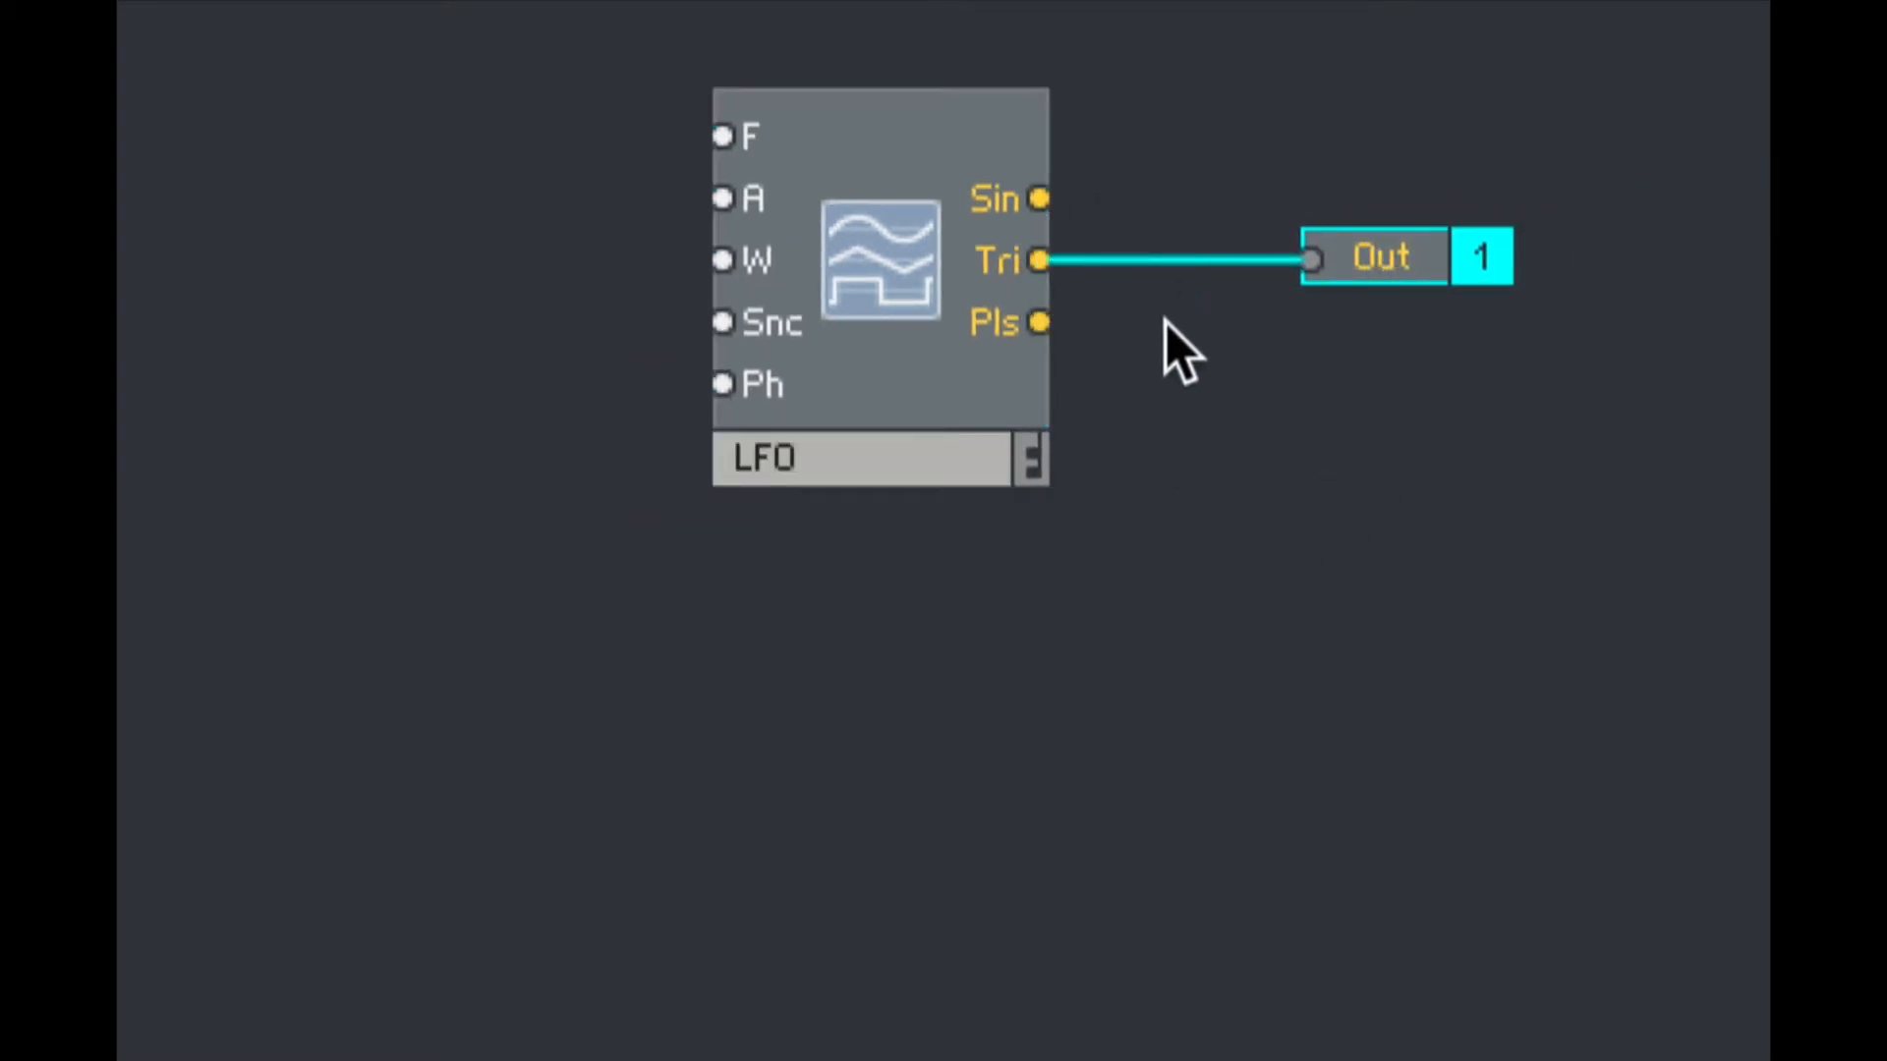
mouse_move(1258, 337)
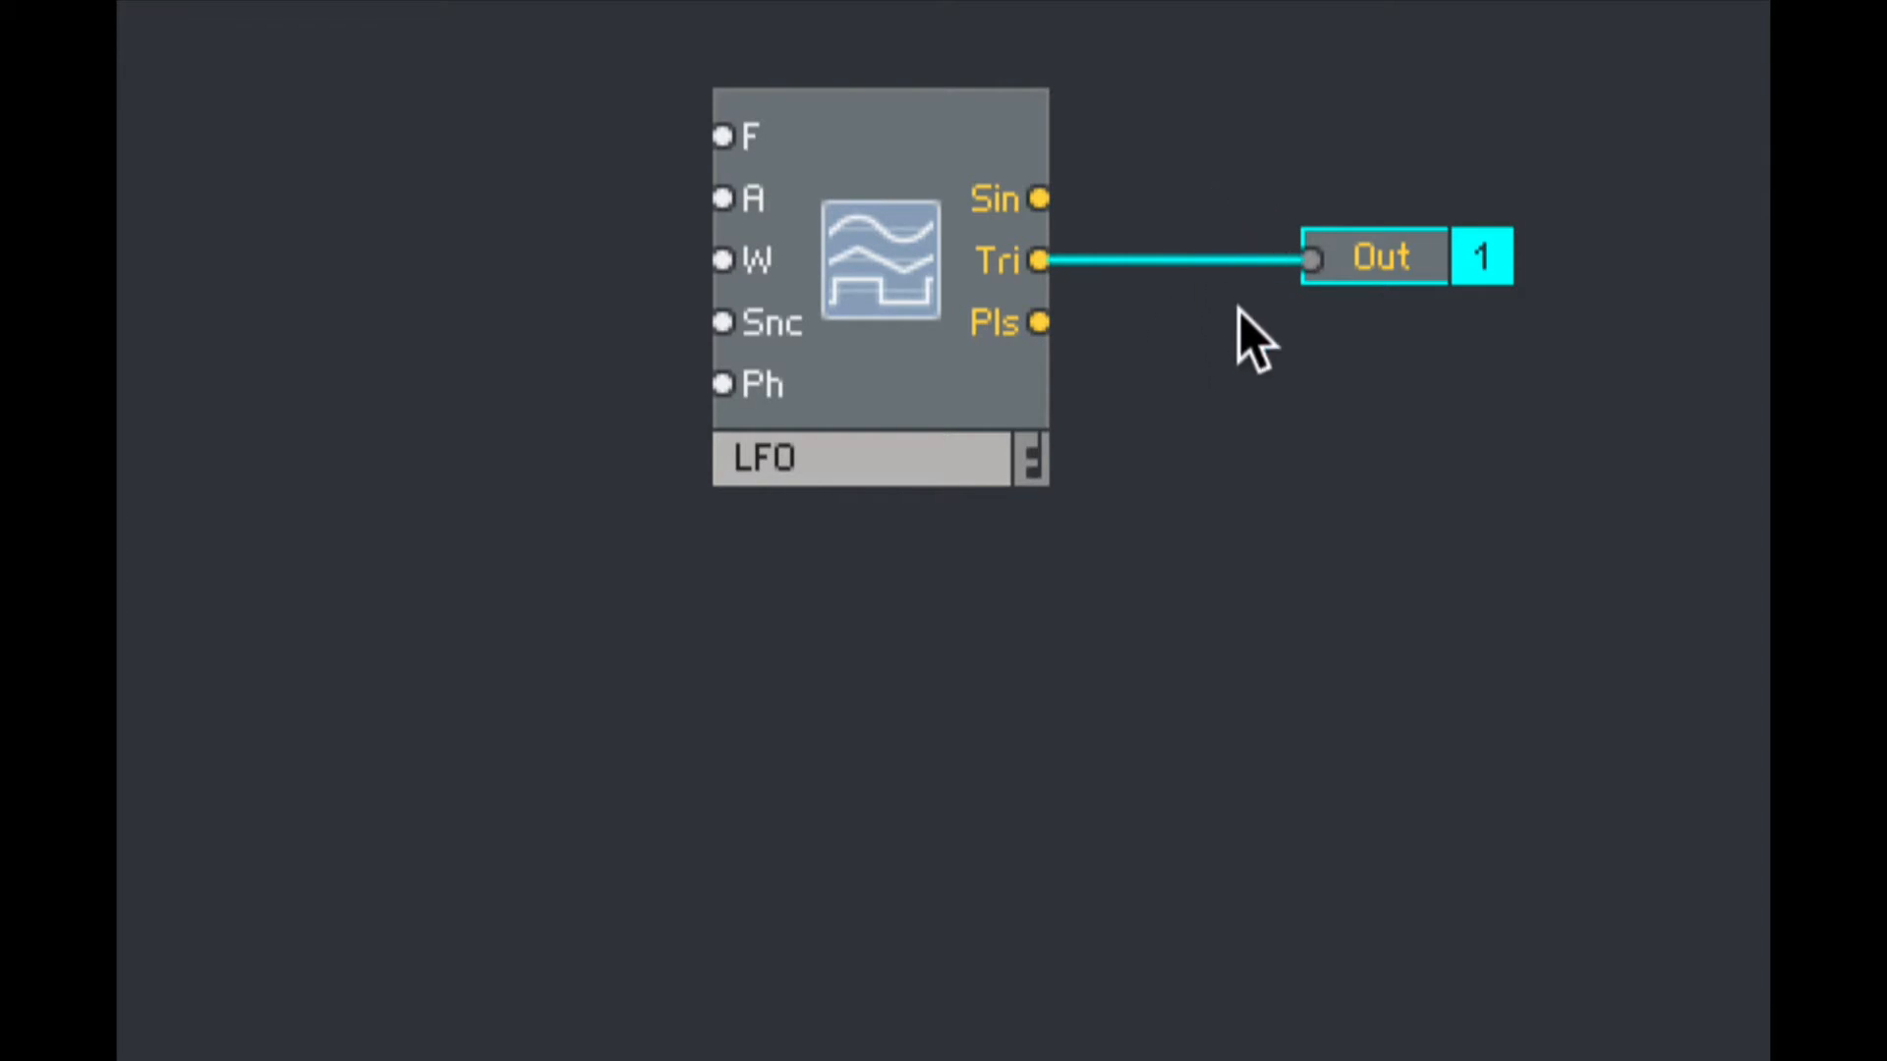
mouse_move(752, 192)
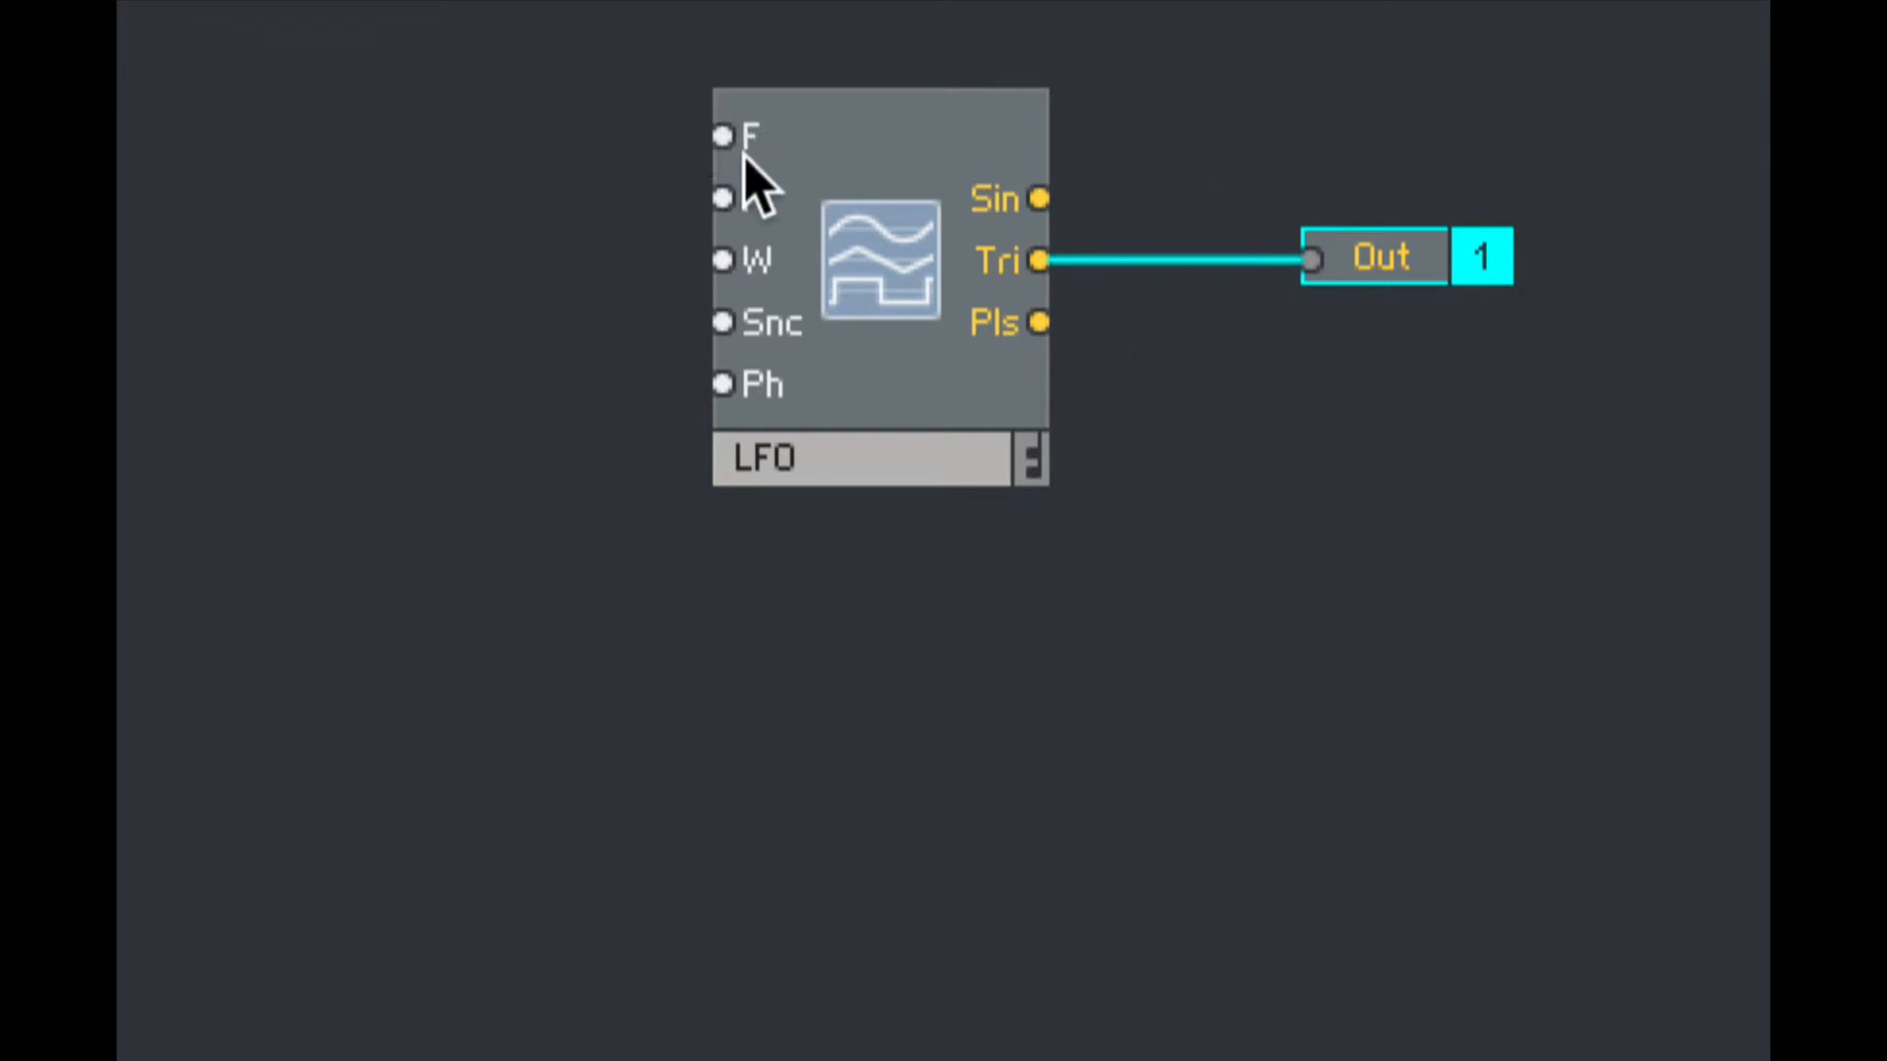
mouse_move(878, 325)
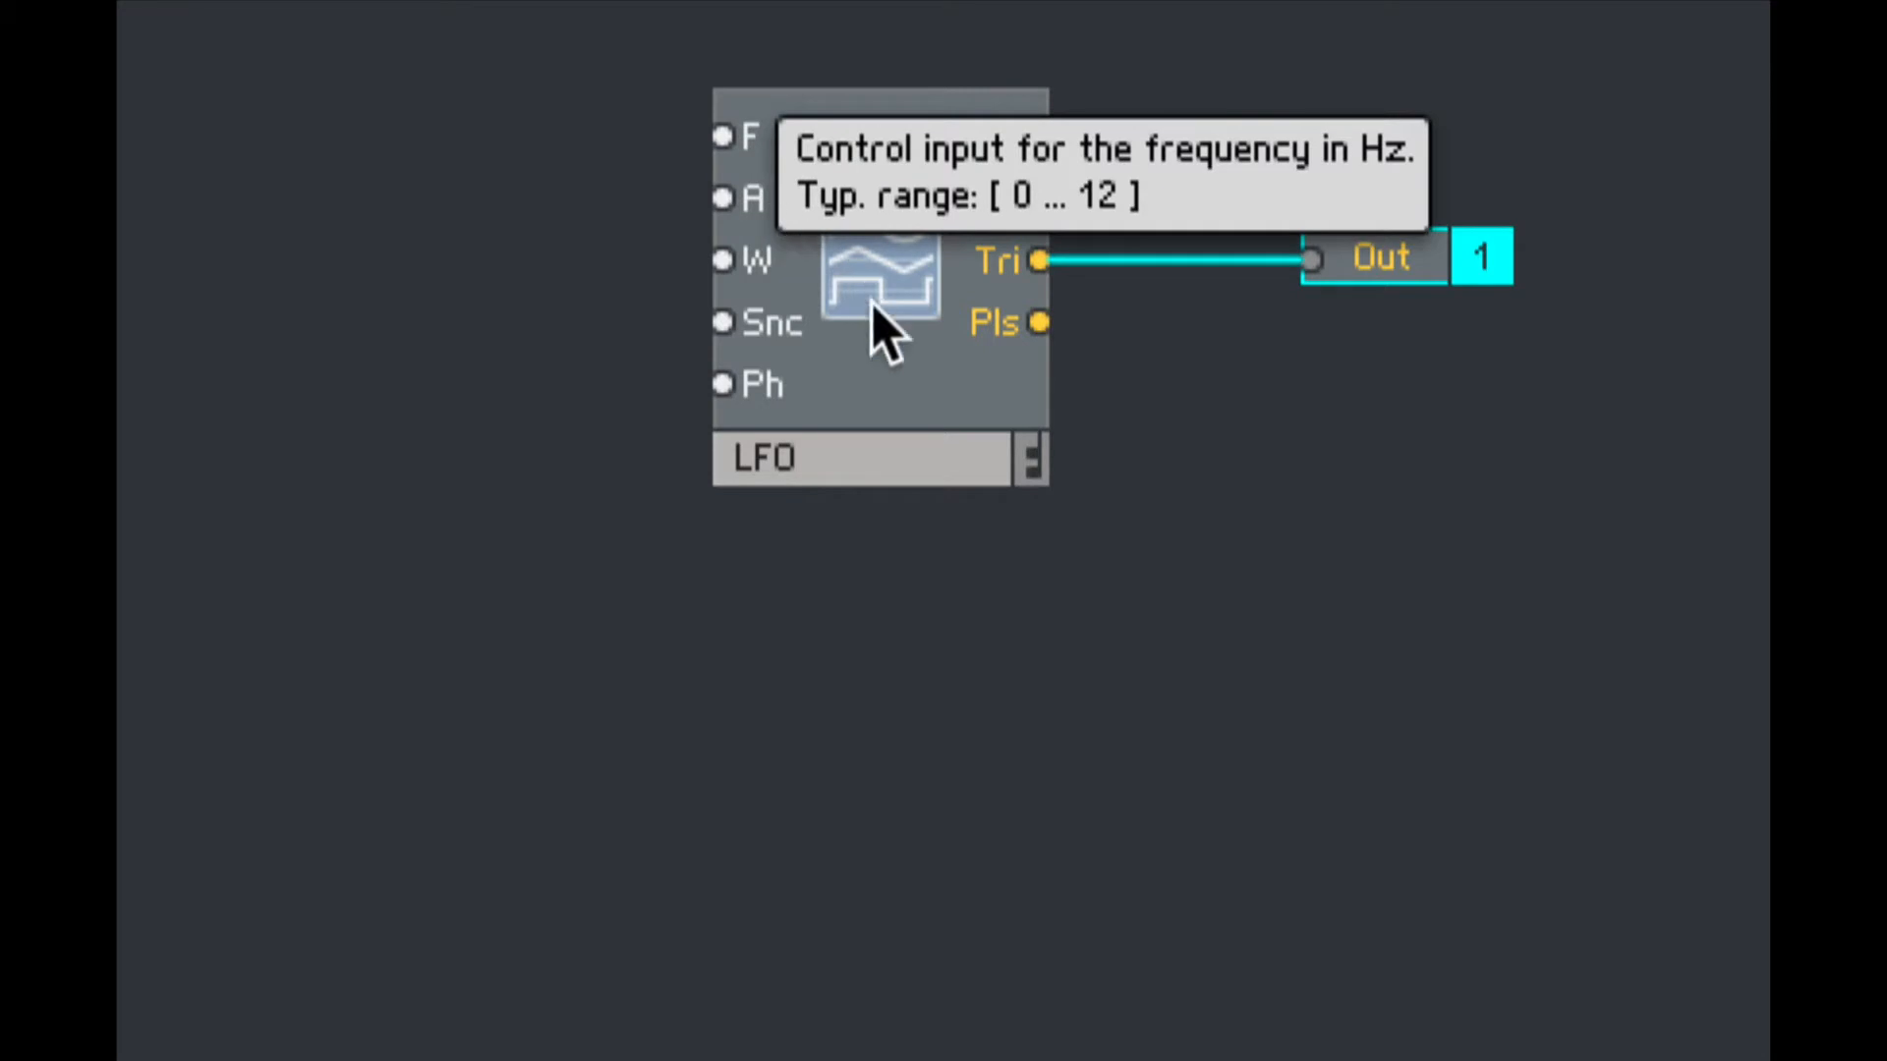
mouse_move(932, 433)
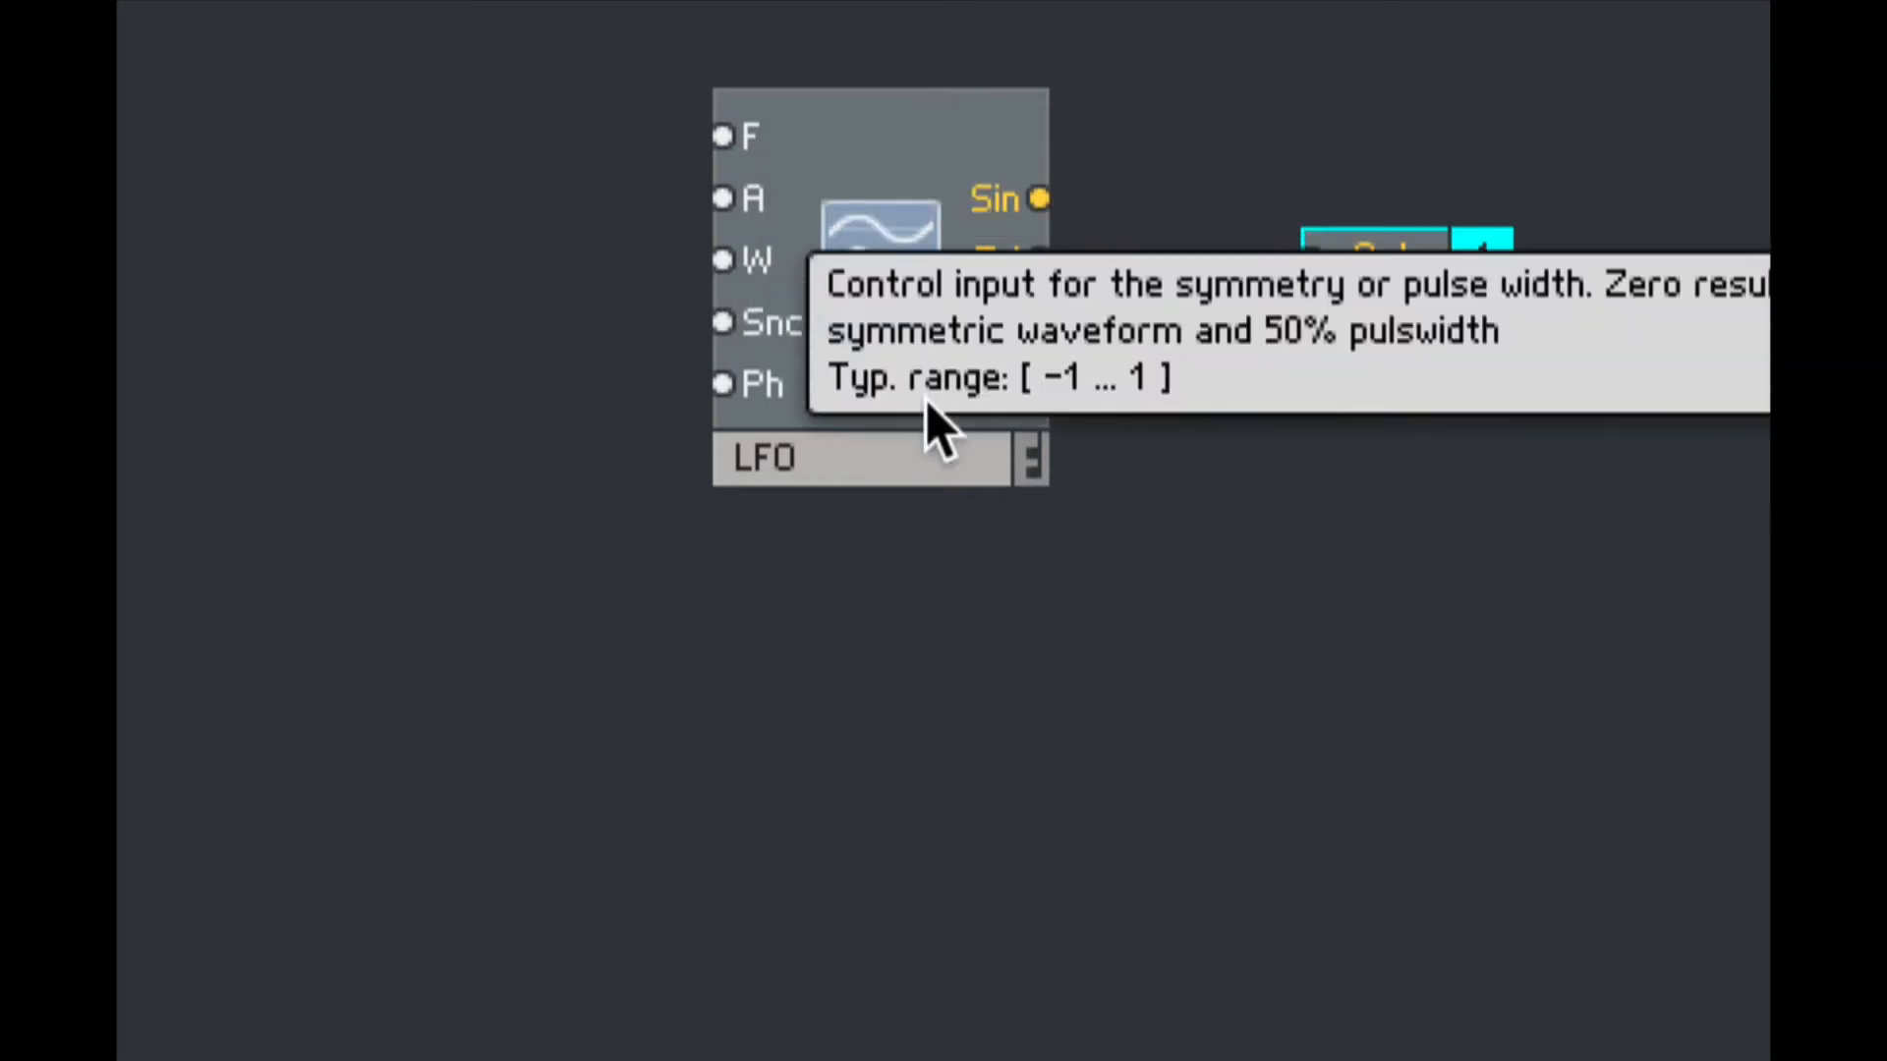
mouse_move(1038, 322)
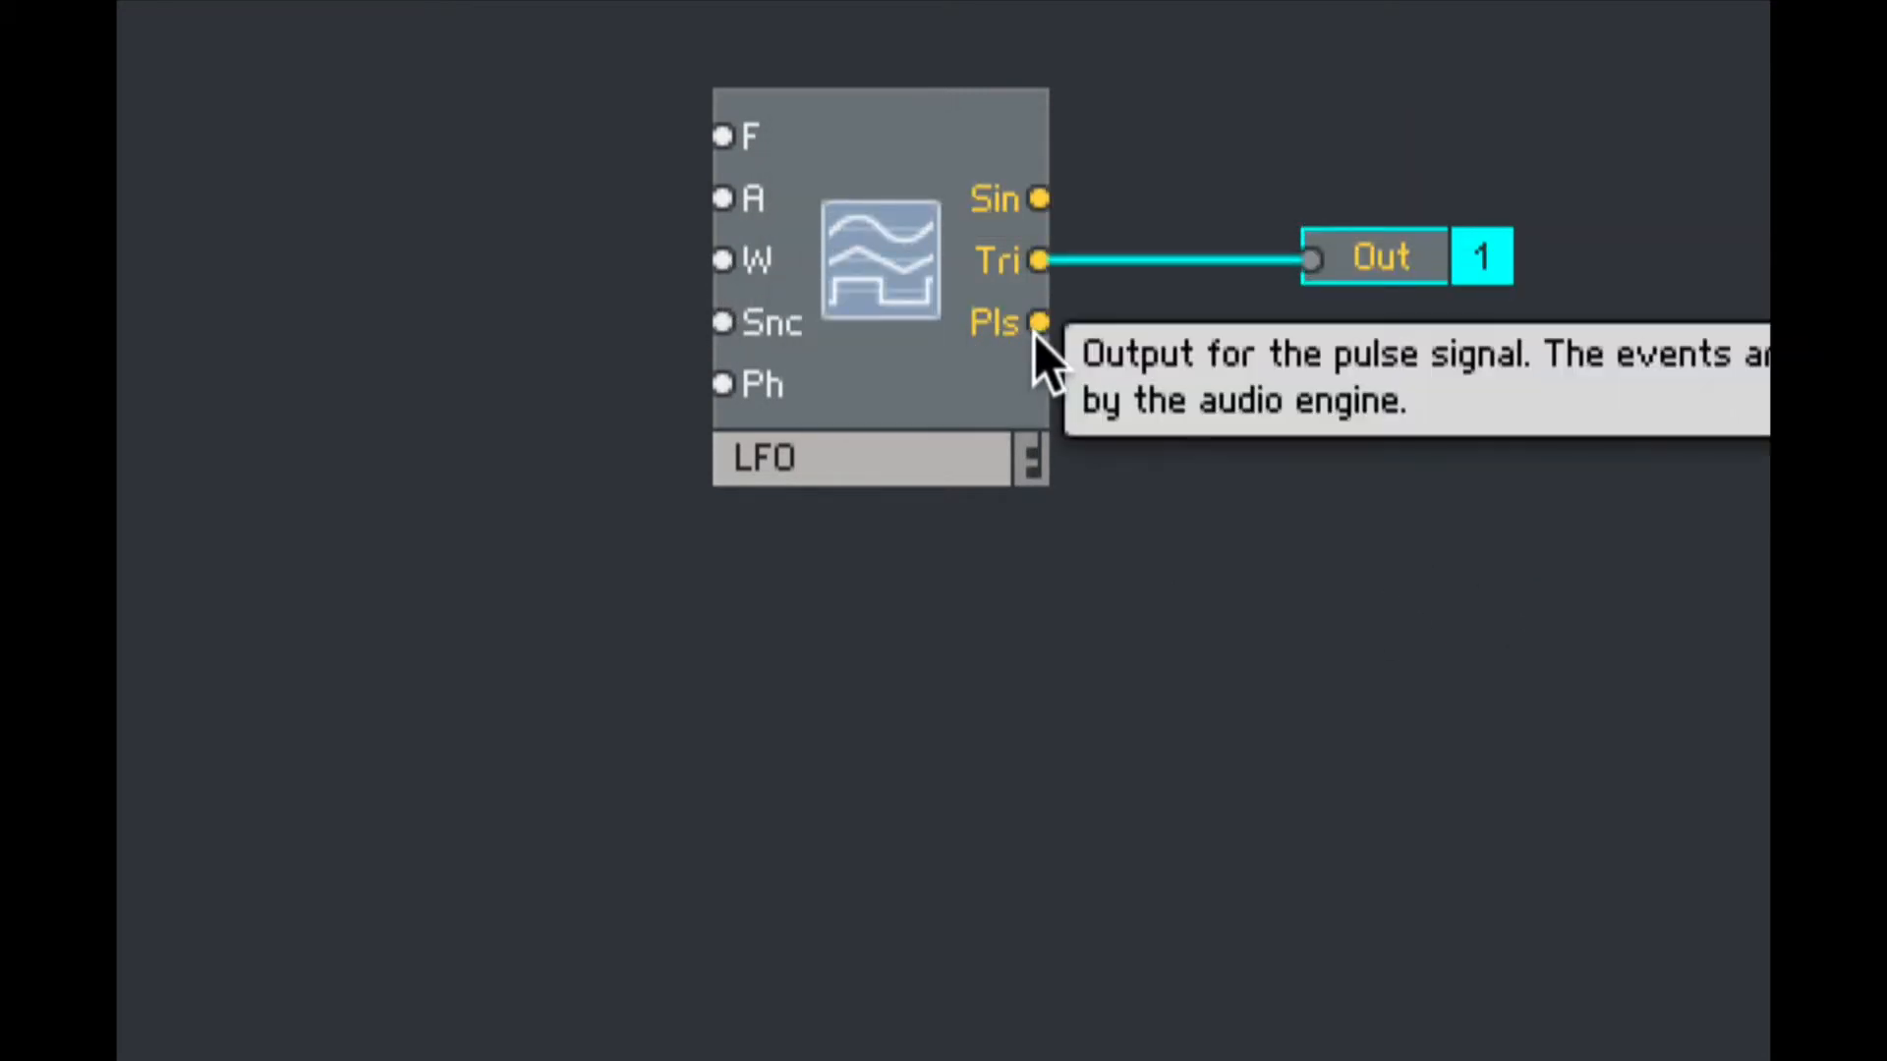
mouse_move(800, 349)
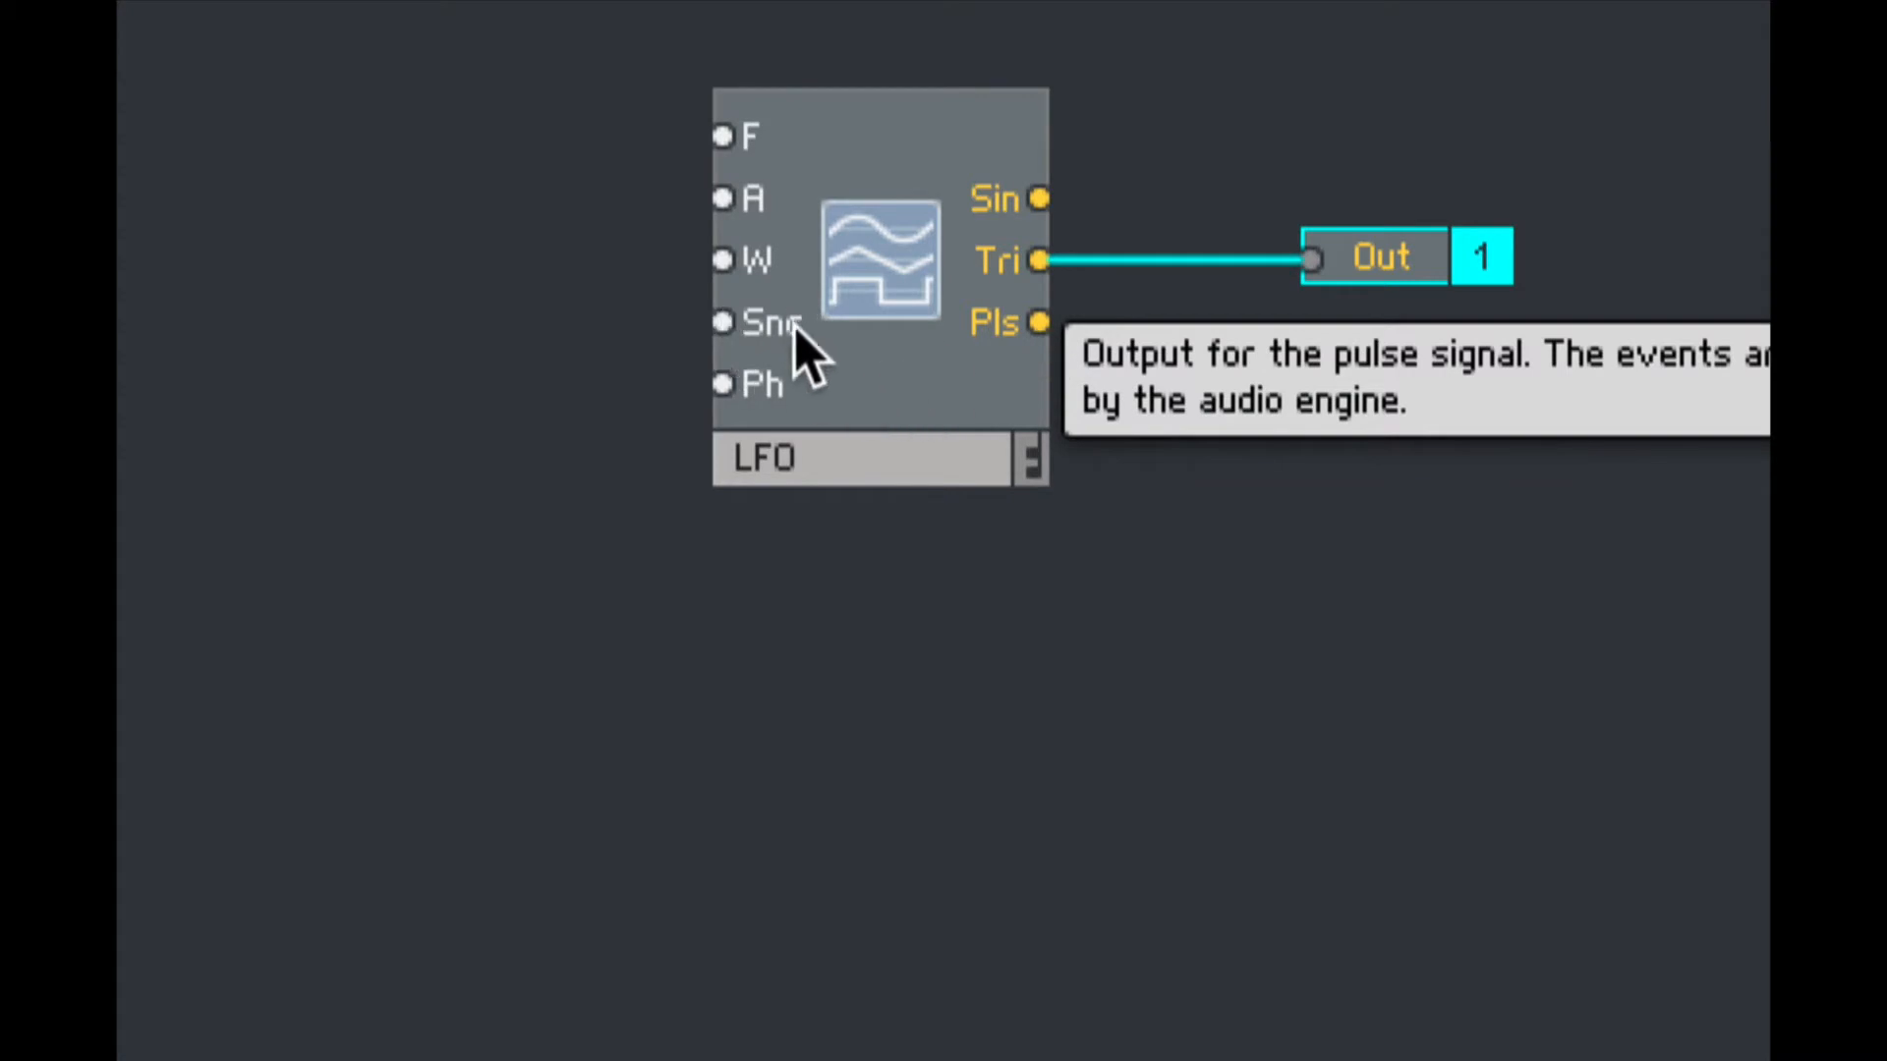
mouse_move(824, 361)
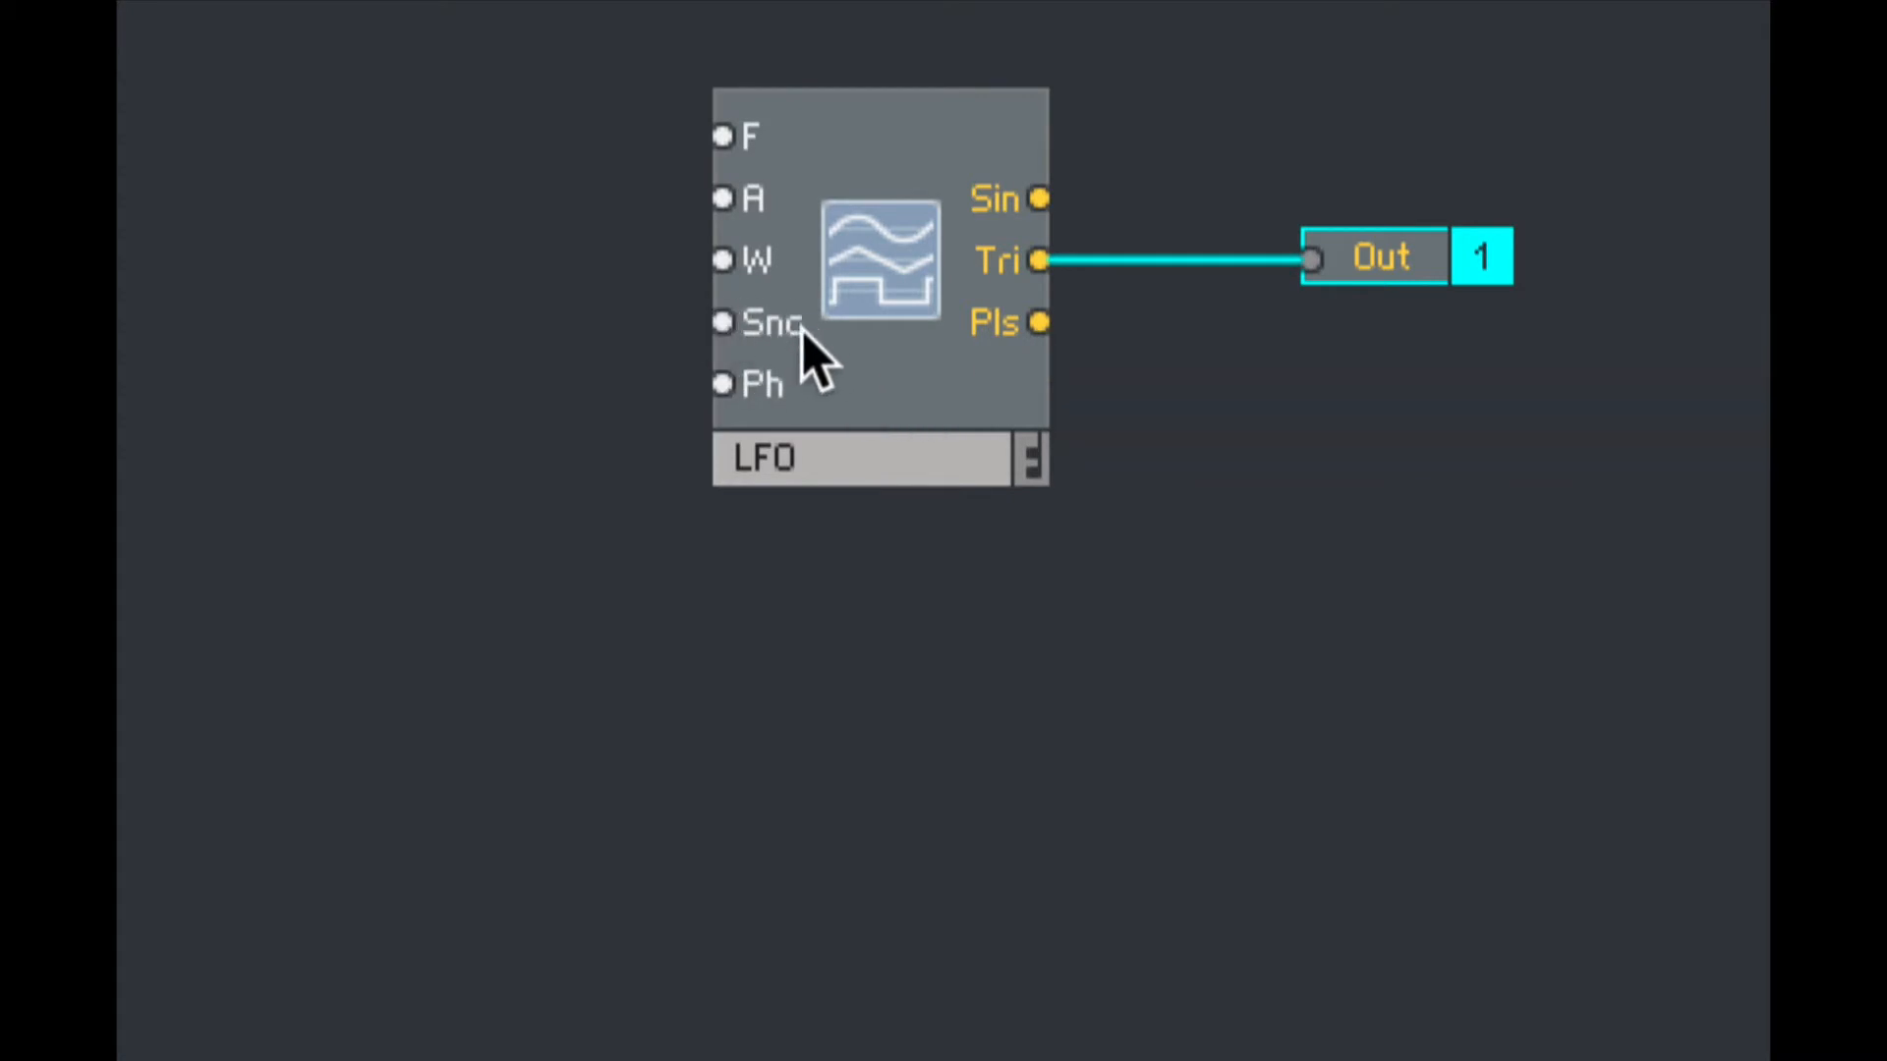
mouse_move(1510, 524)
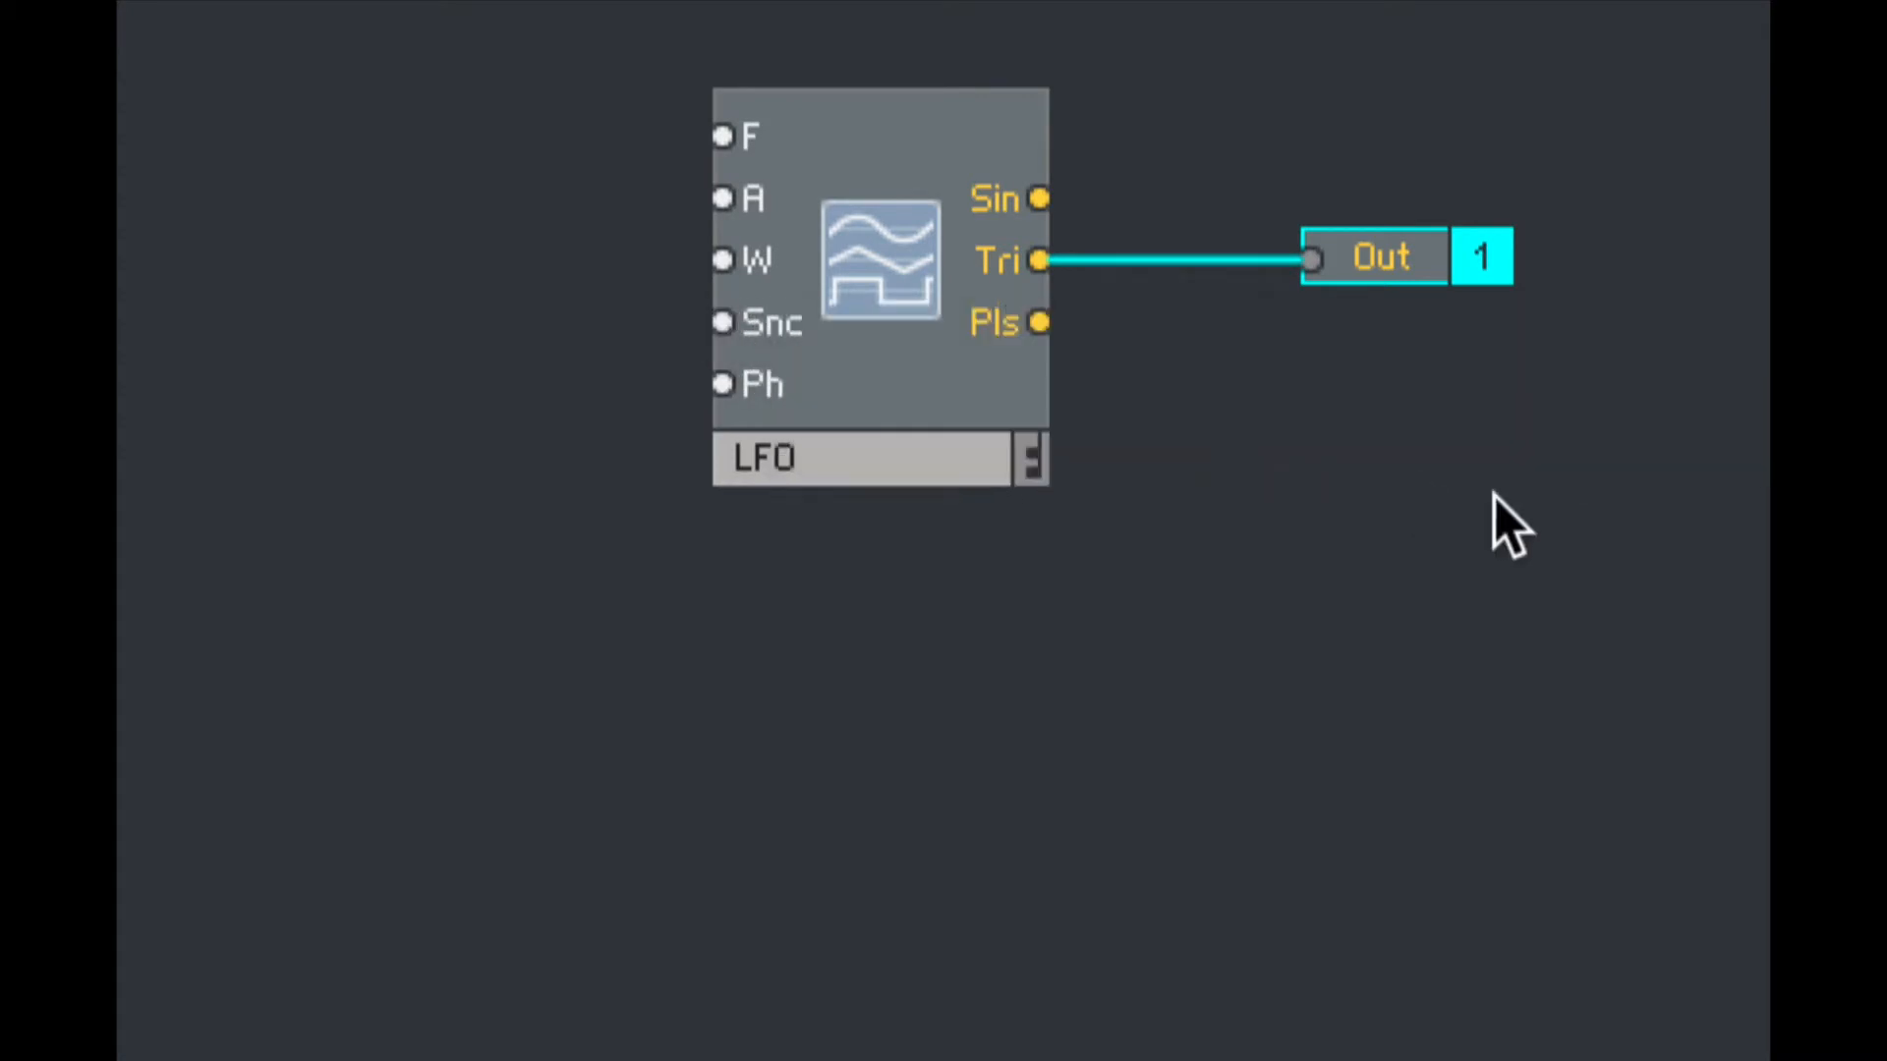
mouse_move(771, 322)
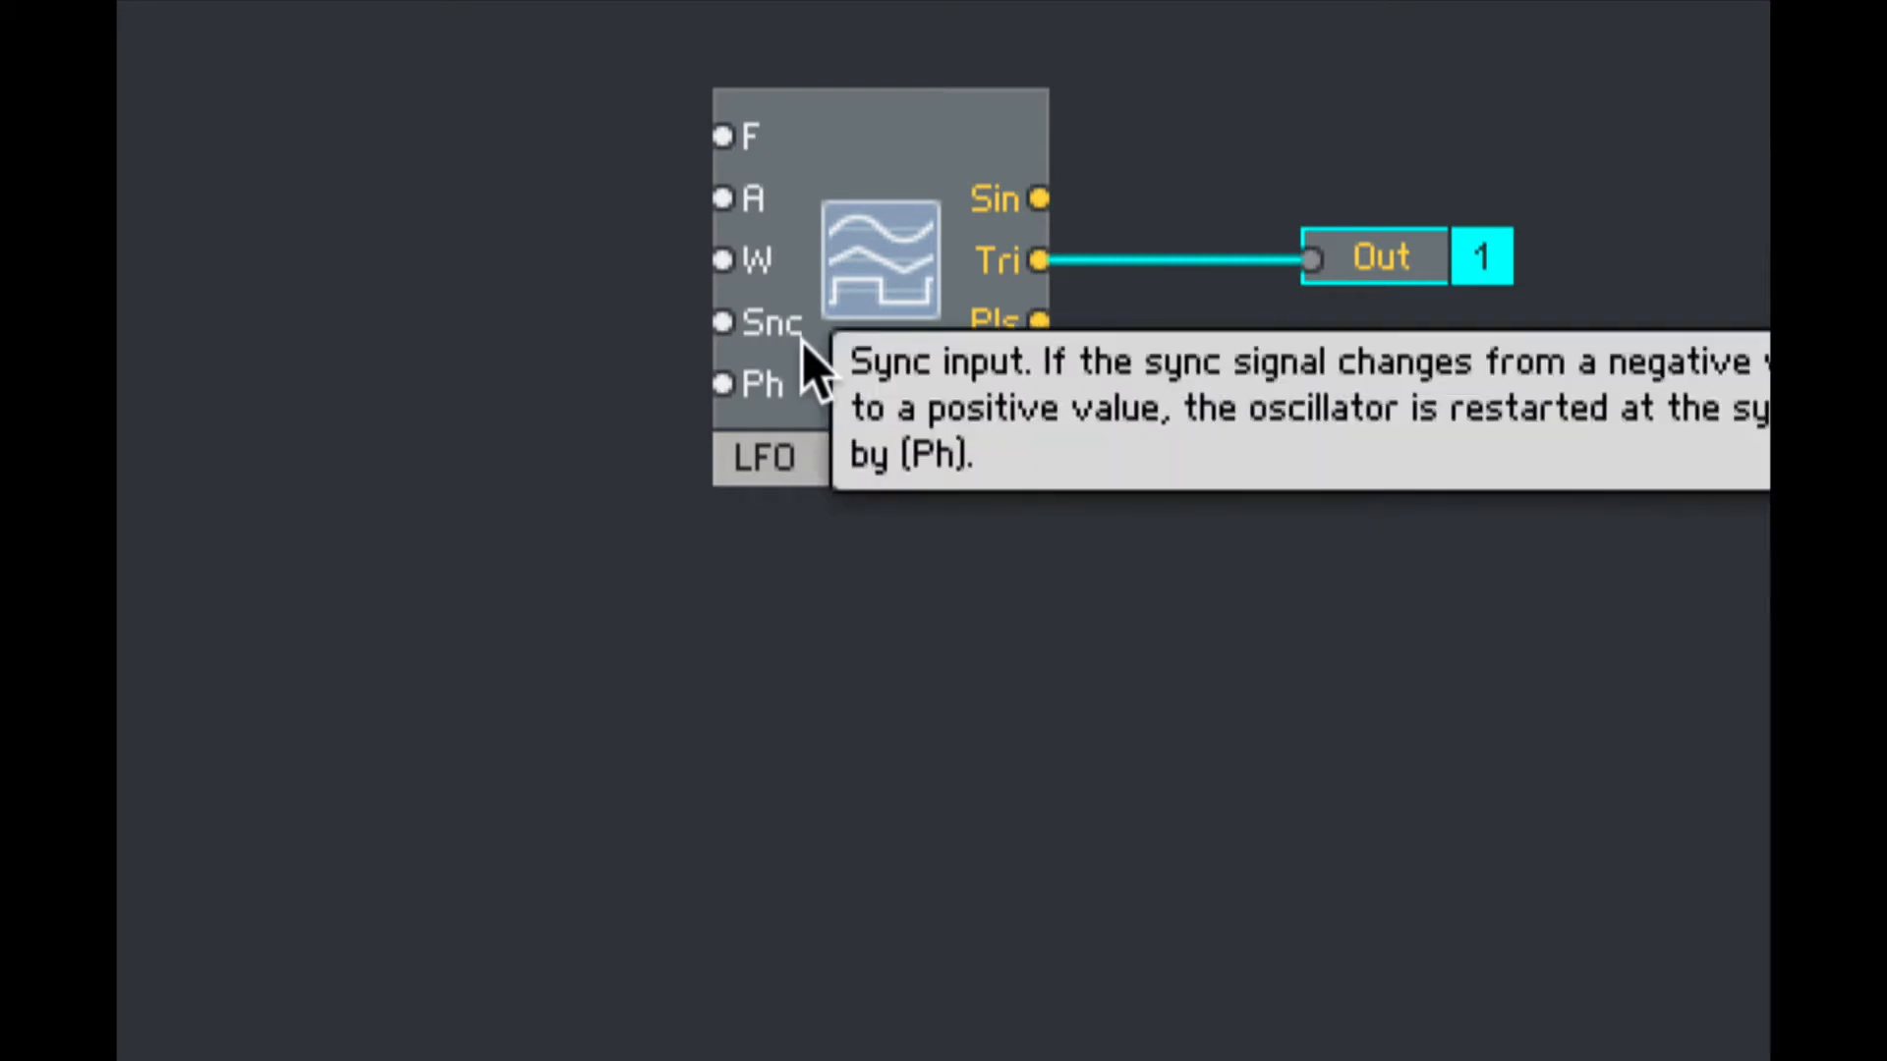
mouse_move(794, 397)
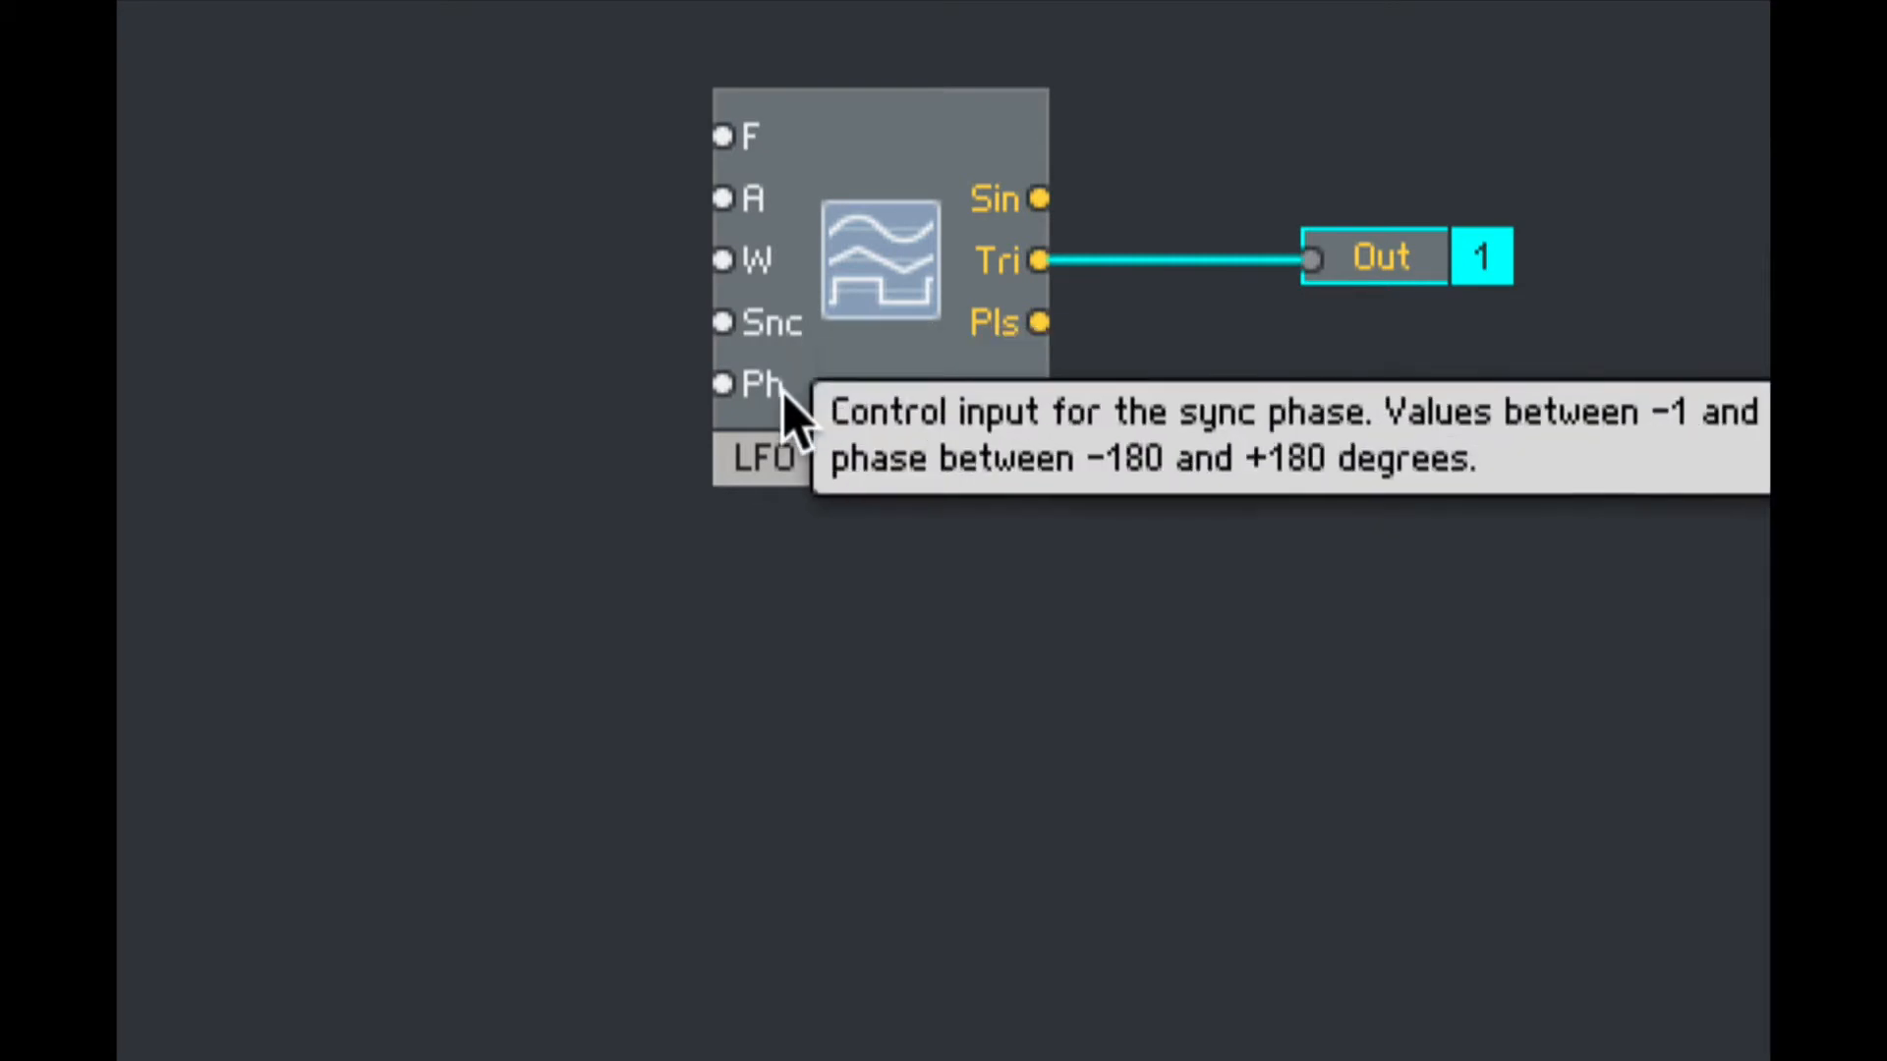
mouse_move(757, 133)
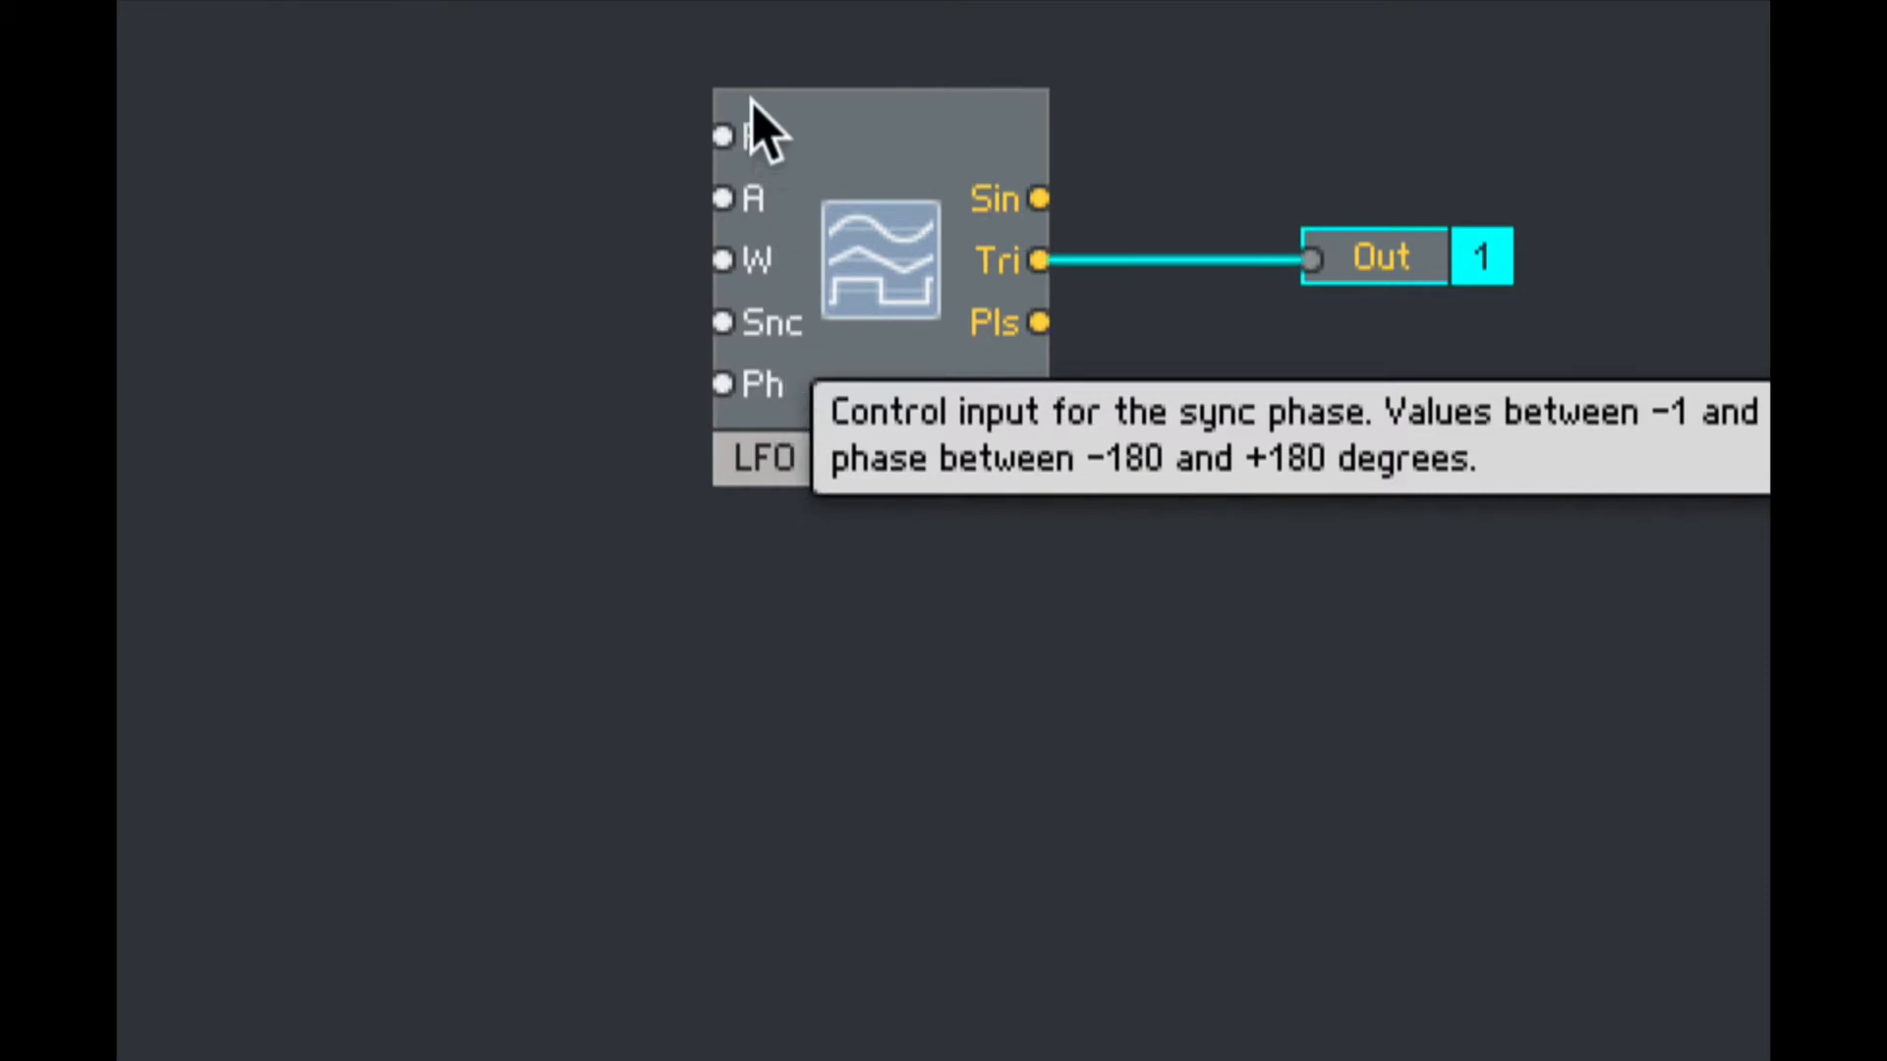
Step: Create a control on the LFO frequency input and name it Rate
right_click(722, 136)
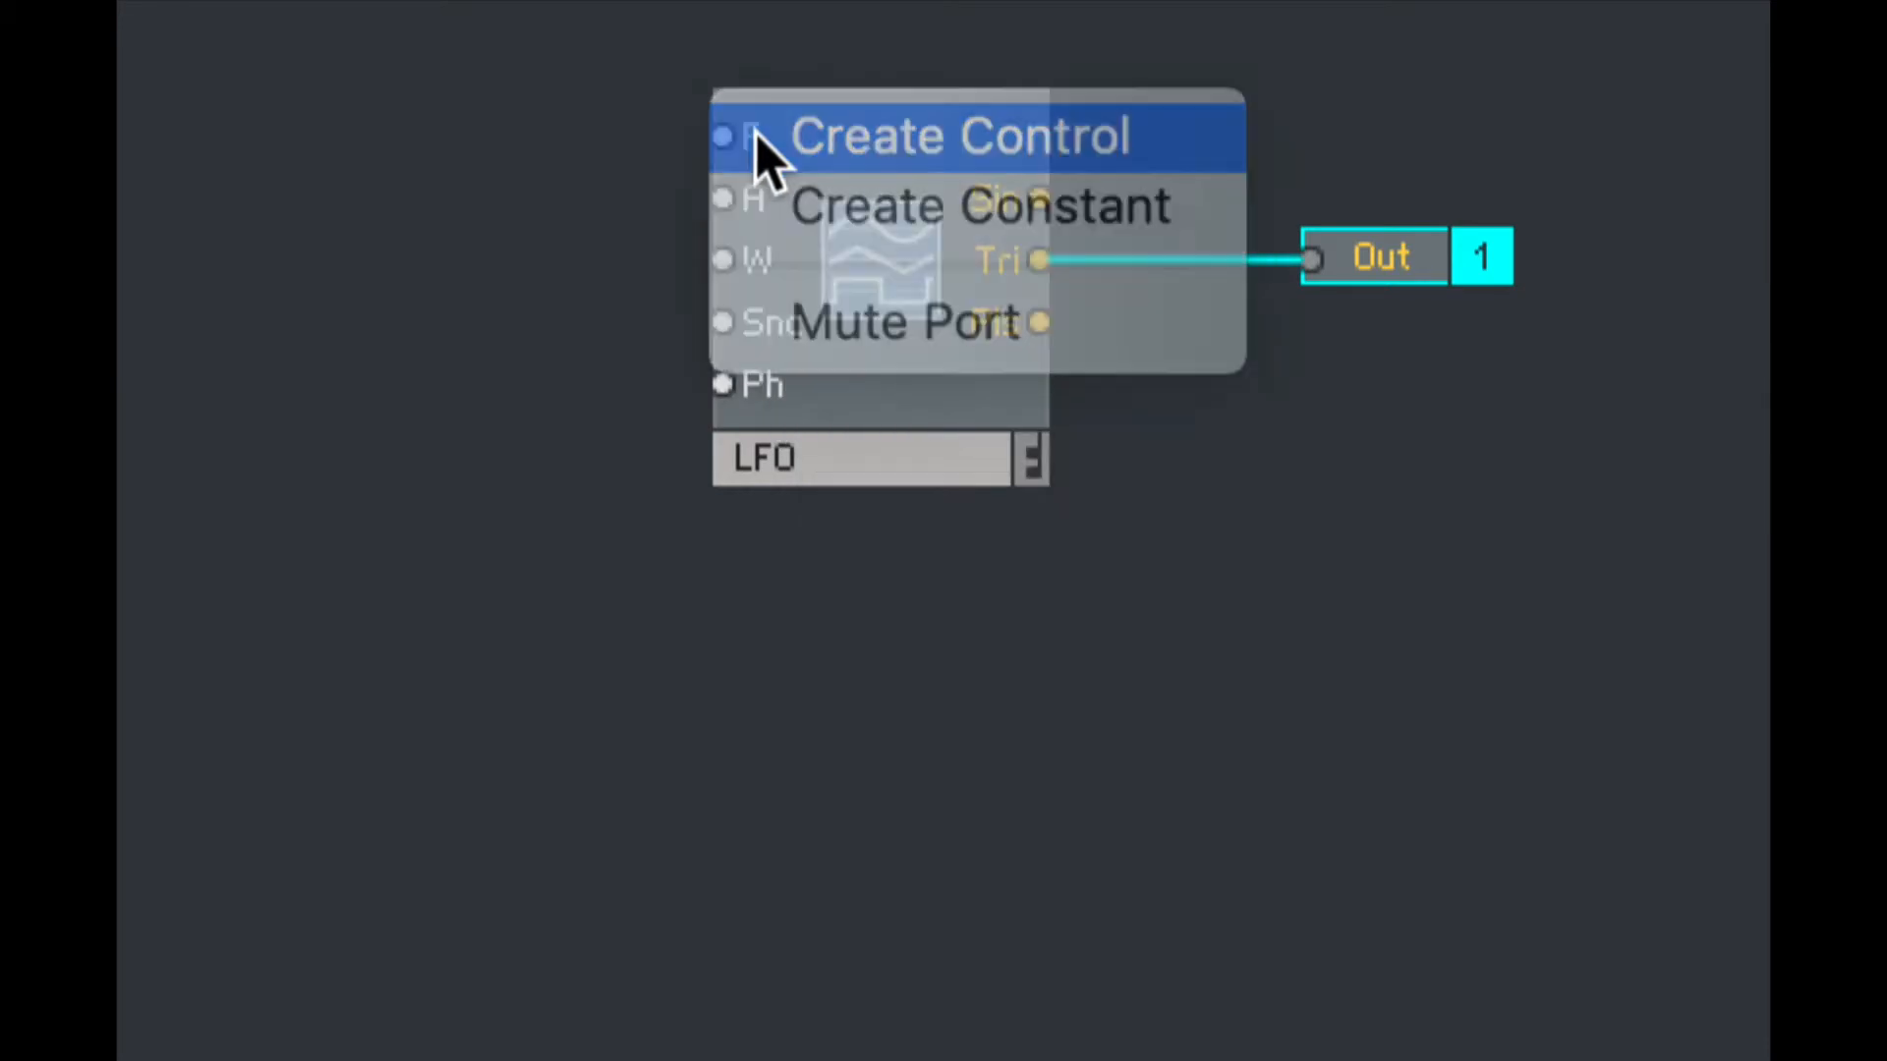
click(959, 135)
text(Ra)
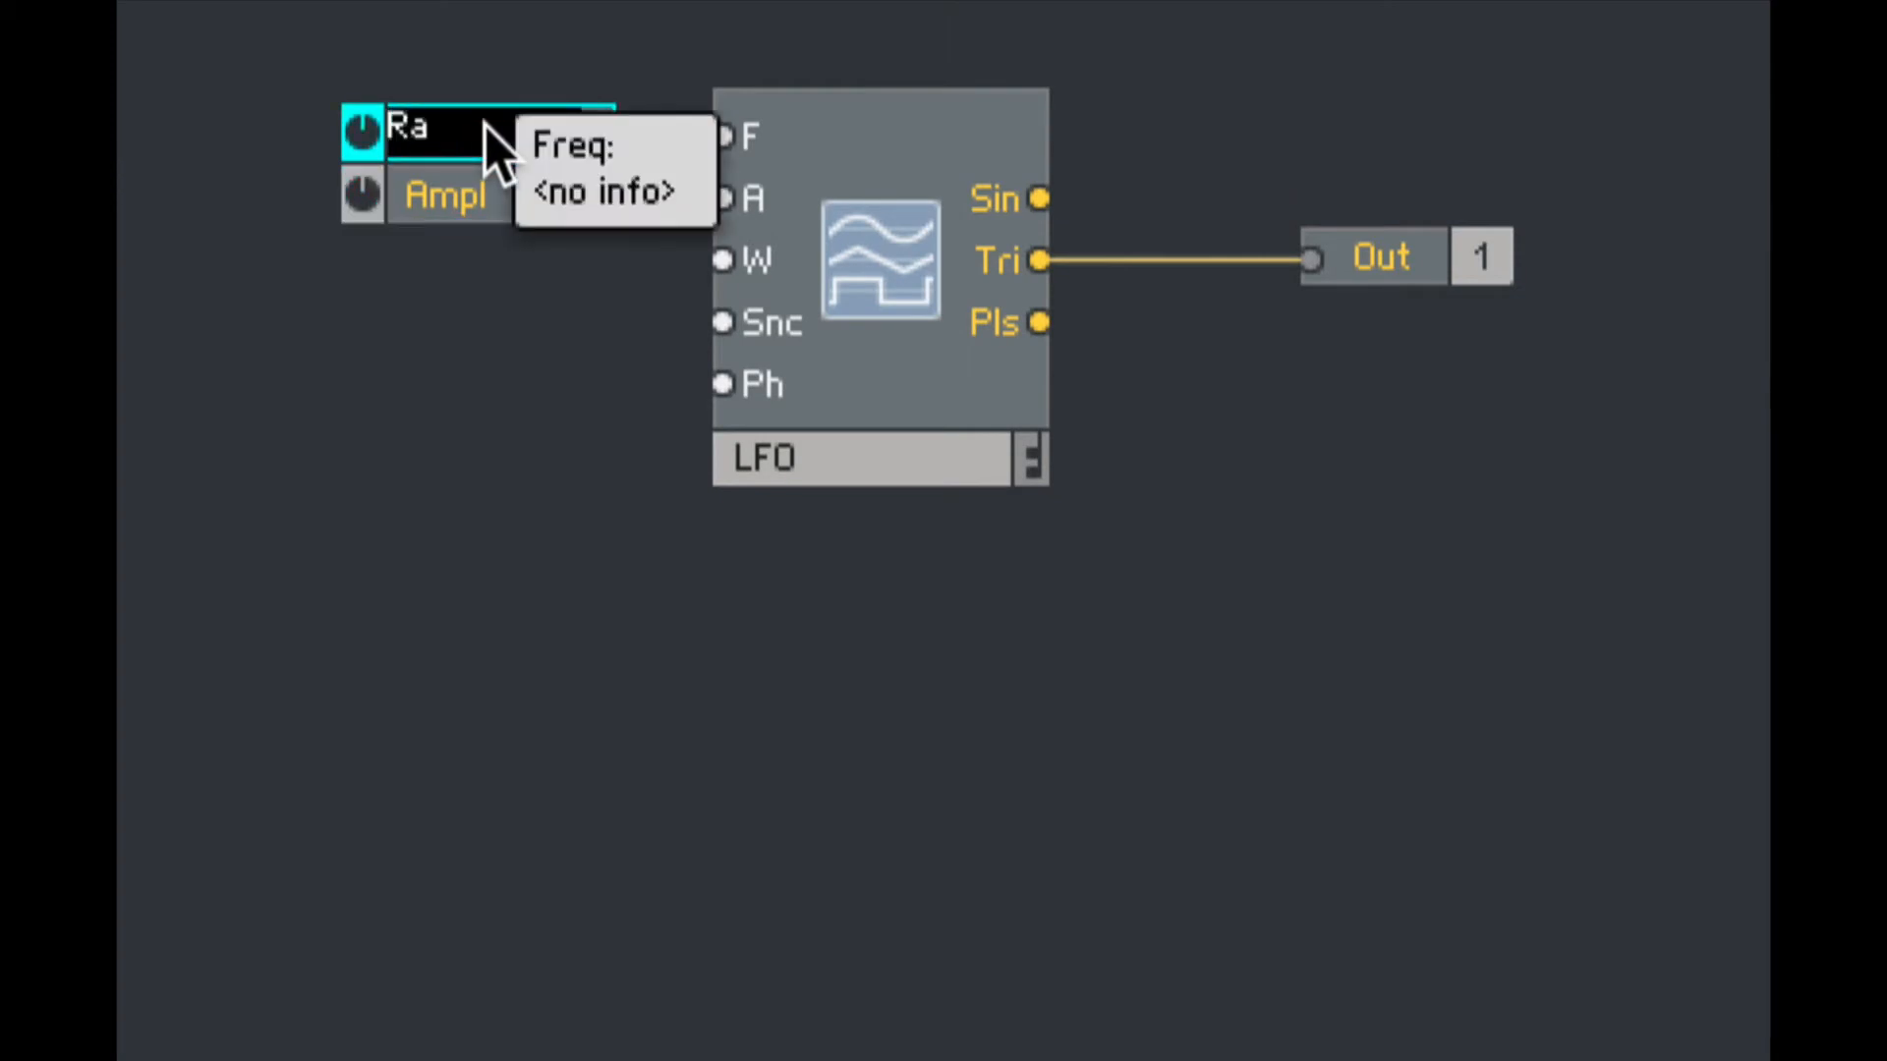
click(481, 197)
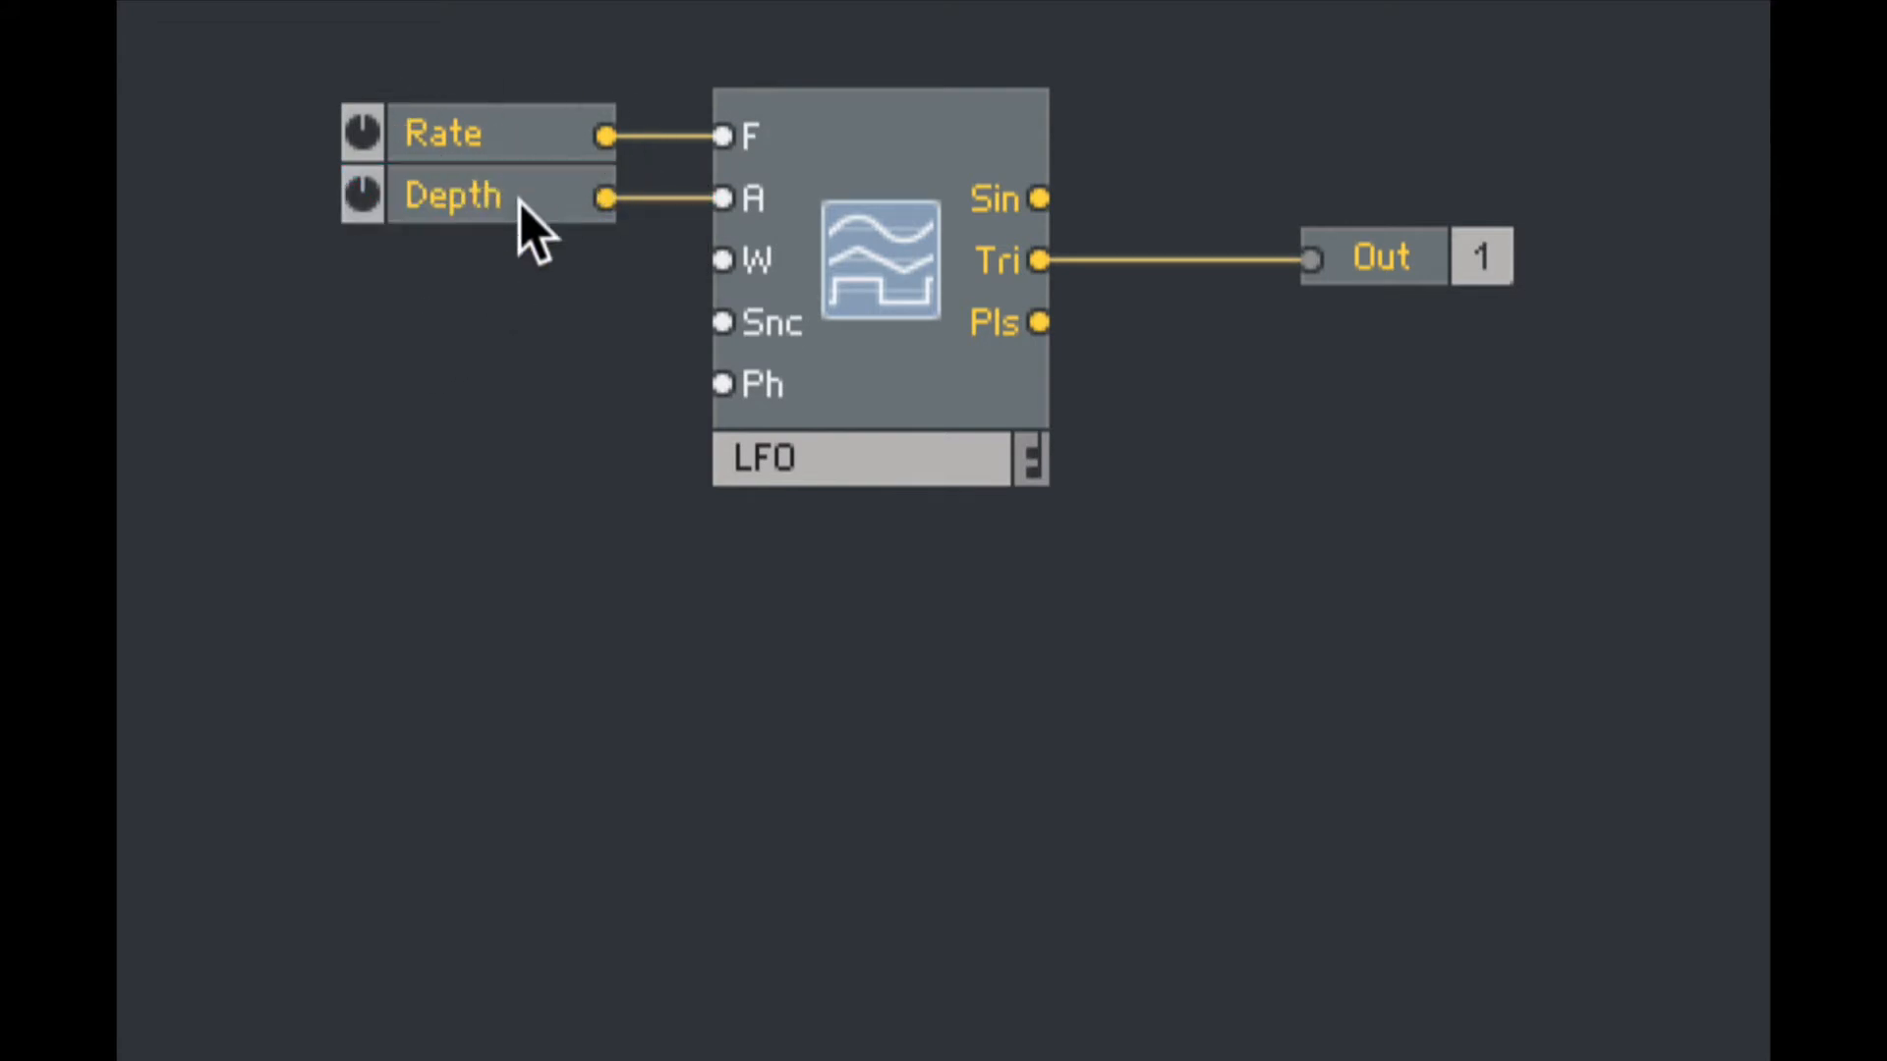
mouse_move(499, 259)
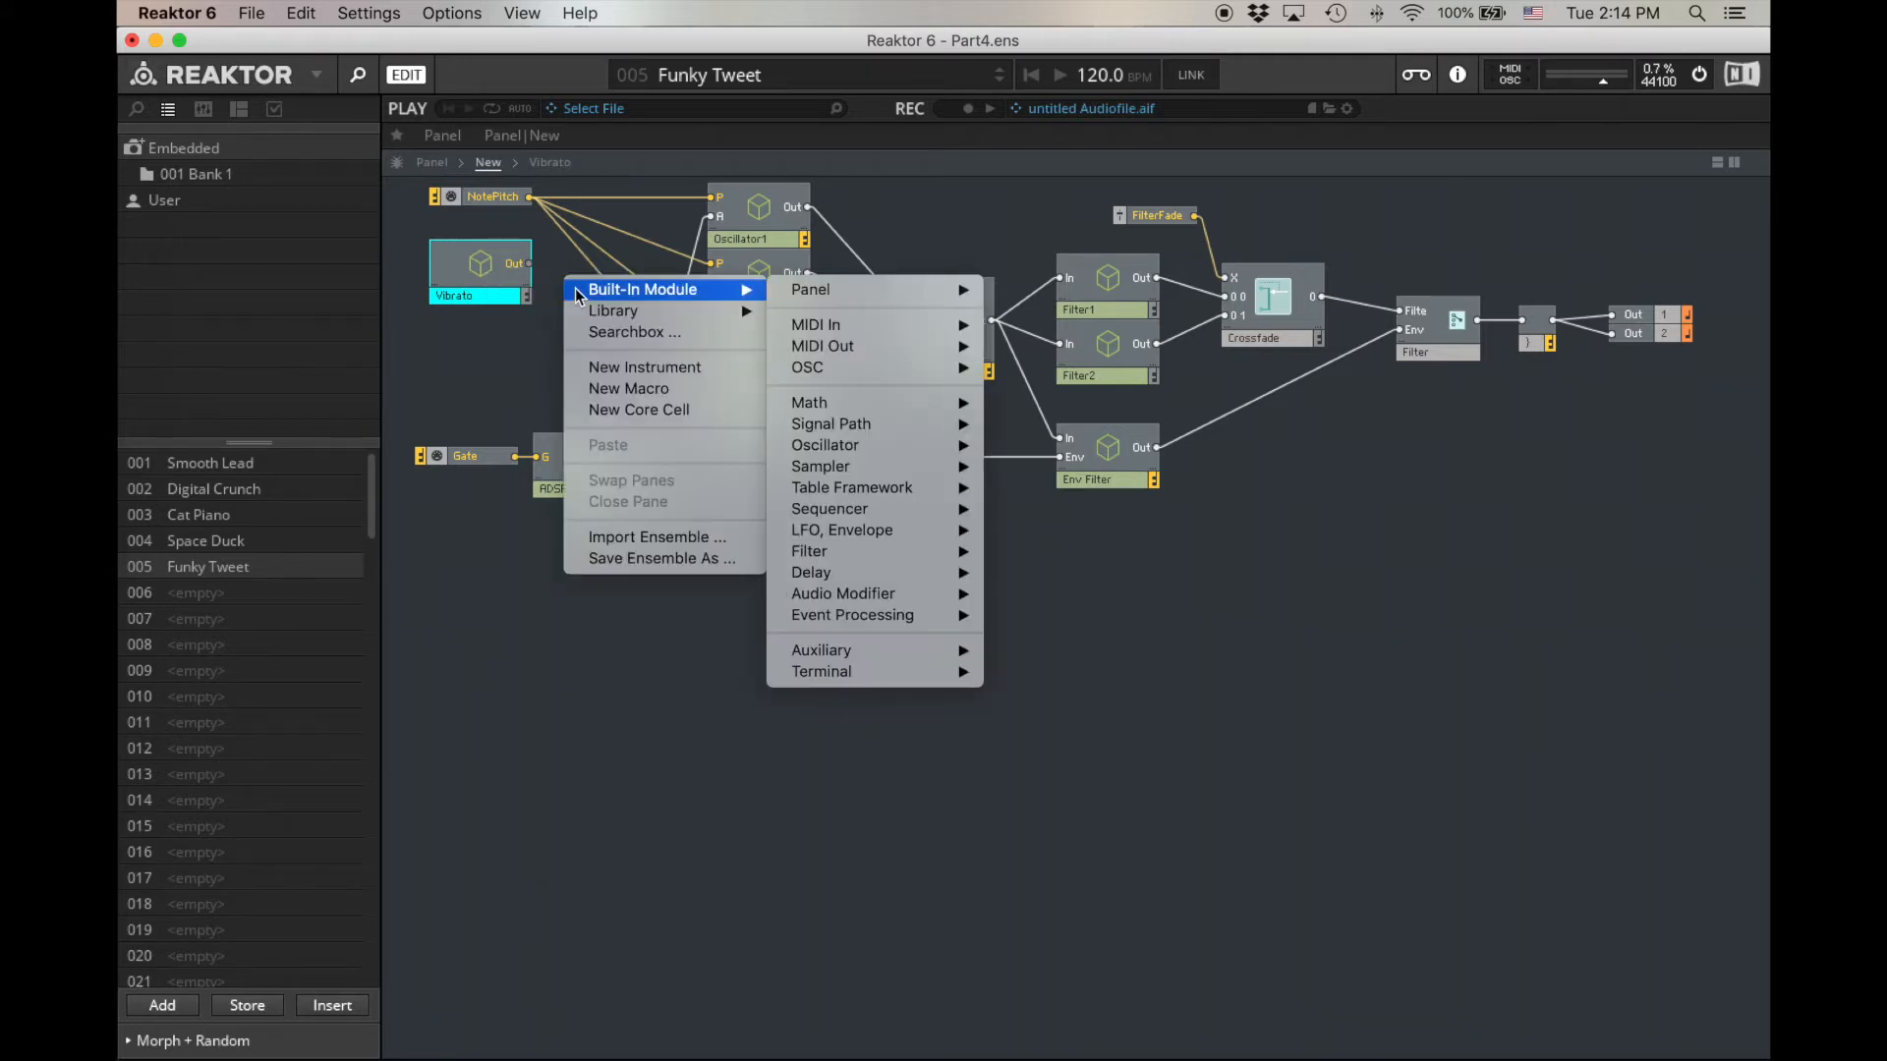
mouse_move(867, 402)
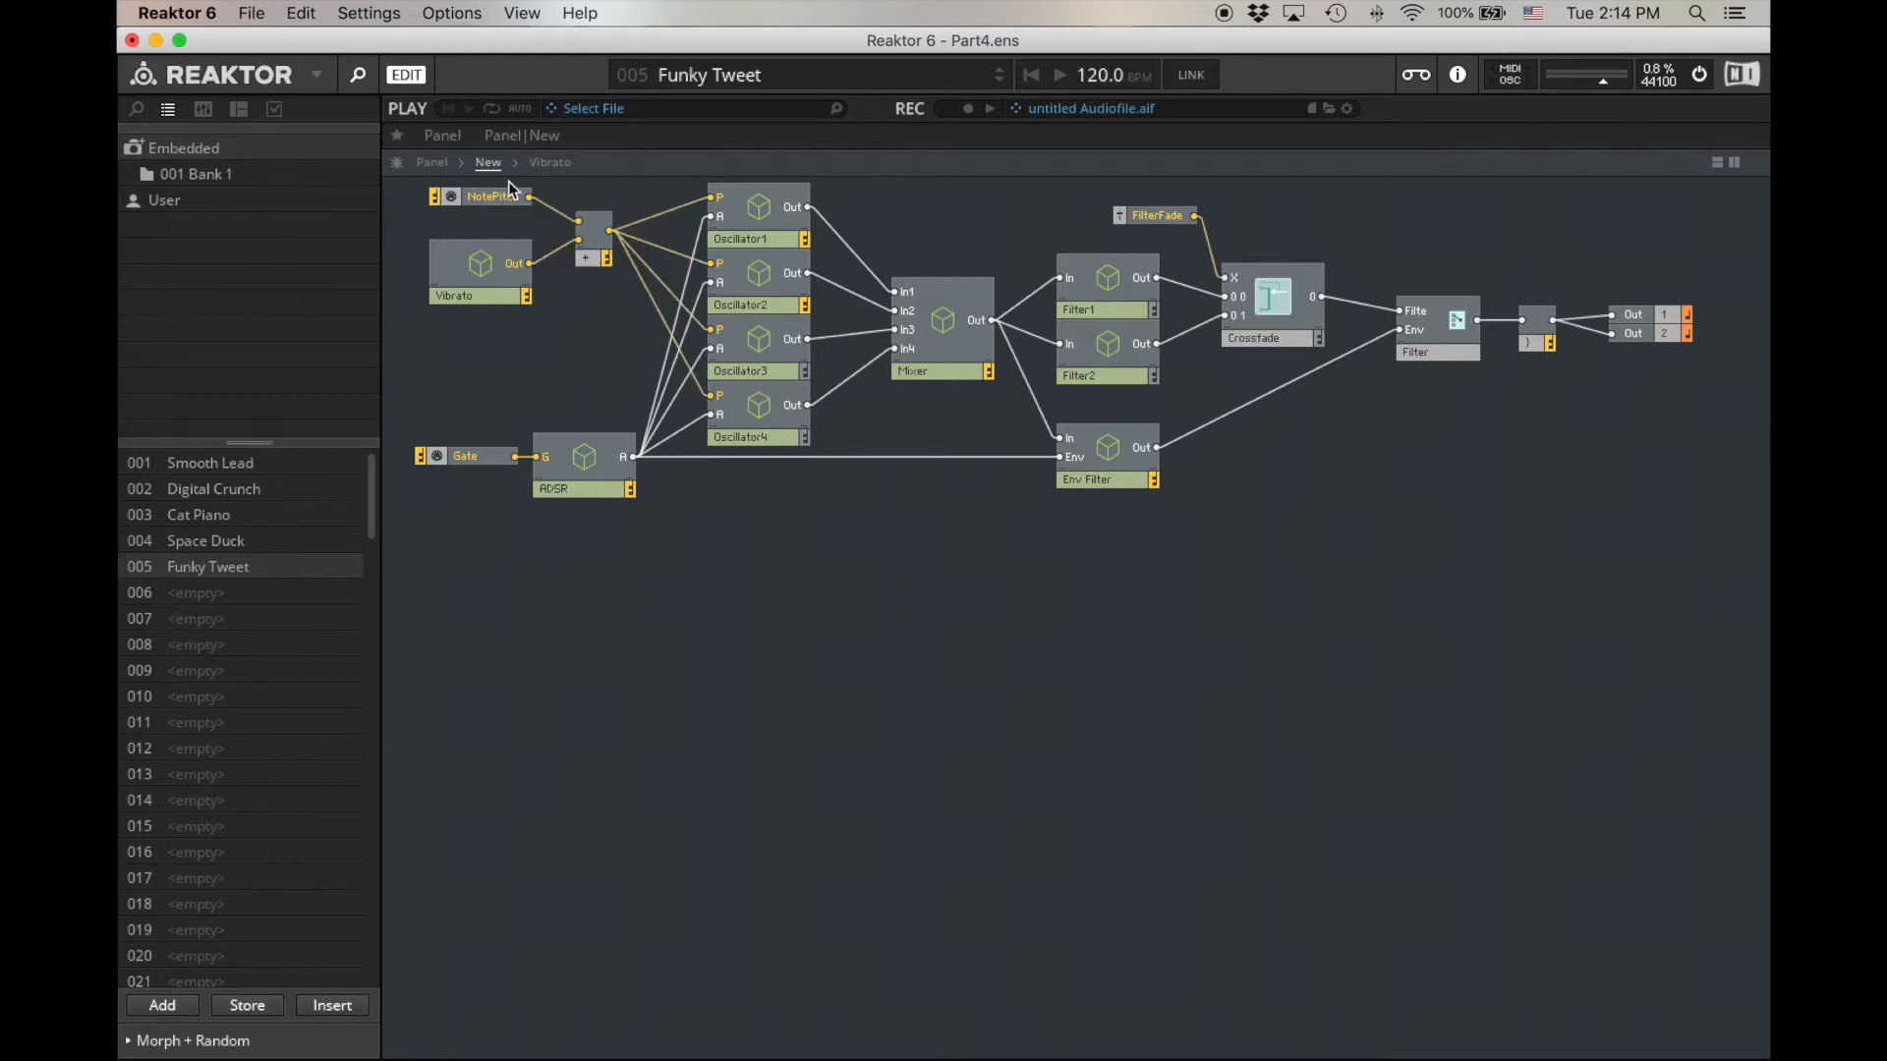
Step: Move the Vibrato panel section below the envelope and raise Rate to 6.2
click(431, 162)
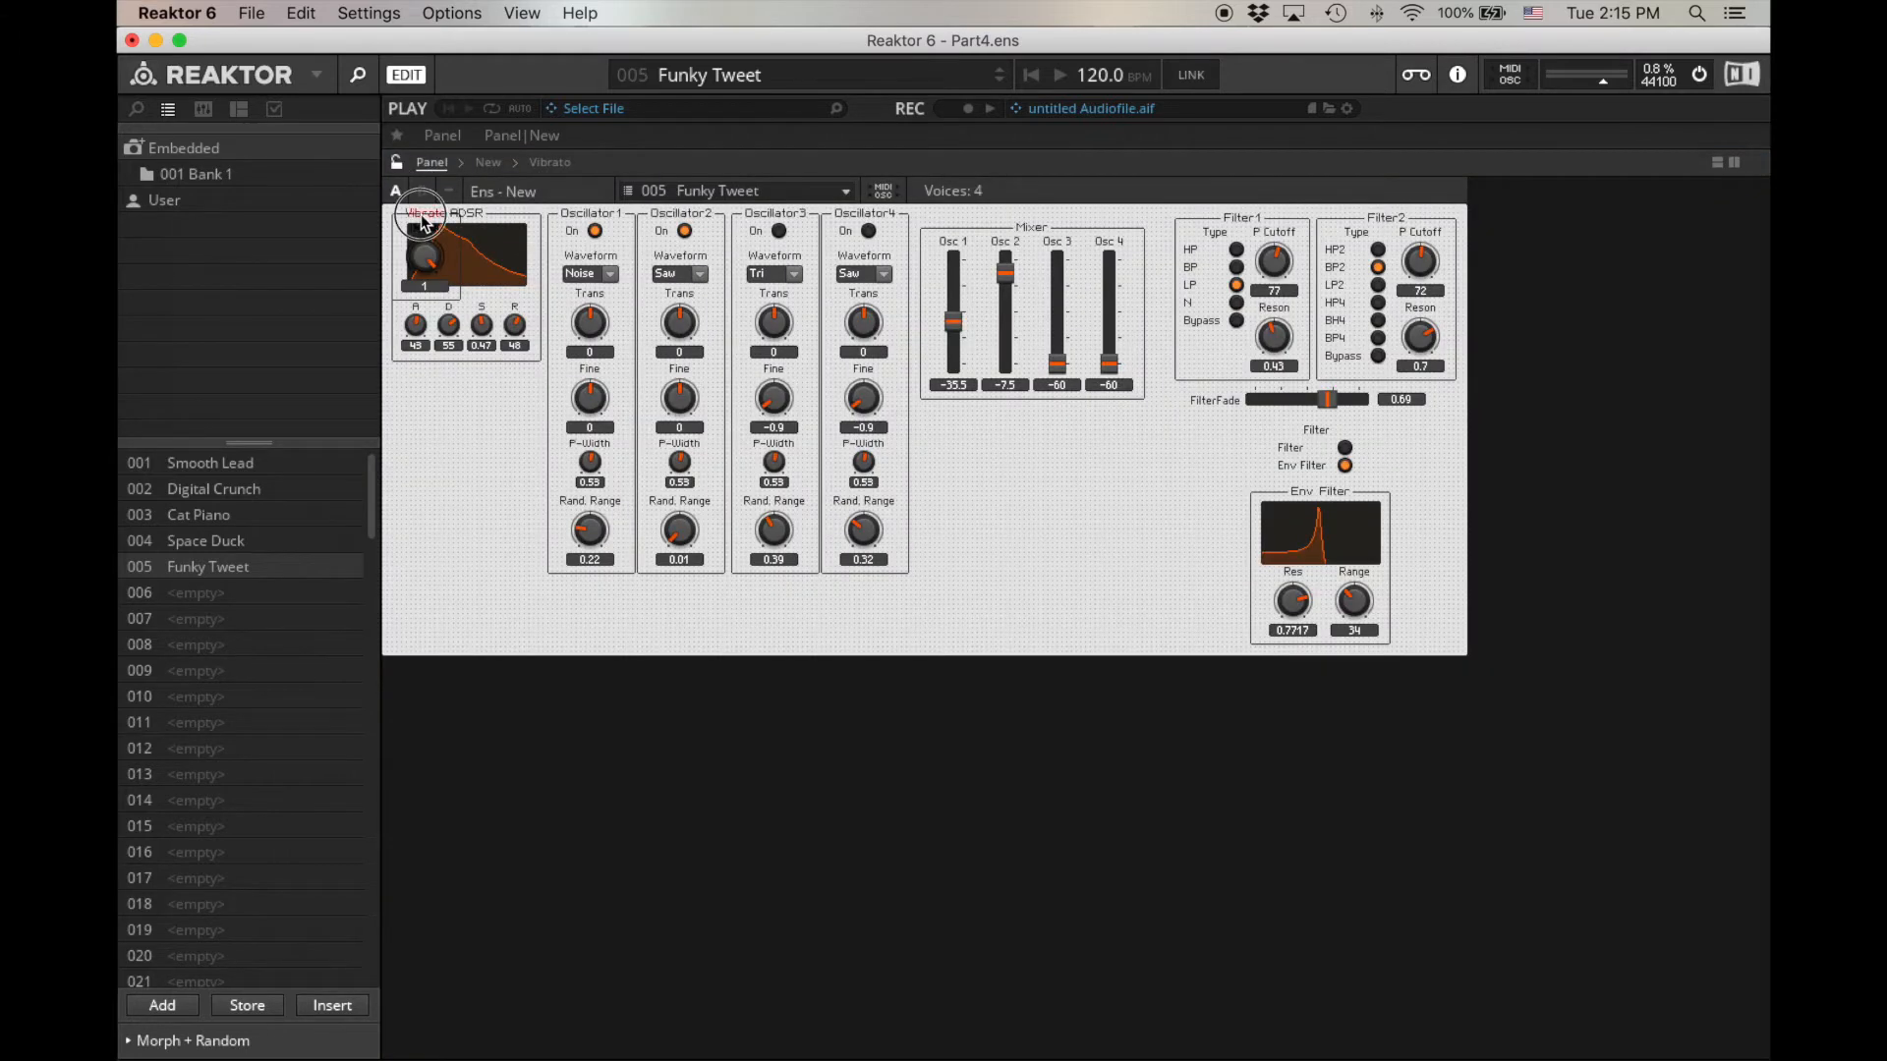
click(465, 214)
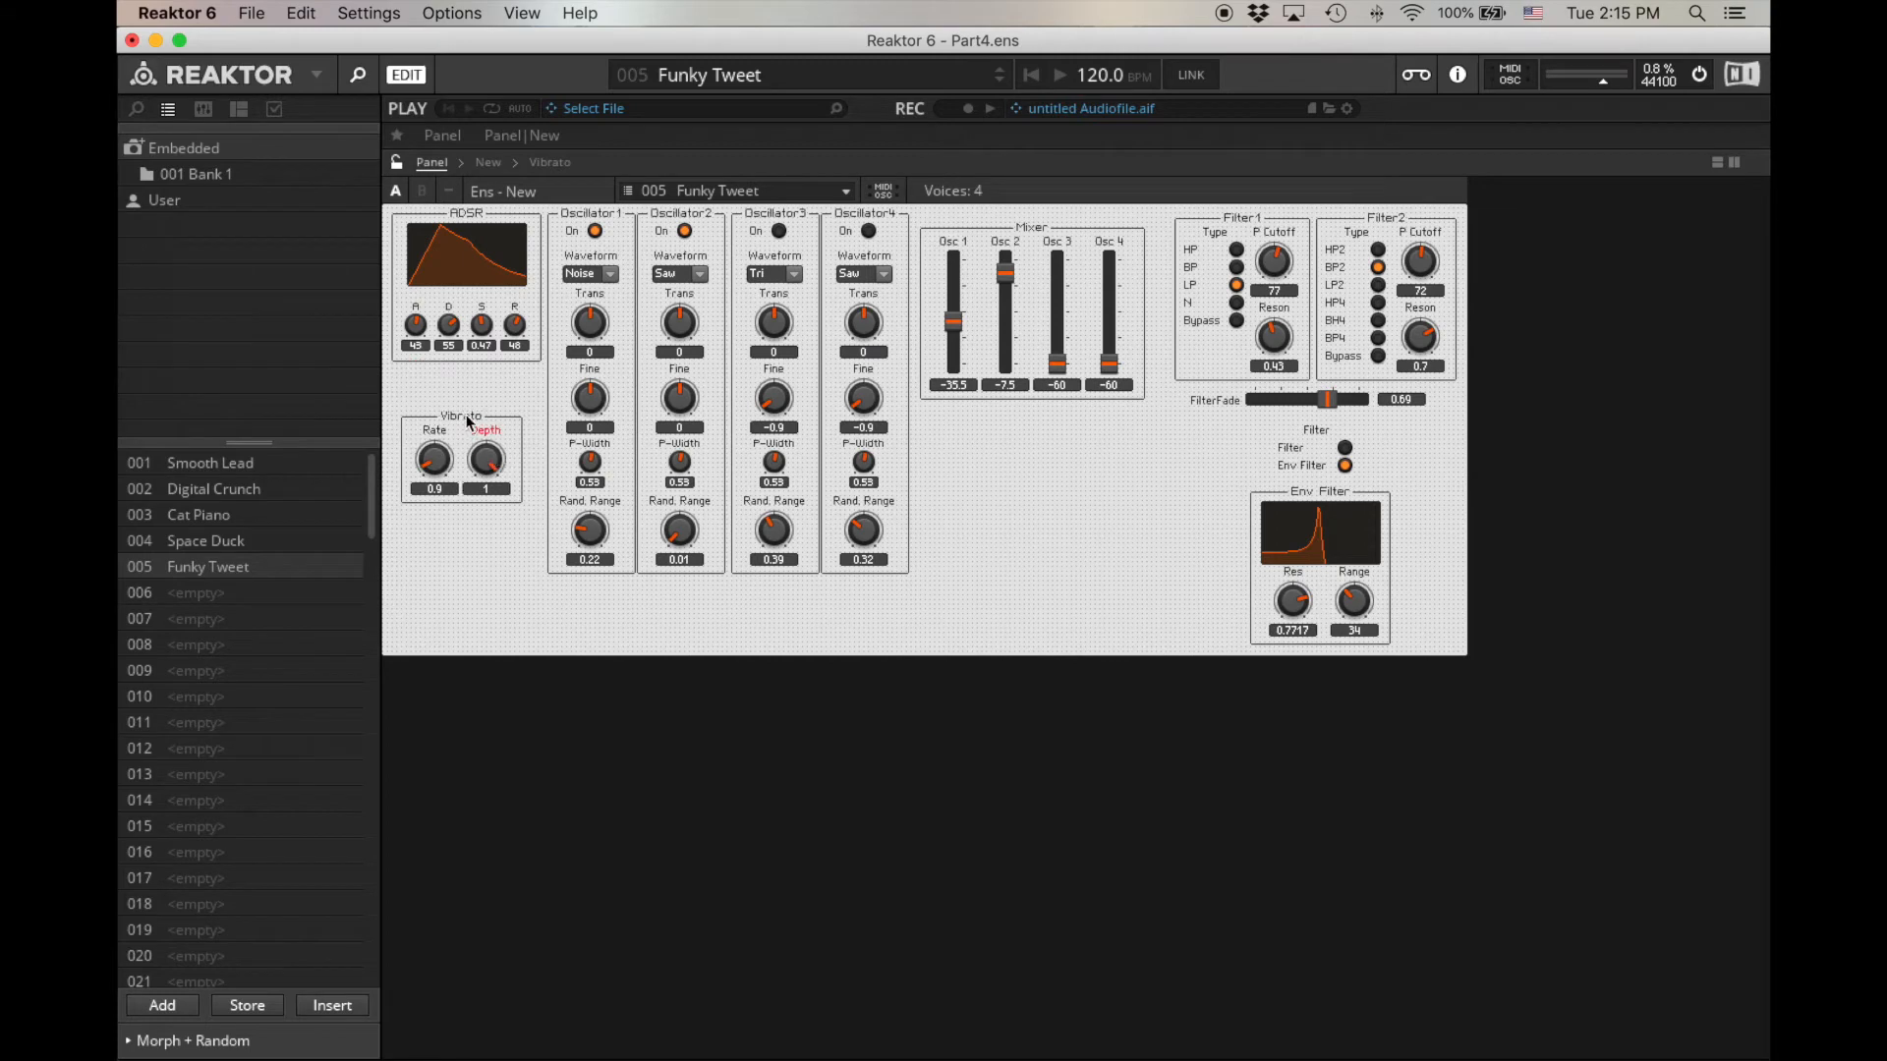
mouse_move(638, 476)
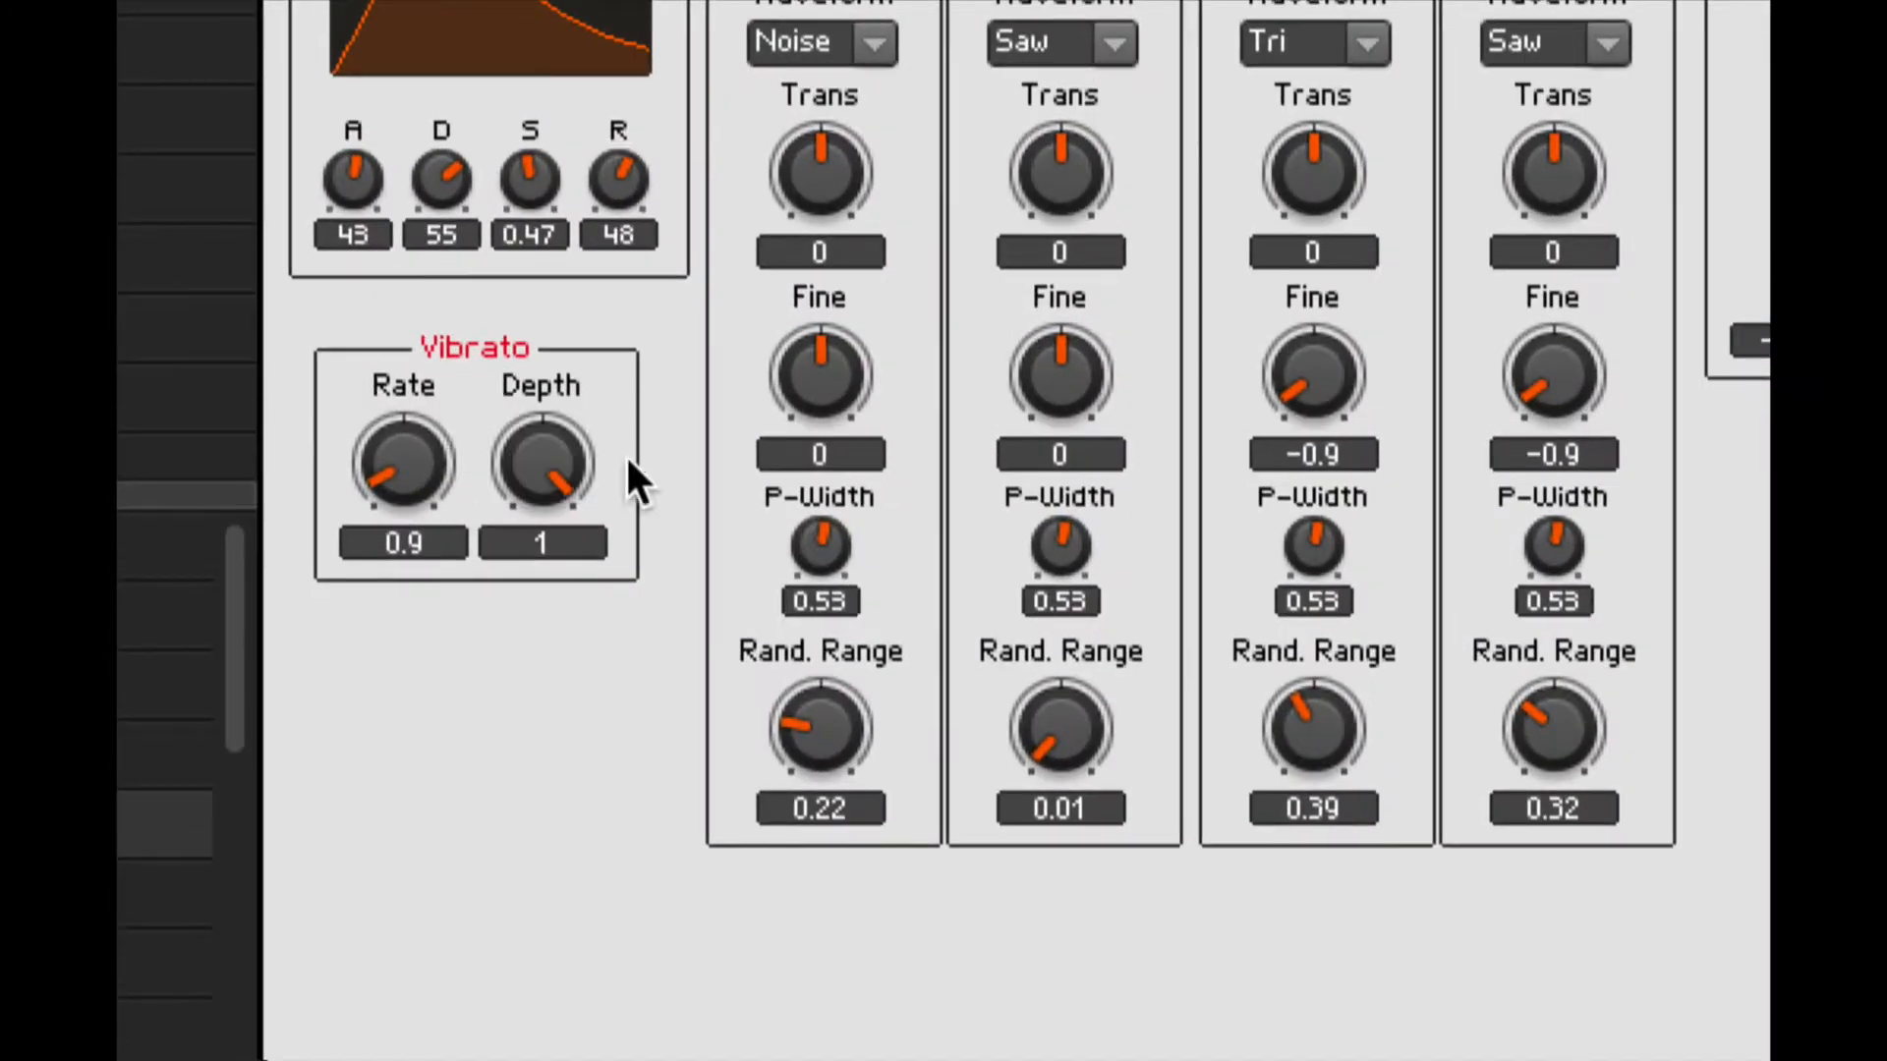
mouse_move(566, 470)
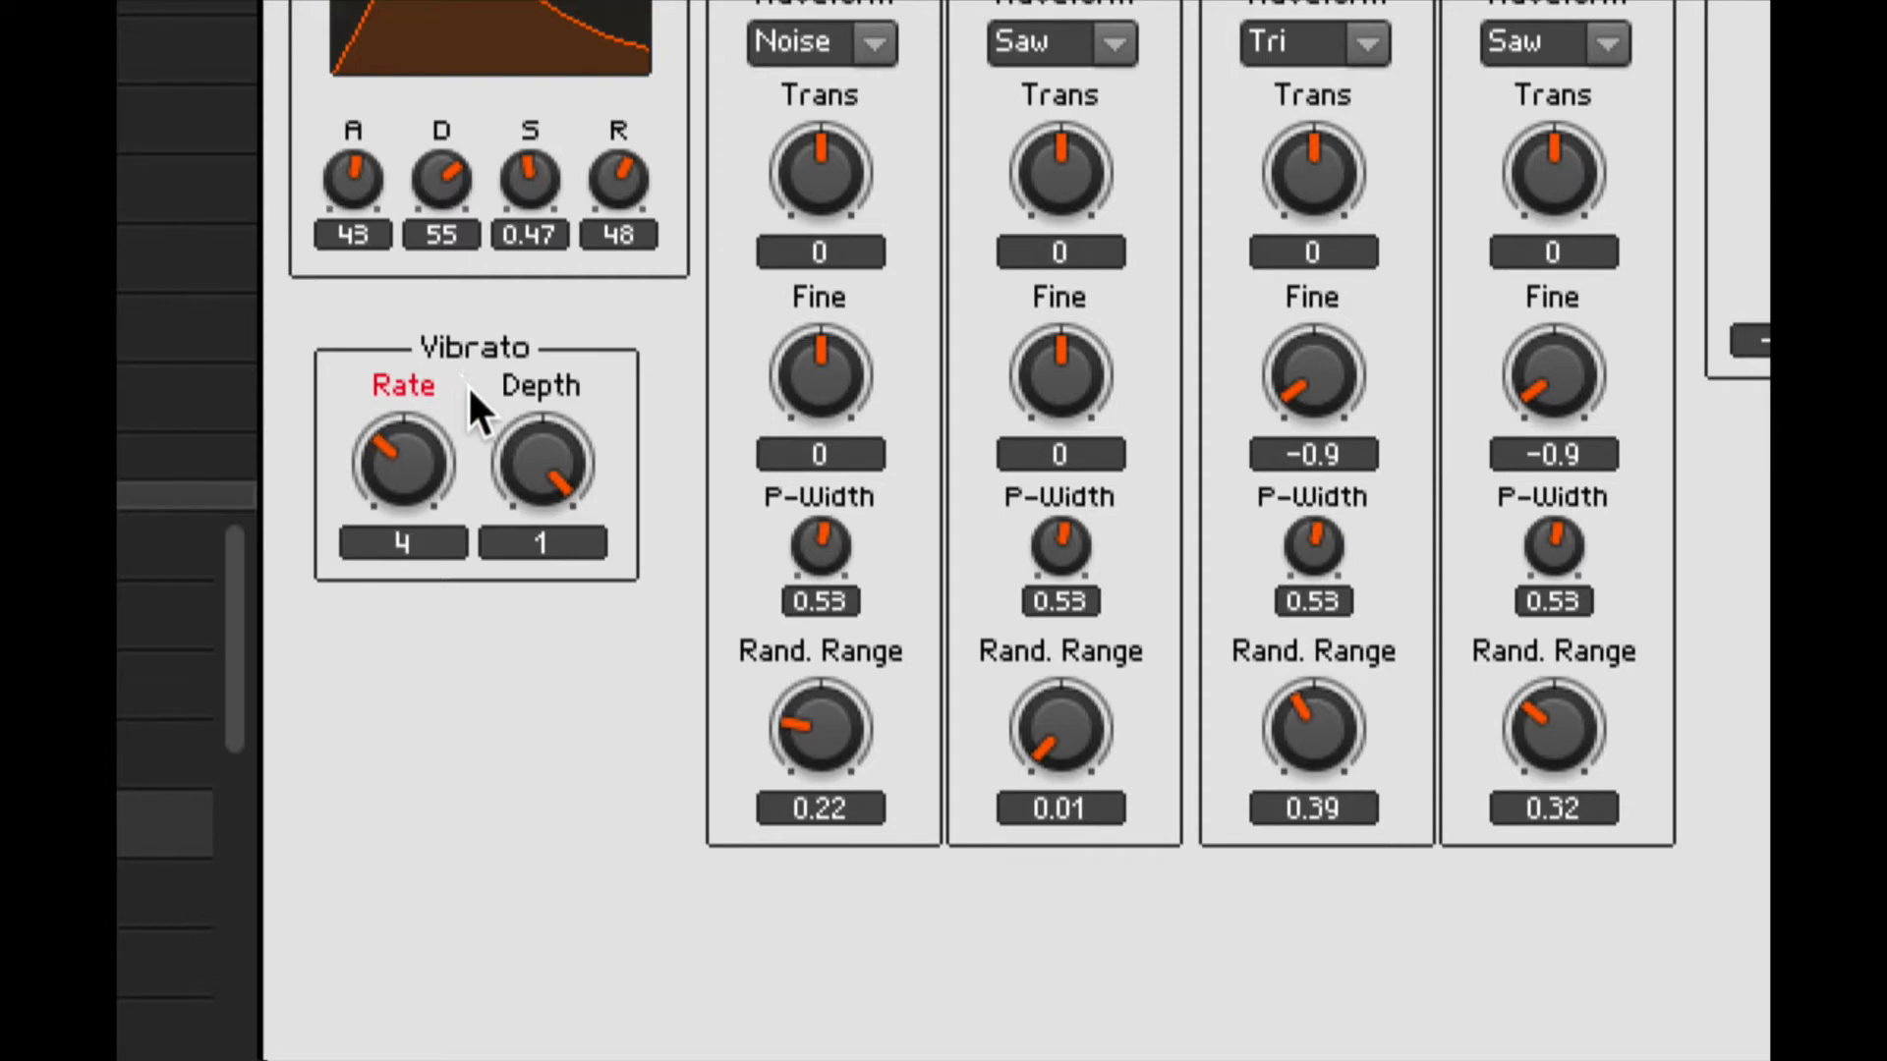
mouse_move(473, 472)
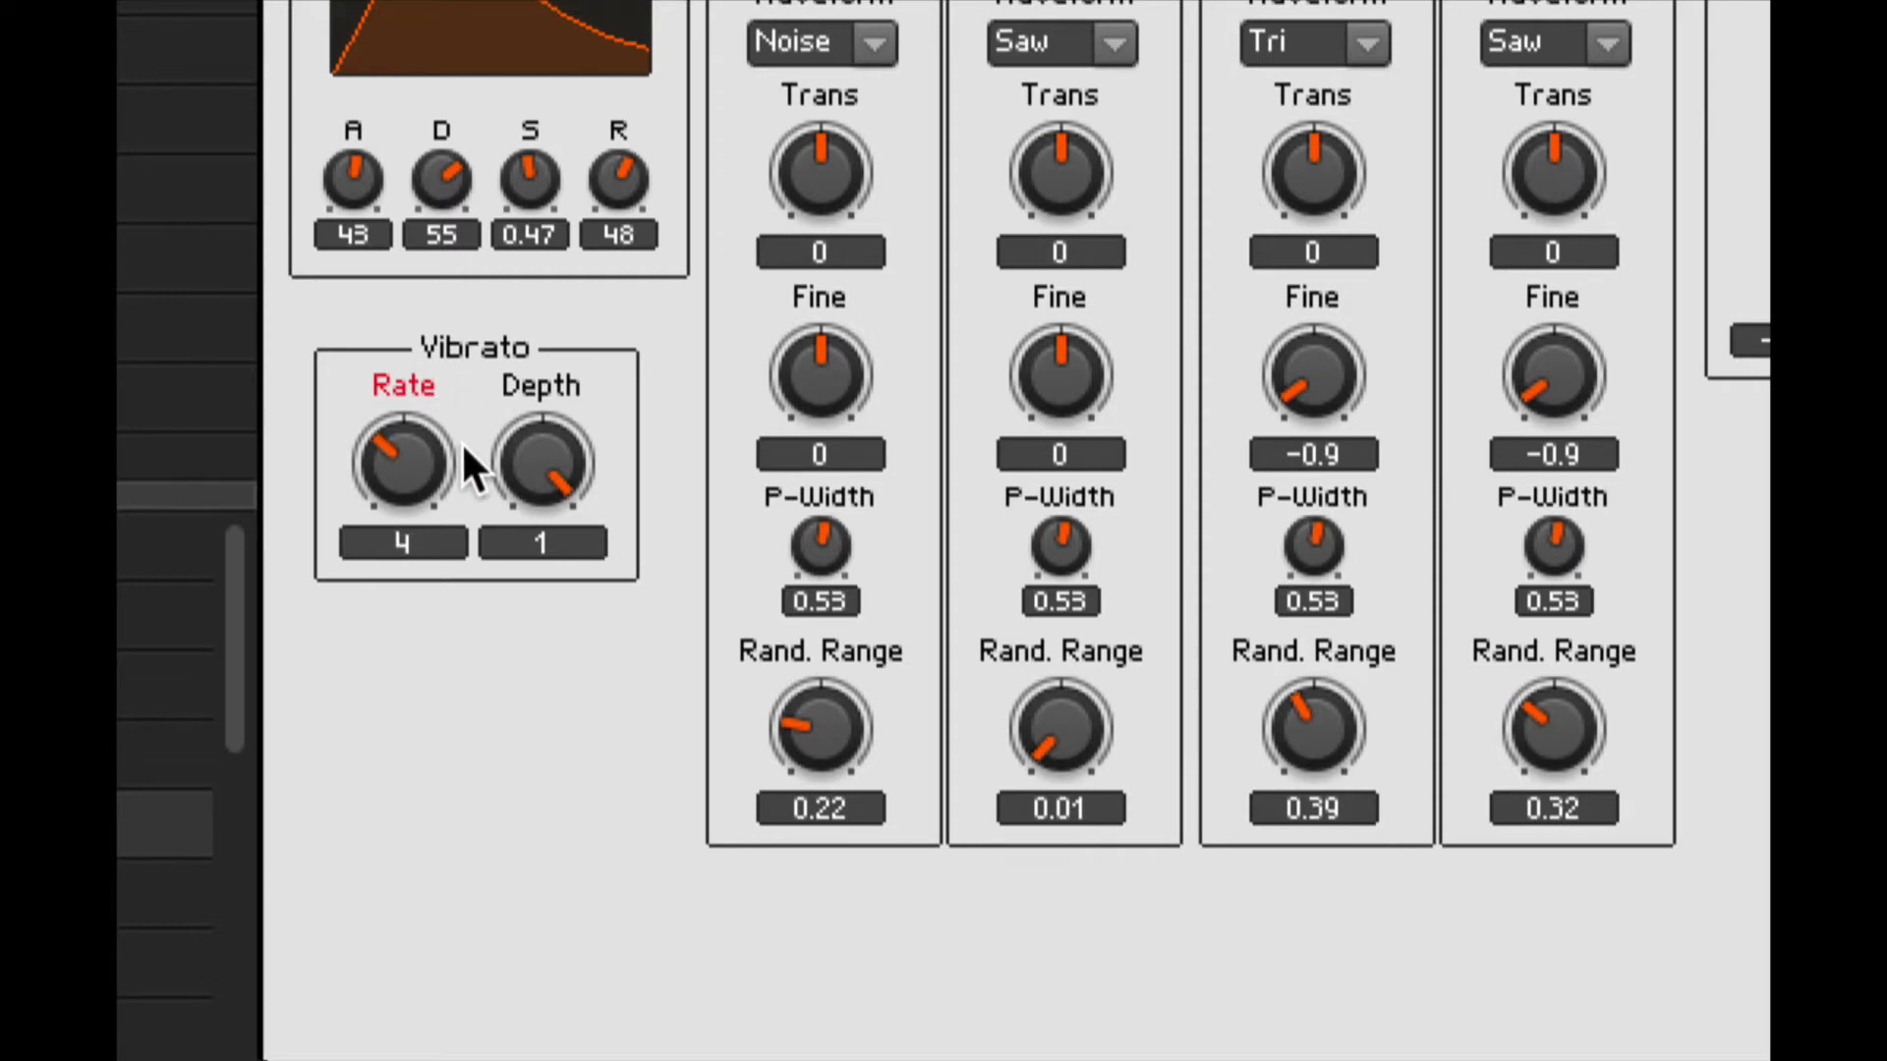
mouse_move(542, 463)
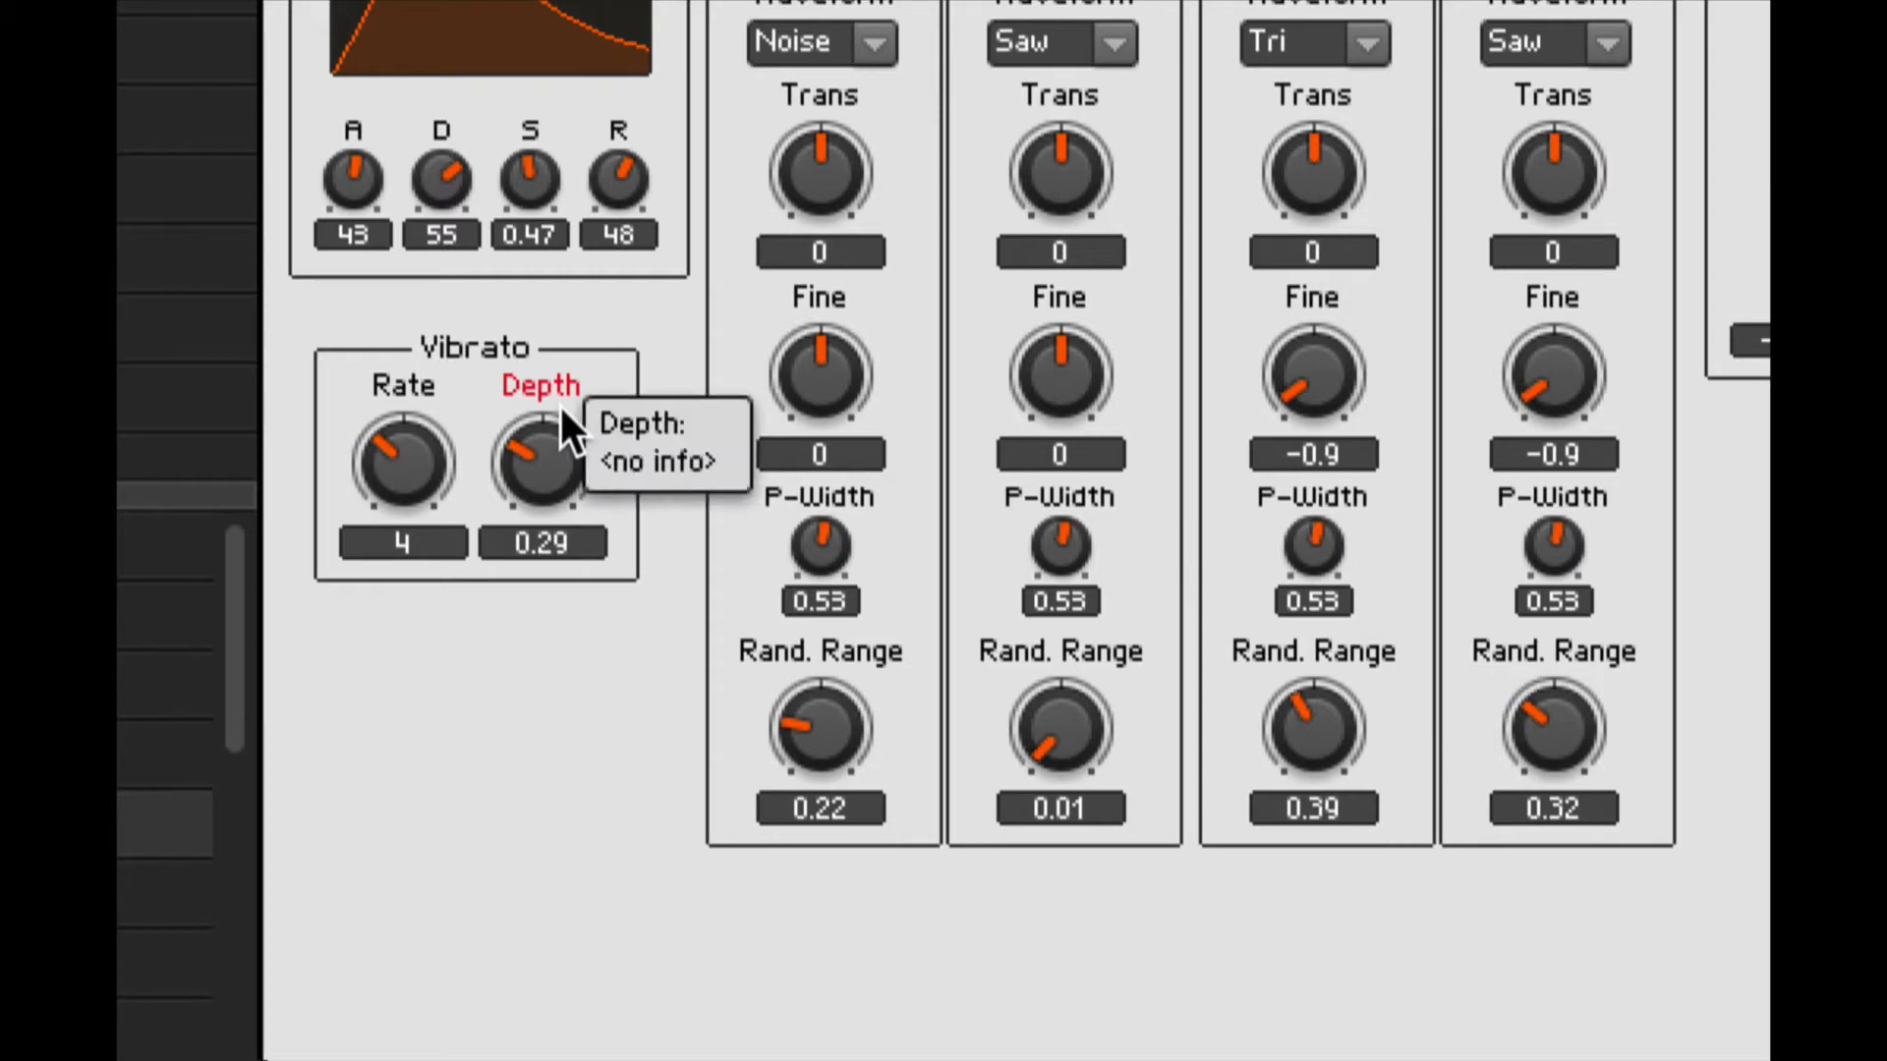
drag(402, 463, 409, 428)
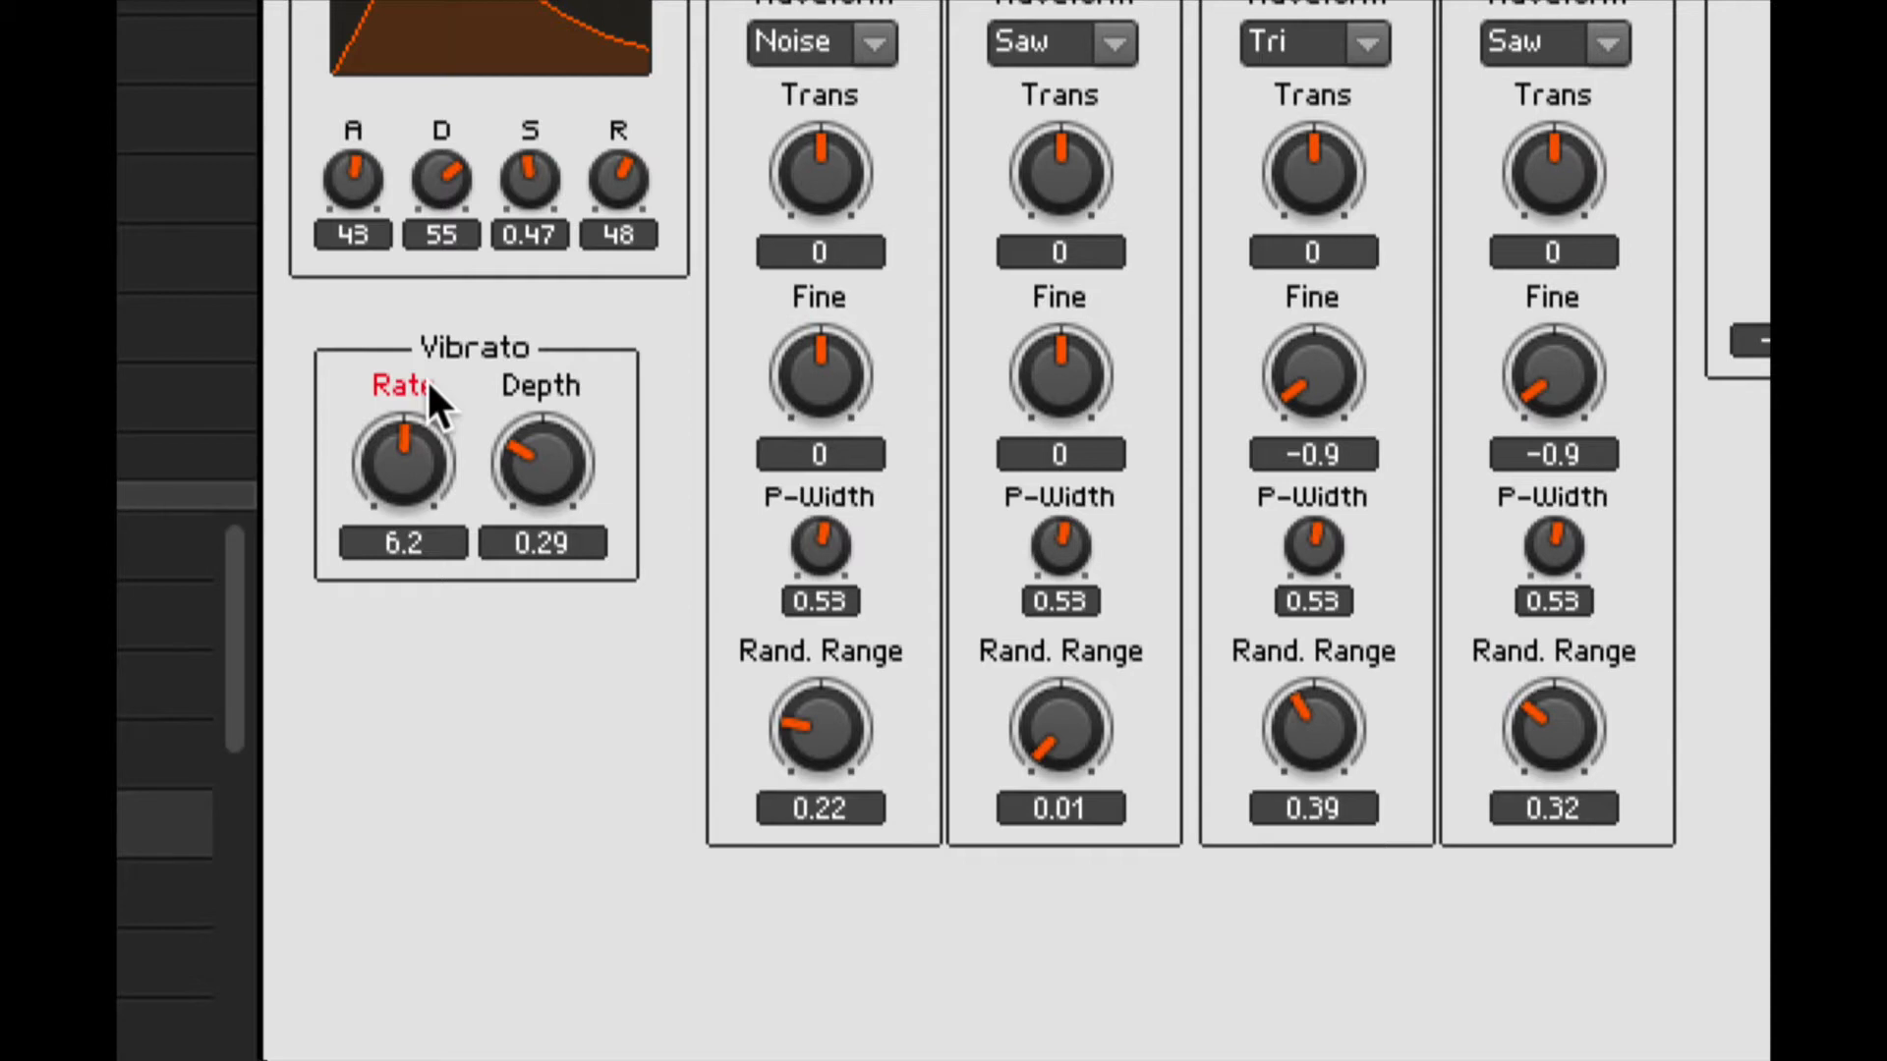
mouse_move(436, 397)
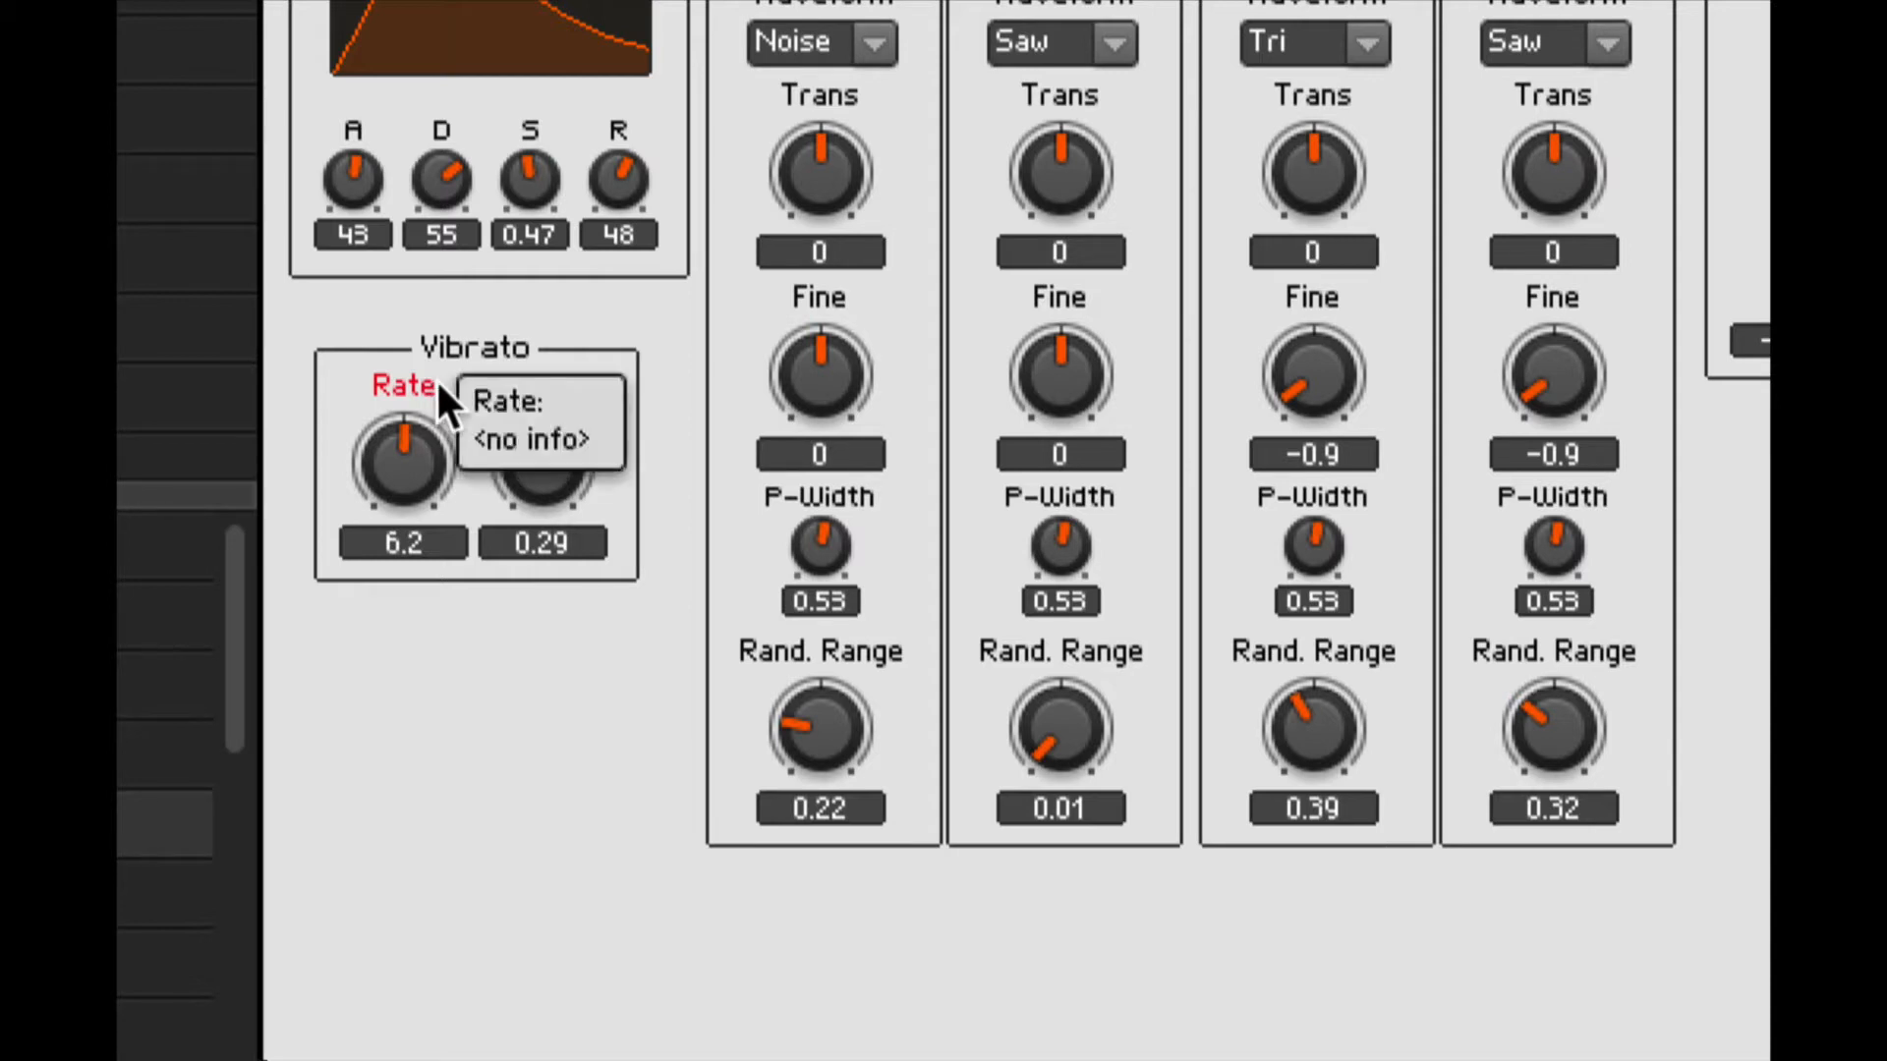
mouse_move(595, 542)
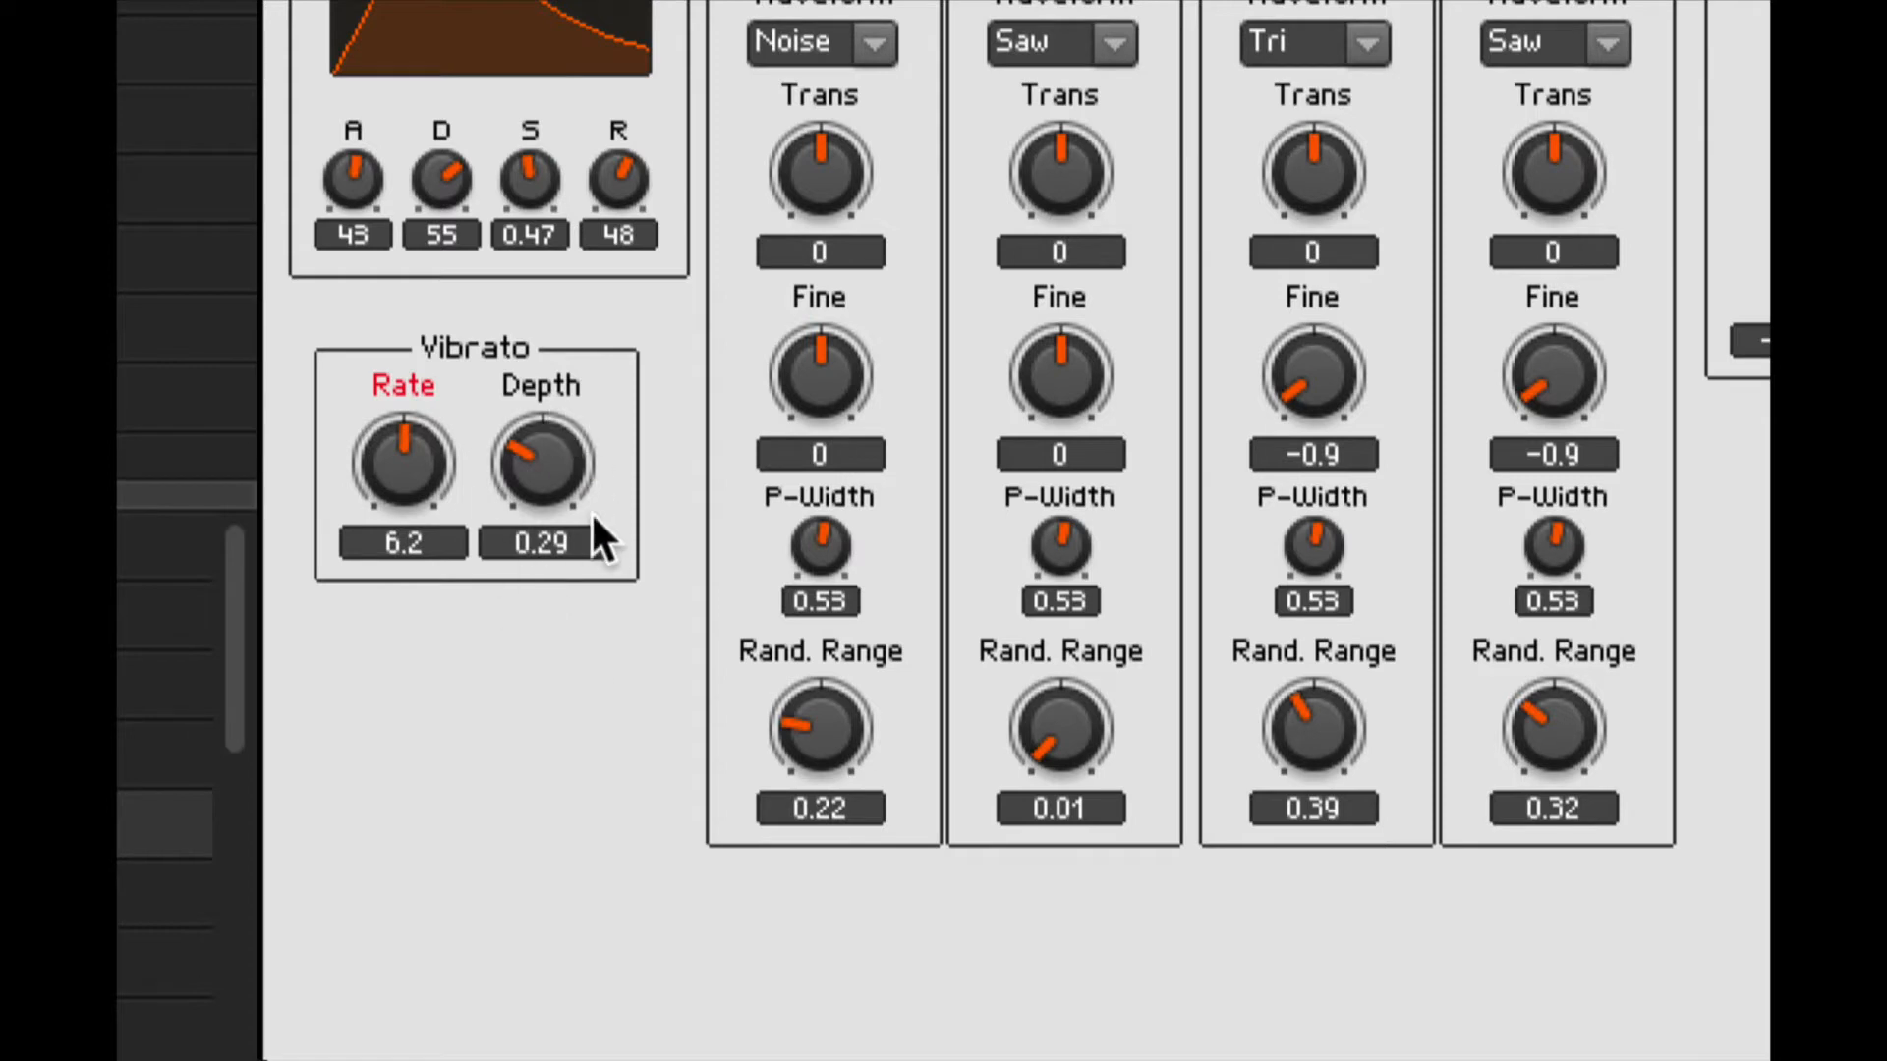
mouse_move(580, 581)
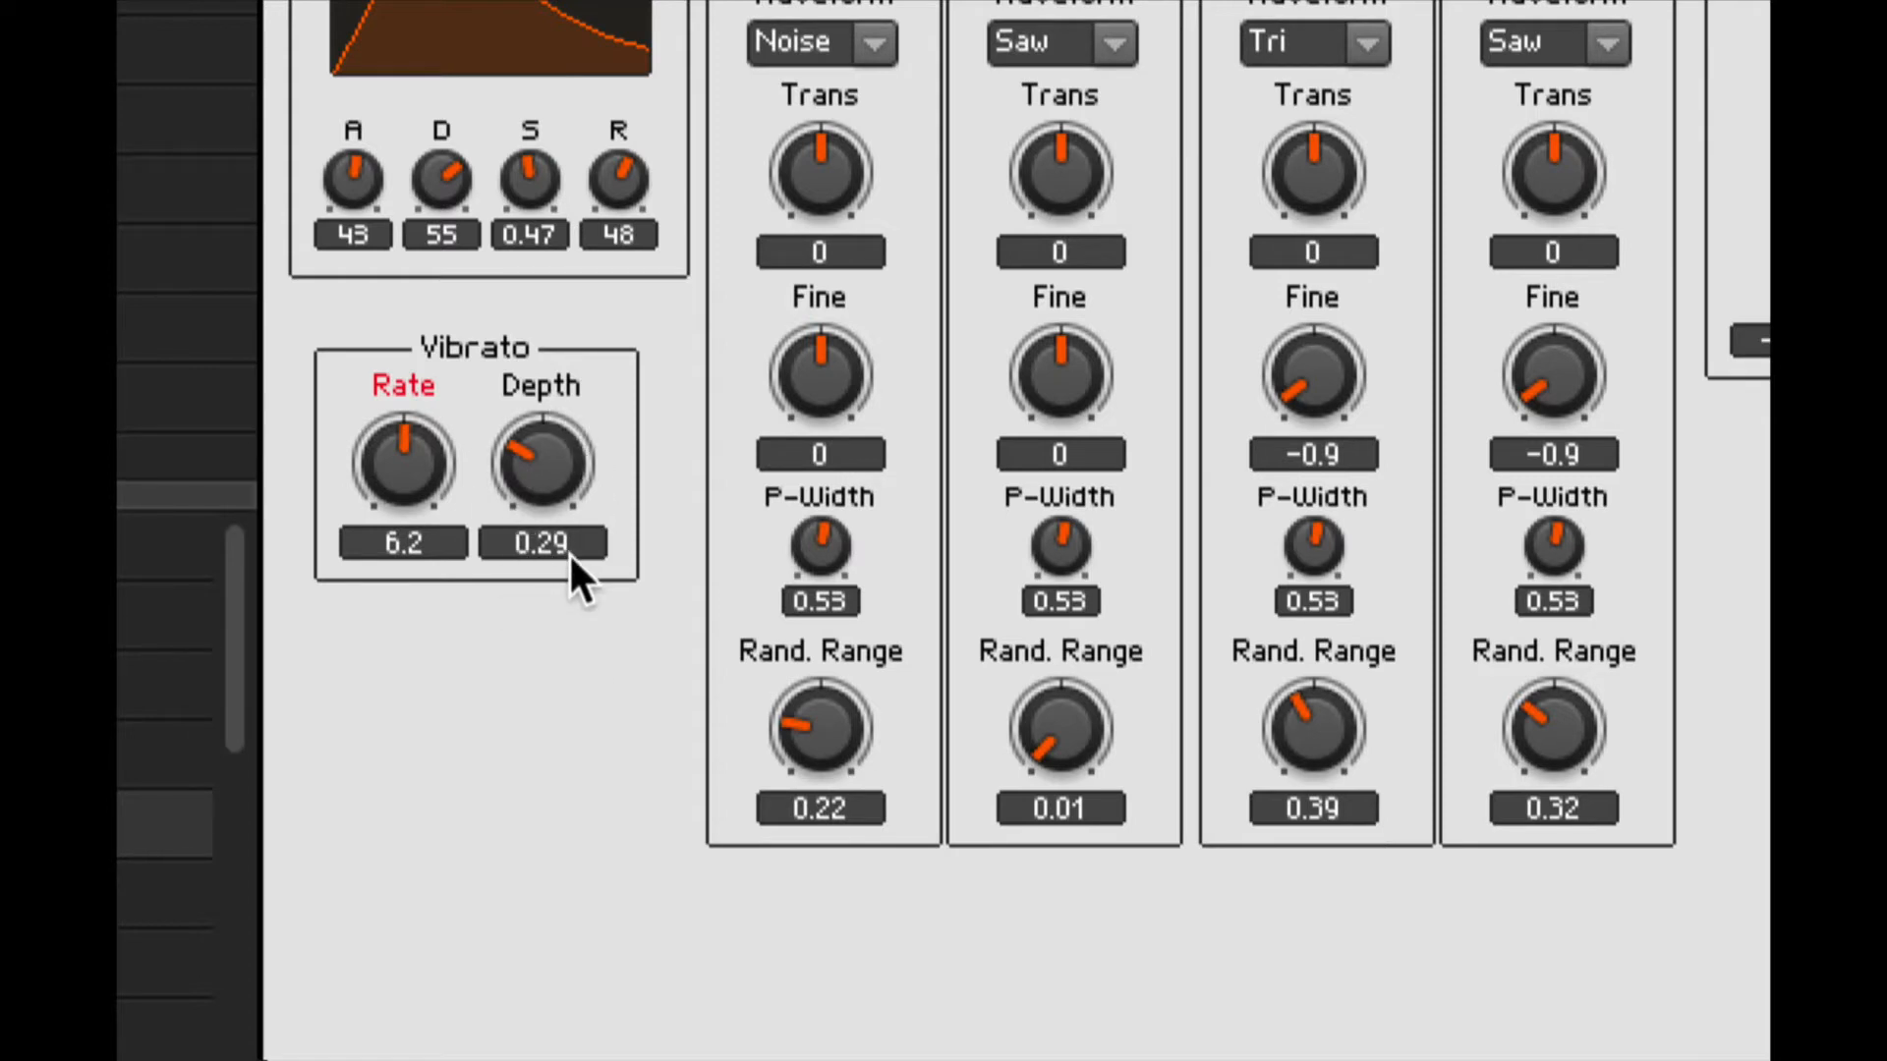
mouse_move(655, 674)
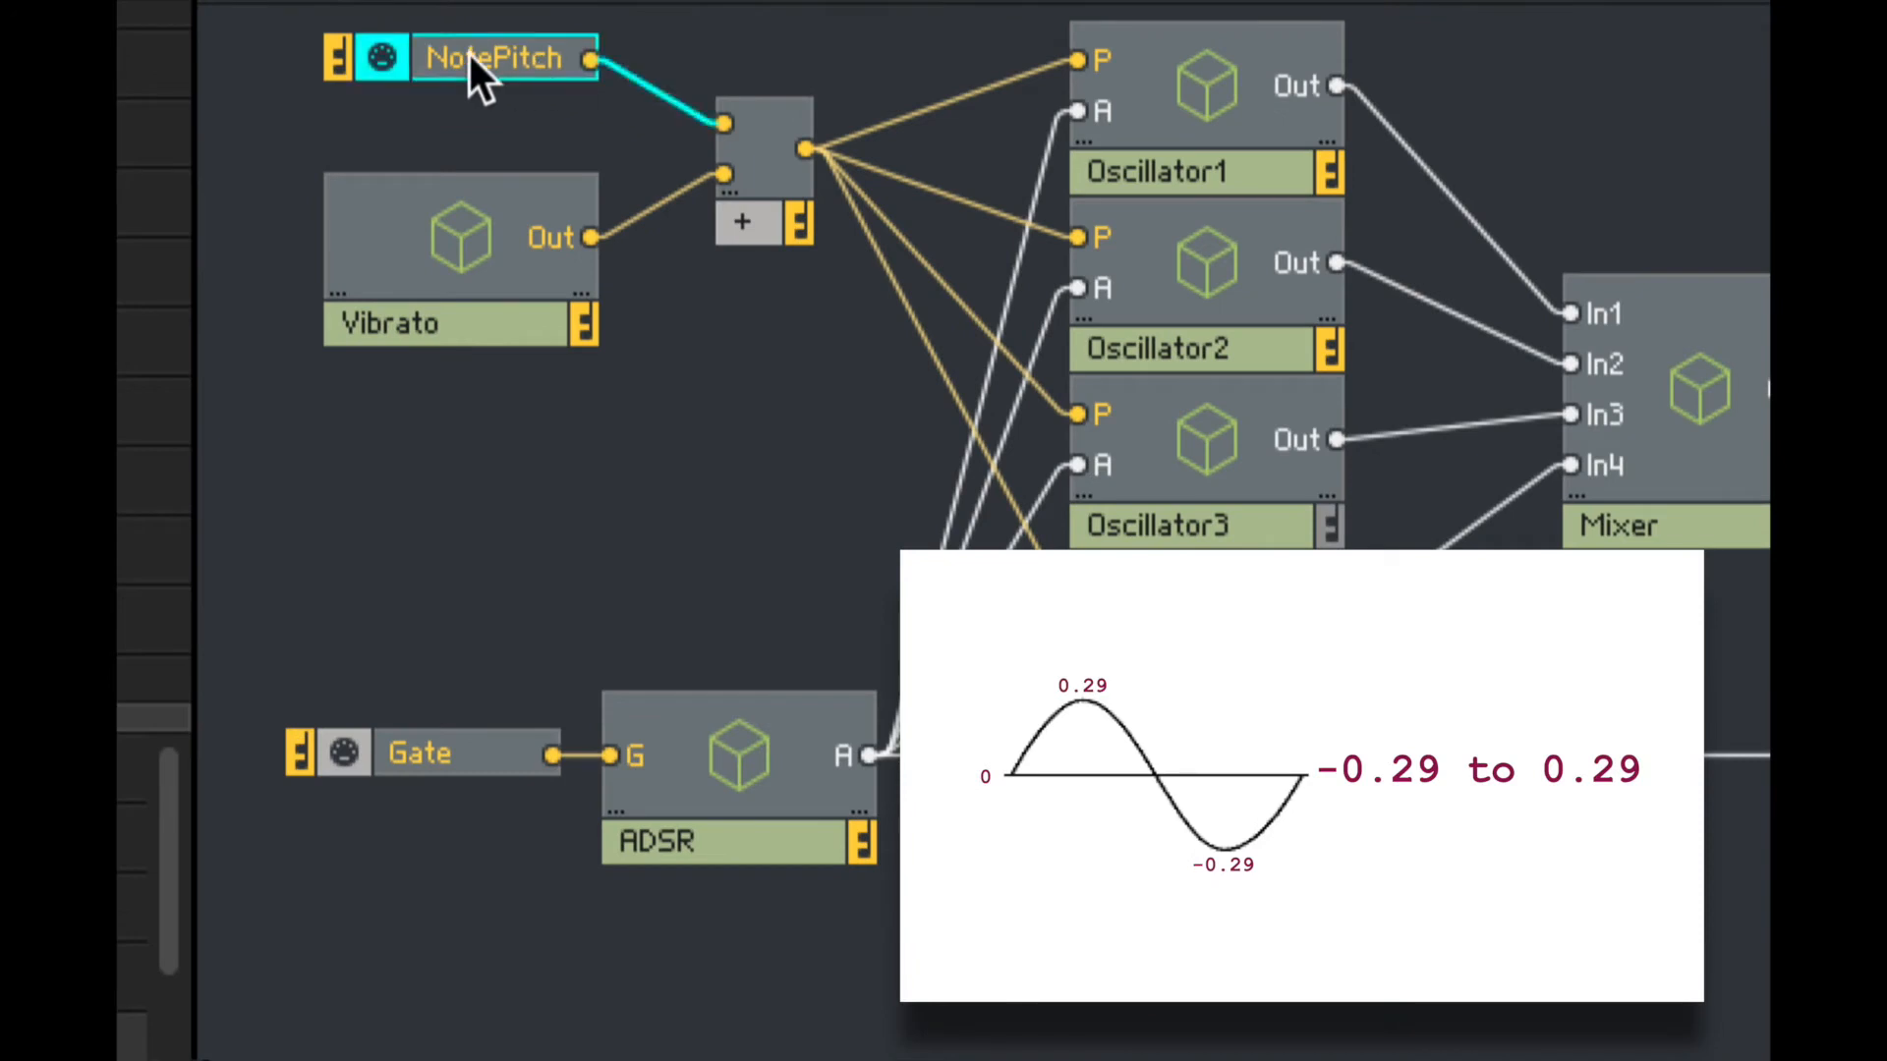
mouse_move(607, 301)
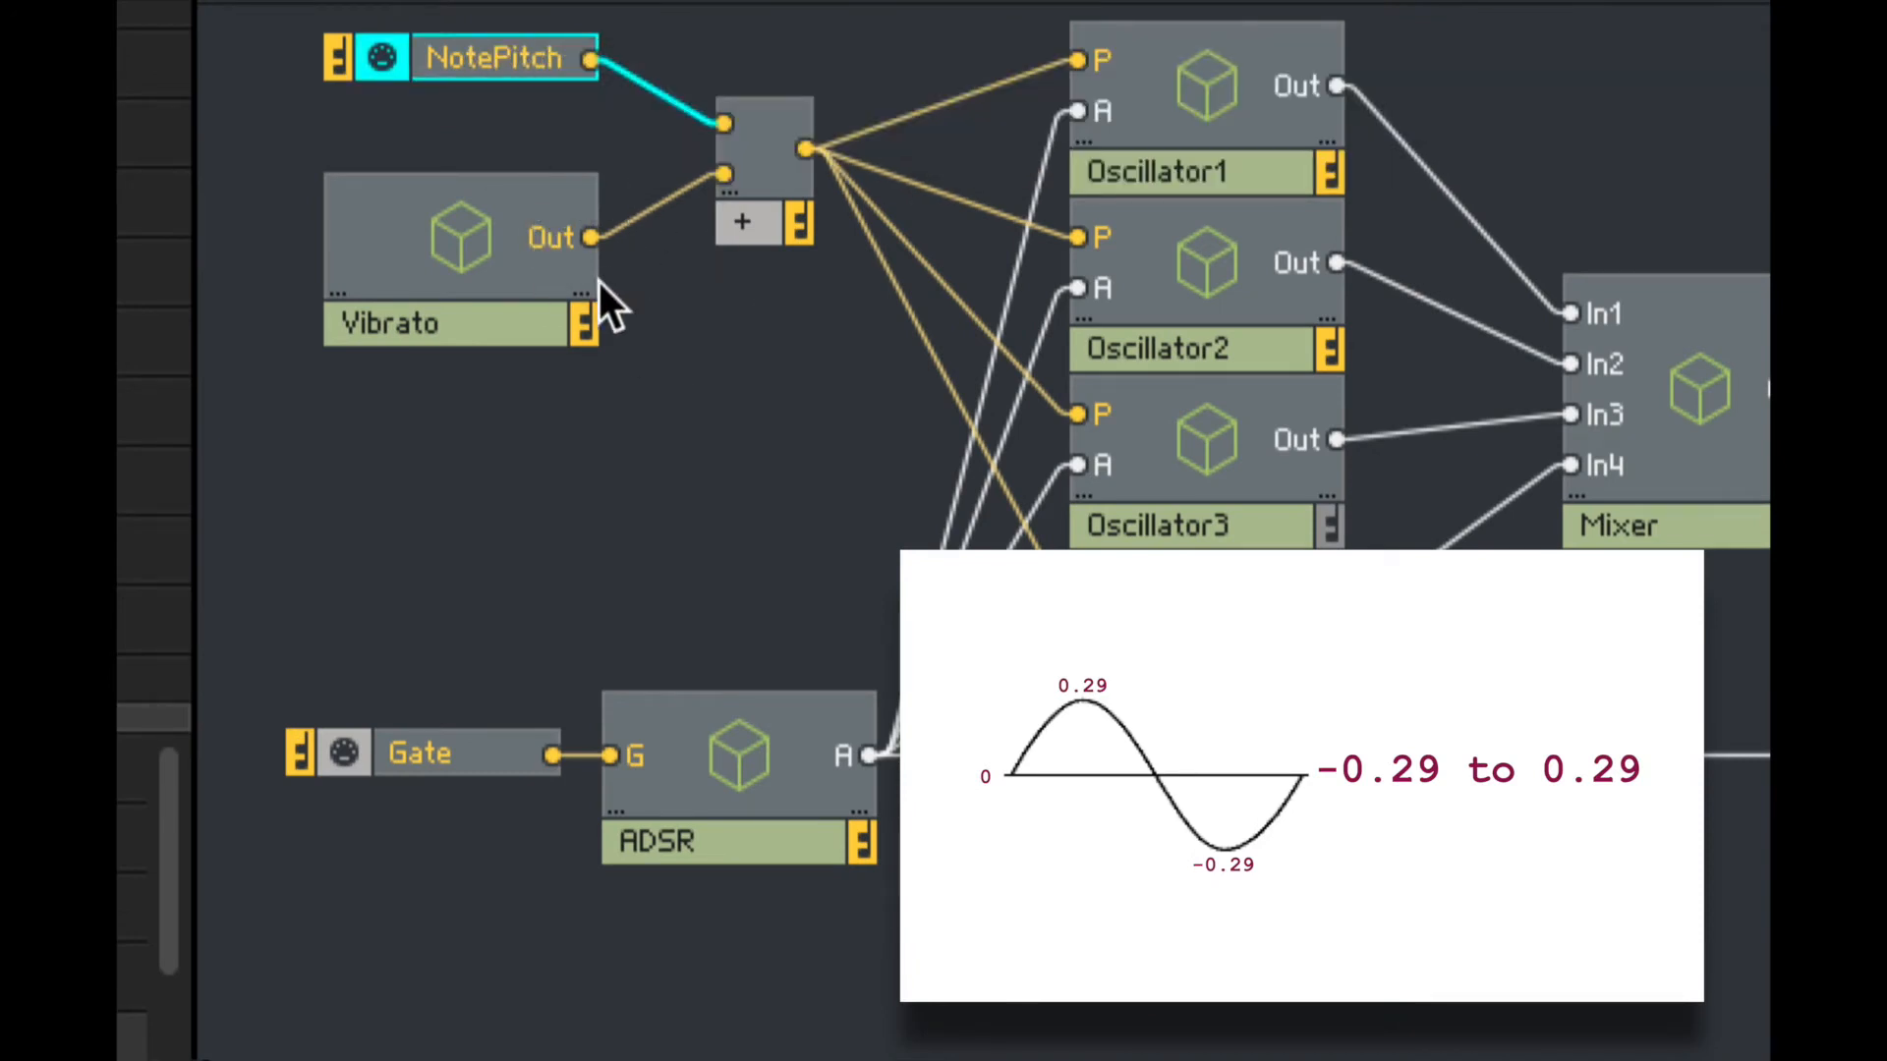
mouse_move(659, 253)
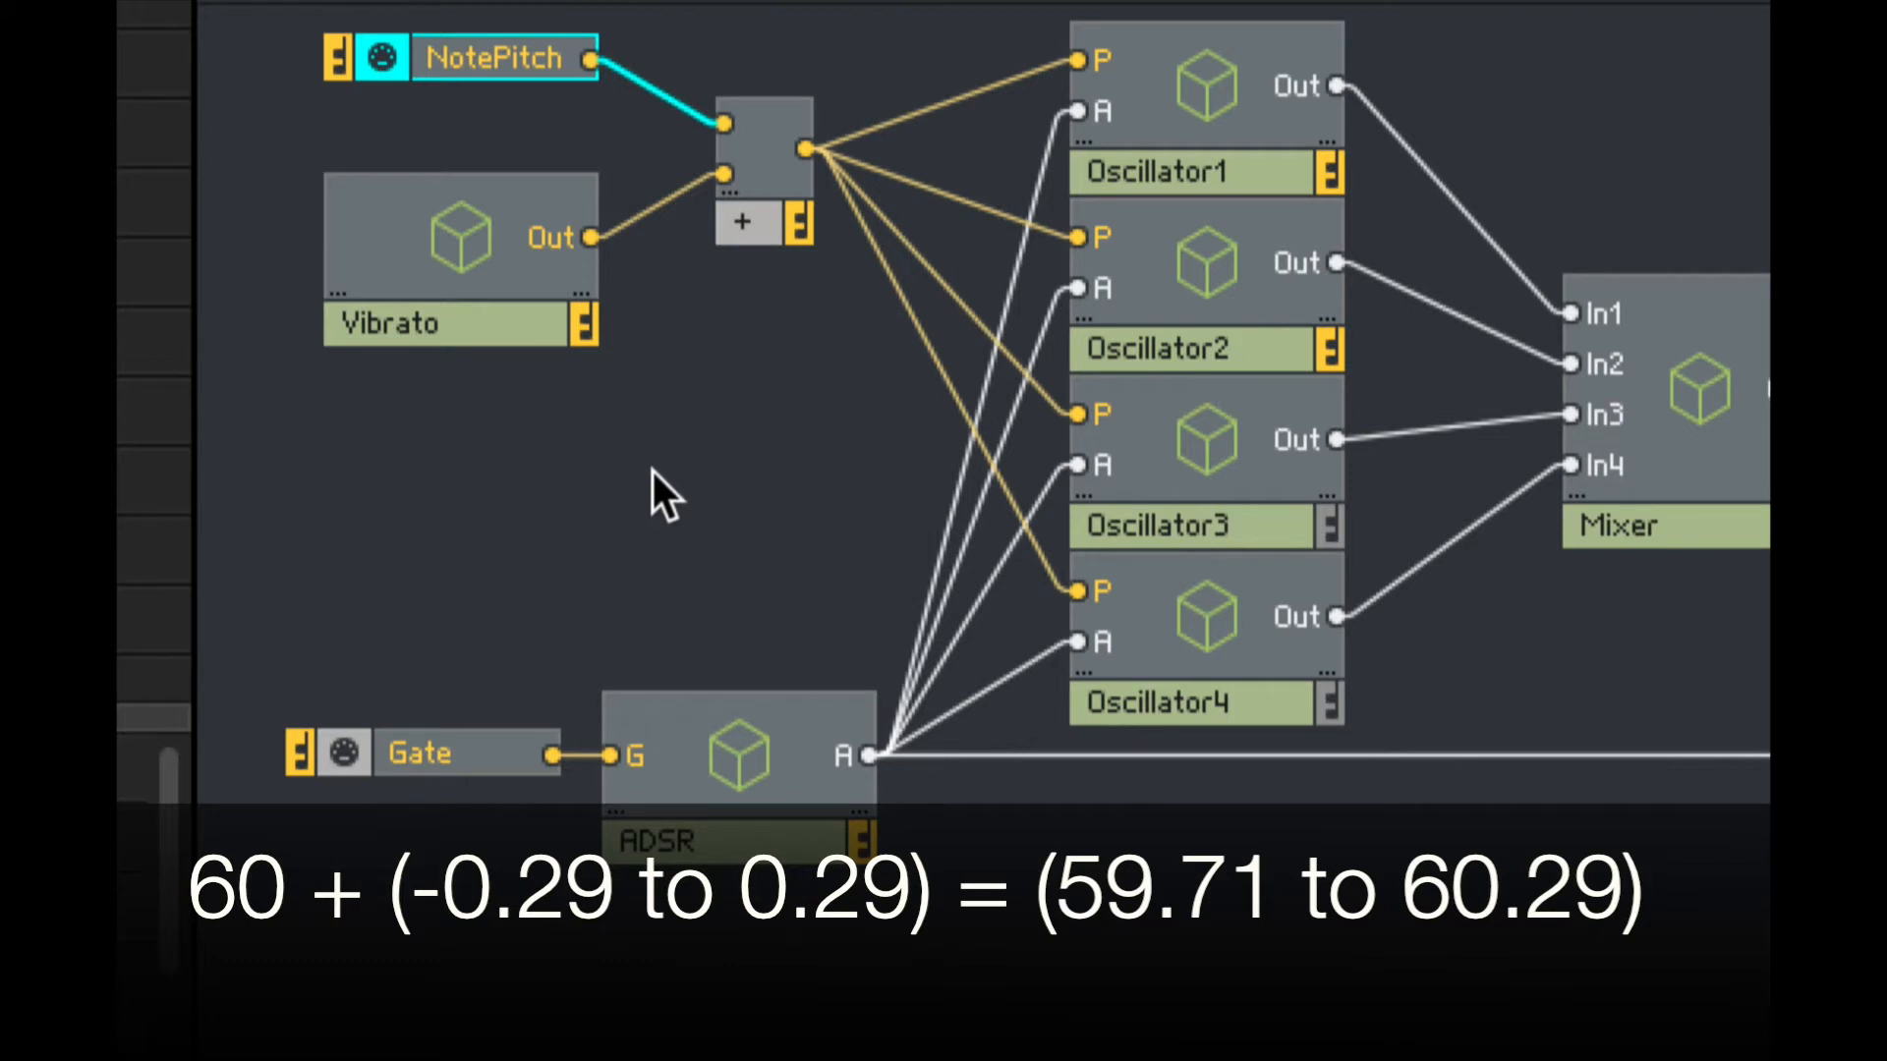
mouse_move(668, 402)
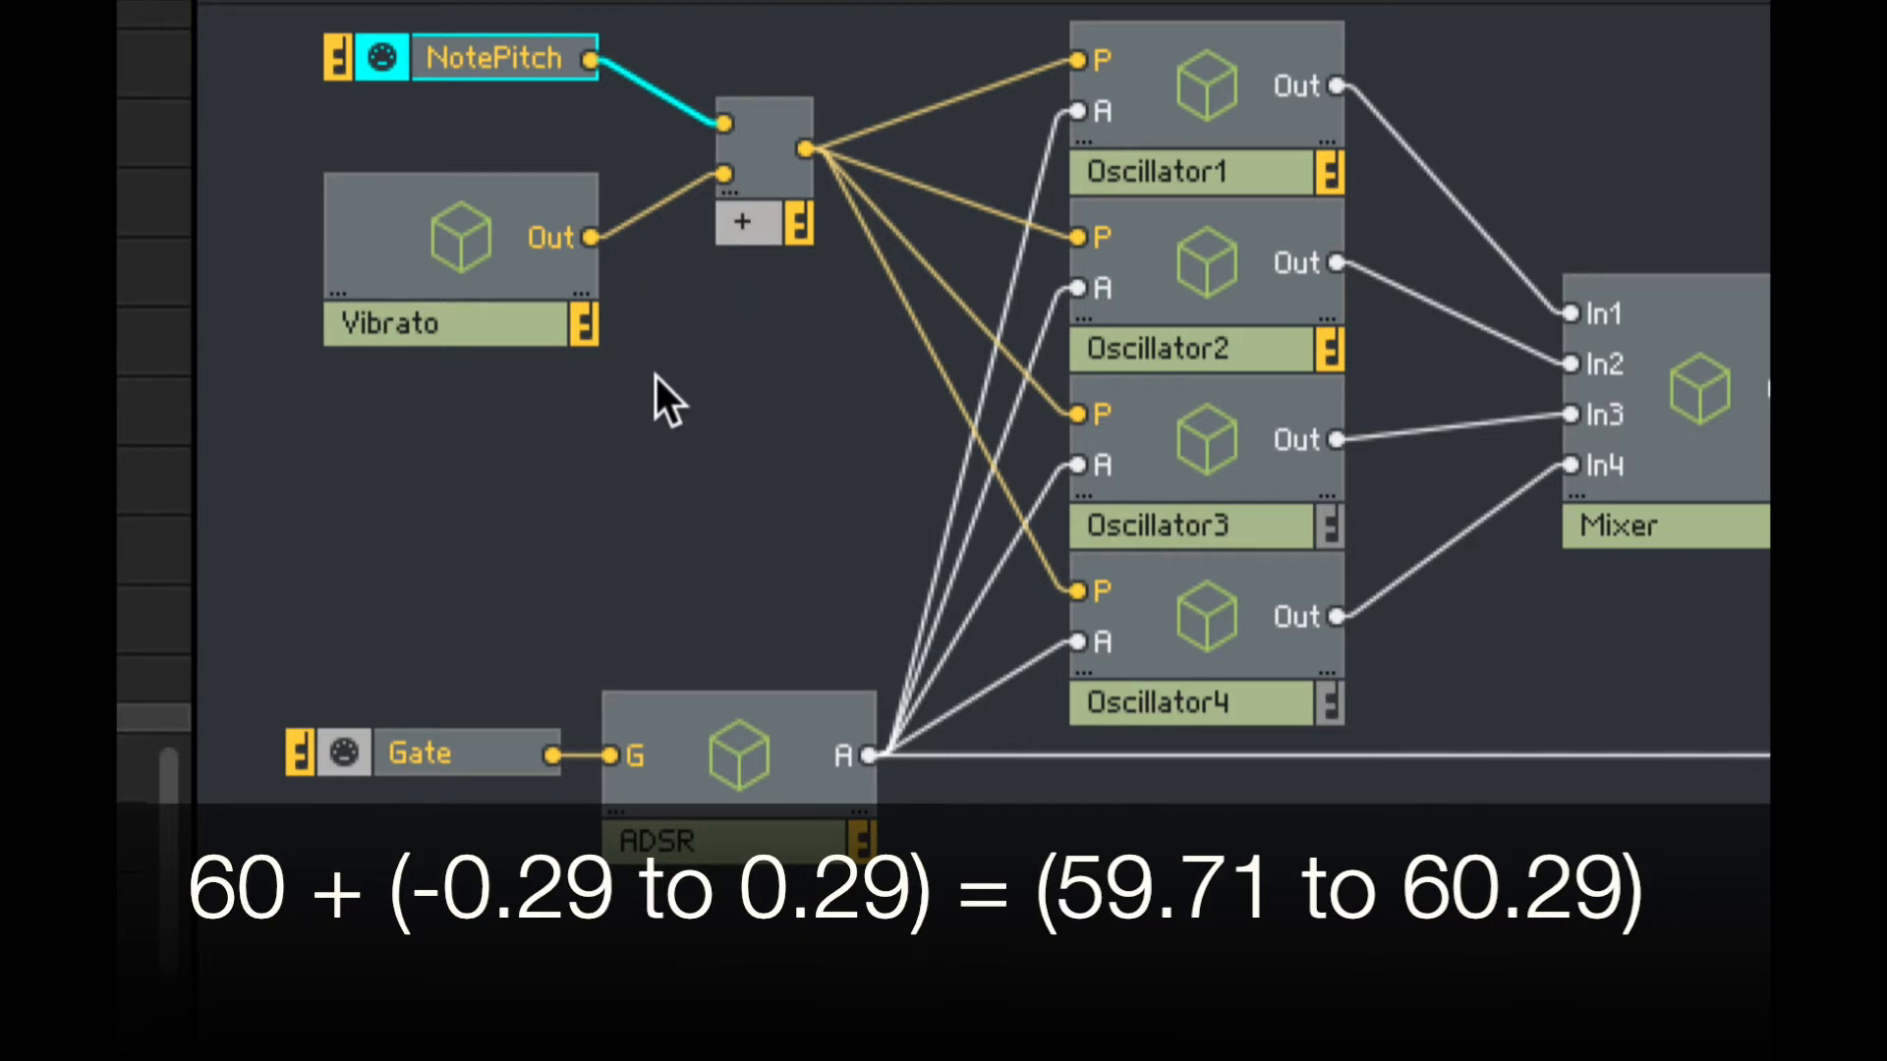
mouse_move(674, 463)
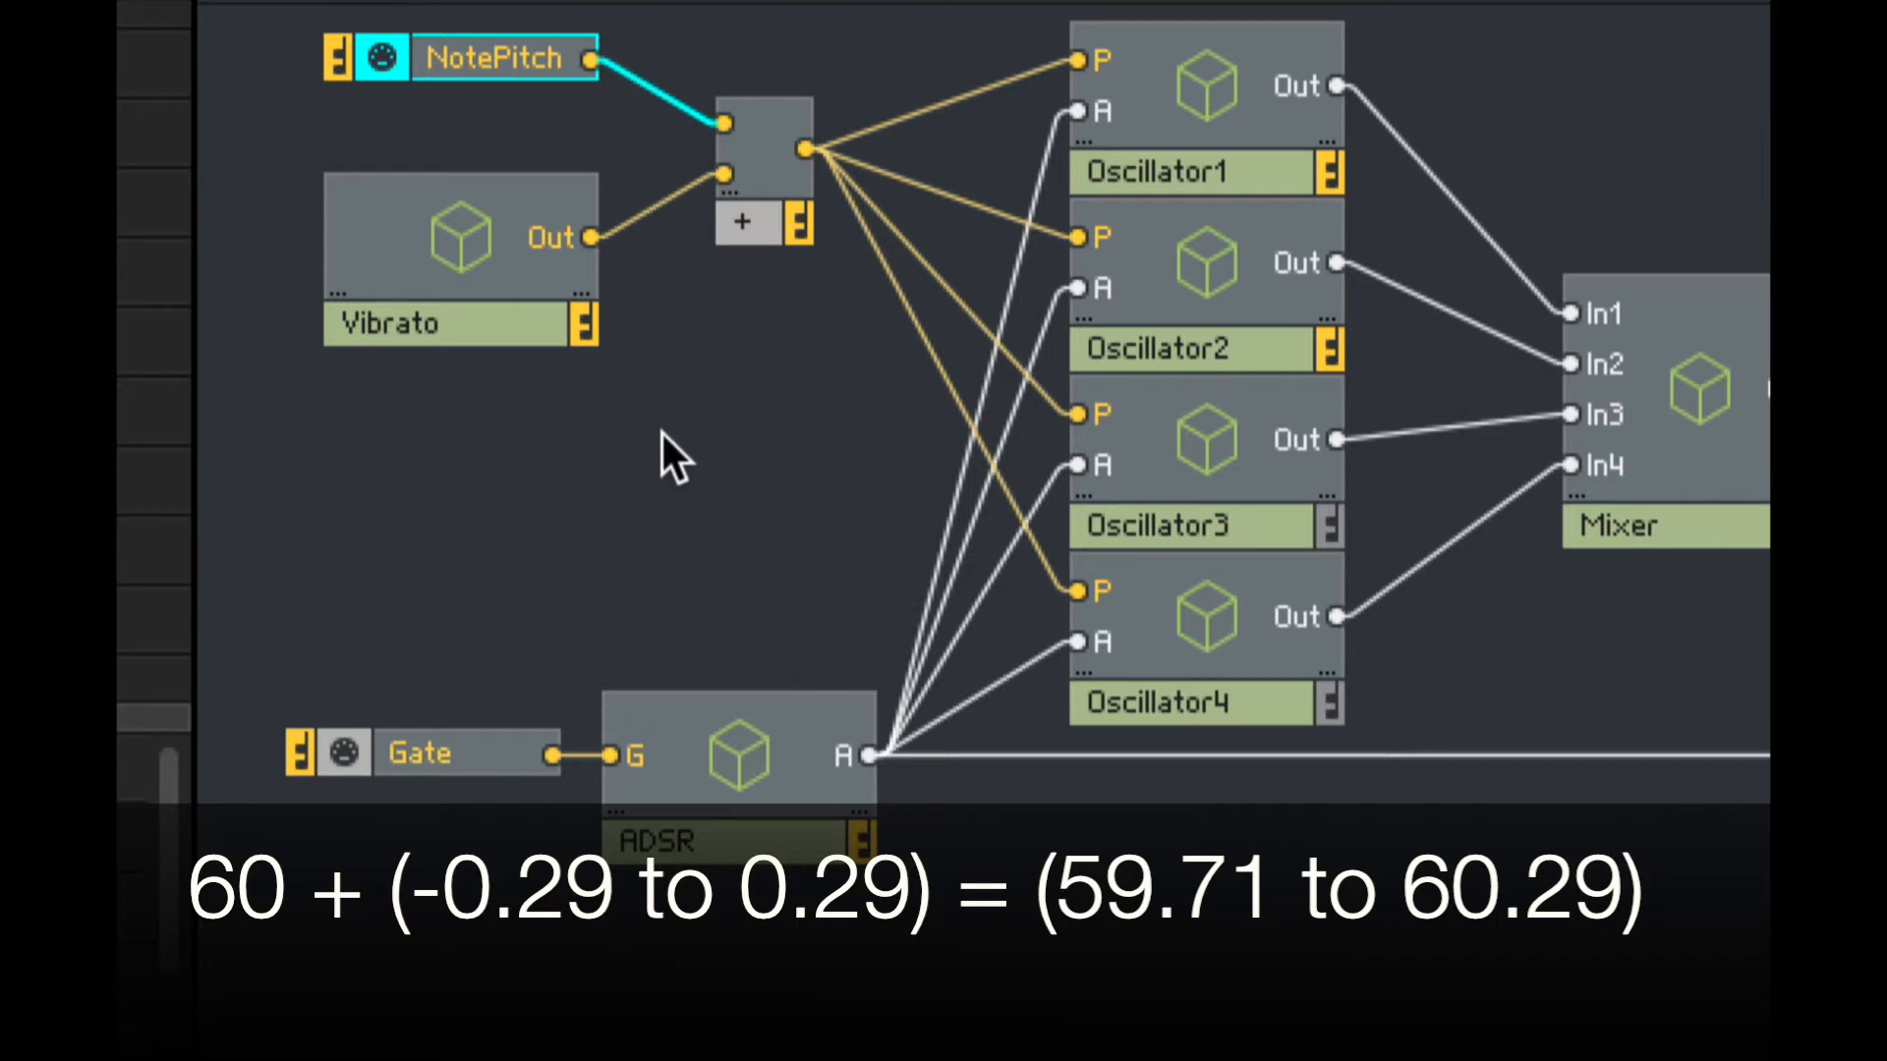
mouse_move(666, 400)
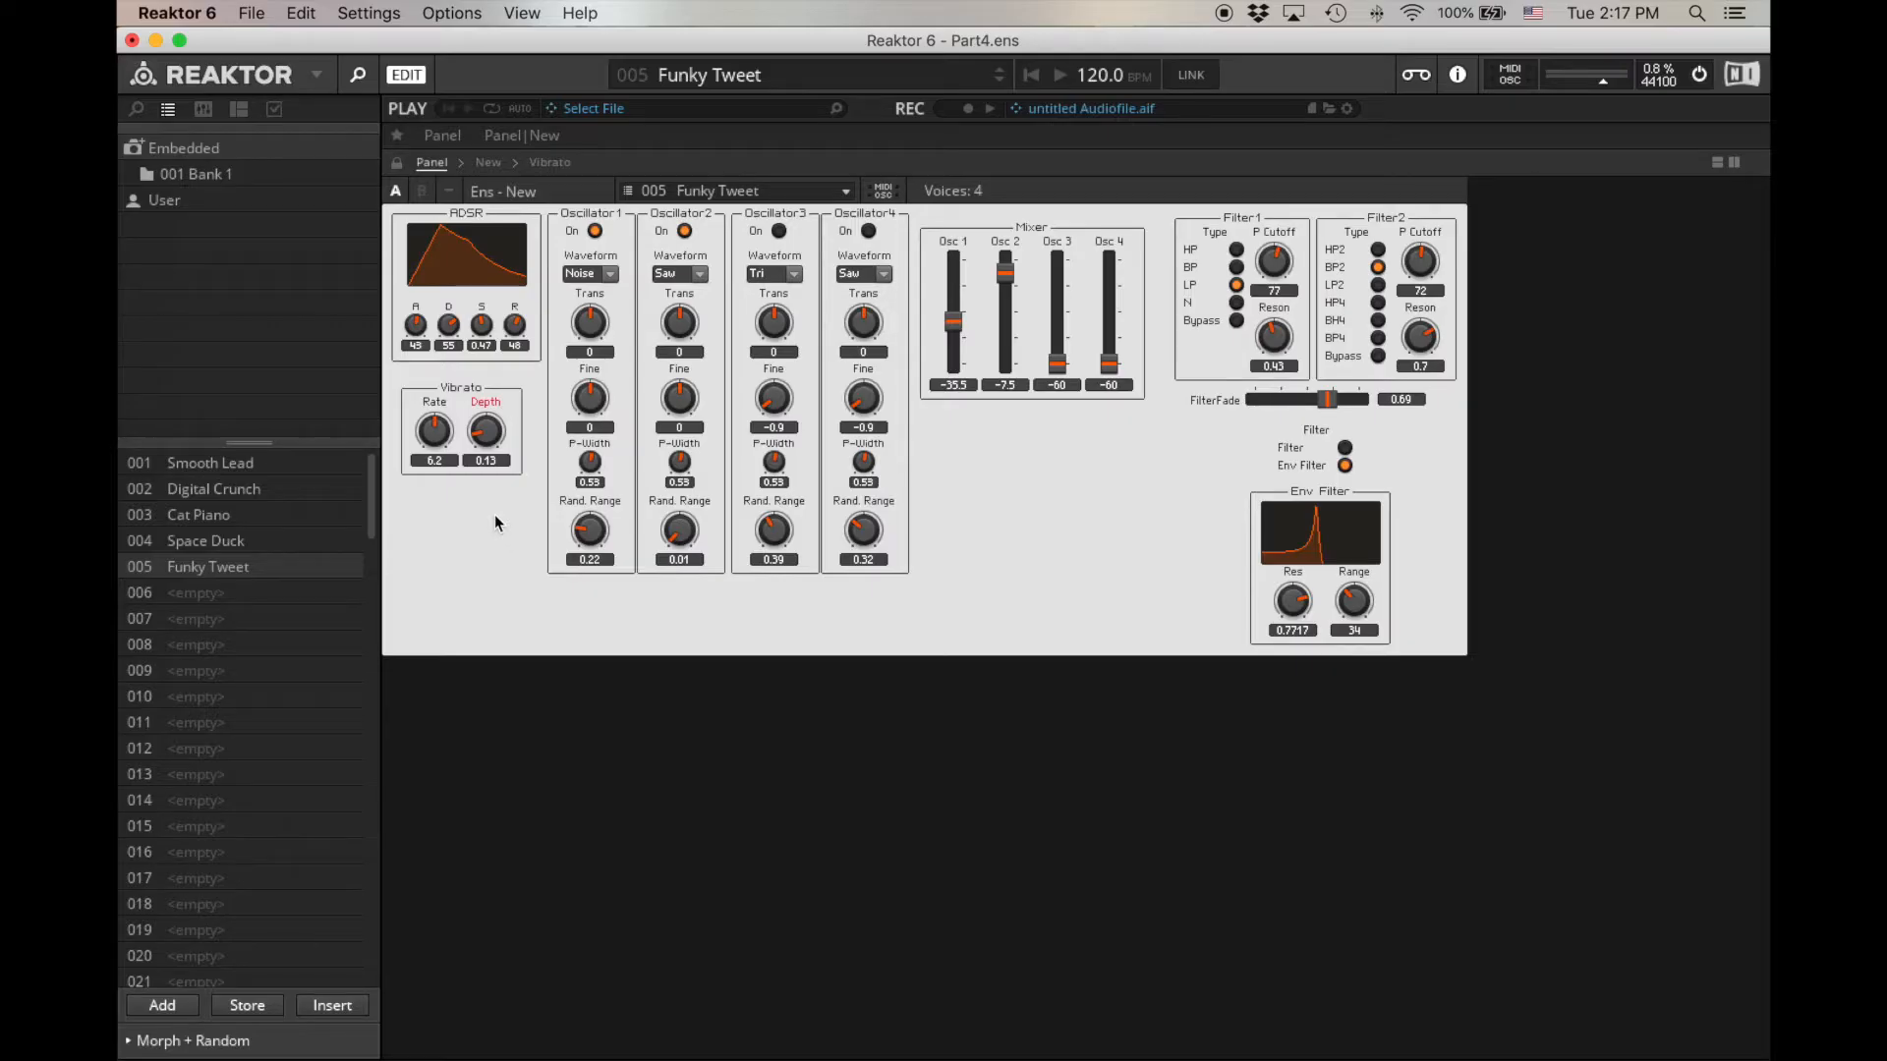
mouse_move(470, 521)
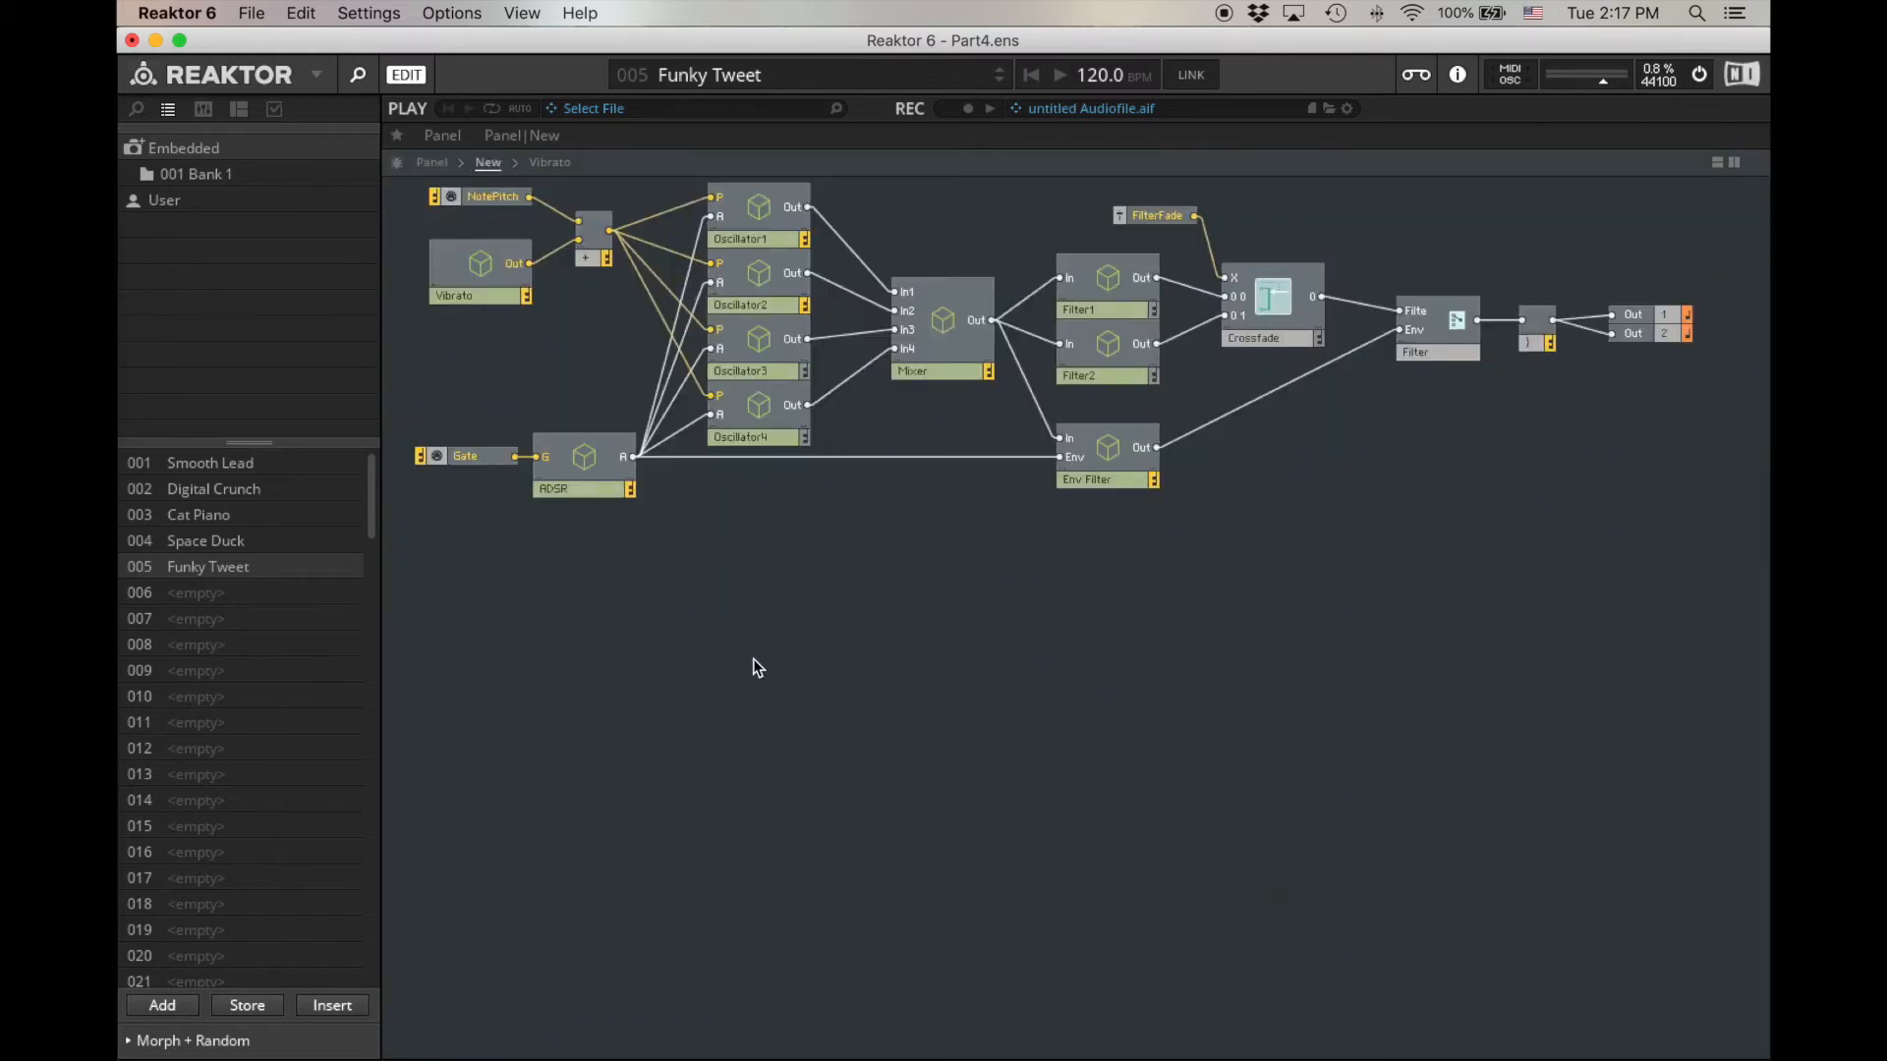
mouse_move(734, 642)
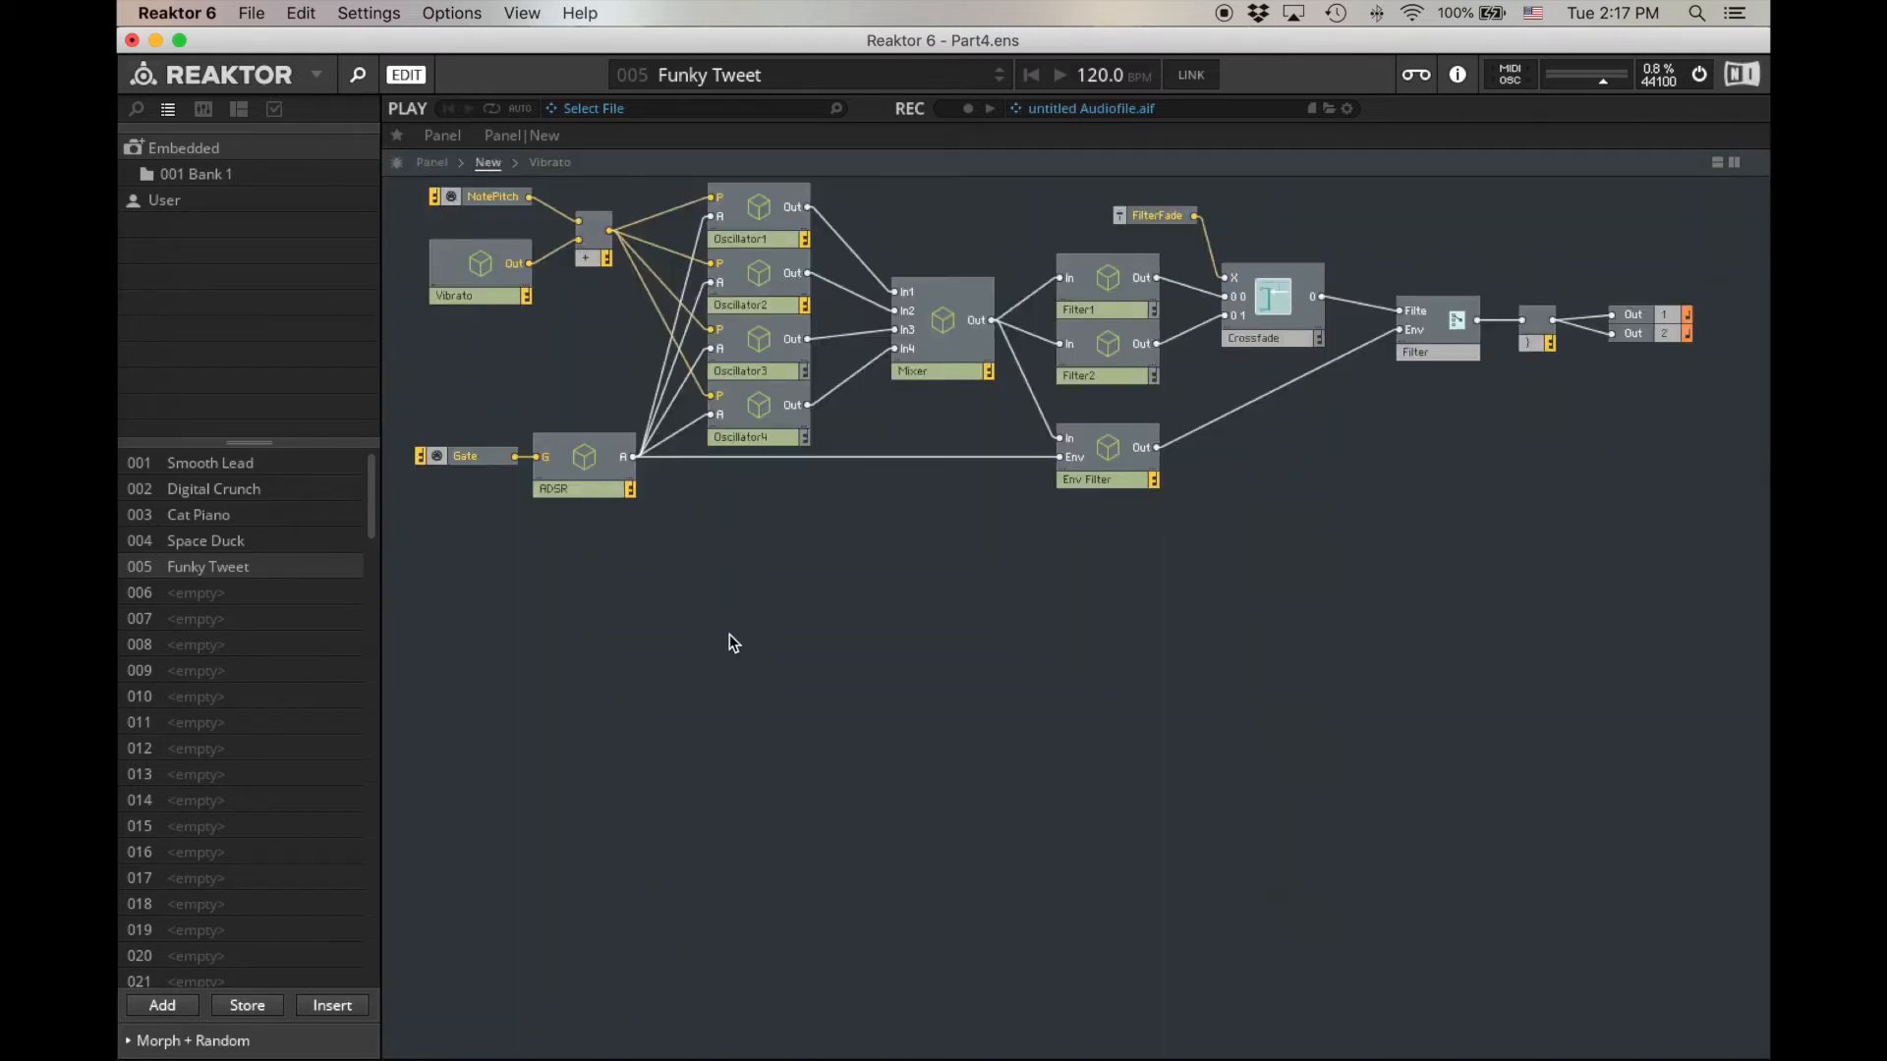
Step: Add a New Macro to the structure for the Tremolo section
click(586, 457)
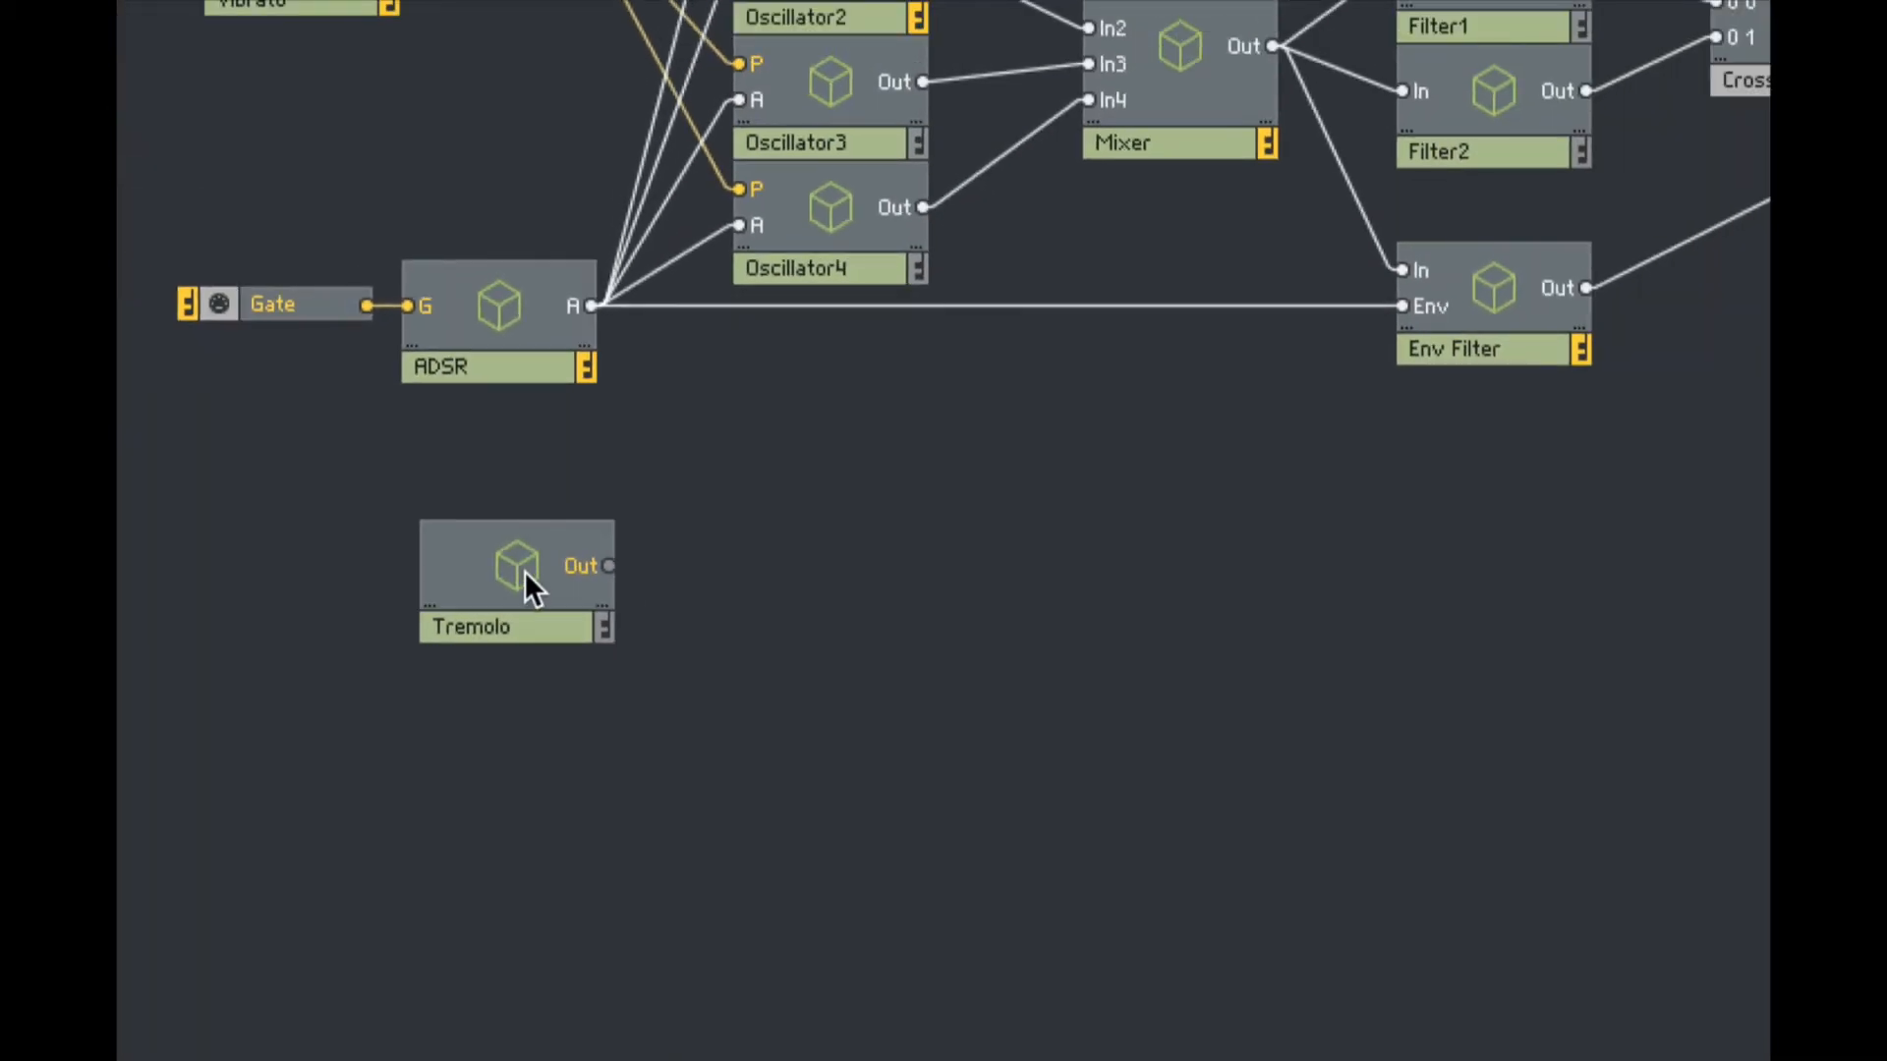
Step: Enter the Tremolo macro, check the main structure, and return inside to finish wiring
double_click(516, 566)
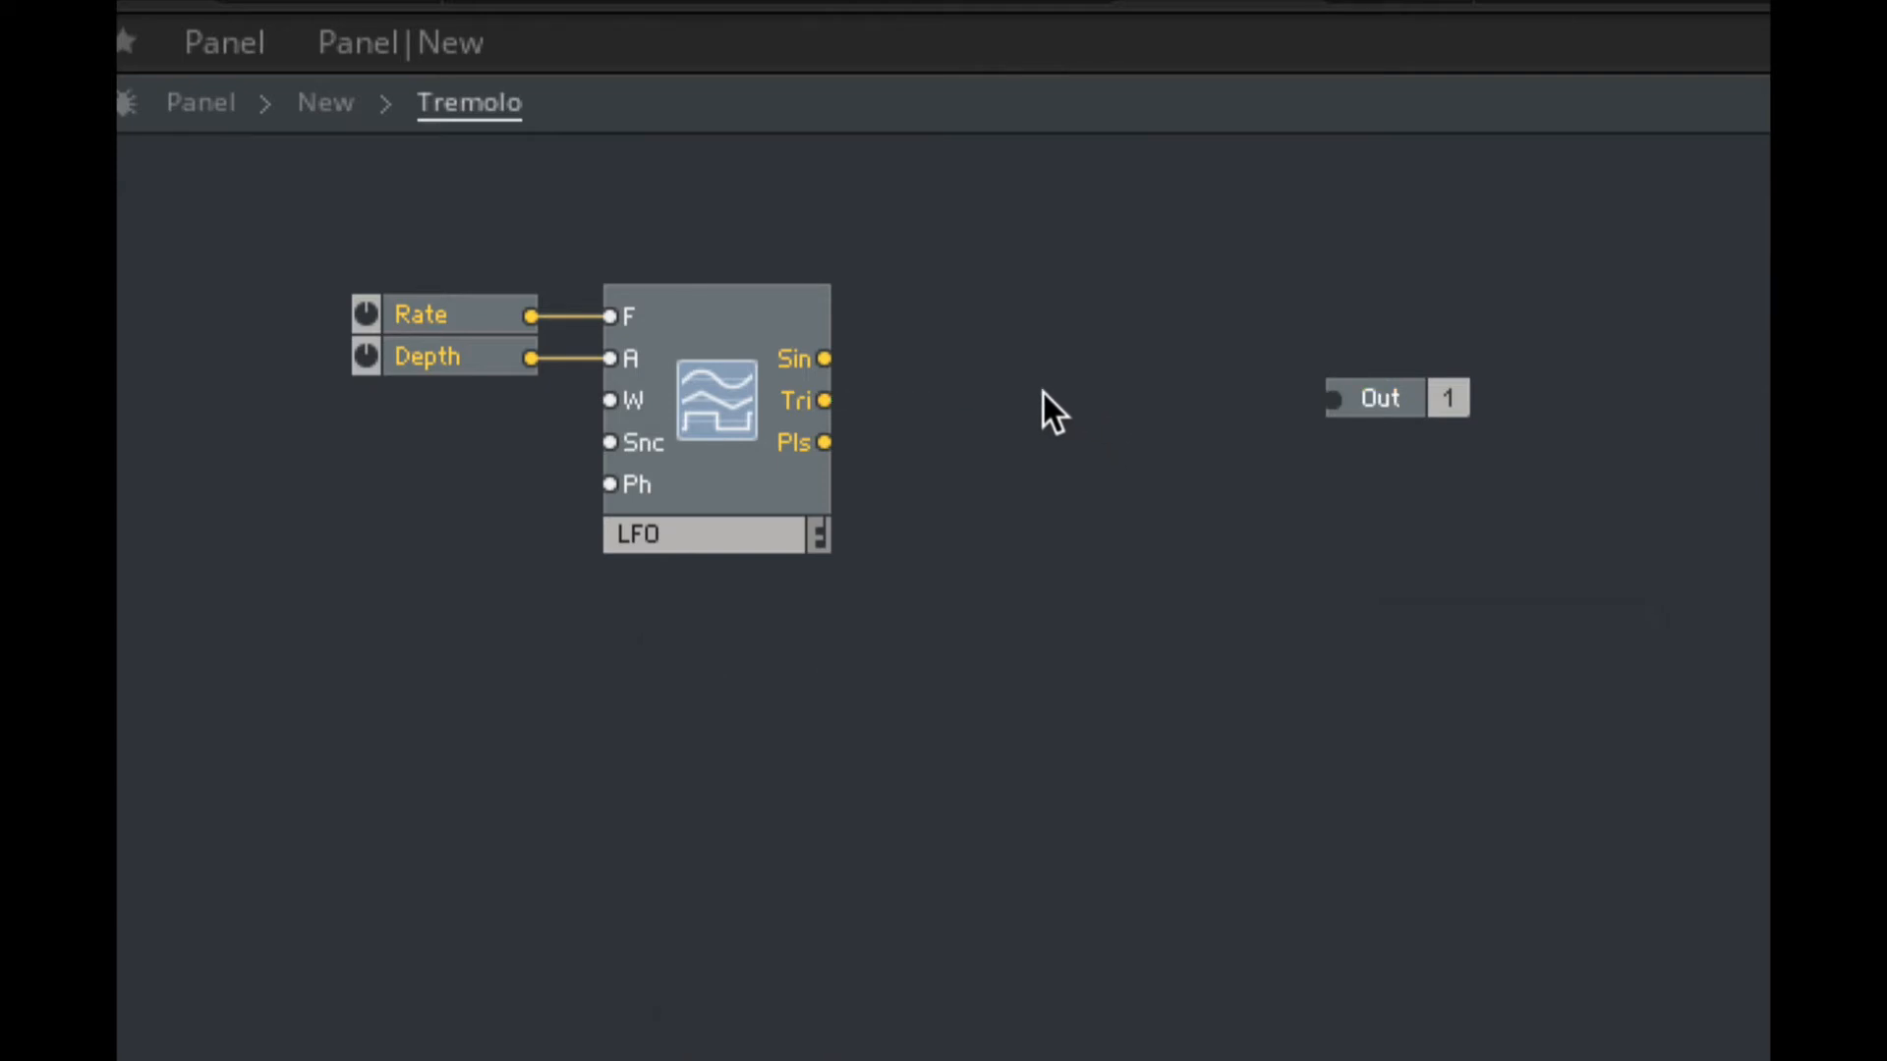
mouse_move(755, 451)
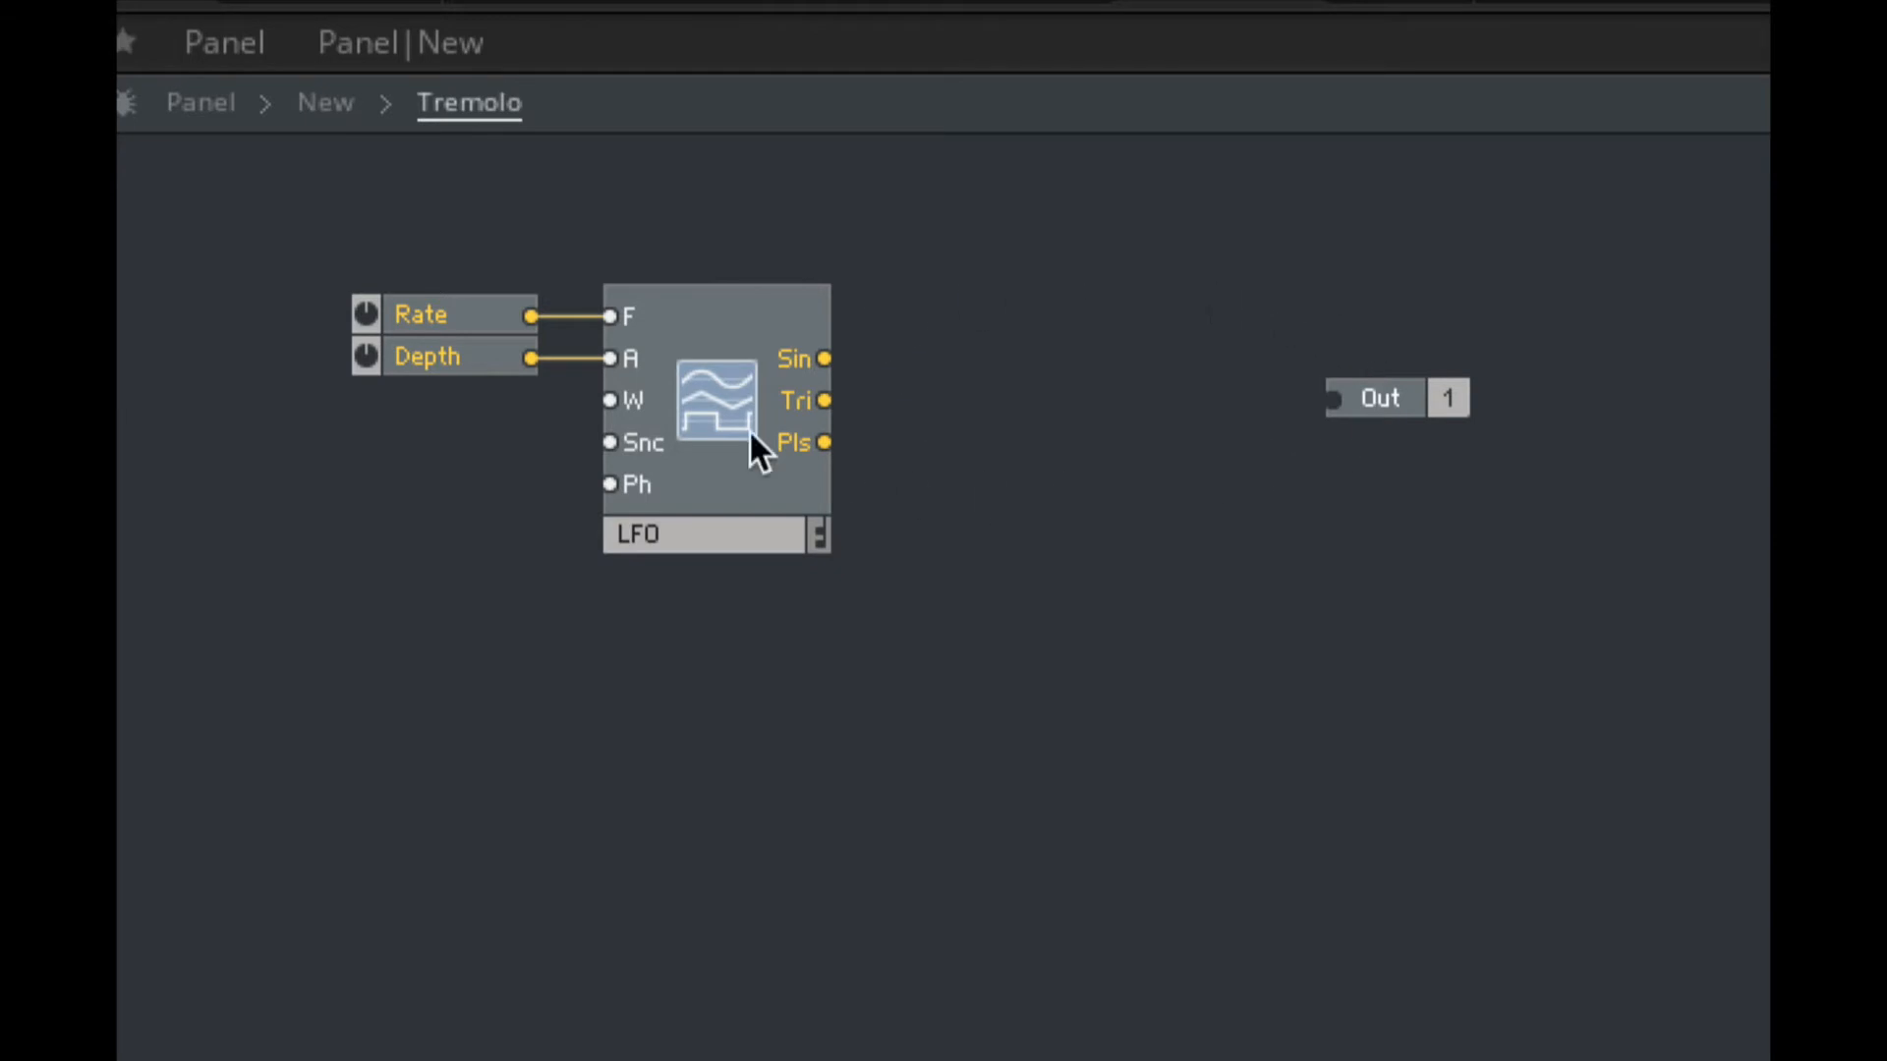
mouse_move(1126, 232)
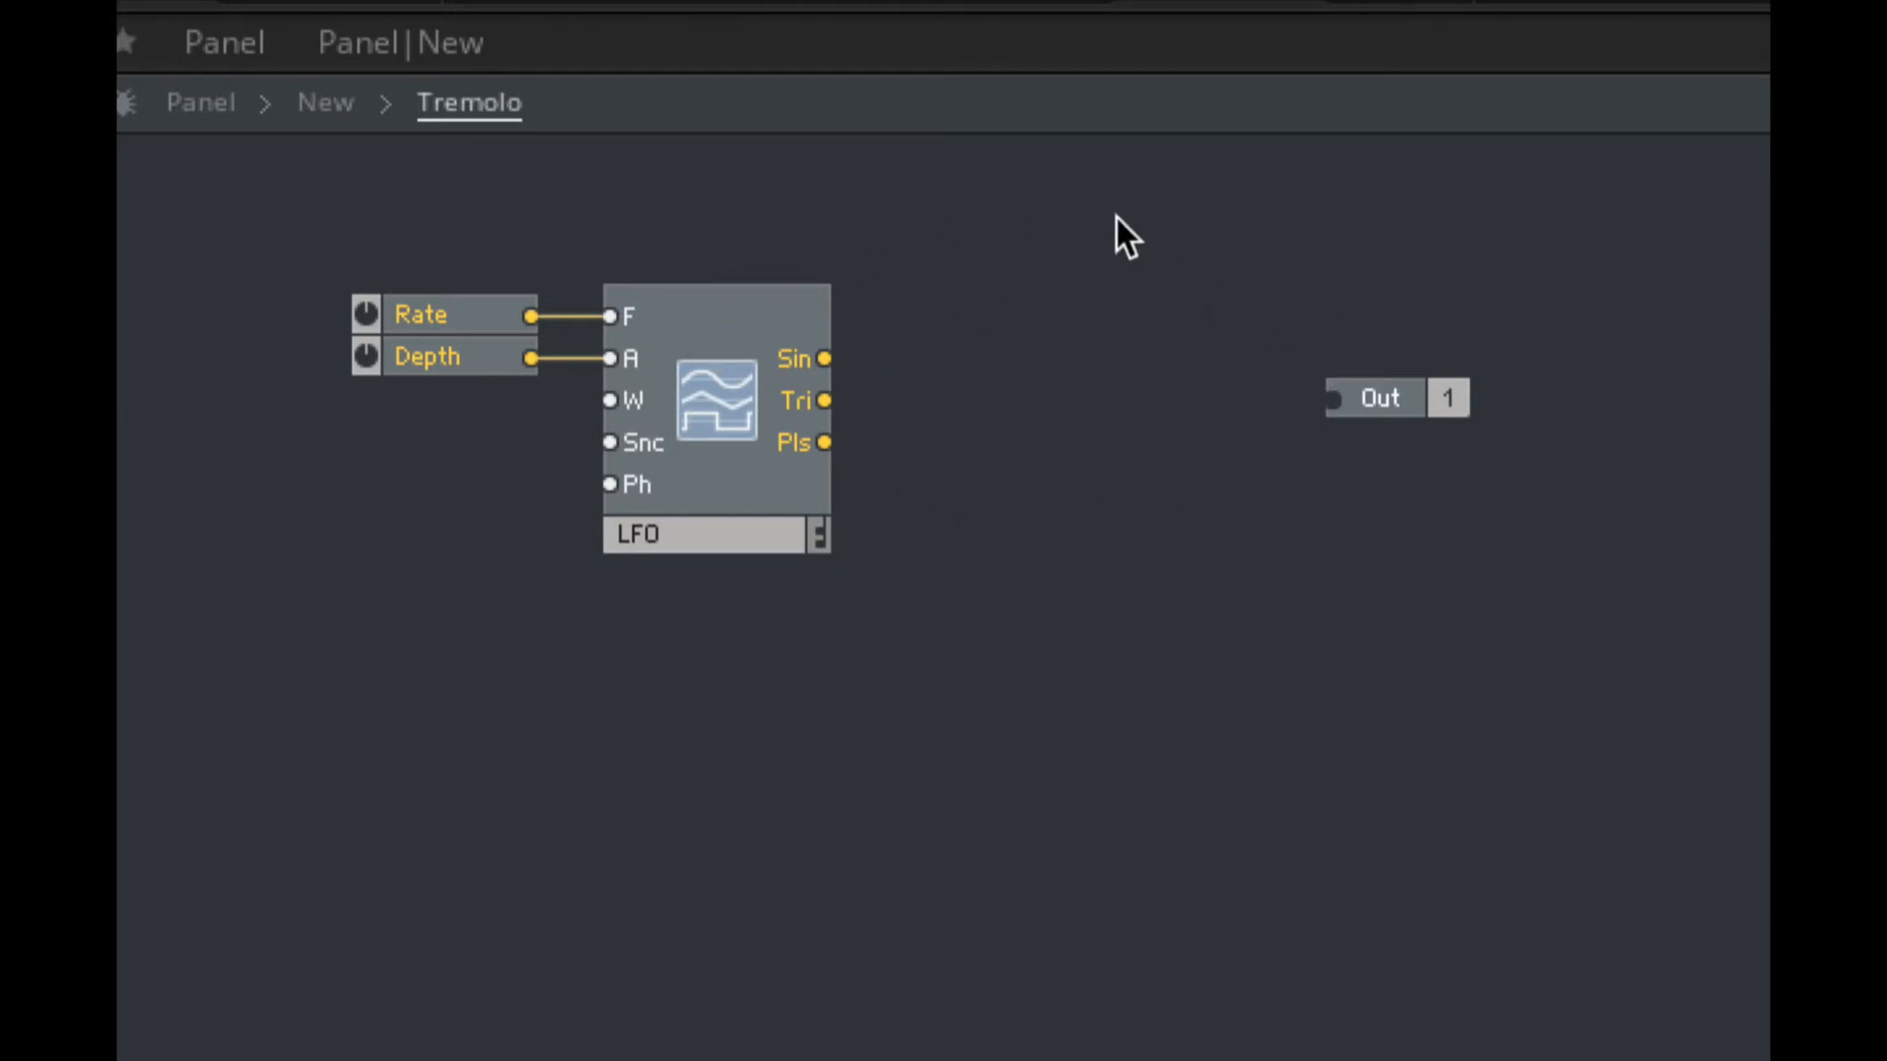
mouse_move(1101, 359)
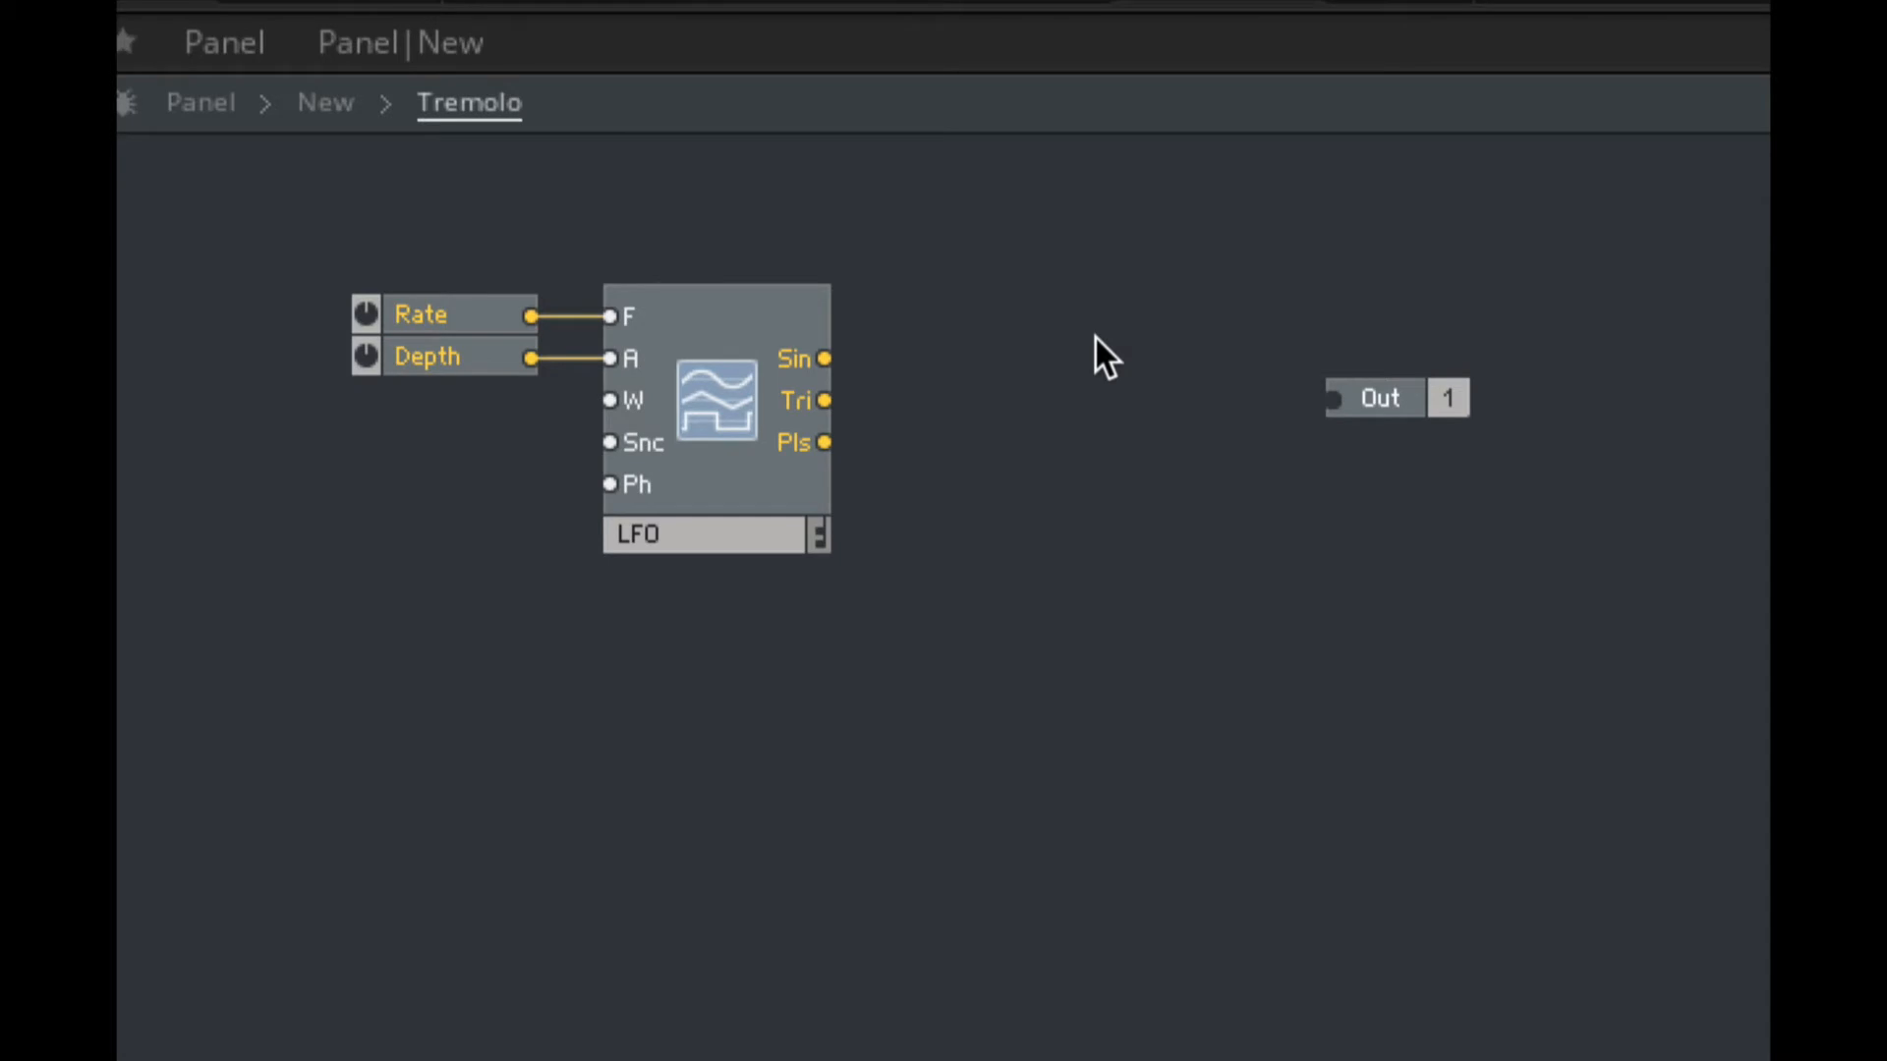
click(326, 102)
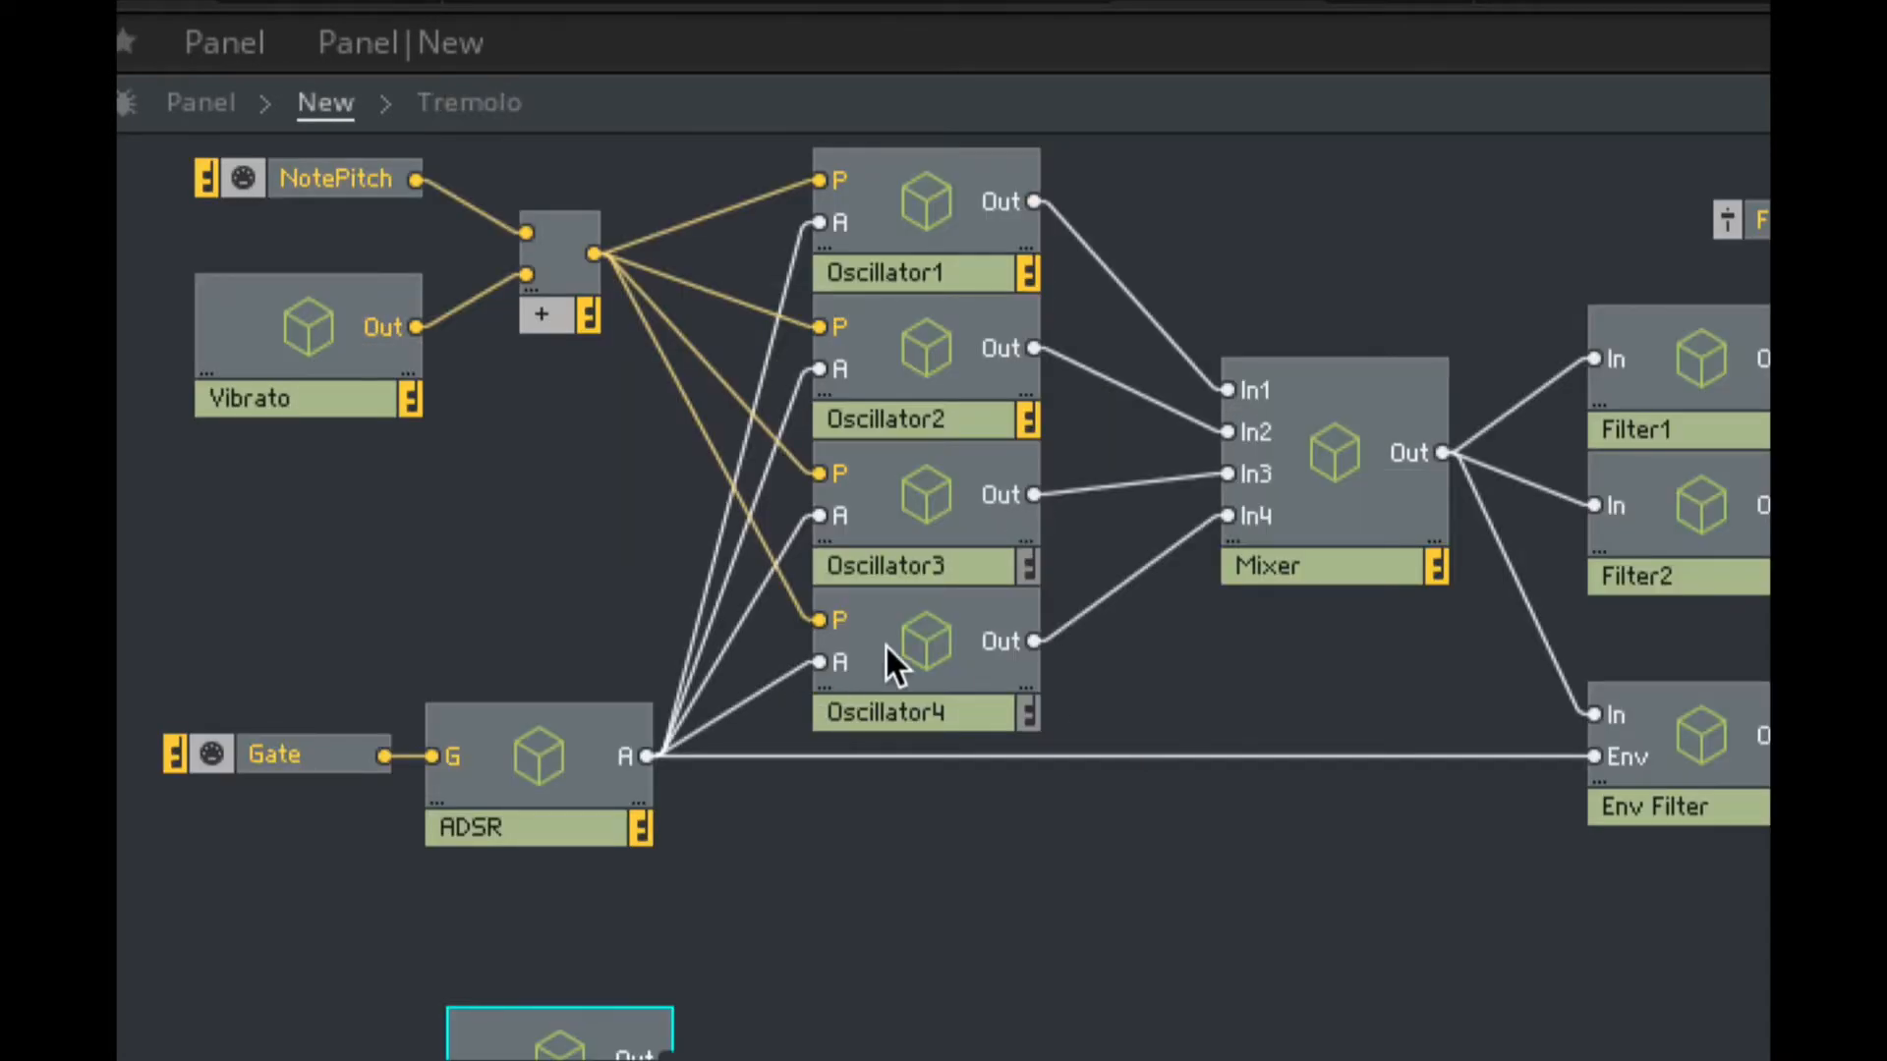
mouse_move(843, 680)
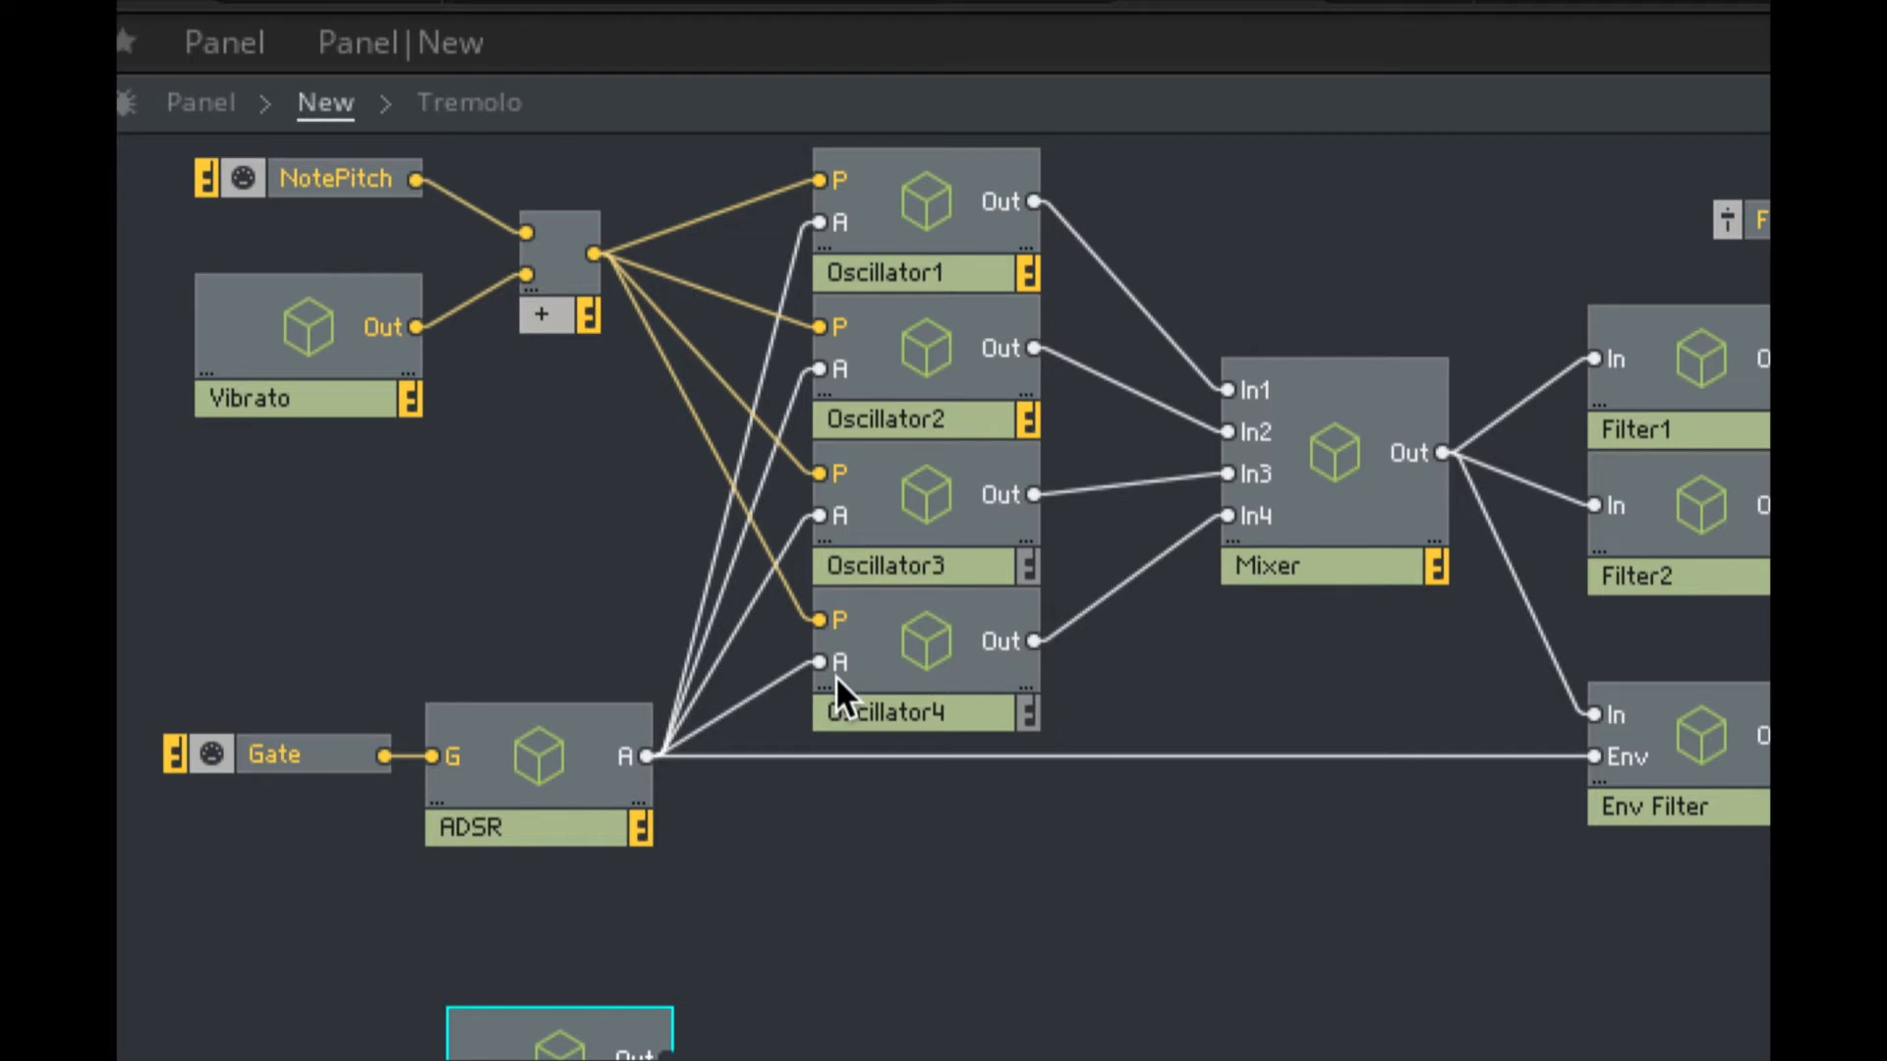
mouse_move(842, 692)
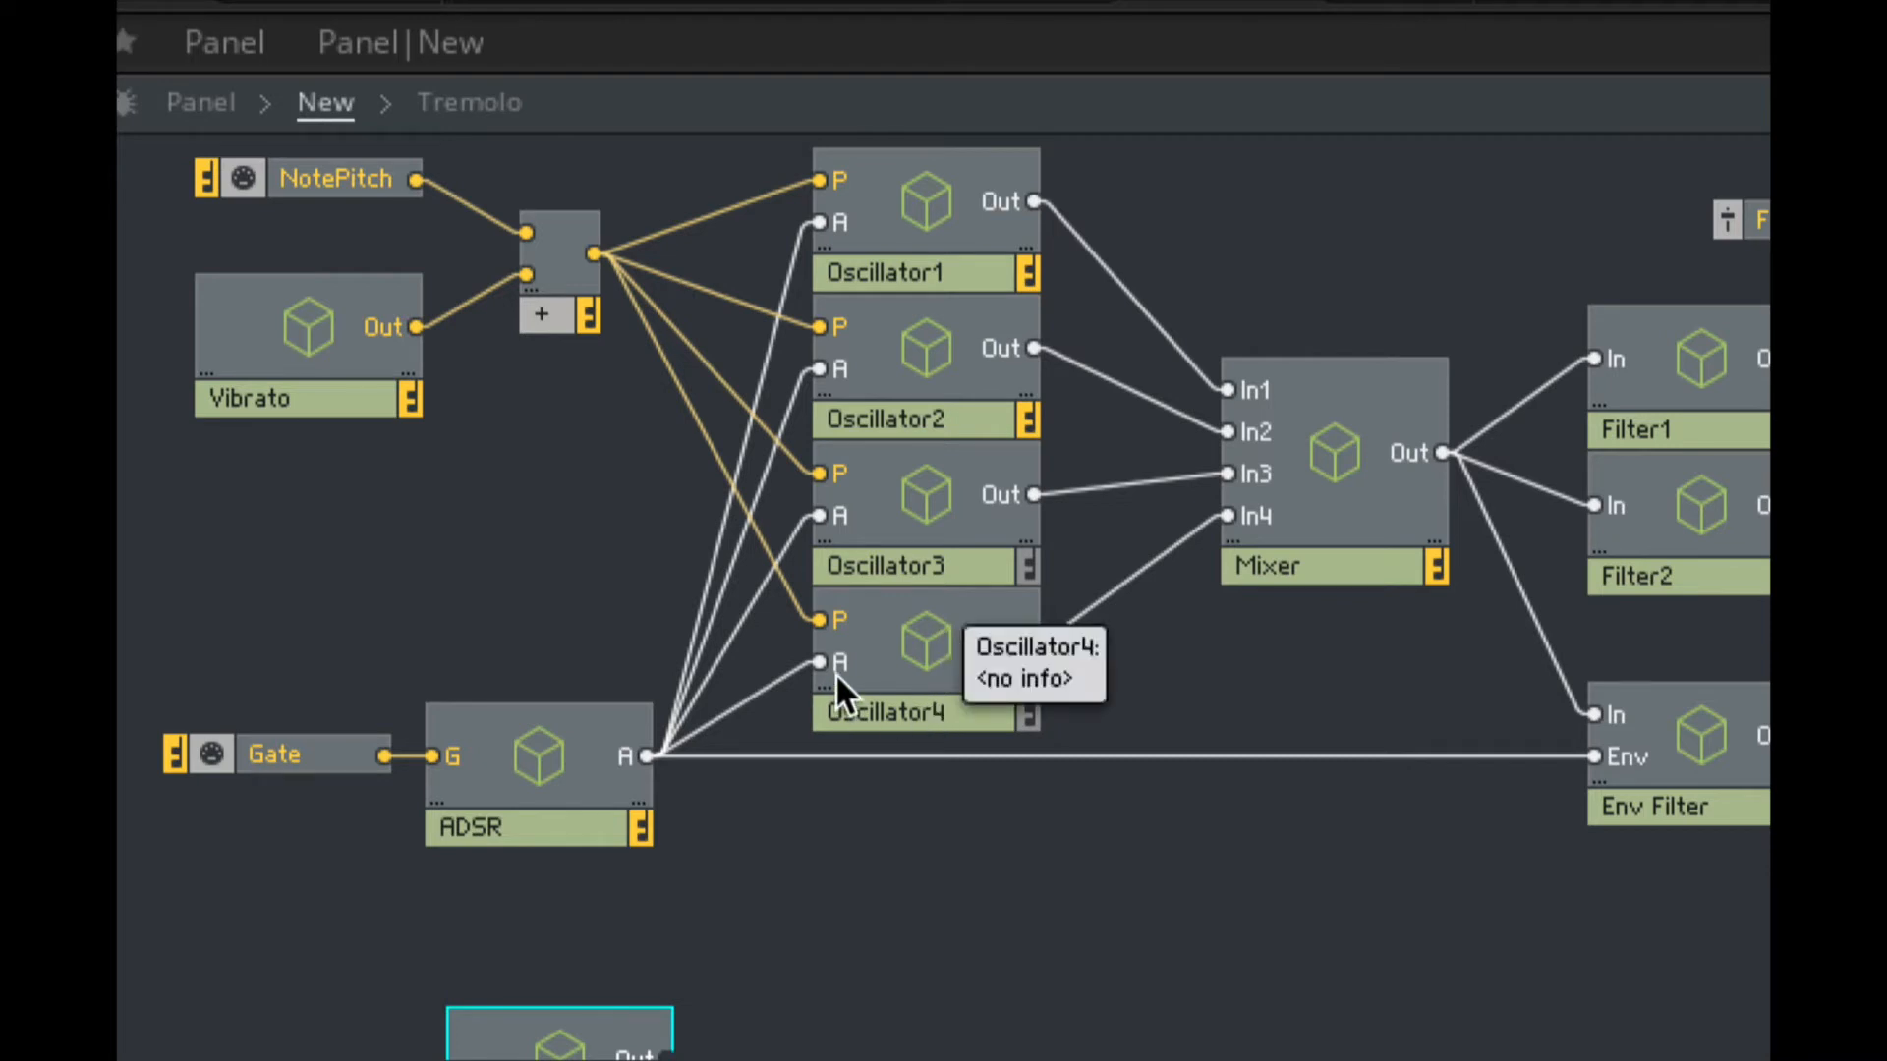
mouse_move(950, 944)
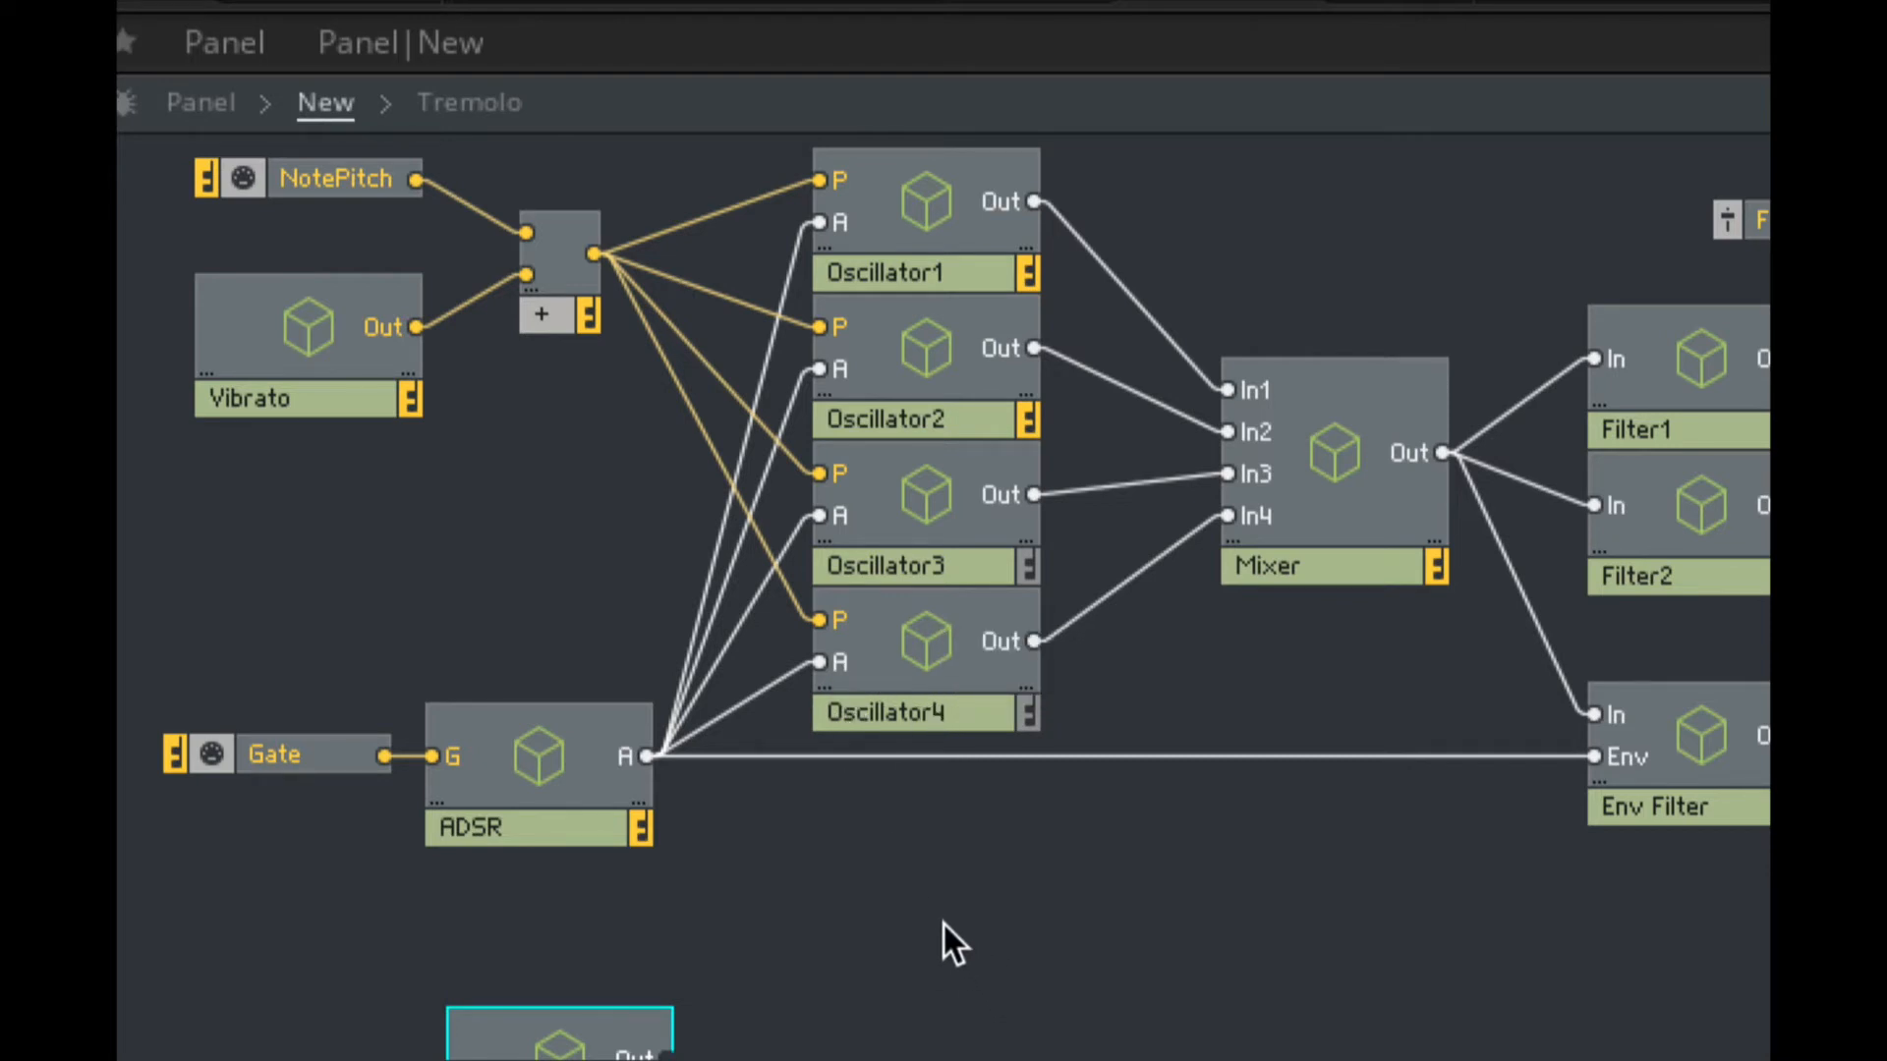
click(468, 102)
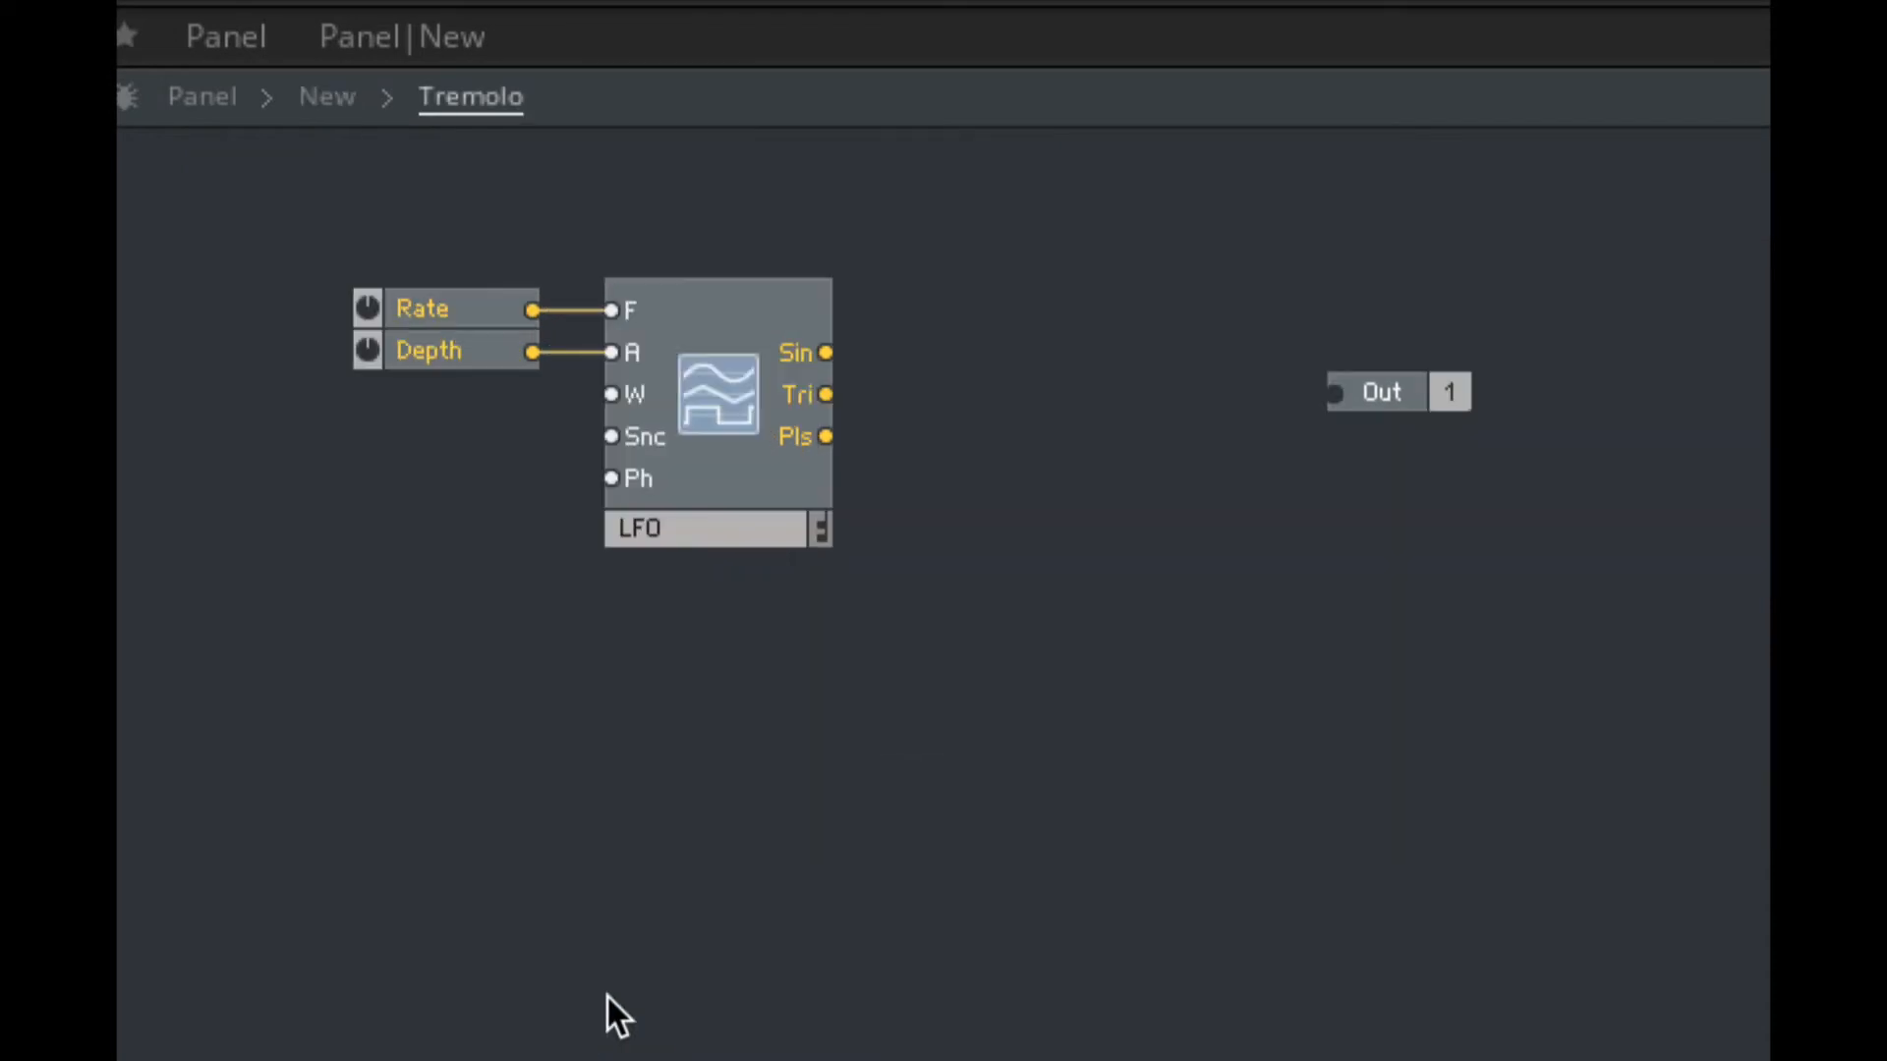
mouse_move(740, 382)
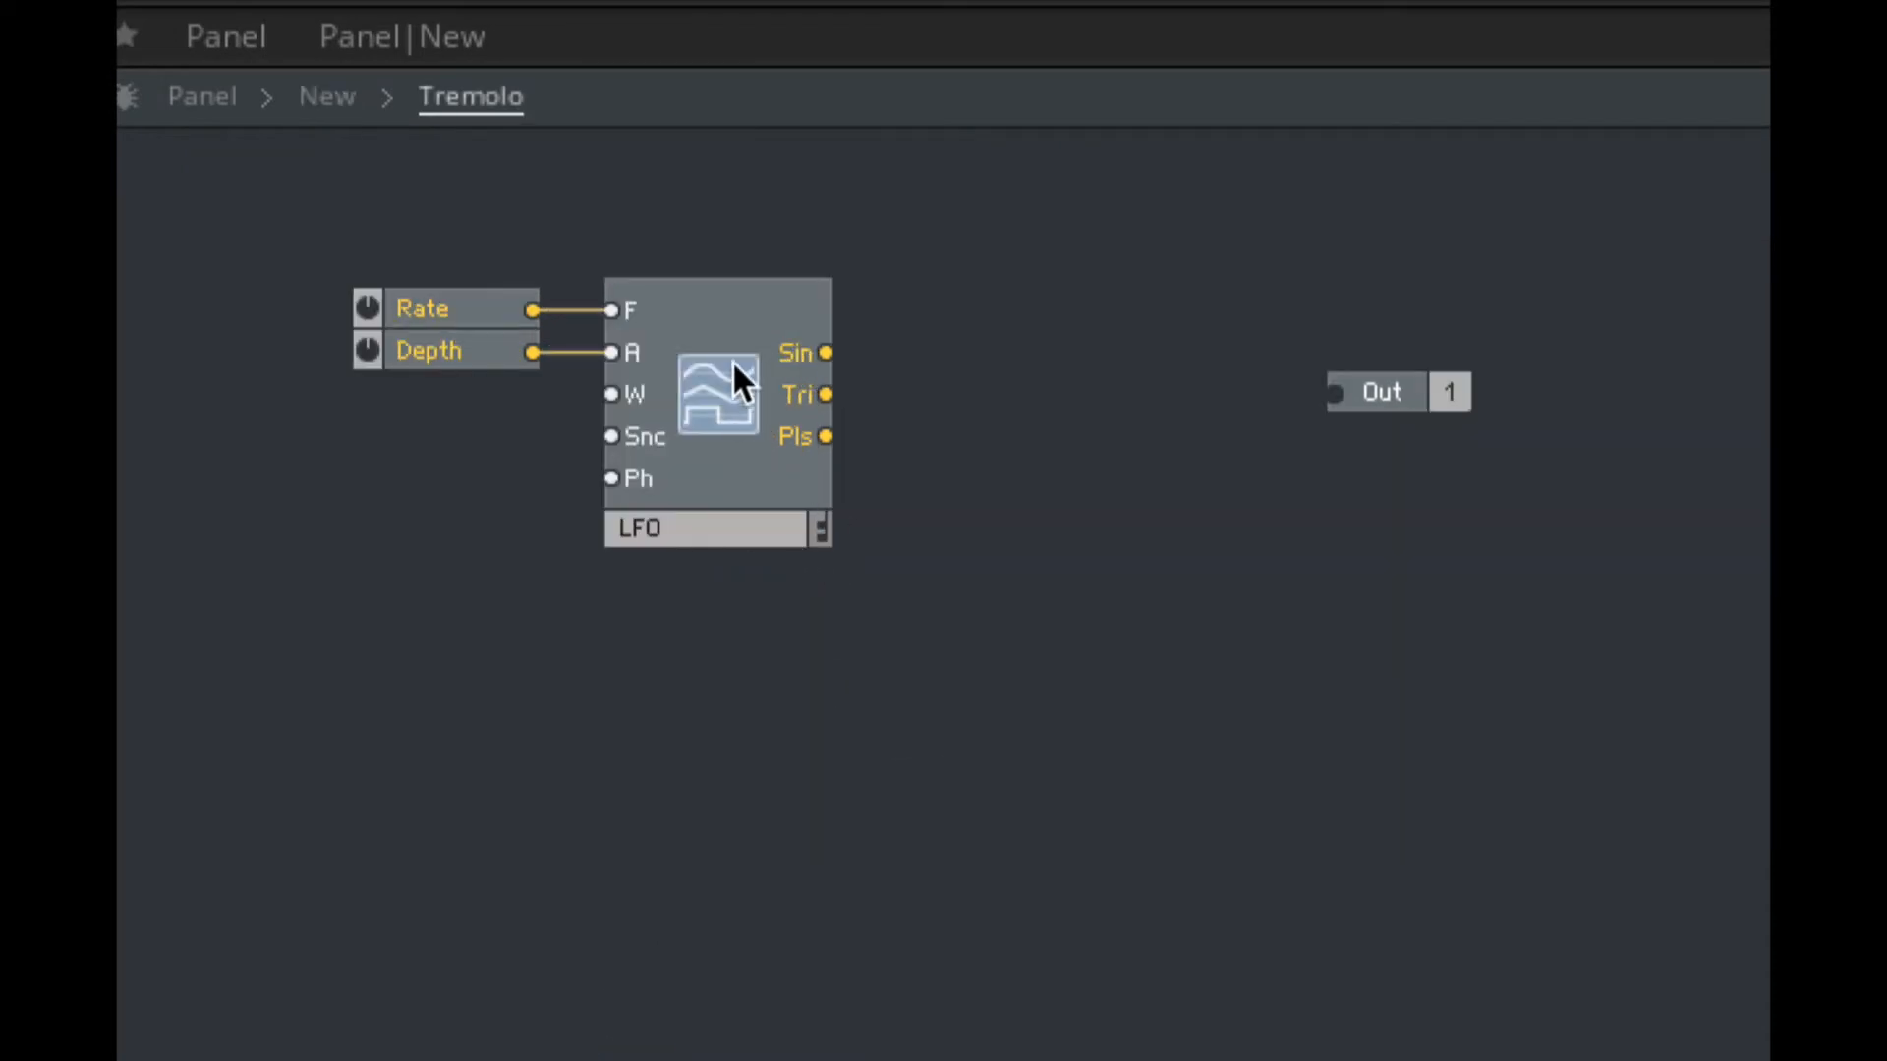
Step: Add a Multiply module after the LFO and attach a constant to its second input
click(1377, 392)
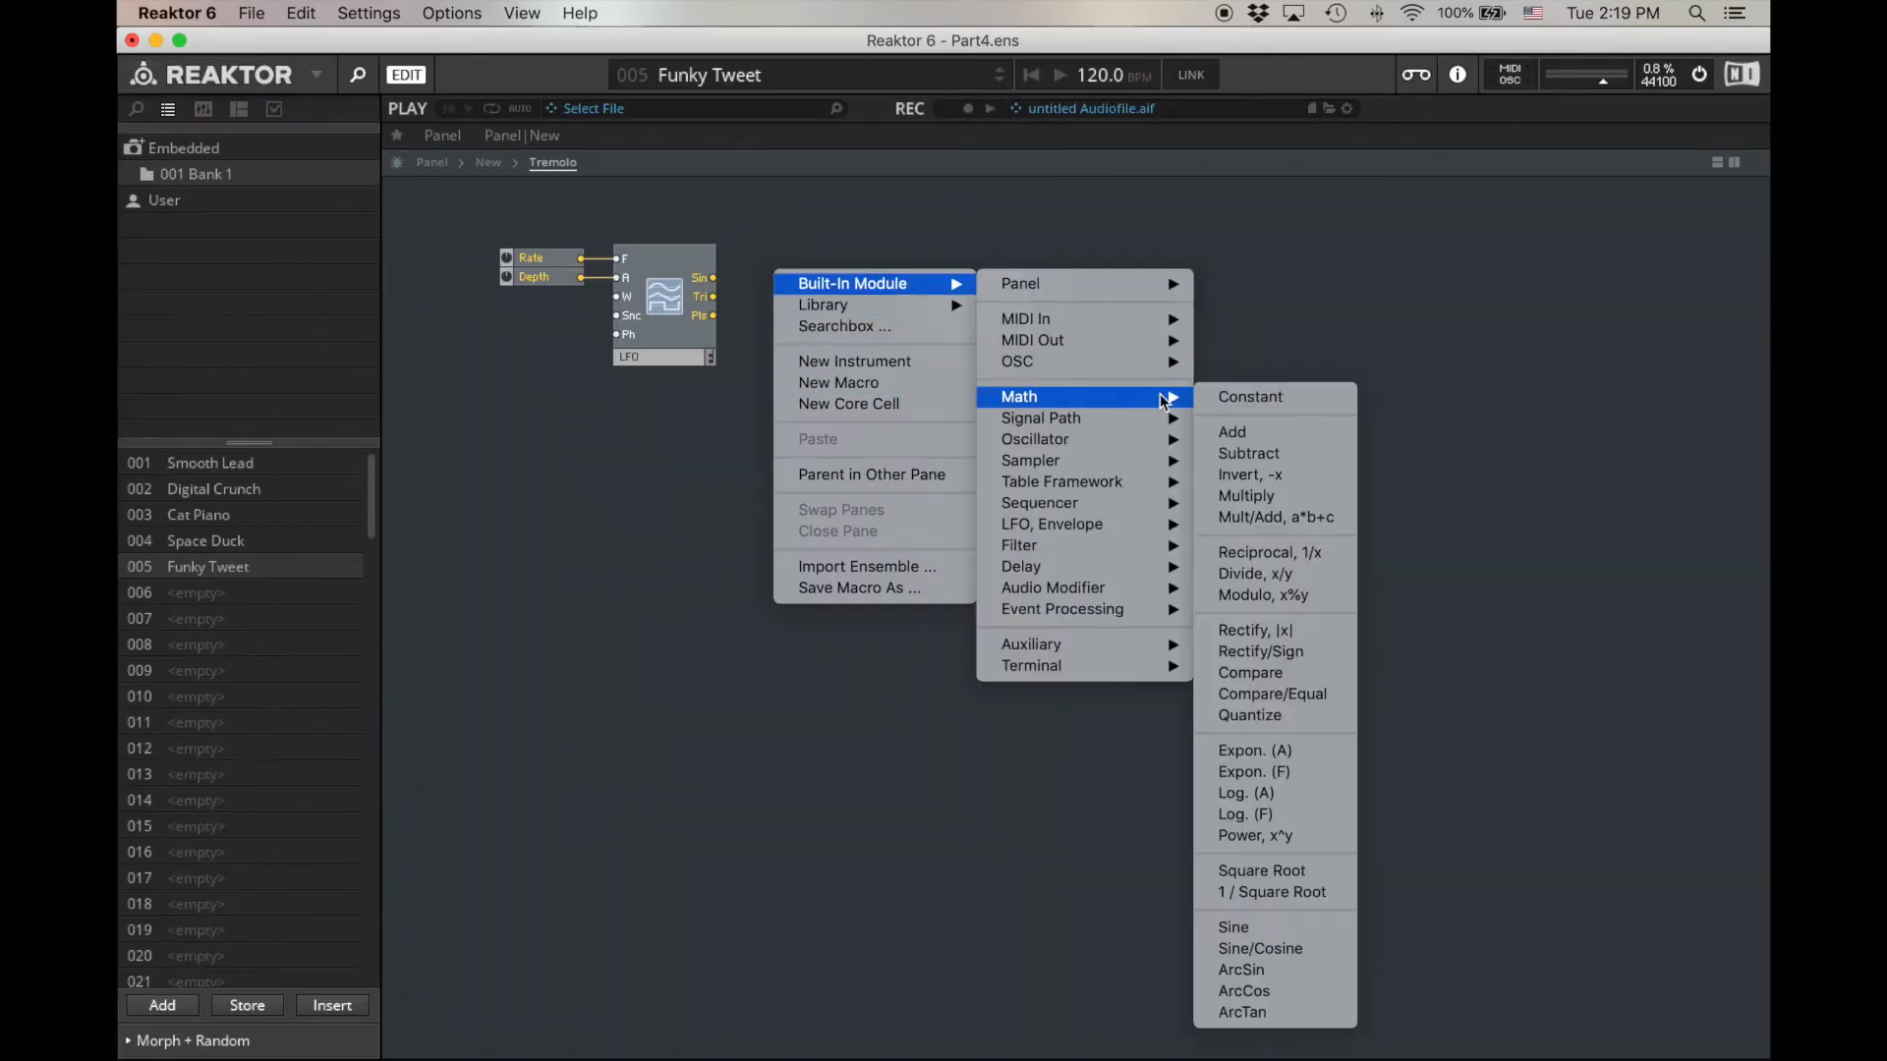
click(1269, 551)
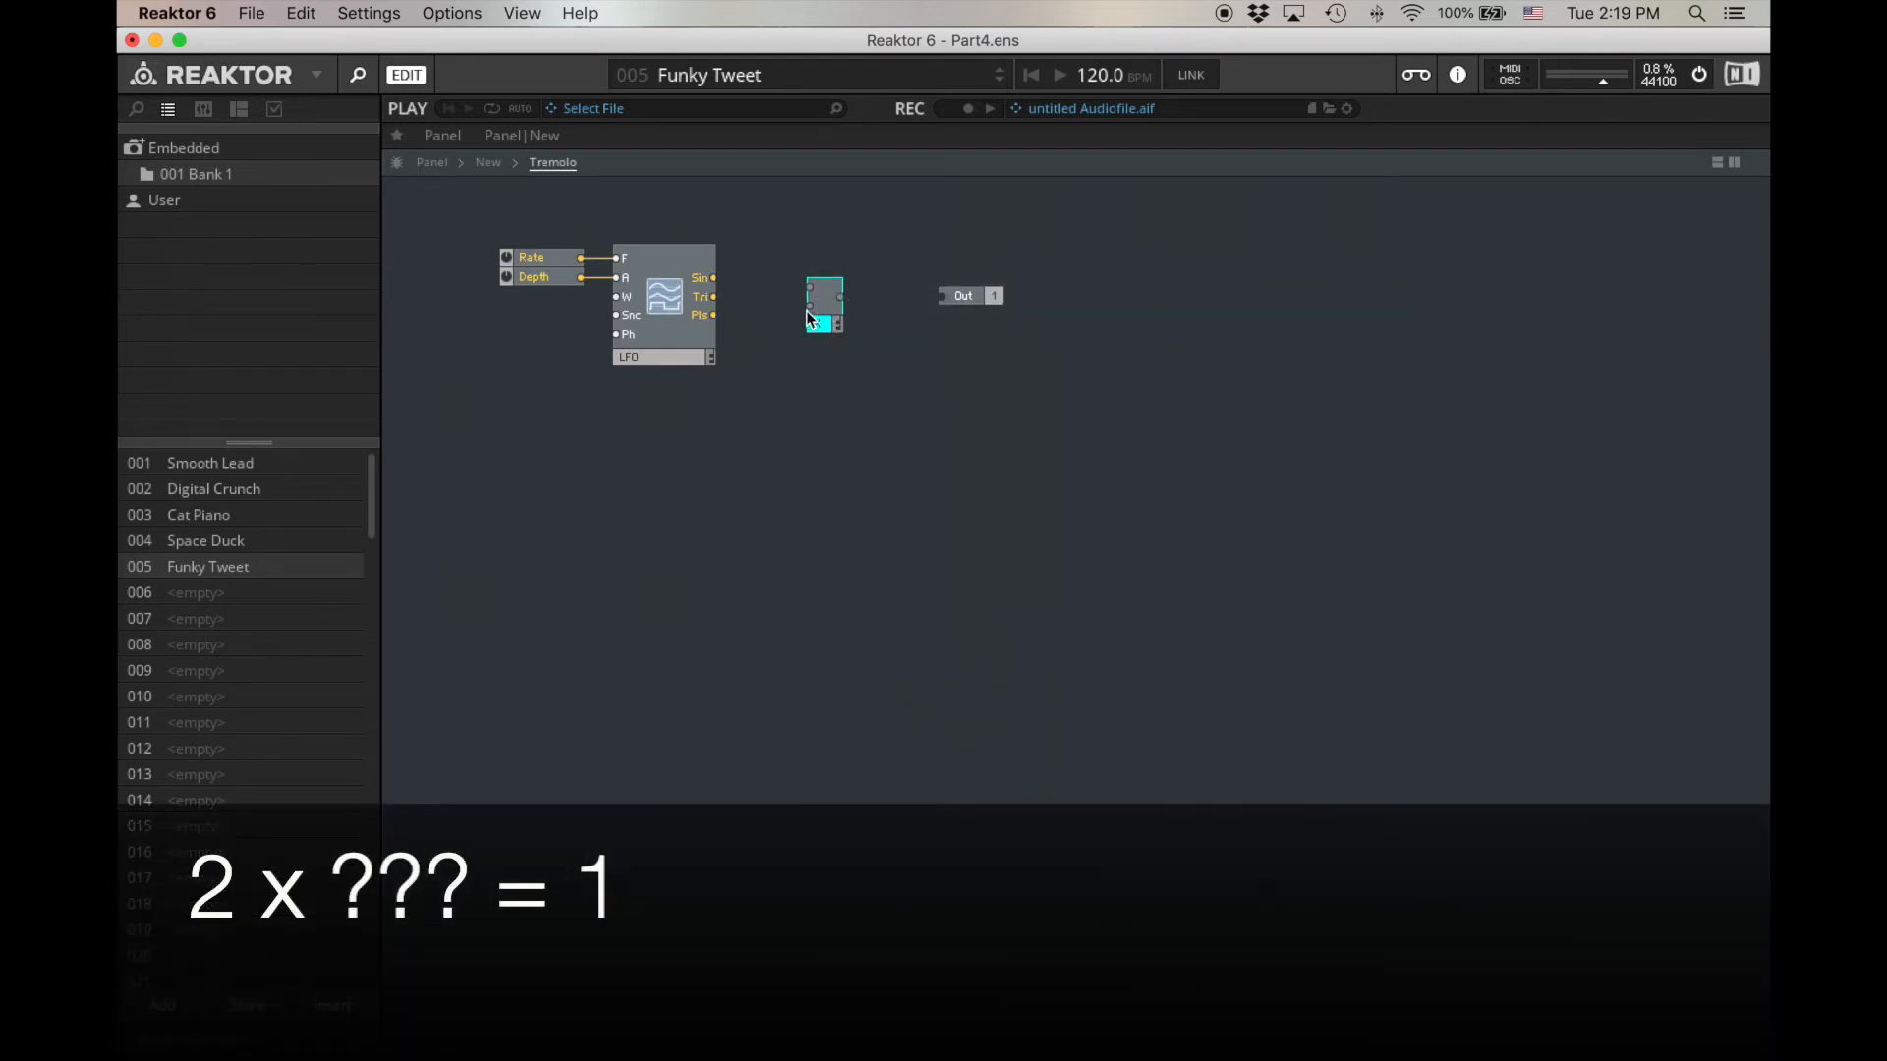
right_click(824, 300)
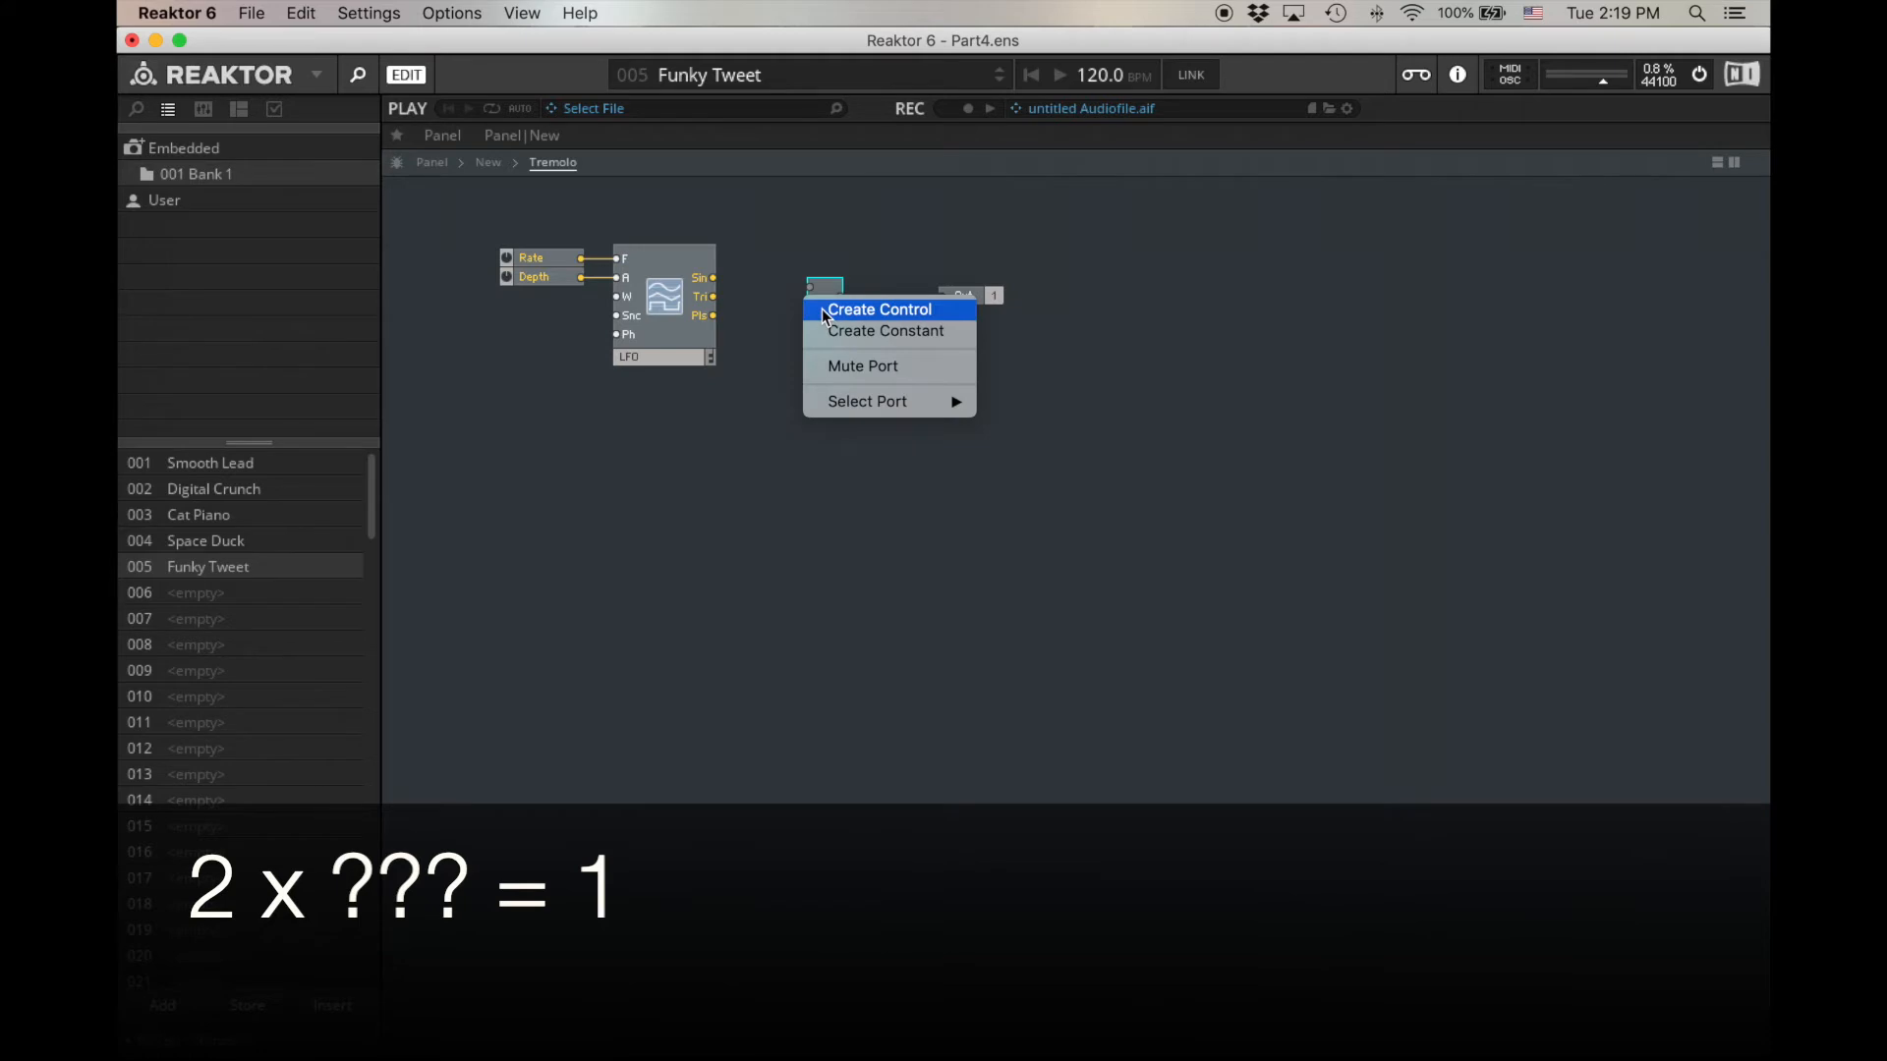
click(877, 310)
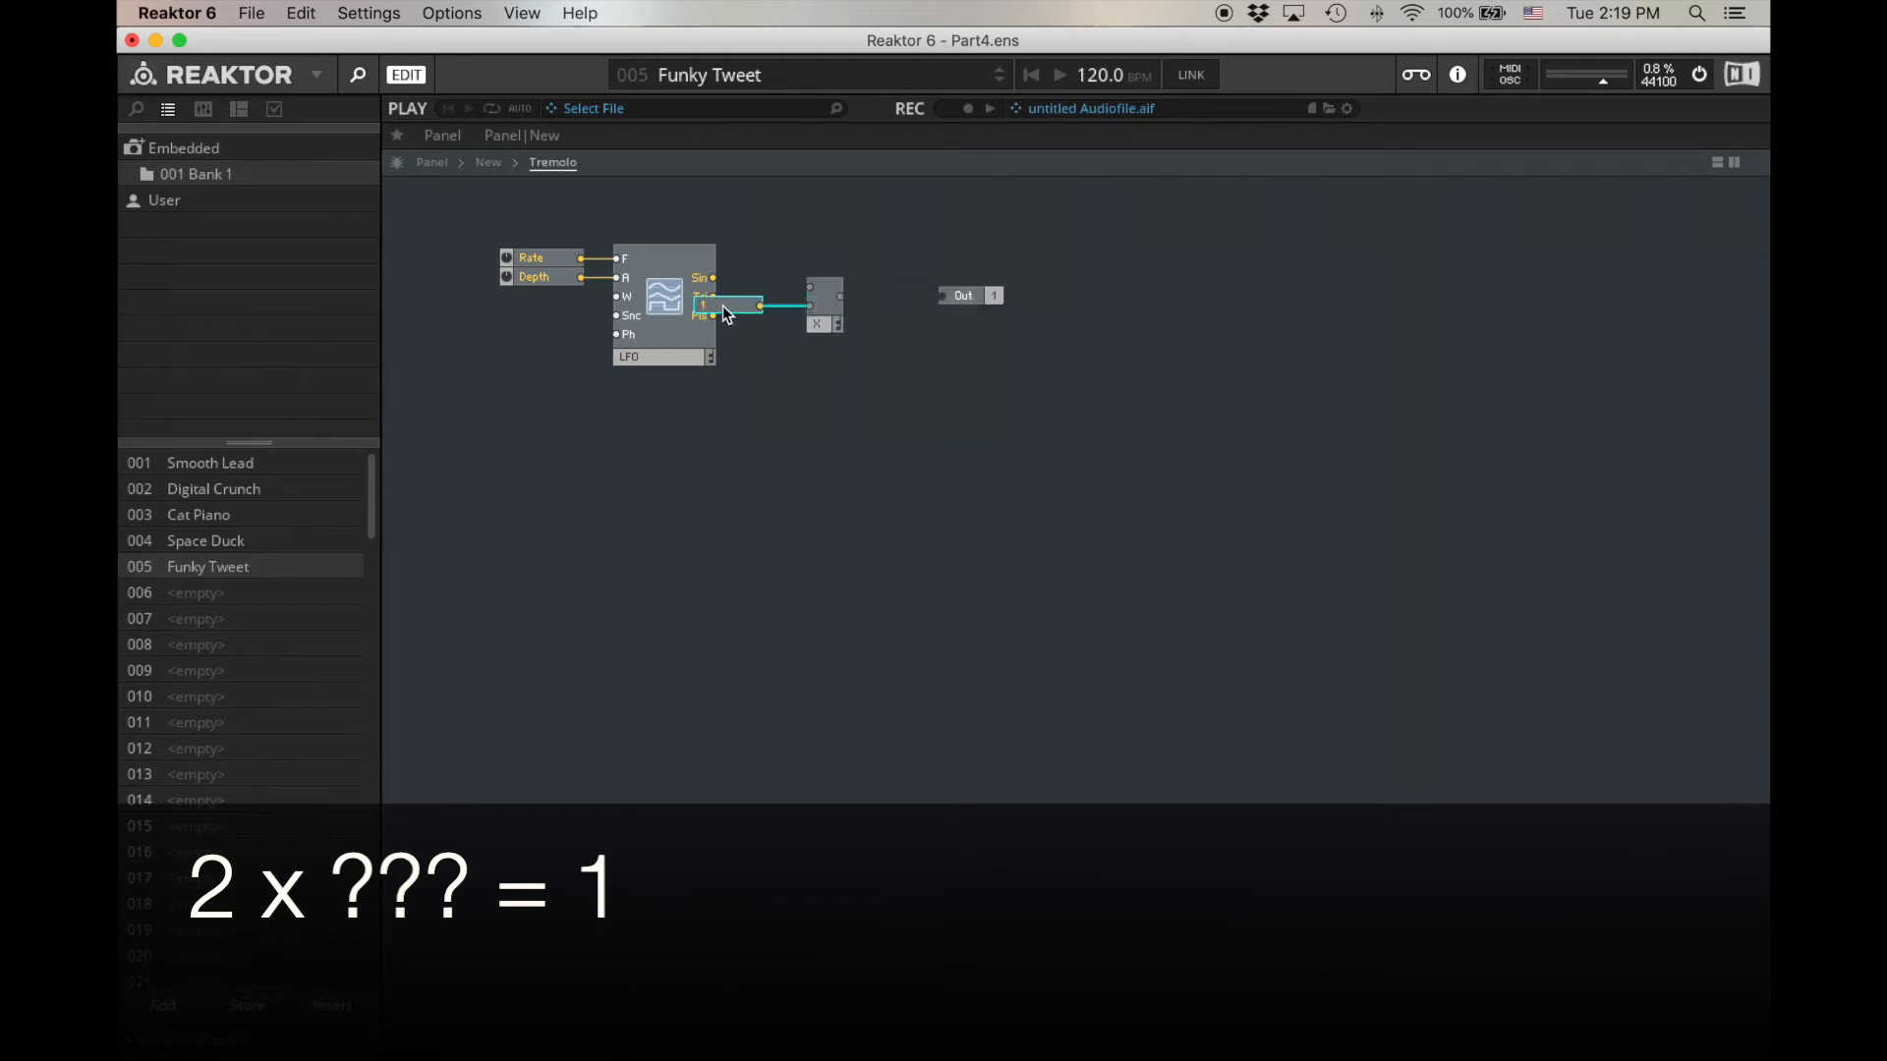
mouse_move(703, 304)
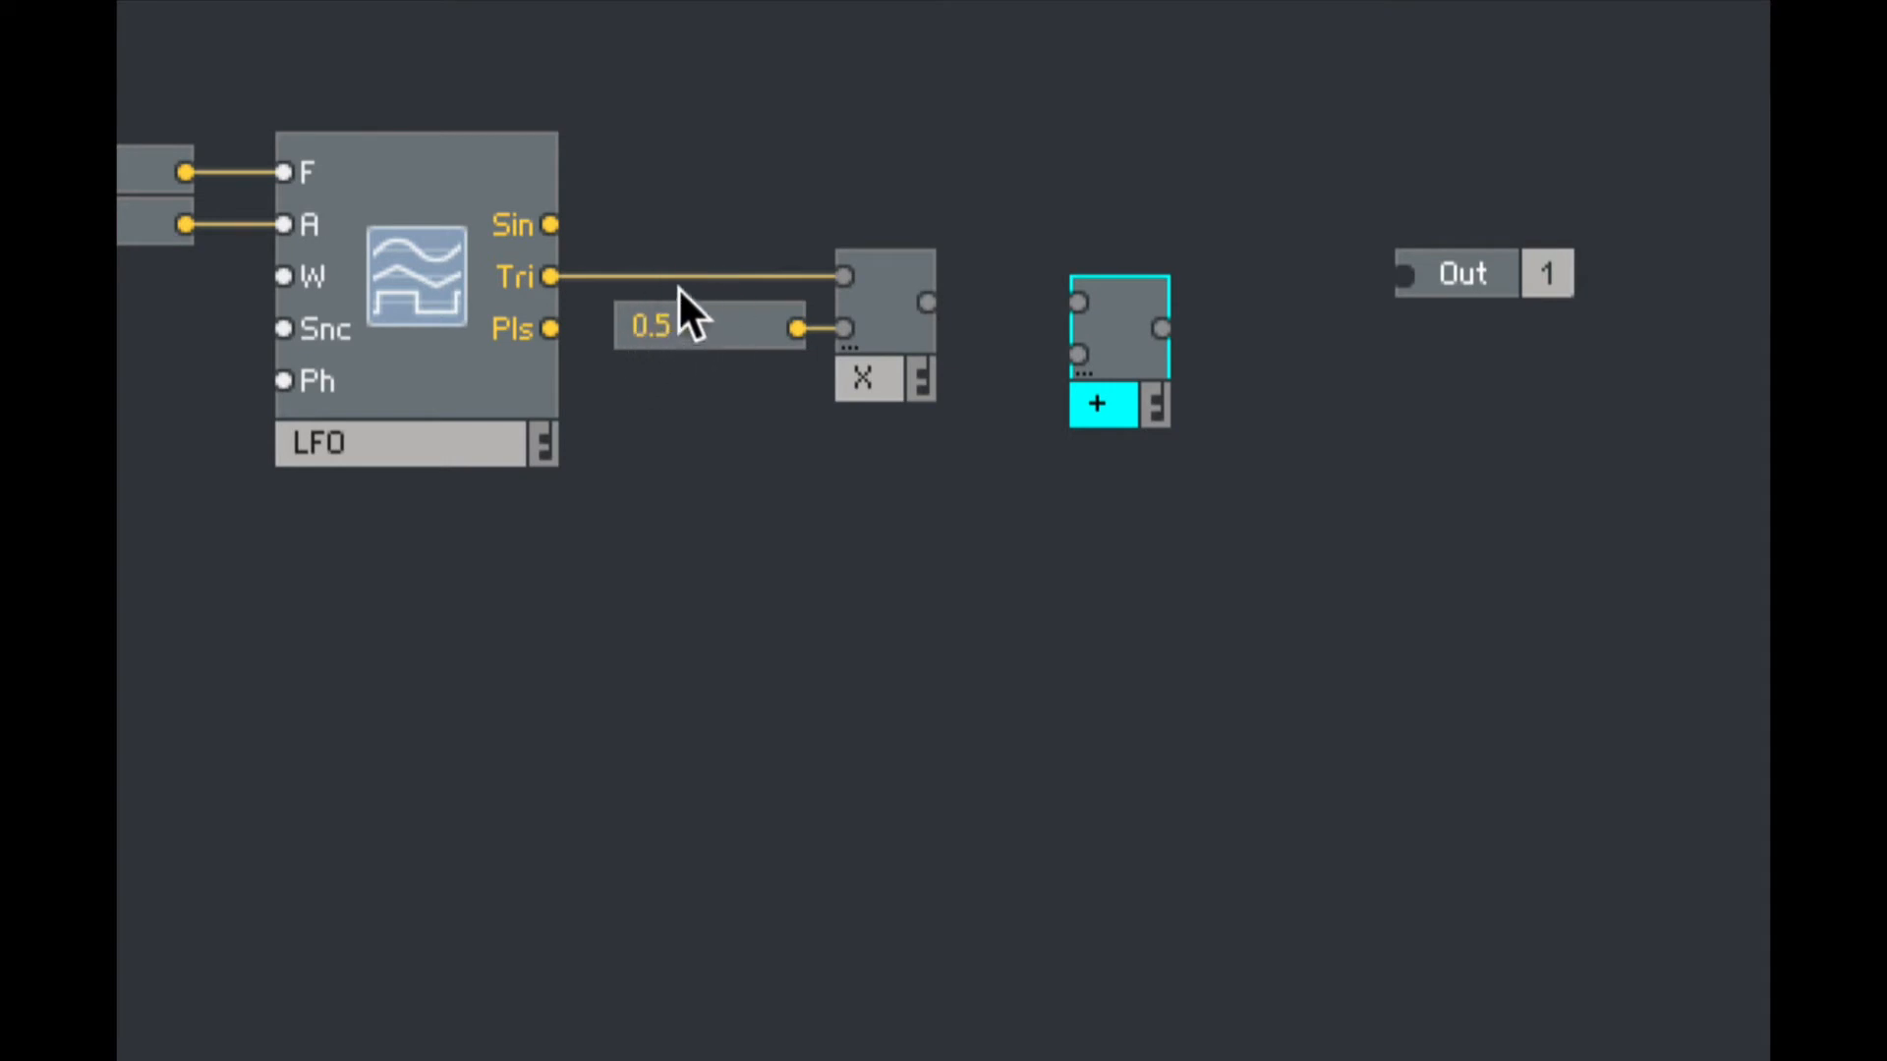
mouse_move(930, 325)
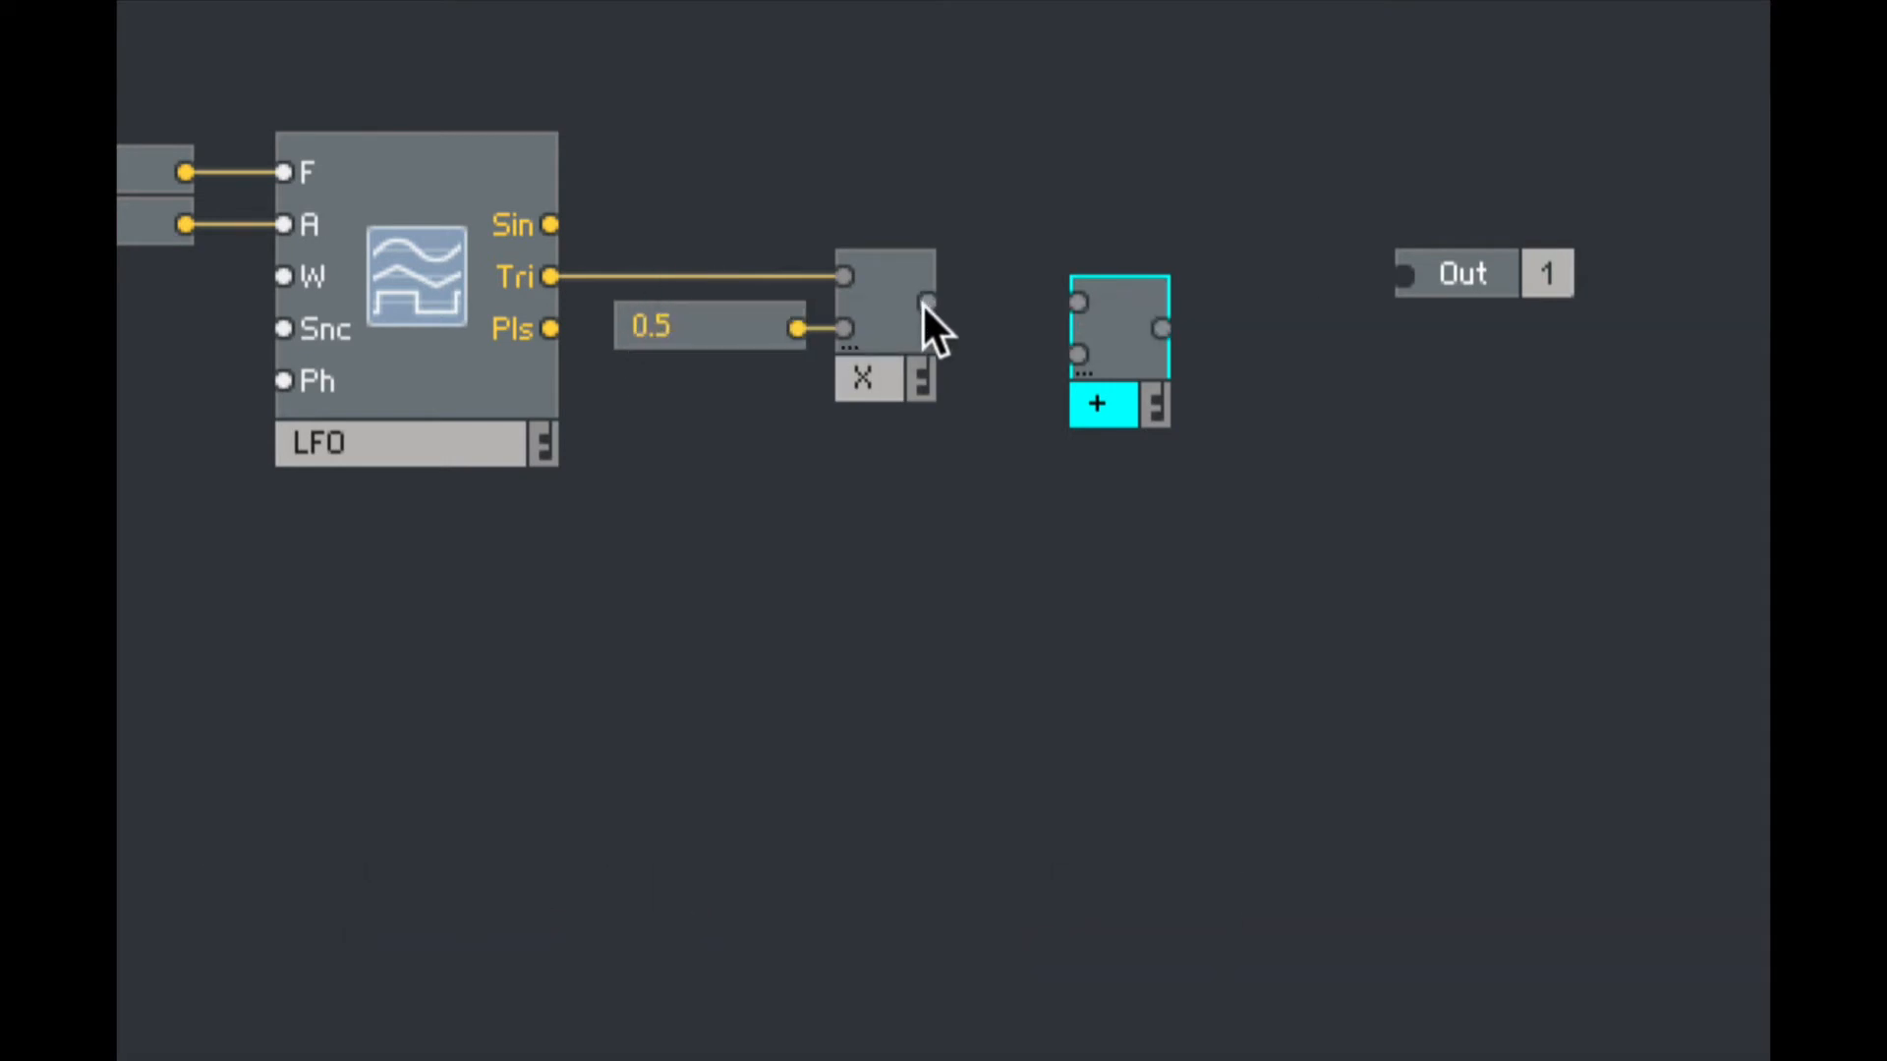
mouse_move(926, 300)
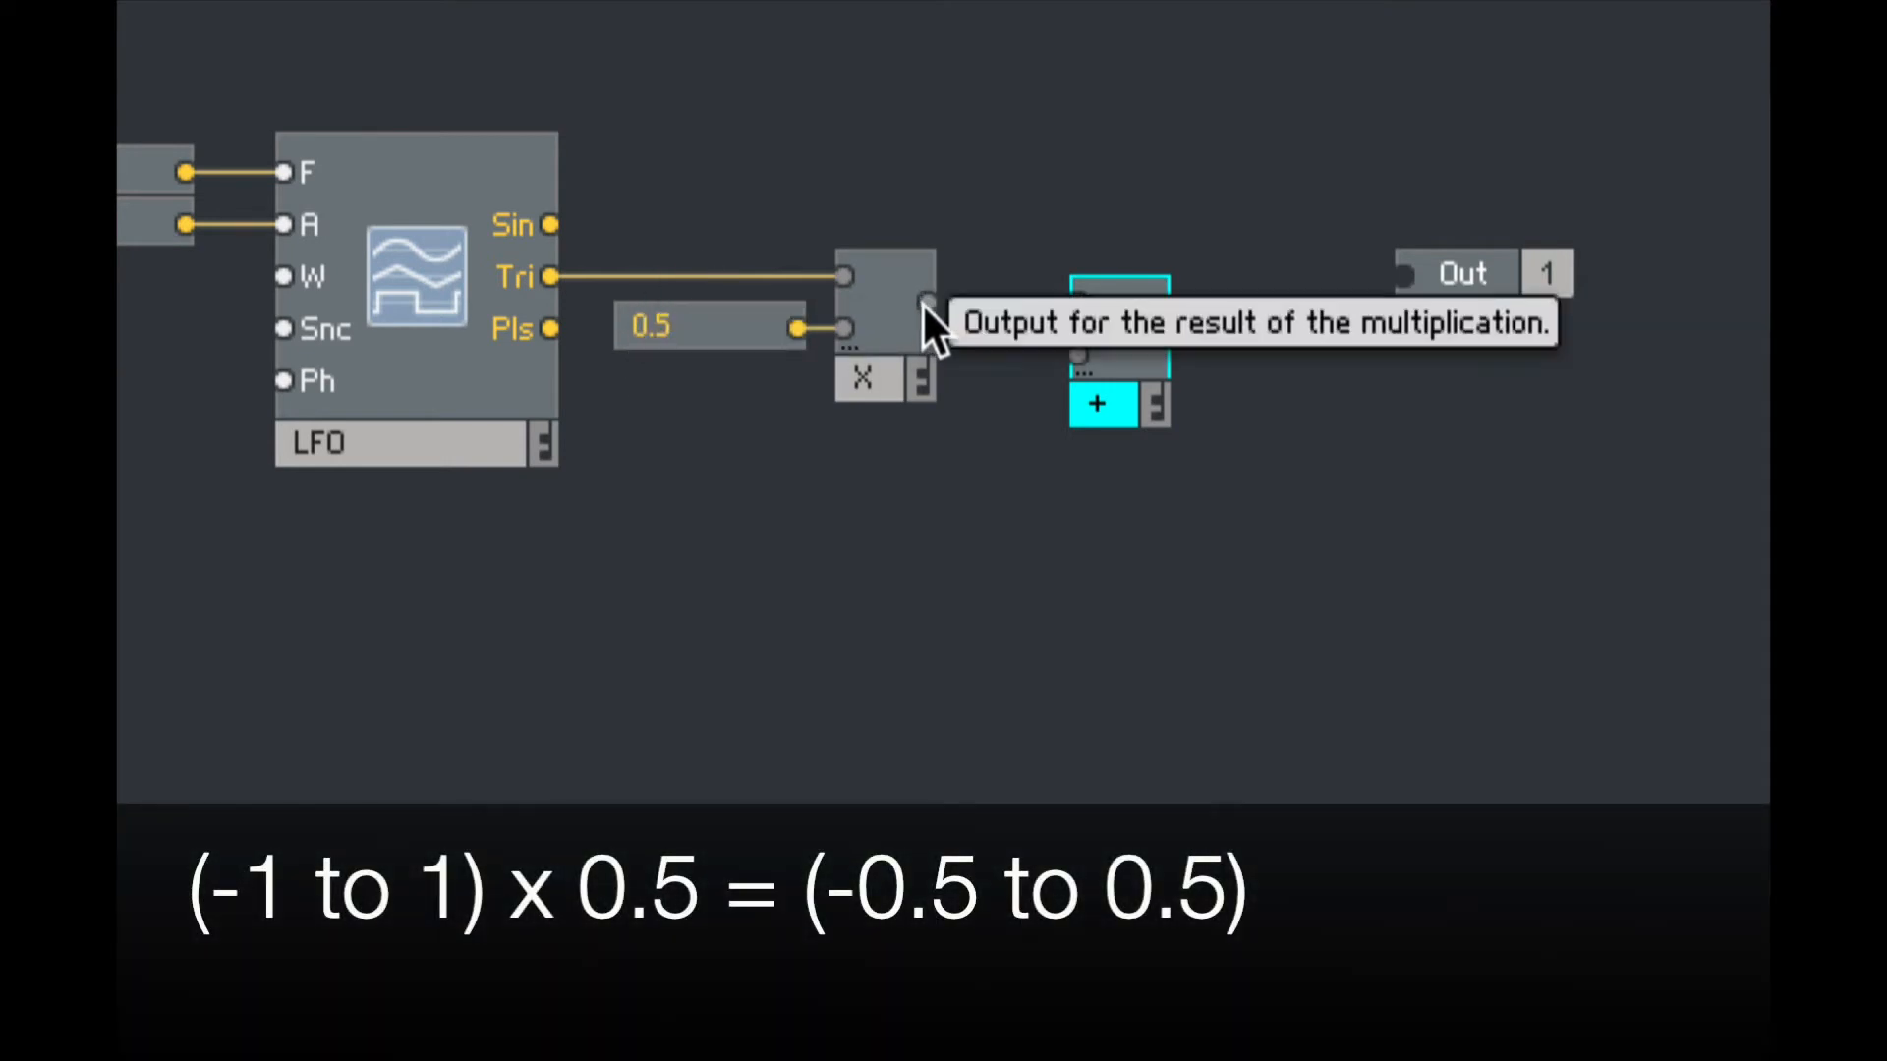
mouse_move(553, 283)
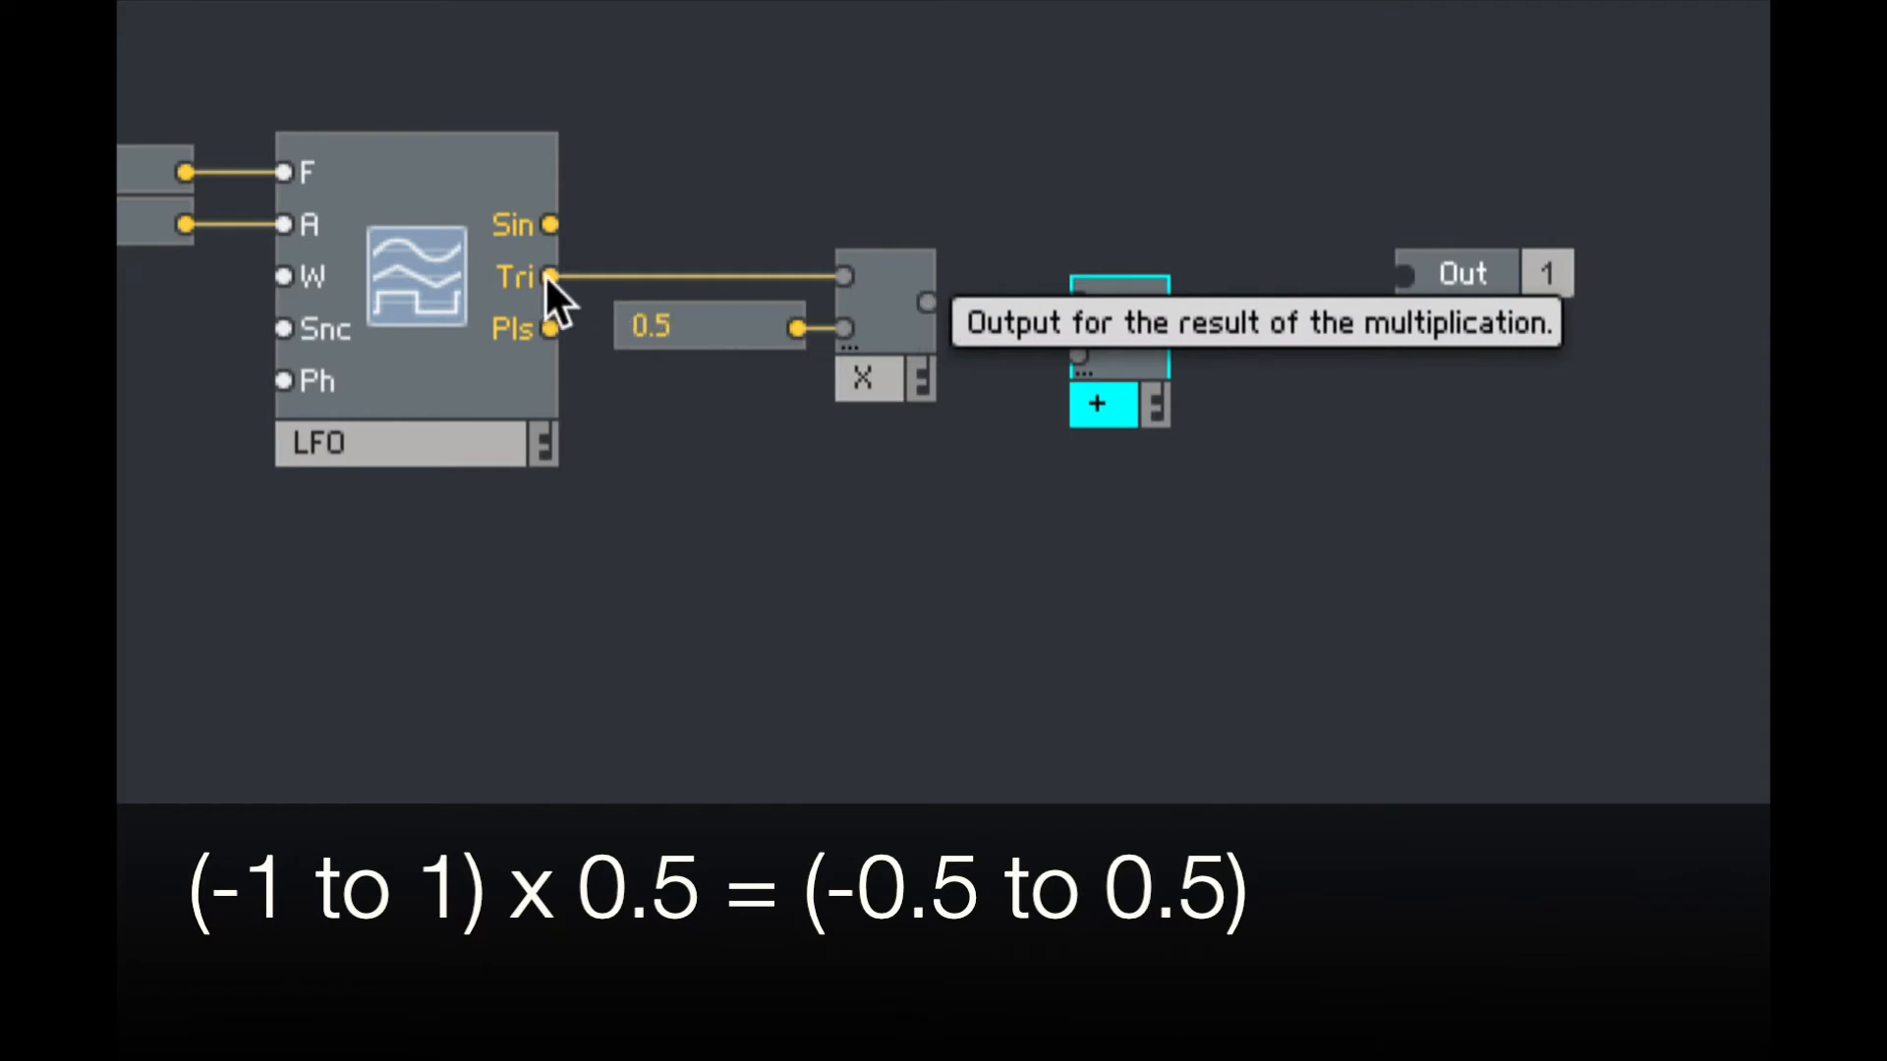
mouse_move(963, 325)
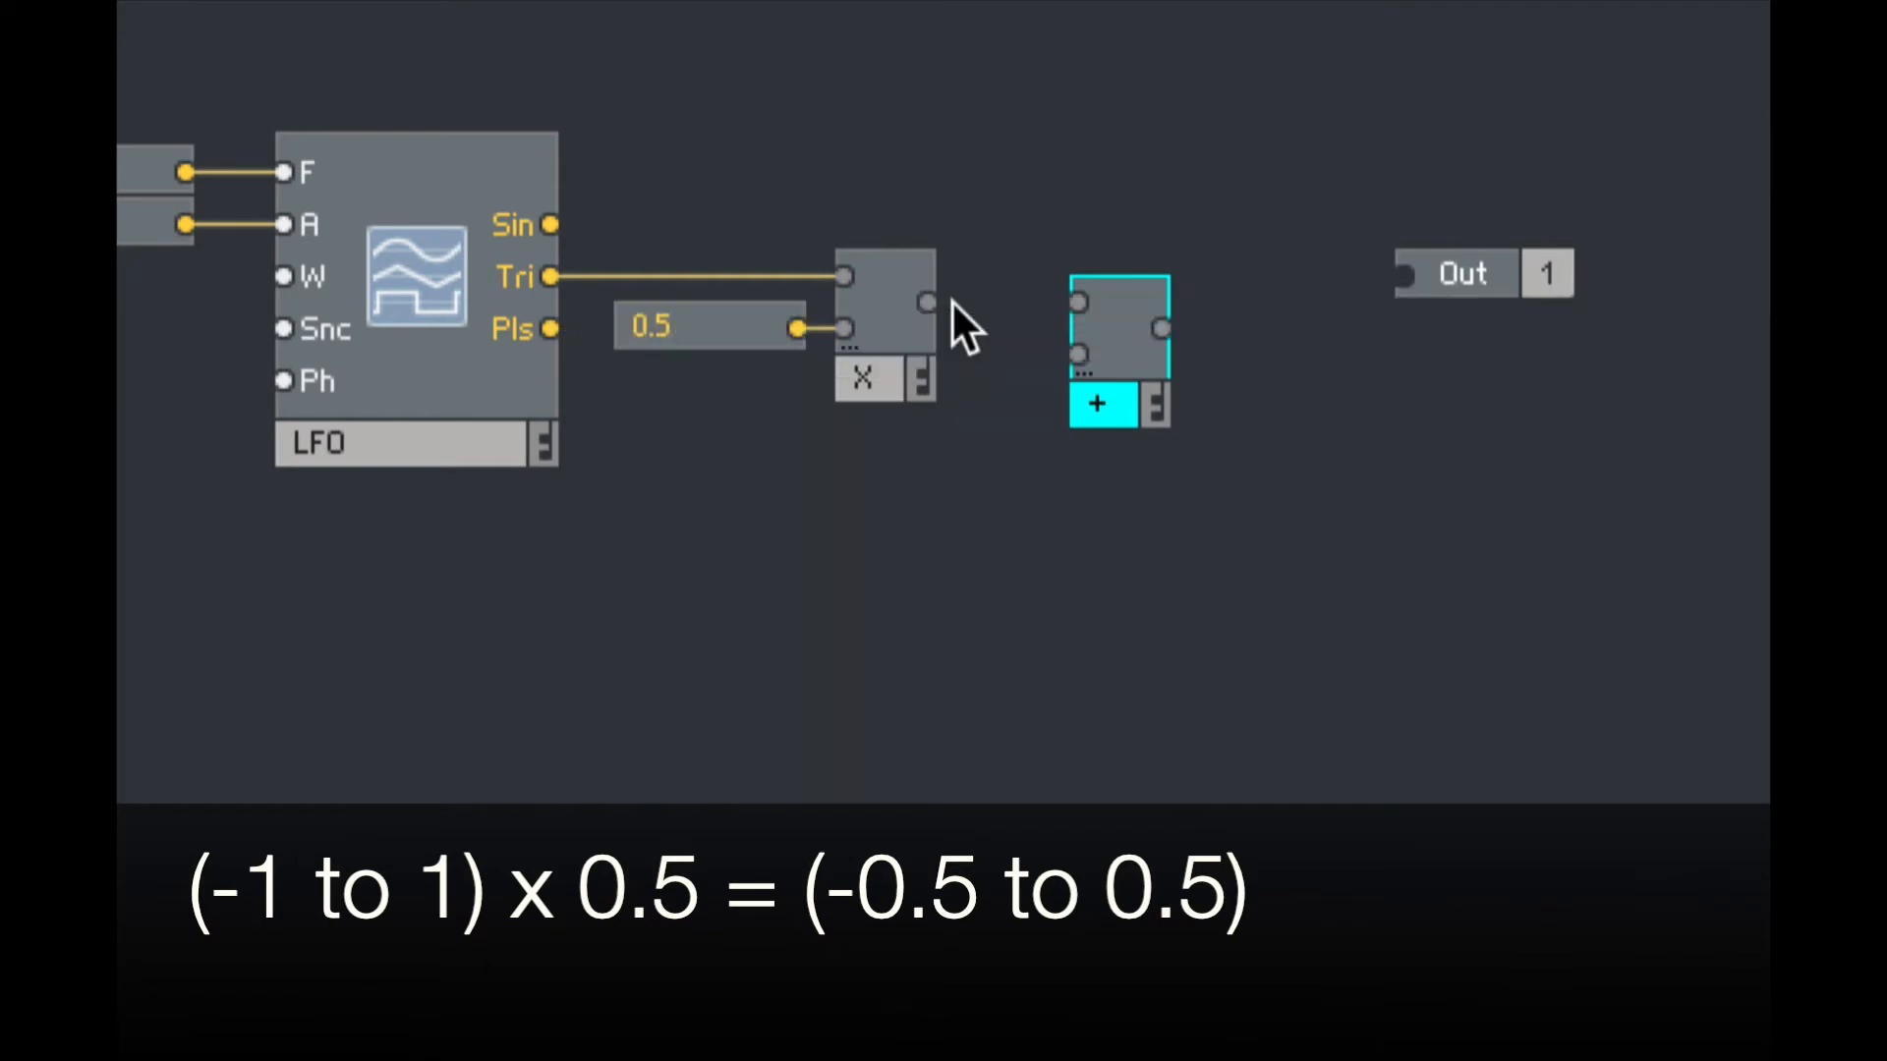
mouse_move(566, 278)
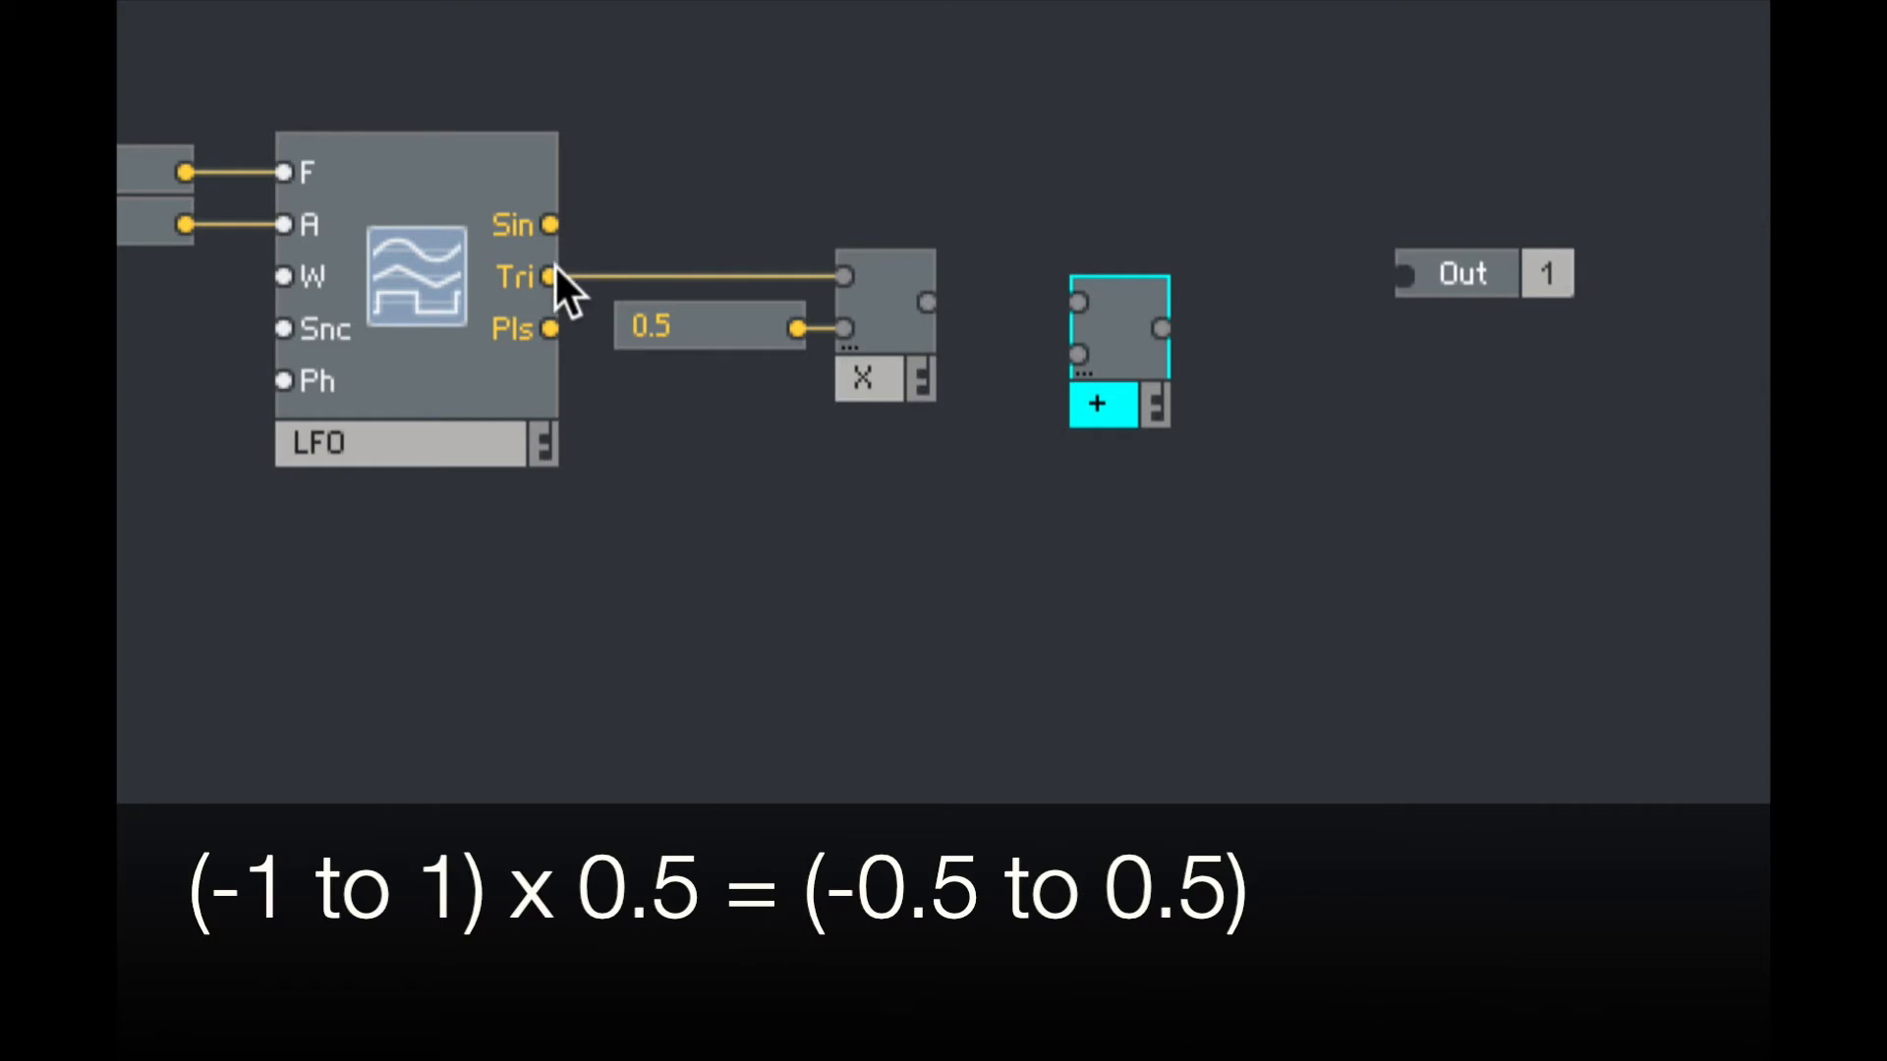
mouse_move(945, 331)
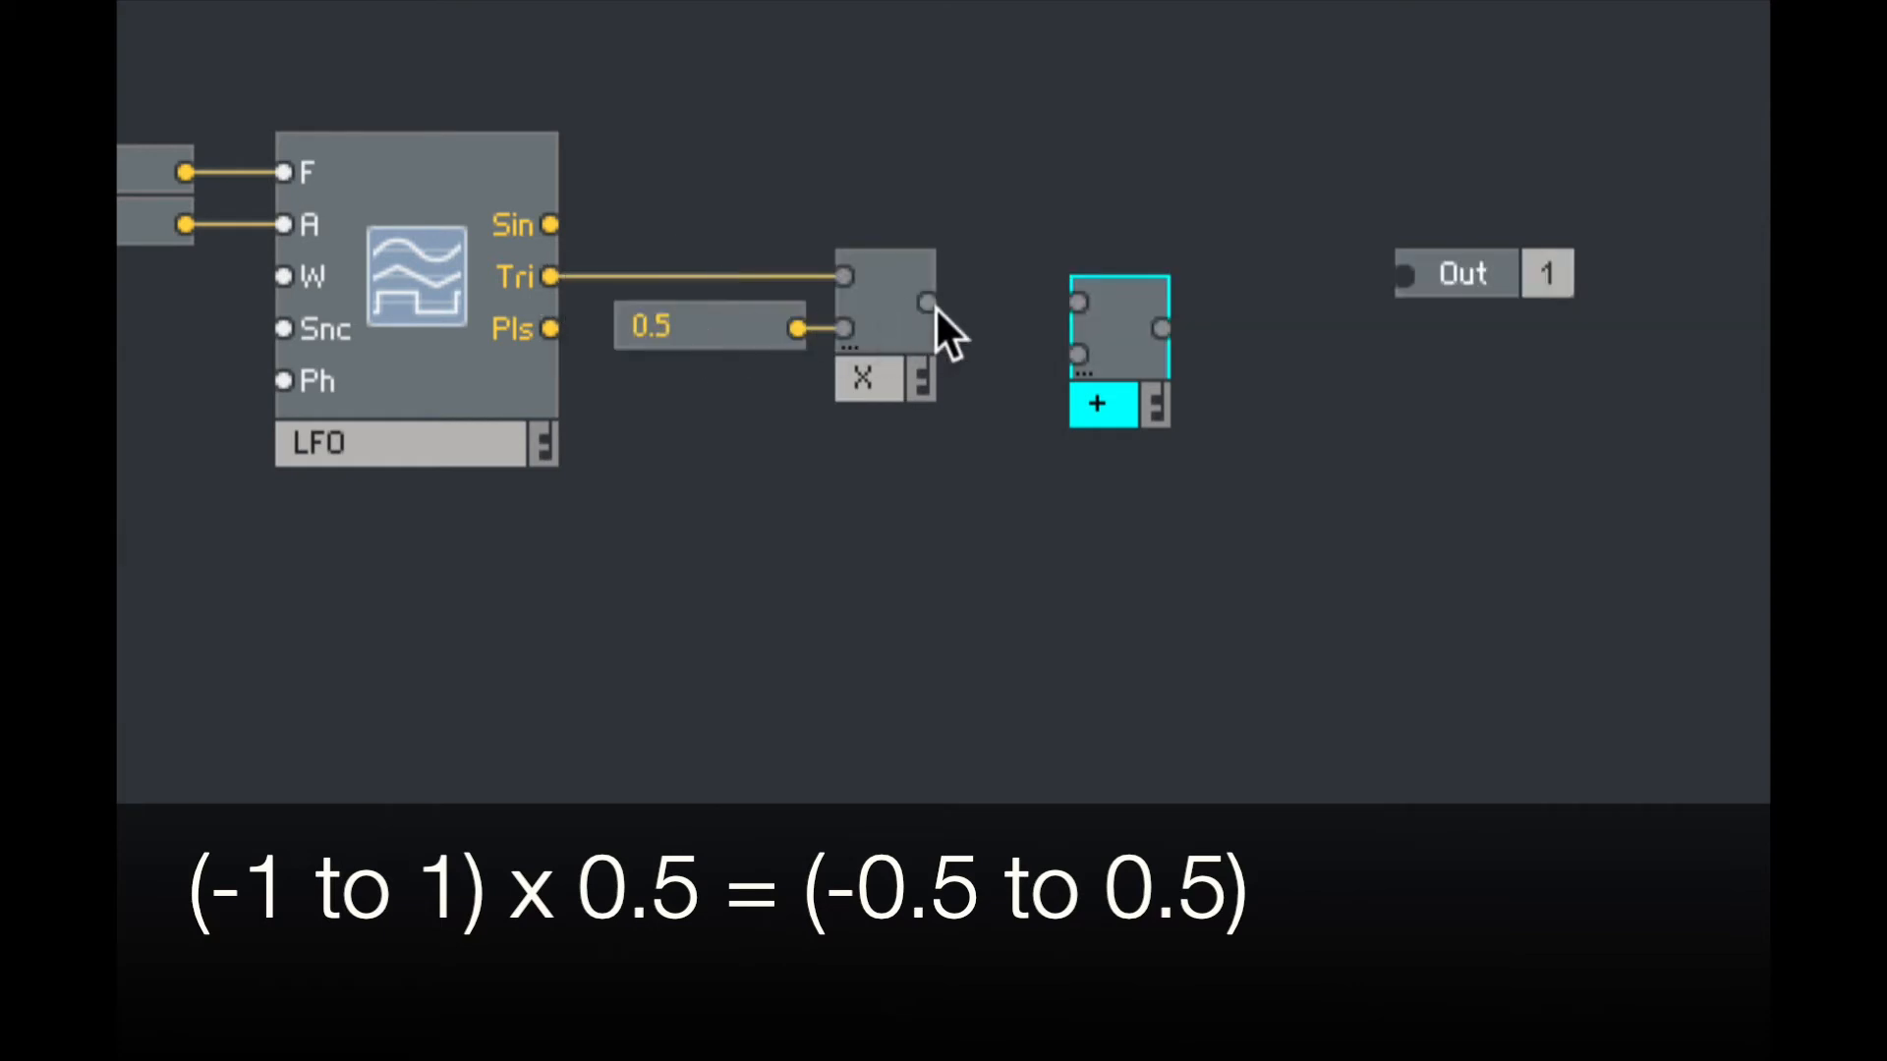
mouse_move(926, 433)
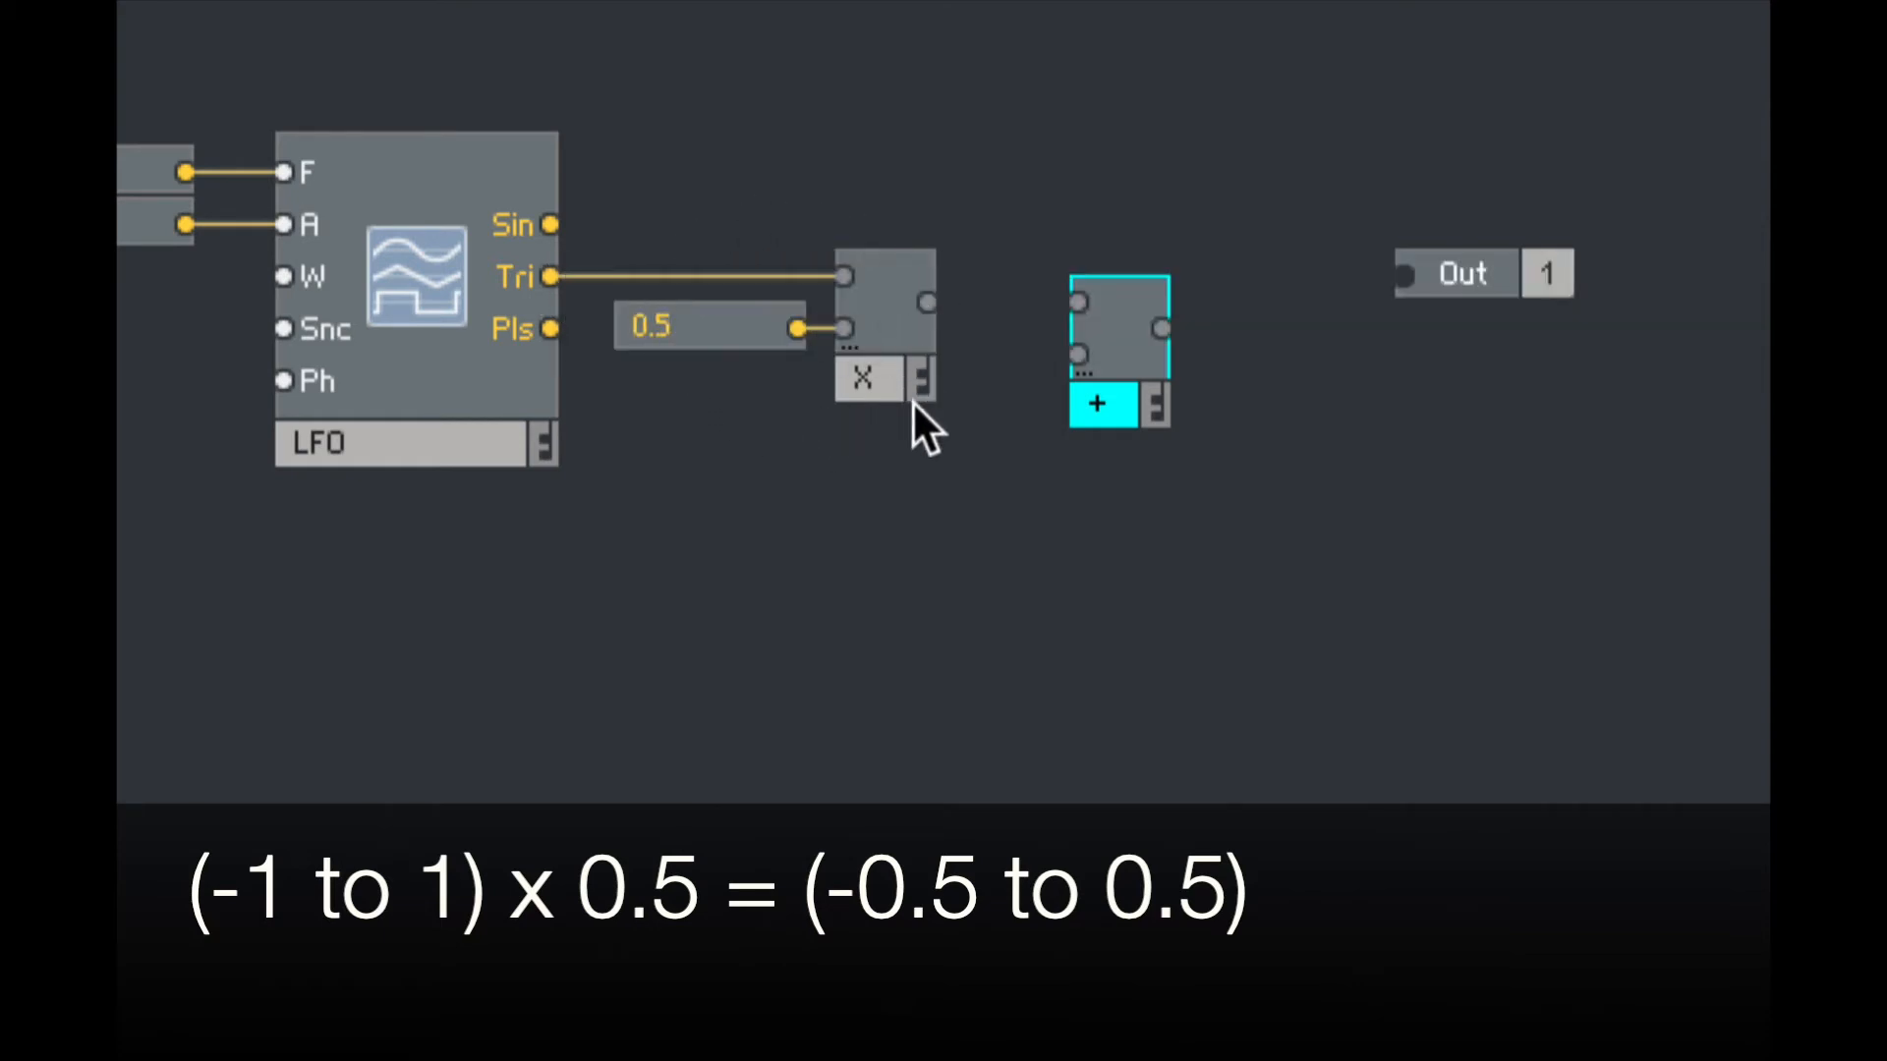
mouse_move(884, 482)
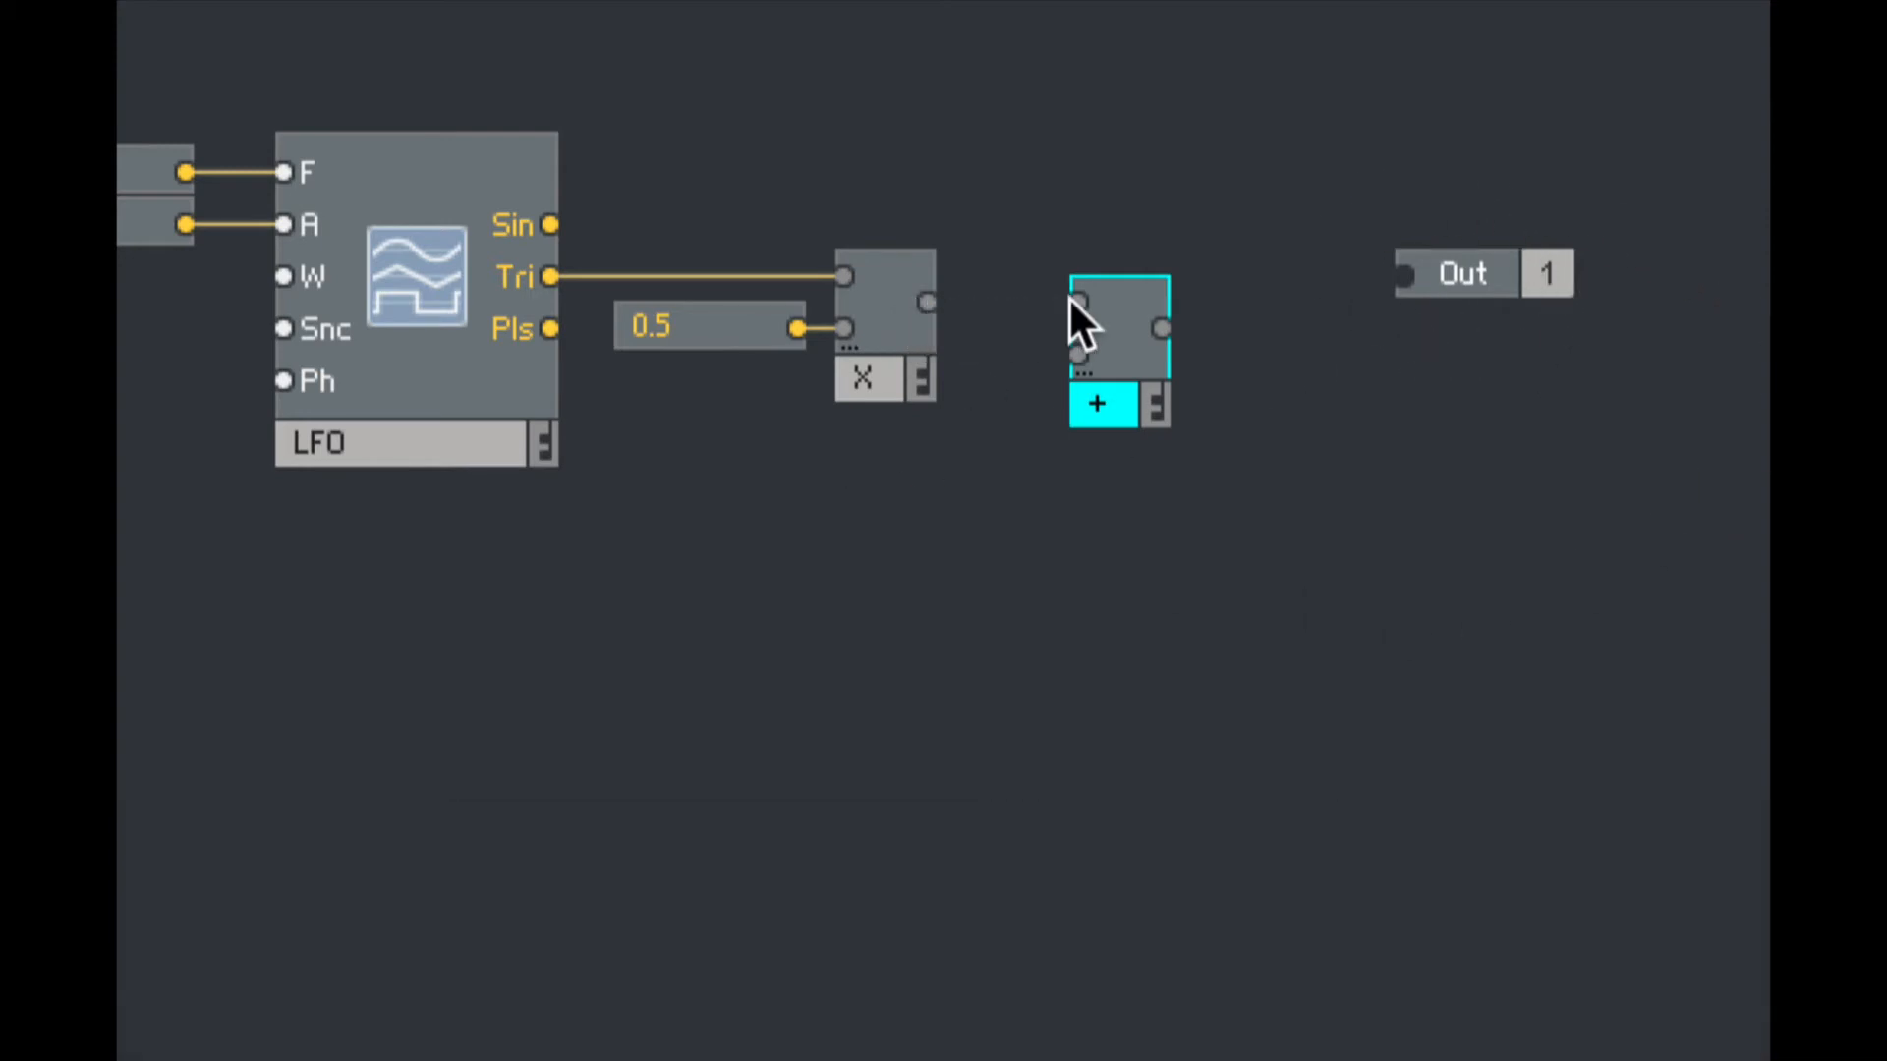
Step: Create a 0.5 constant feeding the Add module's second input
right_click(1077, 301)
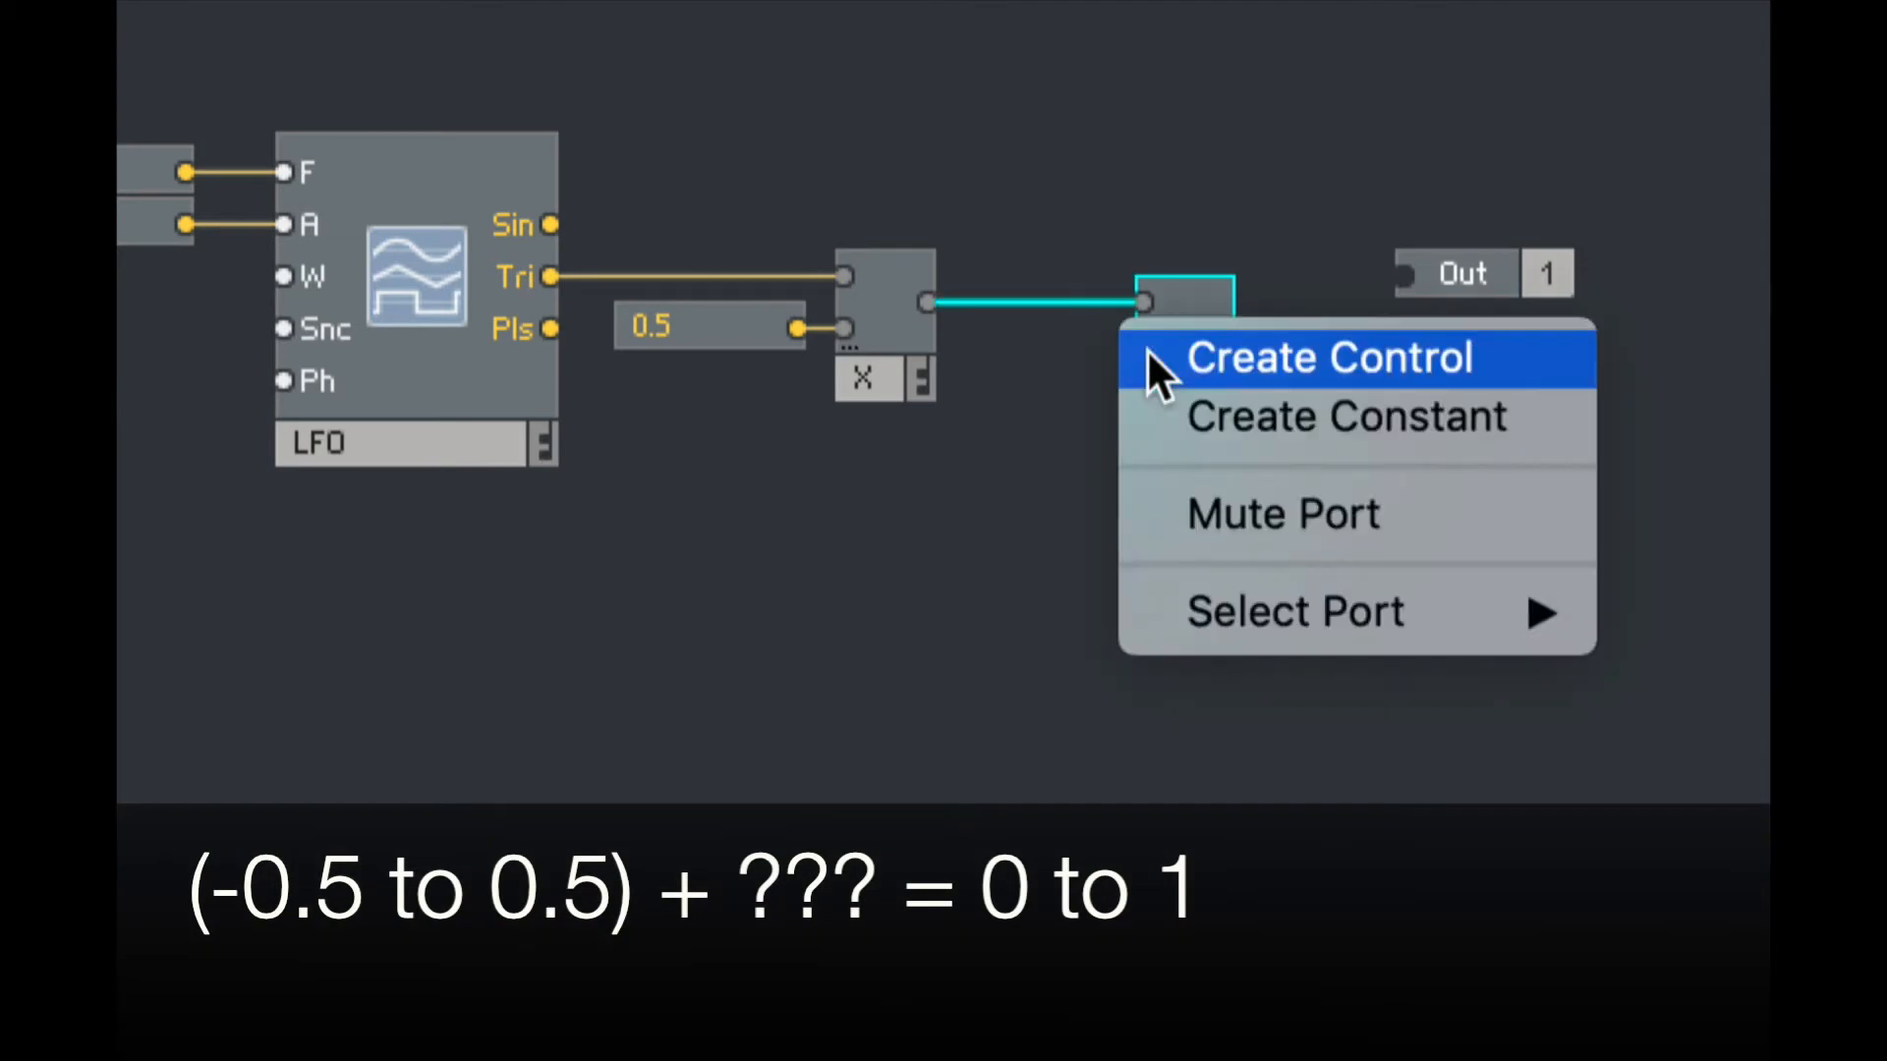
click(1347, 414)
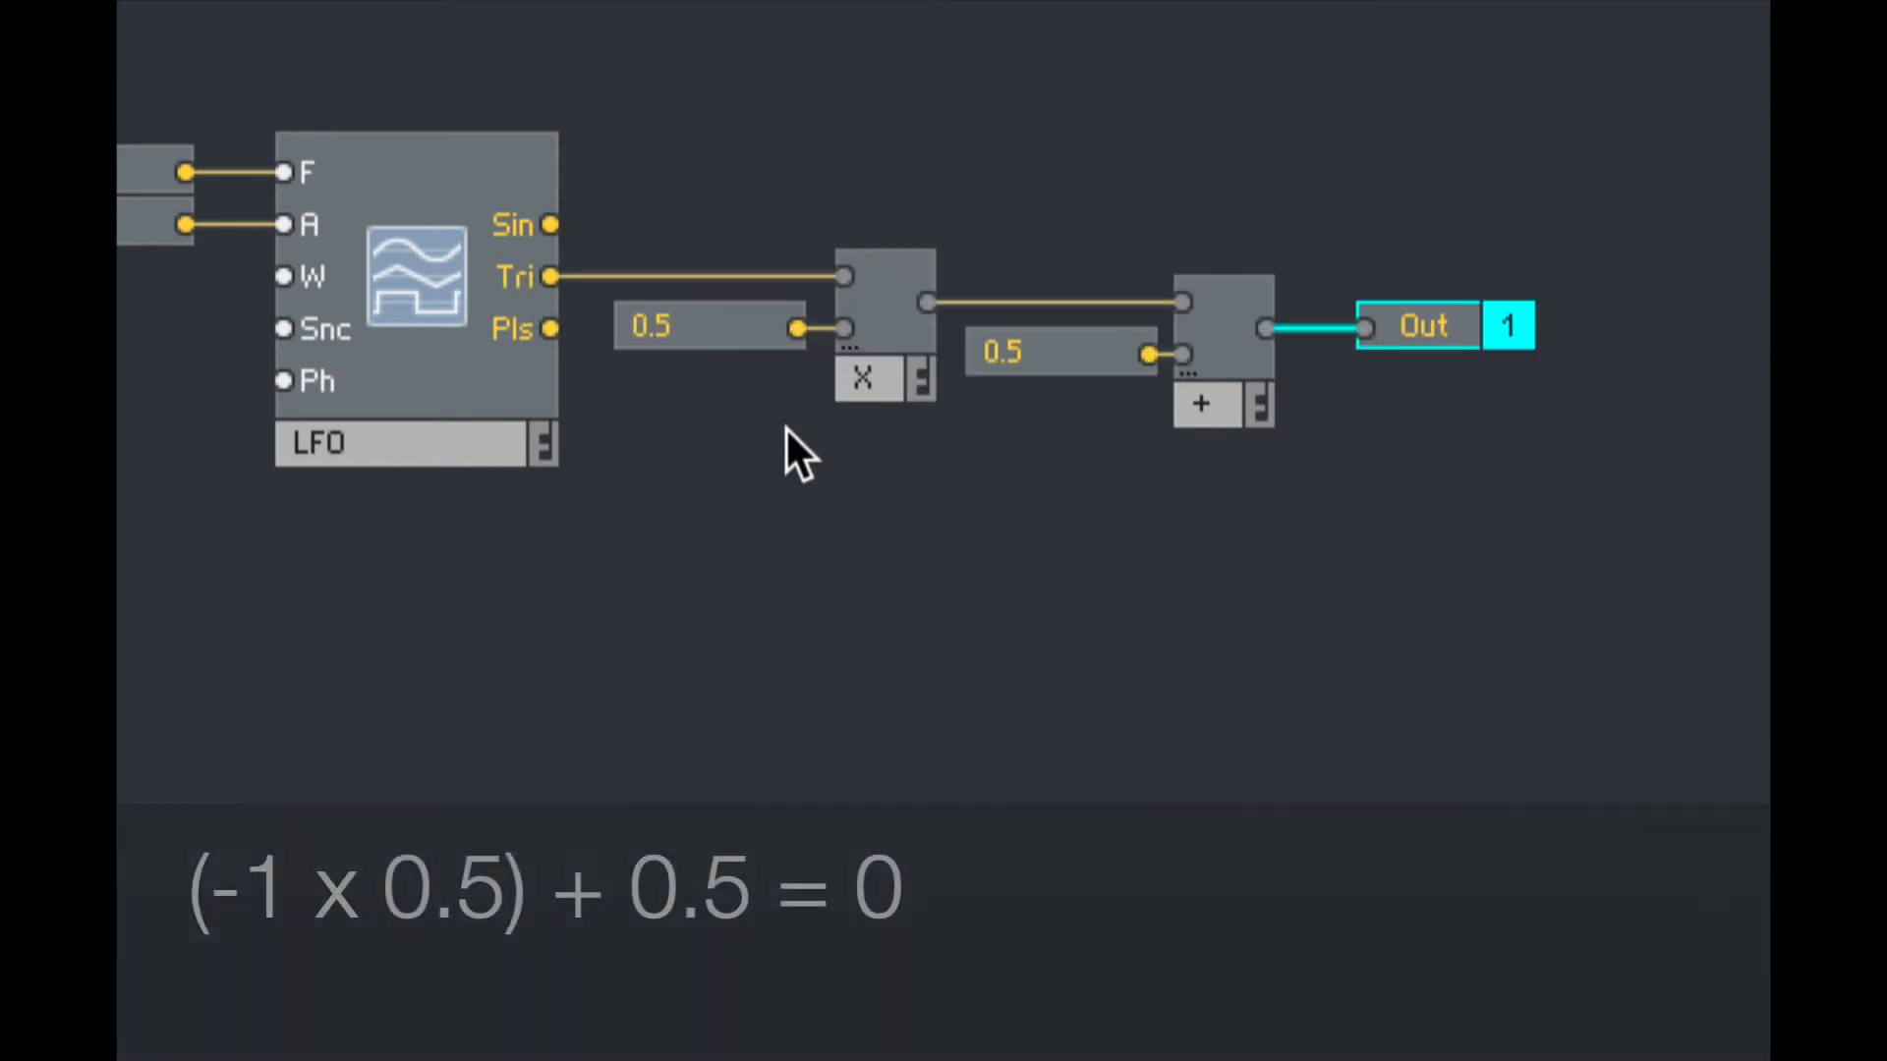
mouse_move(921, 374)
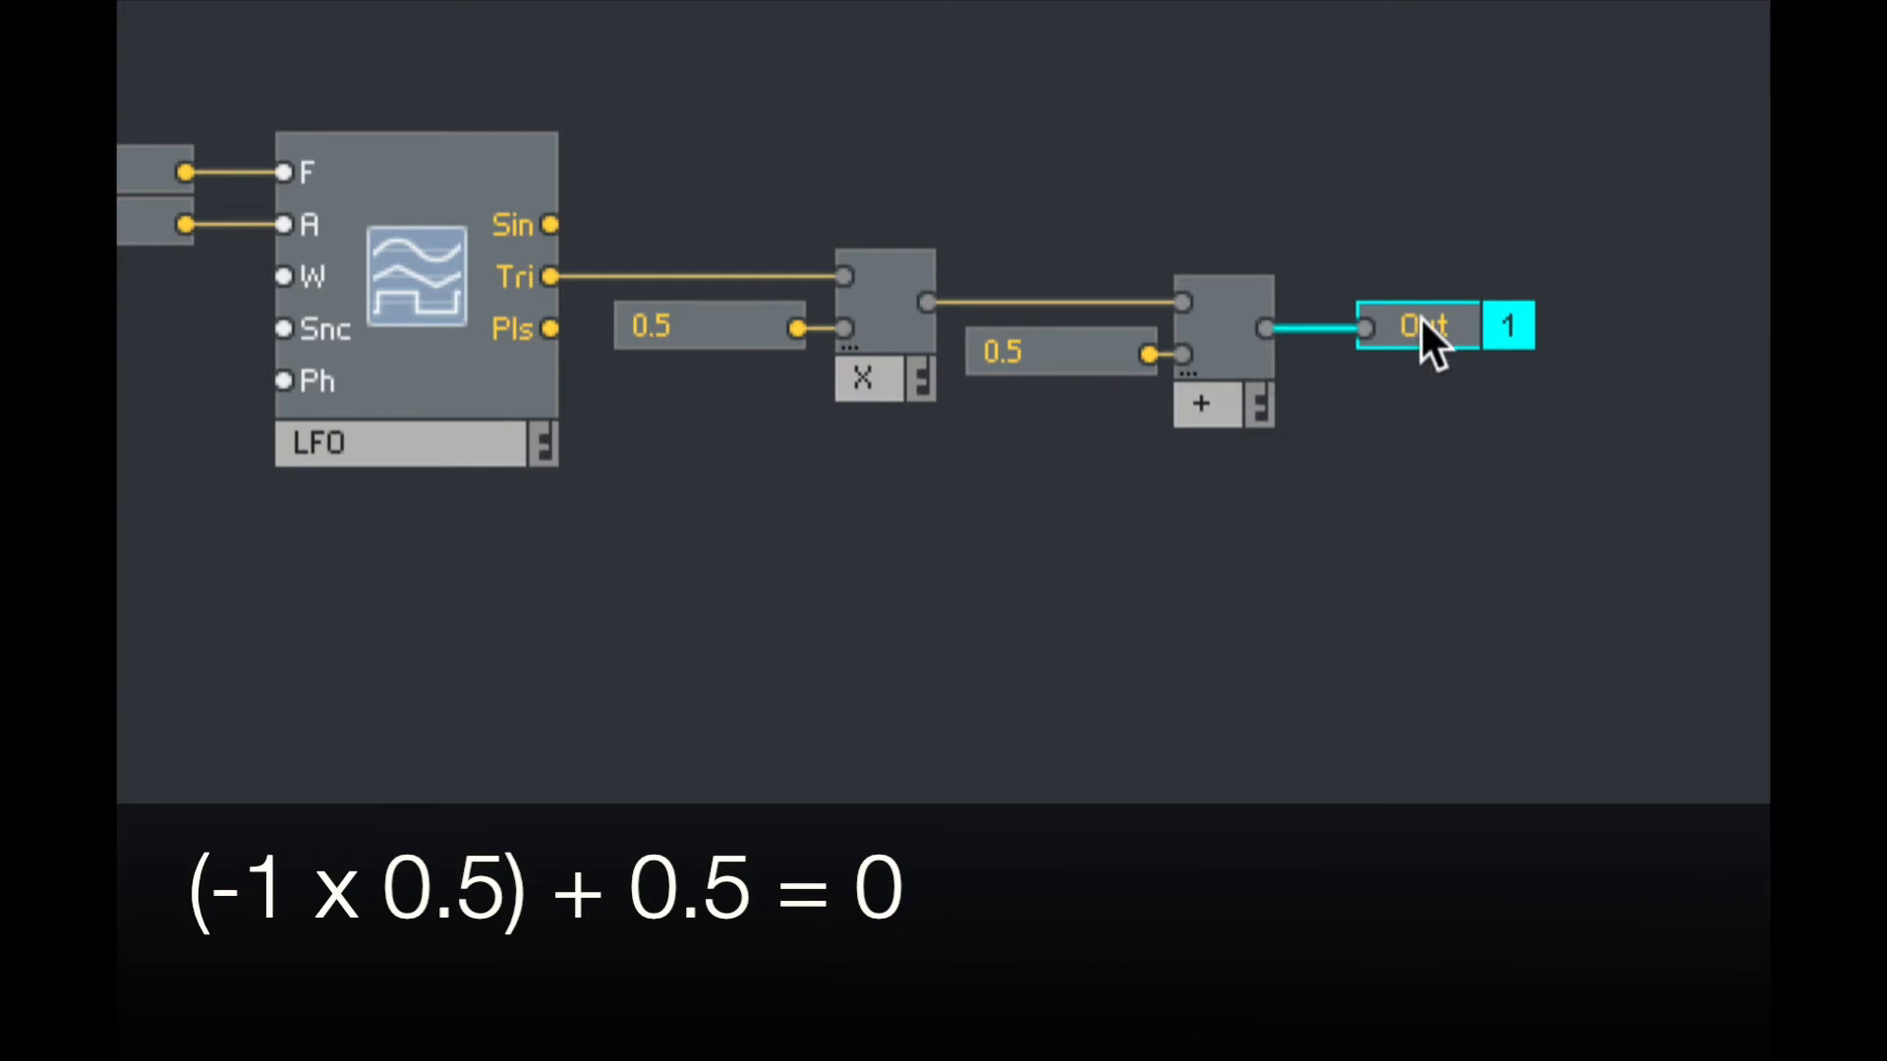
mouse_move(1434, 361)
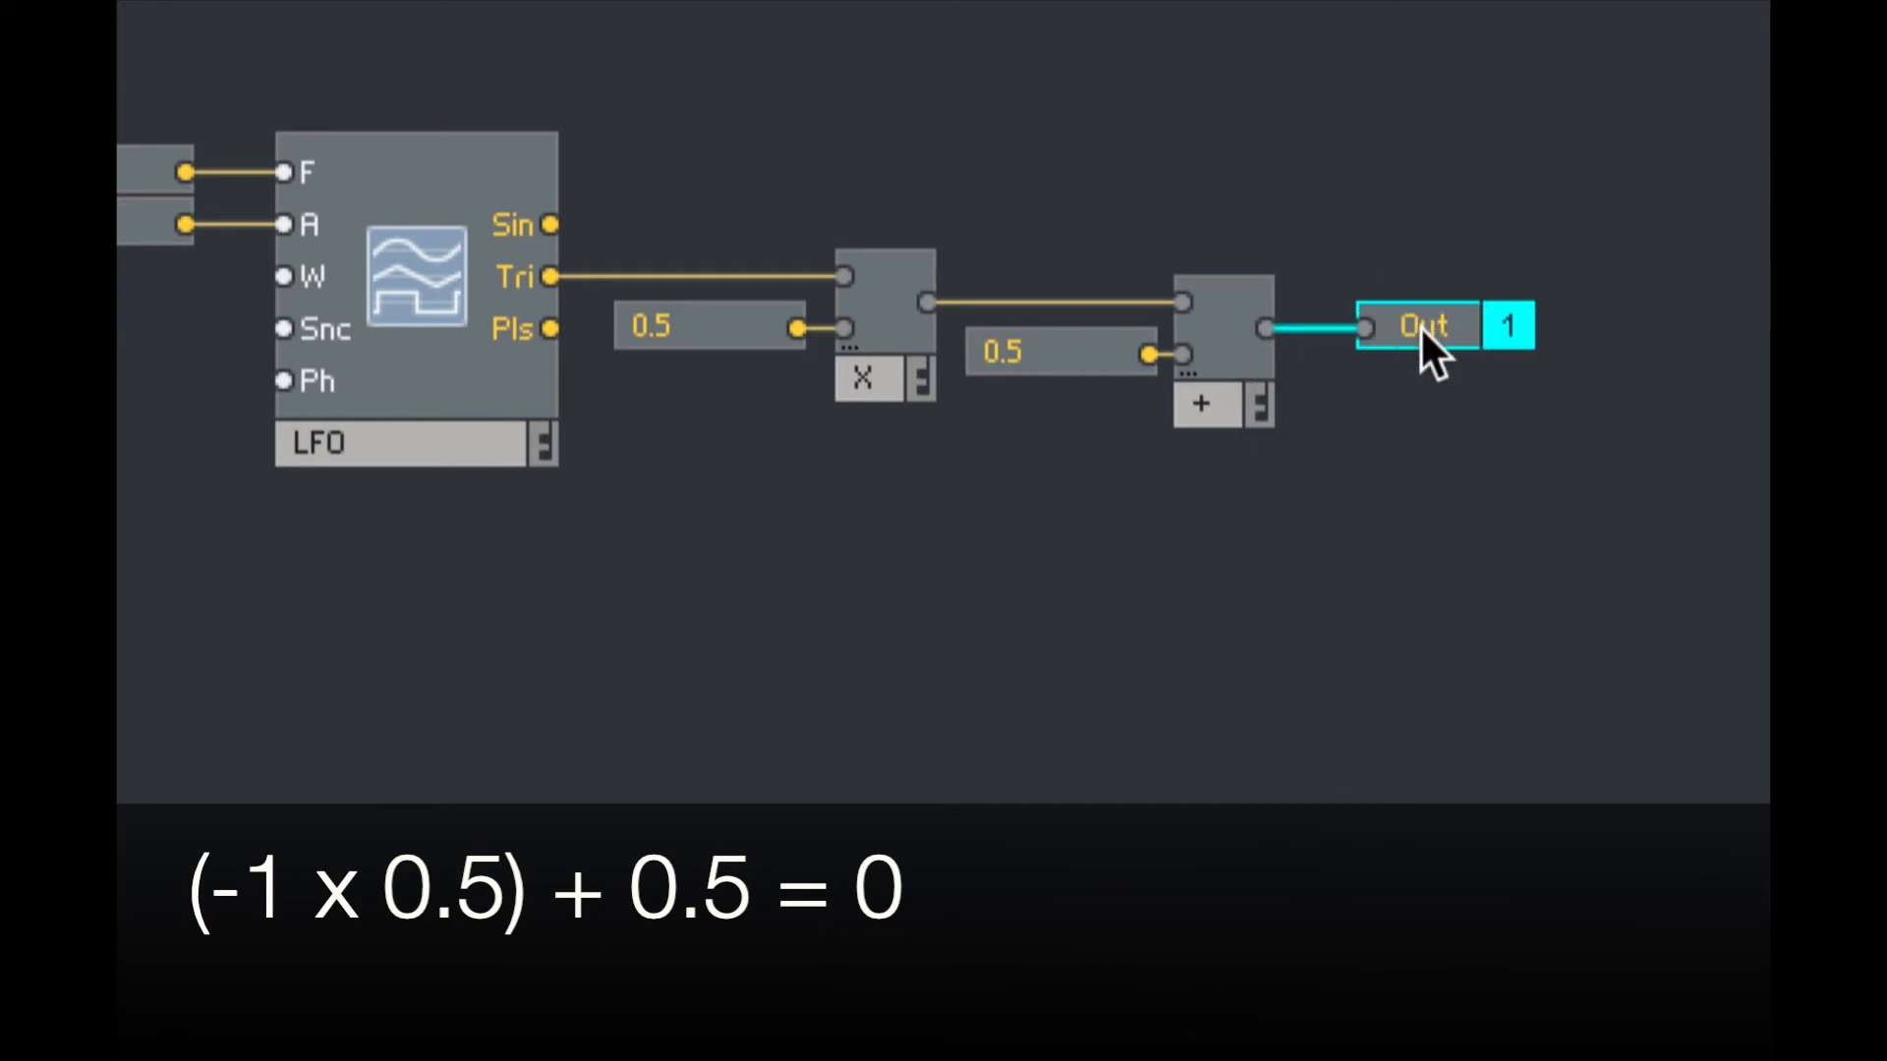
mouse_move(519, 298)
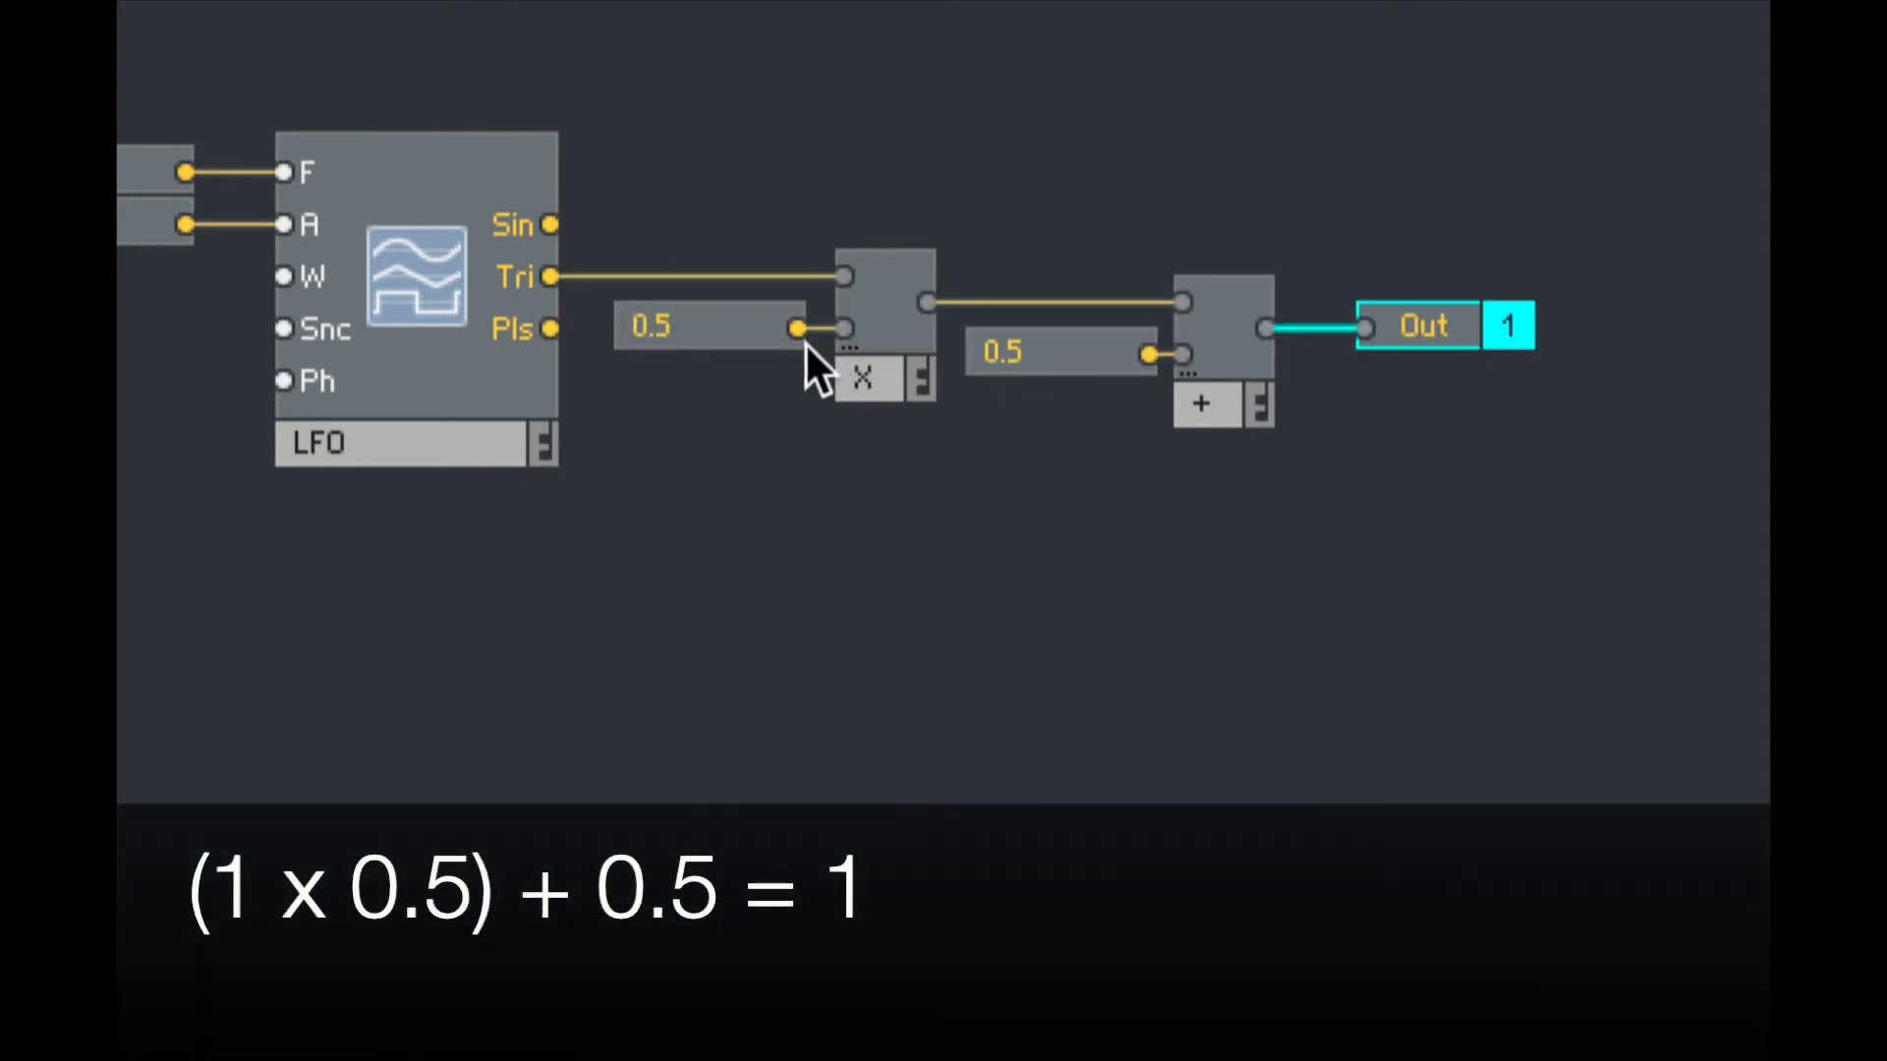
mouse_move(1136, 451)
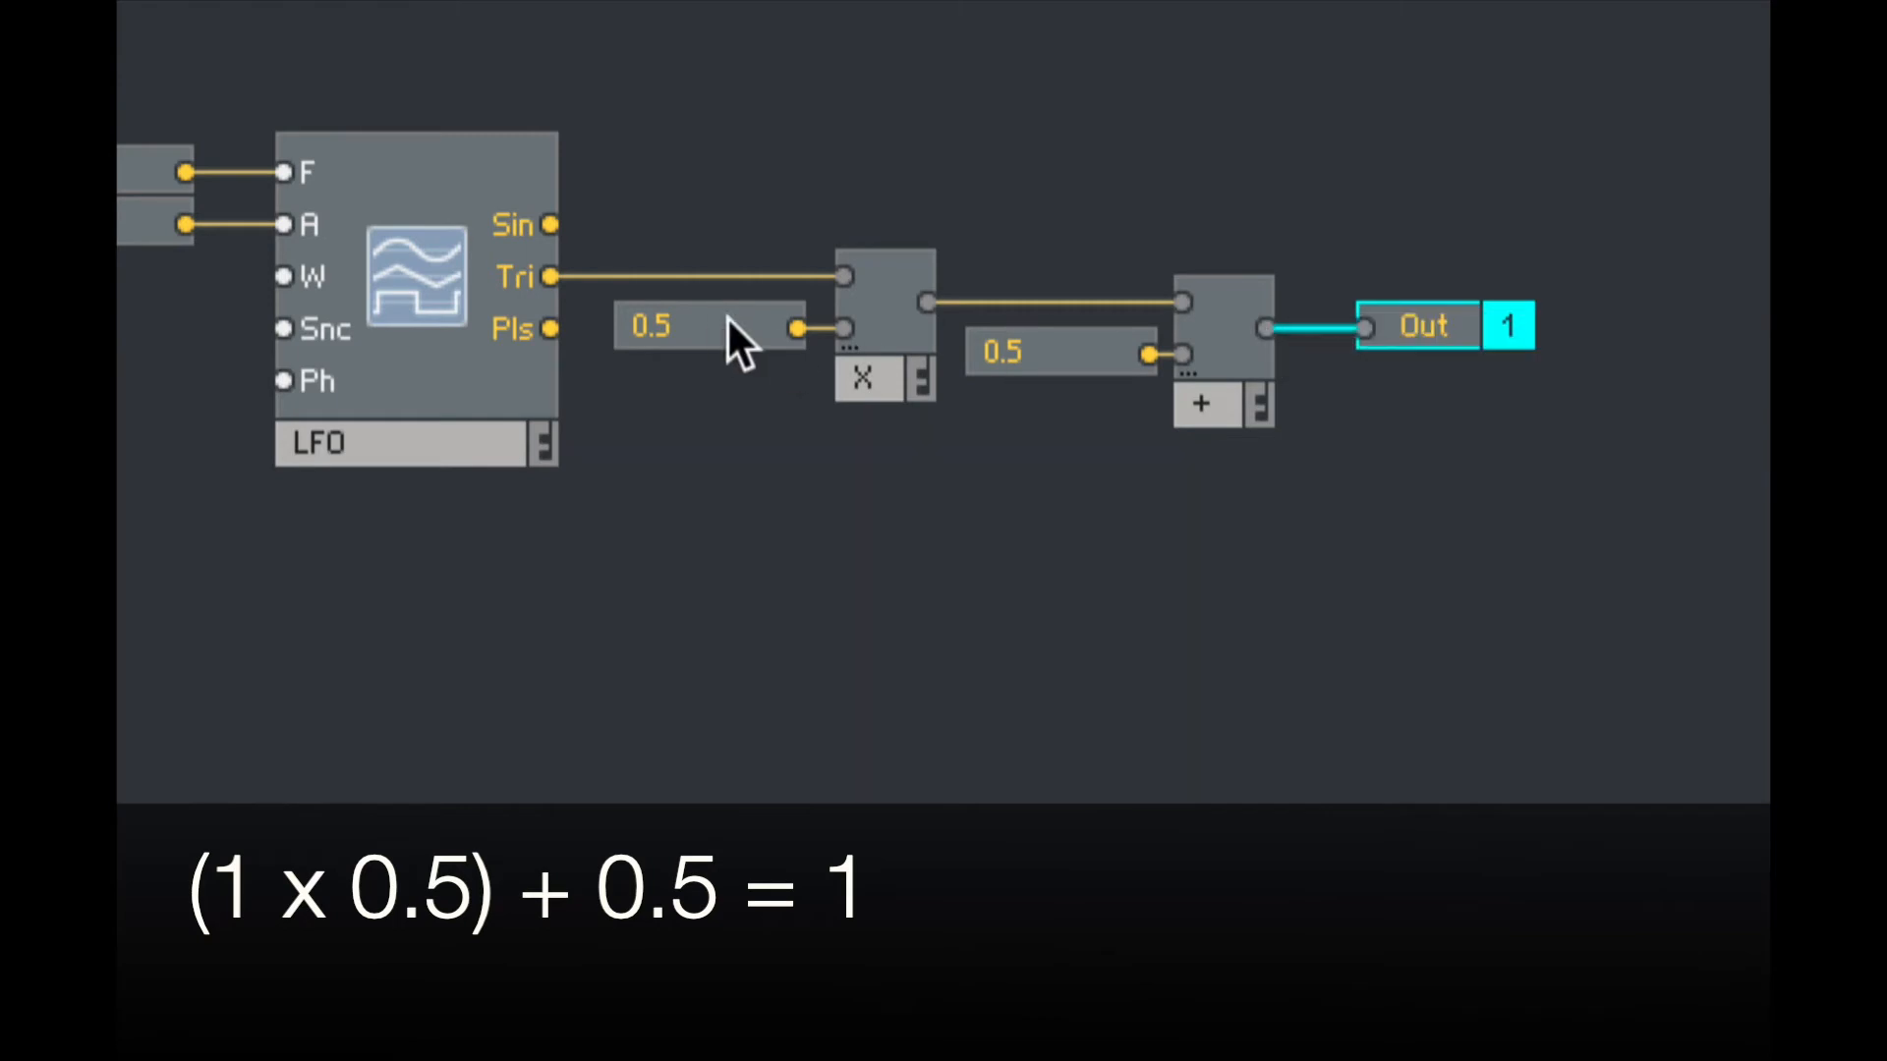
mouse_move(1451, 294)
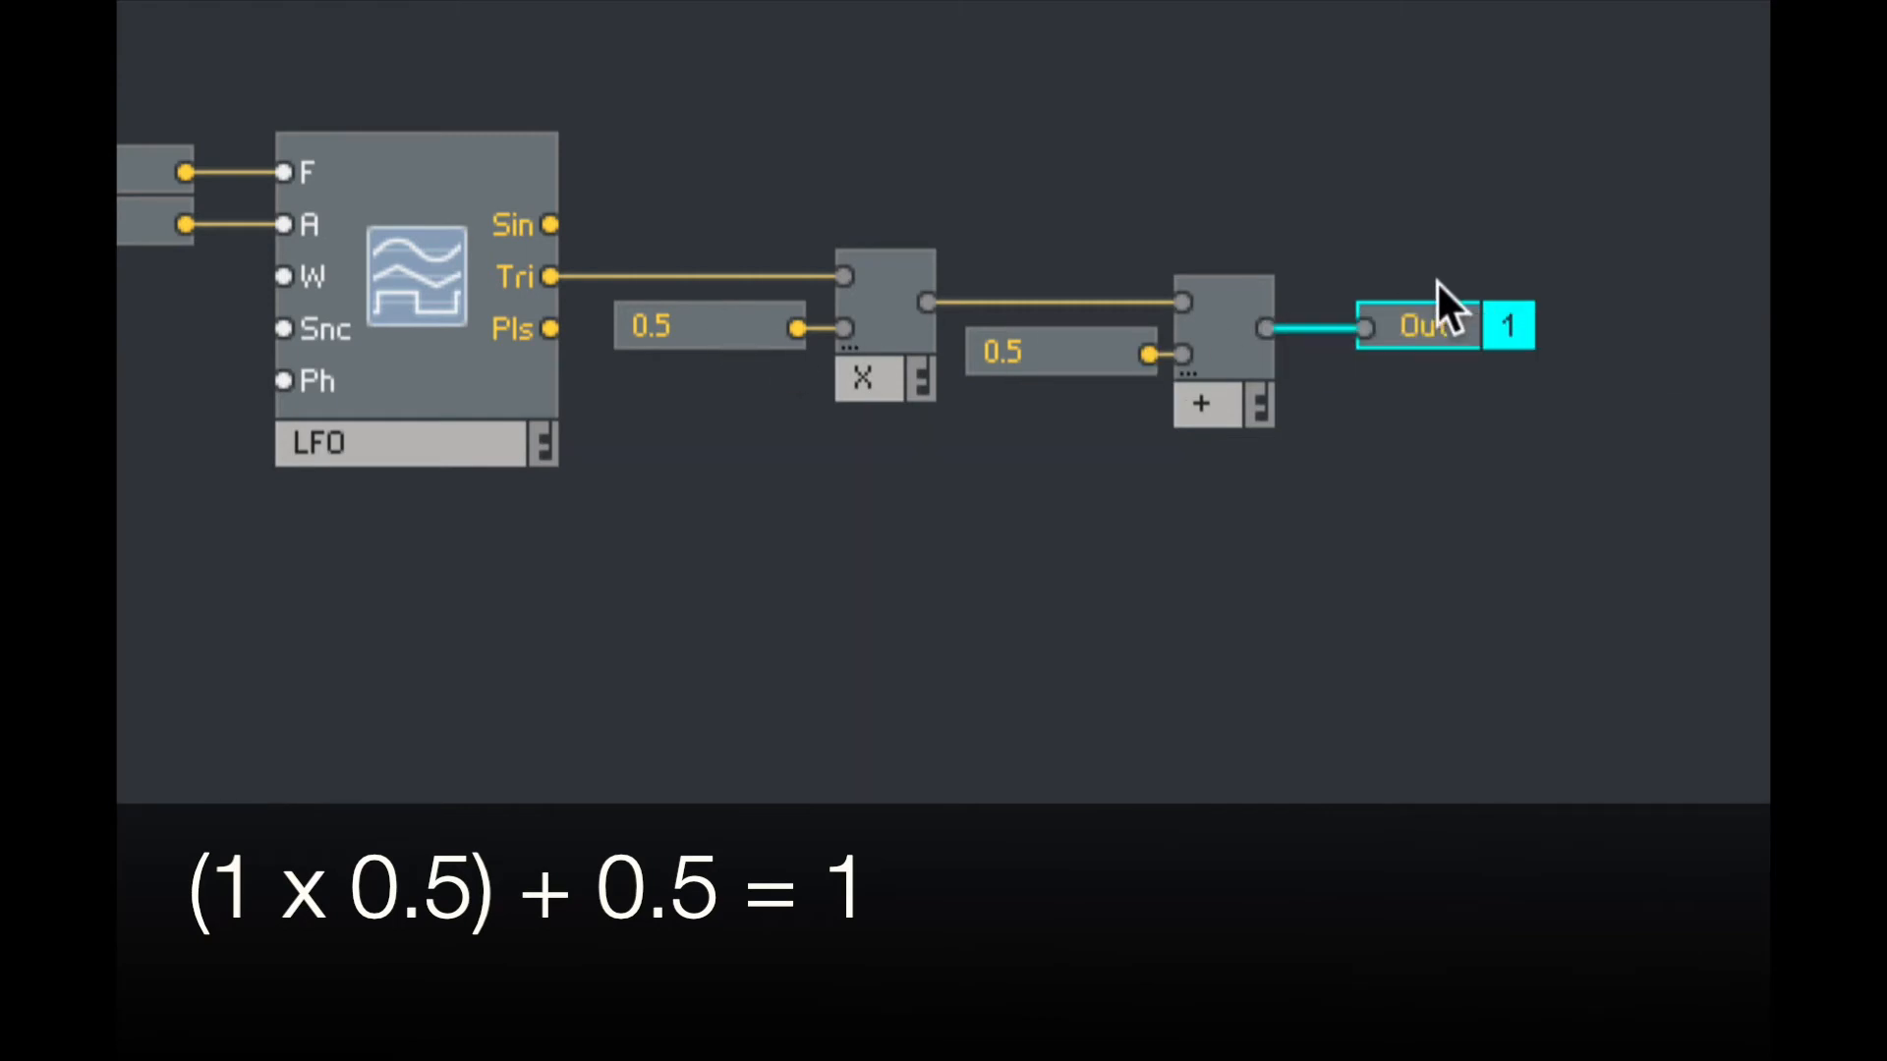
mouse_move(1480, 463)
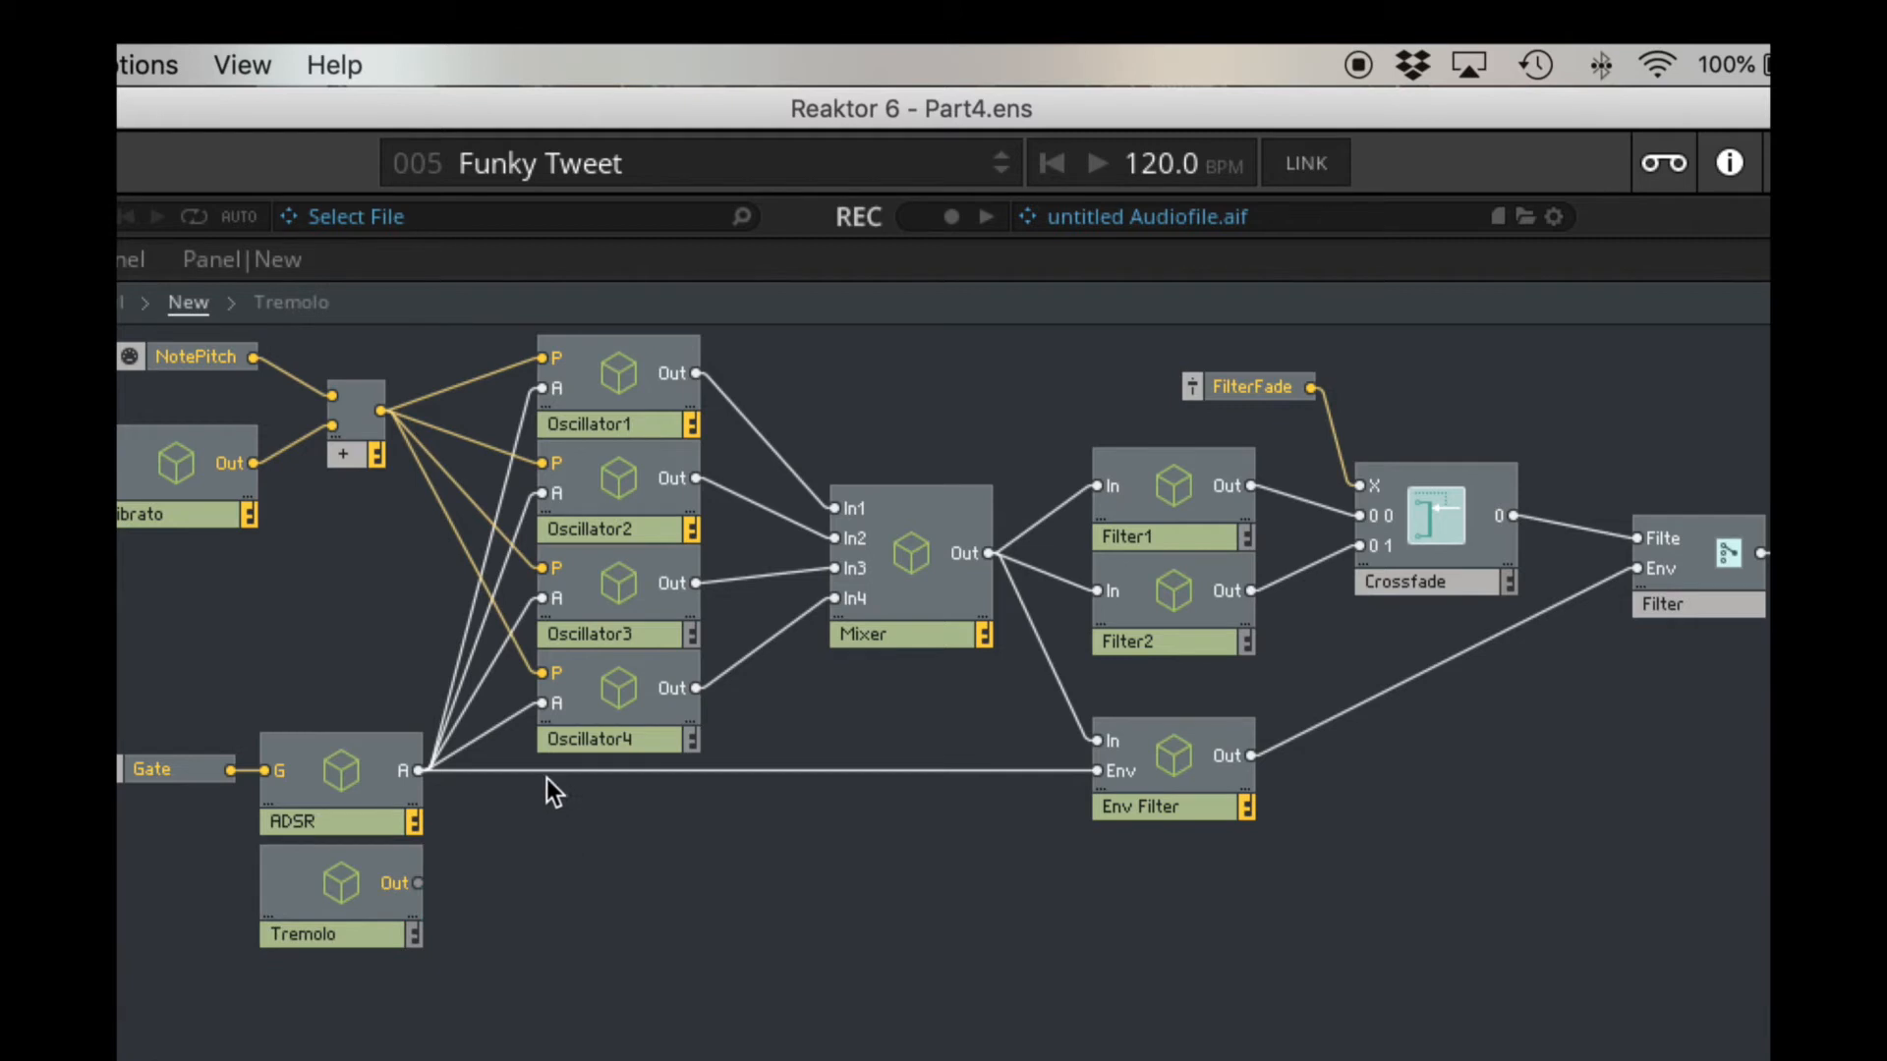
mouse_move(469, 745)
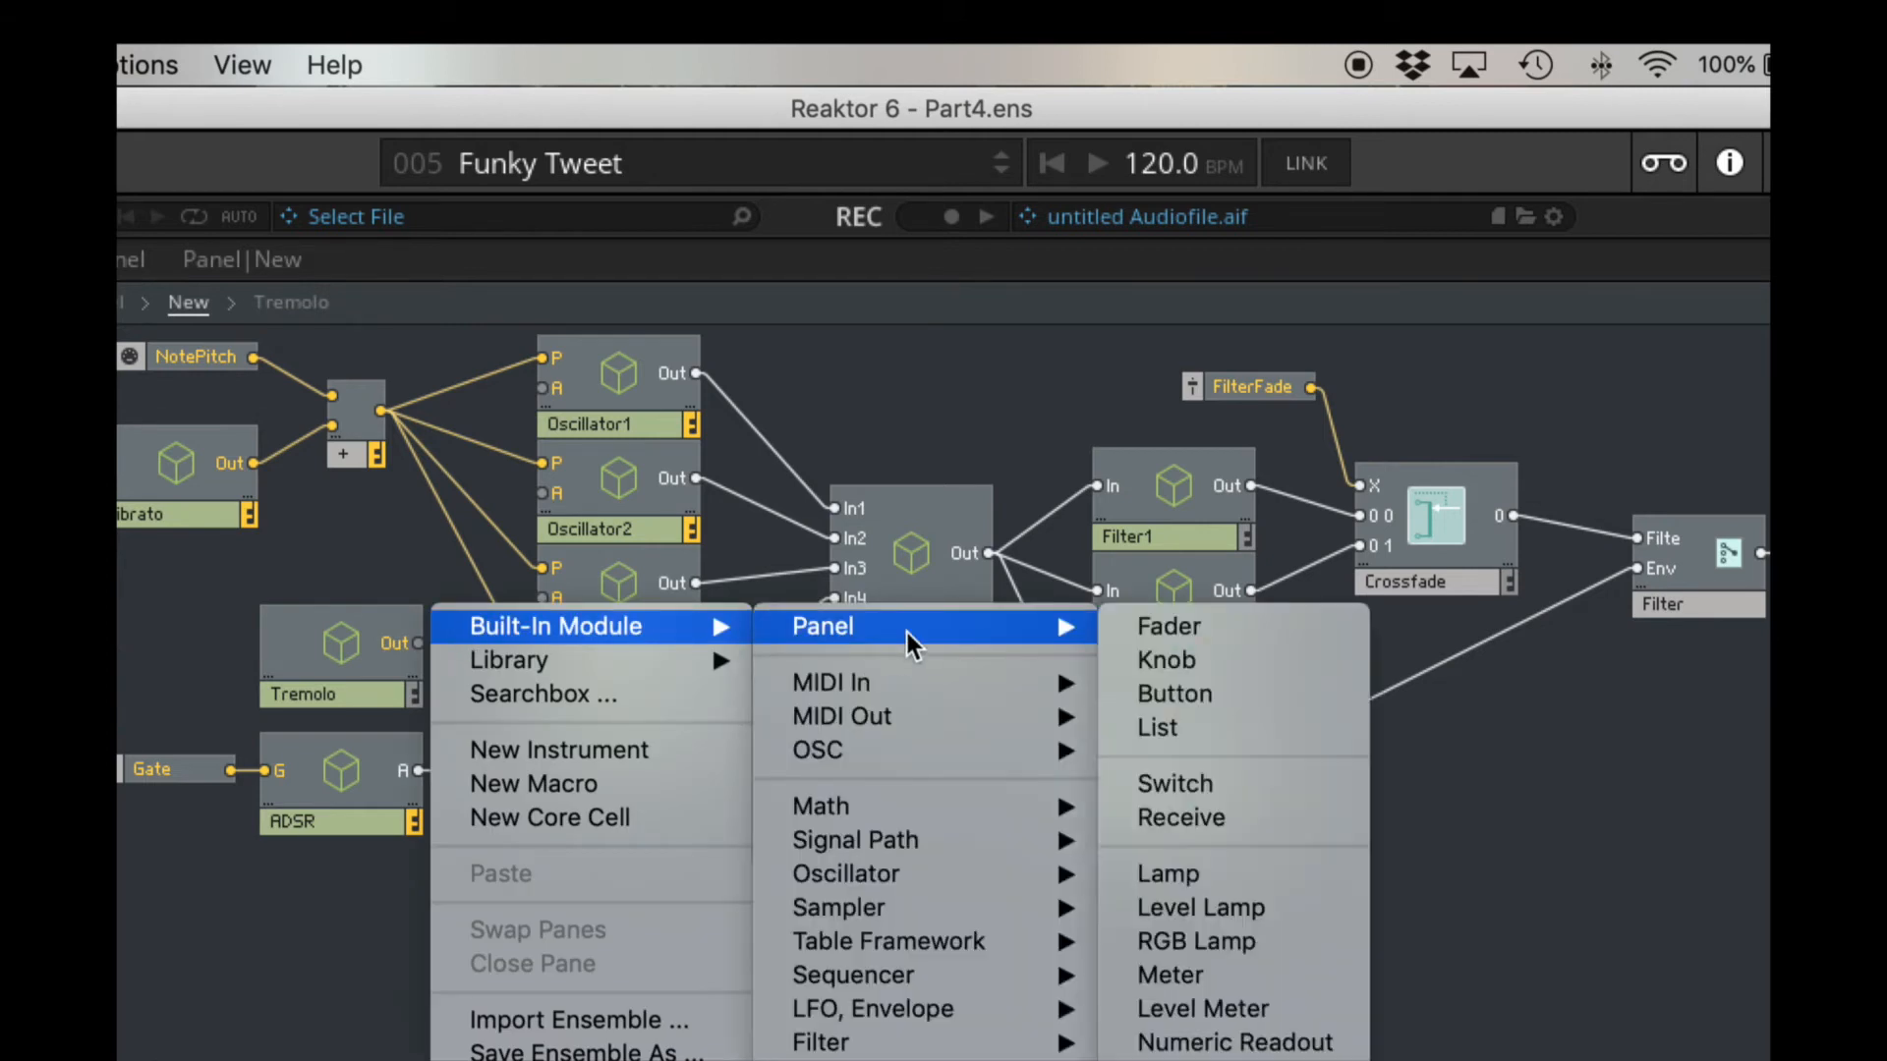
mouse_move(821, 806)
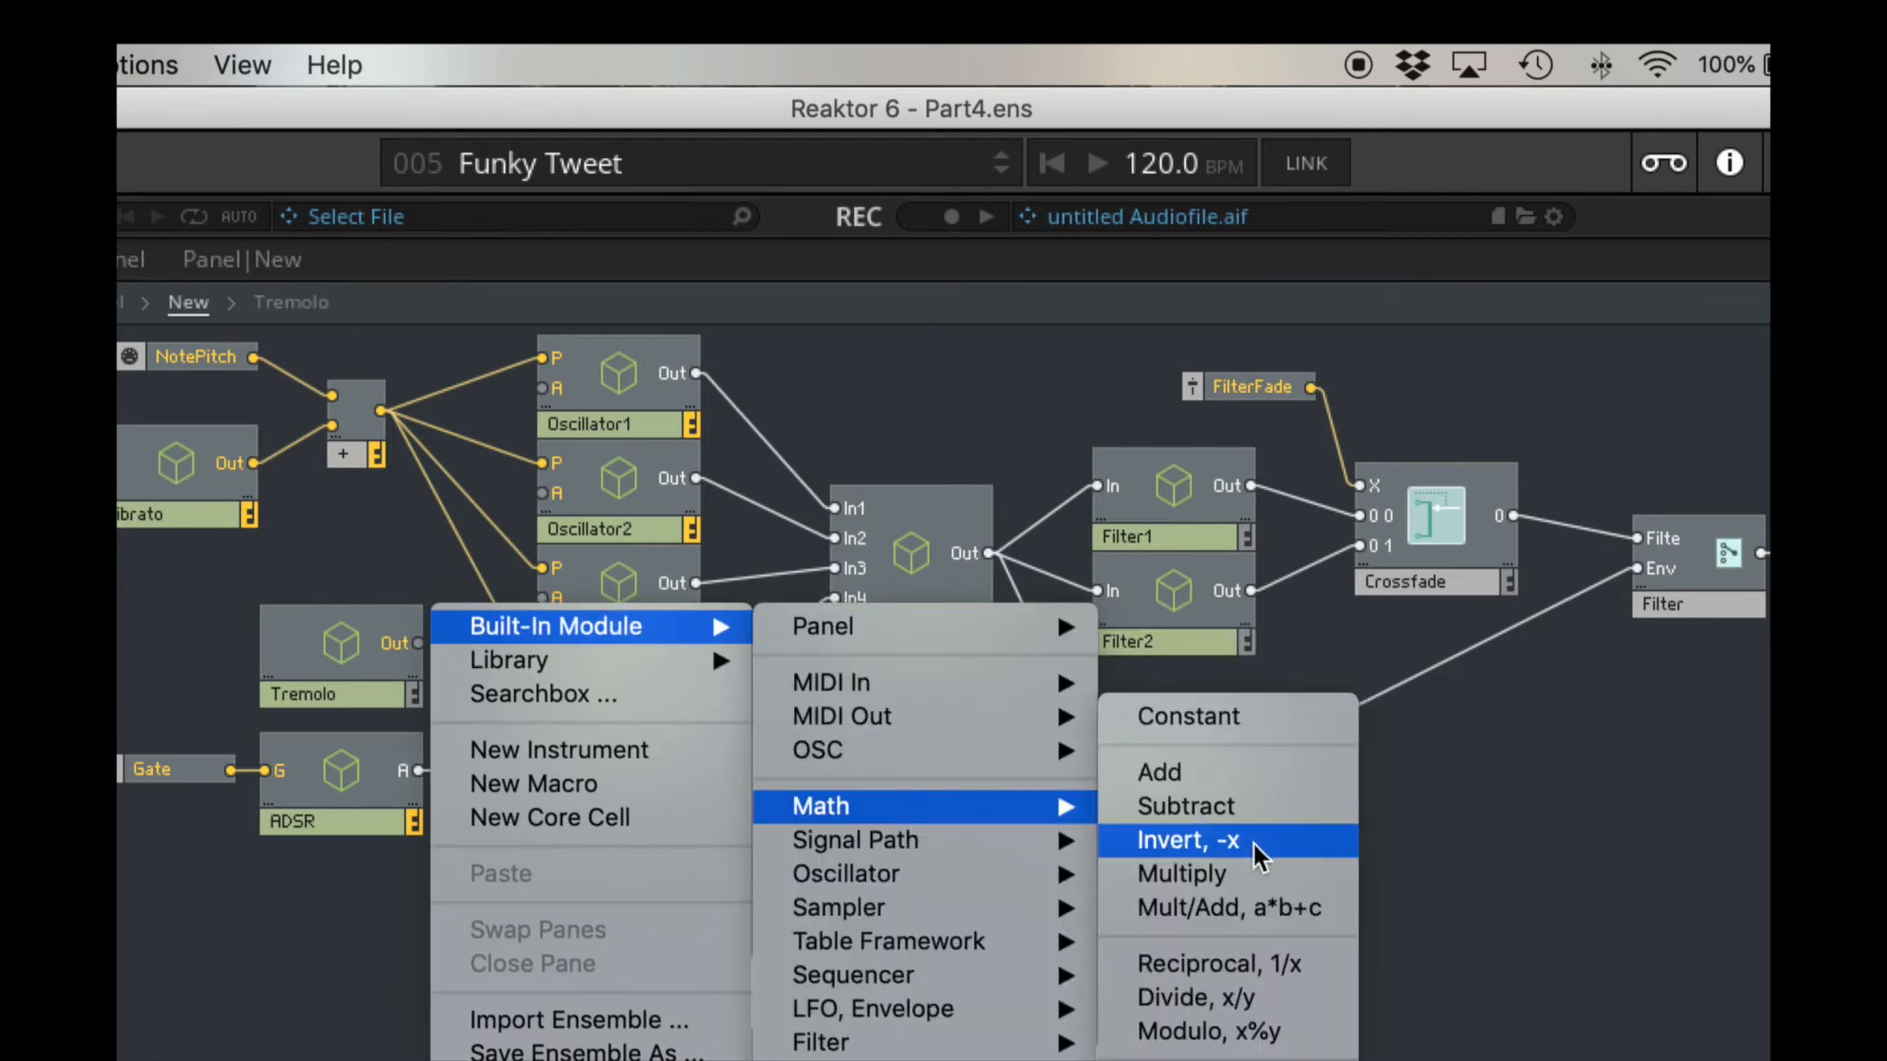
Step: Insert a Built-In Math Multiply module beside the Tremolo macro
click(1186, 840)
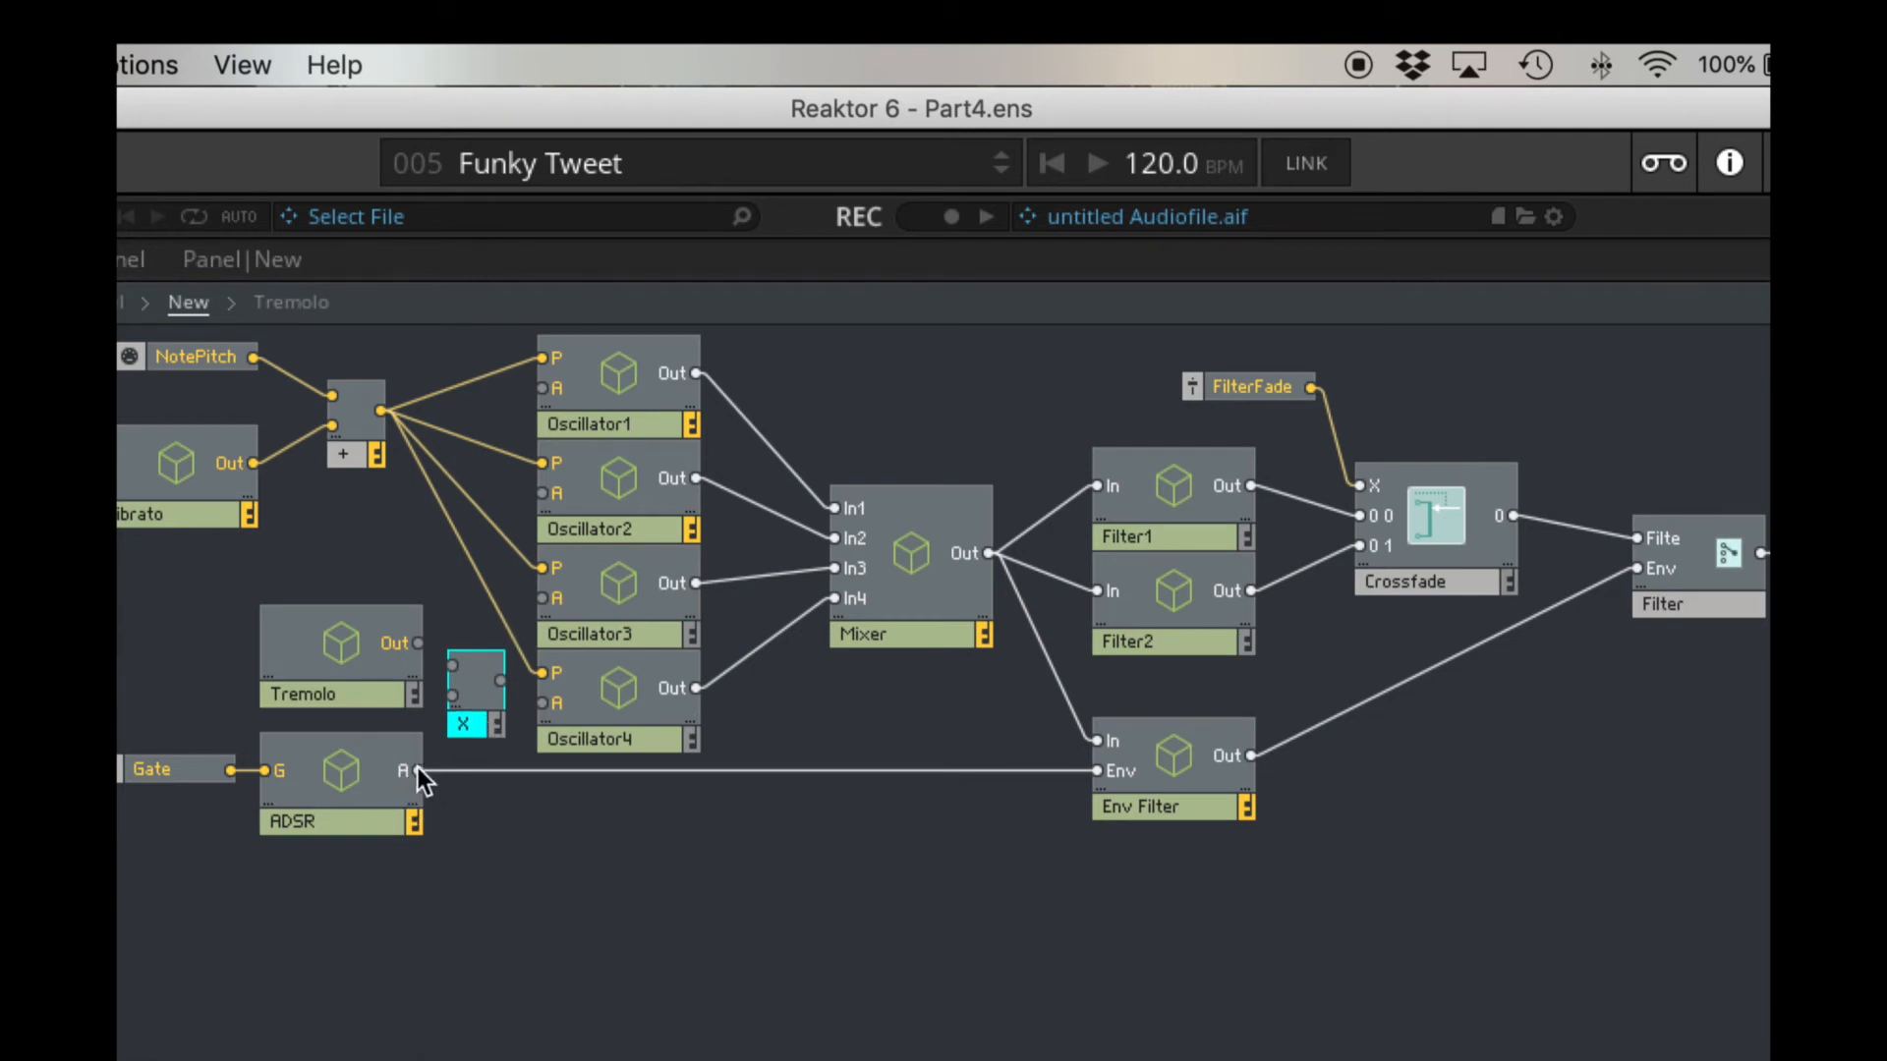
mouse_move(397, 643)
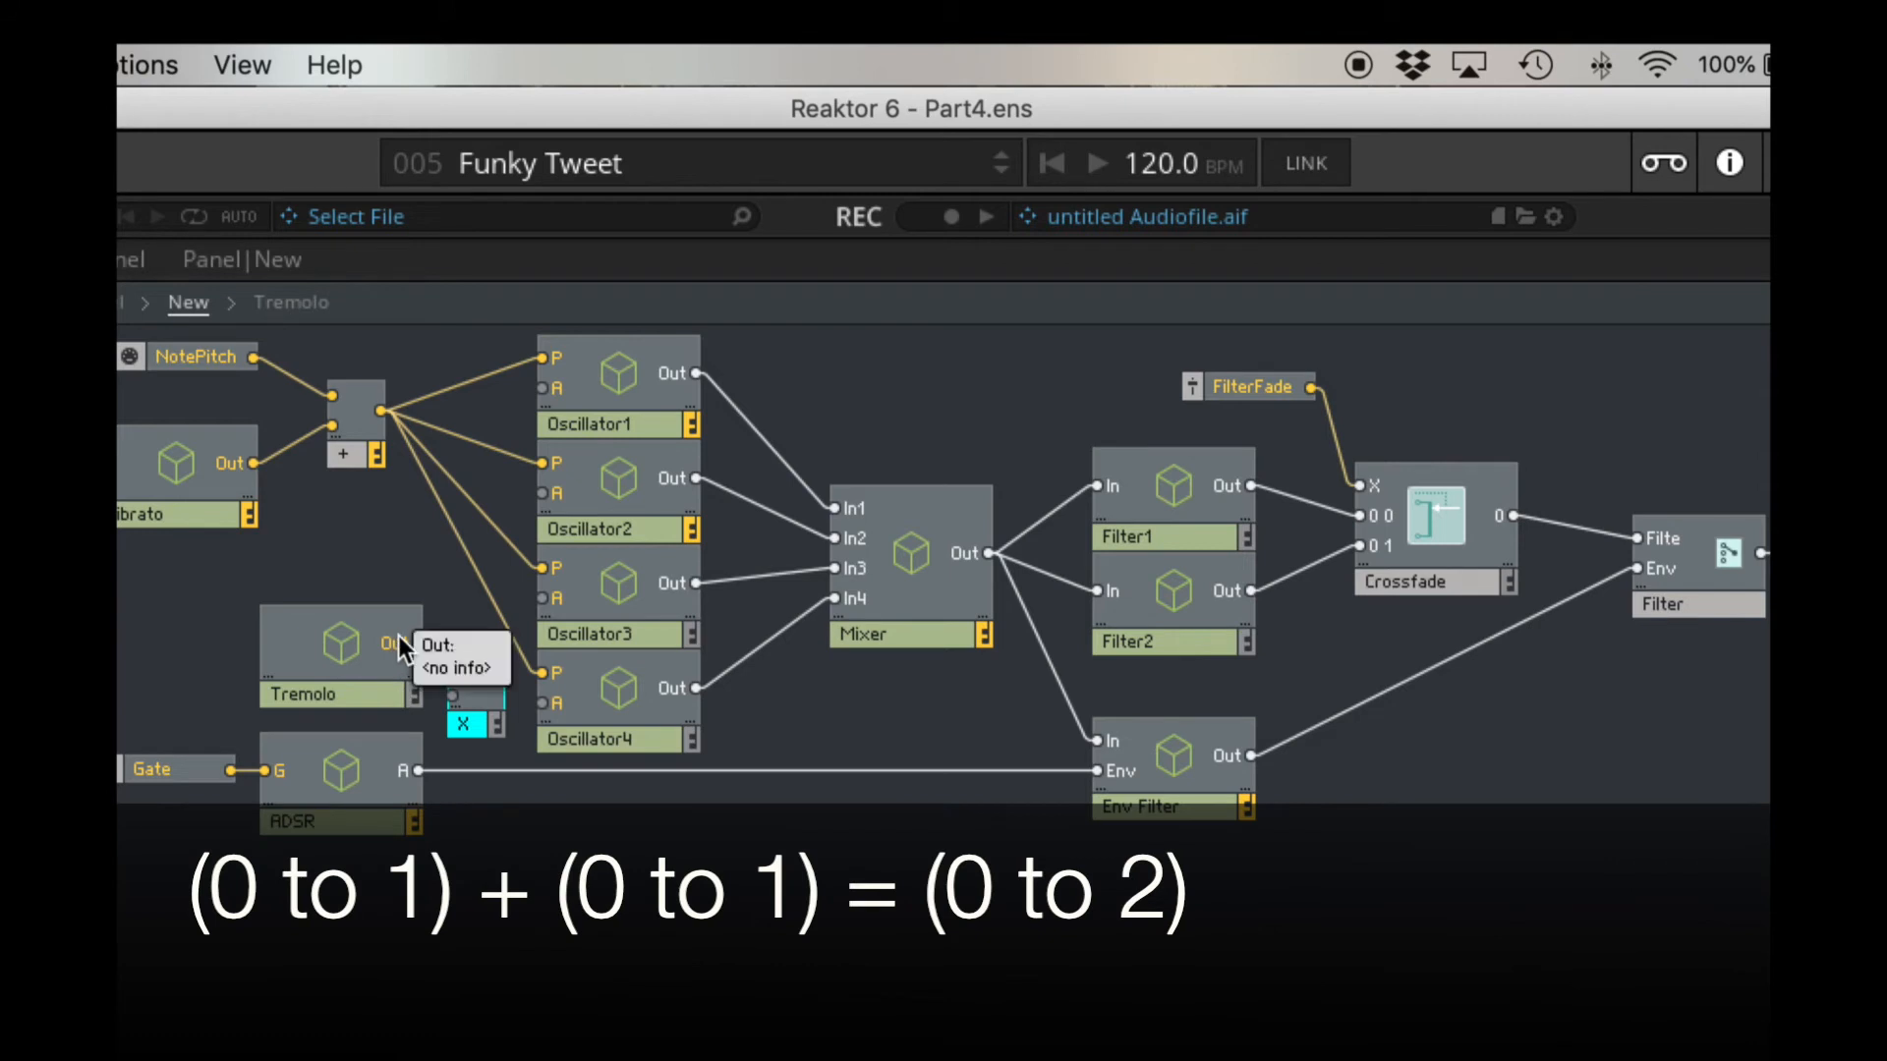
mouse_move(553, 709)
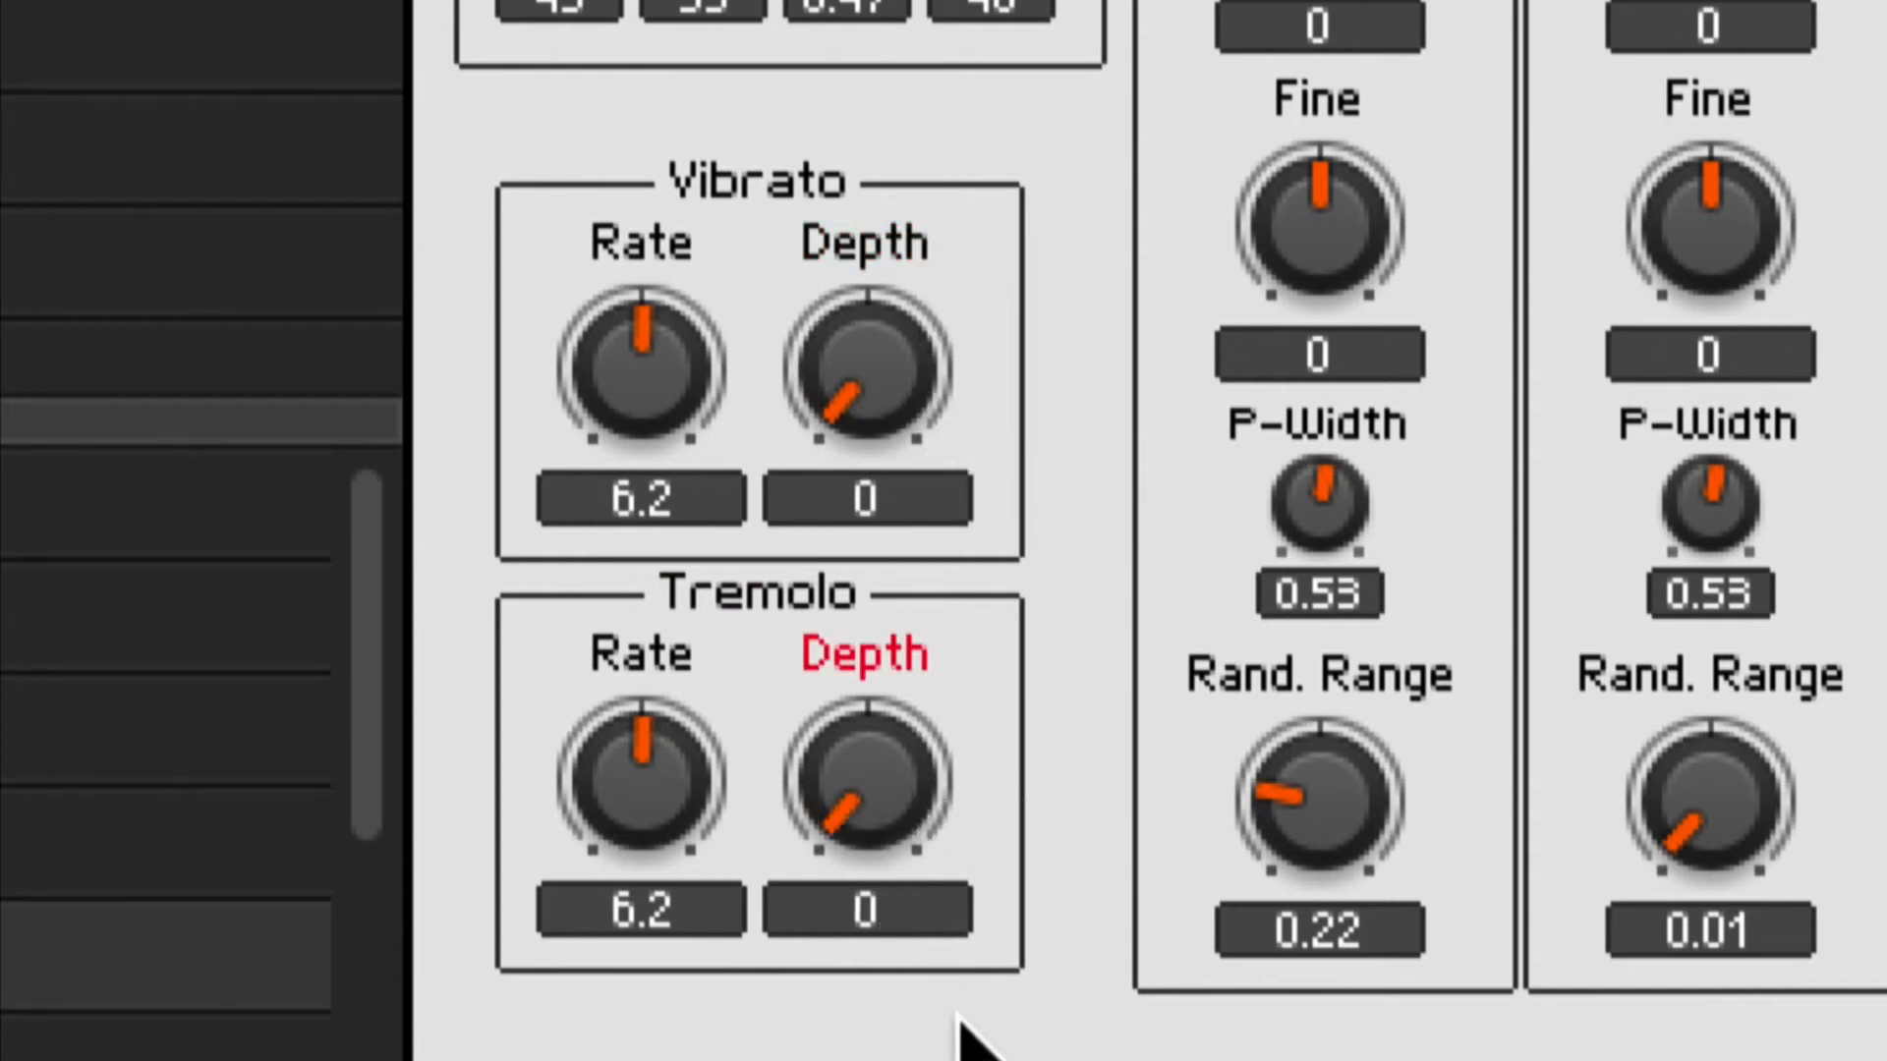
mouse_move(746, 396)
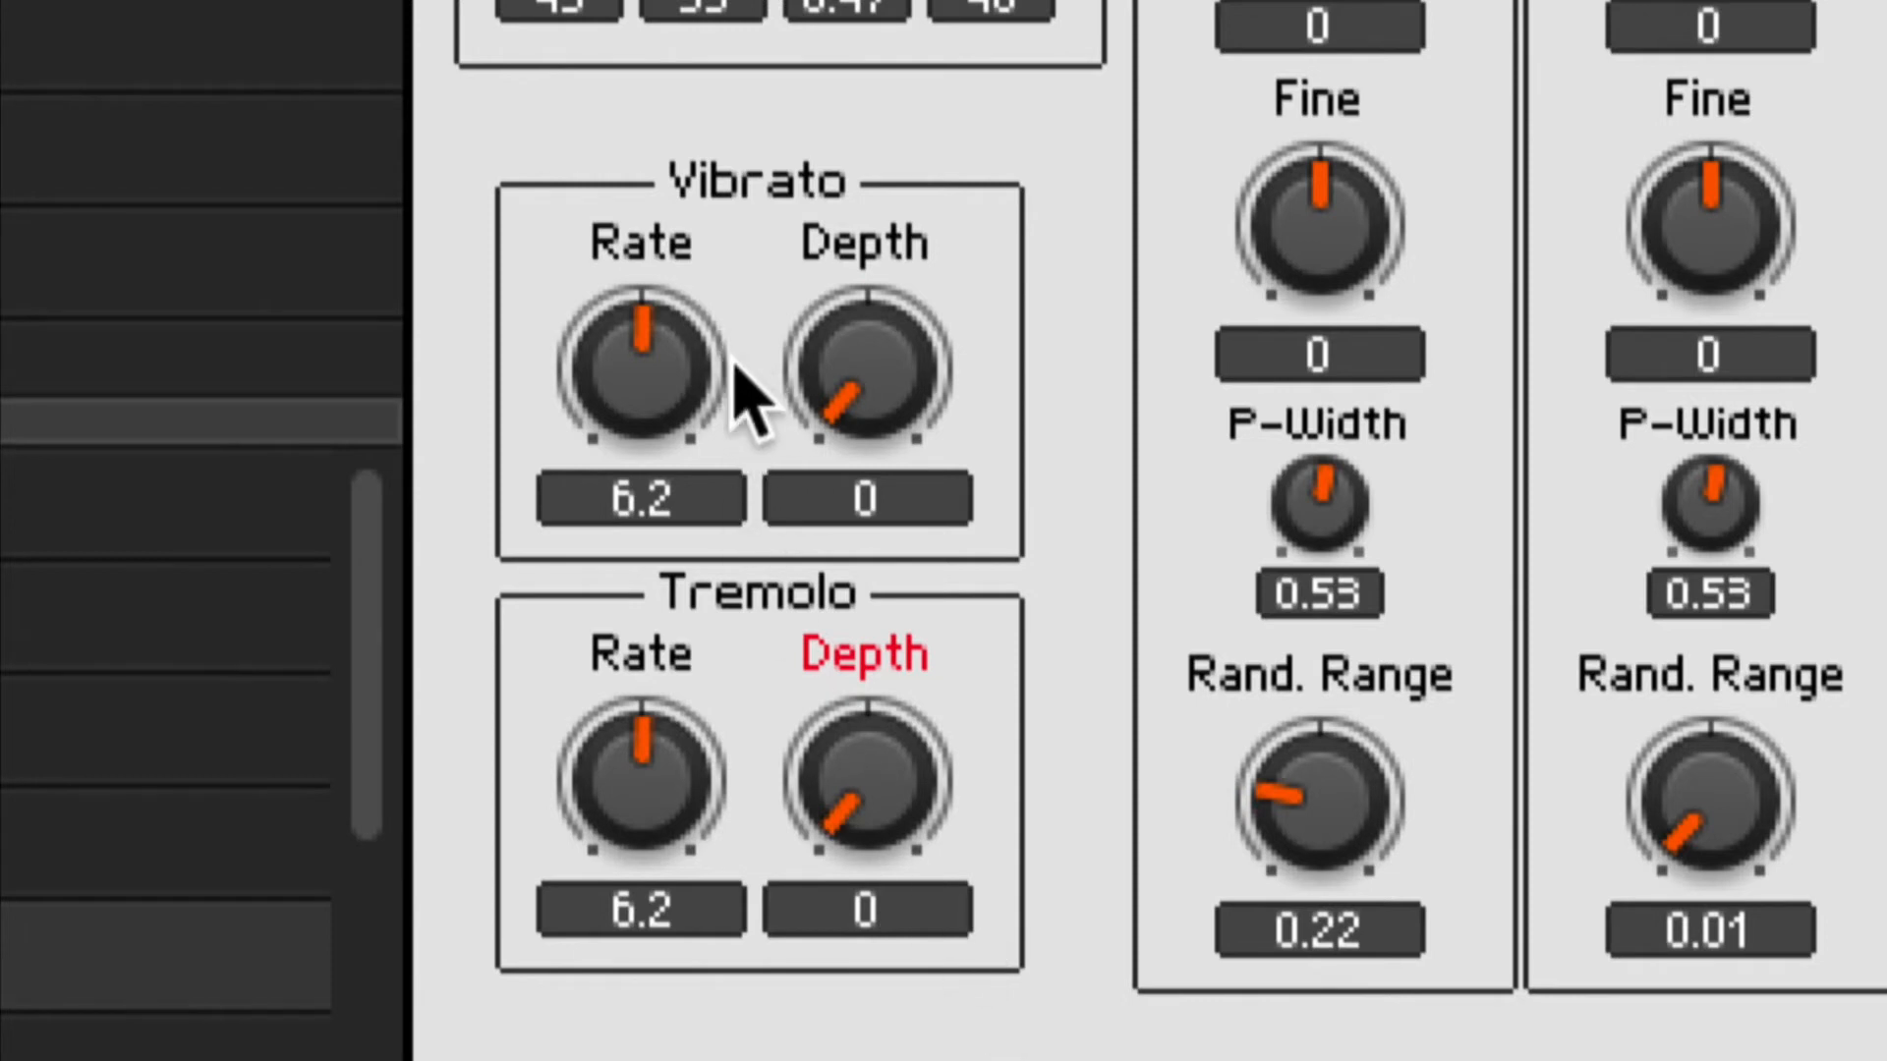
mouse_move(1203, 511)
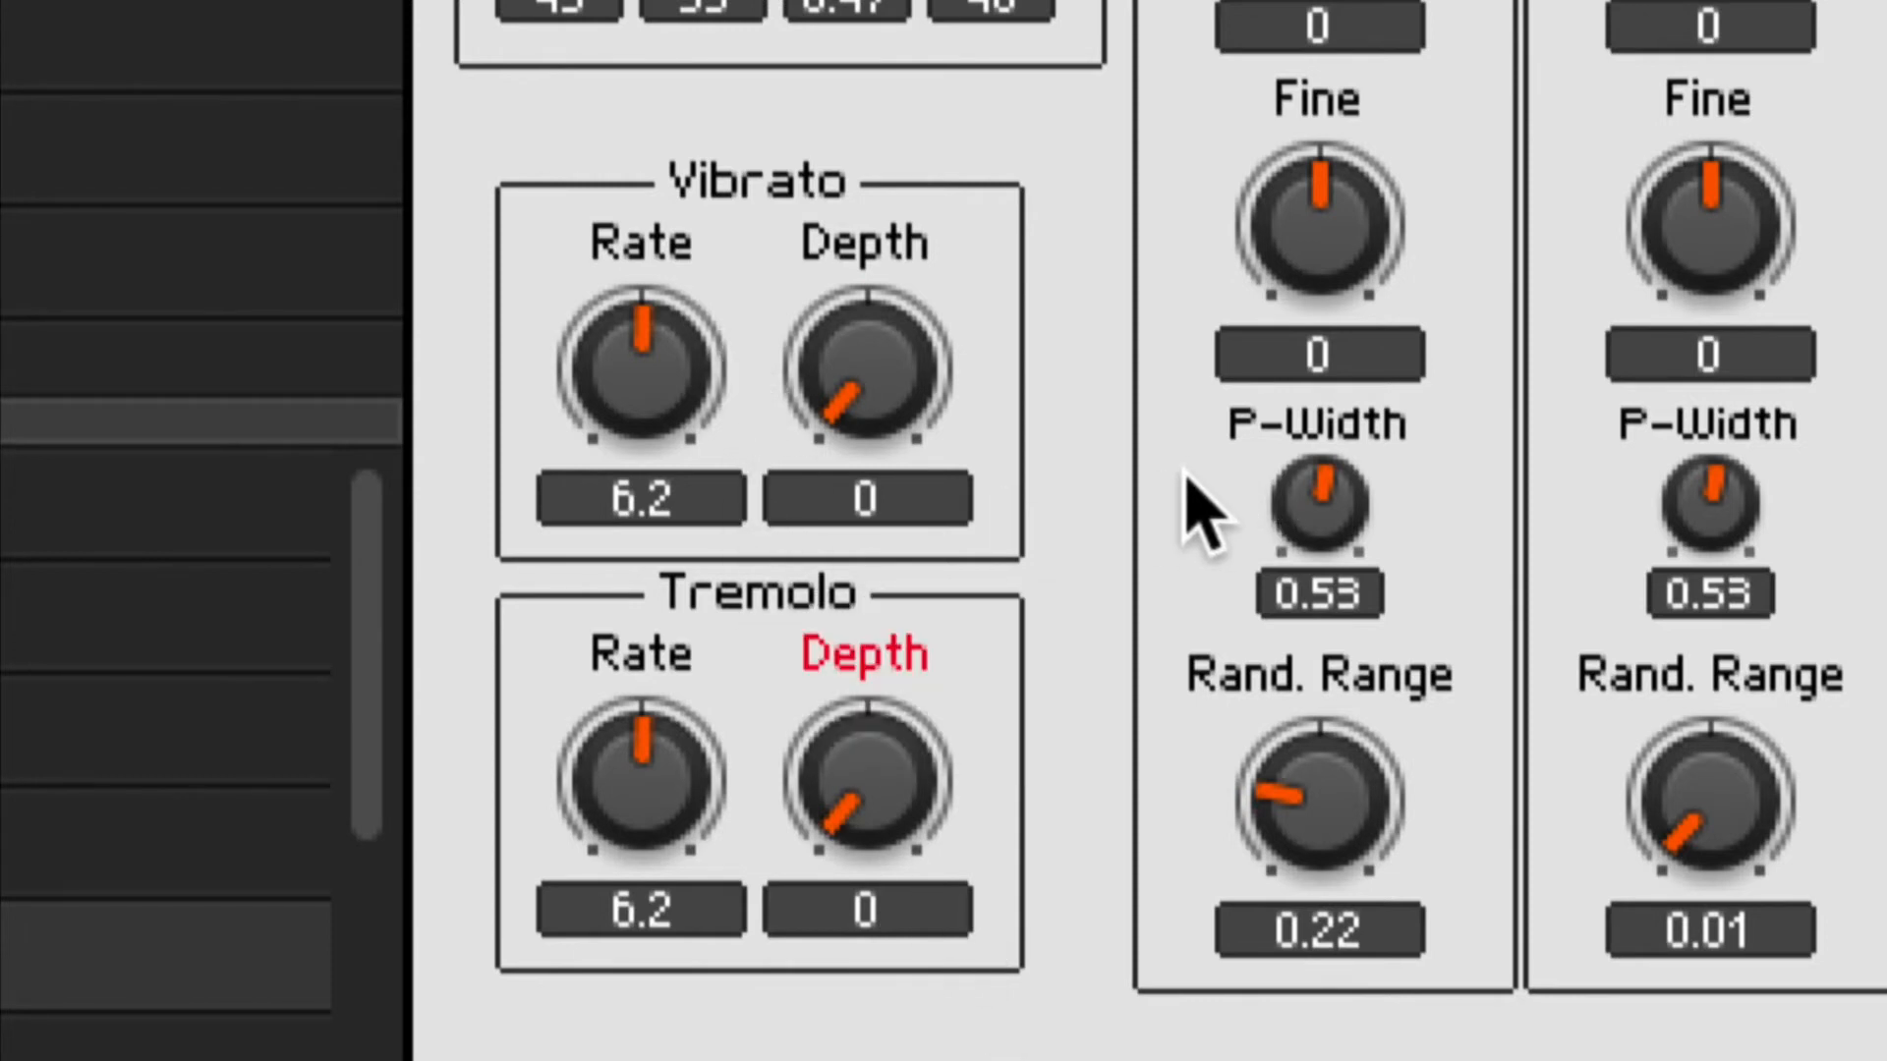
mouse_move(1071, 518)
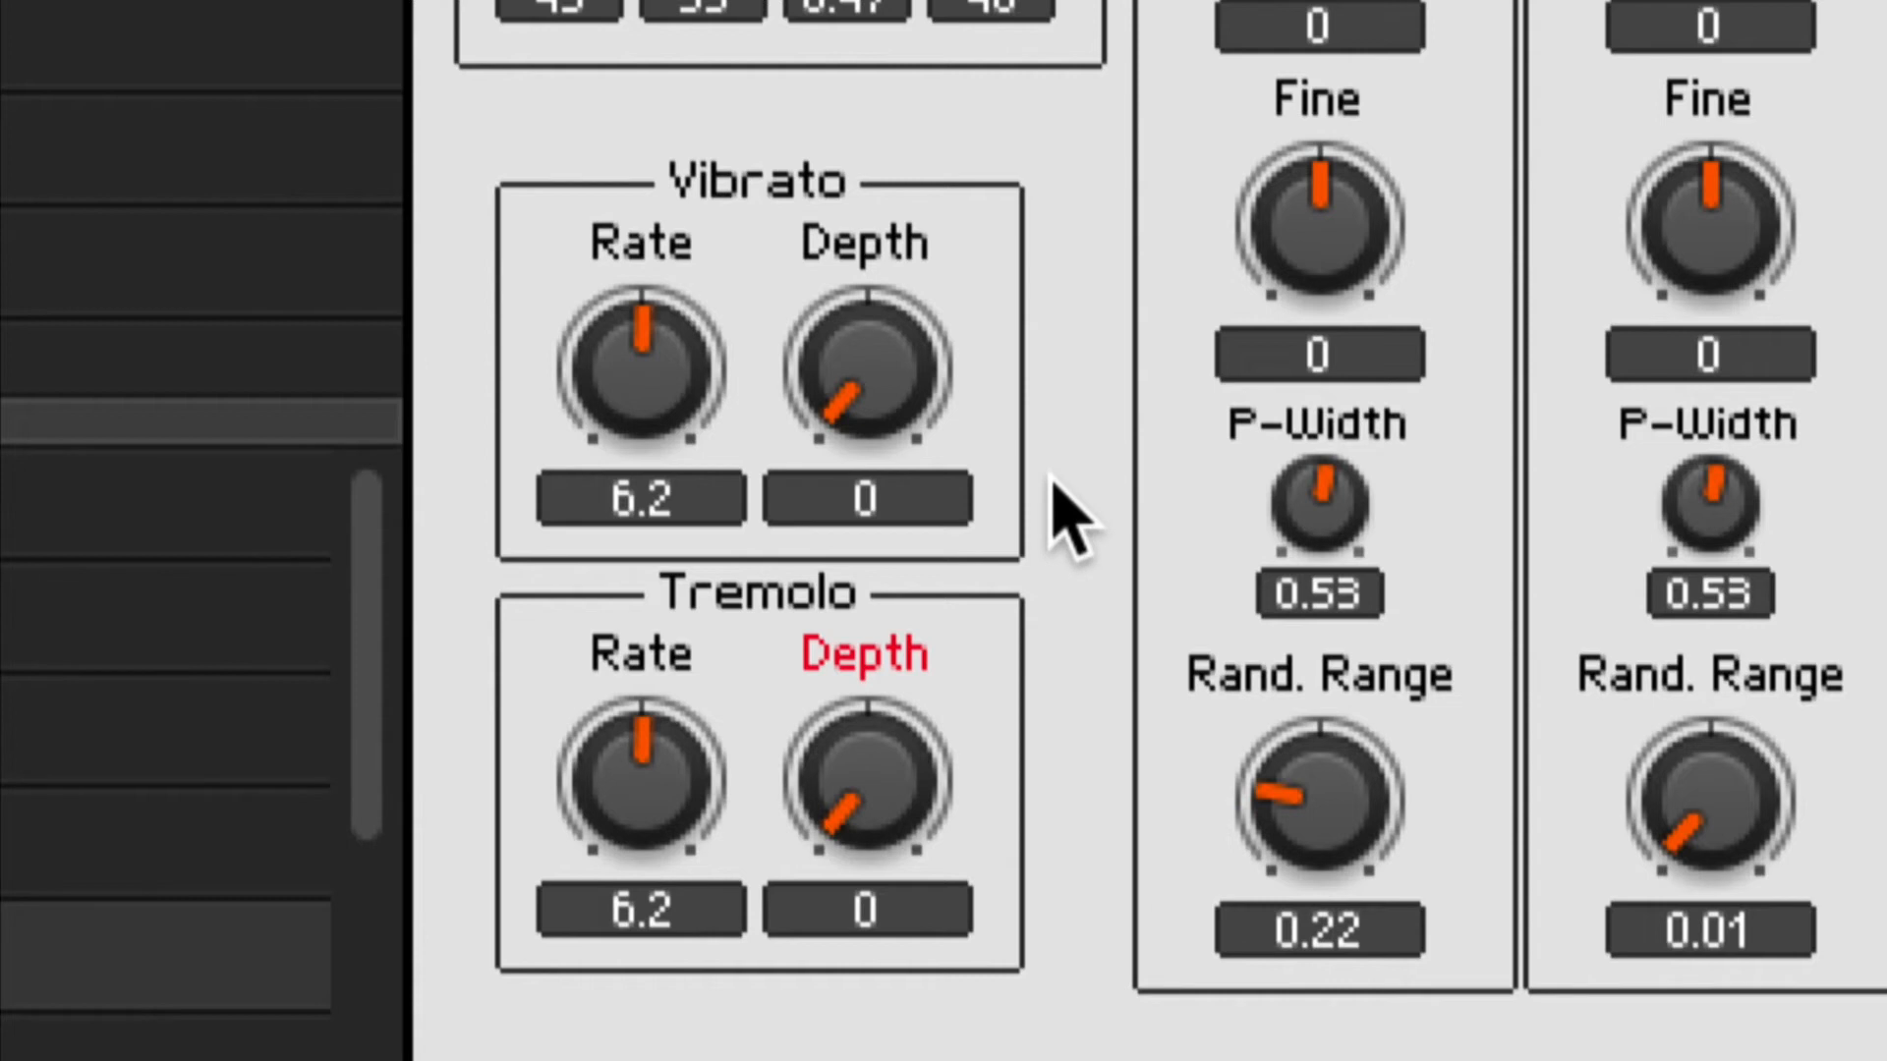
mouse_move(939, 434)
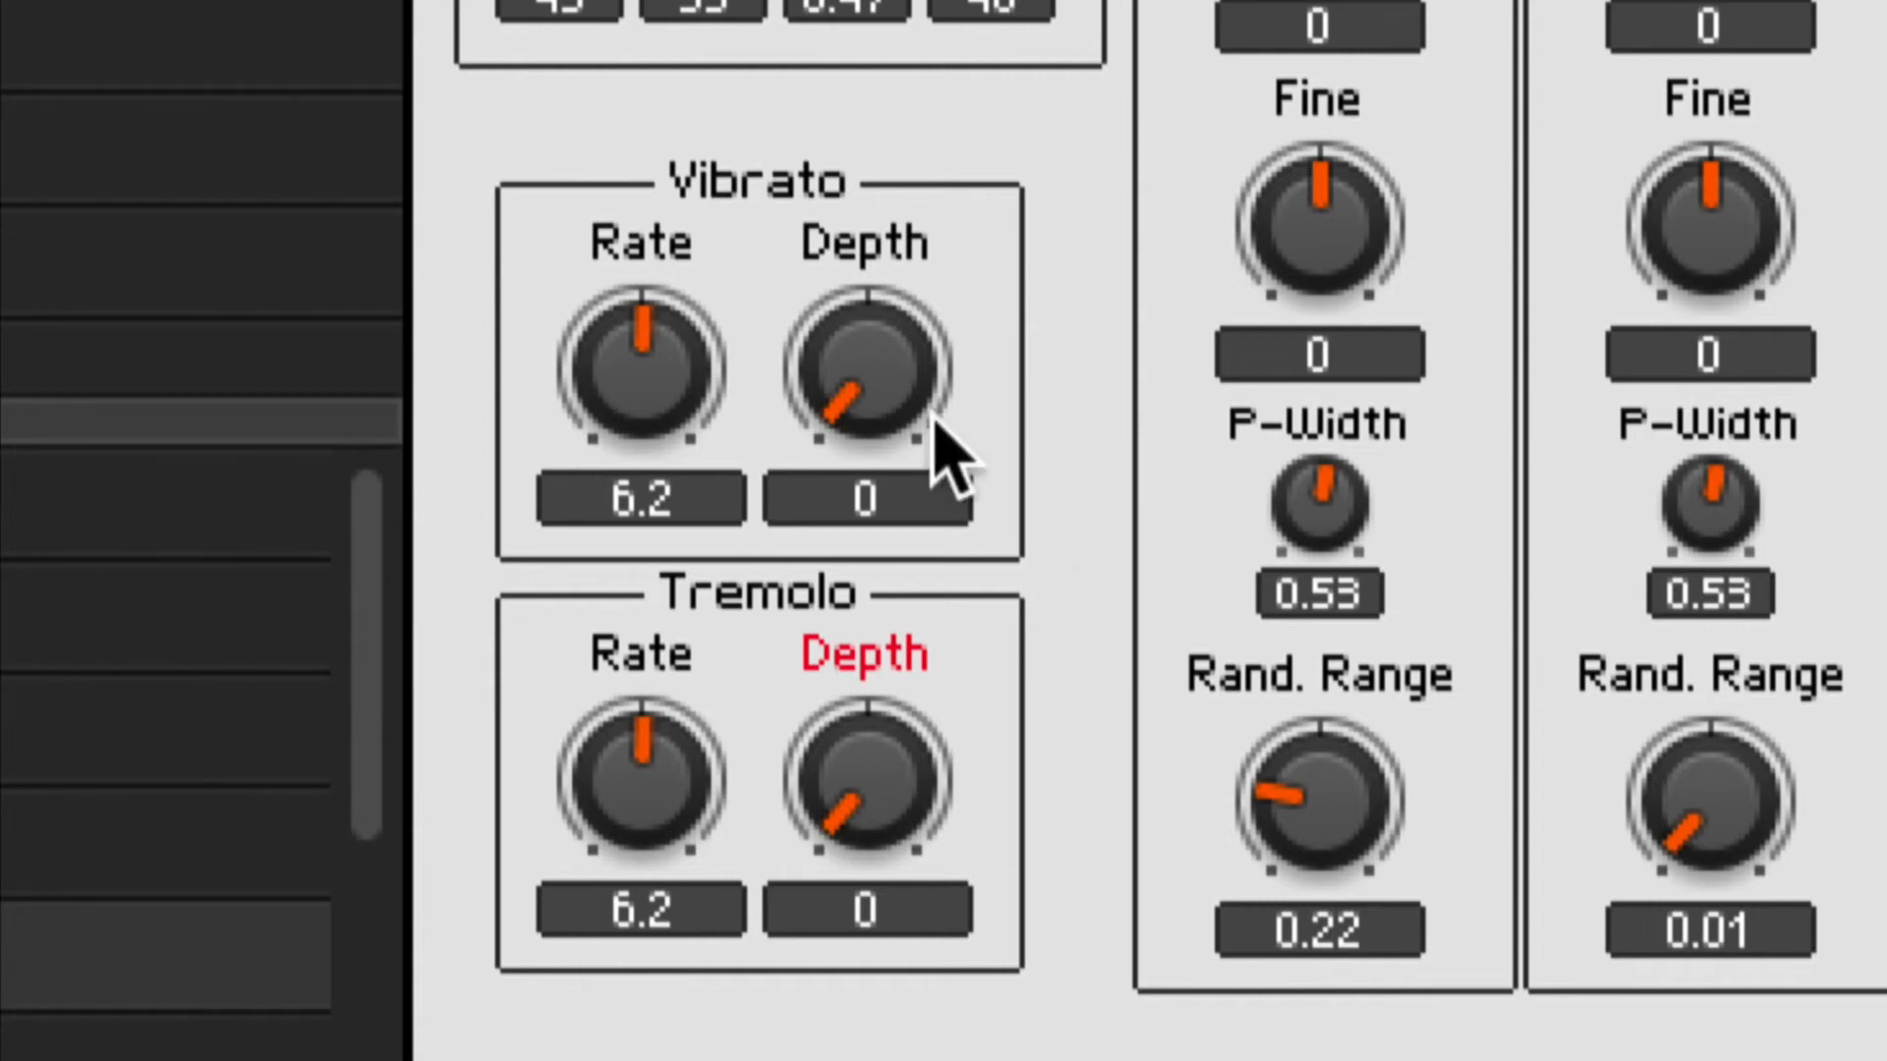
Step: Turn up the Tremolo Depth knob toward 0.76 on the instrument panel
drag(860, 373, 854, 301)
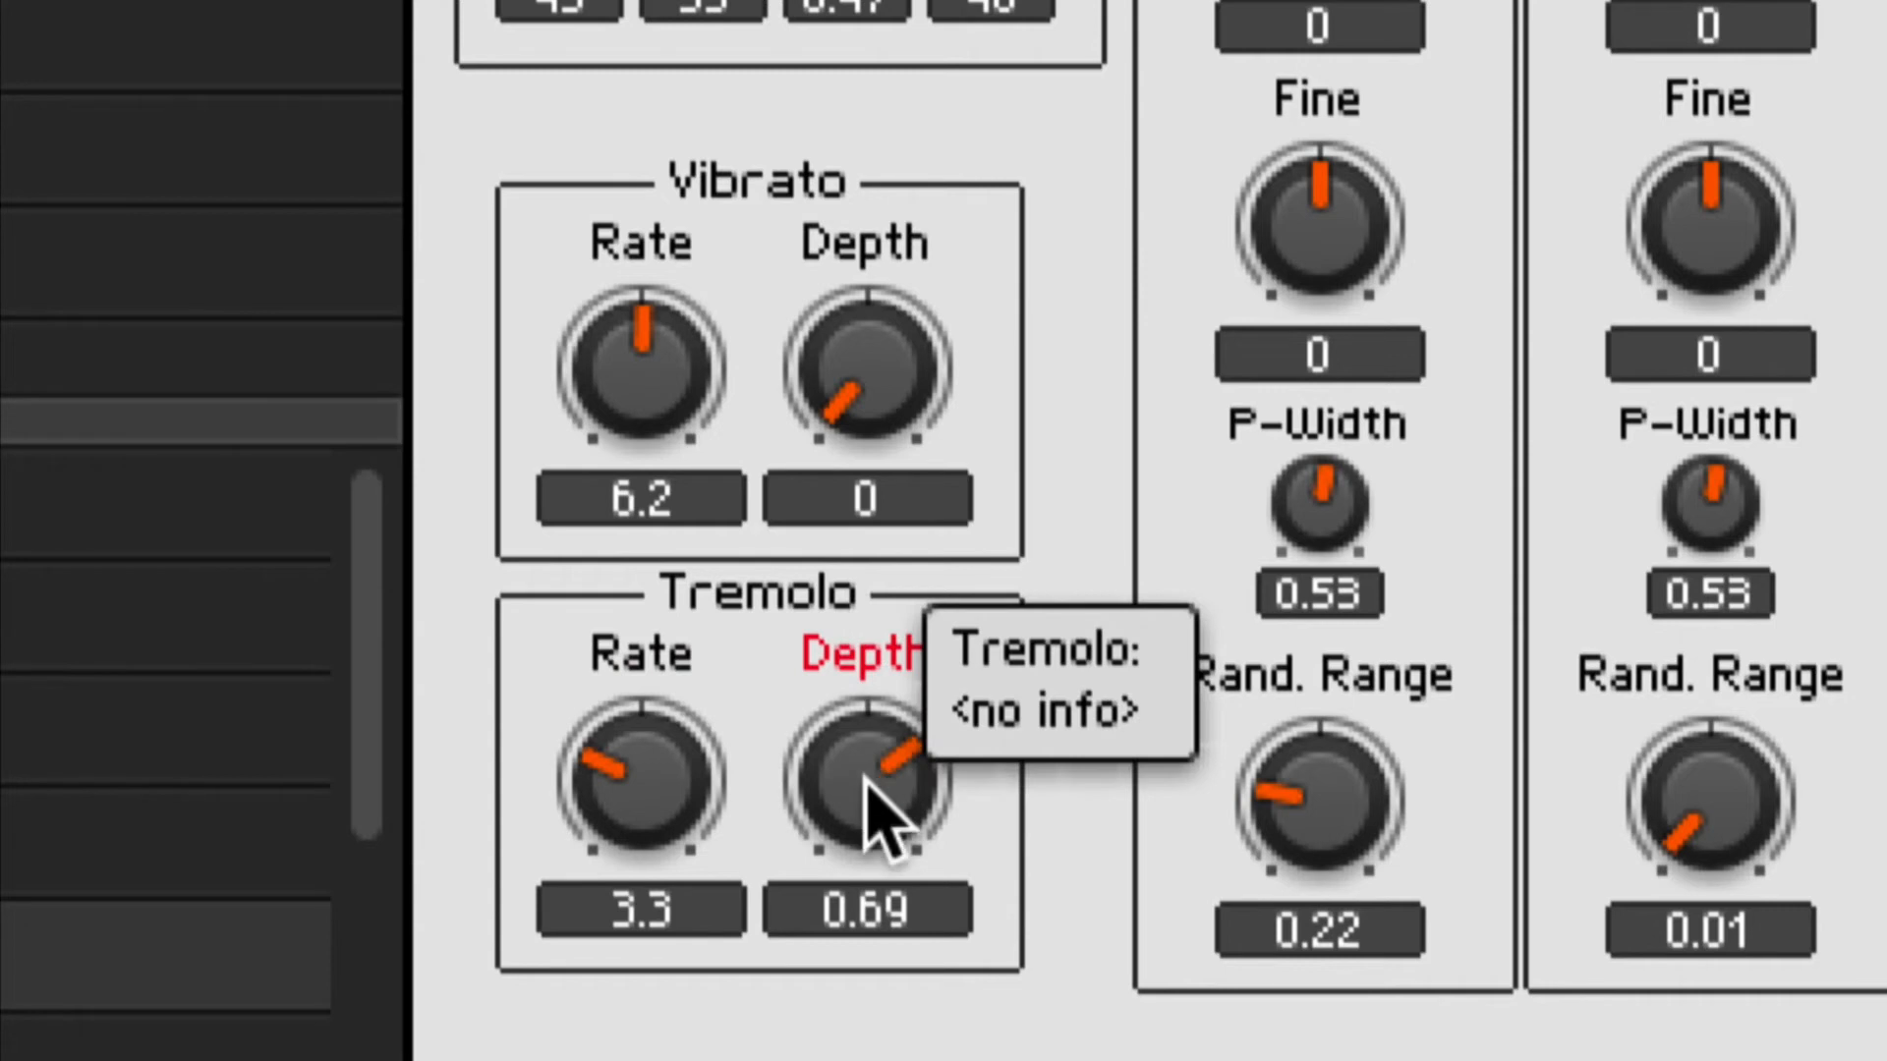
mouse_move(722, 794)
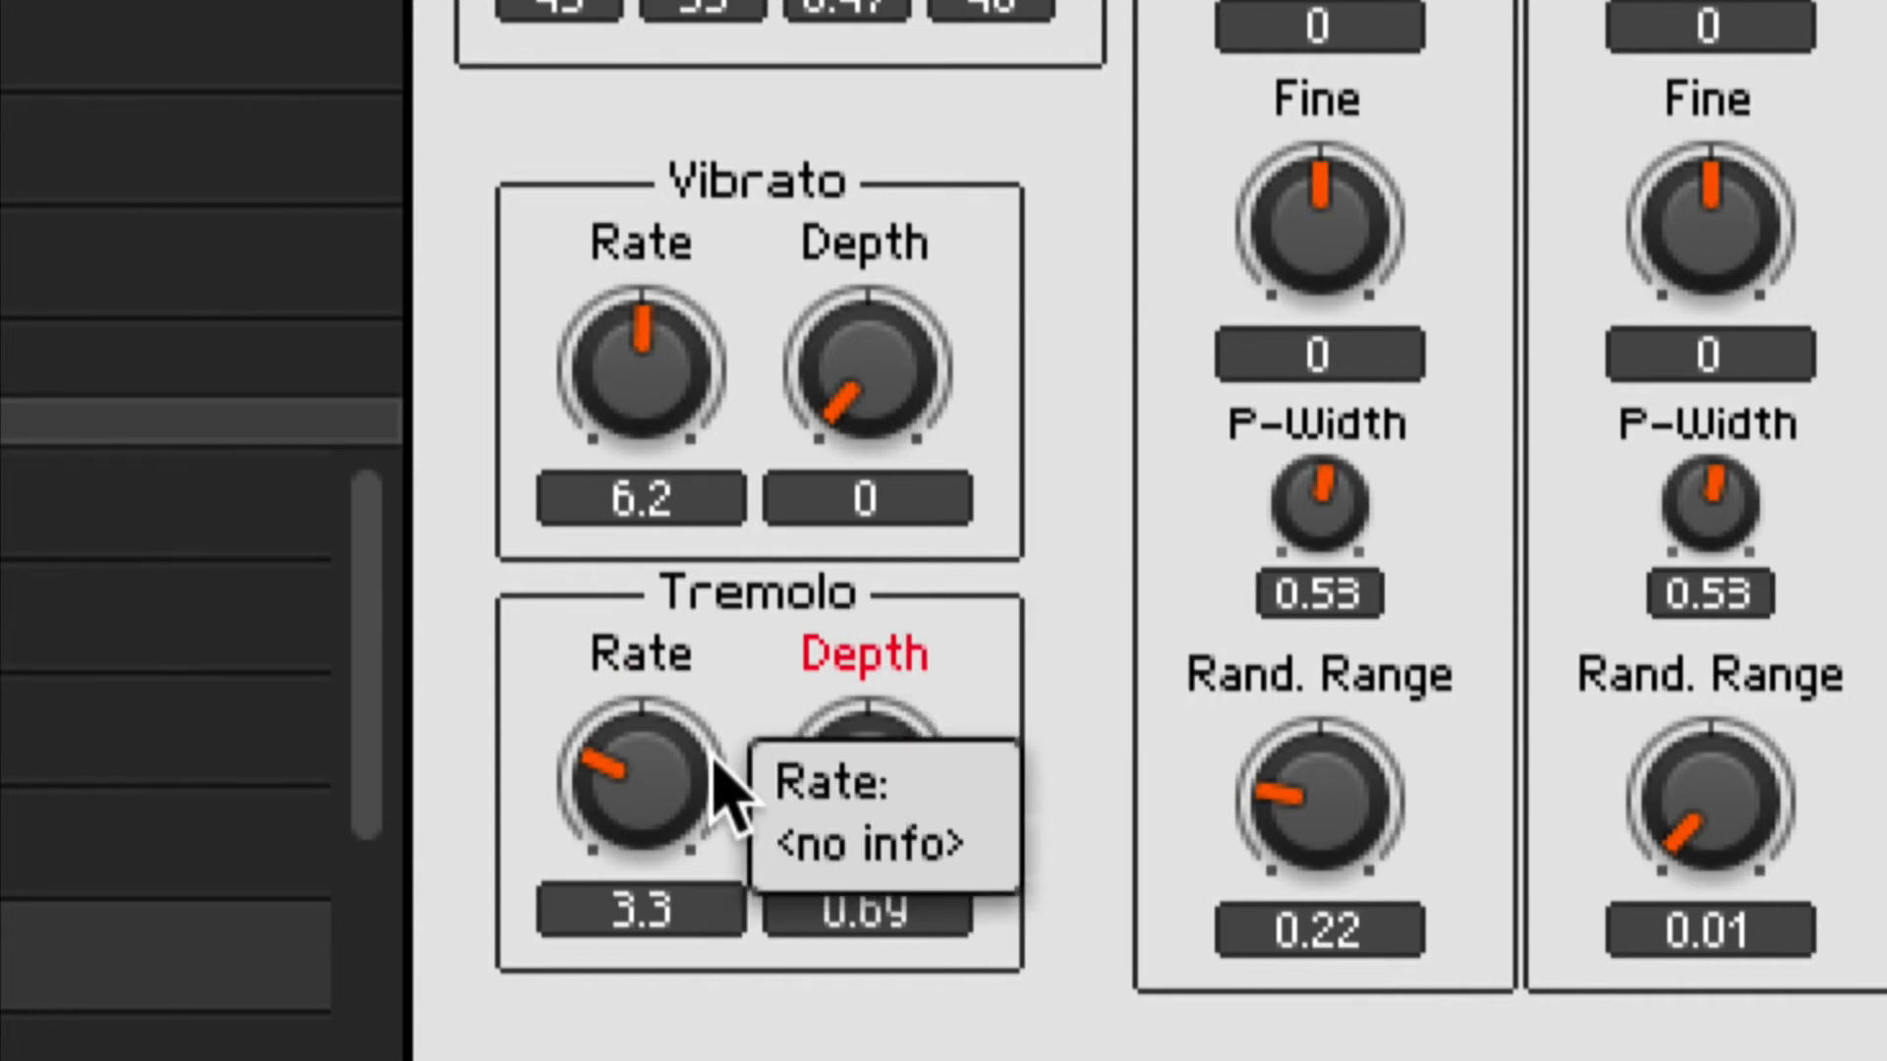
mouse_move(1029, 620)
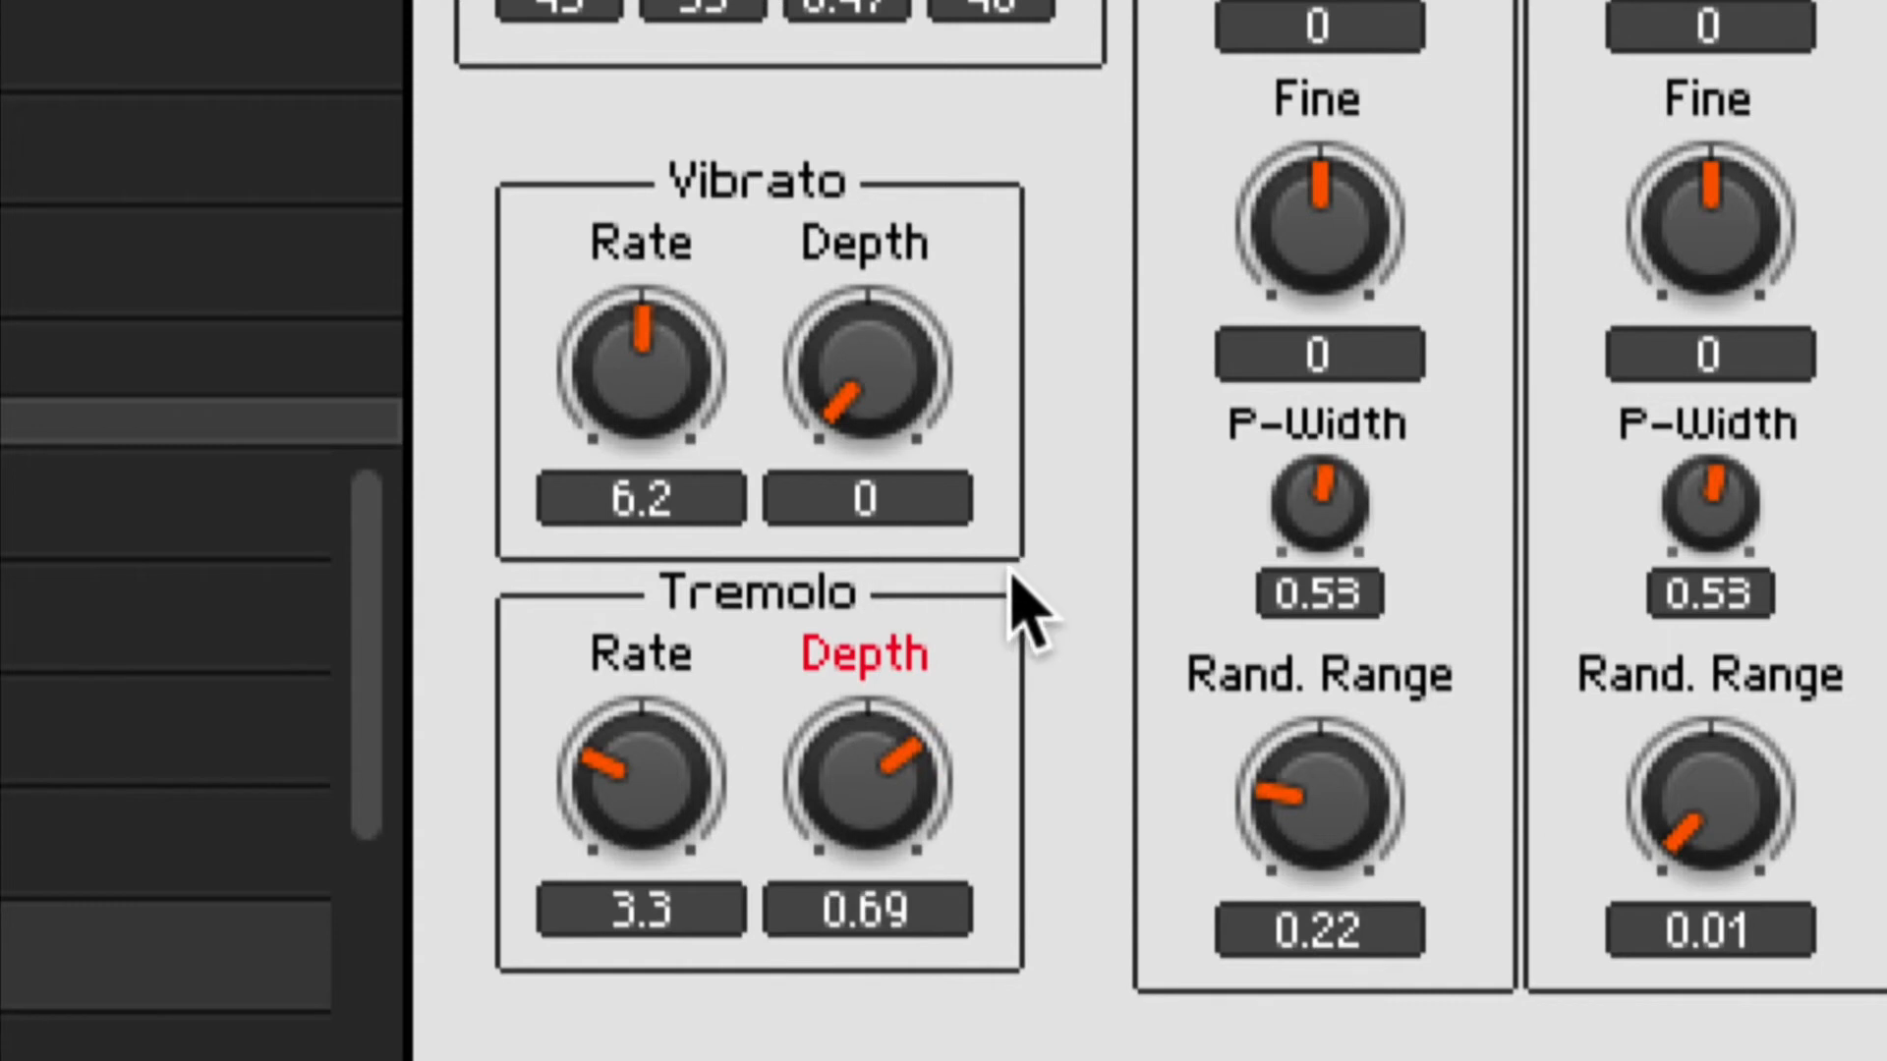
mouse_move(981, 536)
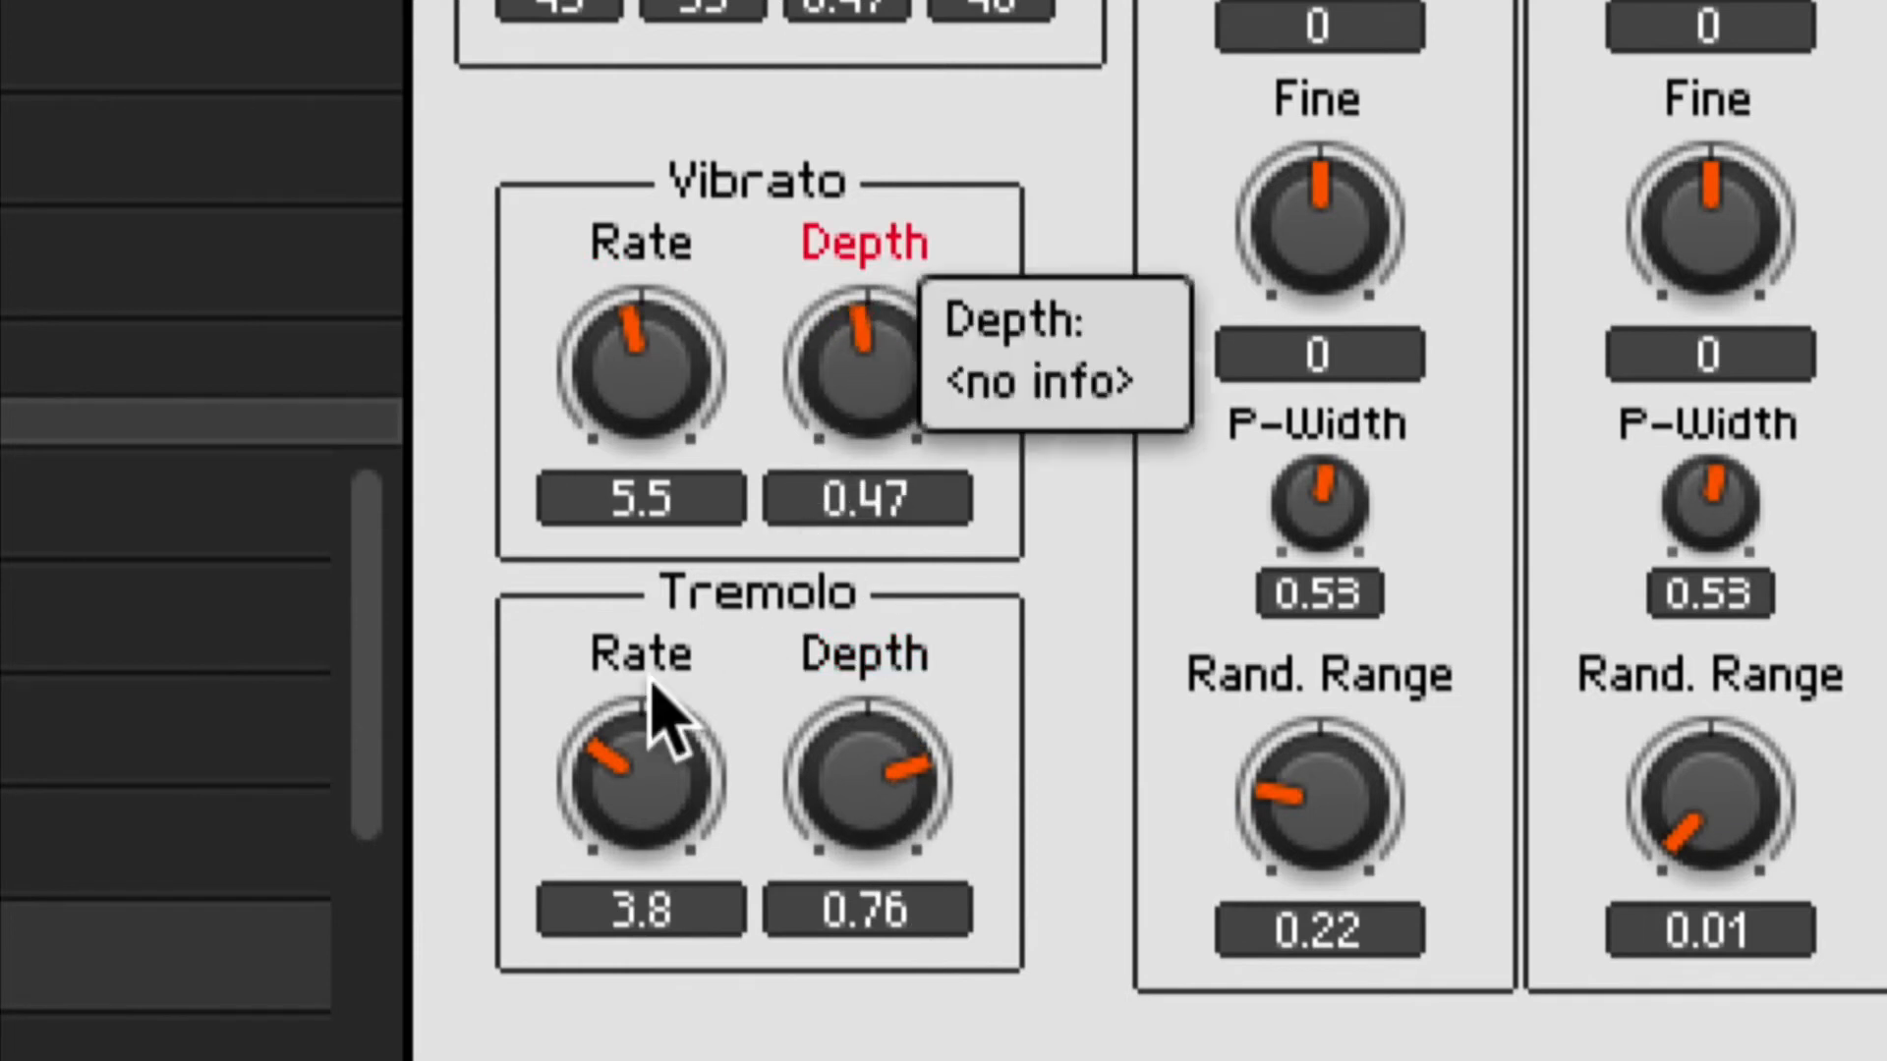
mouse_move(722, 884)
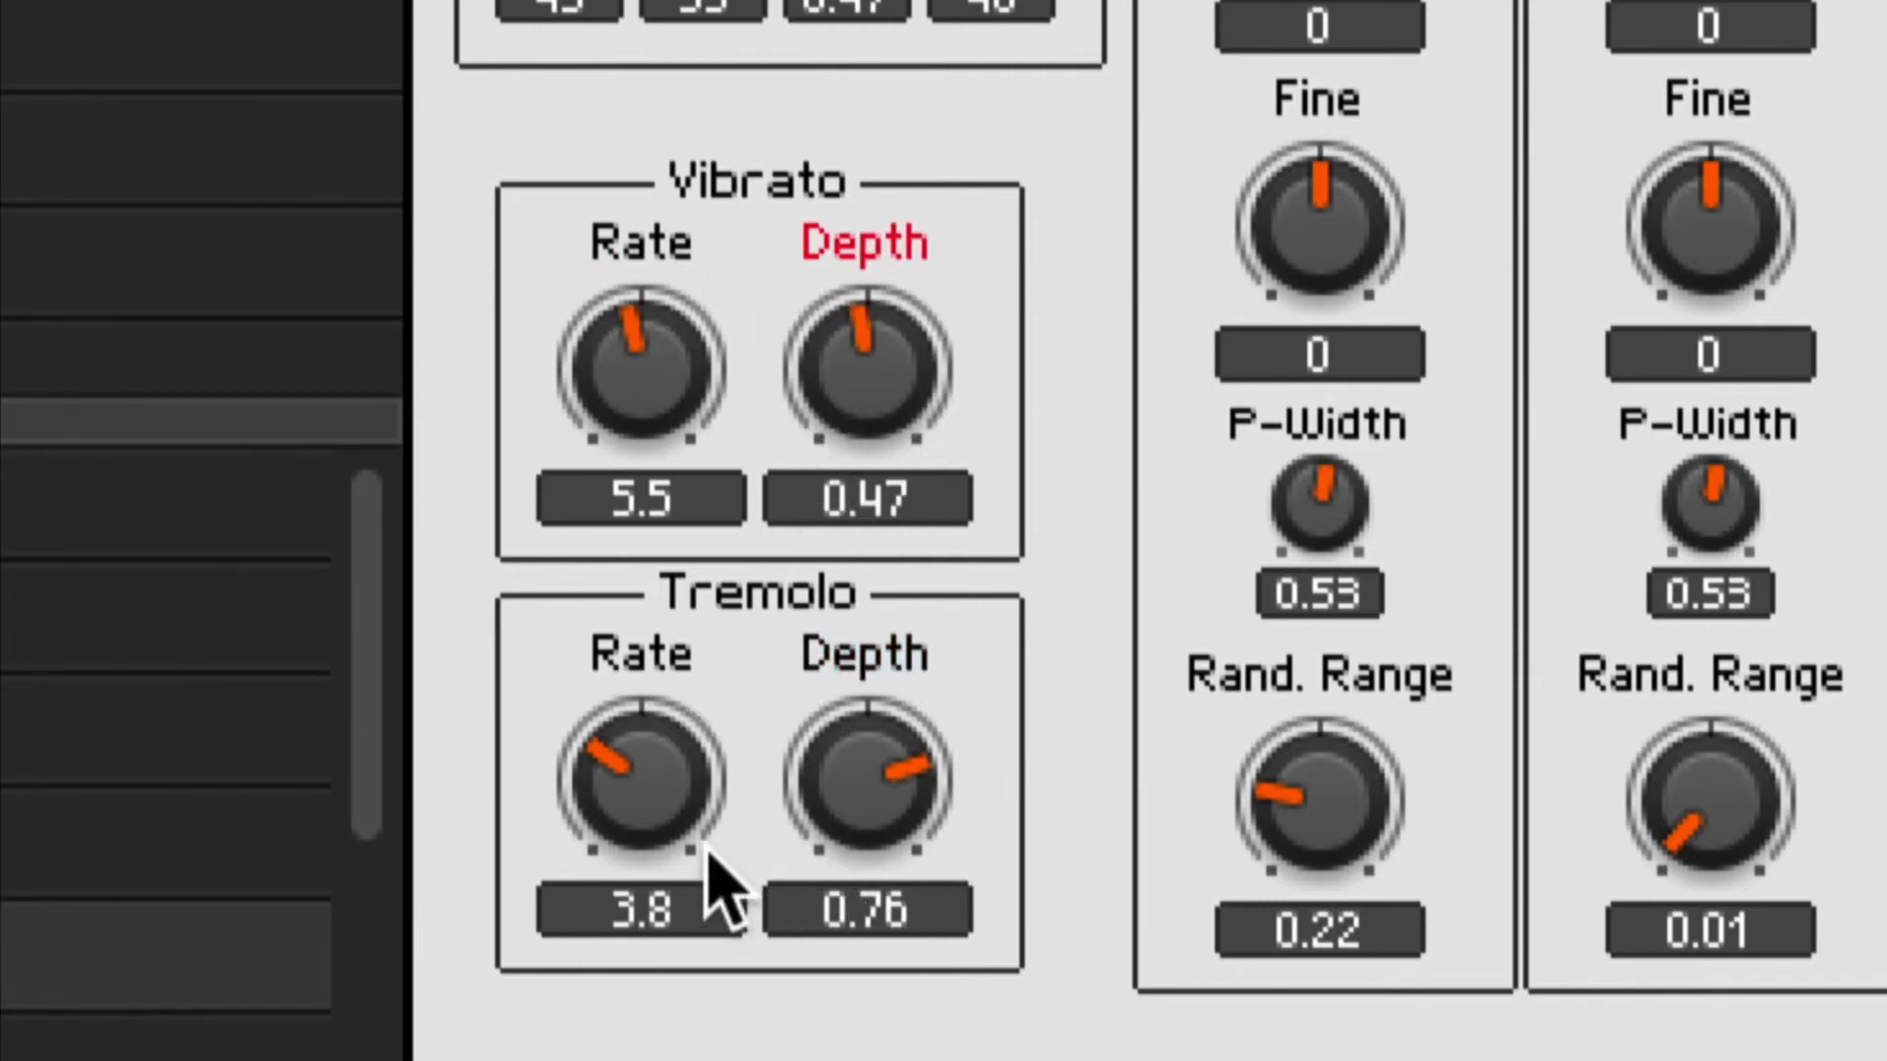
mouse_move(740, 192)
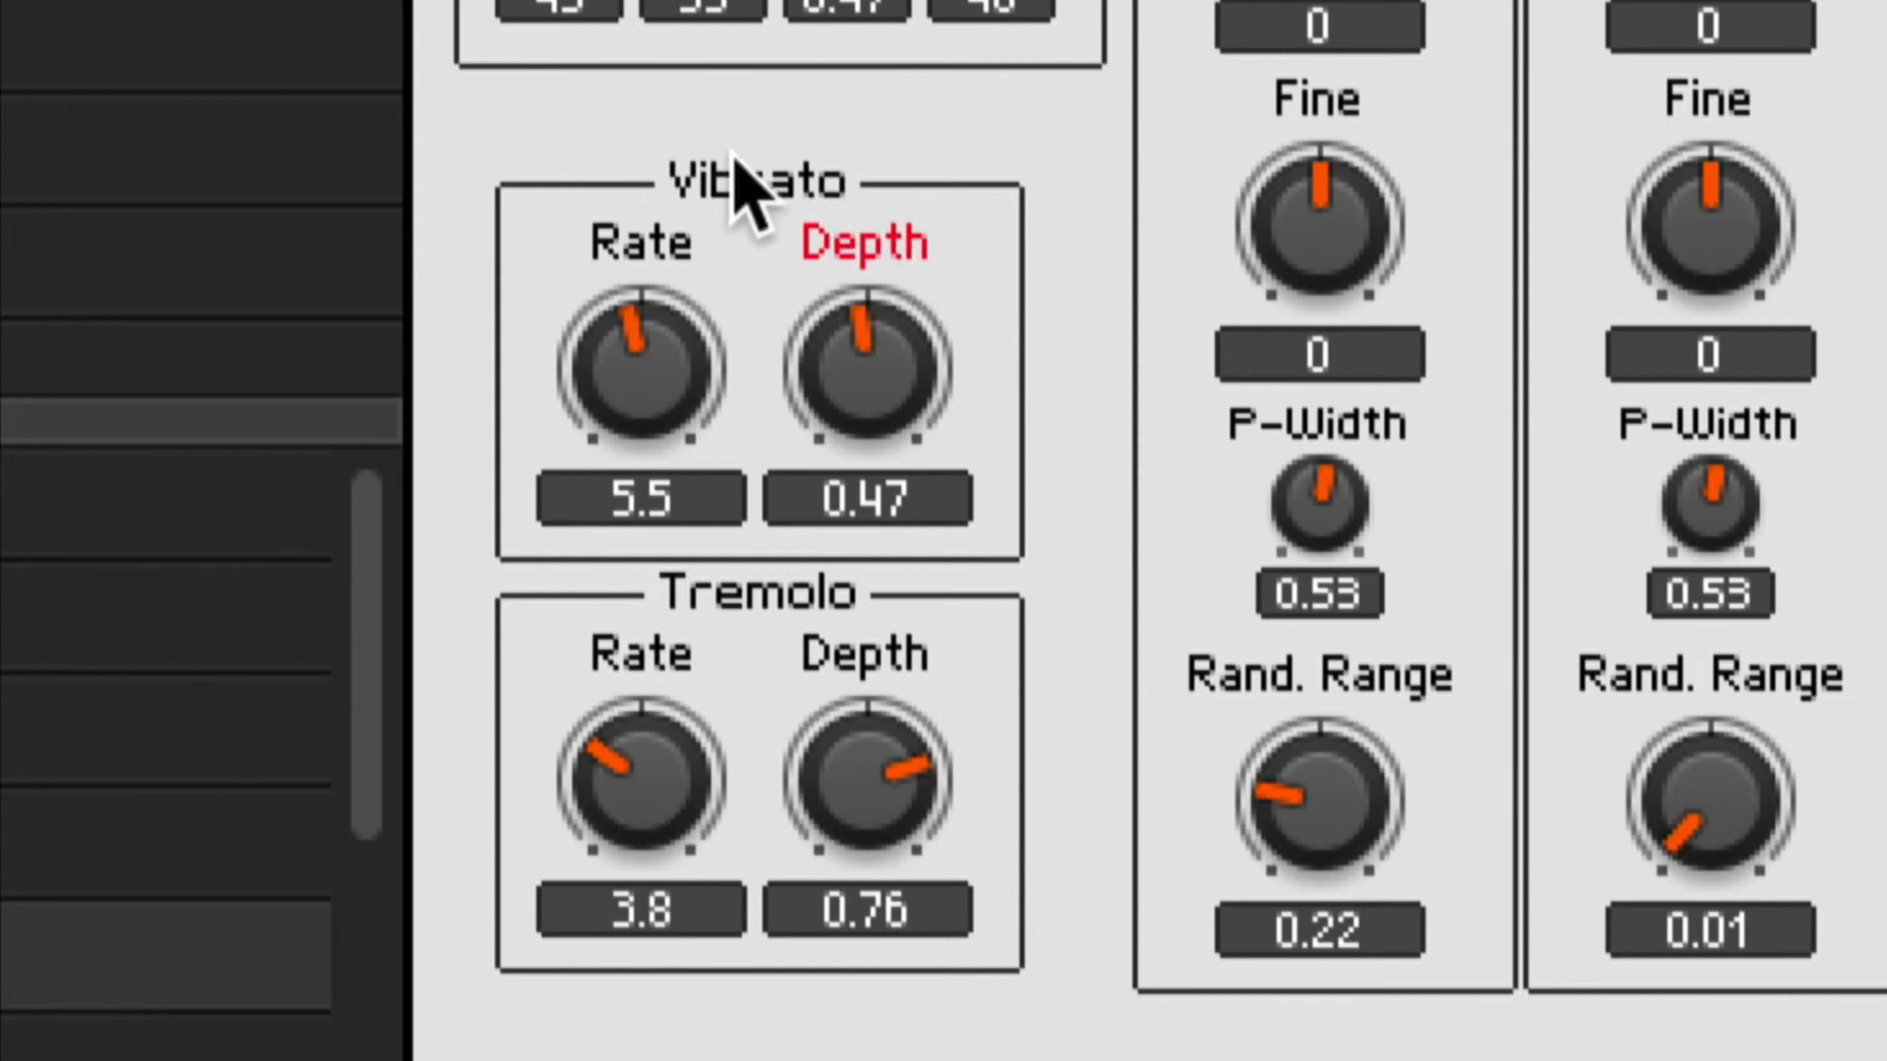
mouse_move(824, 175)
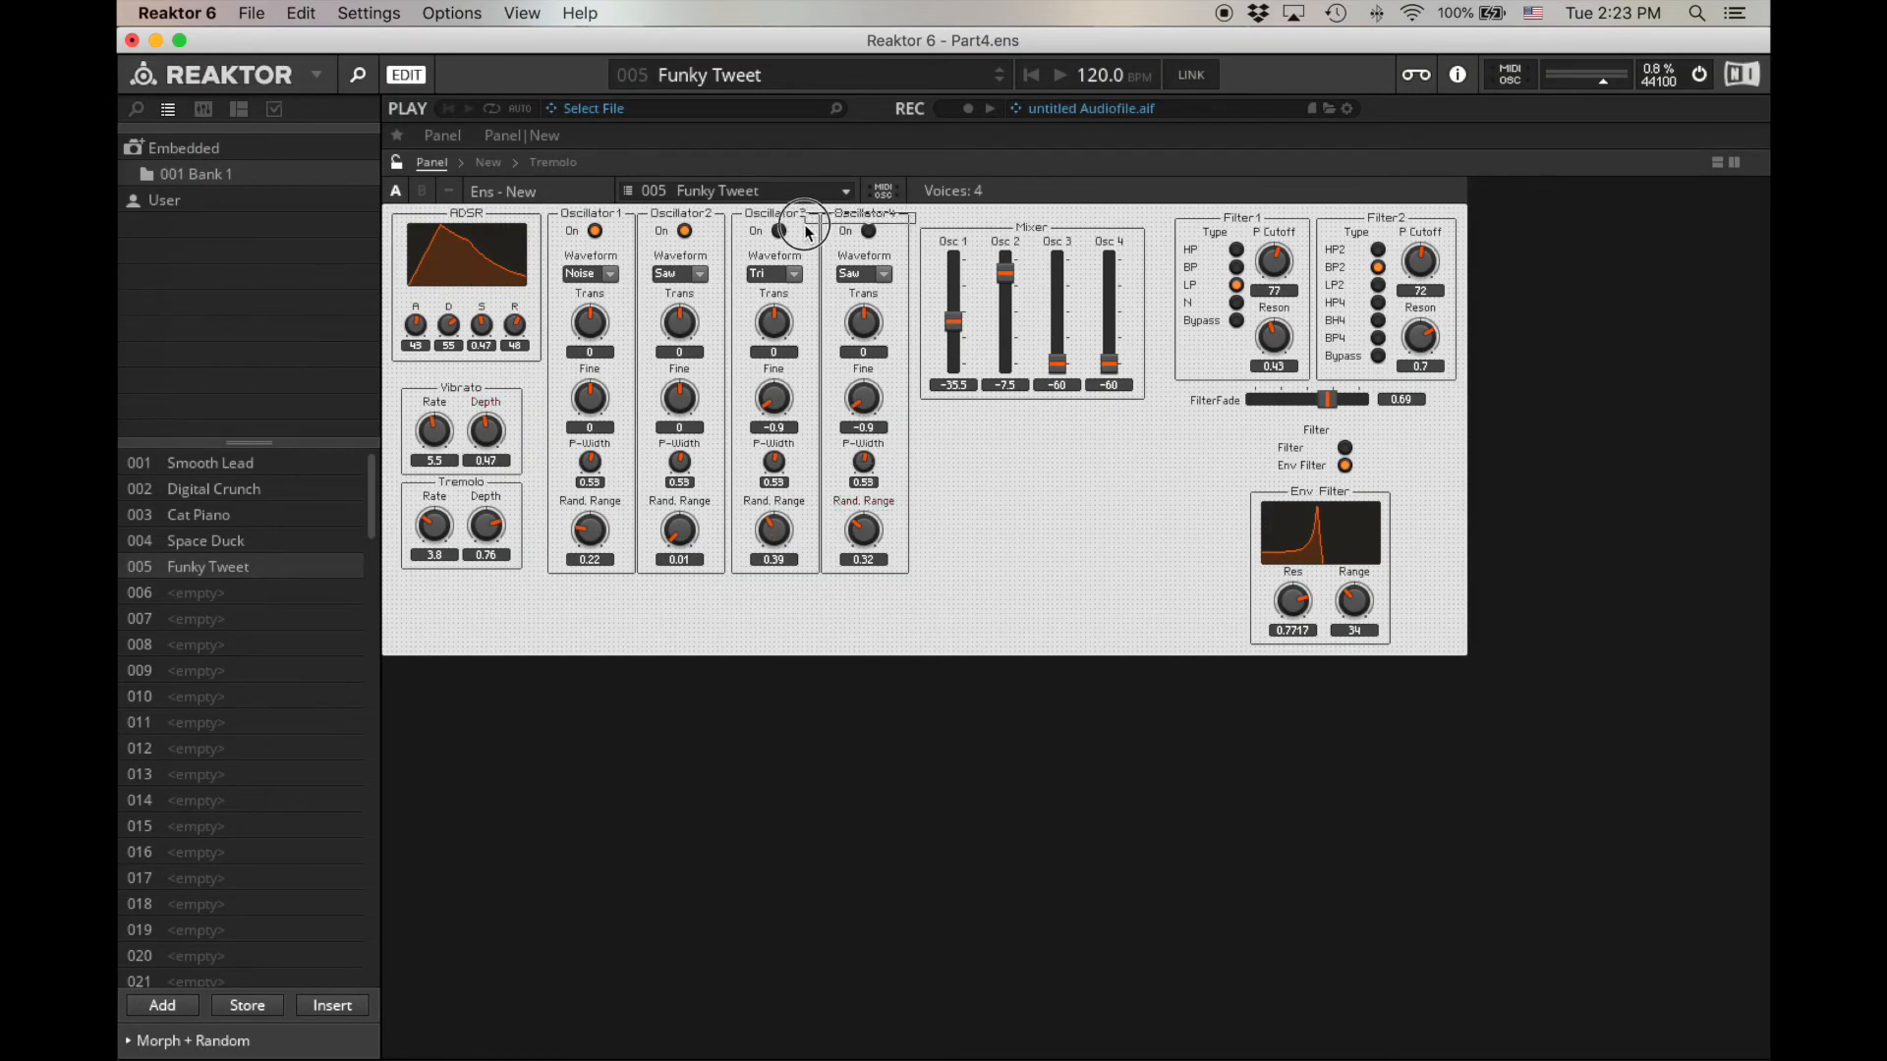
mouse_move(846, 214)
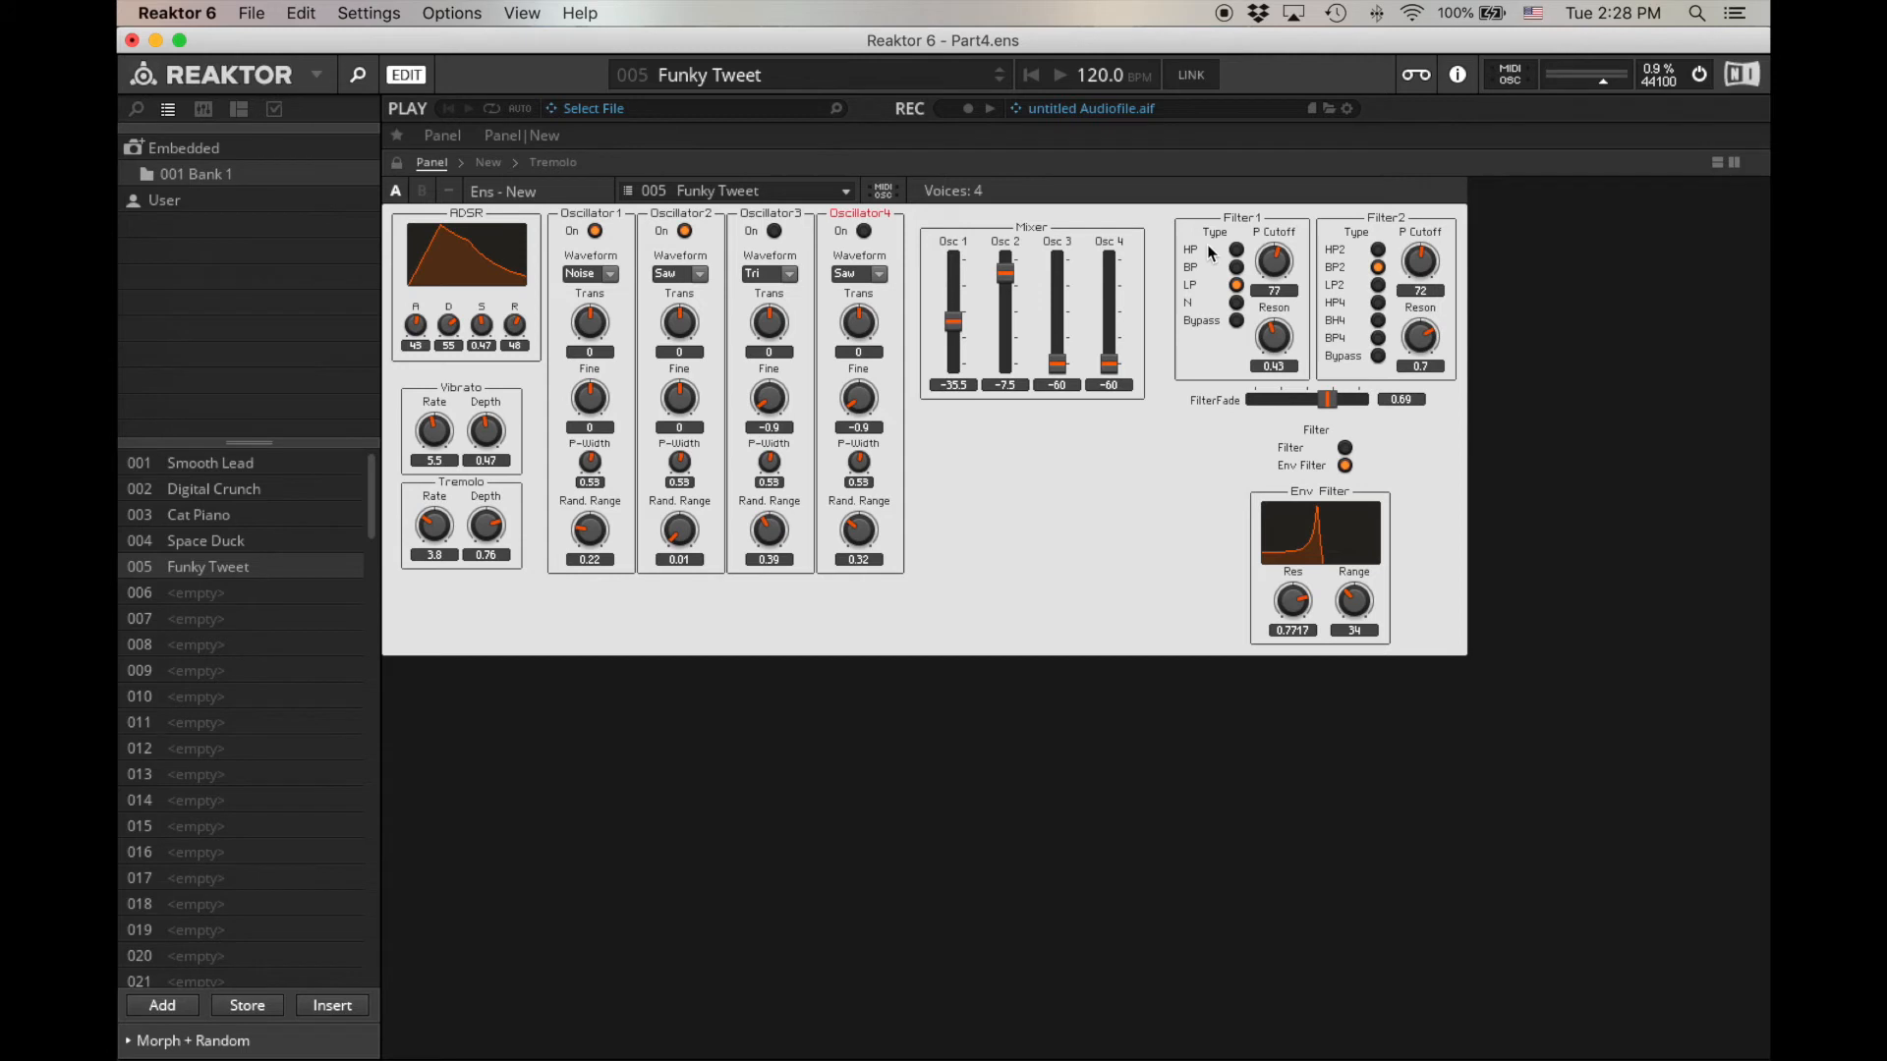
mouse_move(1285, 285)
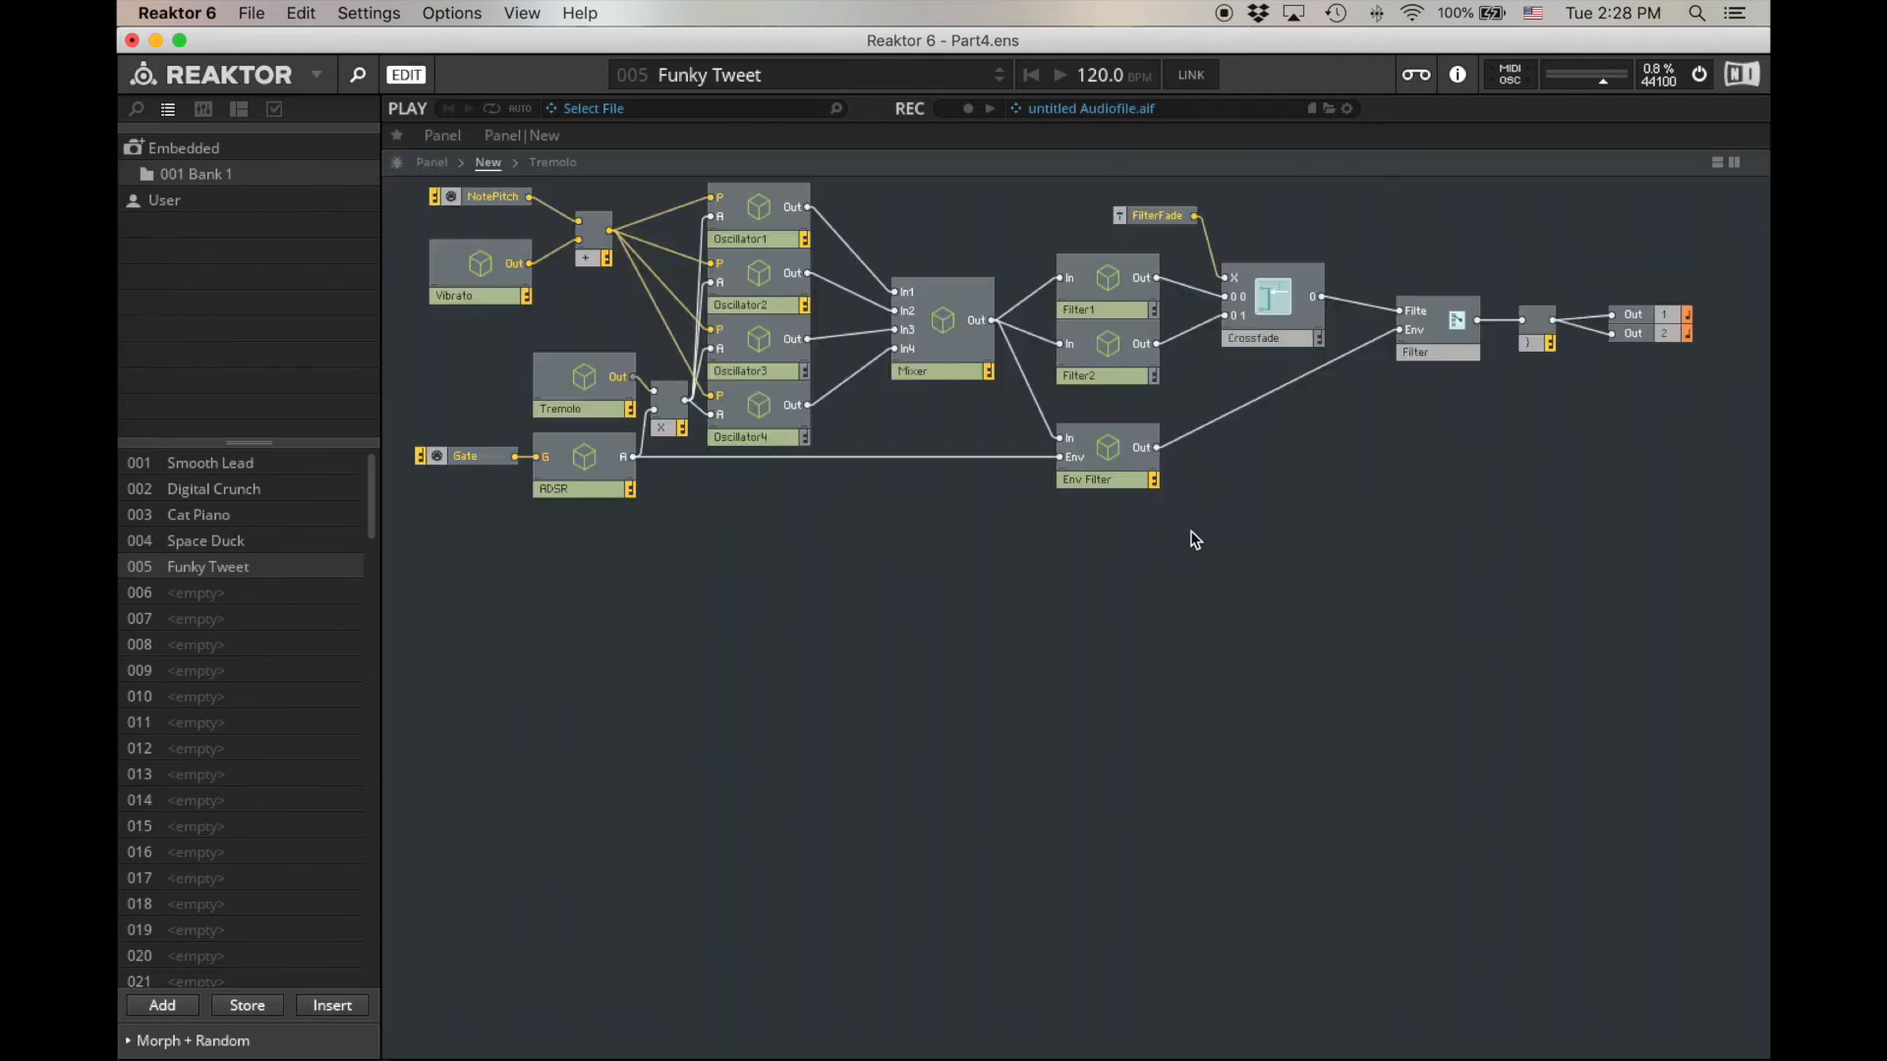
Step: Enter Filter1, place the pasted LFO macro as Auto Wah and go inside it
double_click(1077, 309)
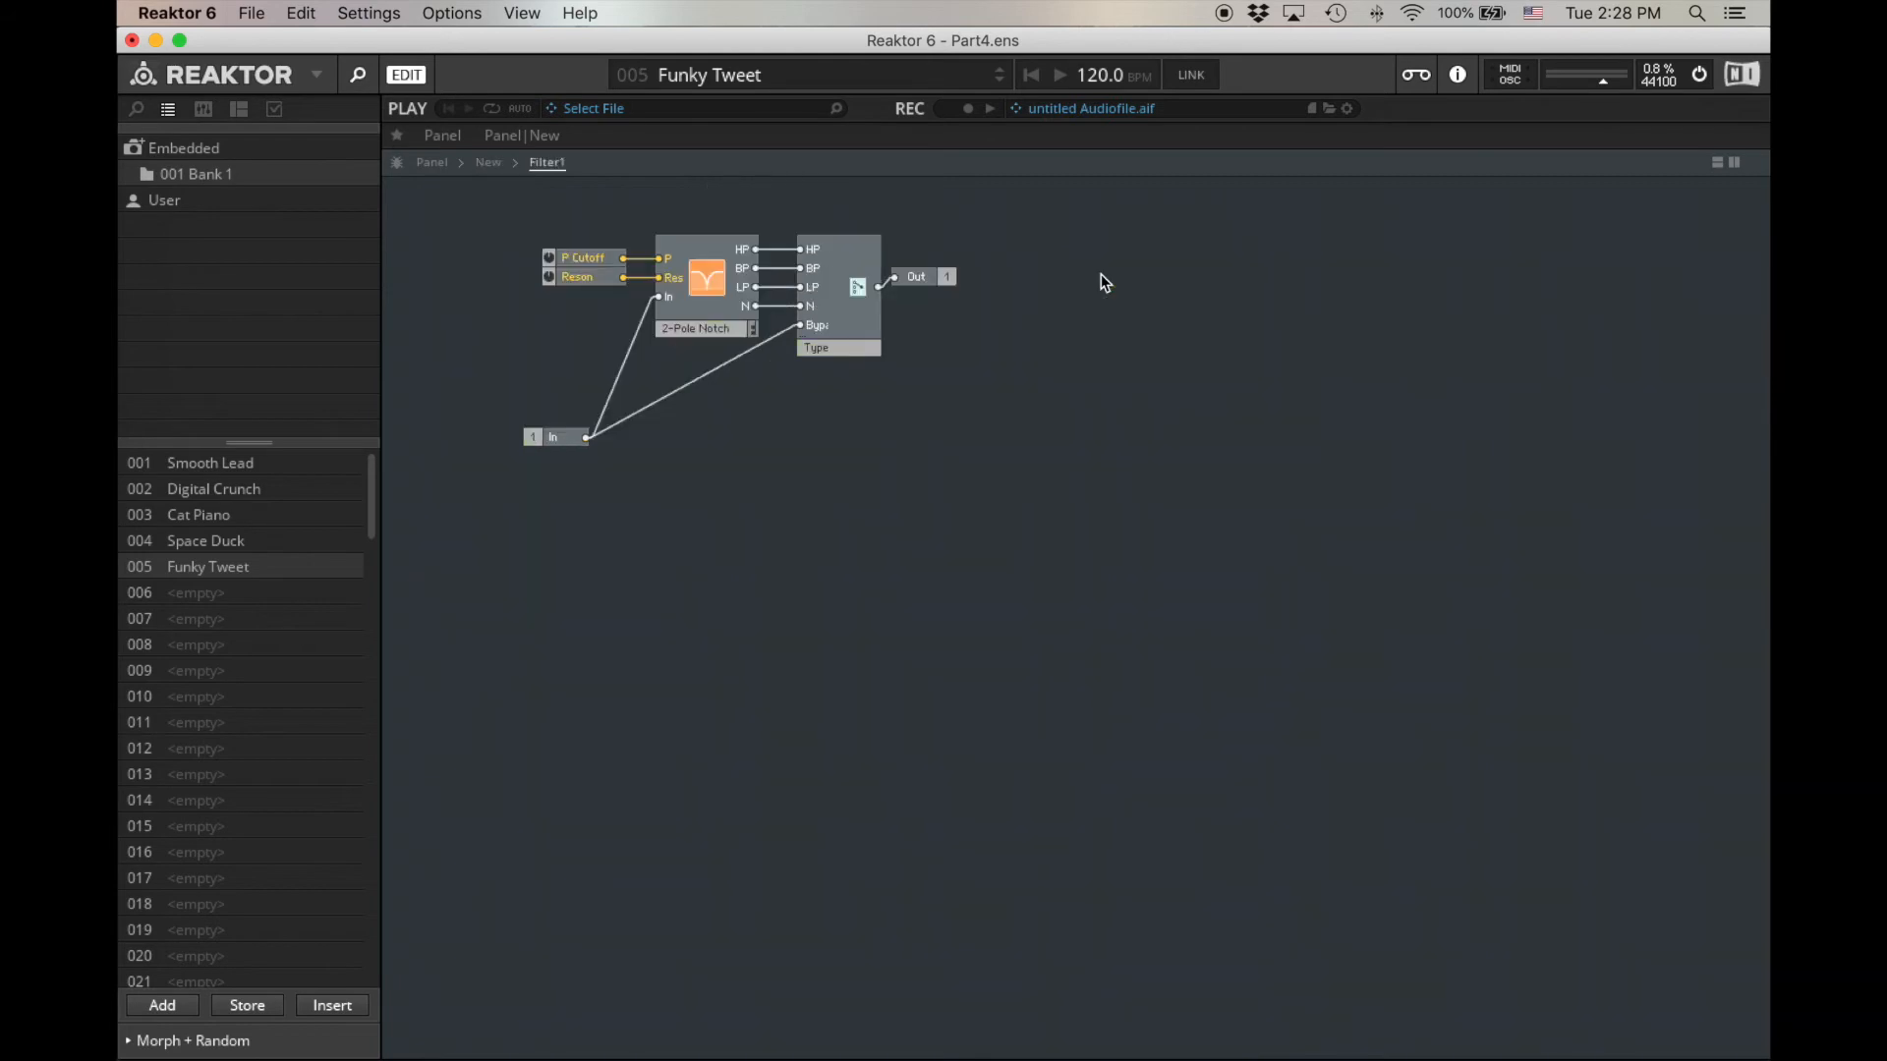
click(487, 161)
text(Auto Wah)
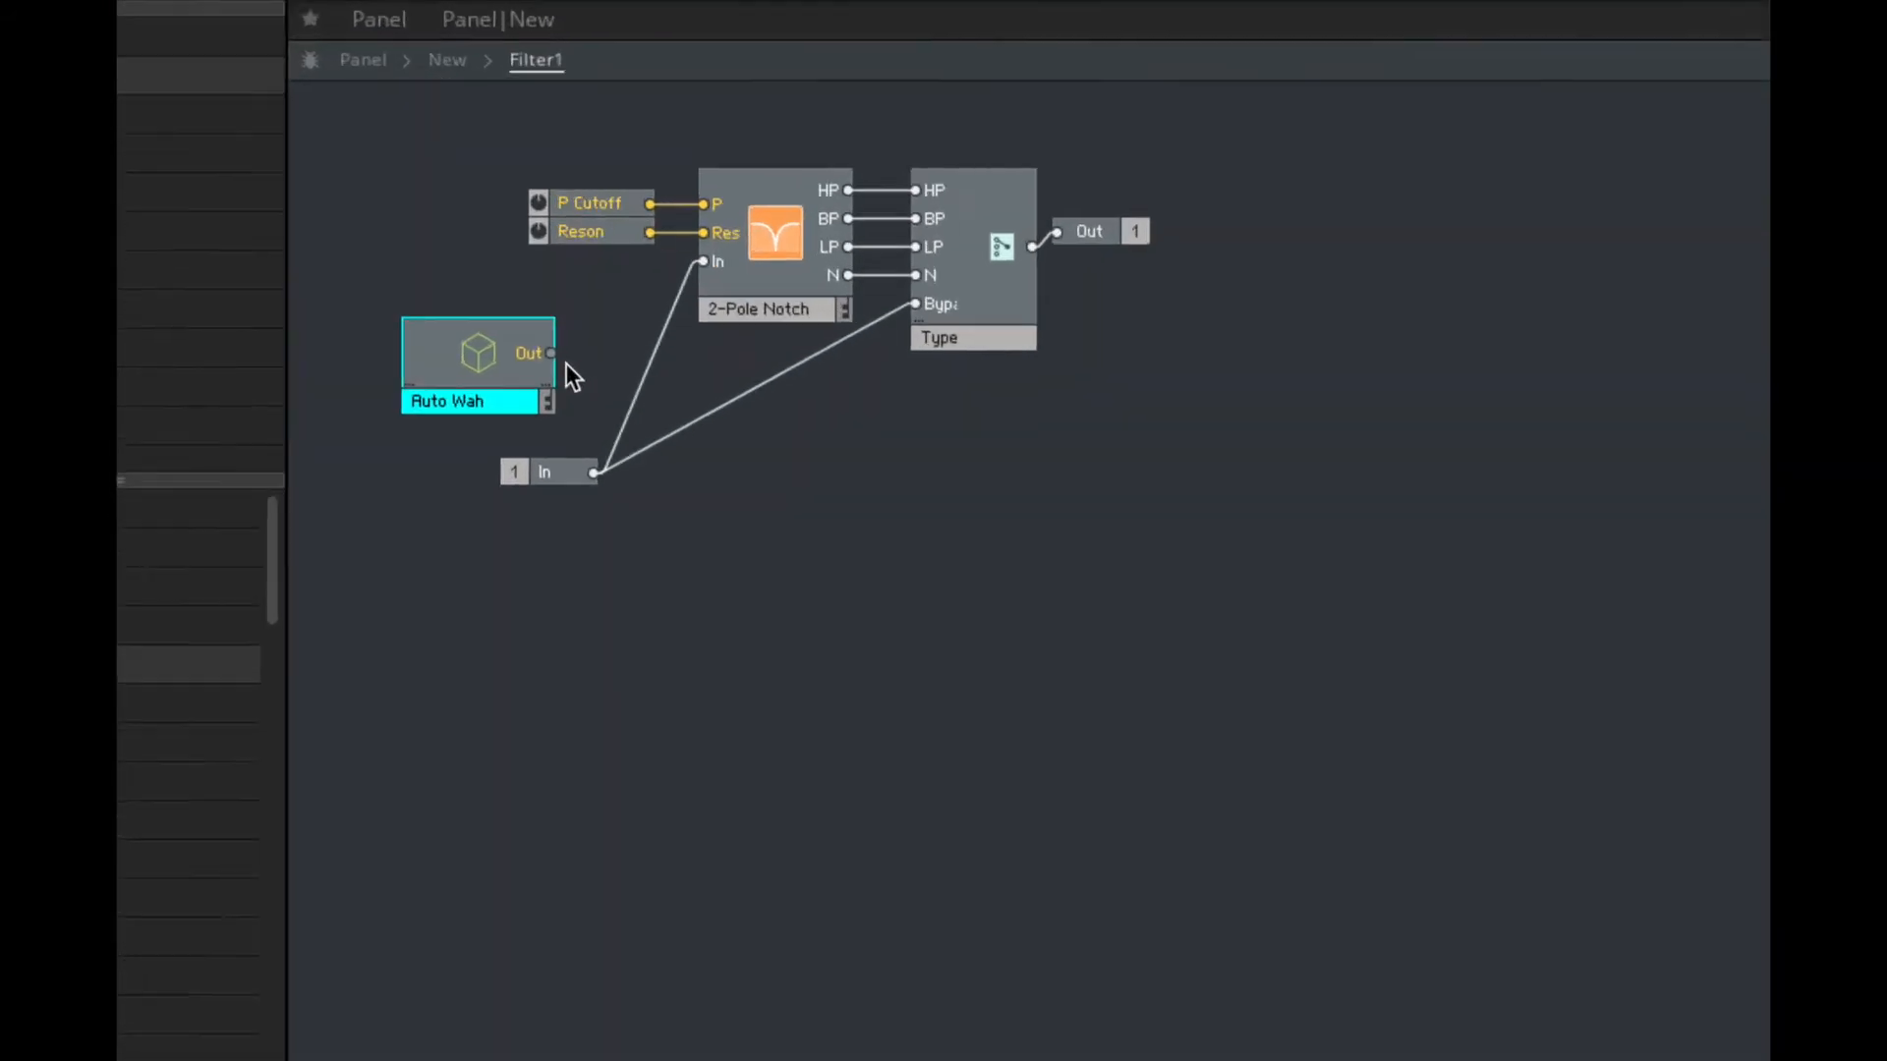
double_click(477, 352)
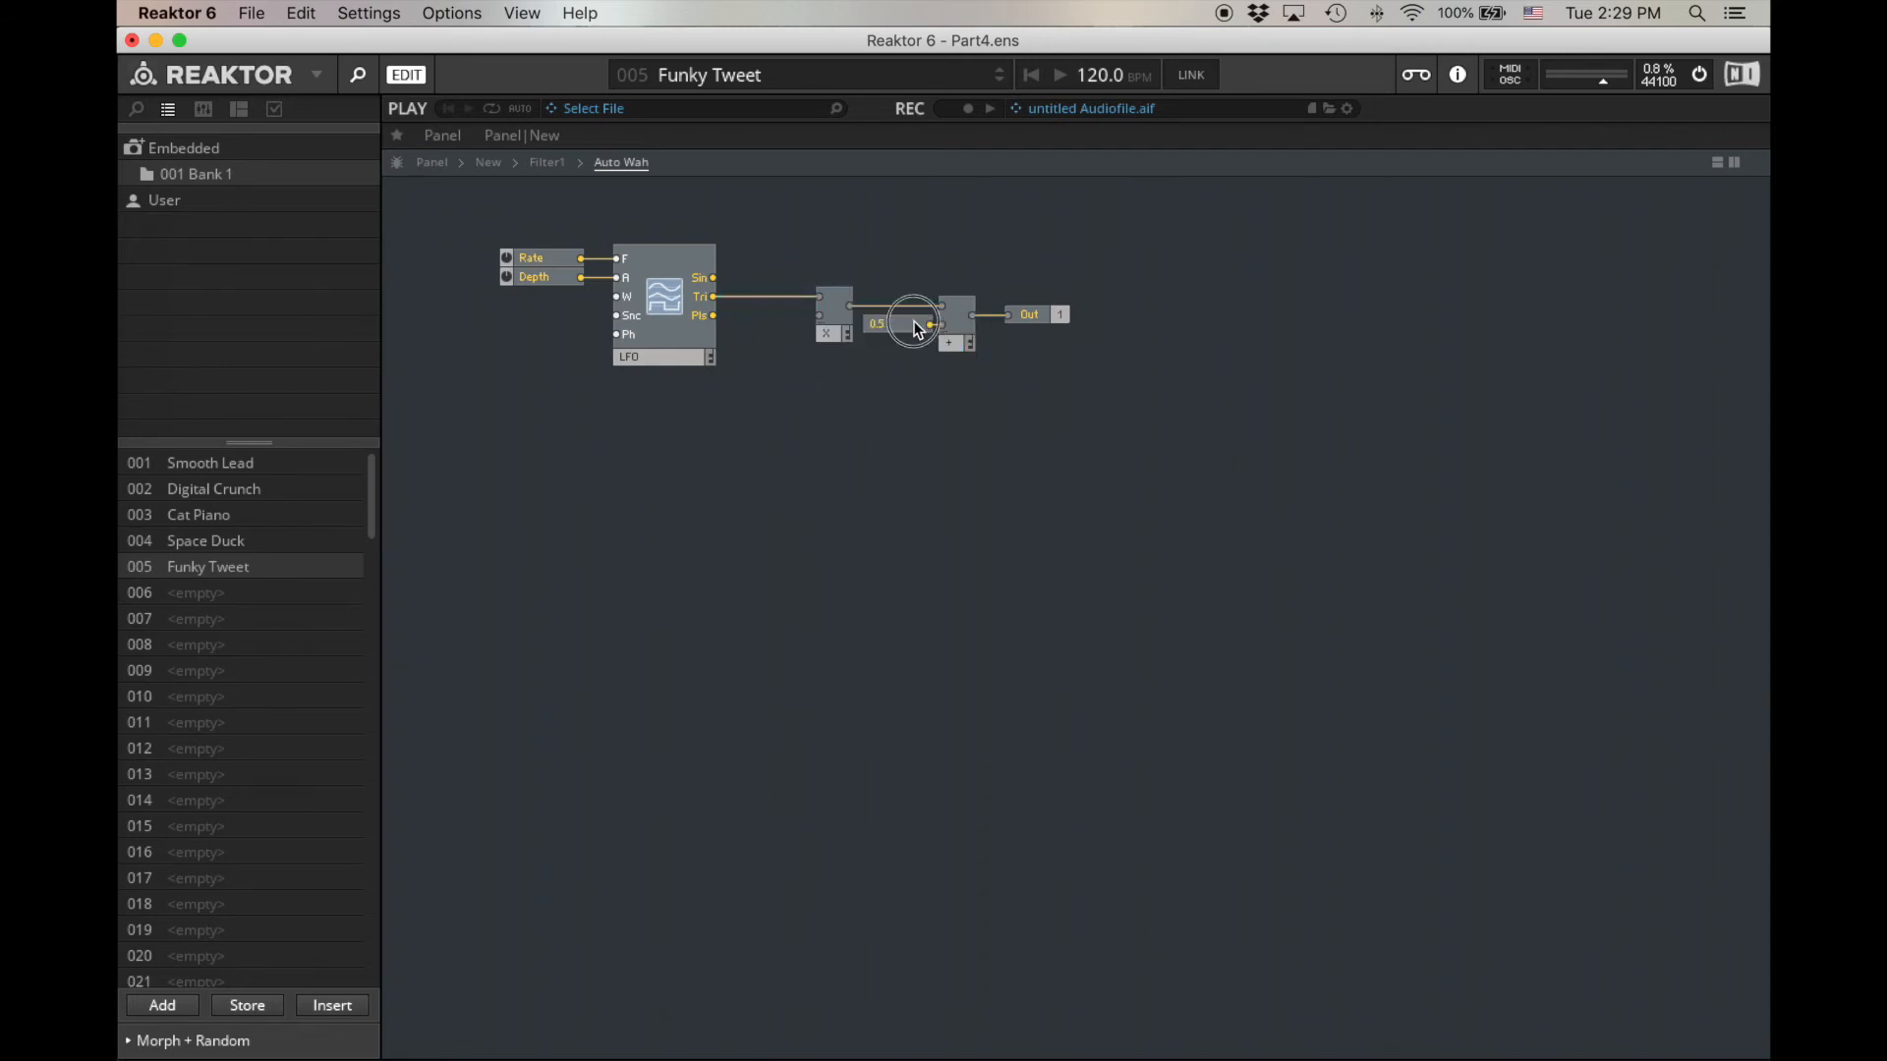
Step: Rearrange Filter1's modules so the P Cutoff control sits beside Auto Wah
click(546, 161)
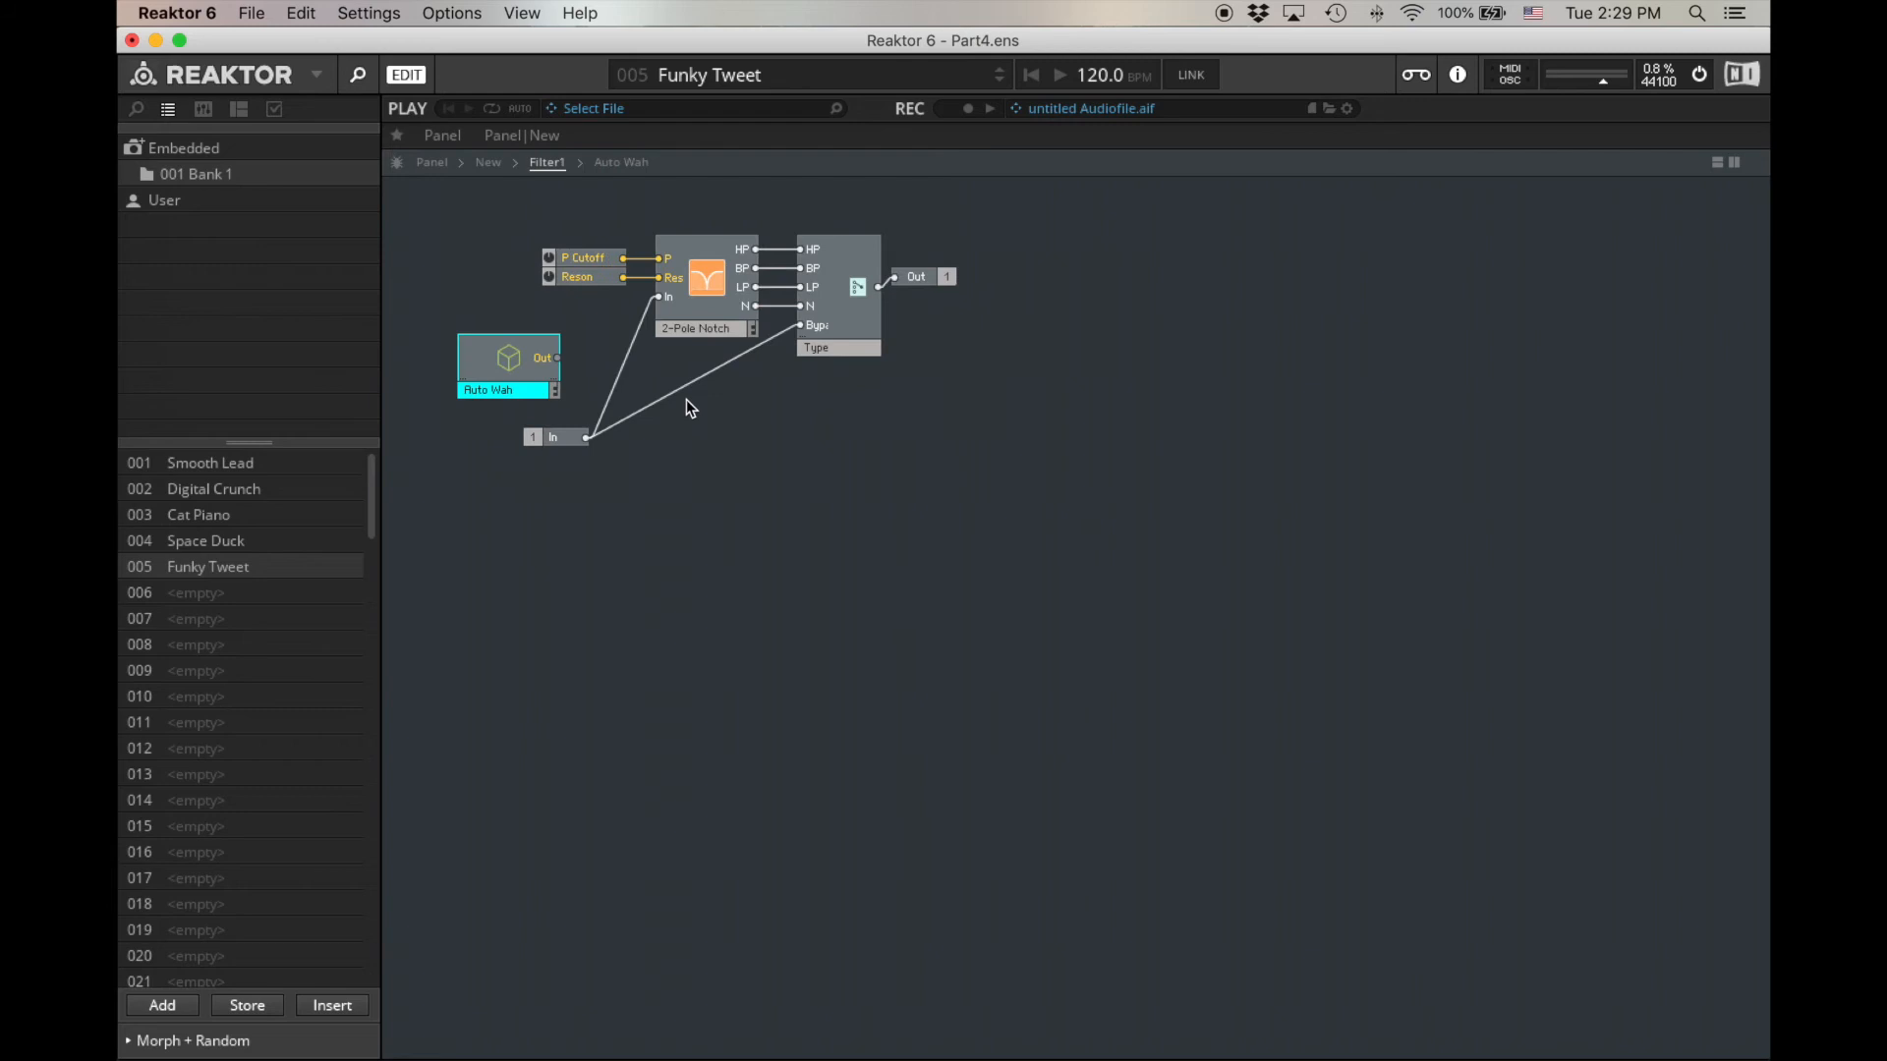
mouse_move(653, 387)
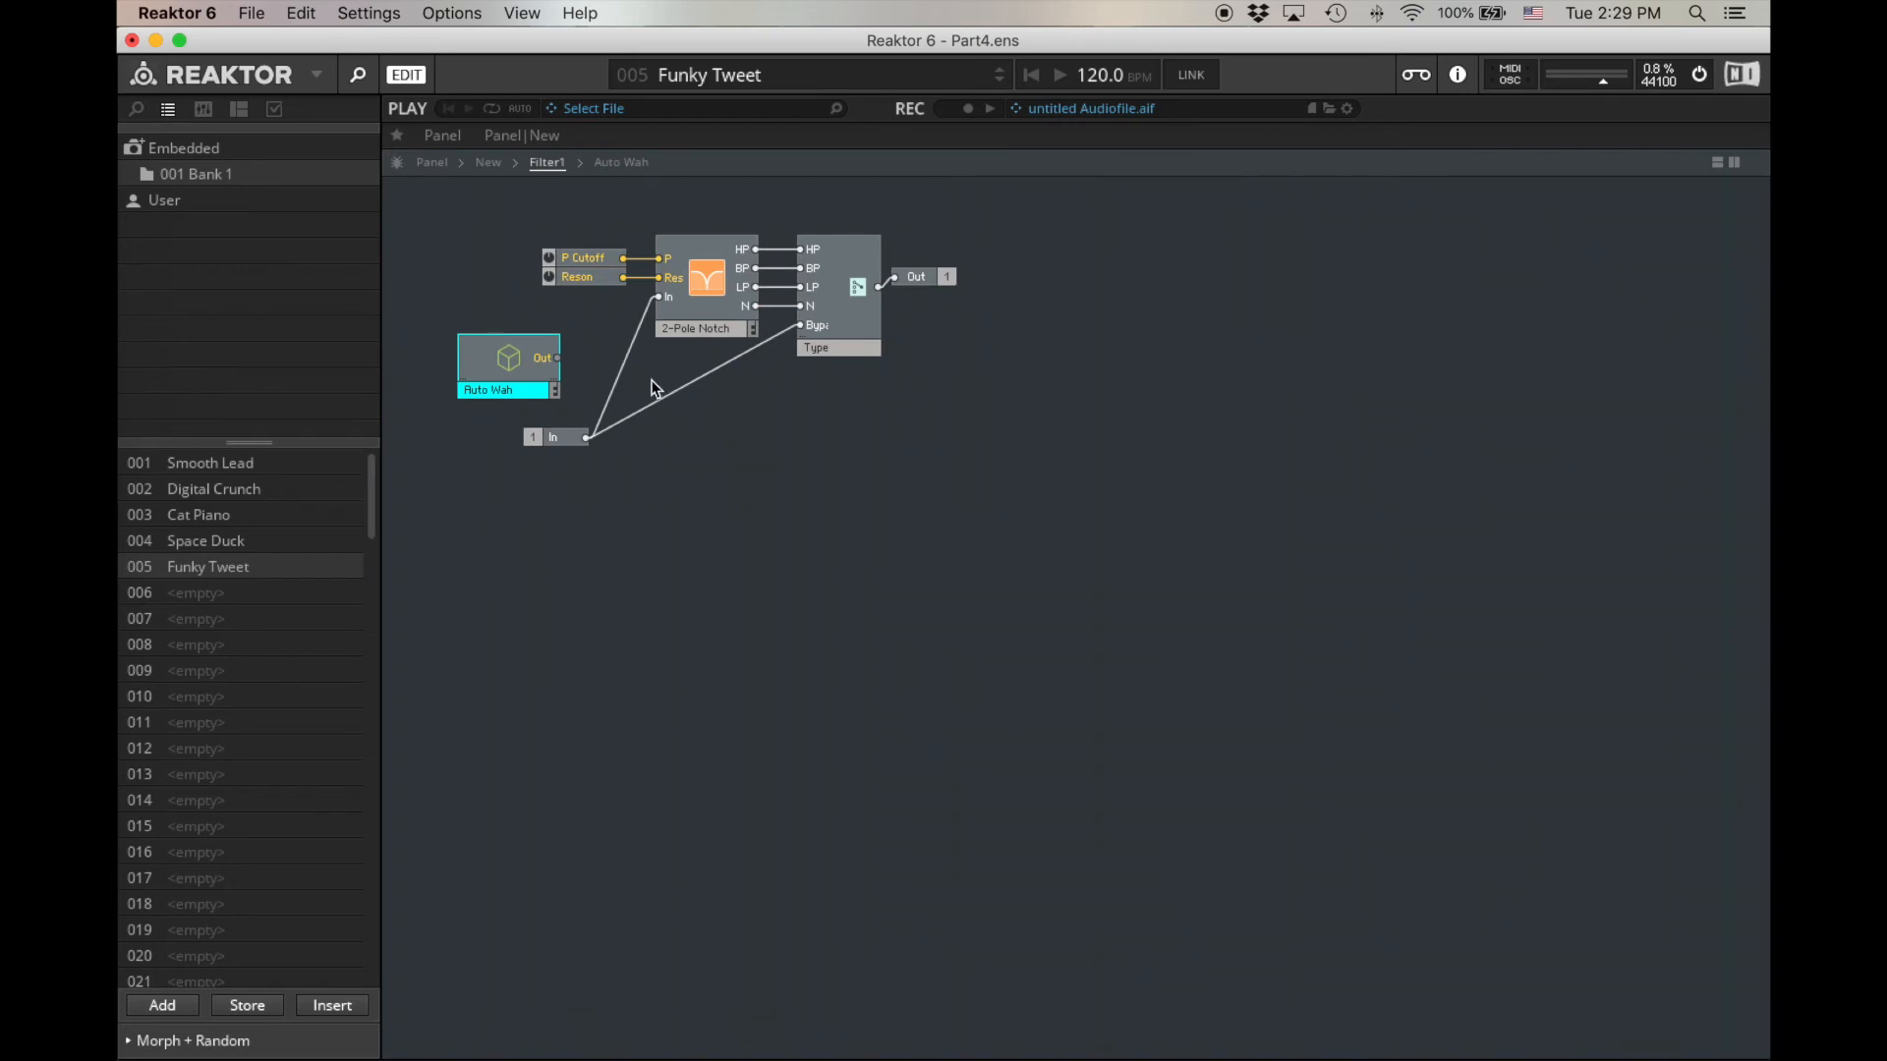
drag(584, 256, 427, 262)
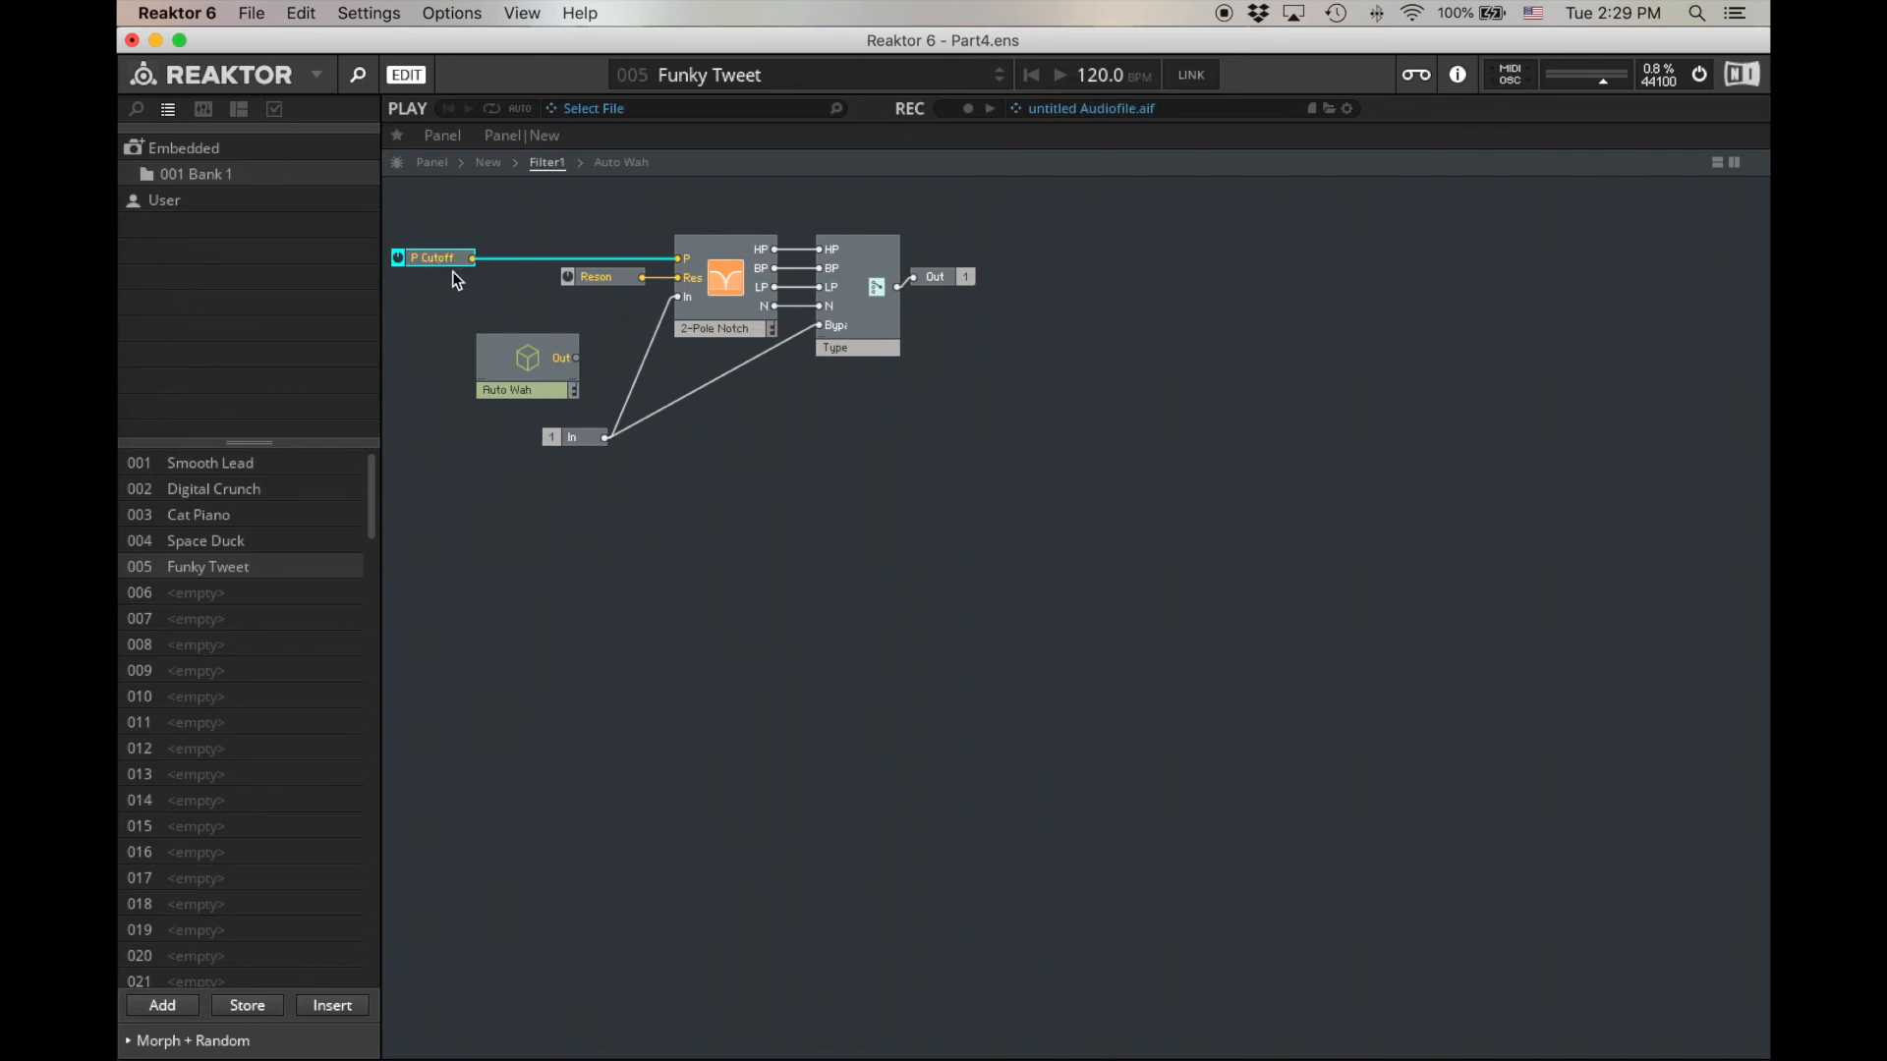
drag(525, 358, 445, 211)
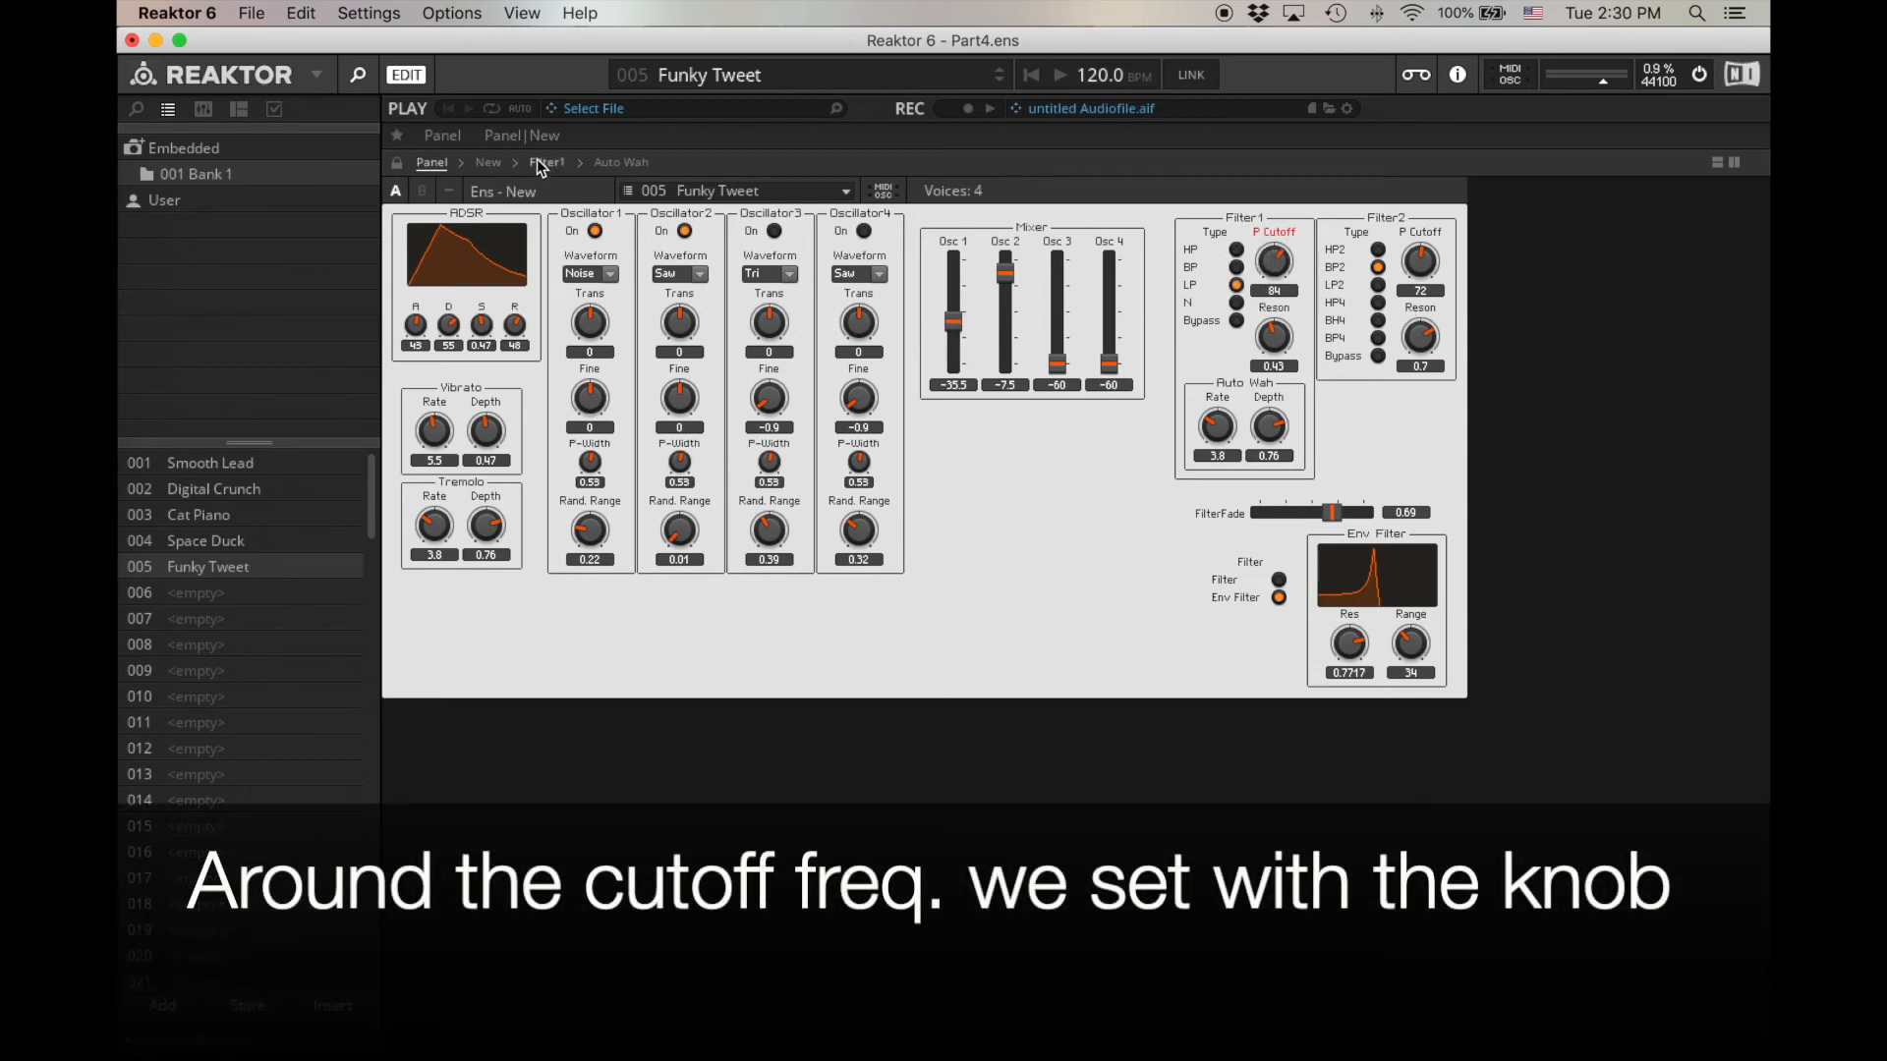
Step: Remove the offset Add module and feed the multiplier a constant of 40
click(621, 162)
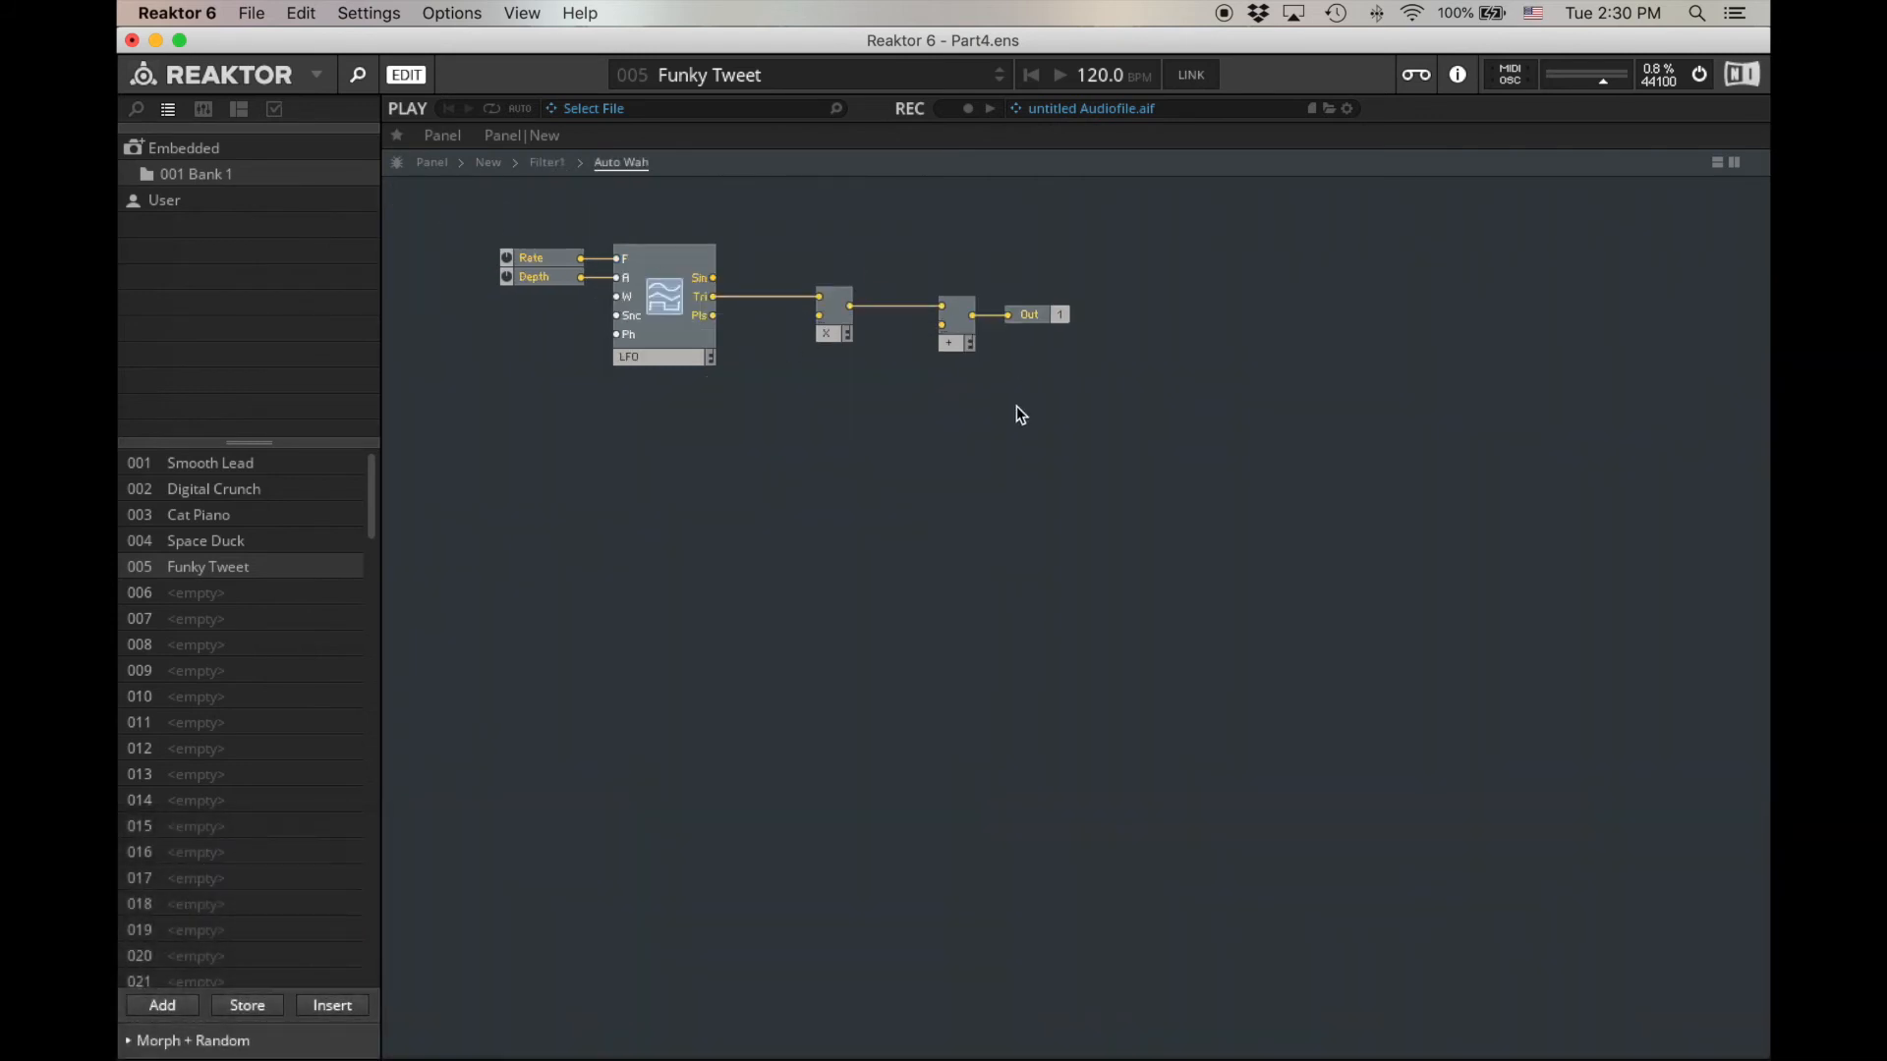
click(954, 343)
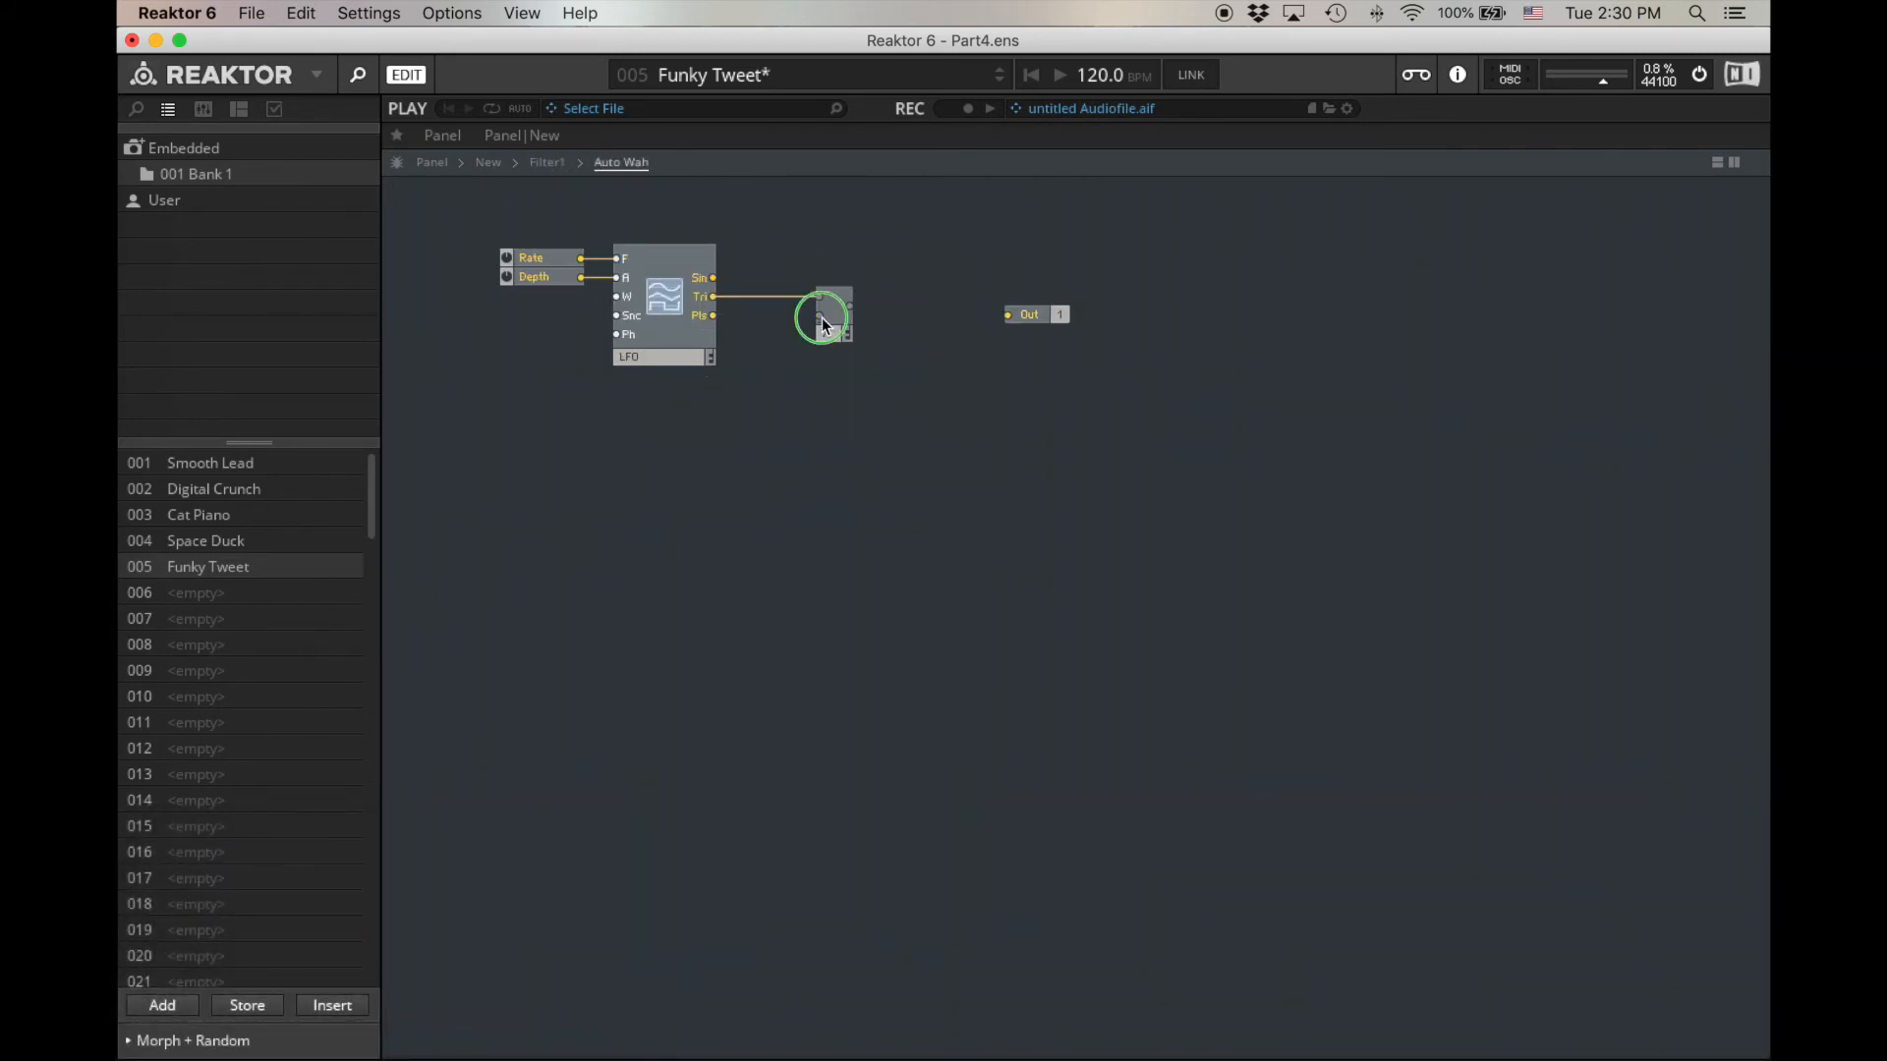
right_click(824, 318)
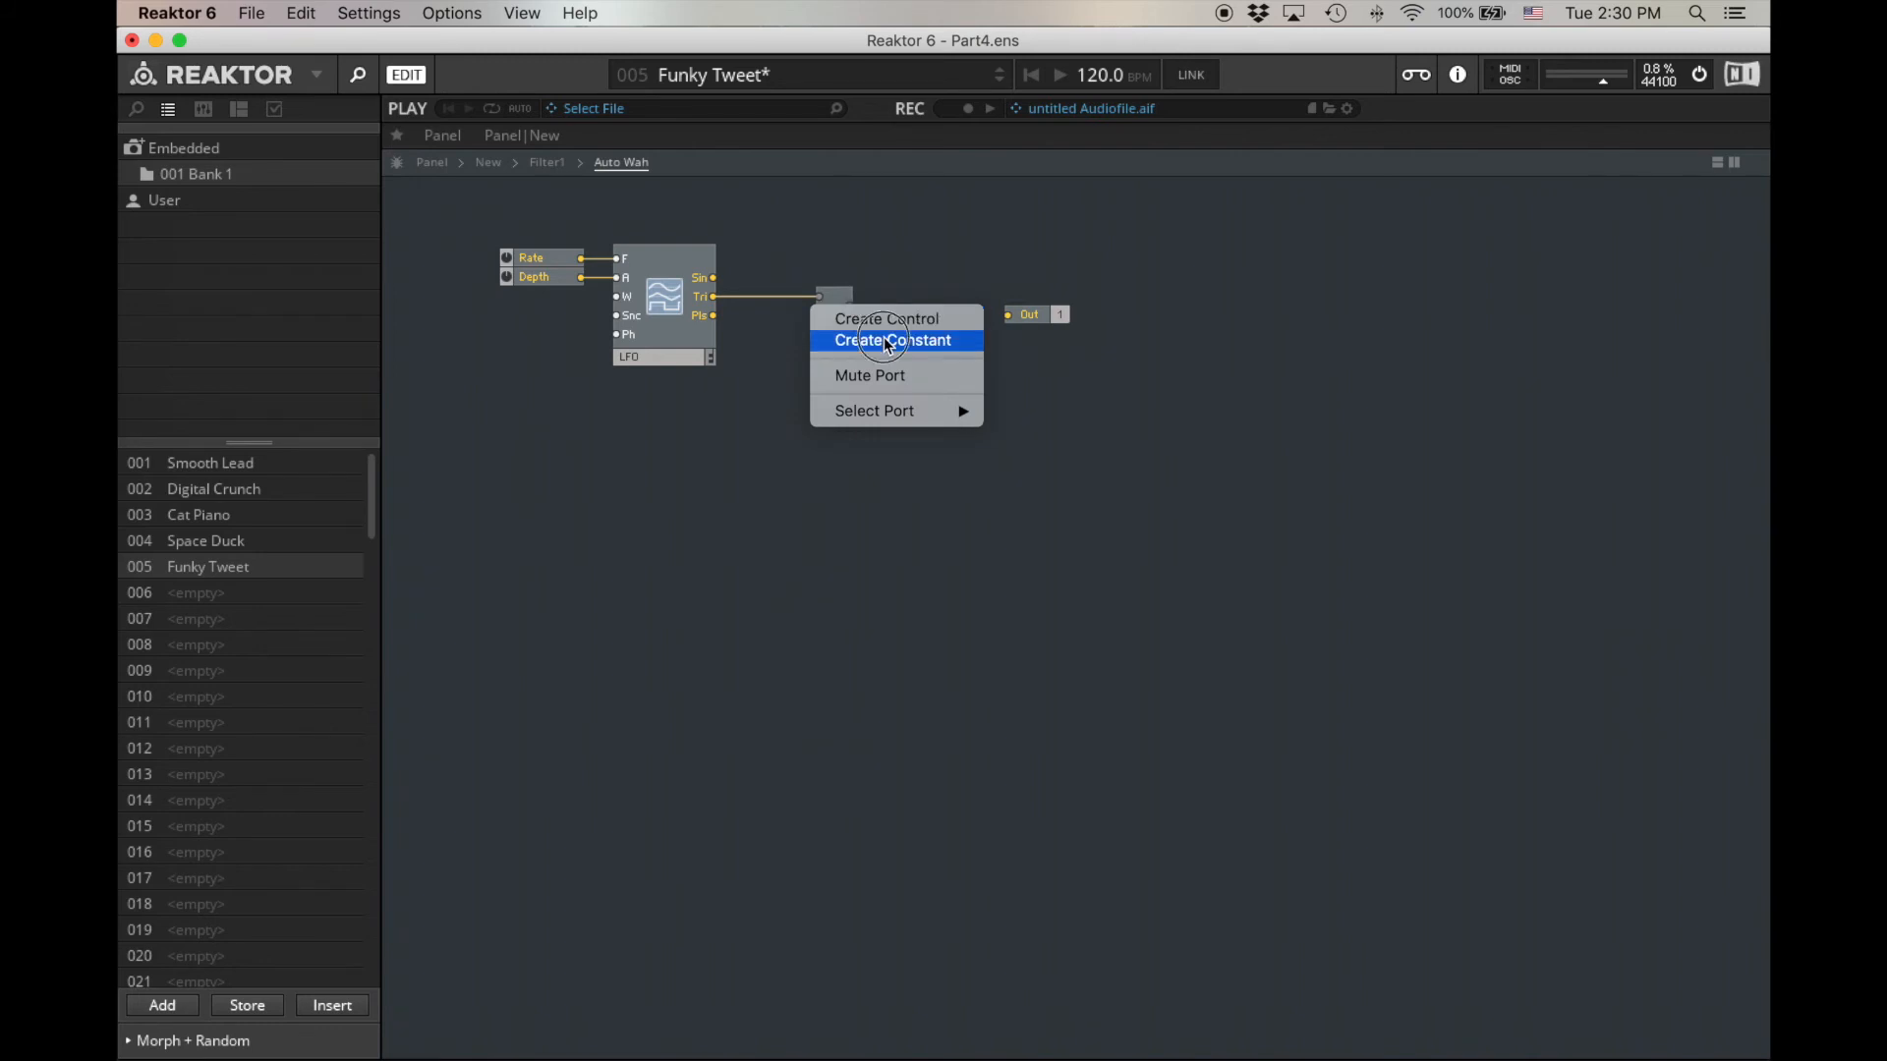
click(894, 339)
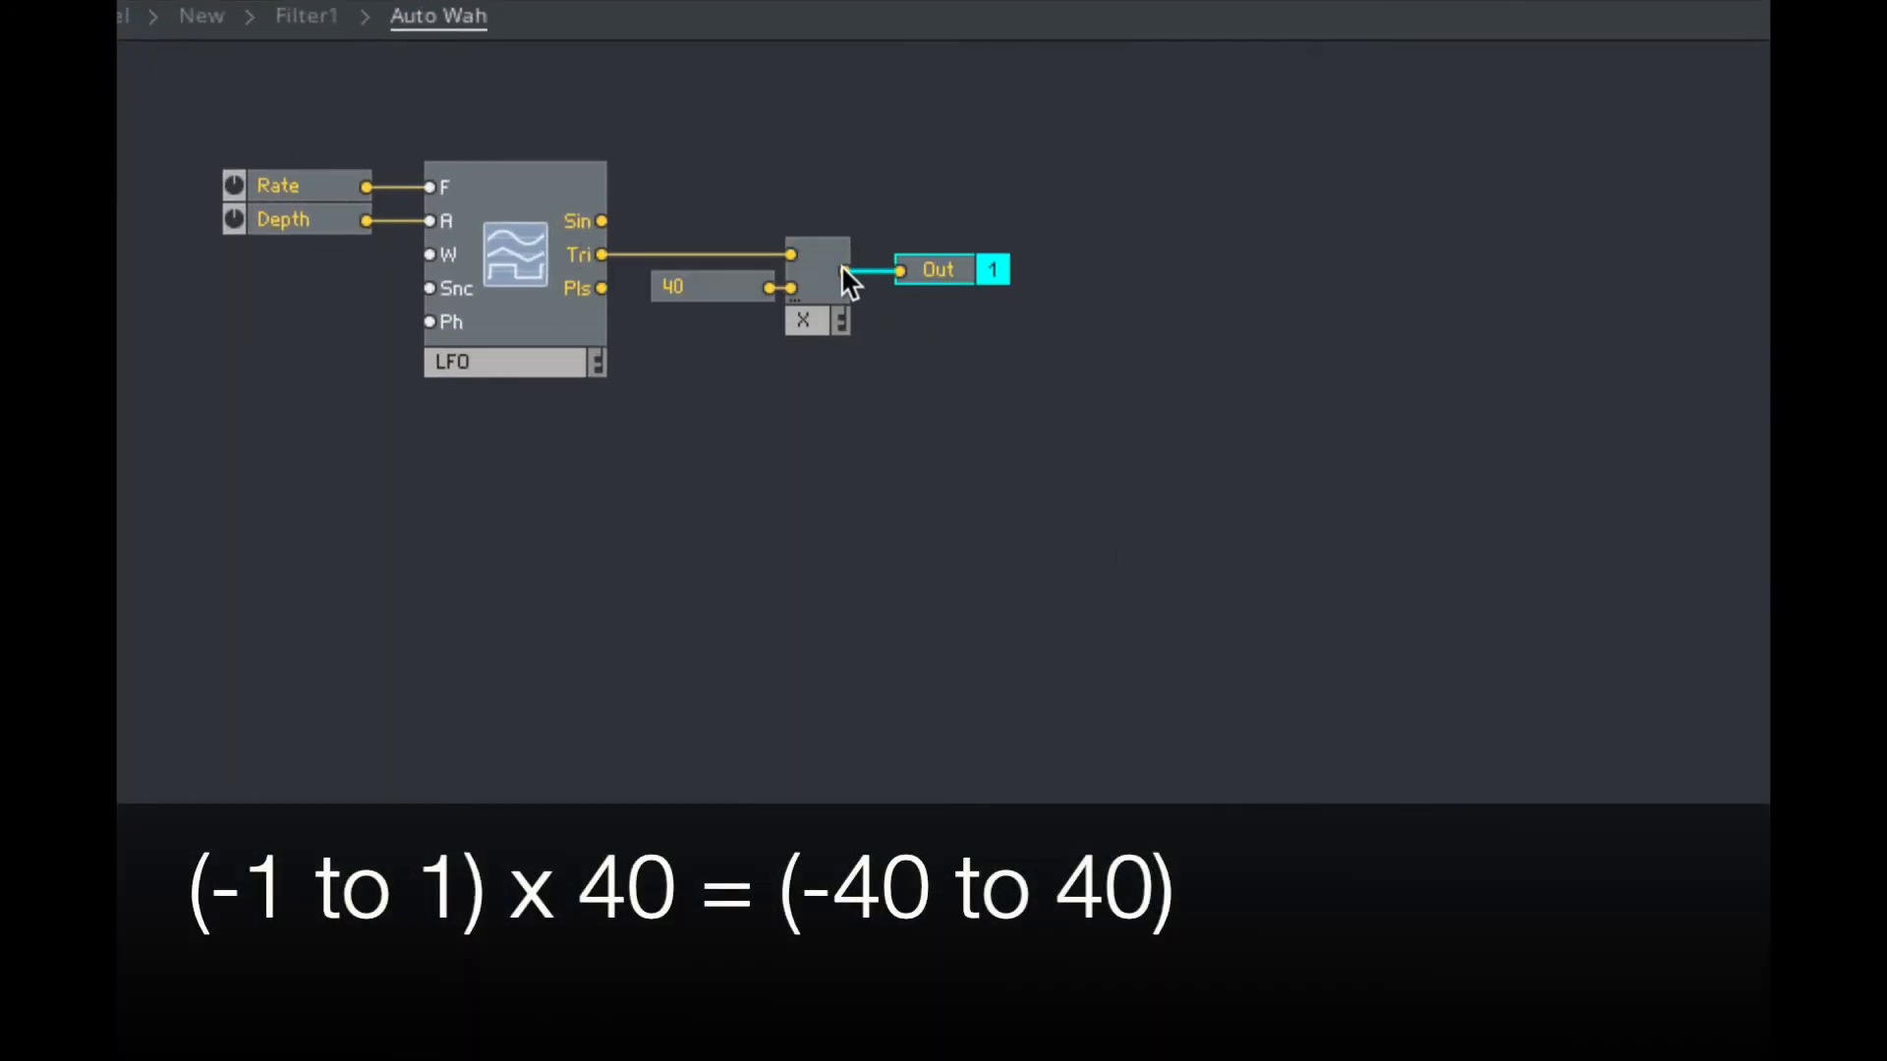
mouse_move(943, 304)
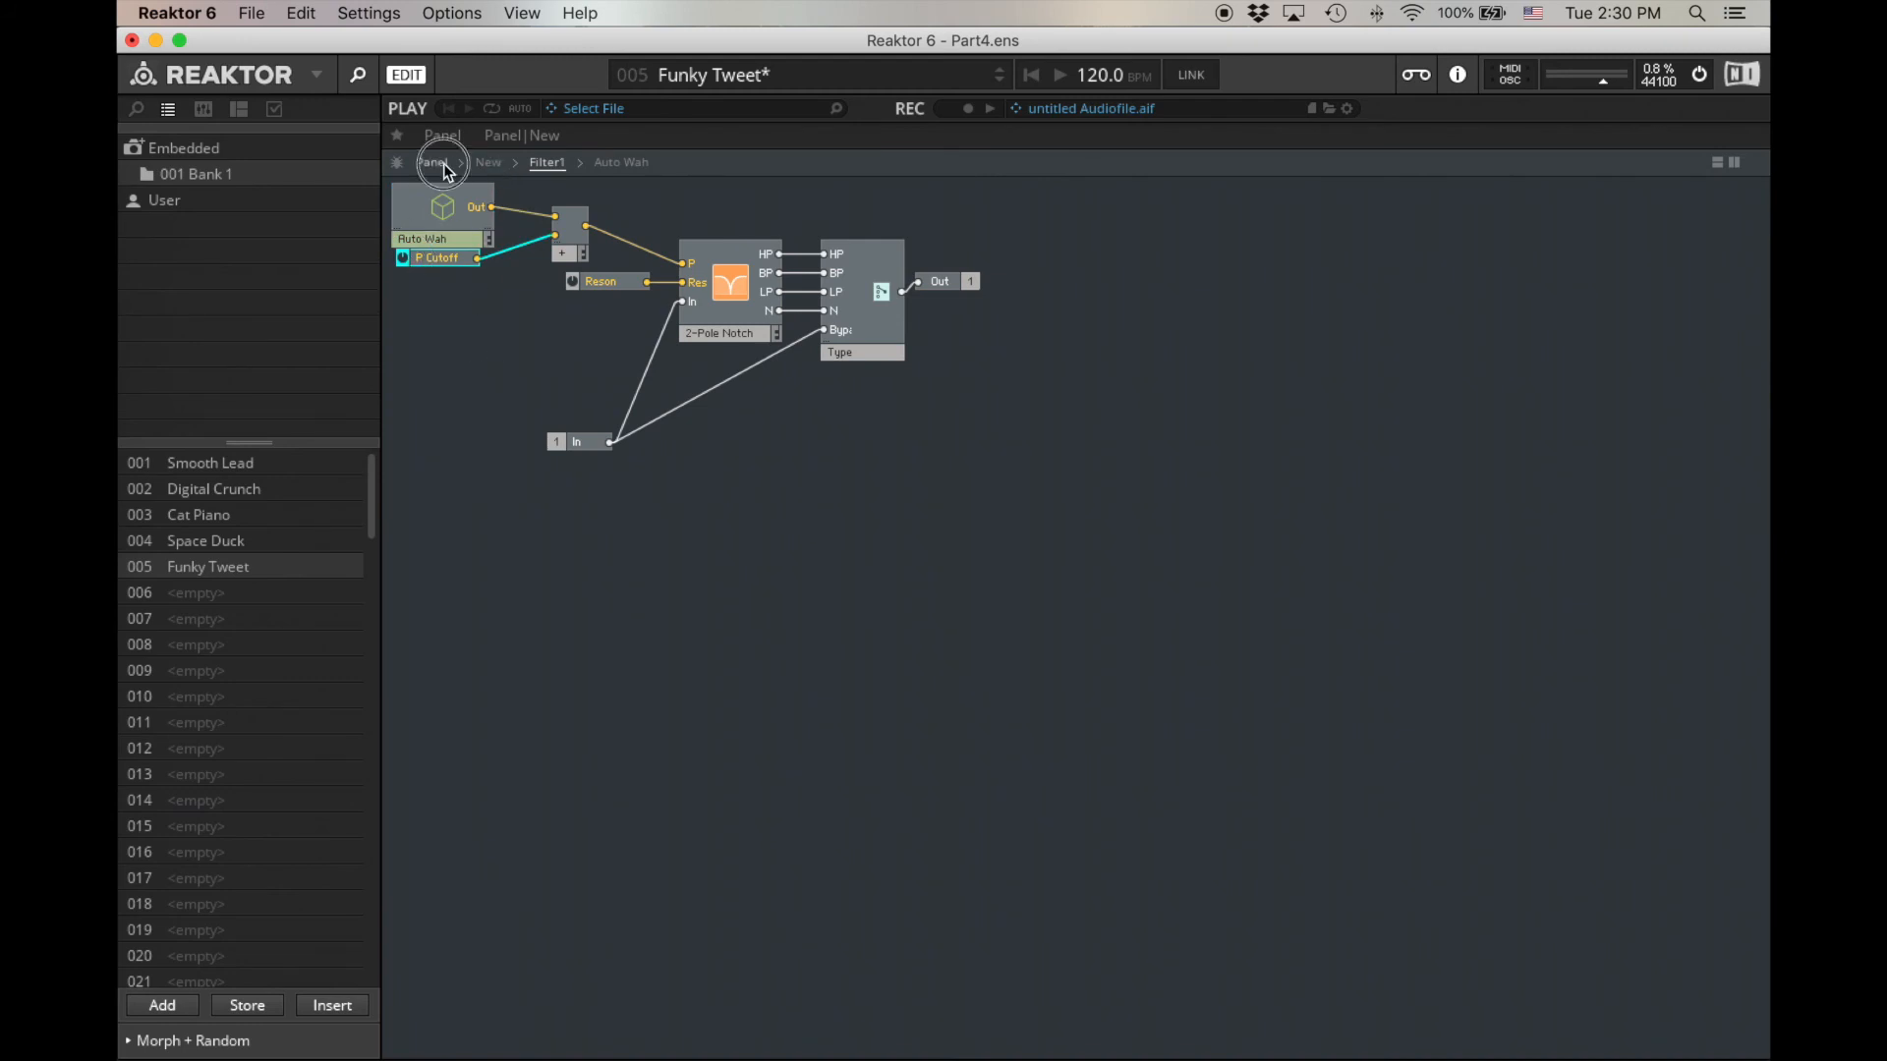
Step: On the panel, route only the plain Filter1 to the output
click(440, 134)
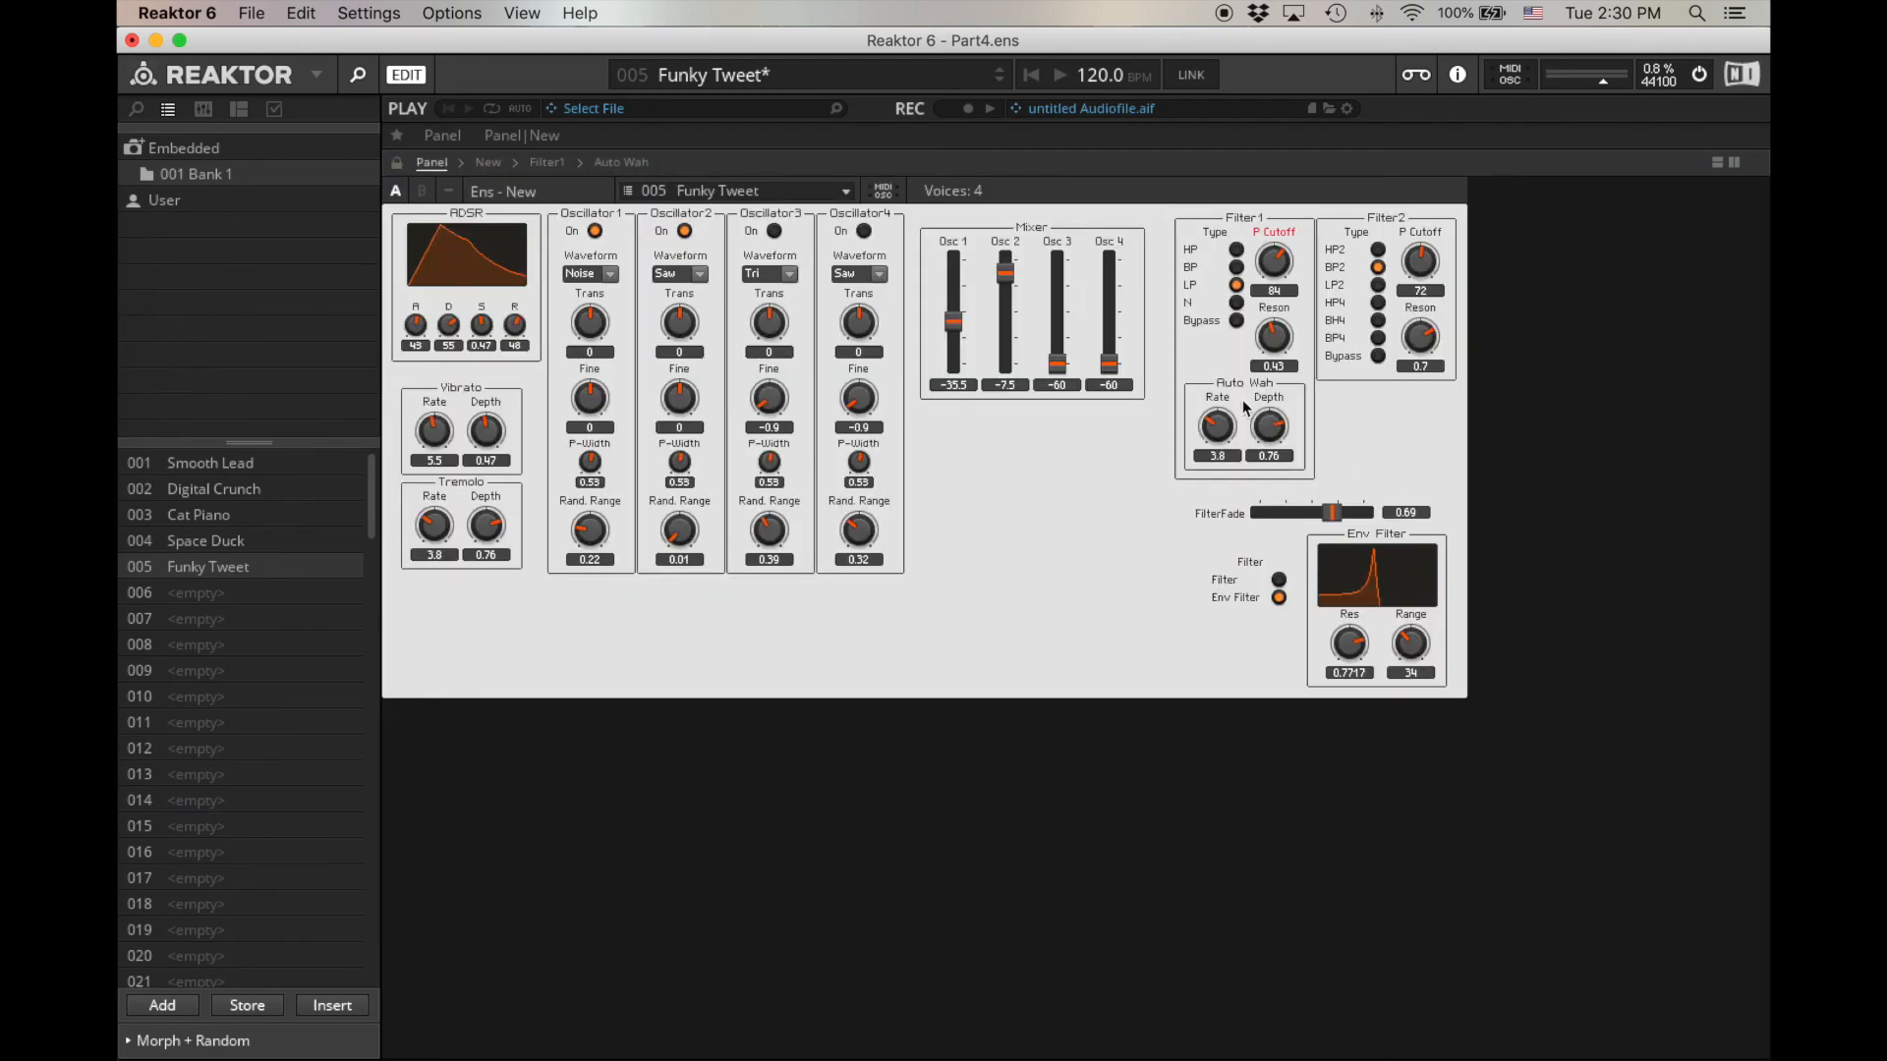
mouse_move(481, 433)
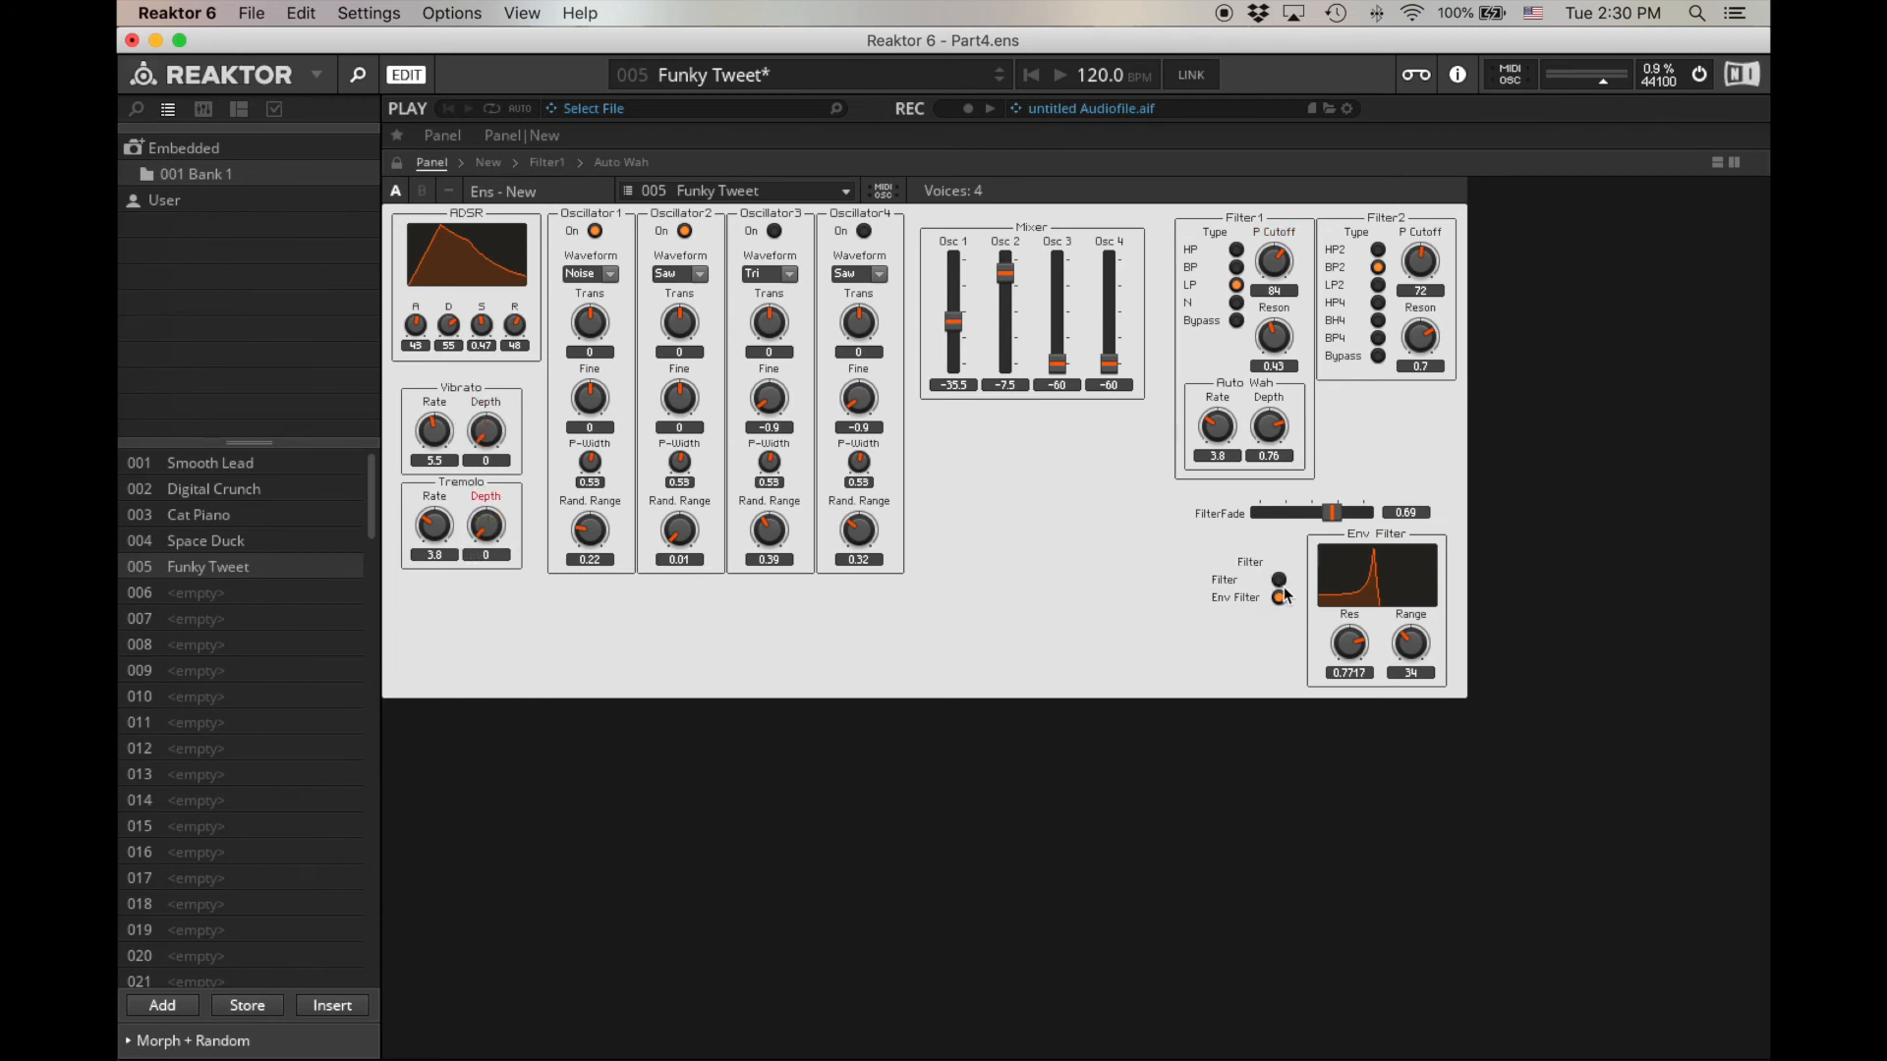
click(1277, 579)
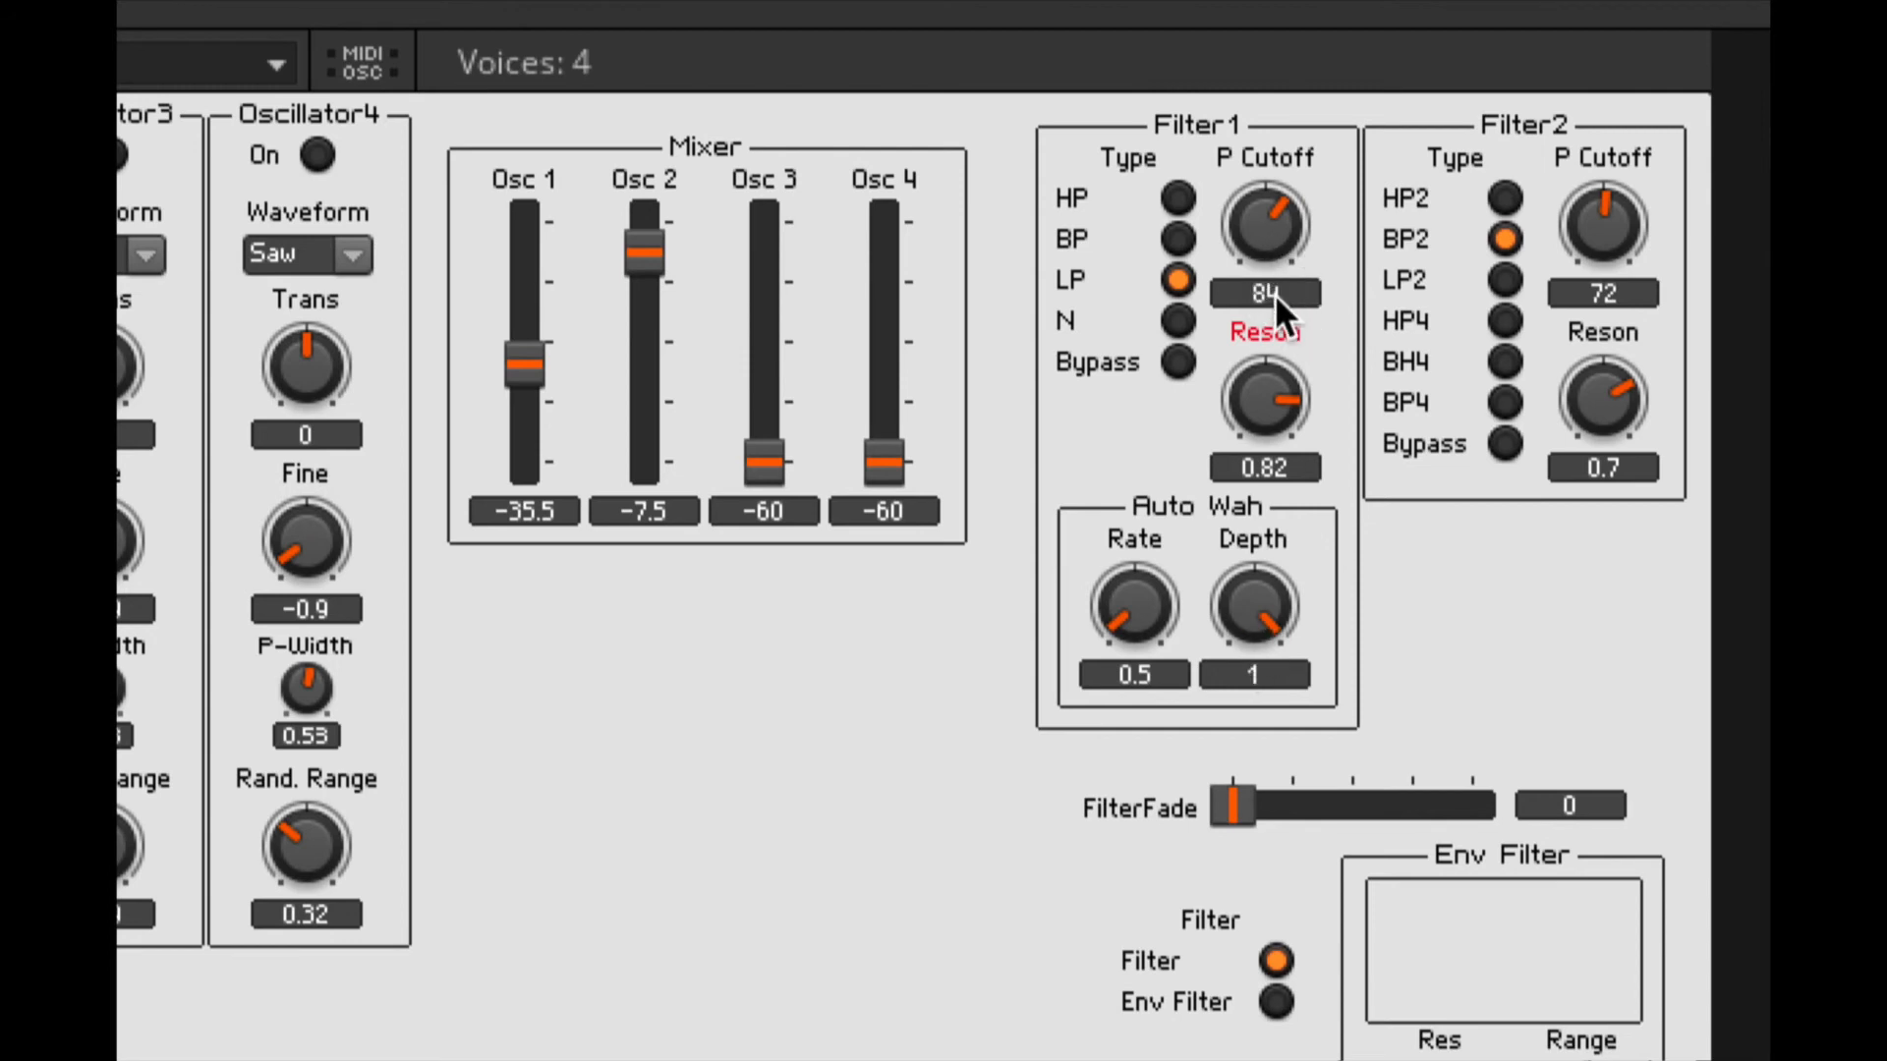
mouse_move(1263, 656)
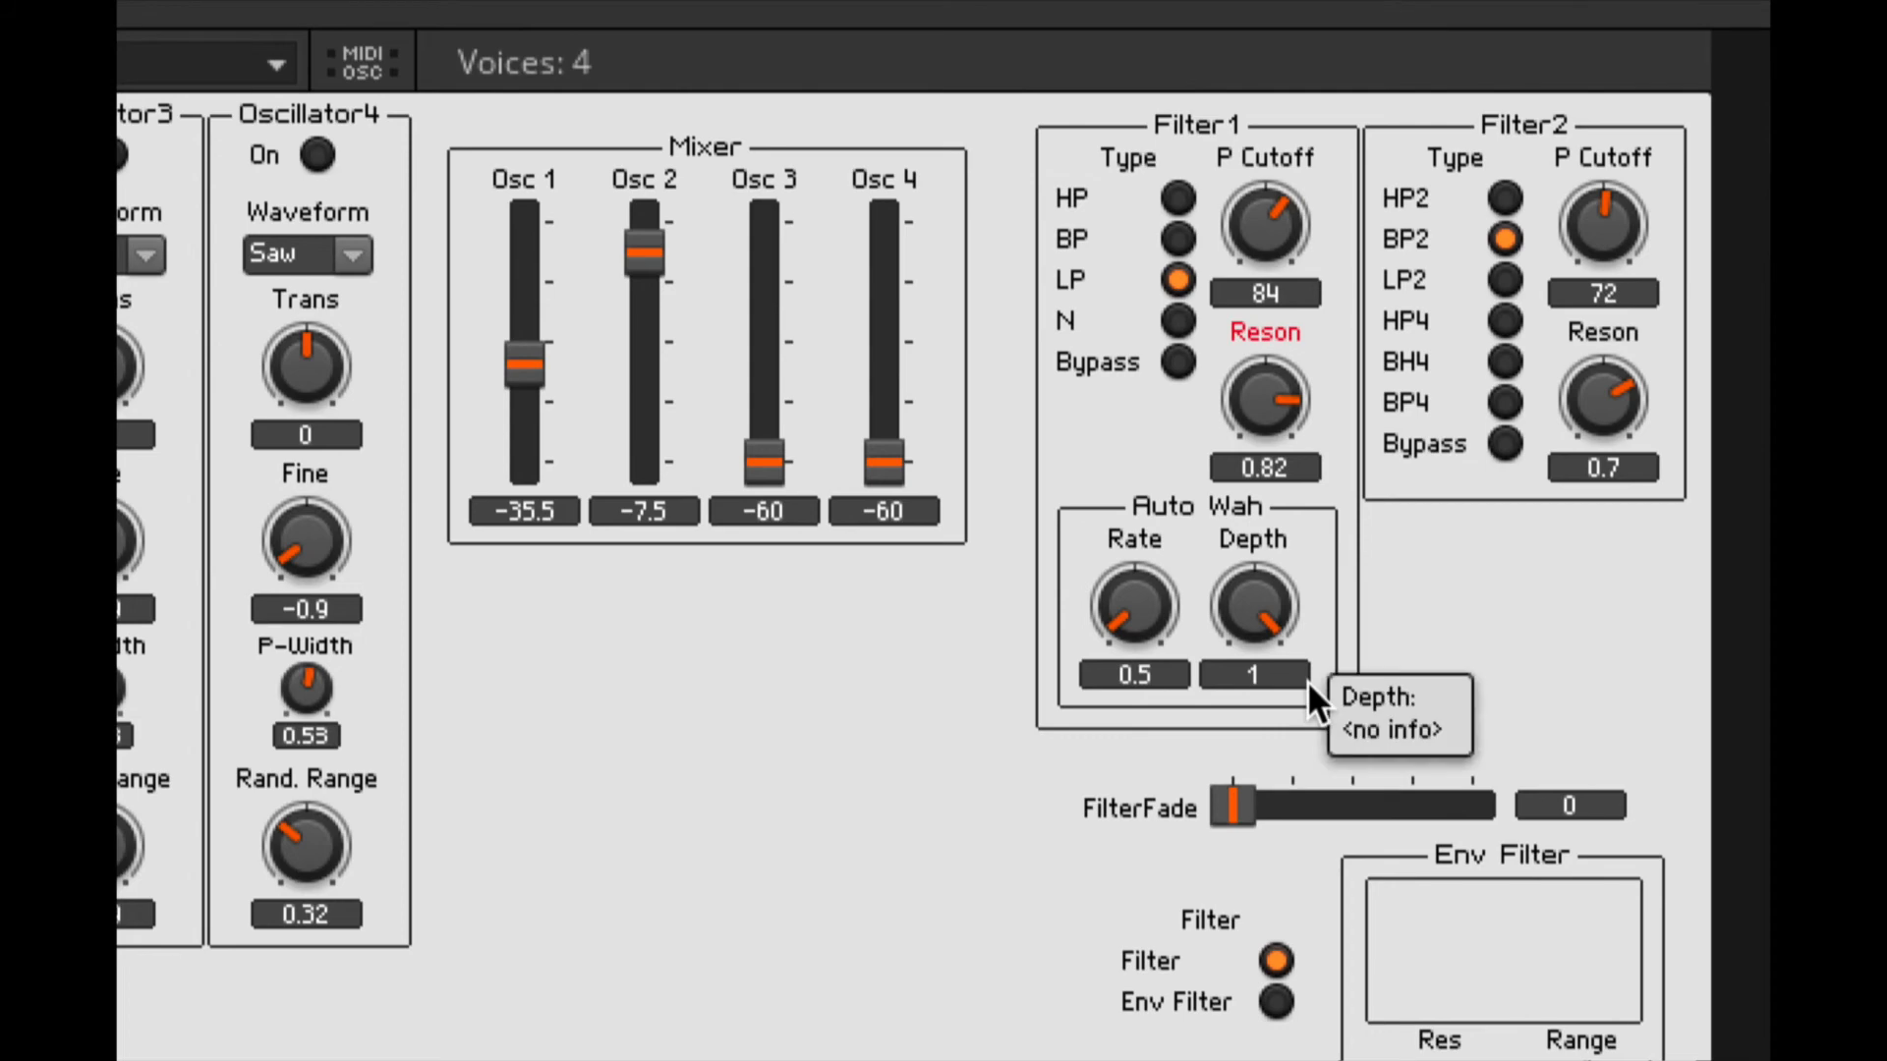
mouse_move(1312, 691)
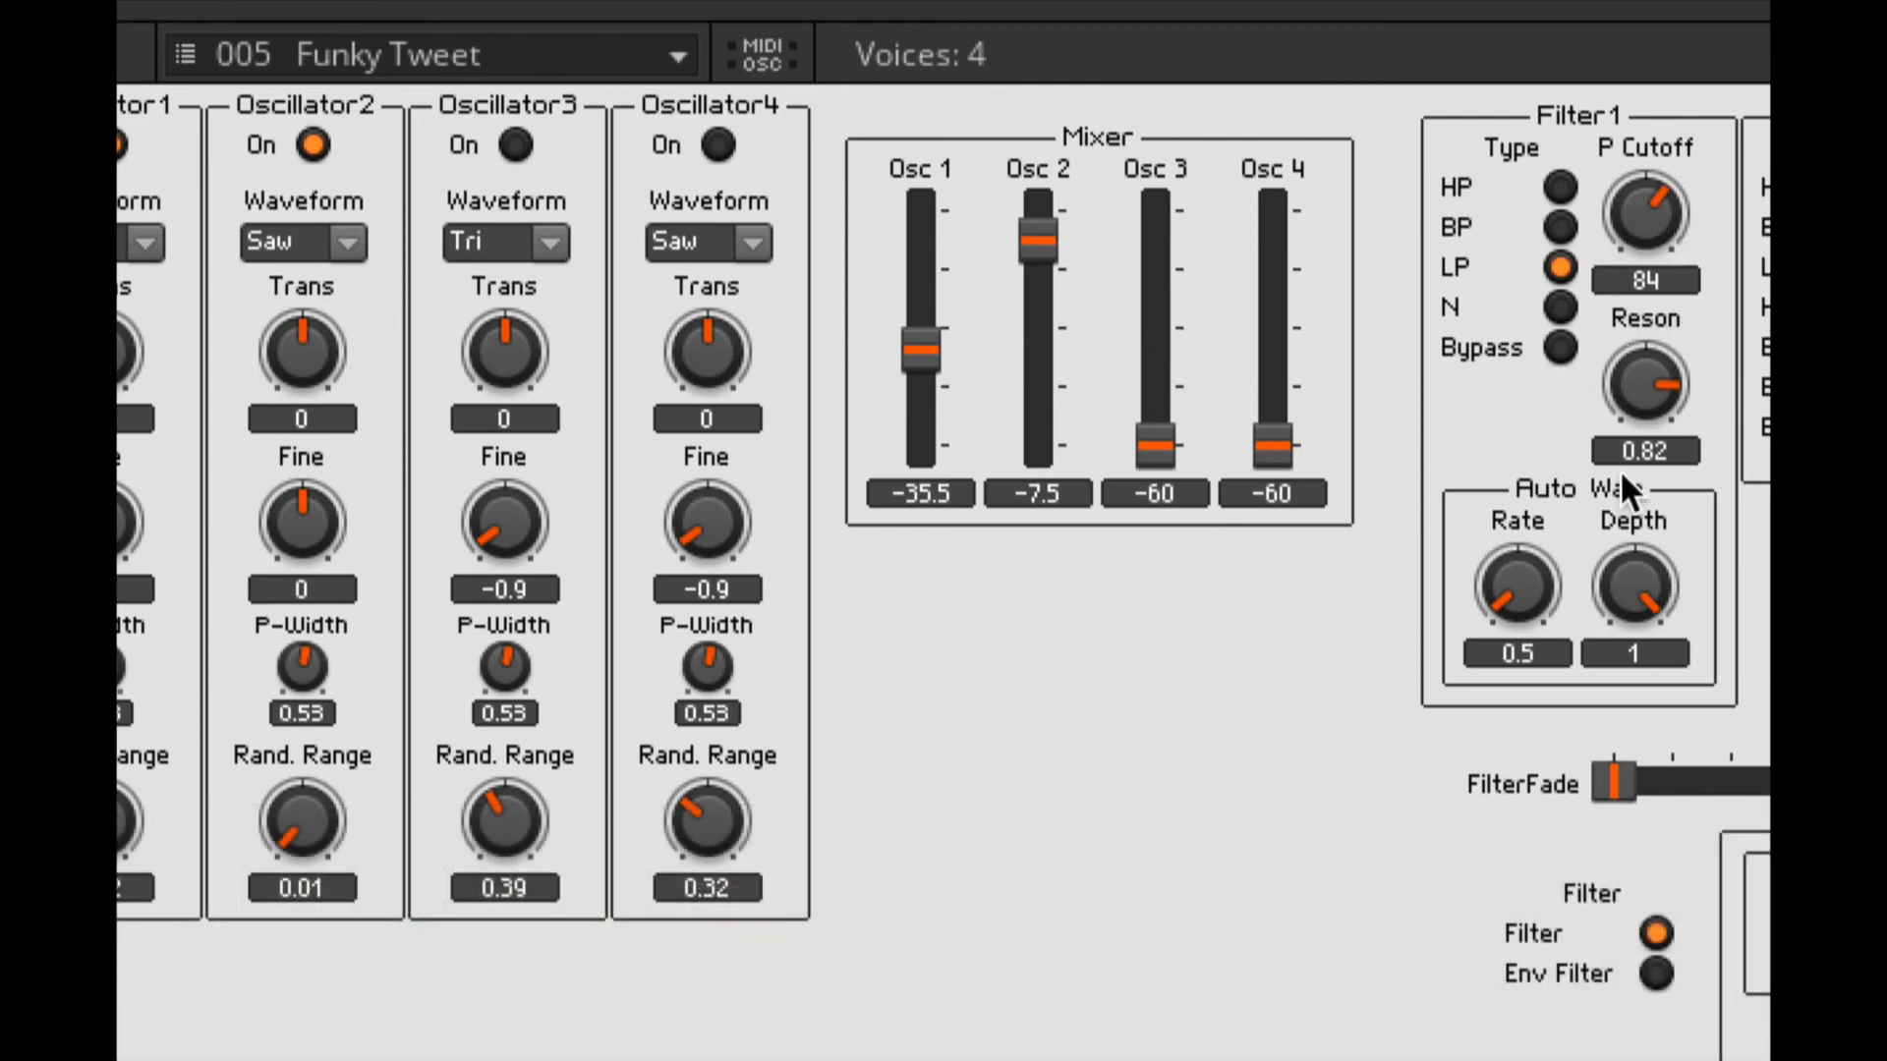
mouse_move(1694, 604)
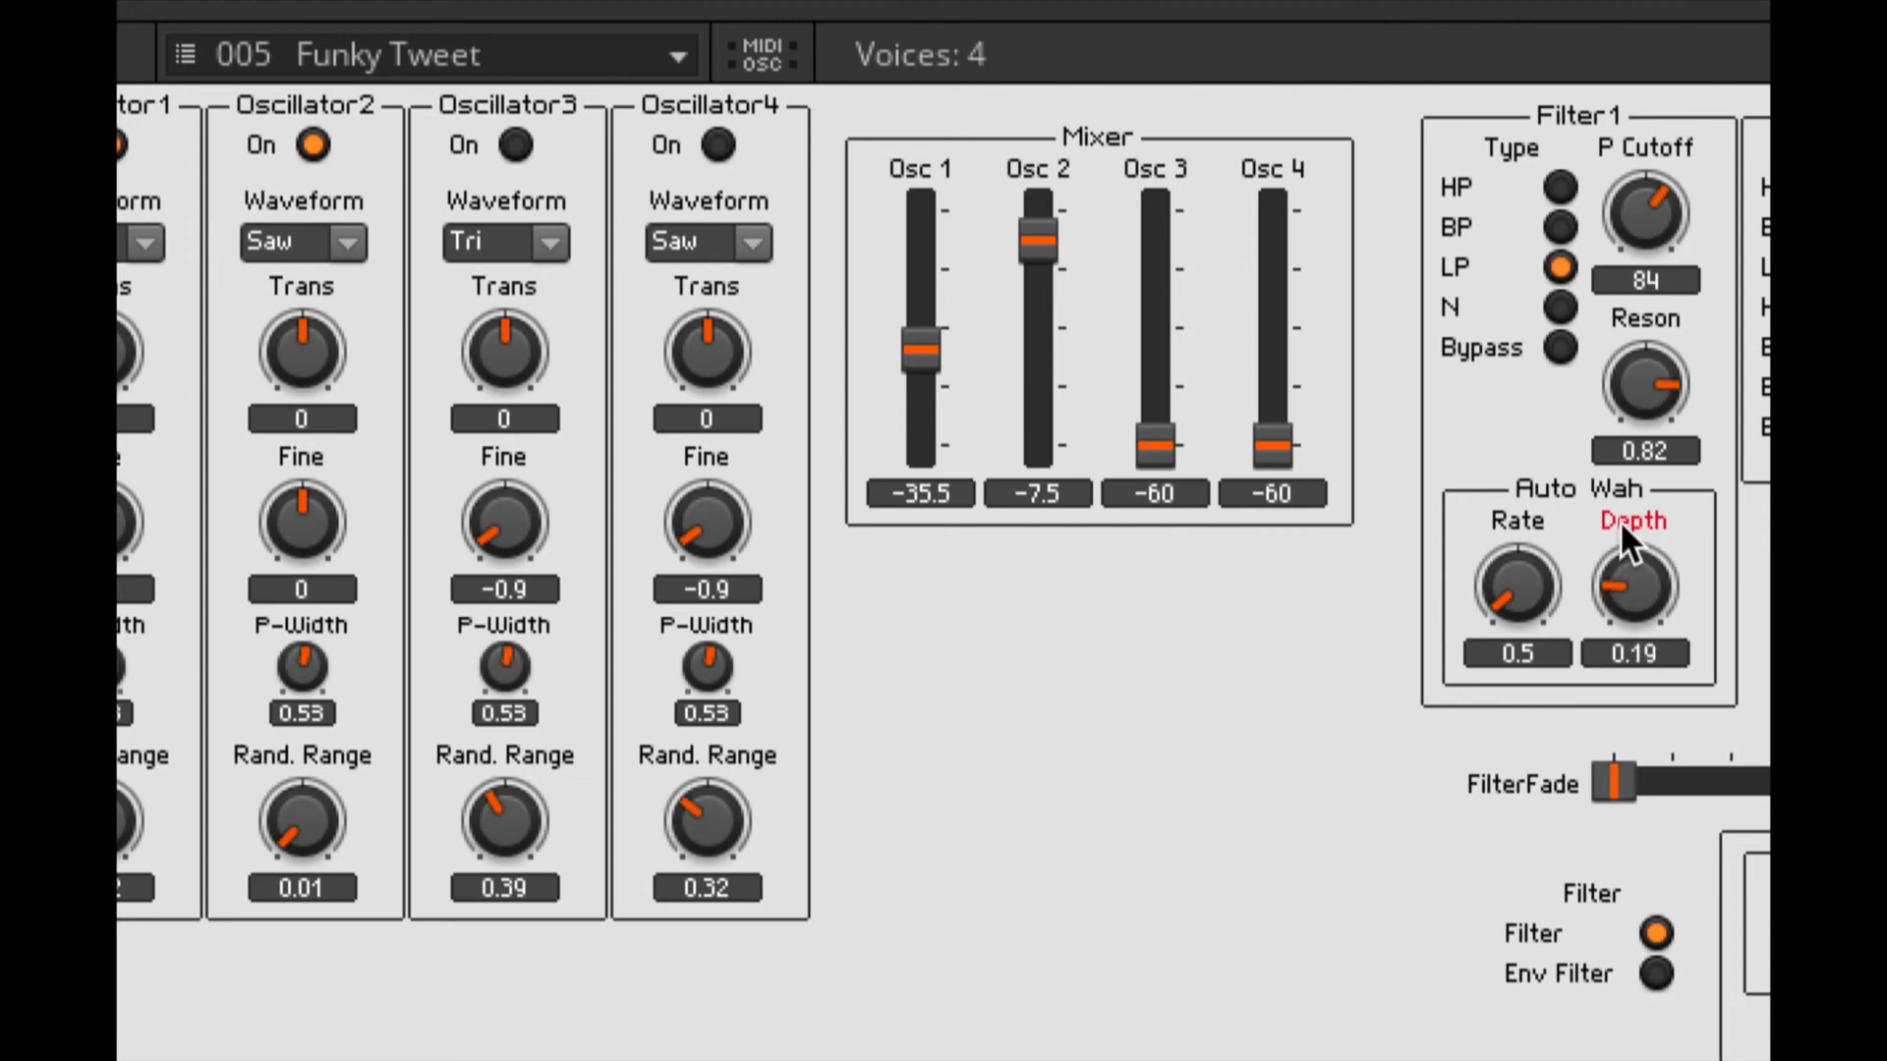
mouse_move(1624, 590)
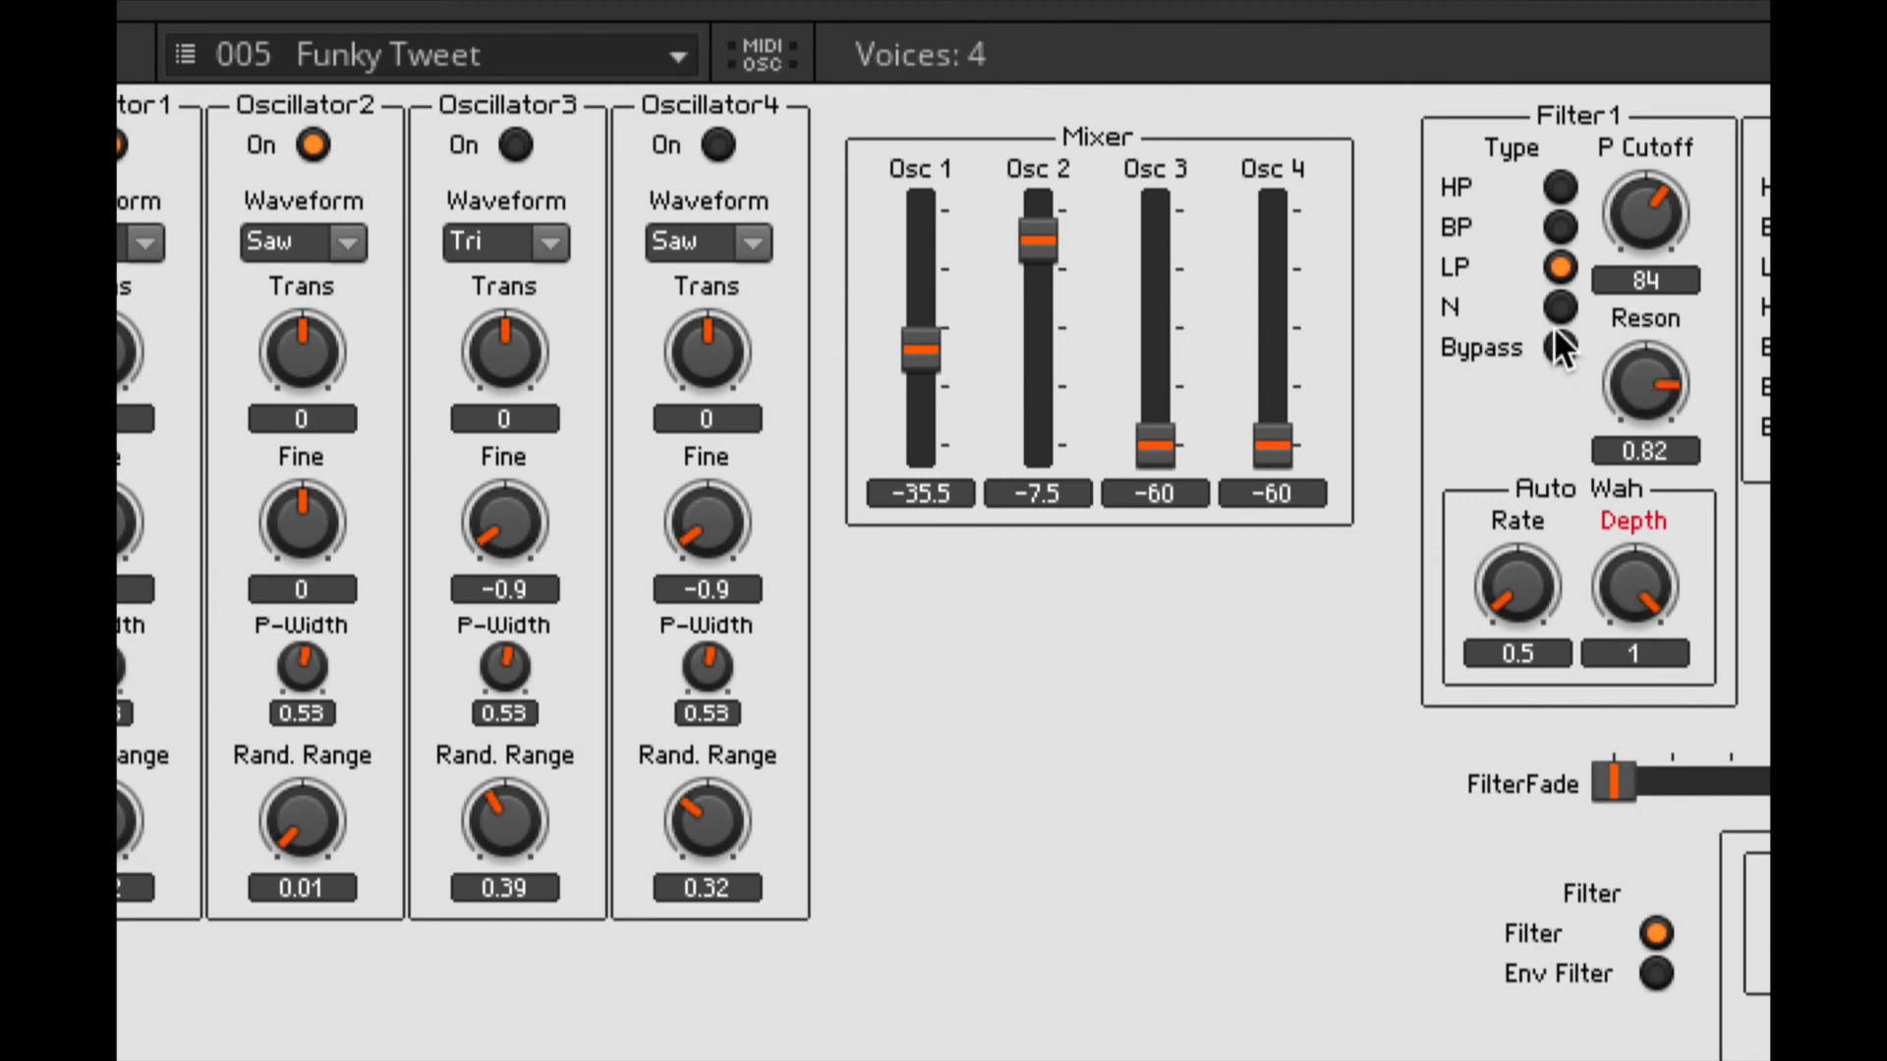
mouse_move(1563, 203)
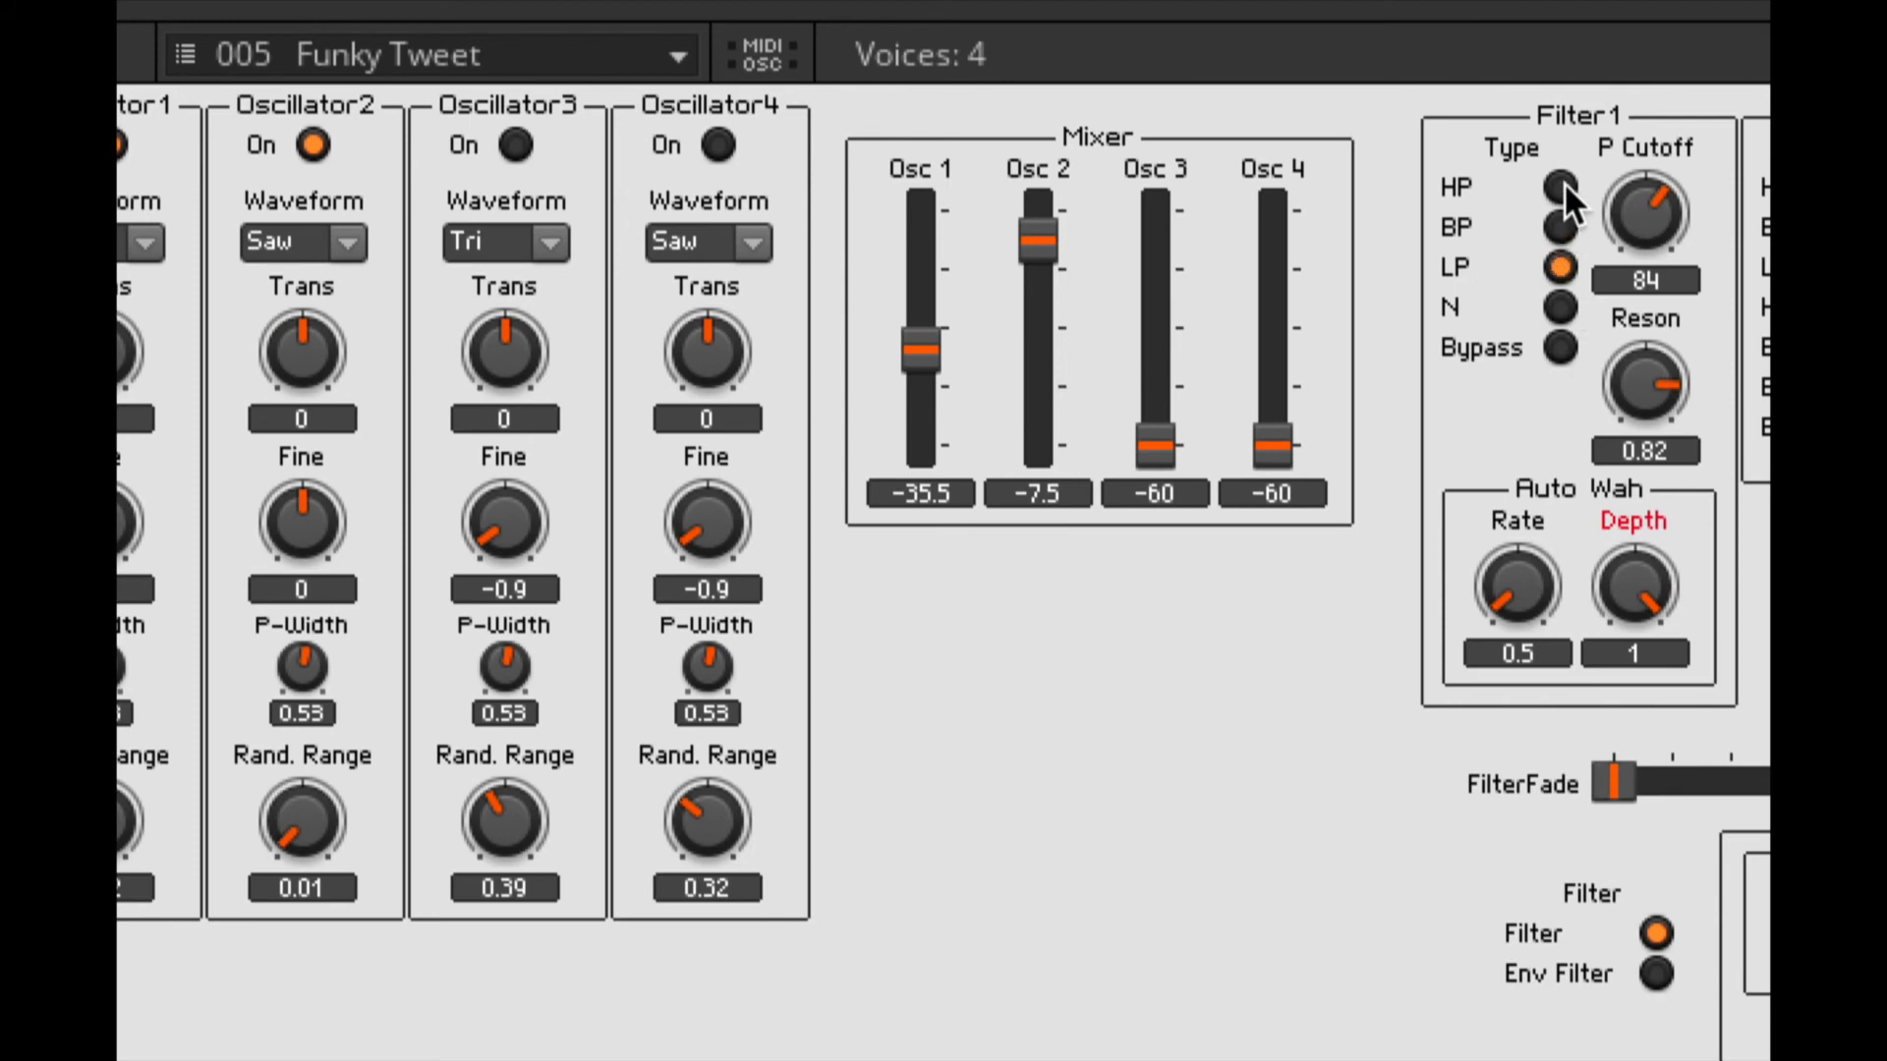
Step: Try Filter1 in high-pass and bypass, then settle on notch mode
click(1559, 187)
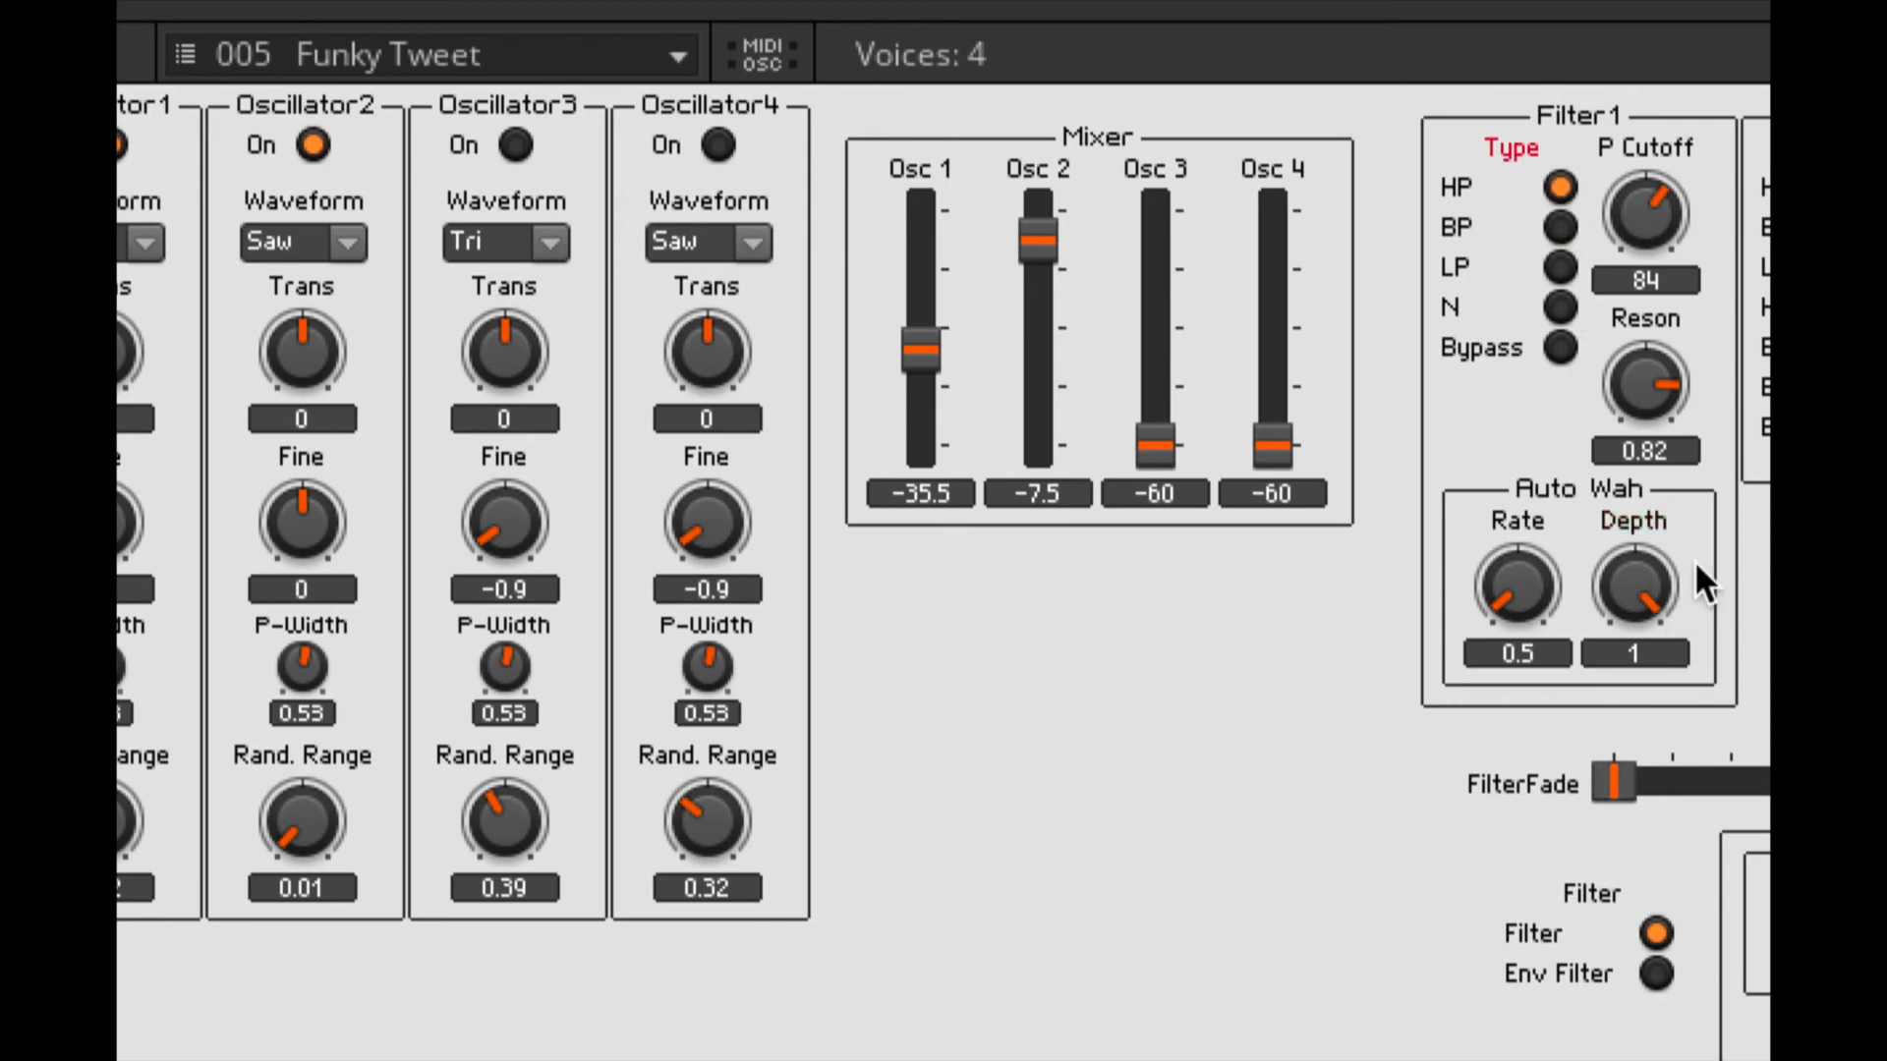
mouse_move(1664, 589)
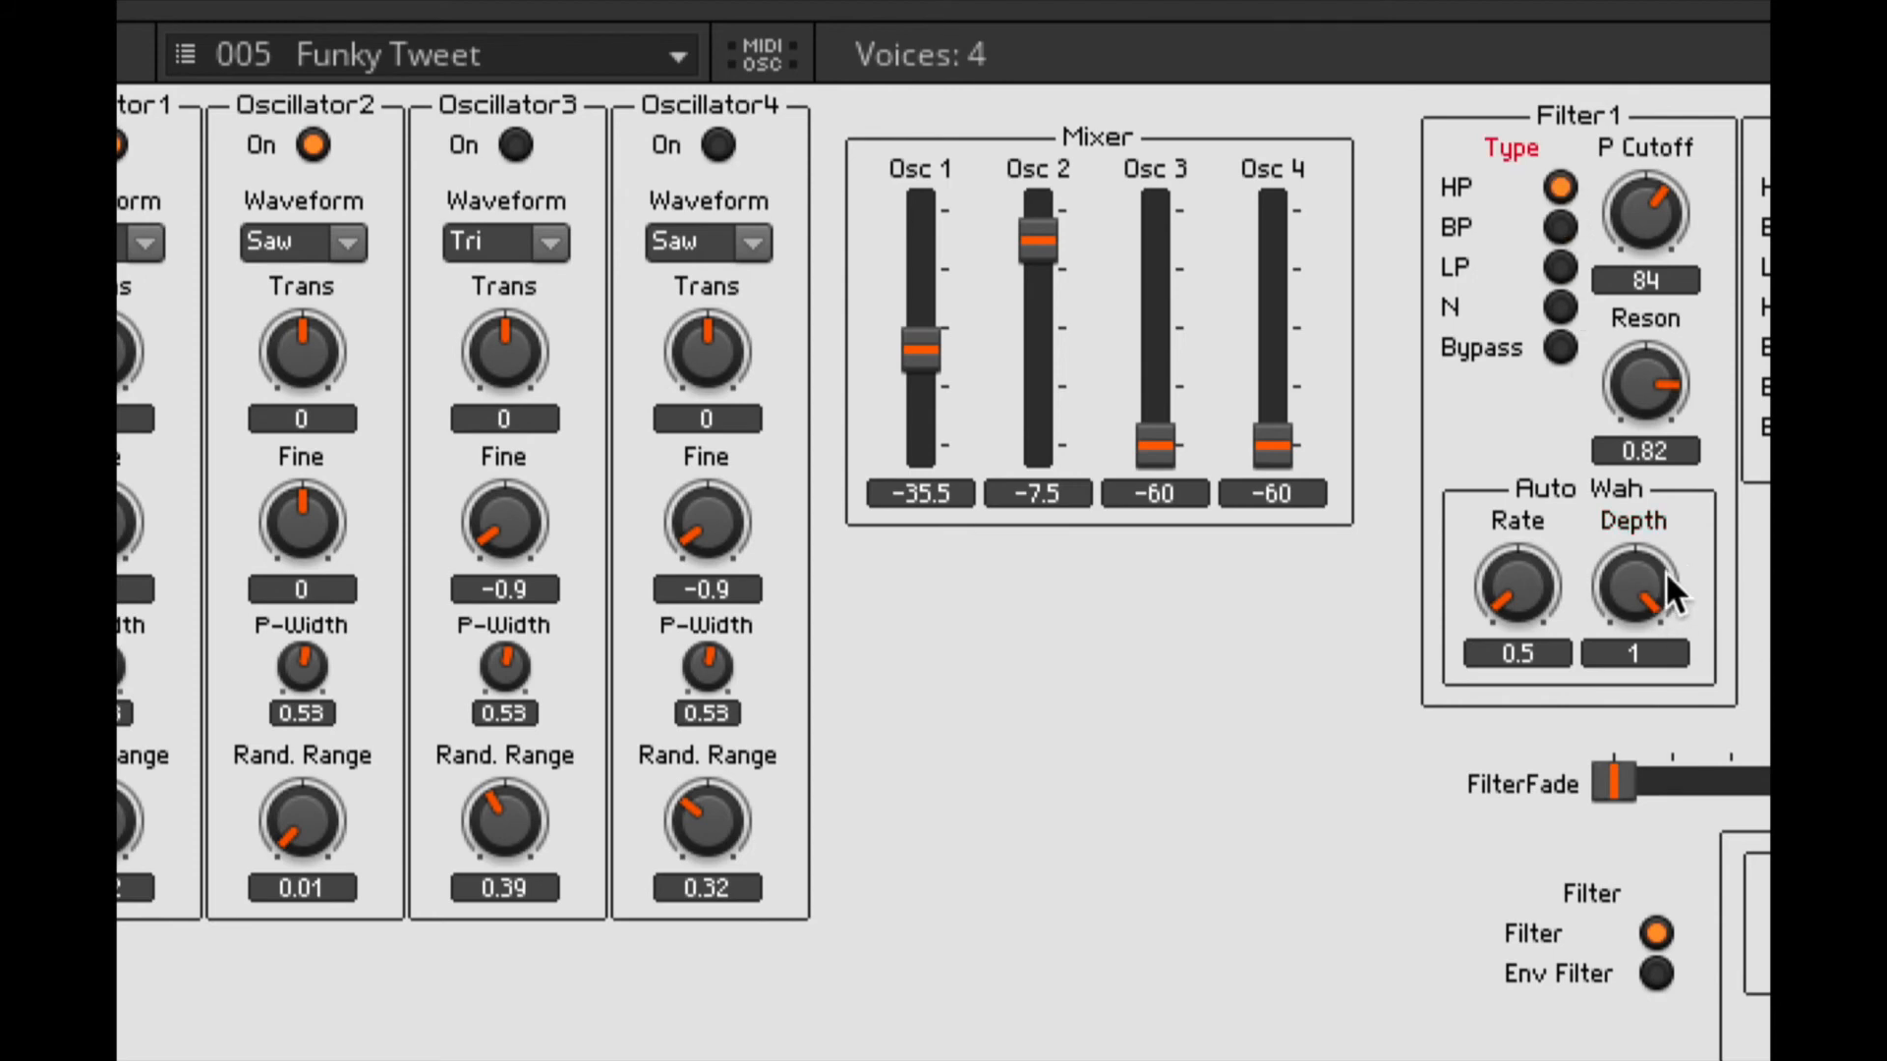
mouse_move(1661, 235)
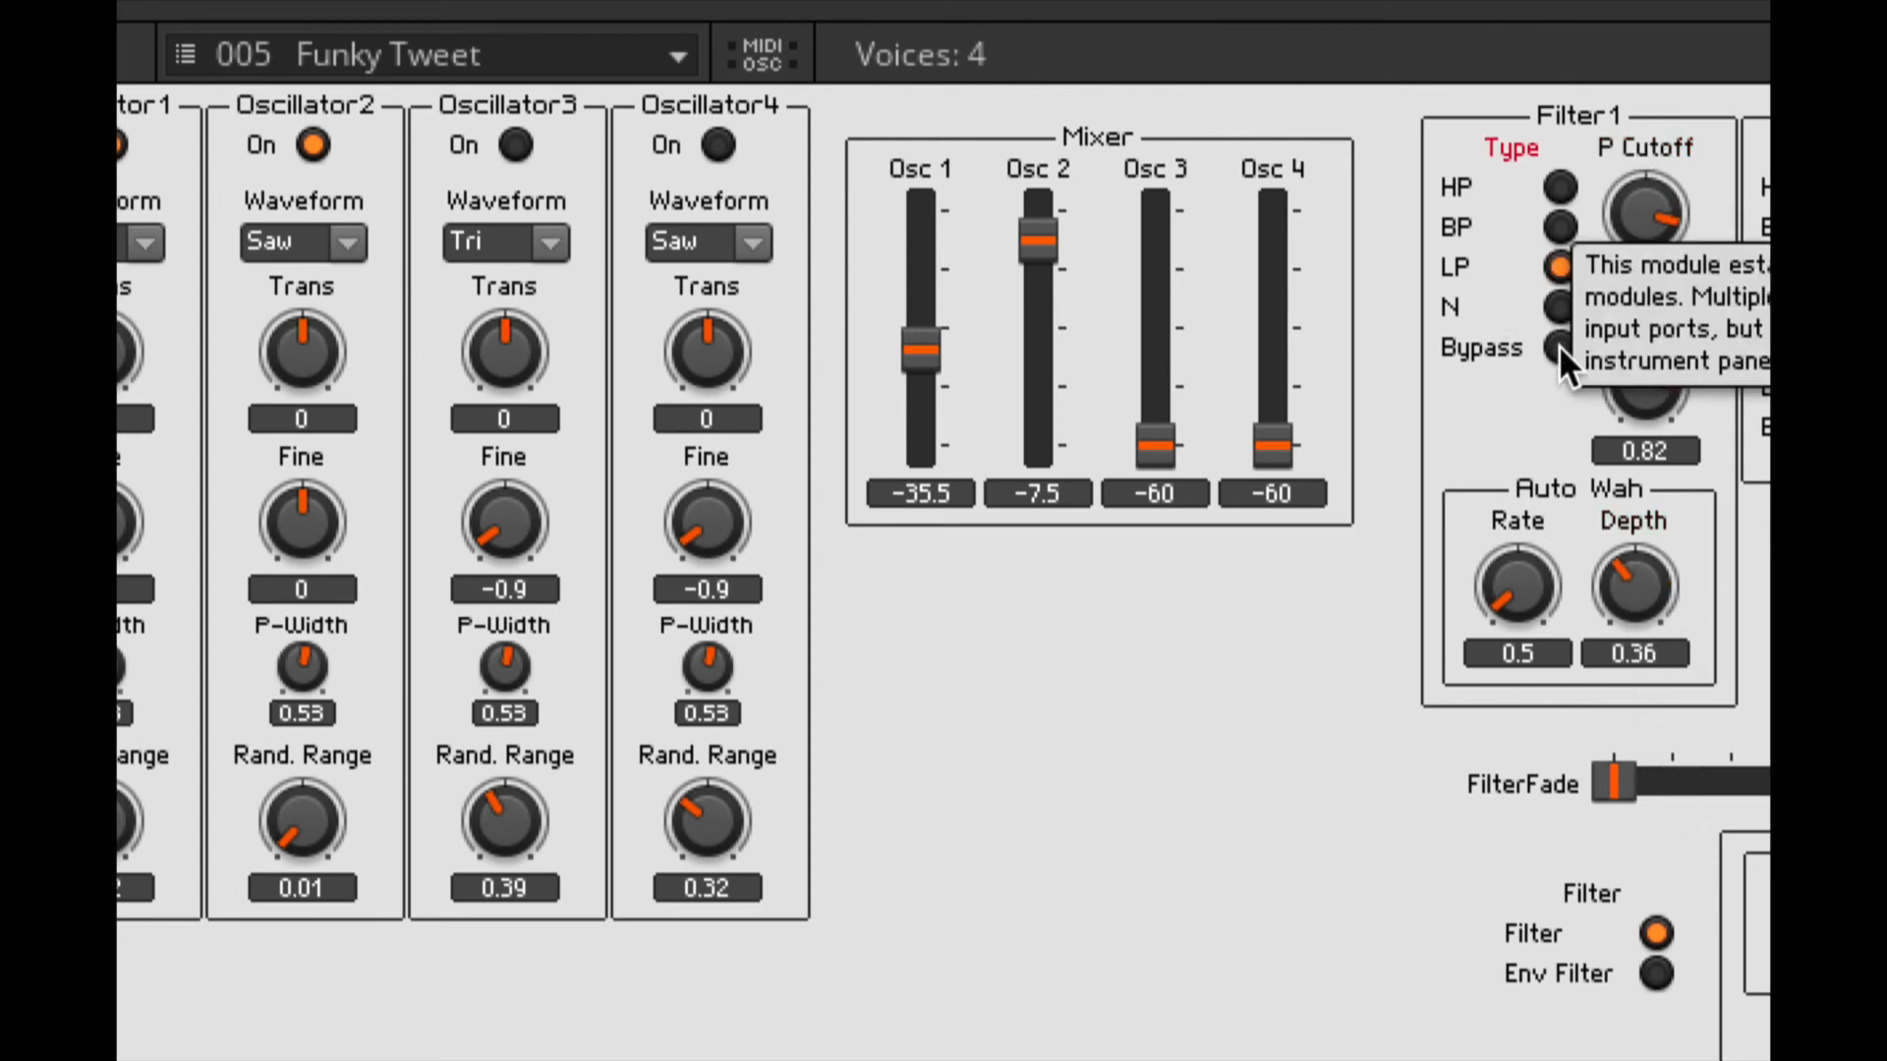
click(1560, 348)
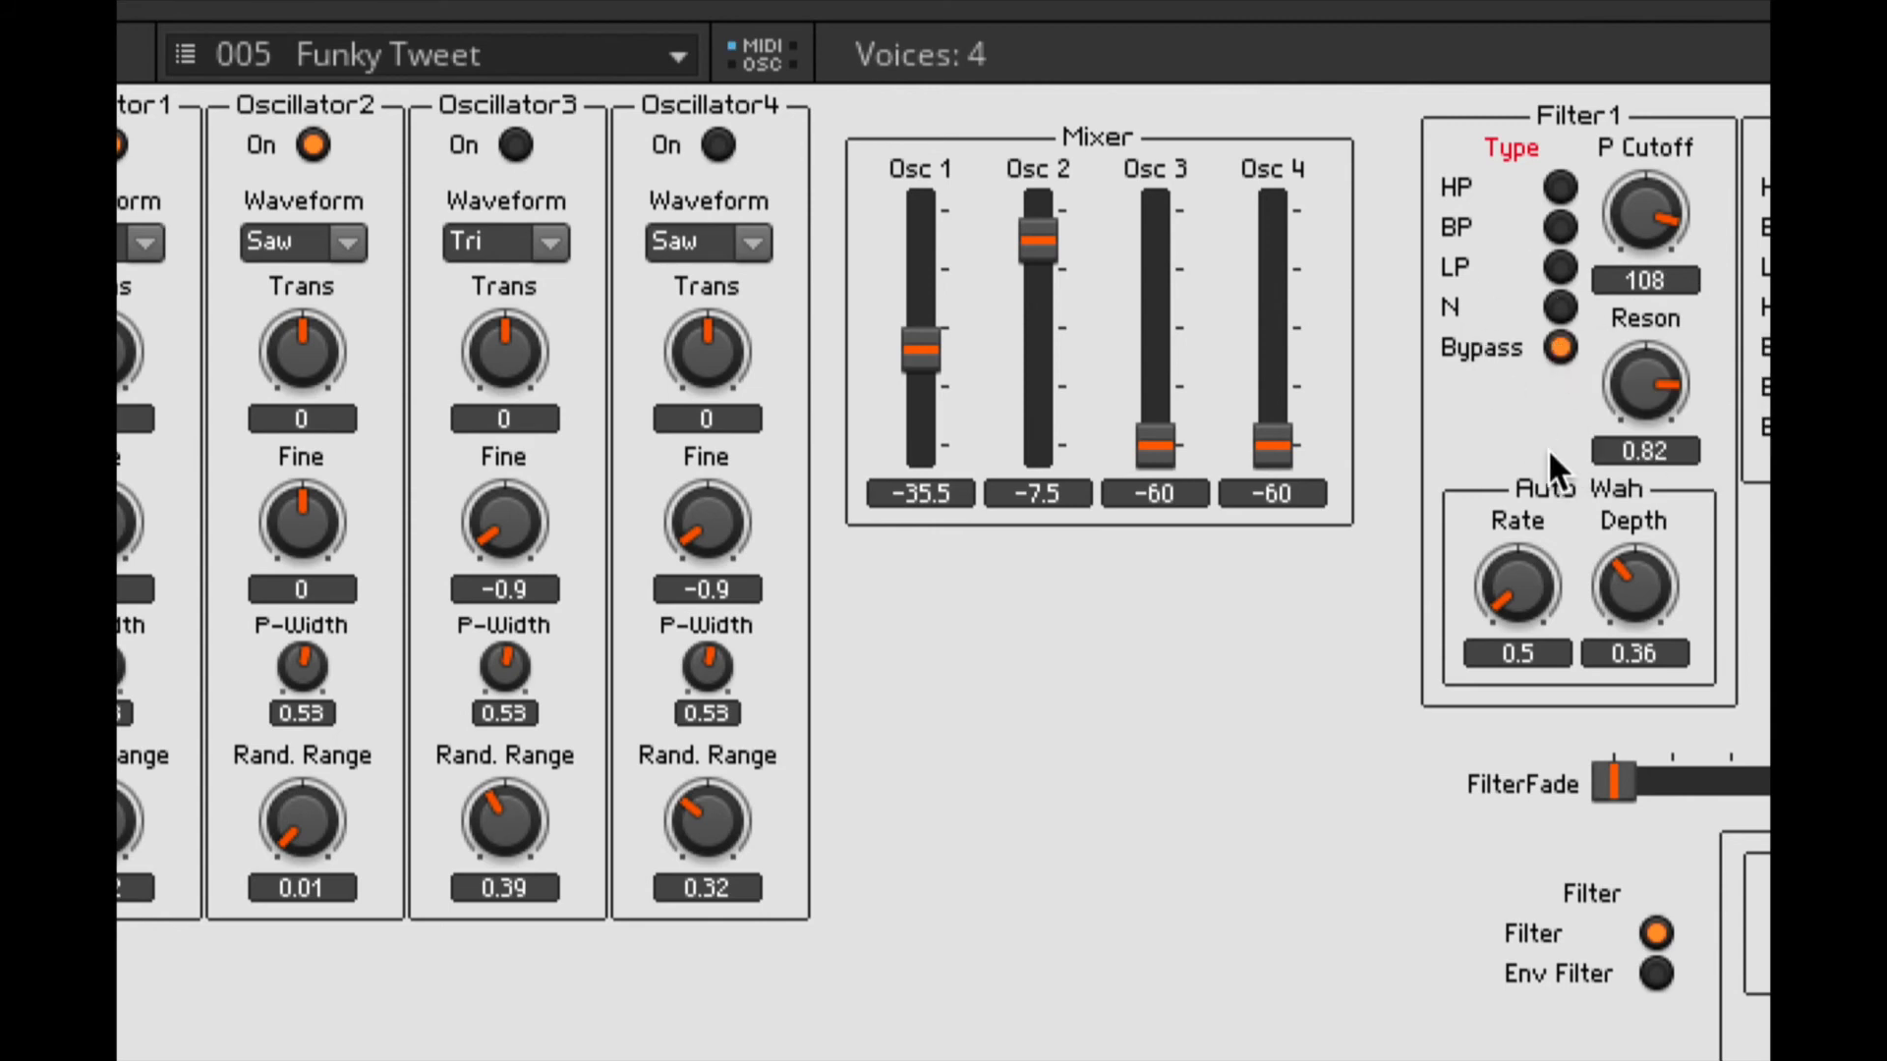
click(1559, 306)
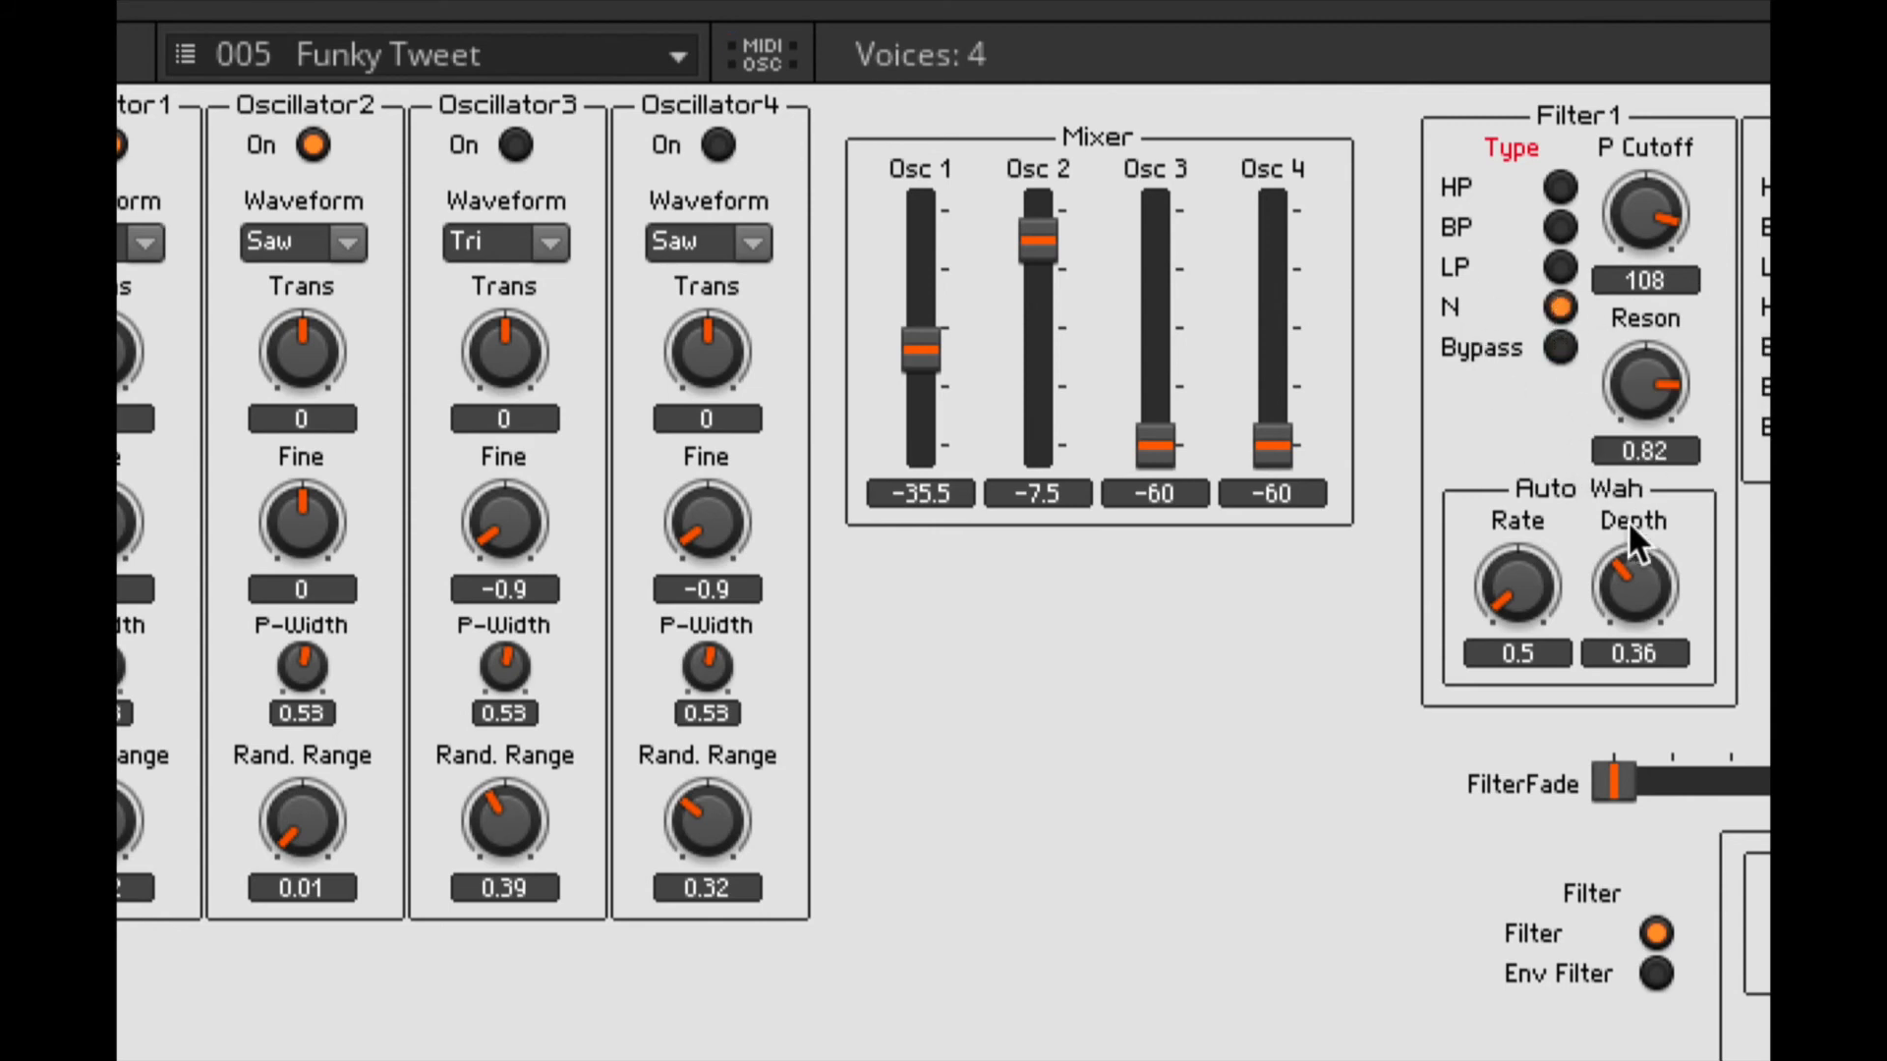
mouse_move(1634, 590)
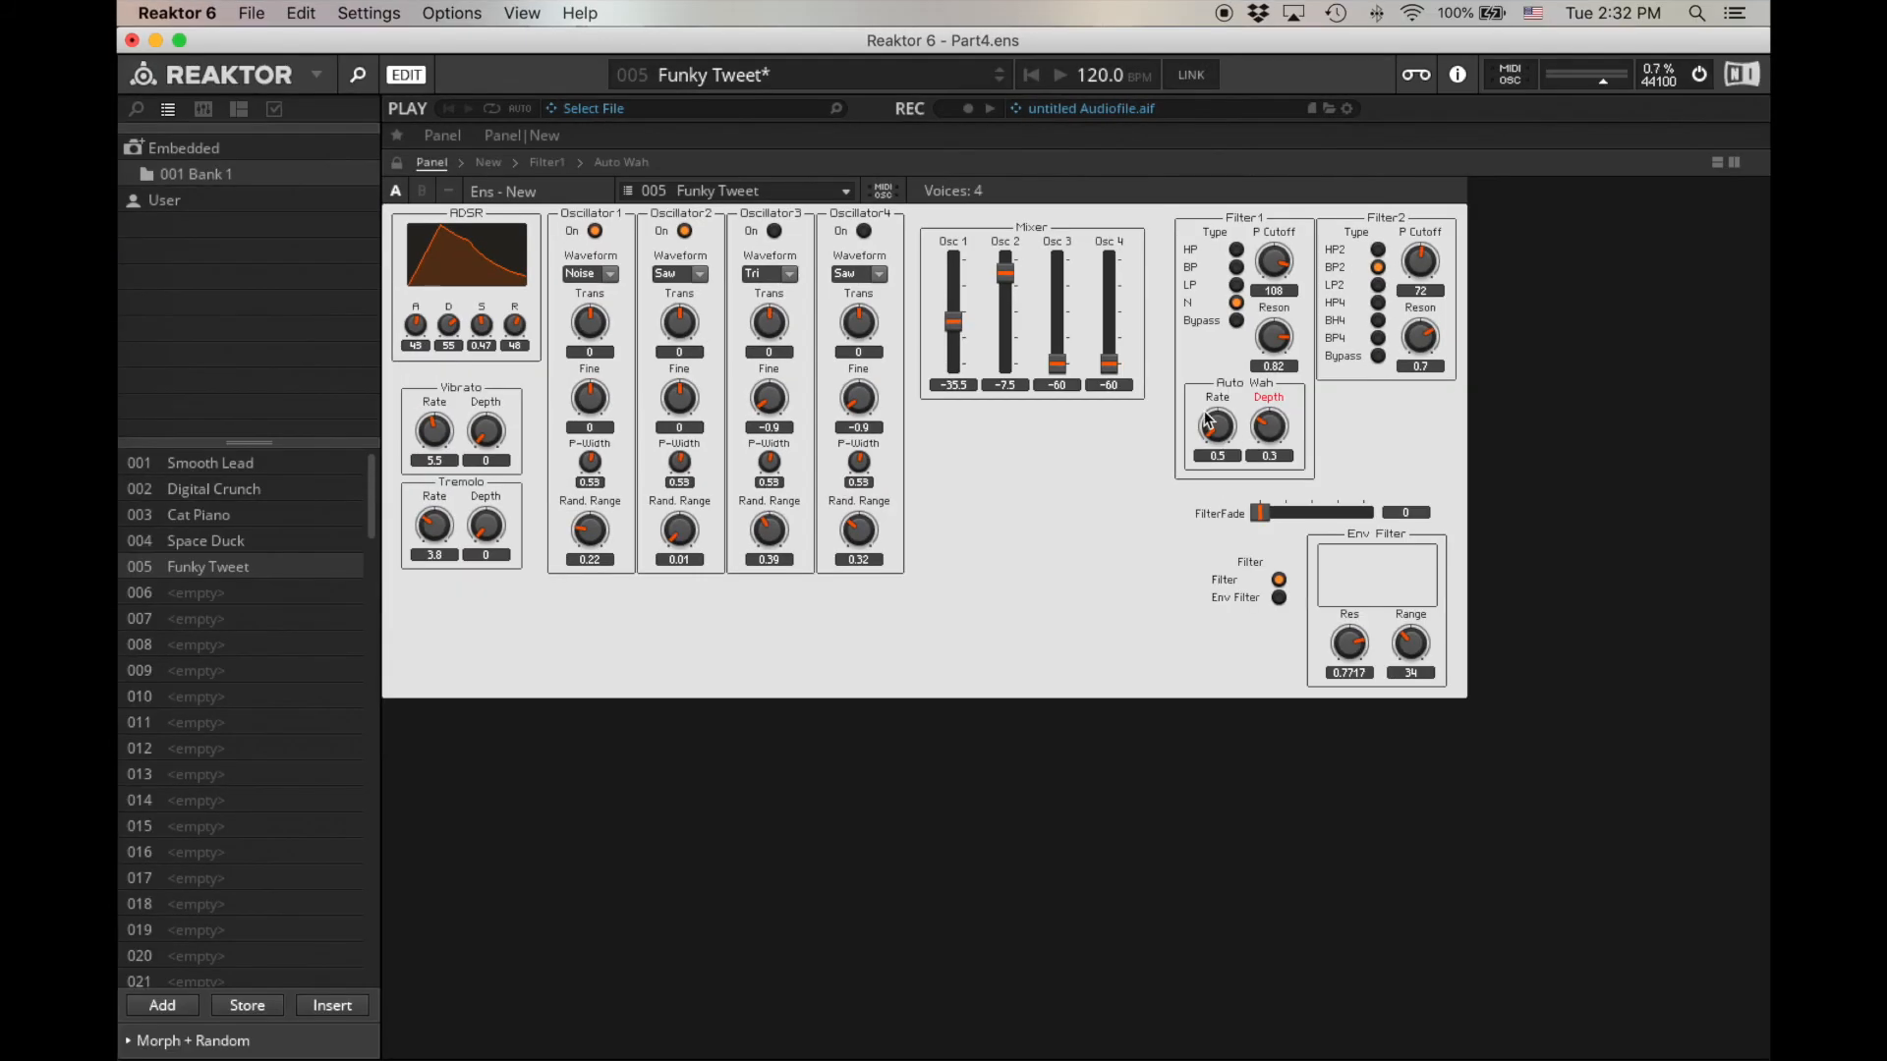
mouse_move(503, 168)
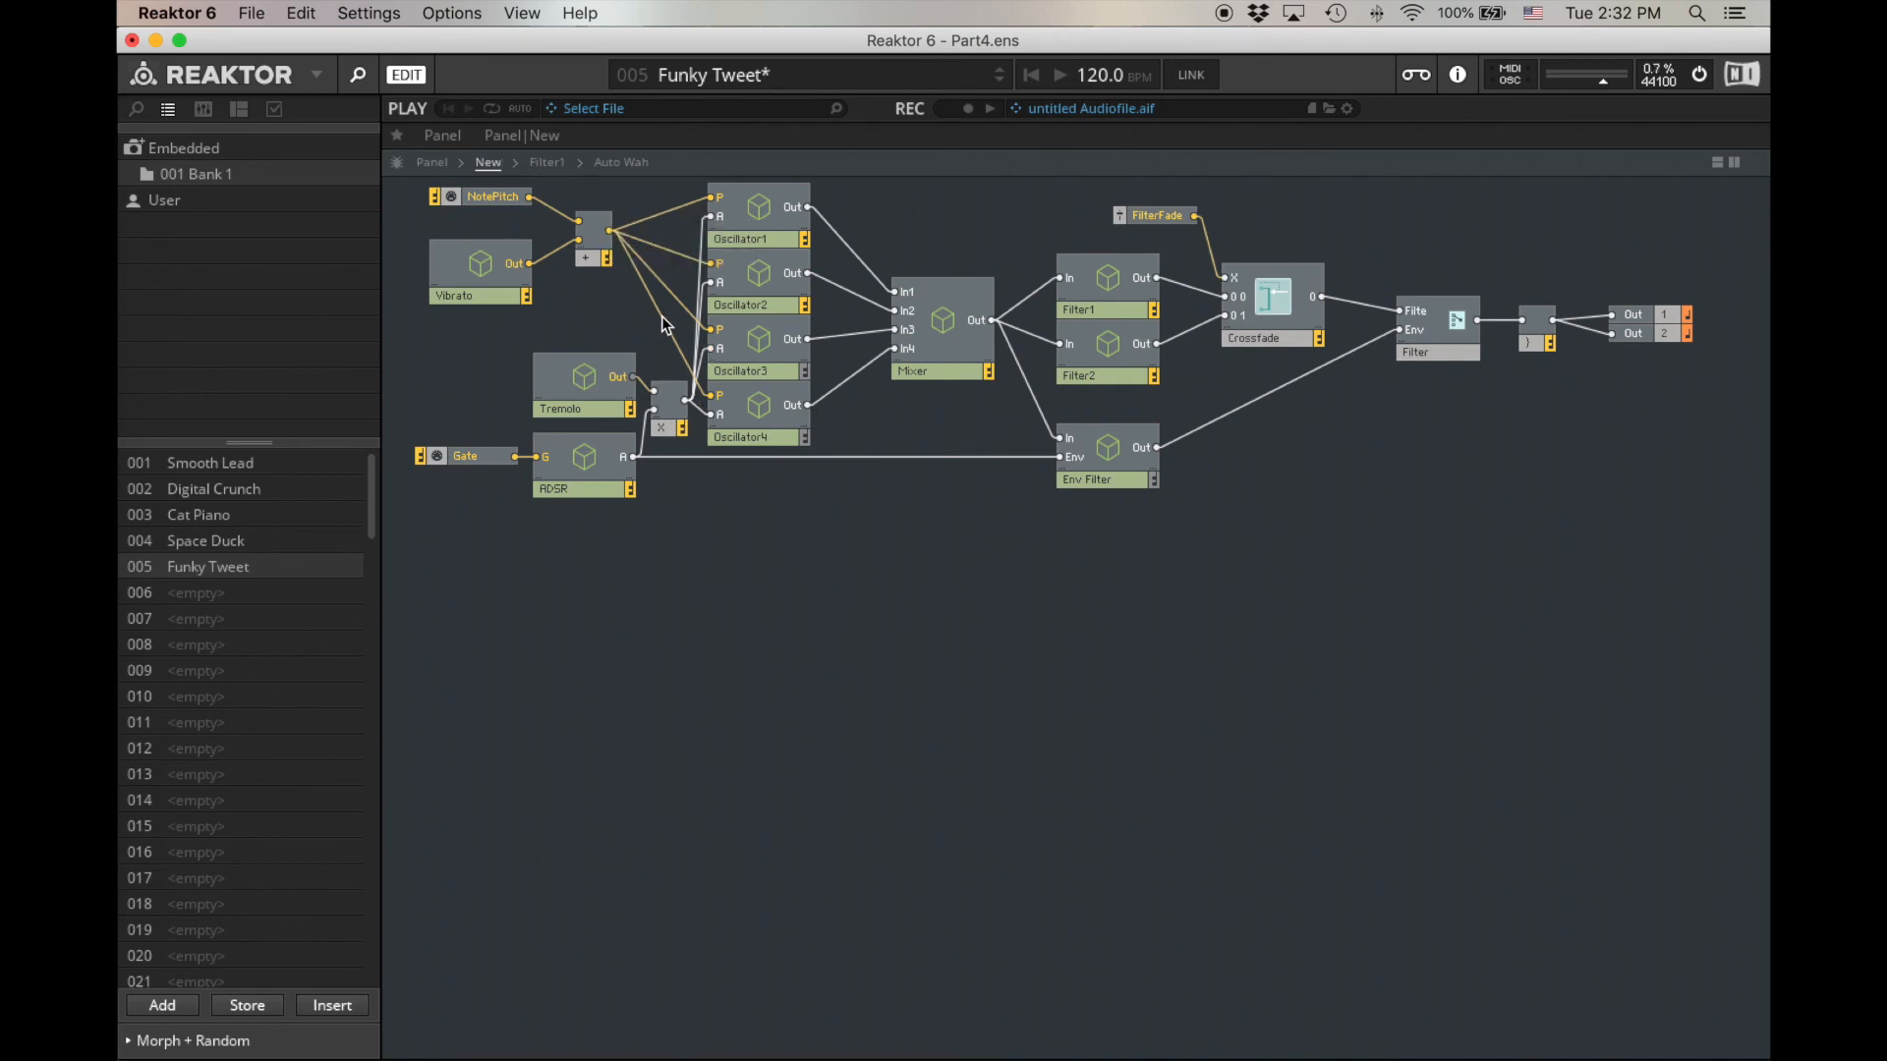
mouse_move(626, 314)
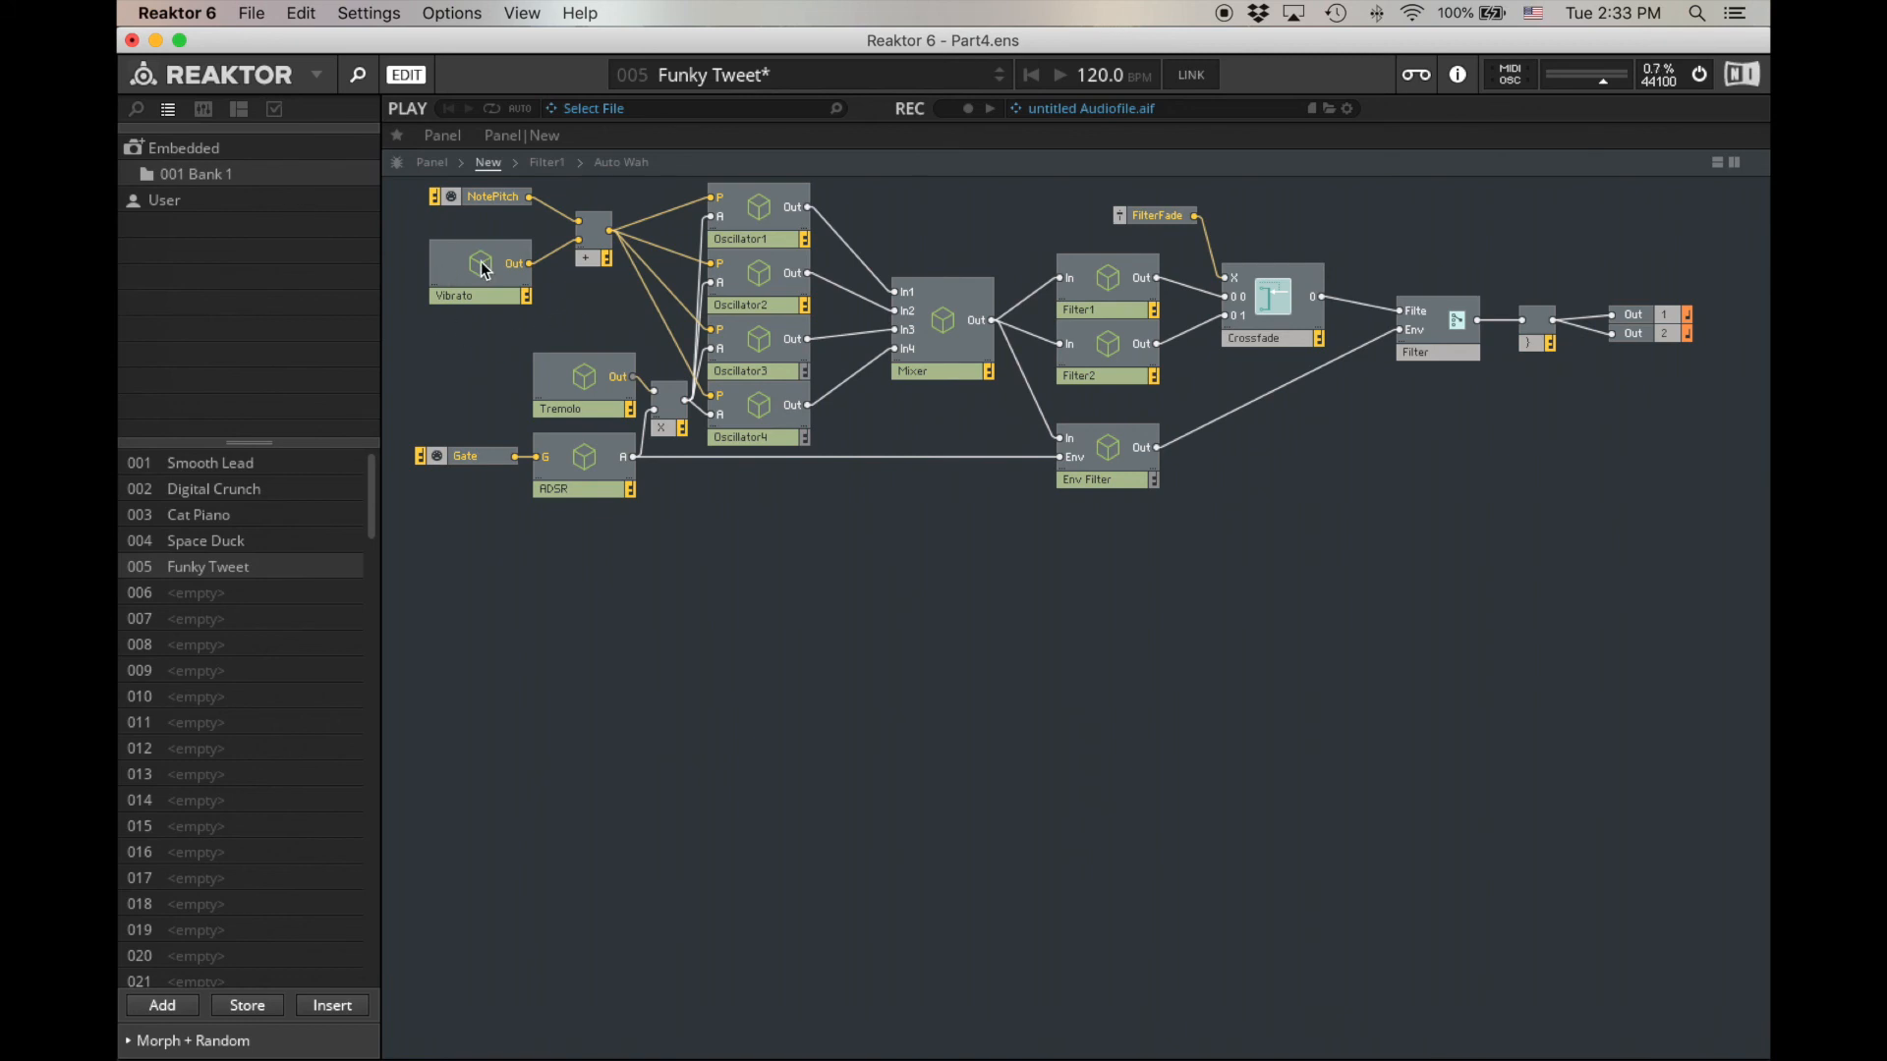
Step: Inspect the Vibrato macro's LFO structure and return to the New structure
double_click(478, 264)
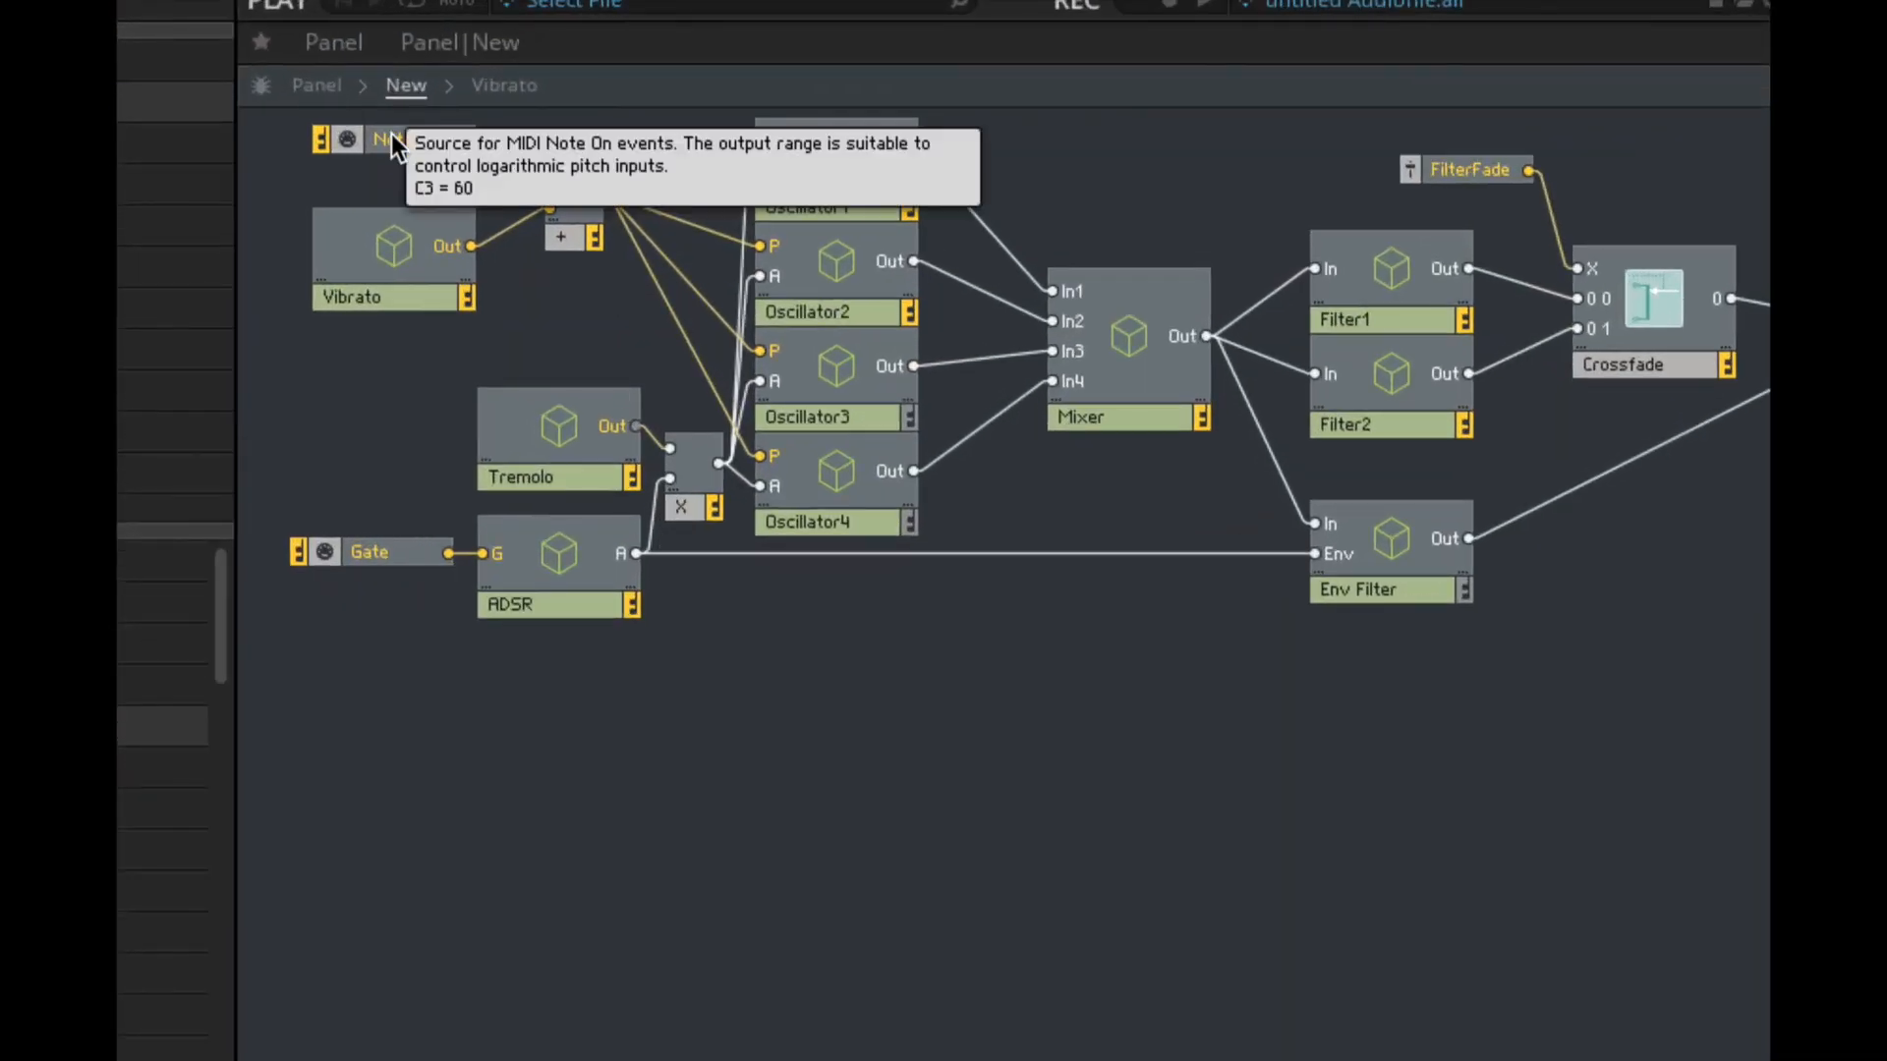
double_click(350, 297)
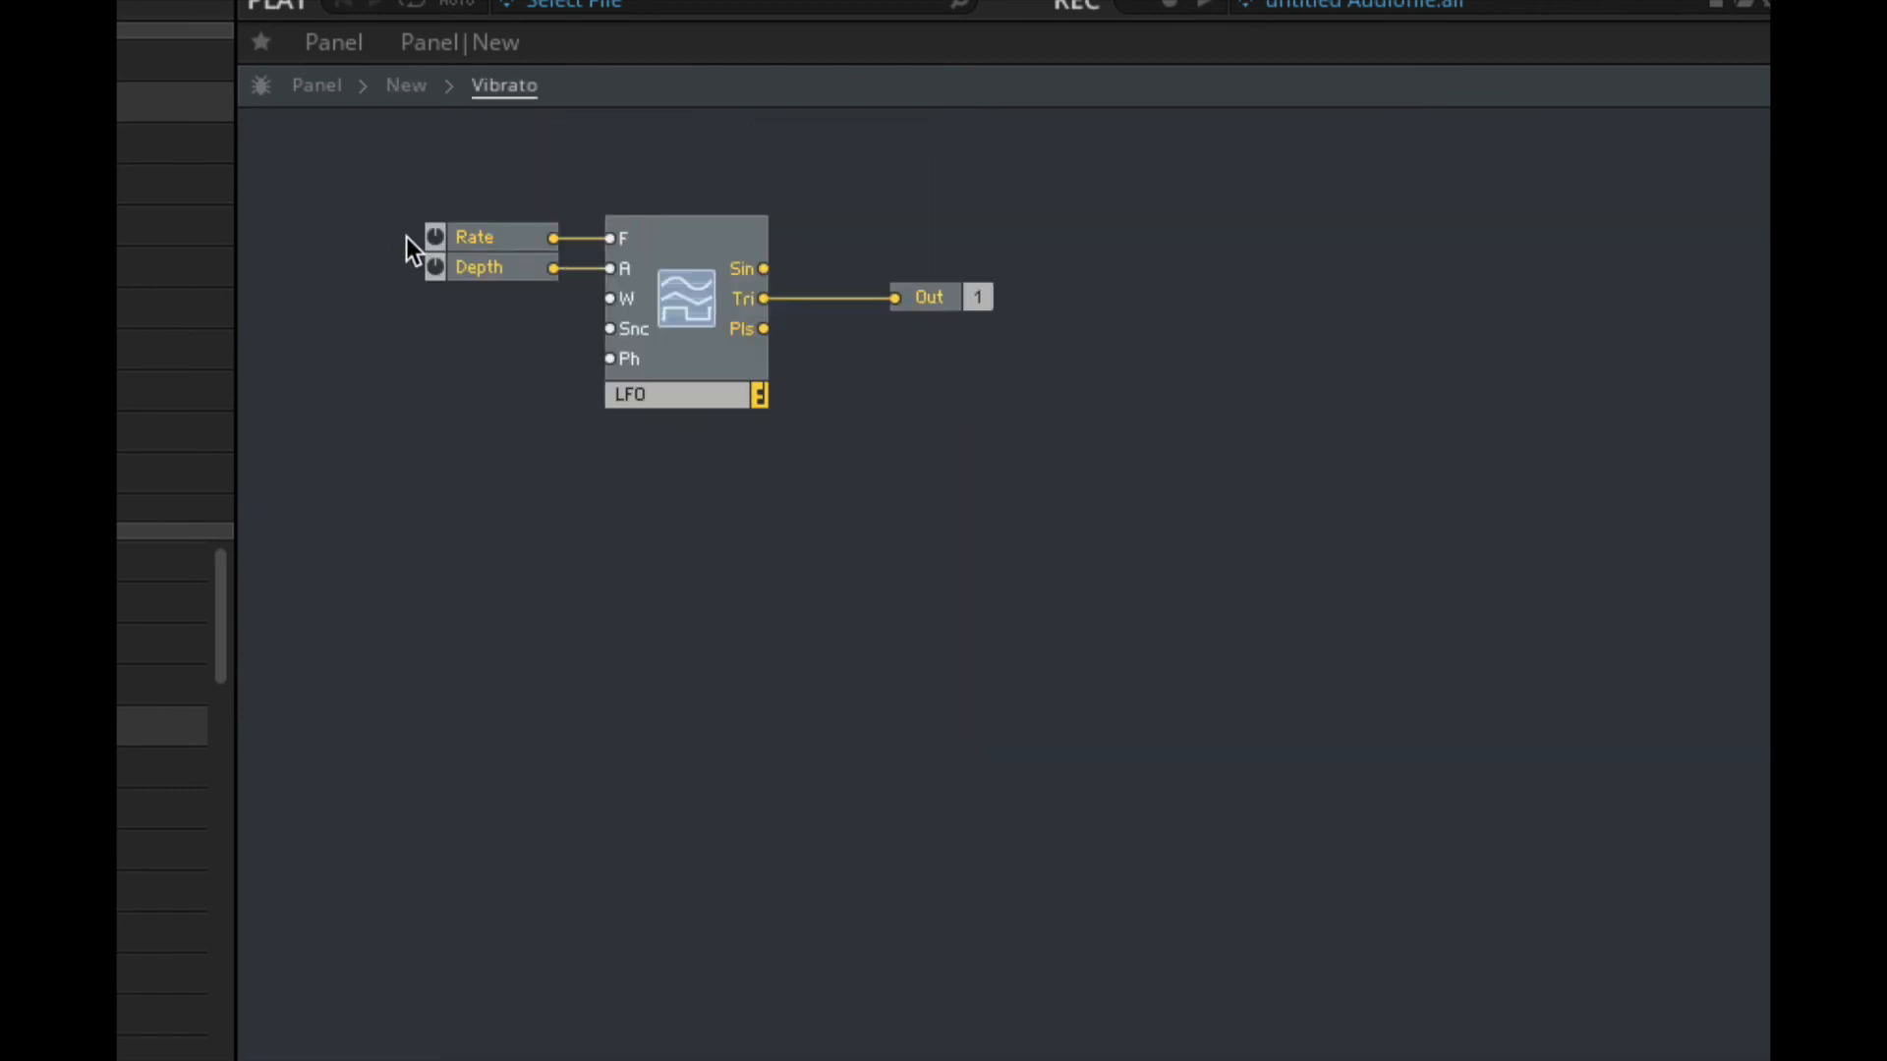
click(406, 84)
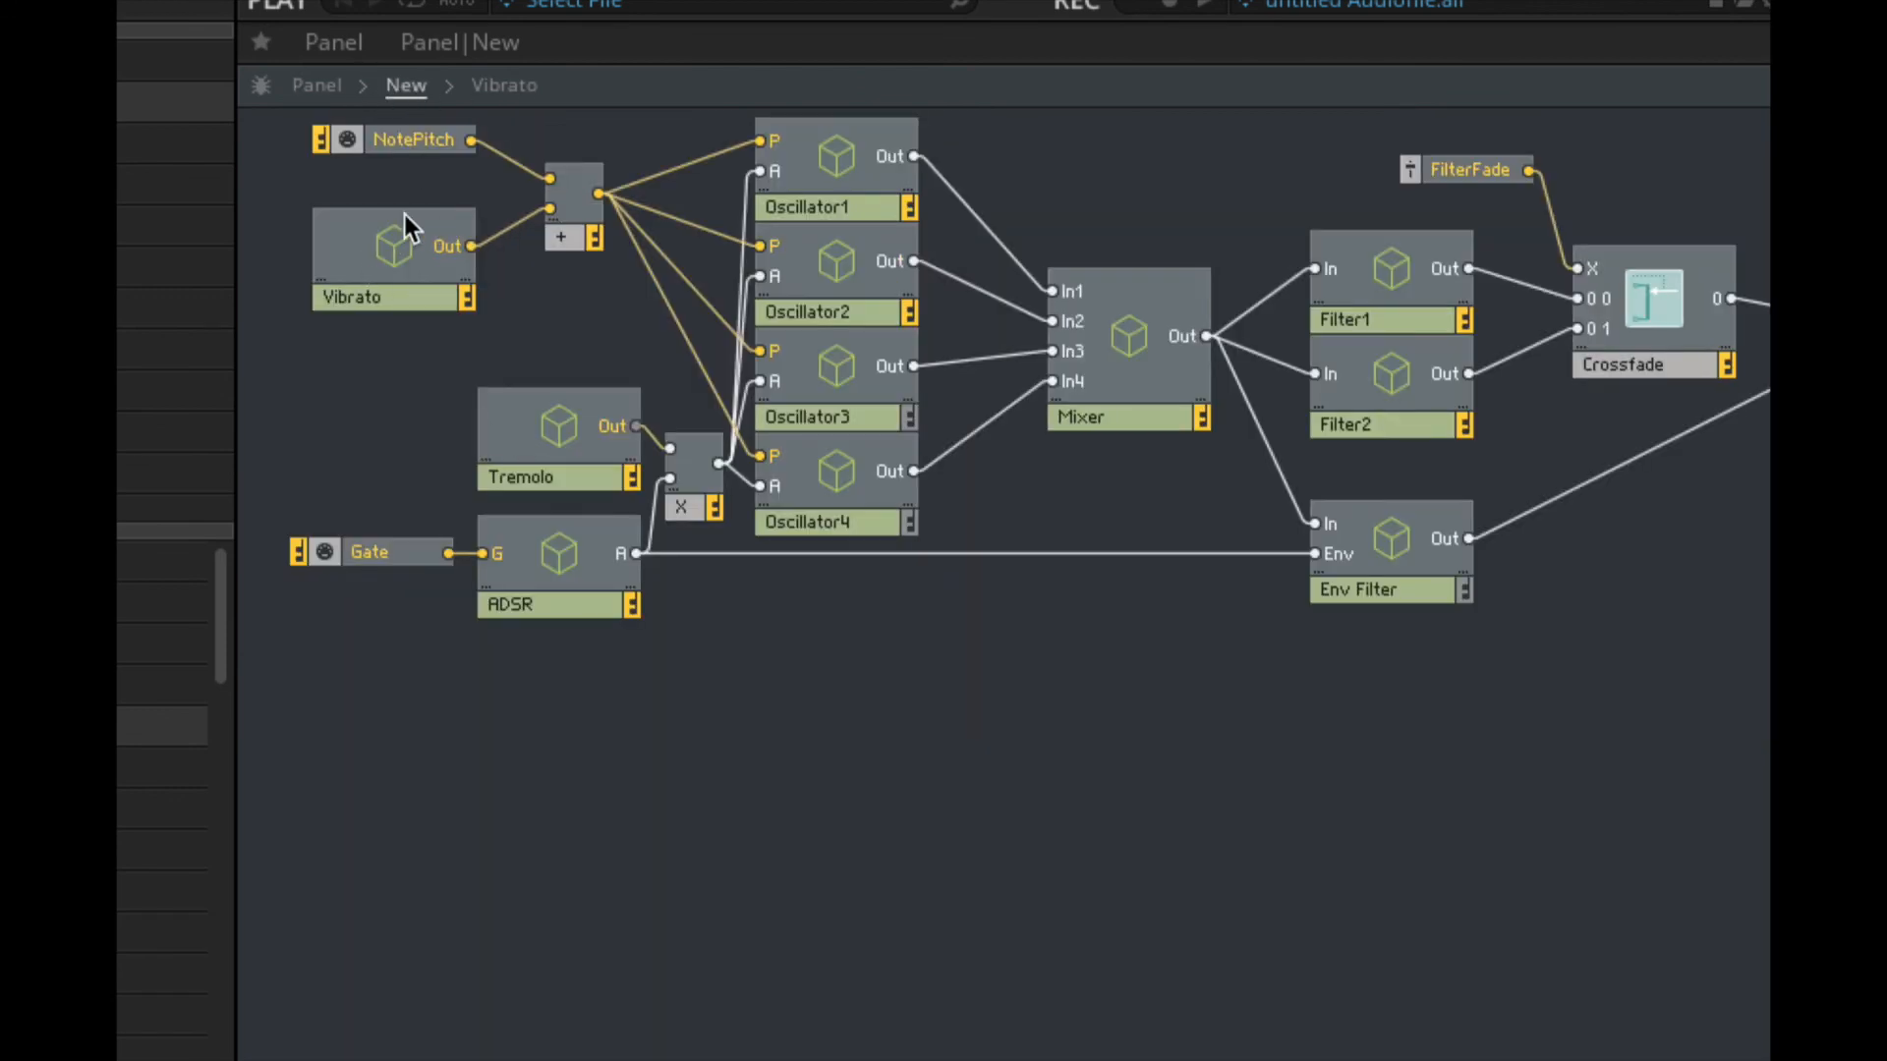
Step: Inspect the Tremolo macro's LFO, its 0.5 scaling and its output
double_click(520, 476)
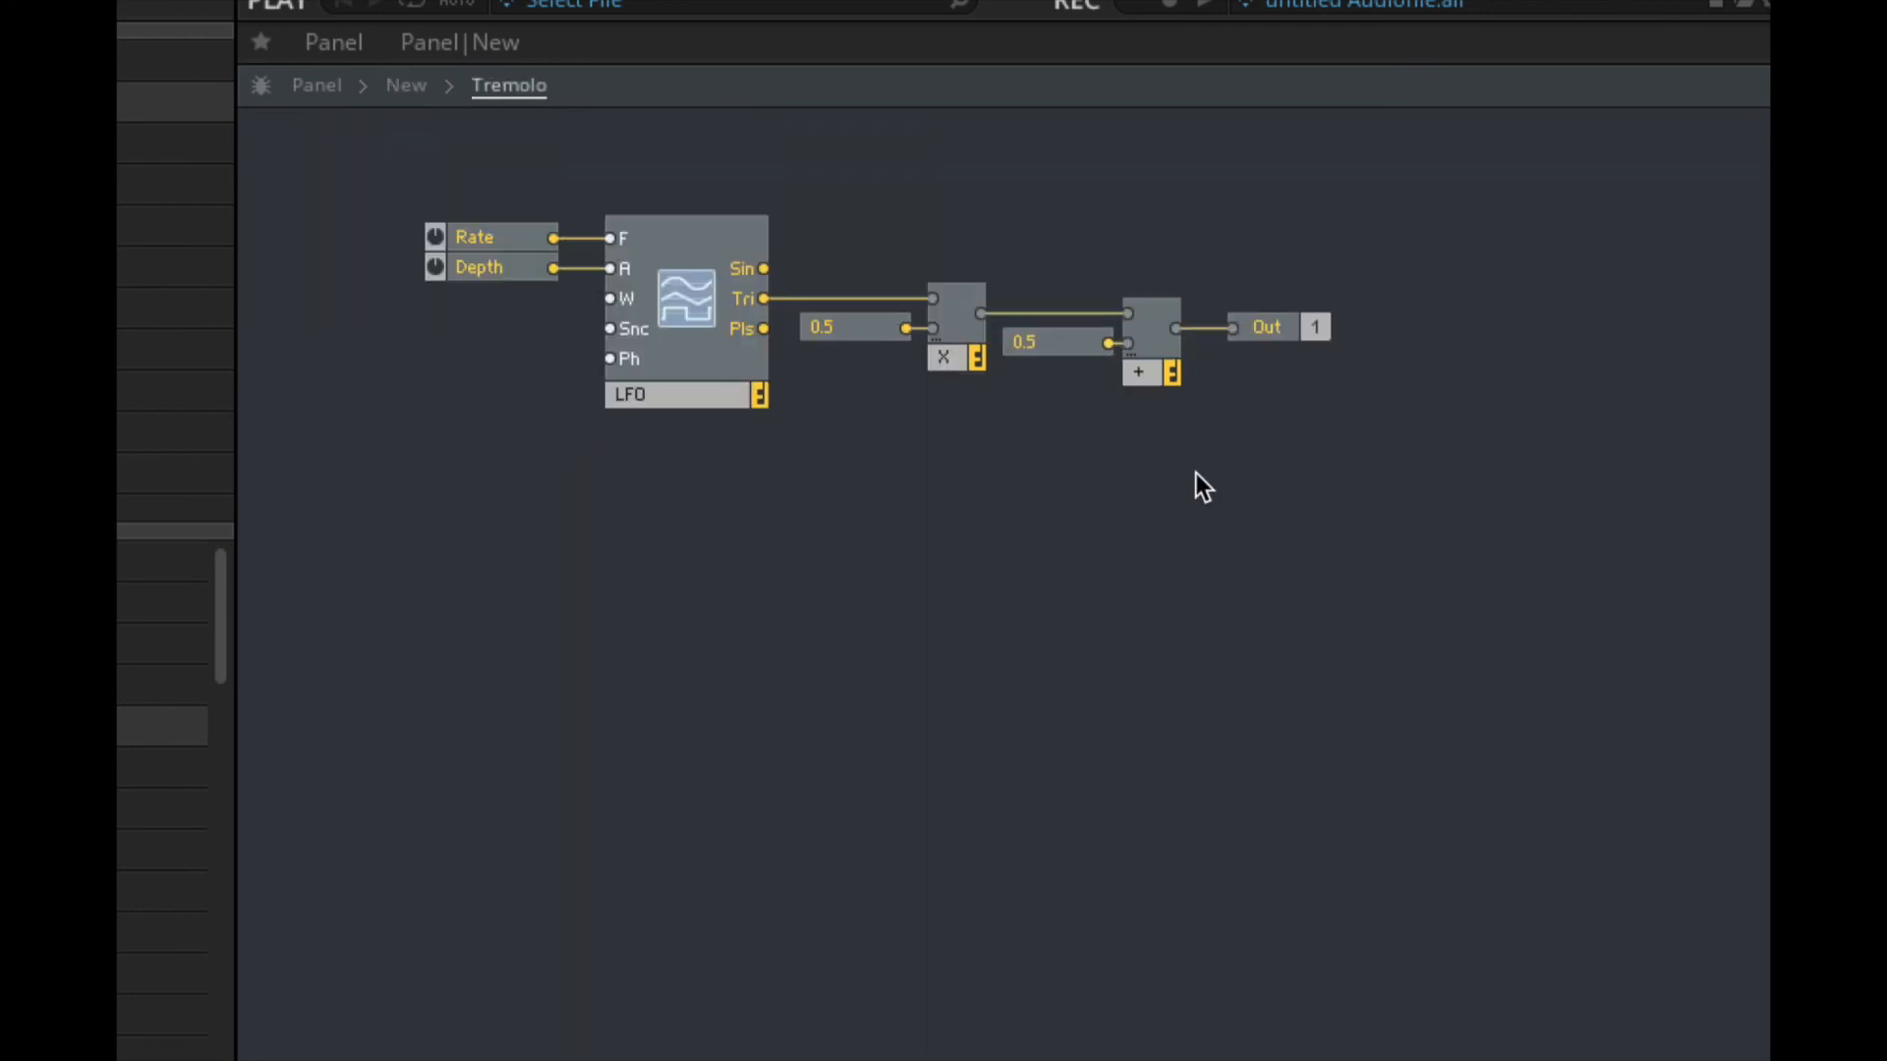
mouse_move(710, 252)
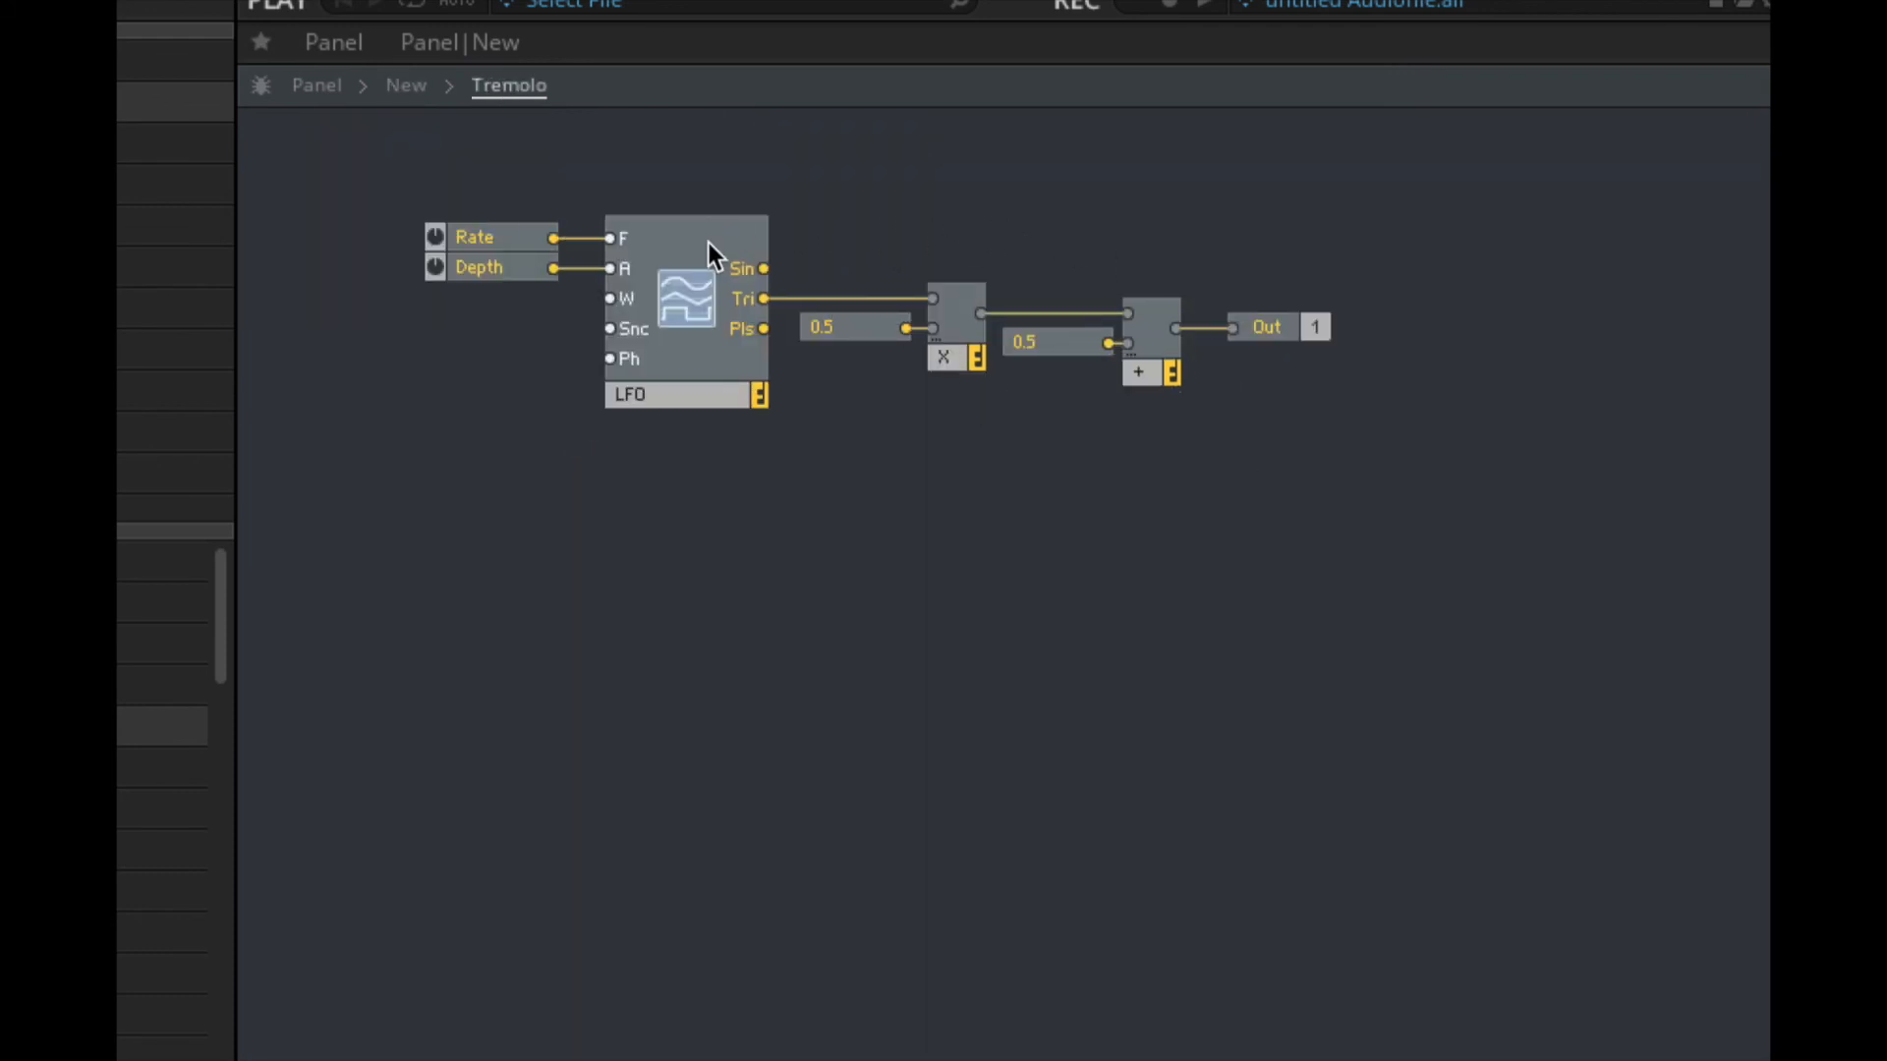
click(686, 301)
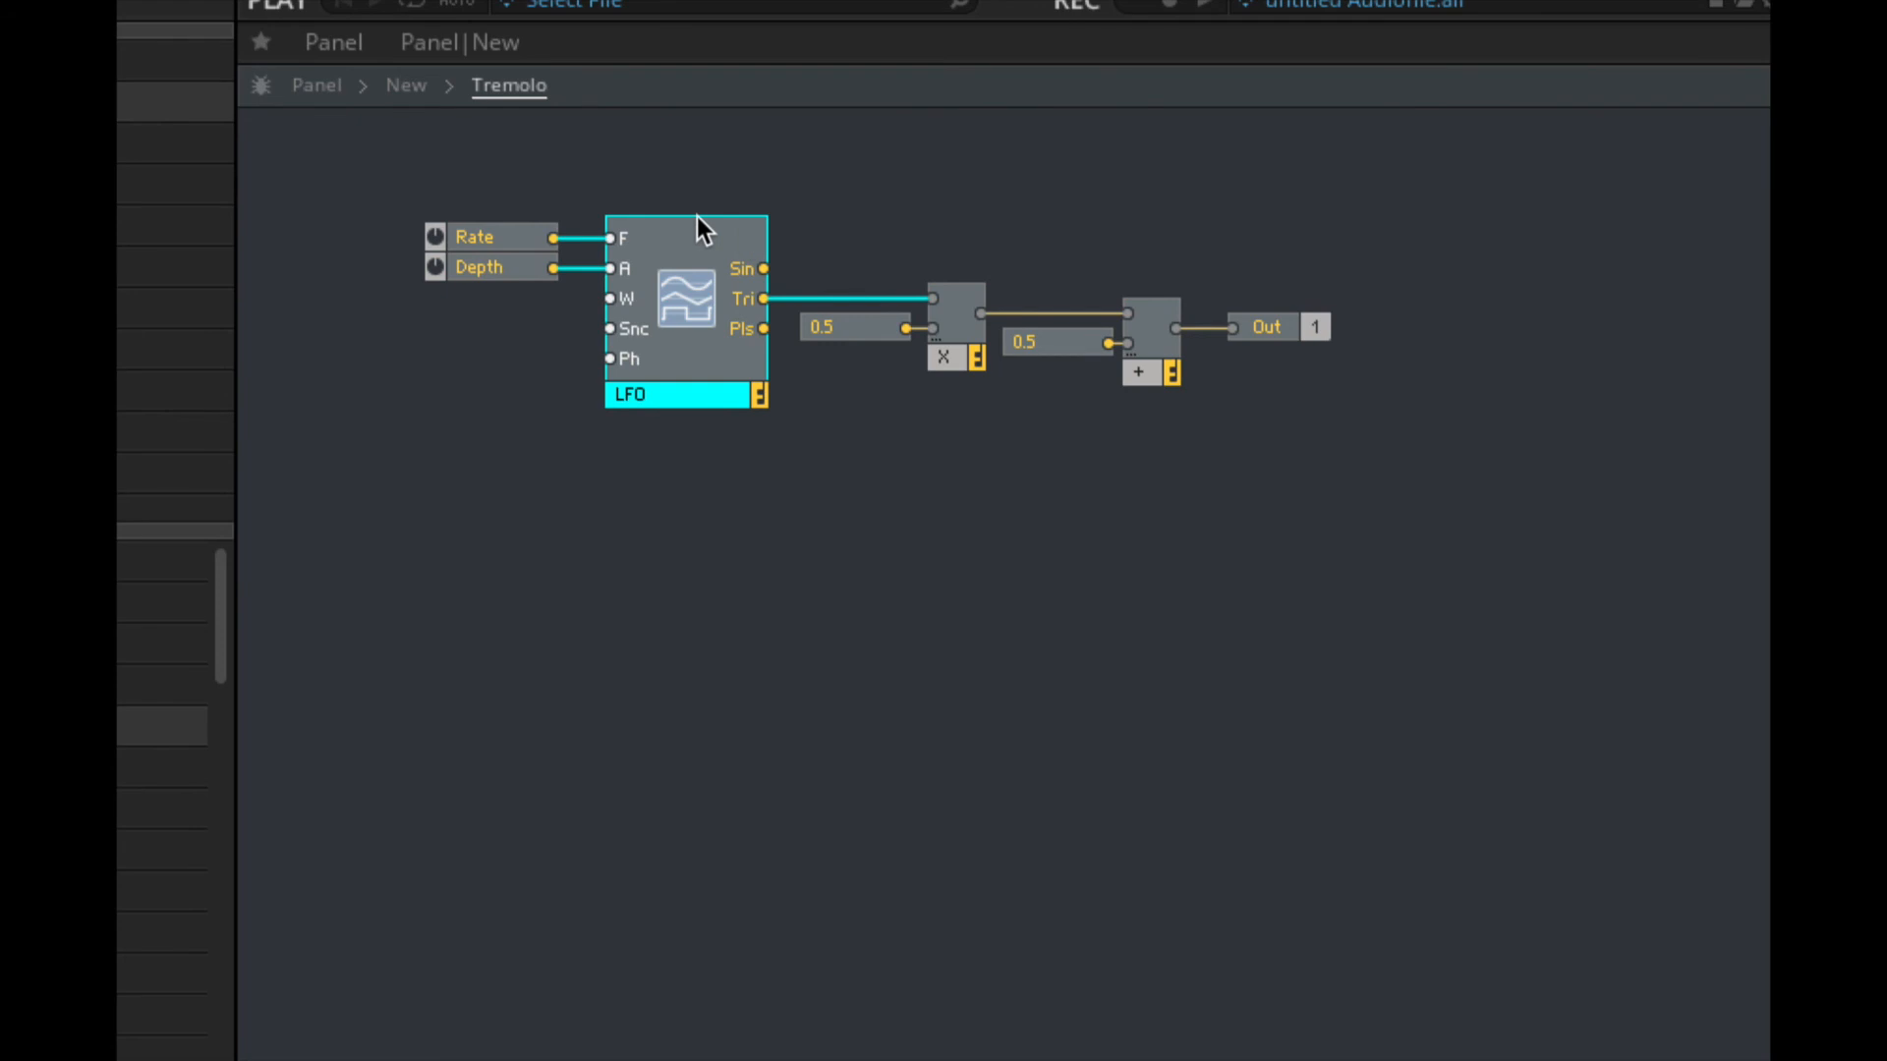
click(1264, 327)
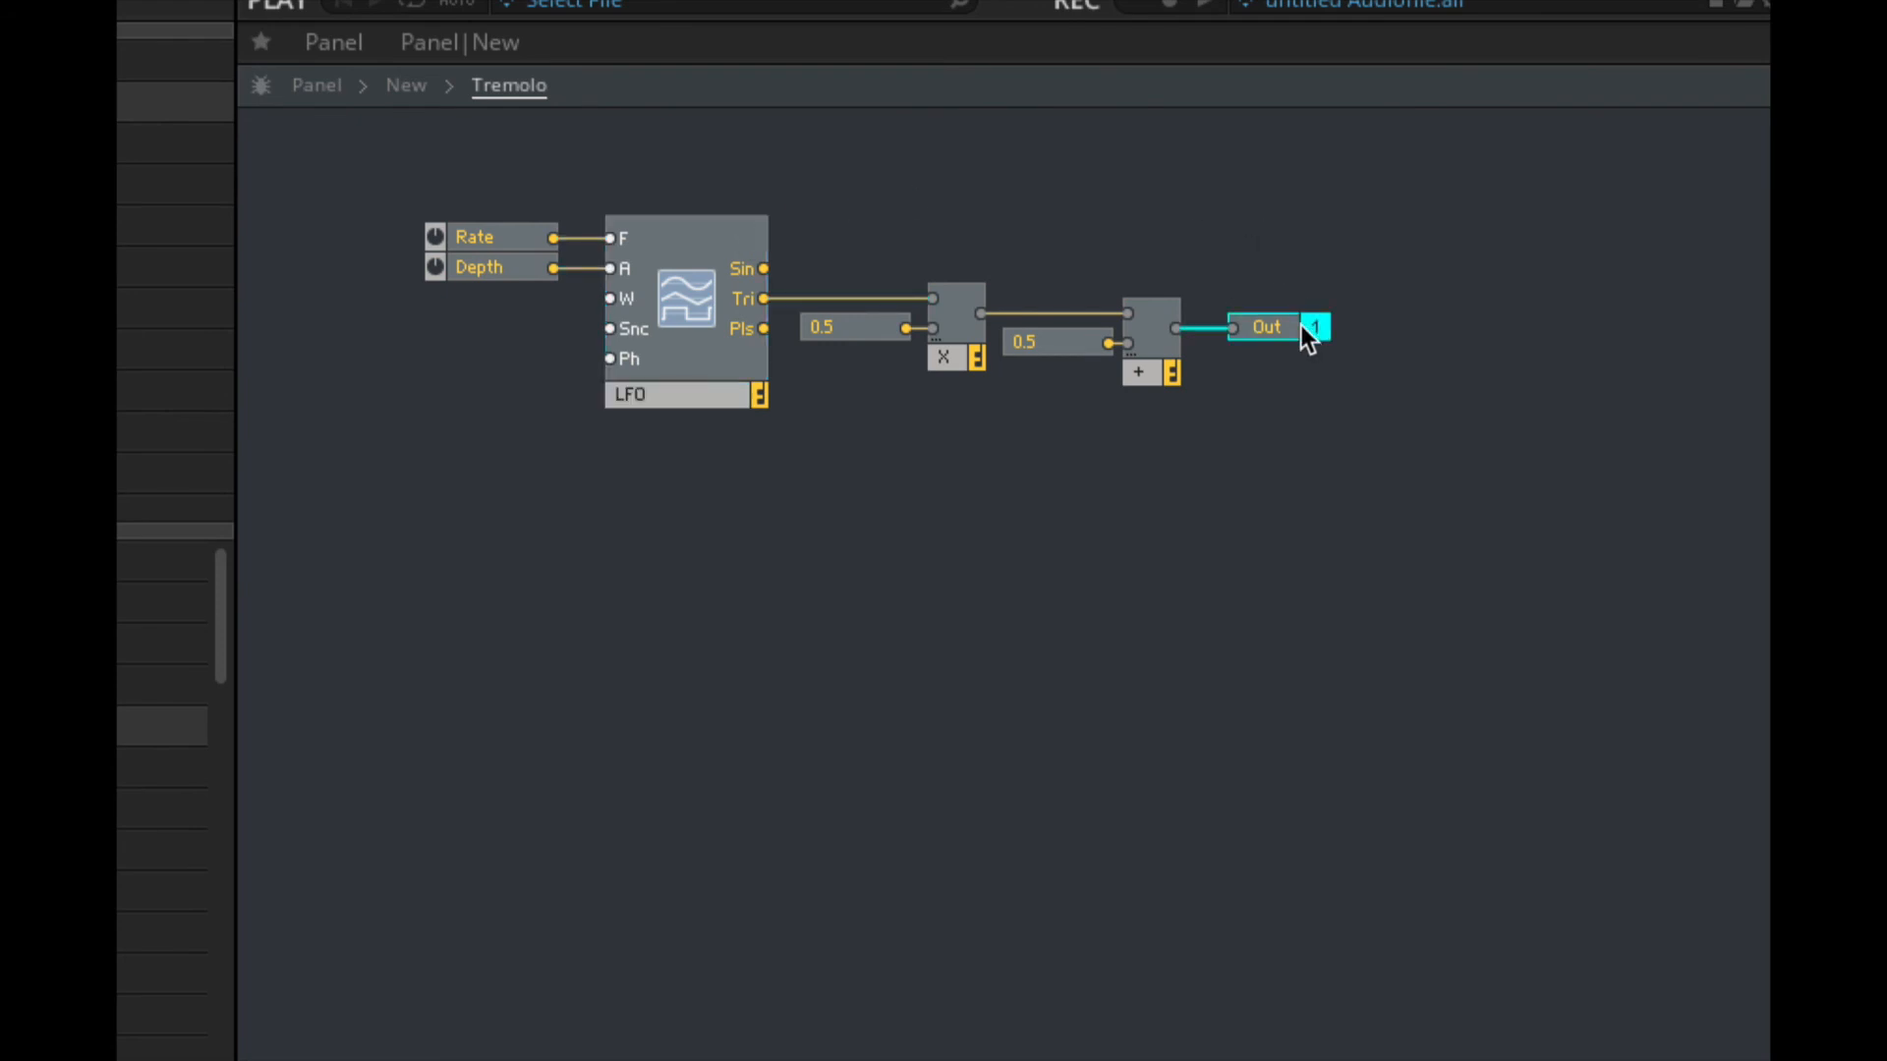
mouse_move(981, 451)
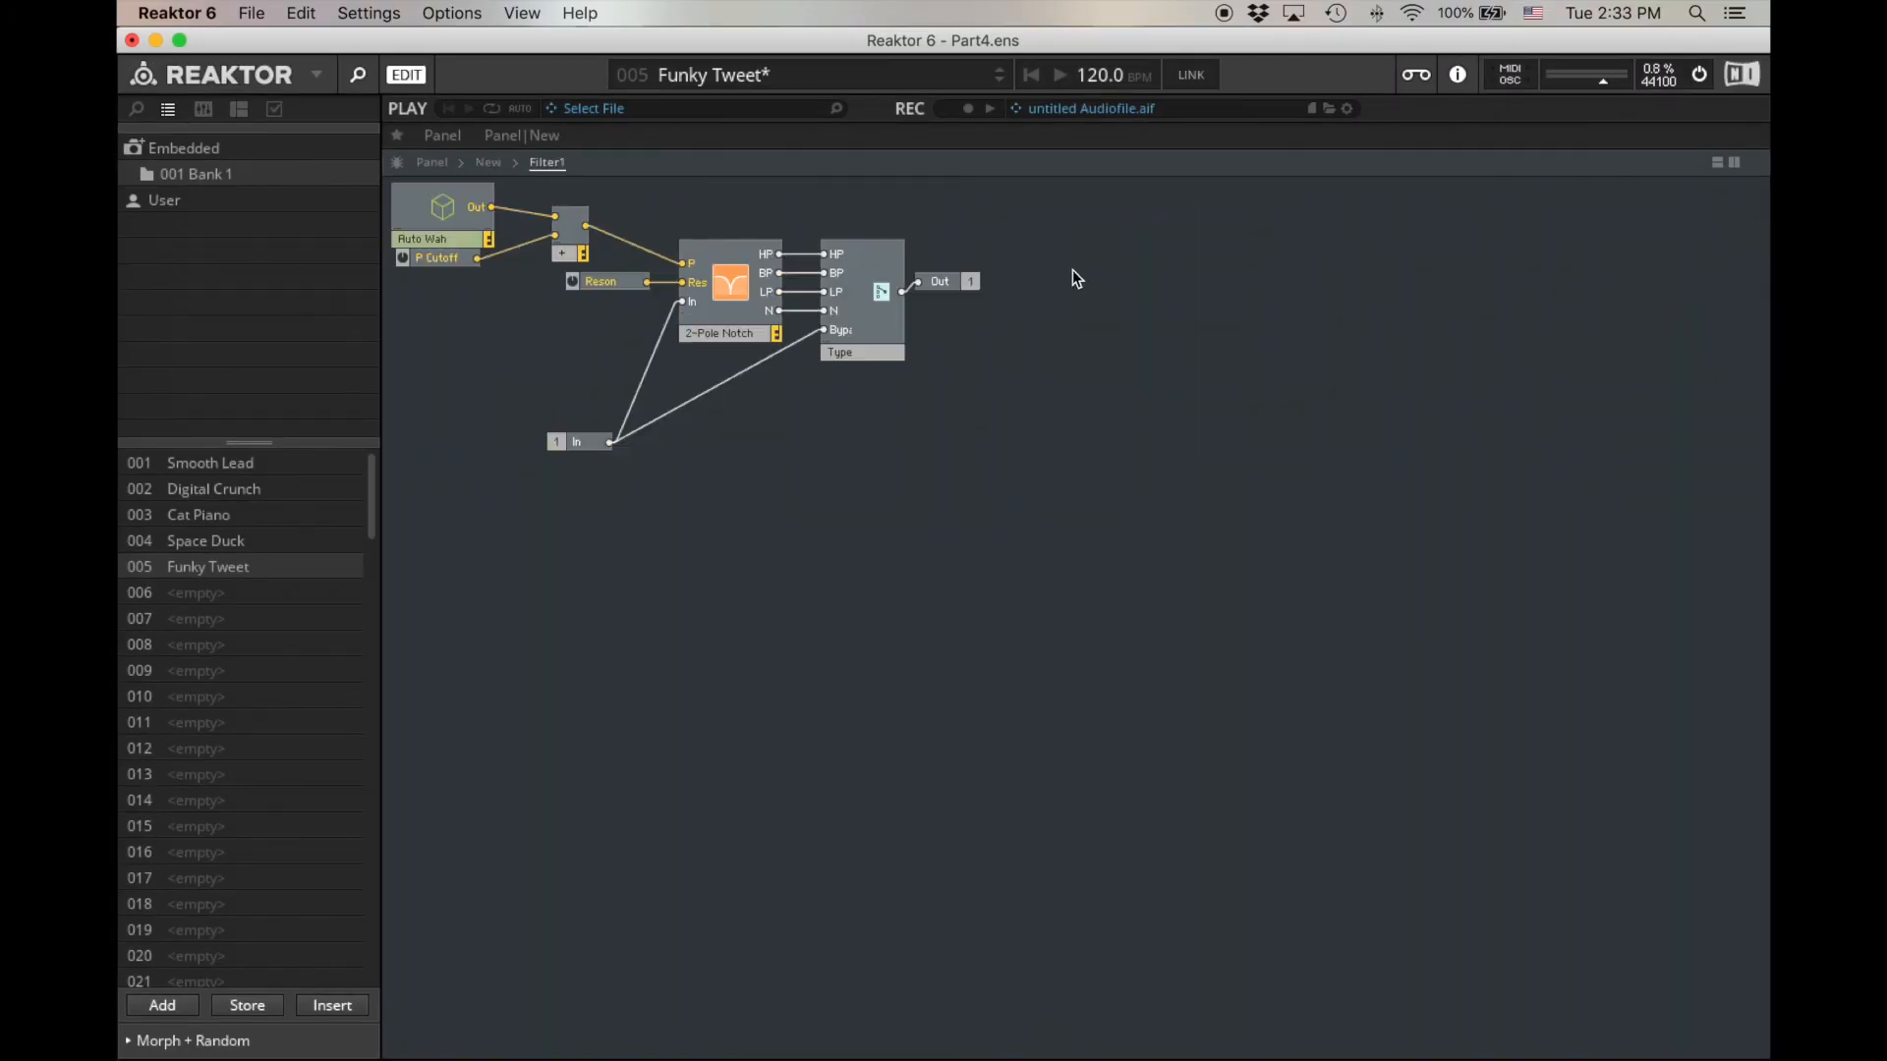
Step: Revisit Auto Wah, then nudge Filter1's P Cutoff control slightly right
double_click(423, 238)
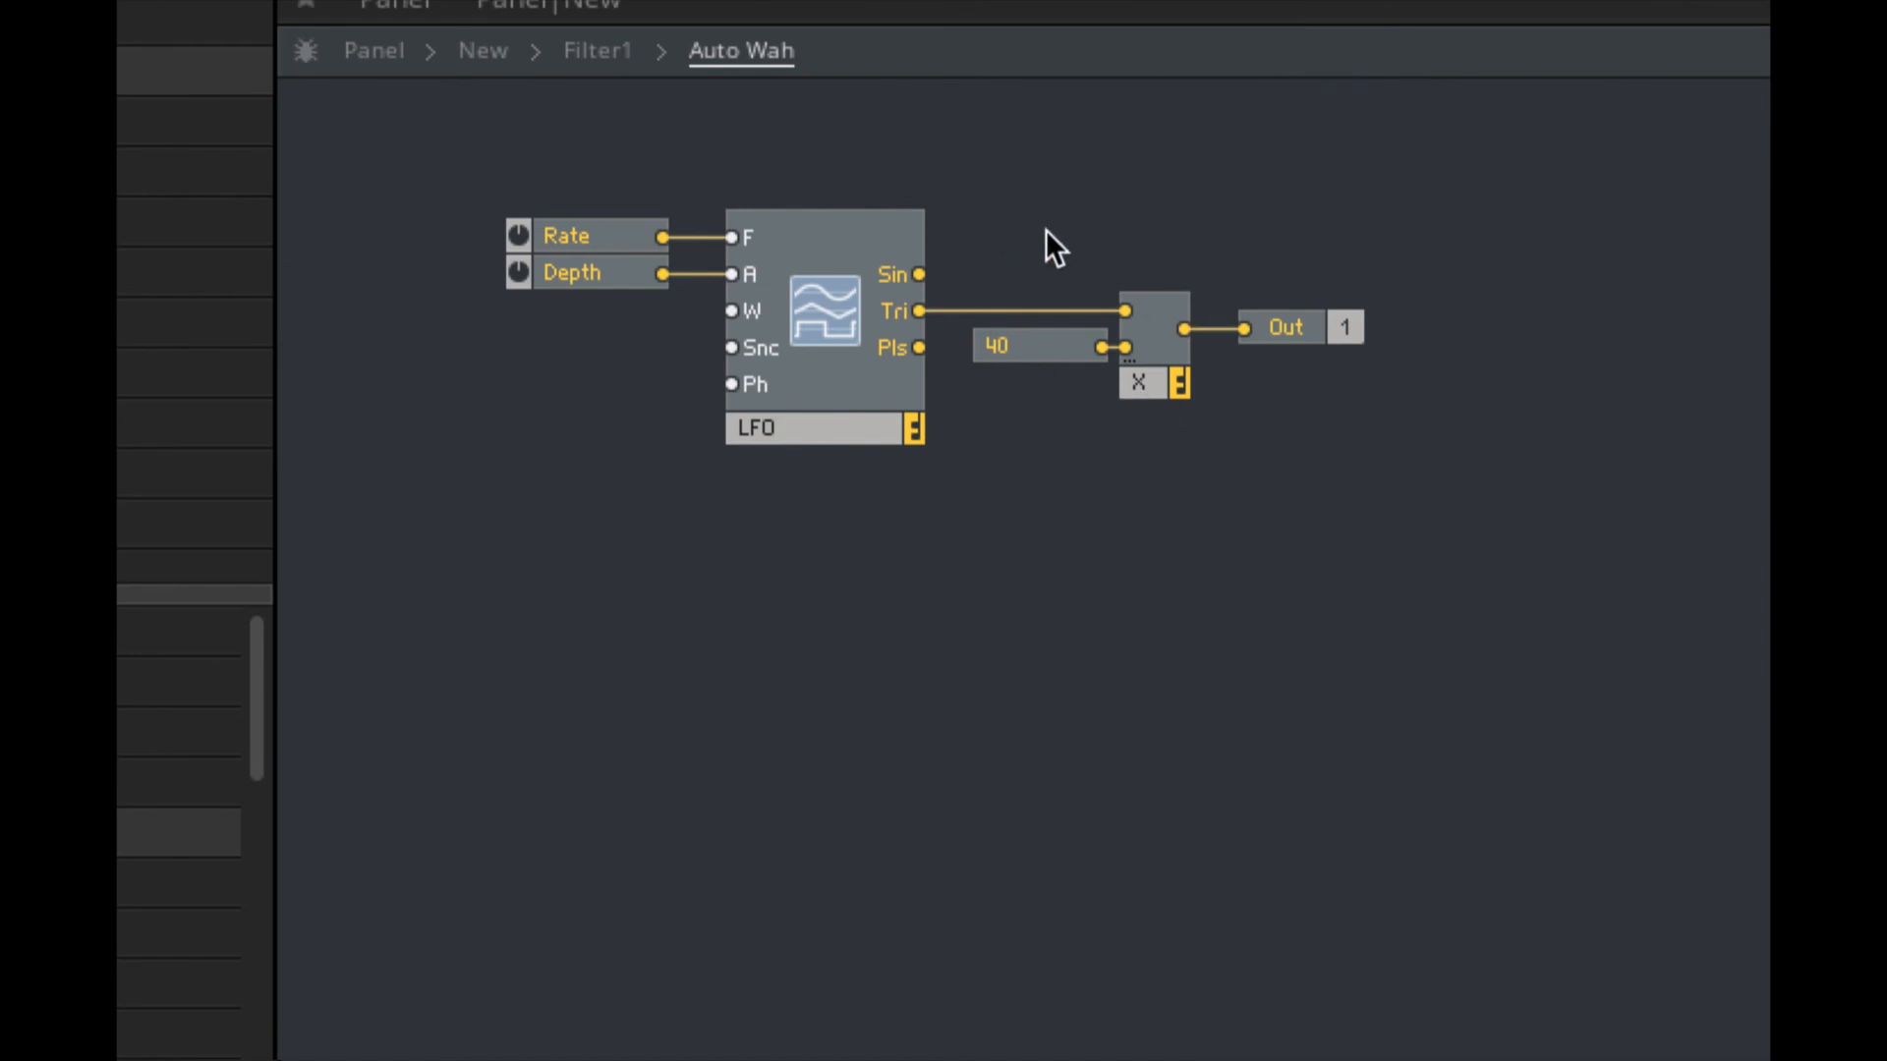
mouse_move(1131, 311)
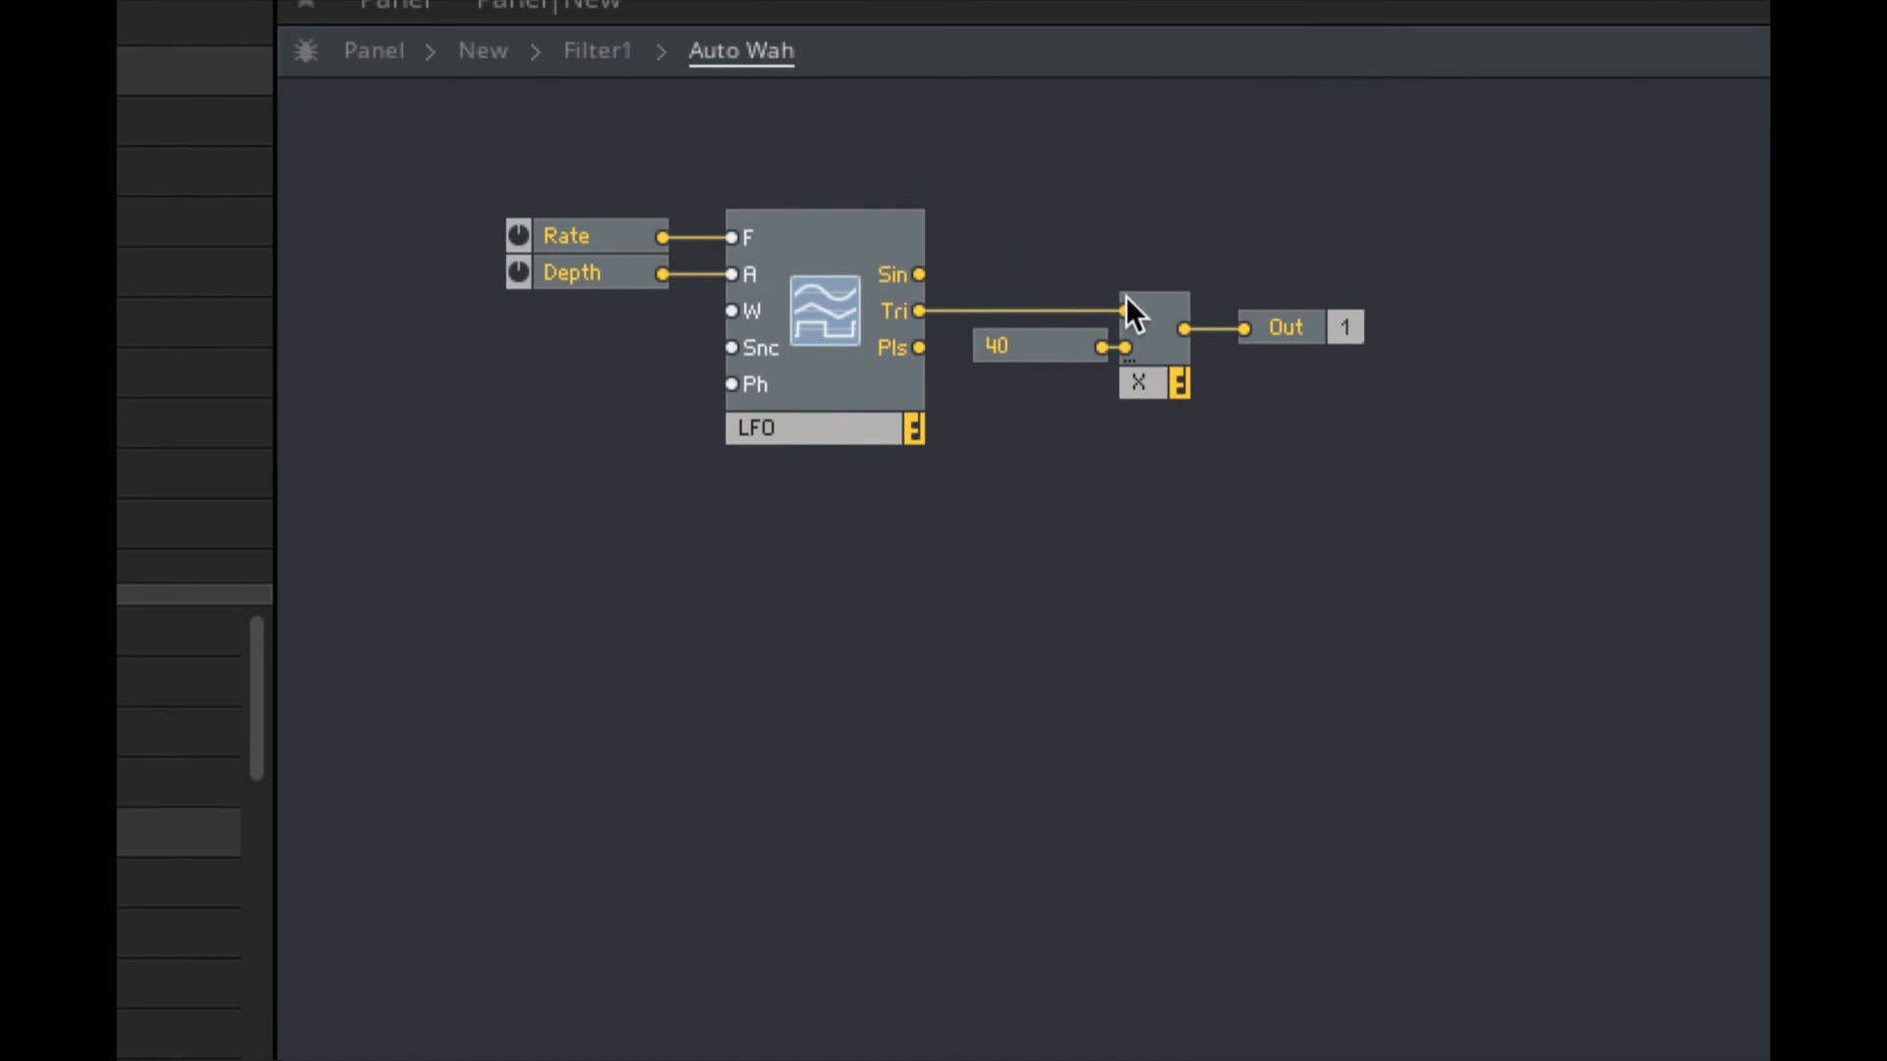
mouse_move(1125, 283)
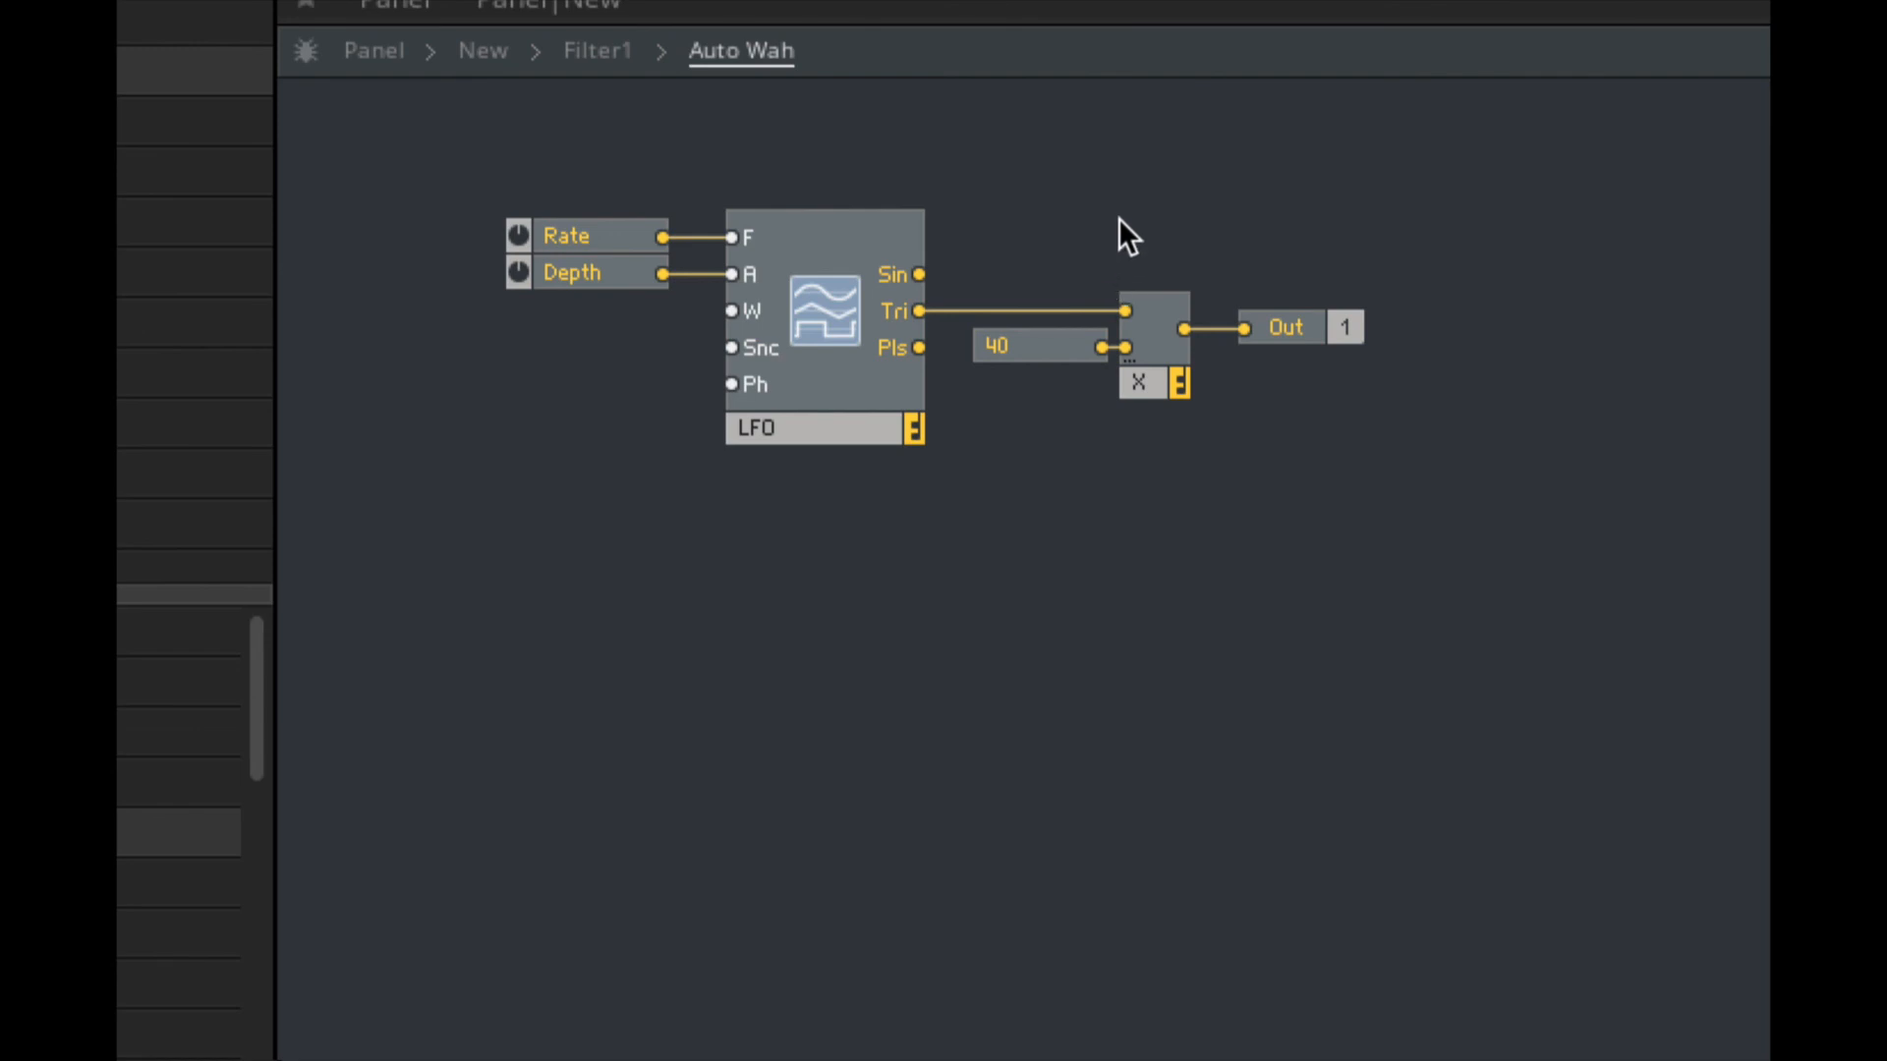
click(597, 50)
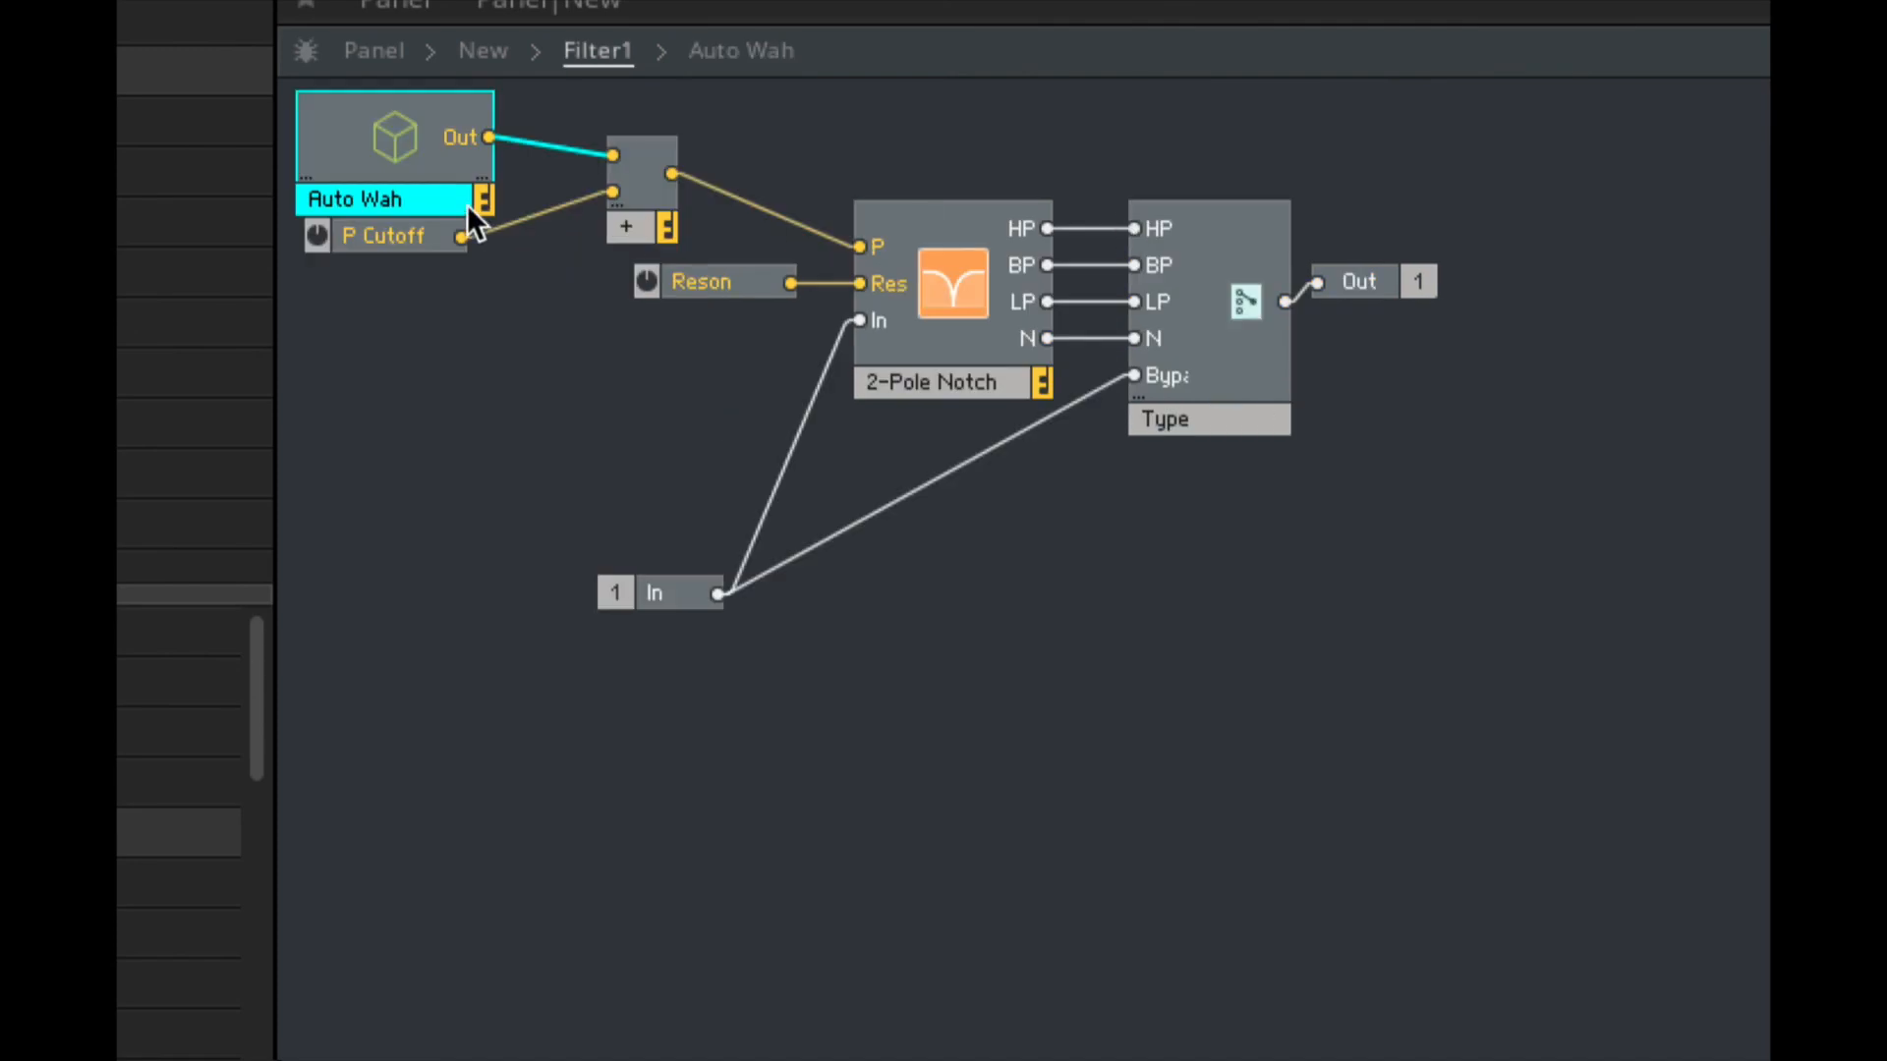
click(382, 245)
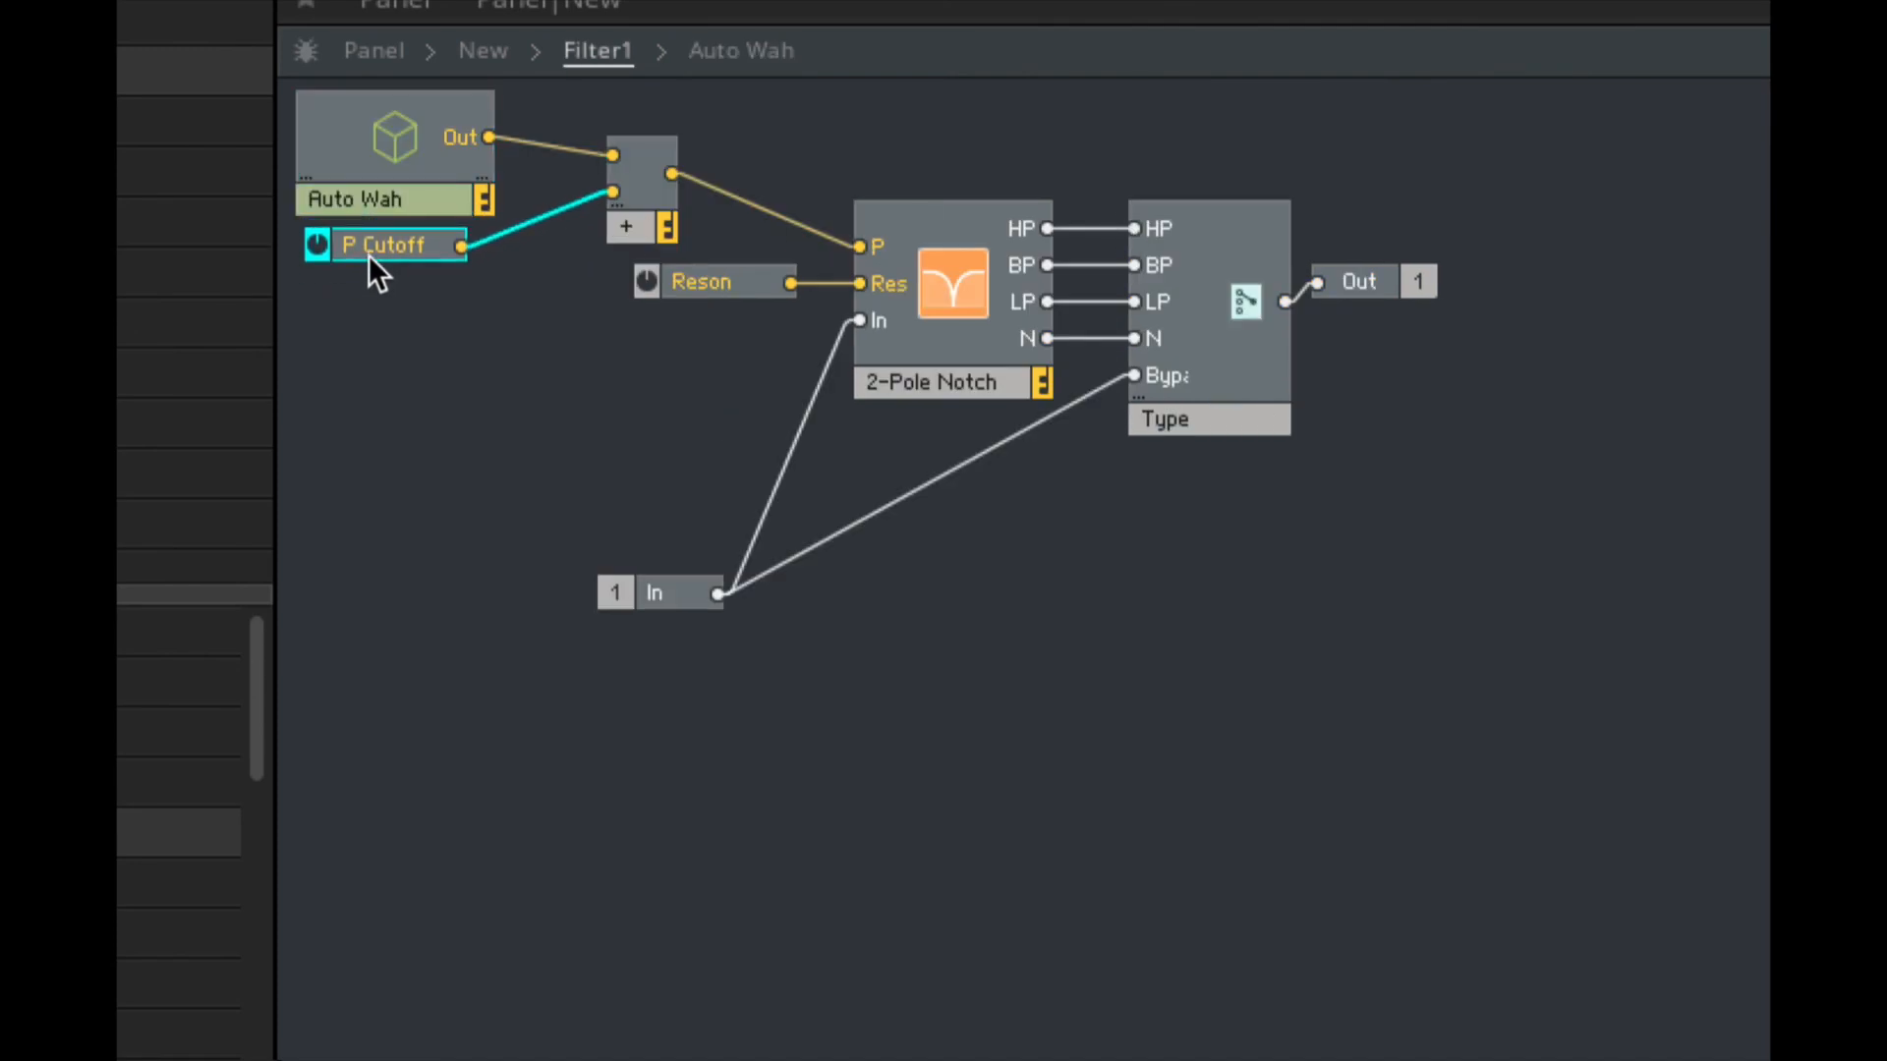
drag(382, 245, 455, 236)
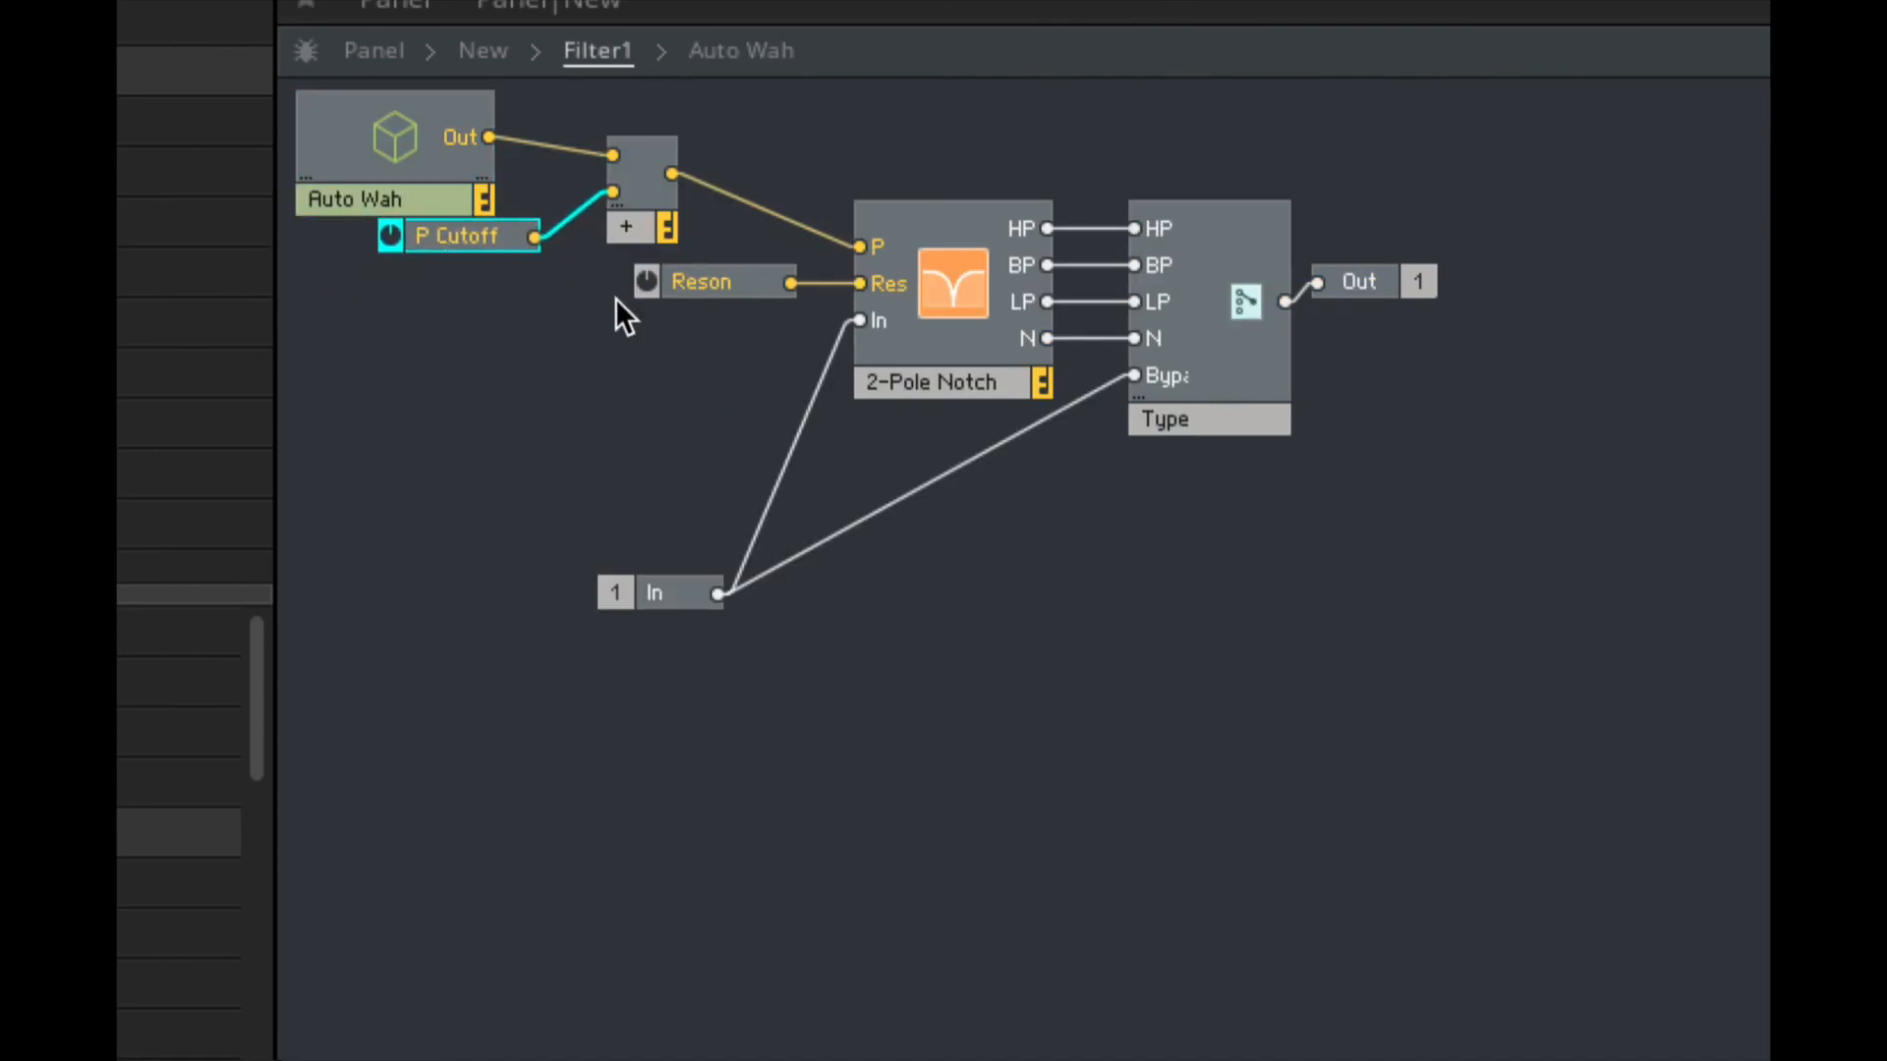
Step: Enter the Env Filter macro's structure and select its Range control
click(483, 50)
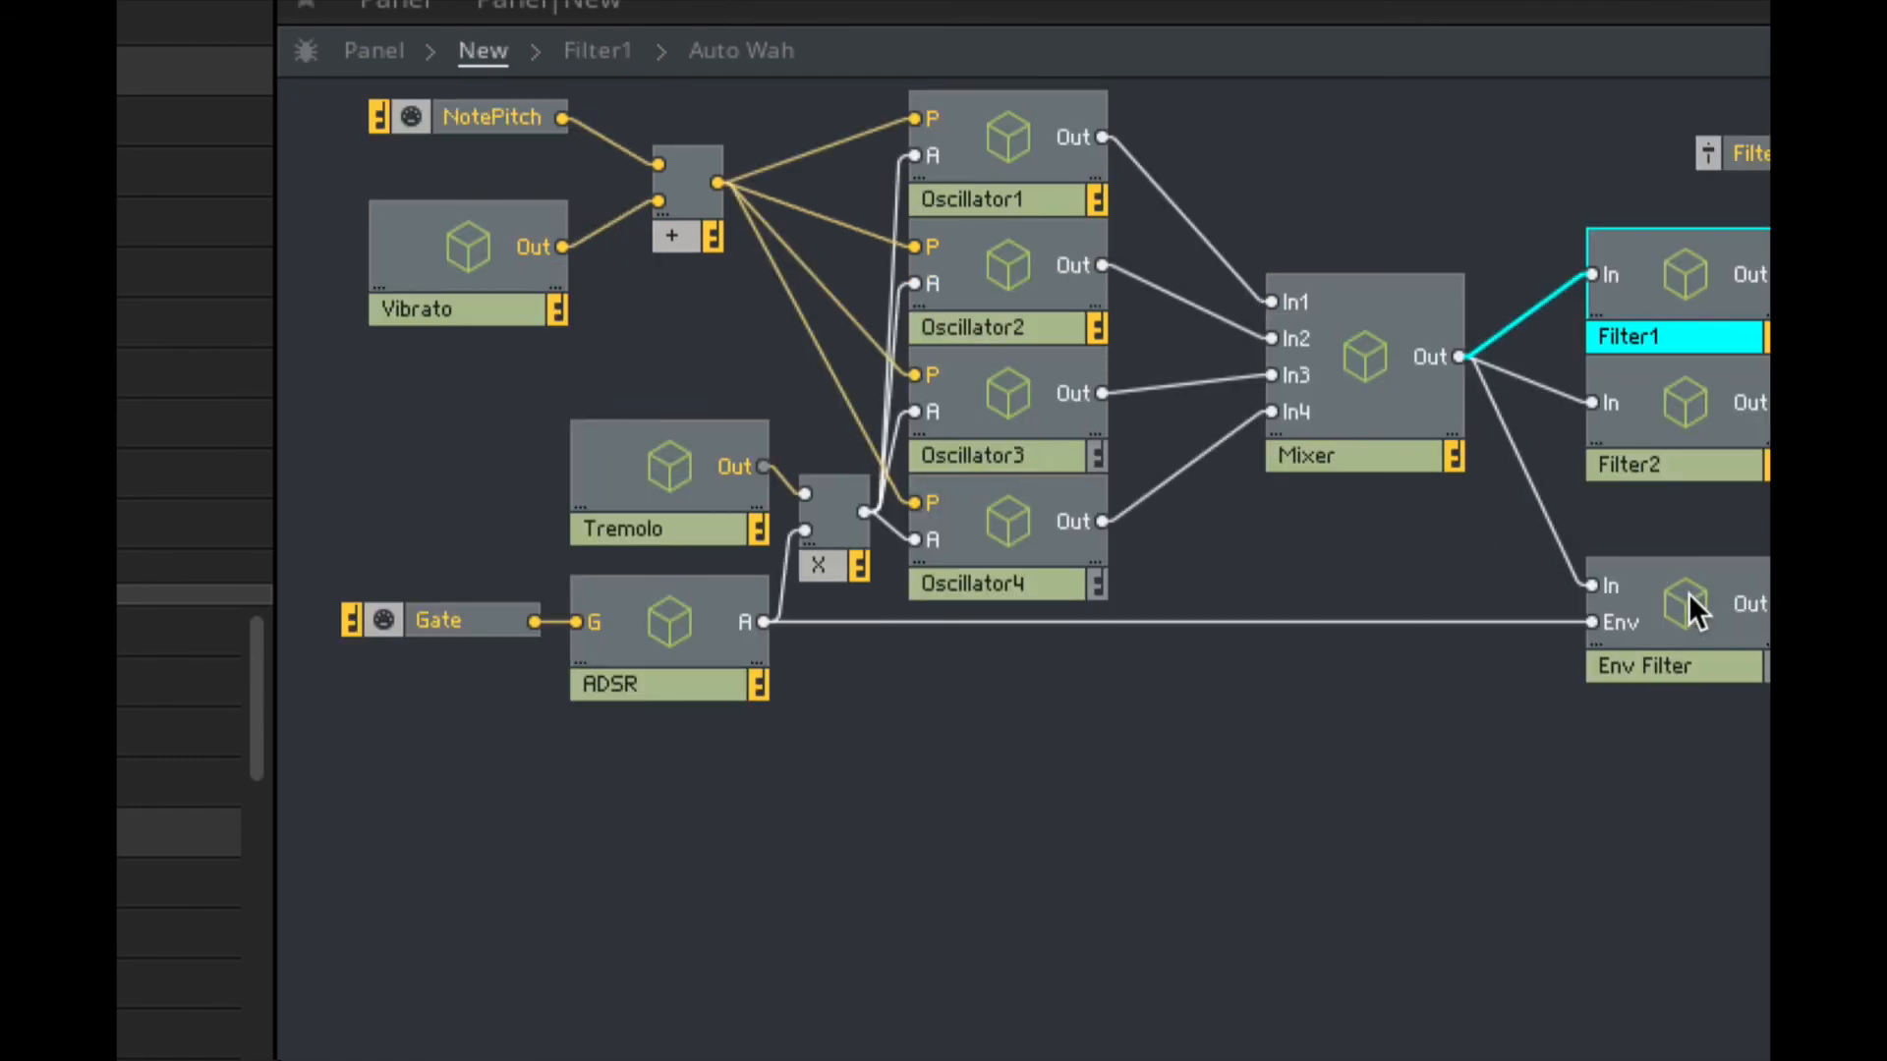
double_click(1685, 601)
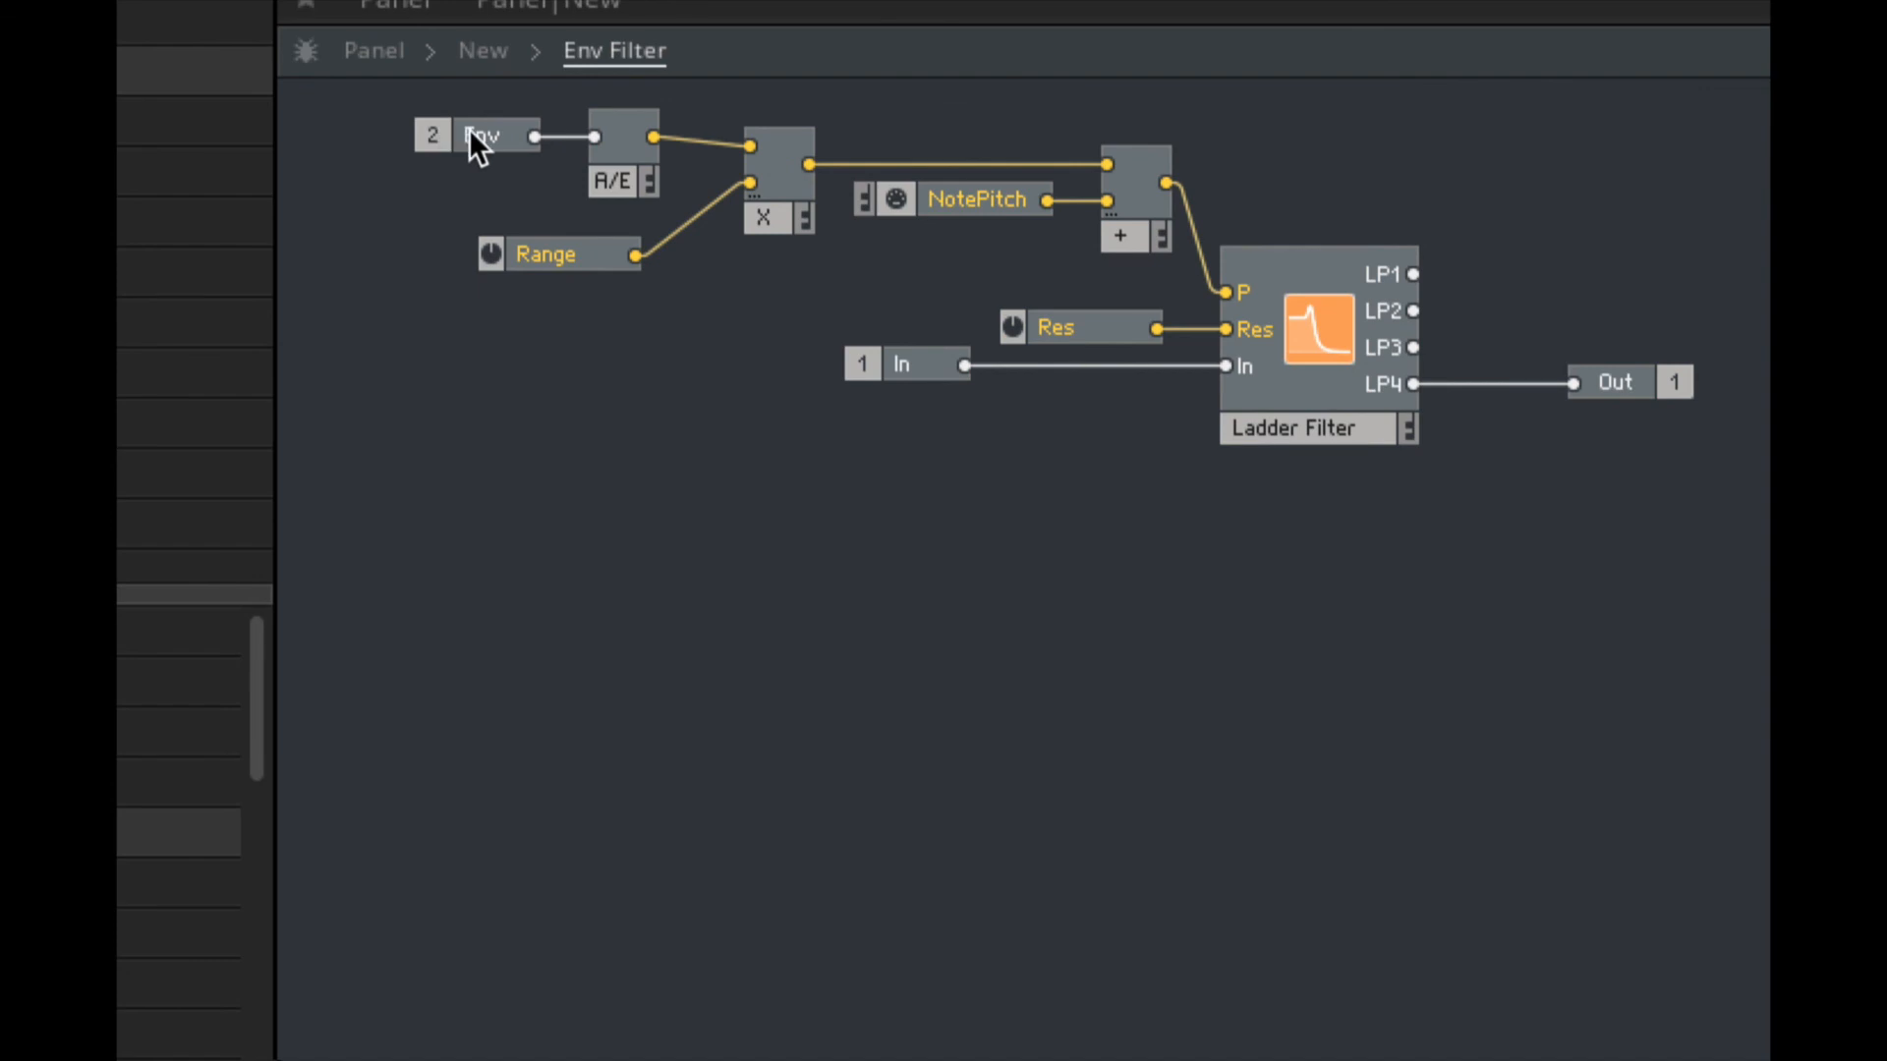
mouse_move(578, 277)
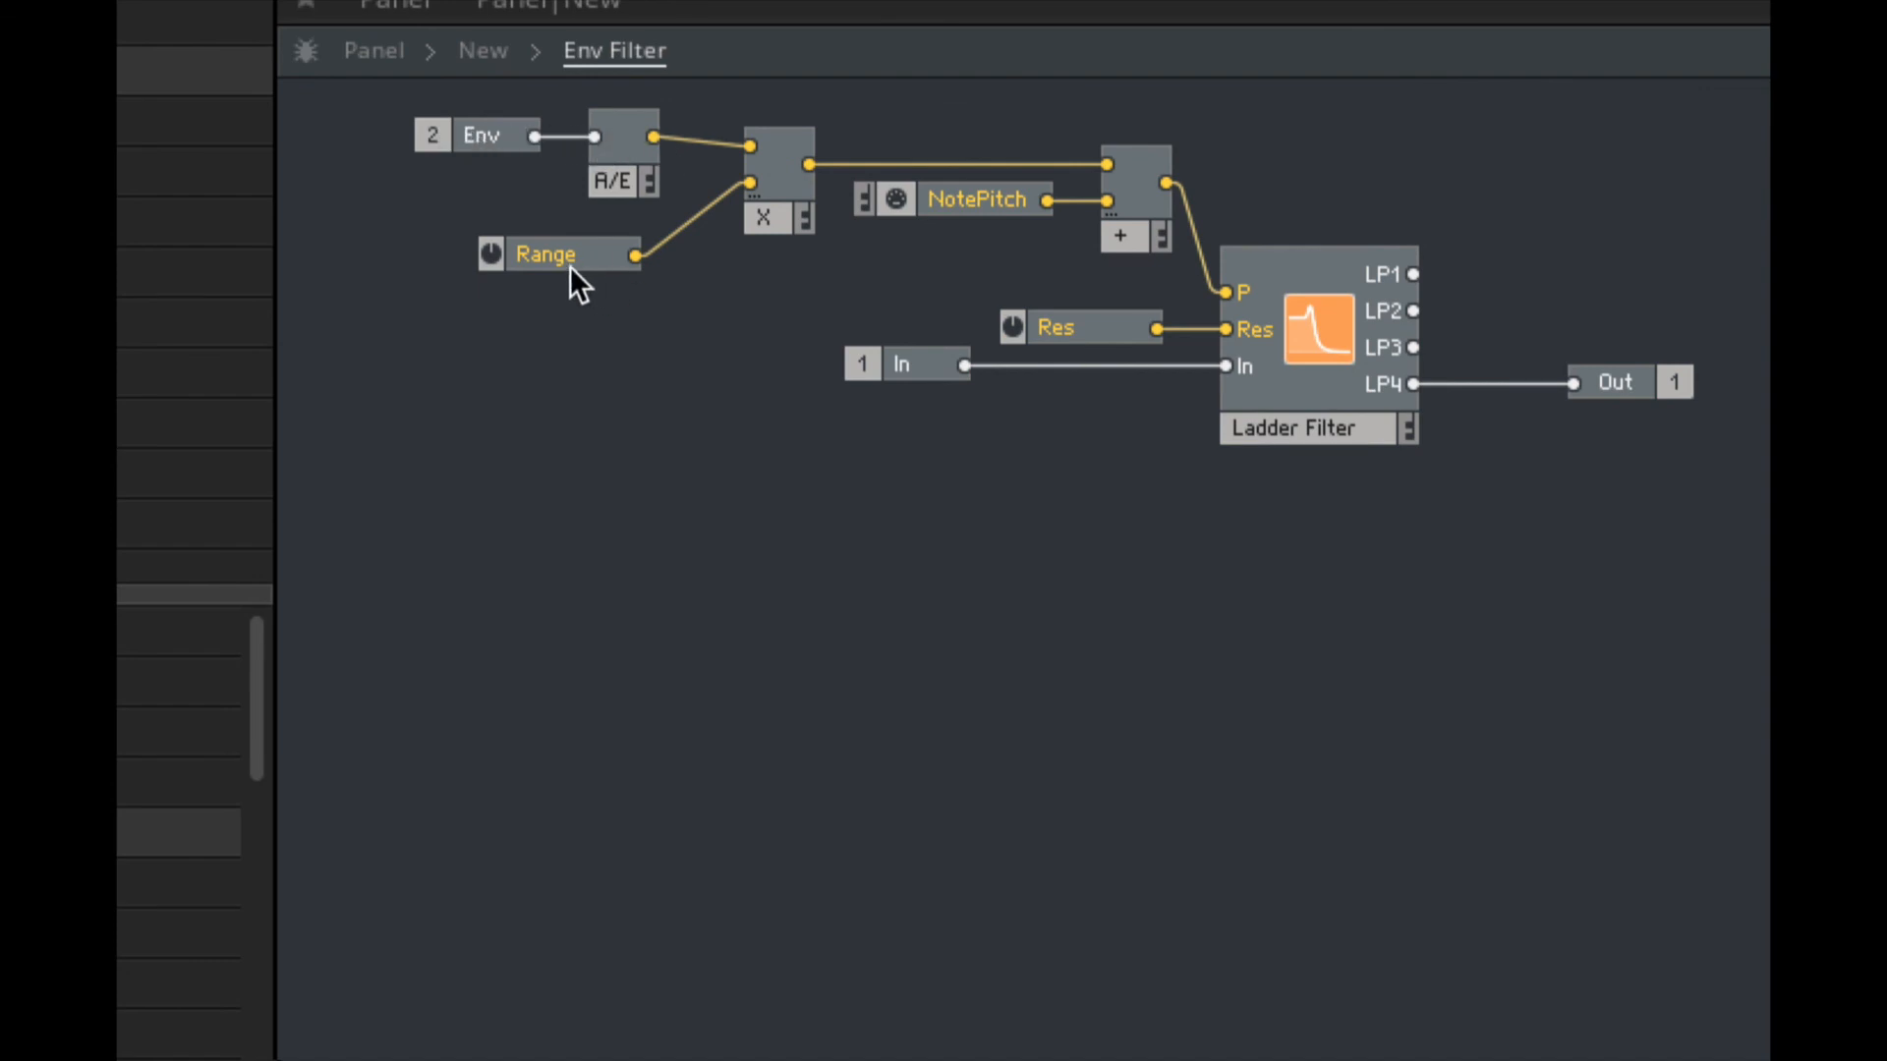
click(554, 262)
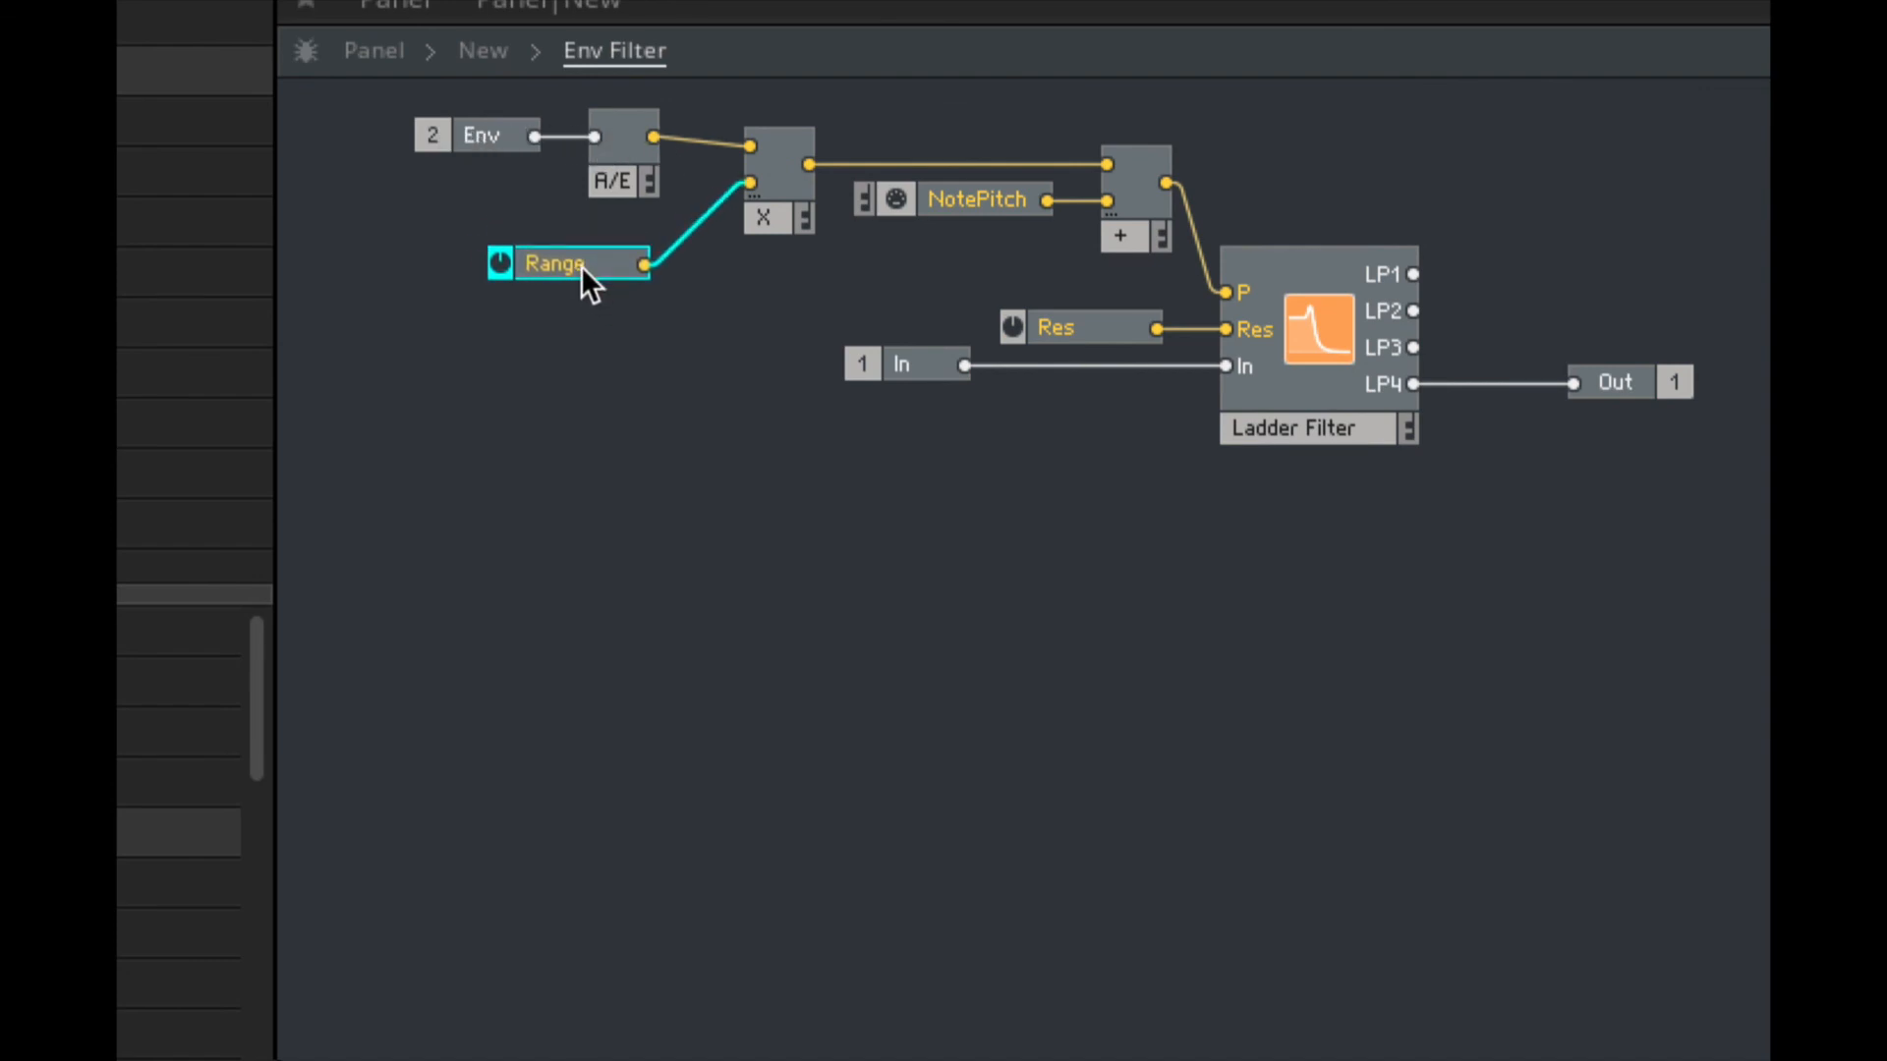
mouse_move(981, 214)
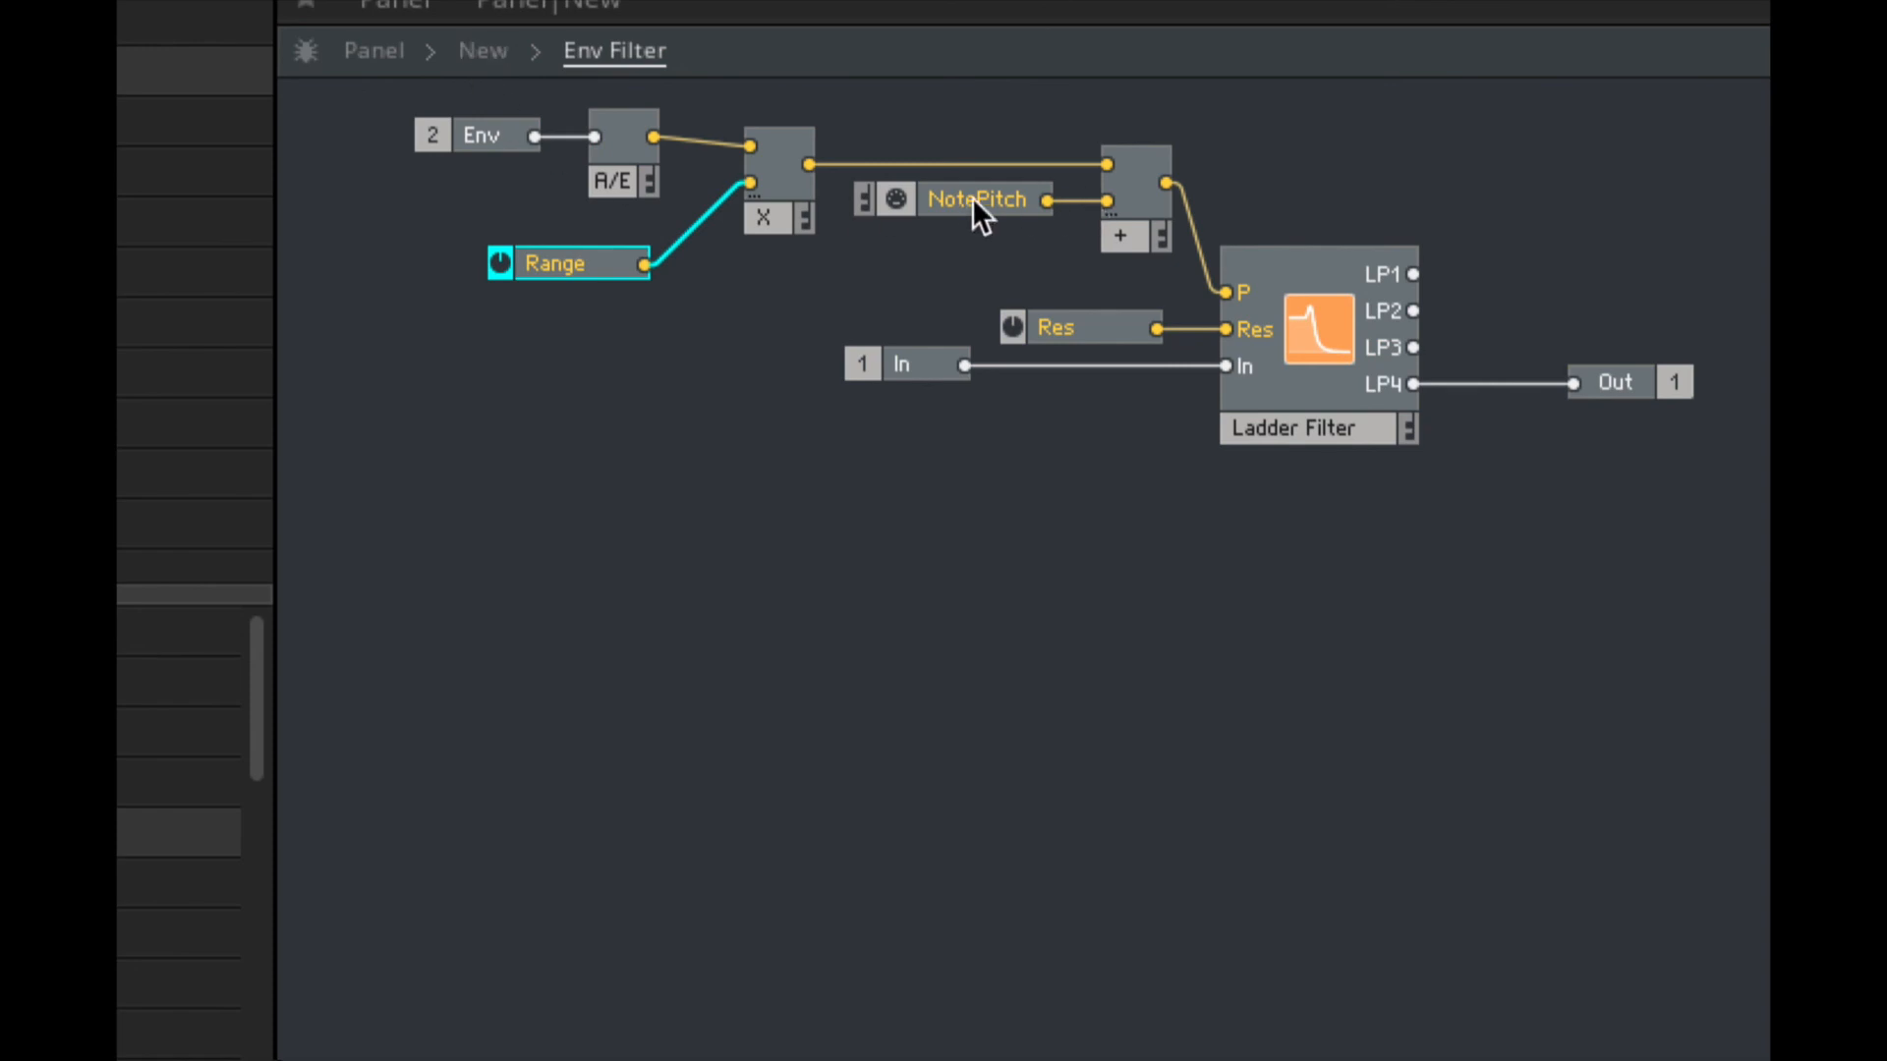
mouse_move(976, 199)
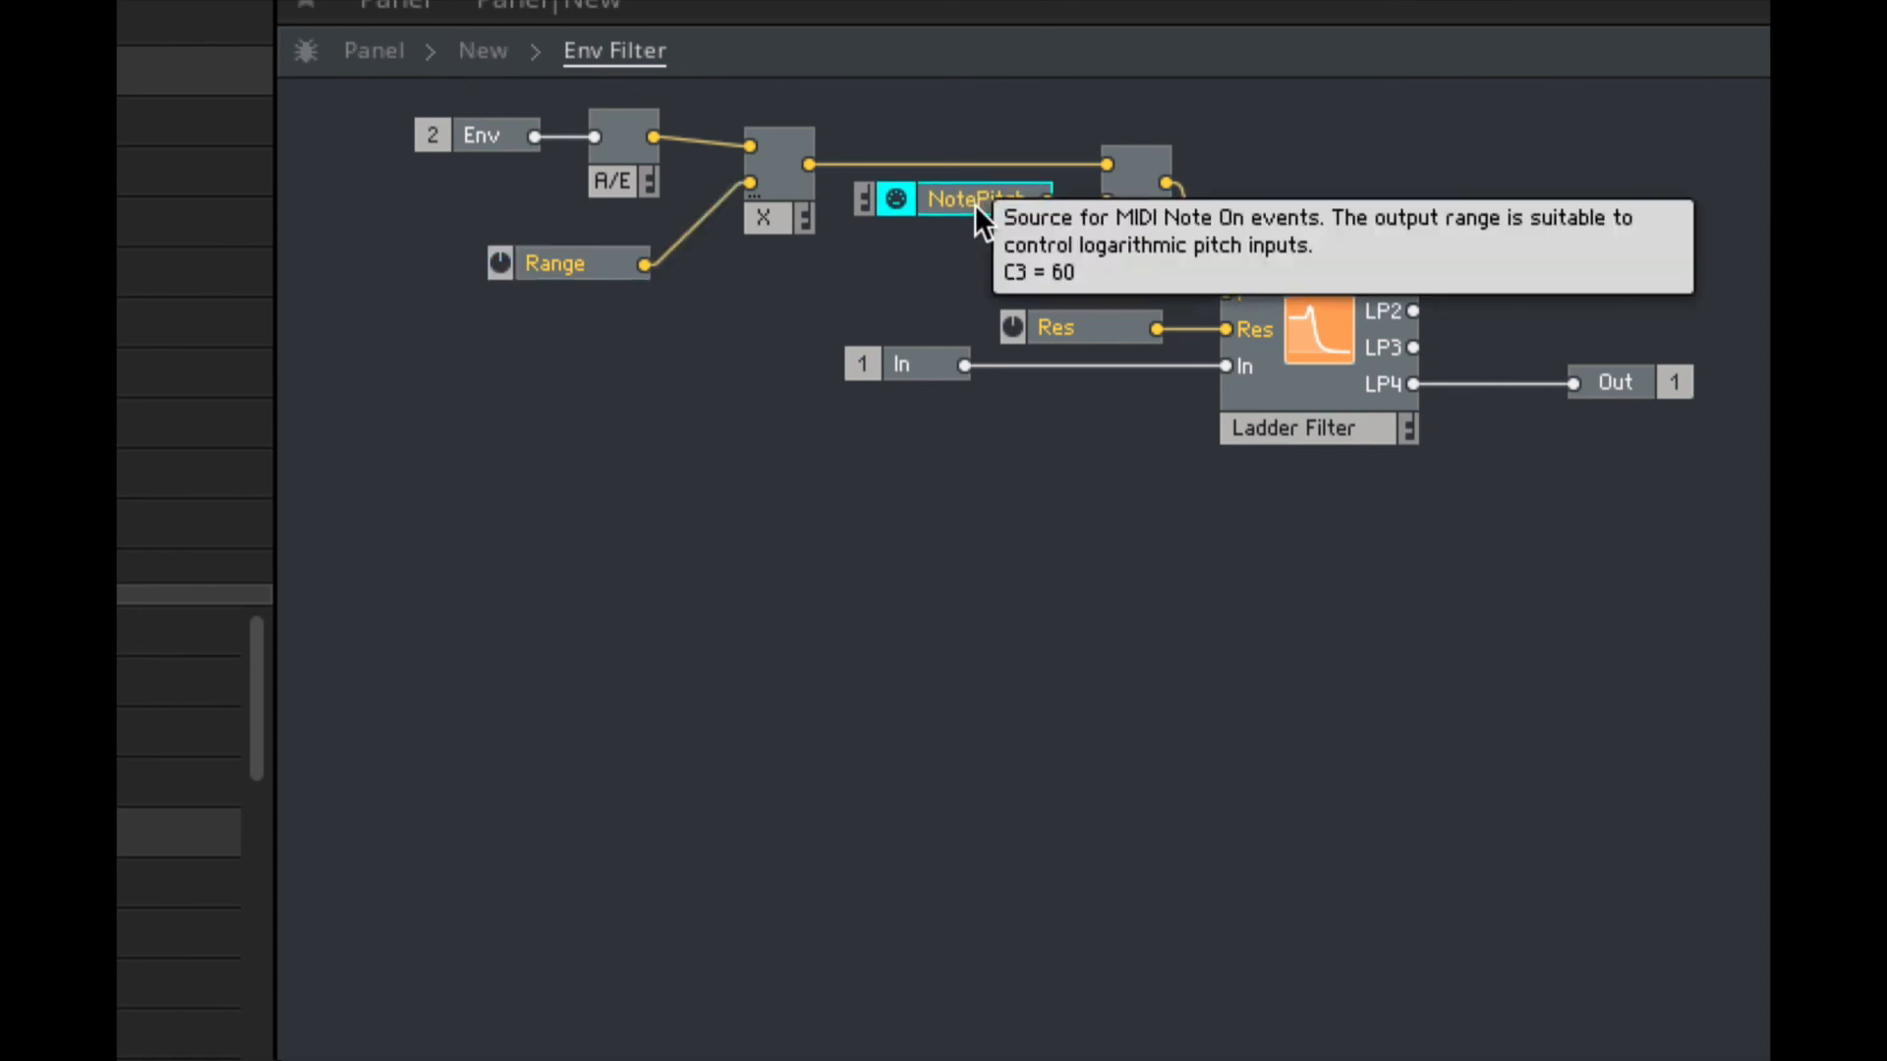
mouse_move(907, 271)
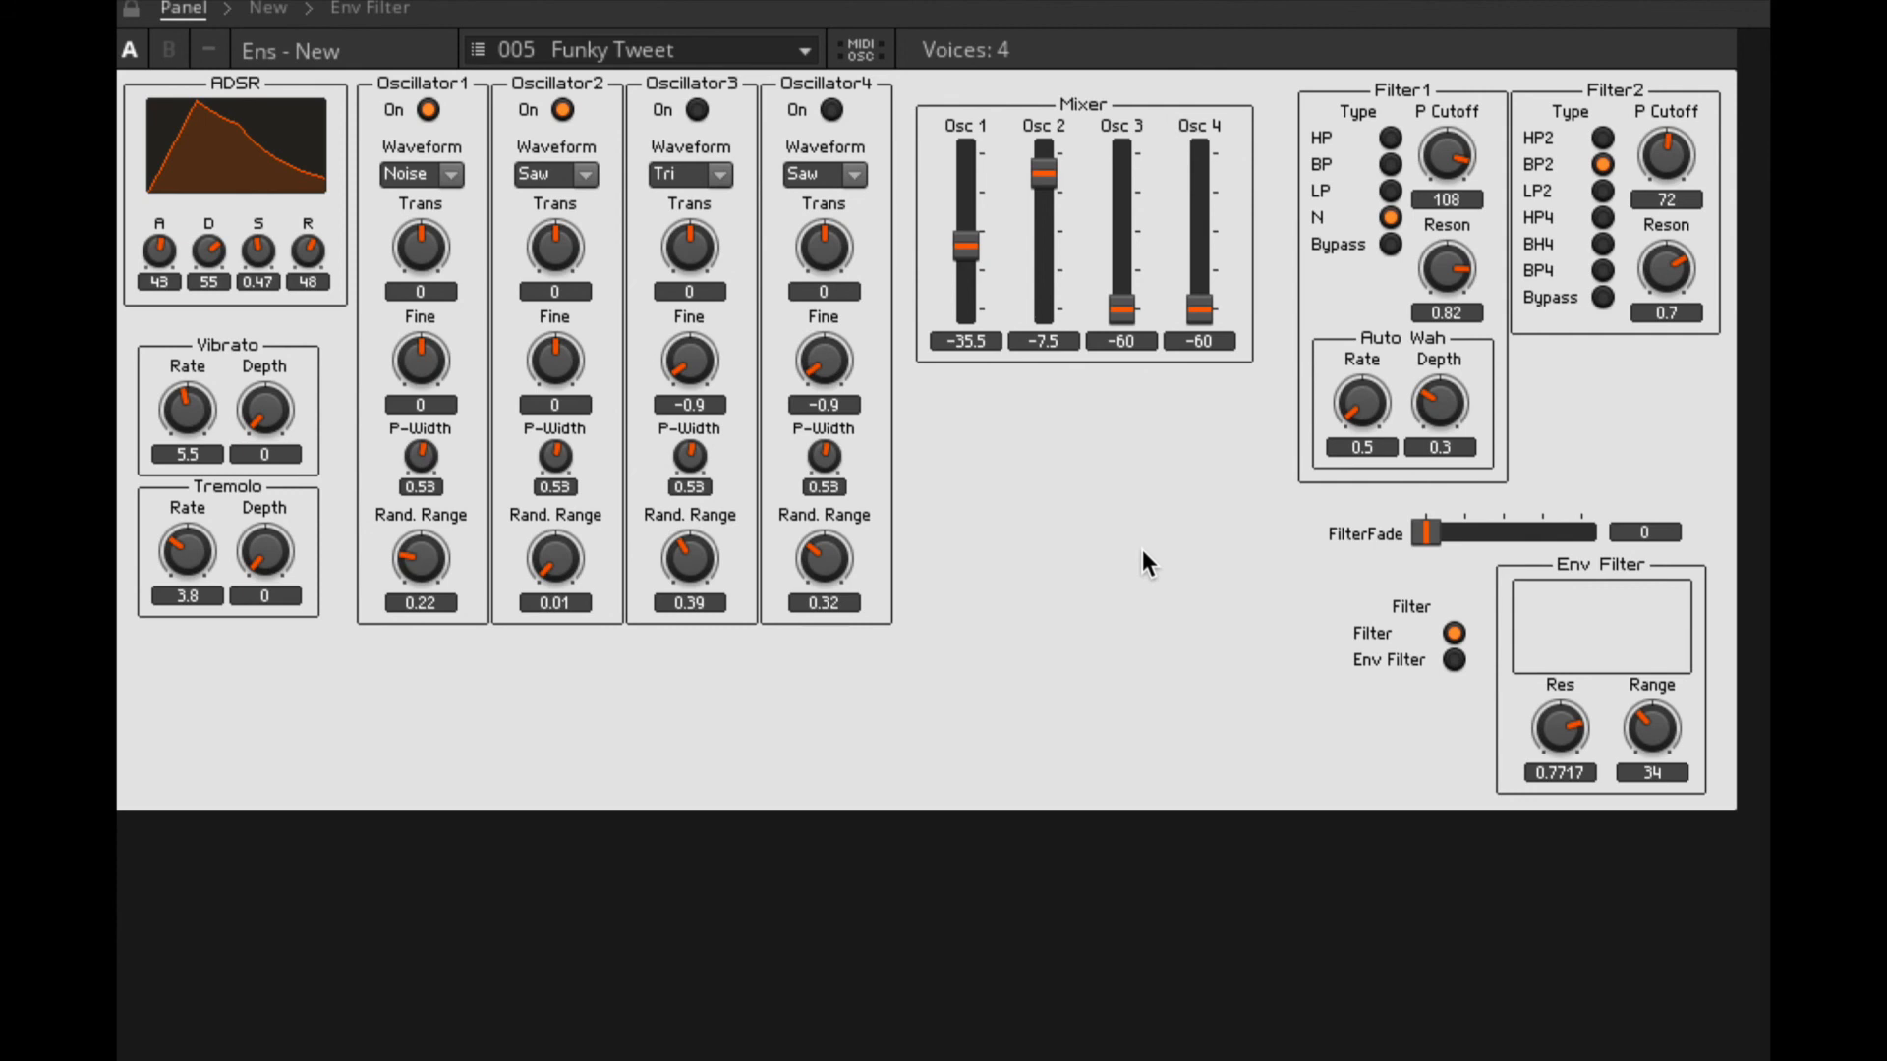
mouse_move(1411, 361)
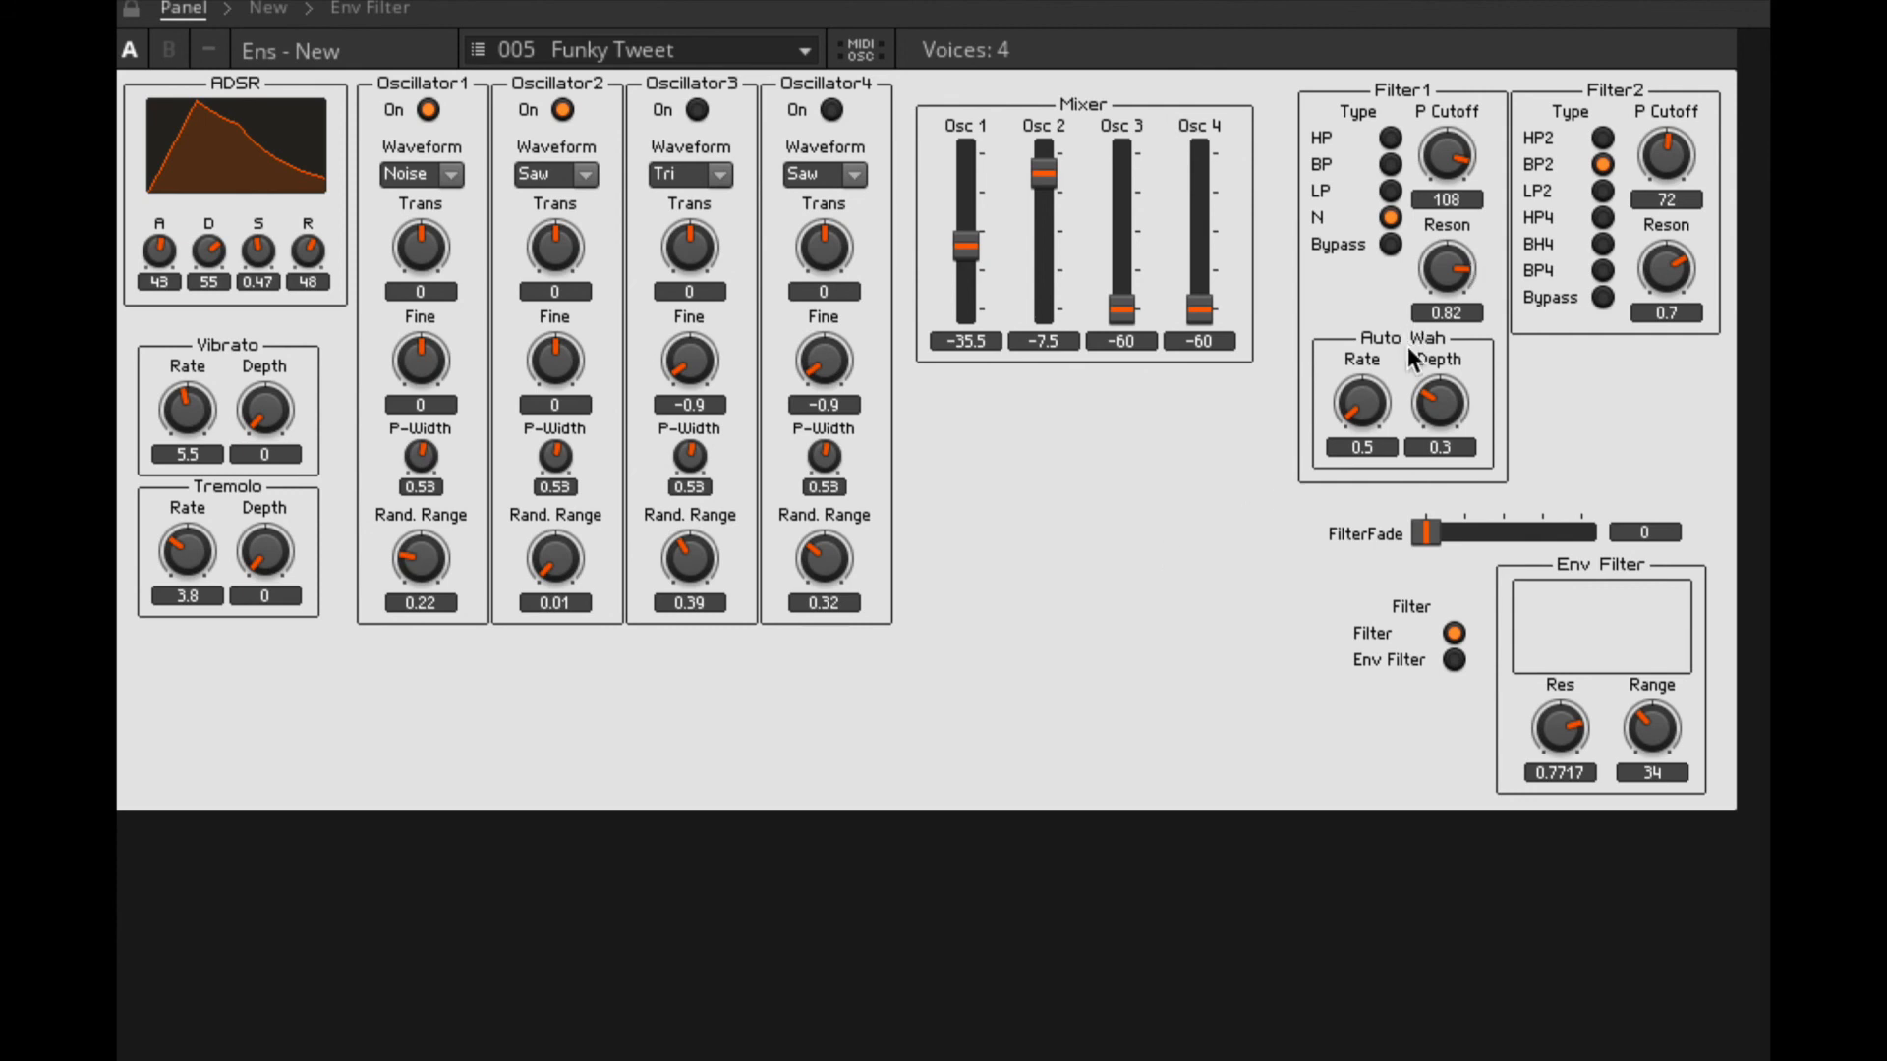
mouse_move(493, 661)
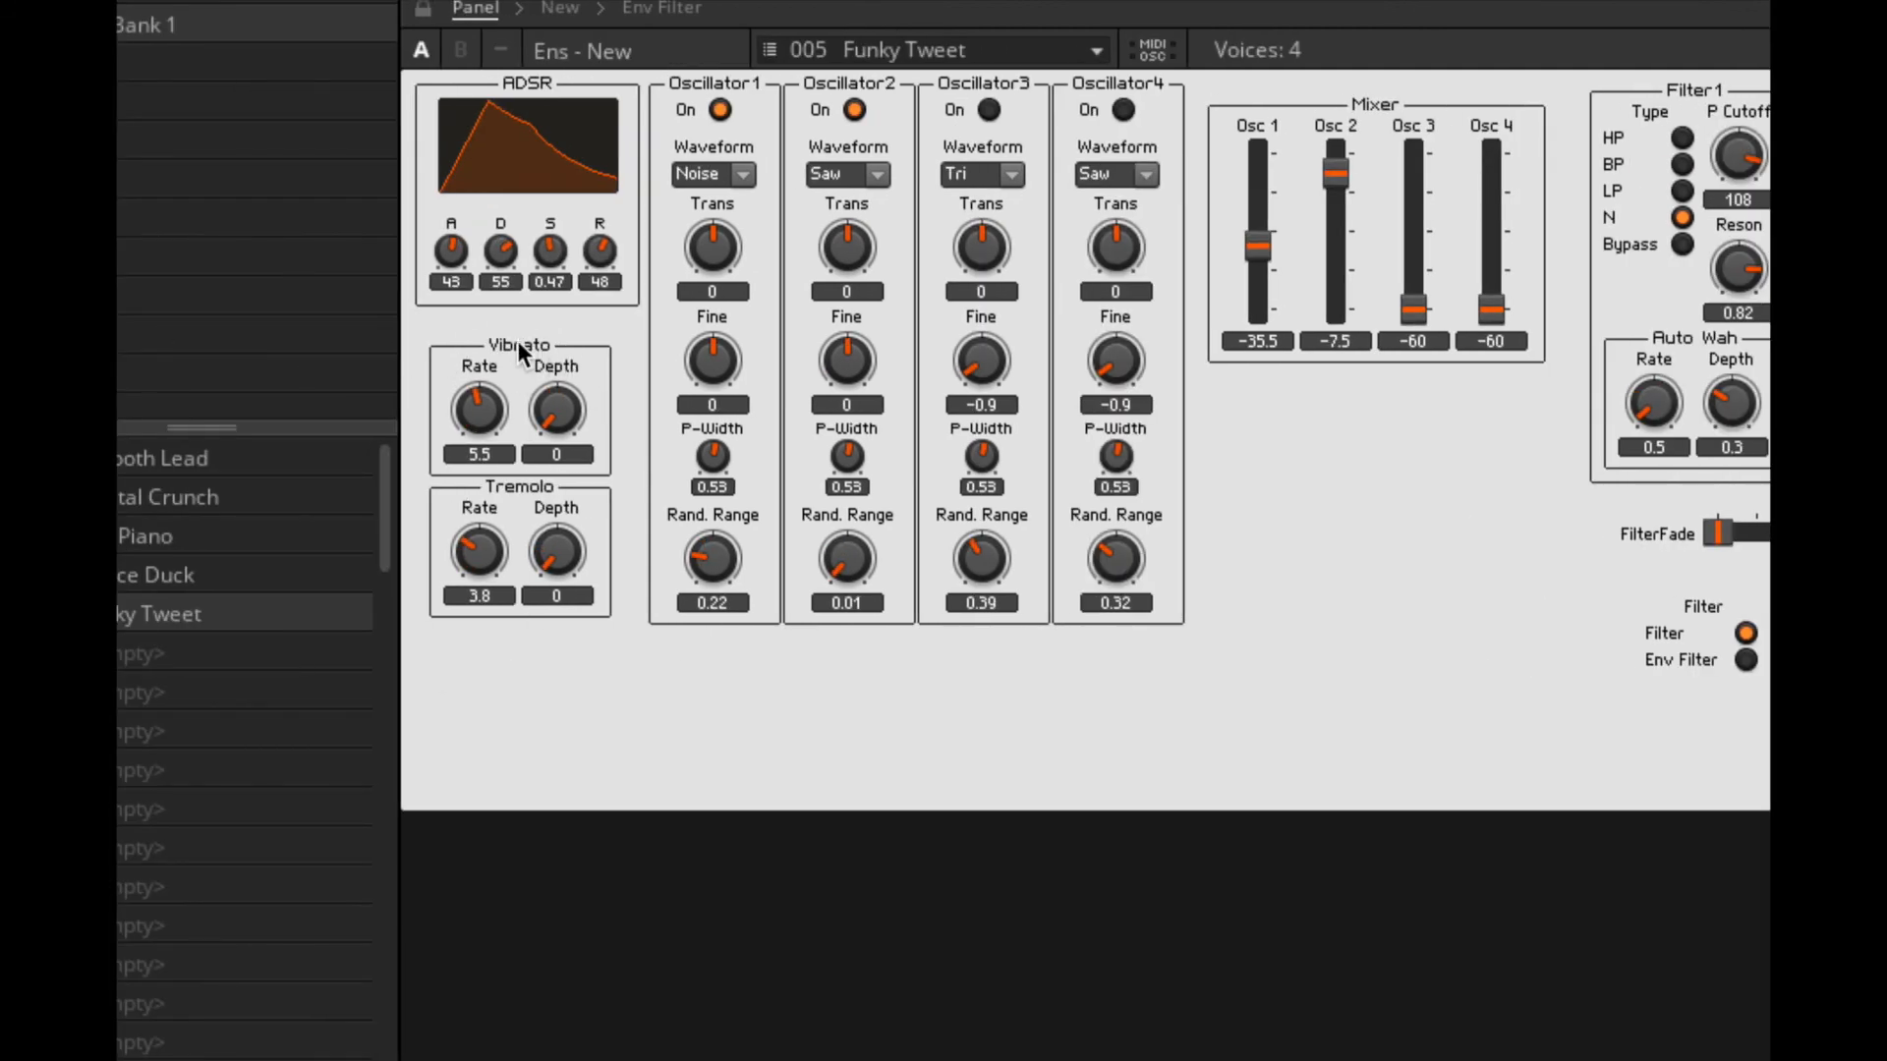
mouse_move(605, 353)
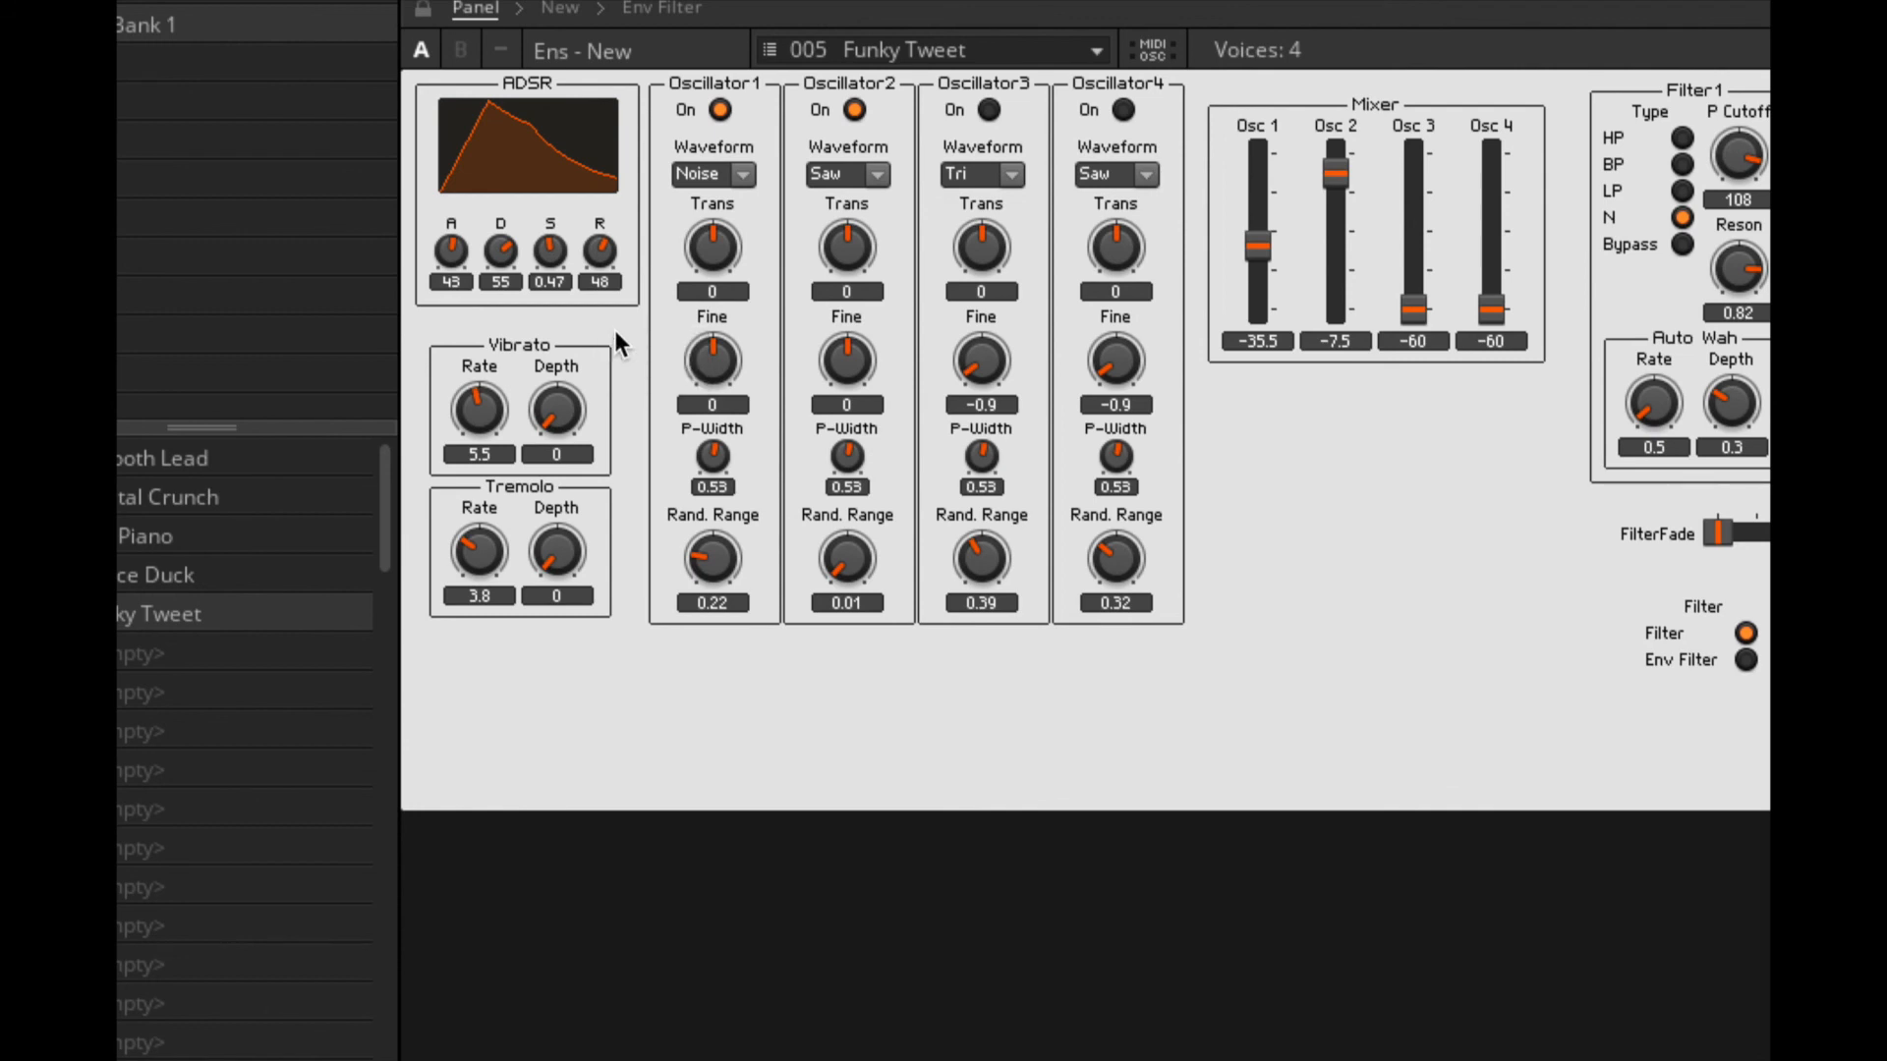
mouse_move(1017, 515)
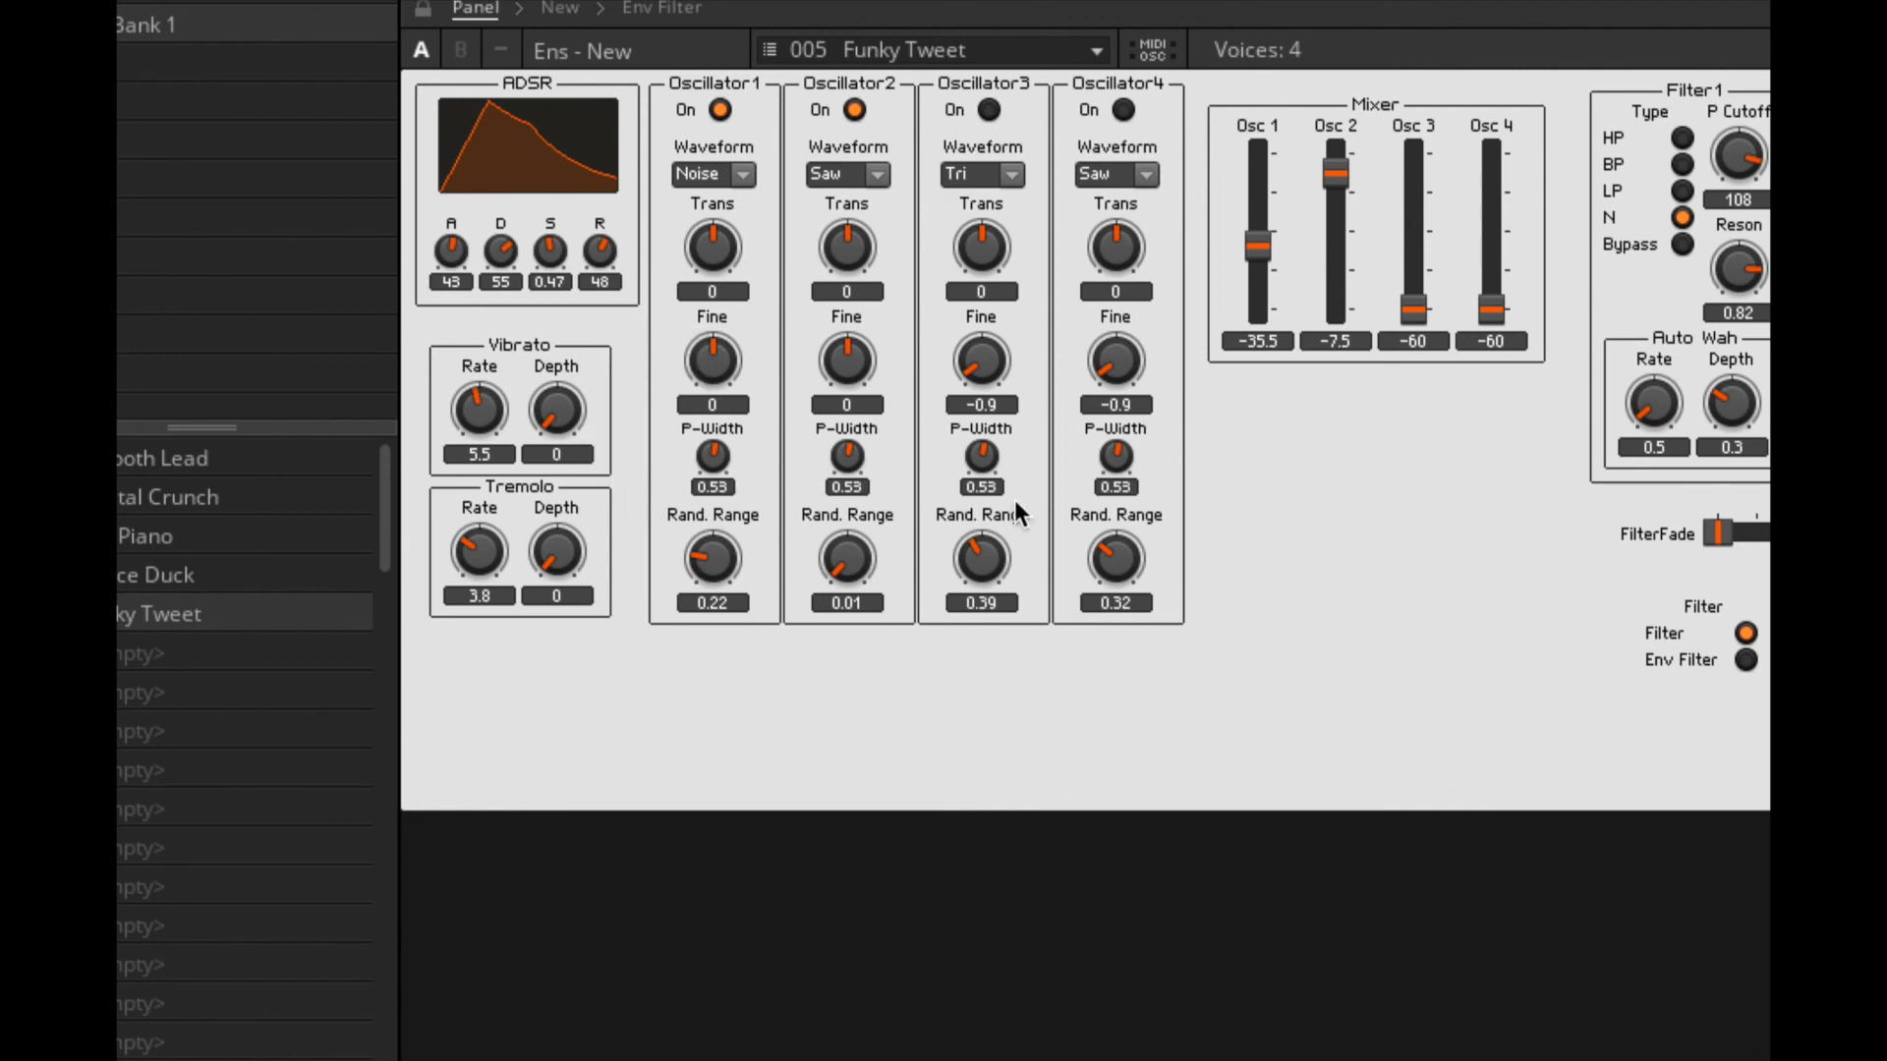
mouse_move(1164, 508)
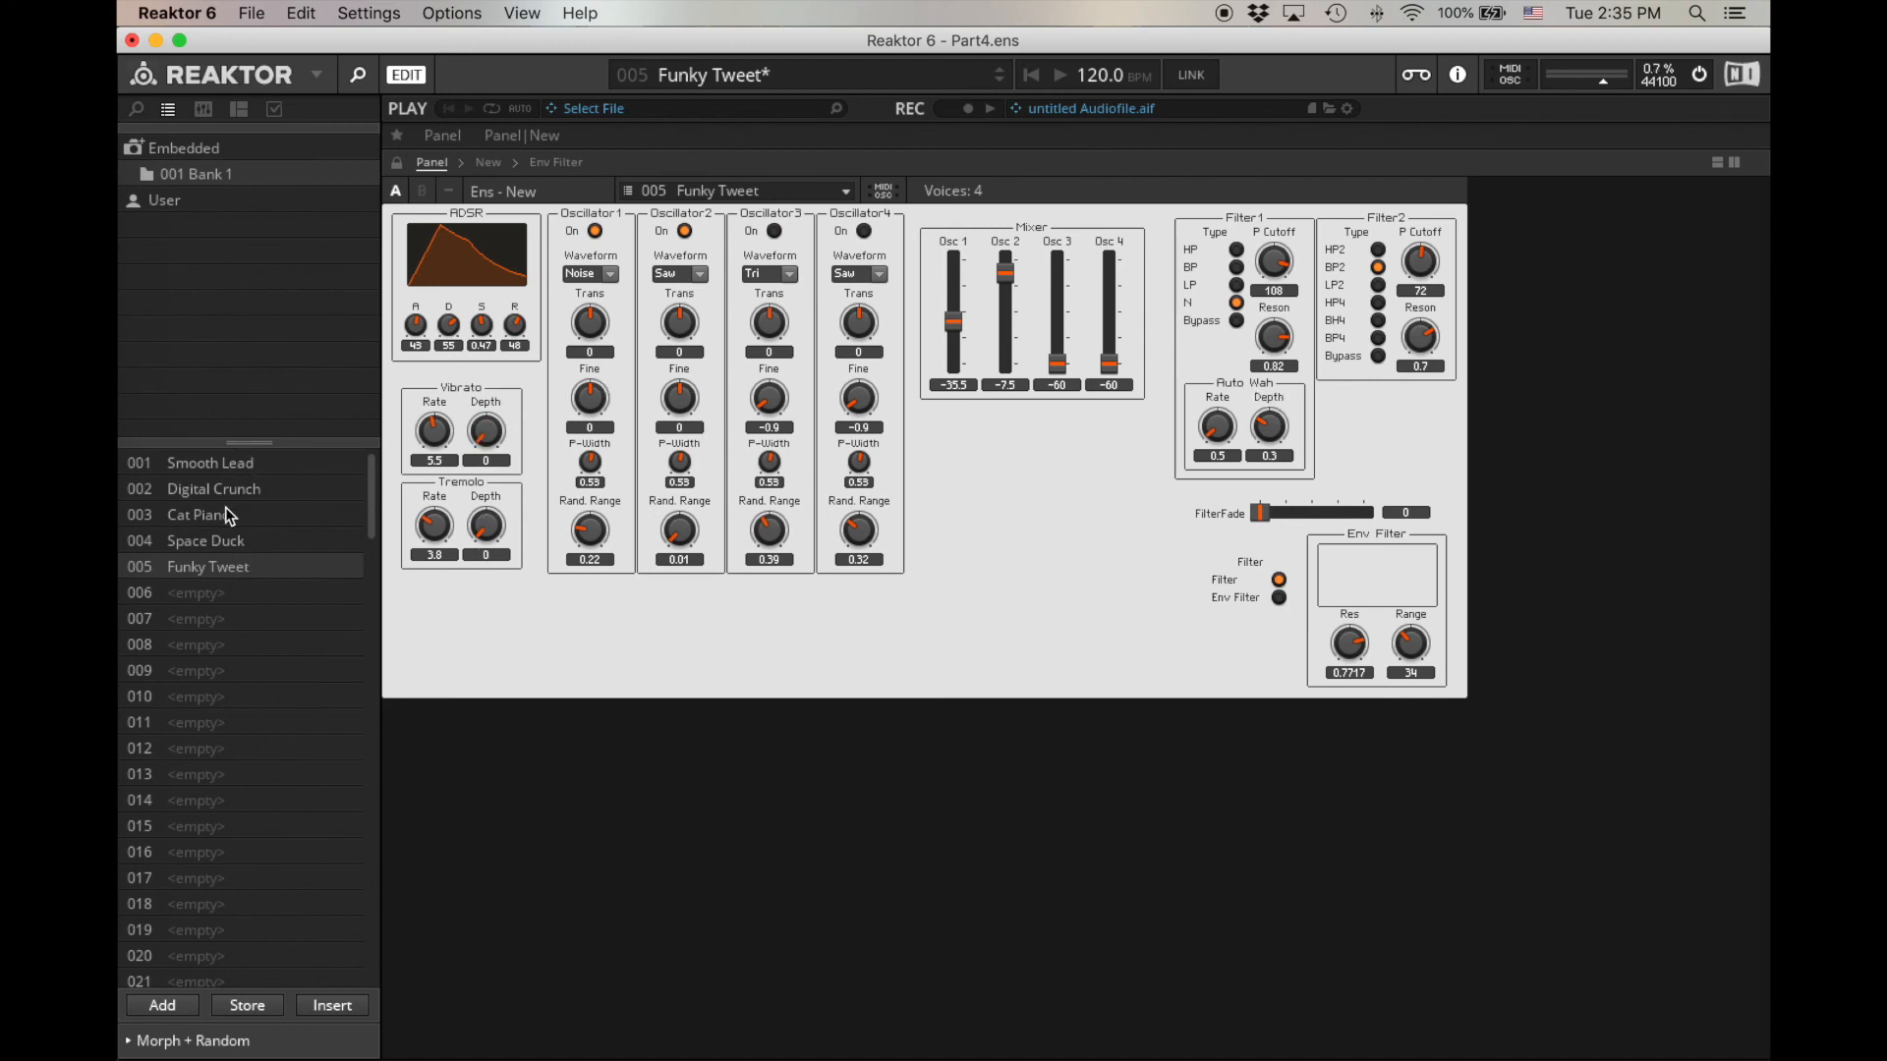
Step: Load snapshot 001 Smooth Lead from the browser sidebar
click(209, 461)
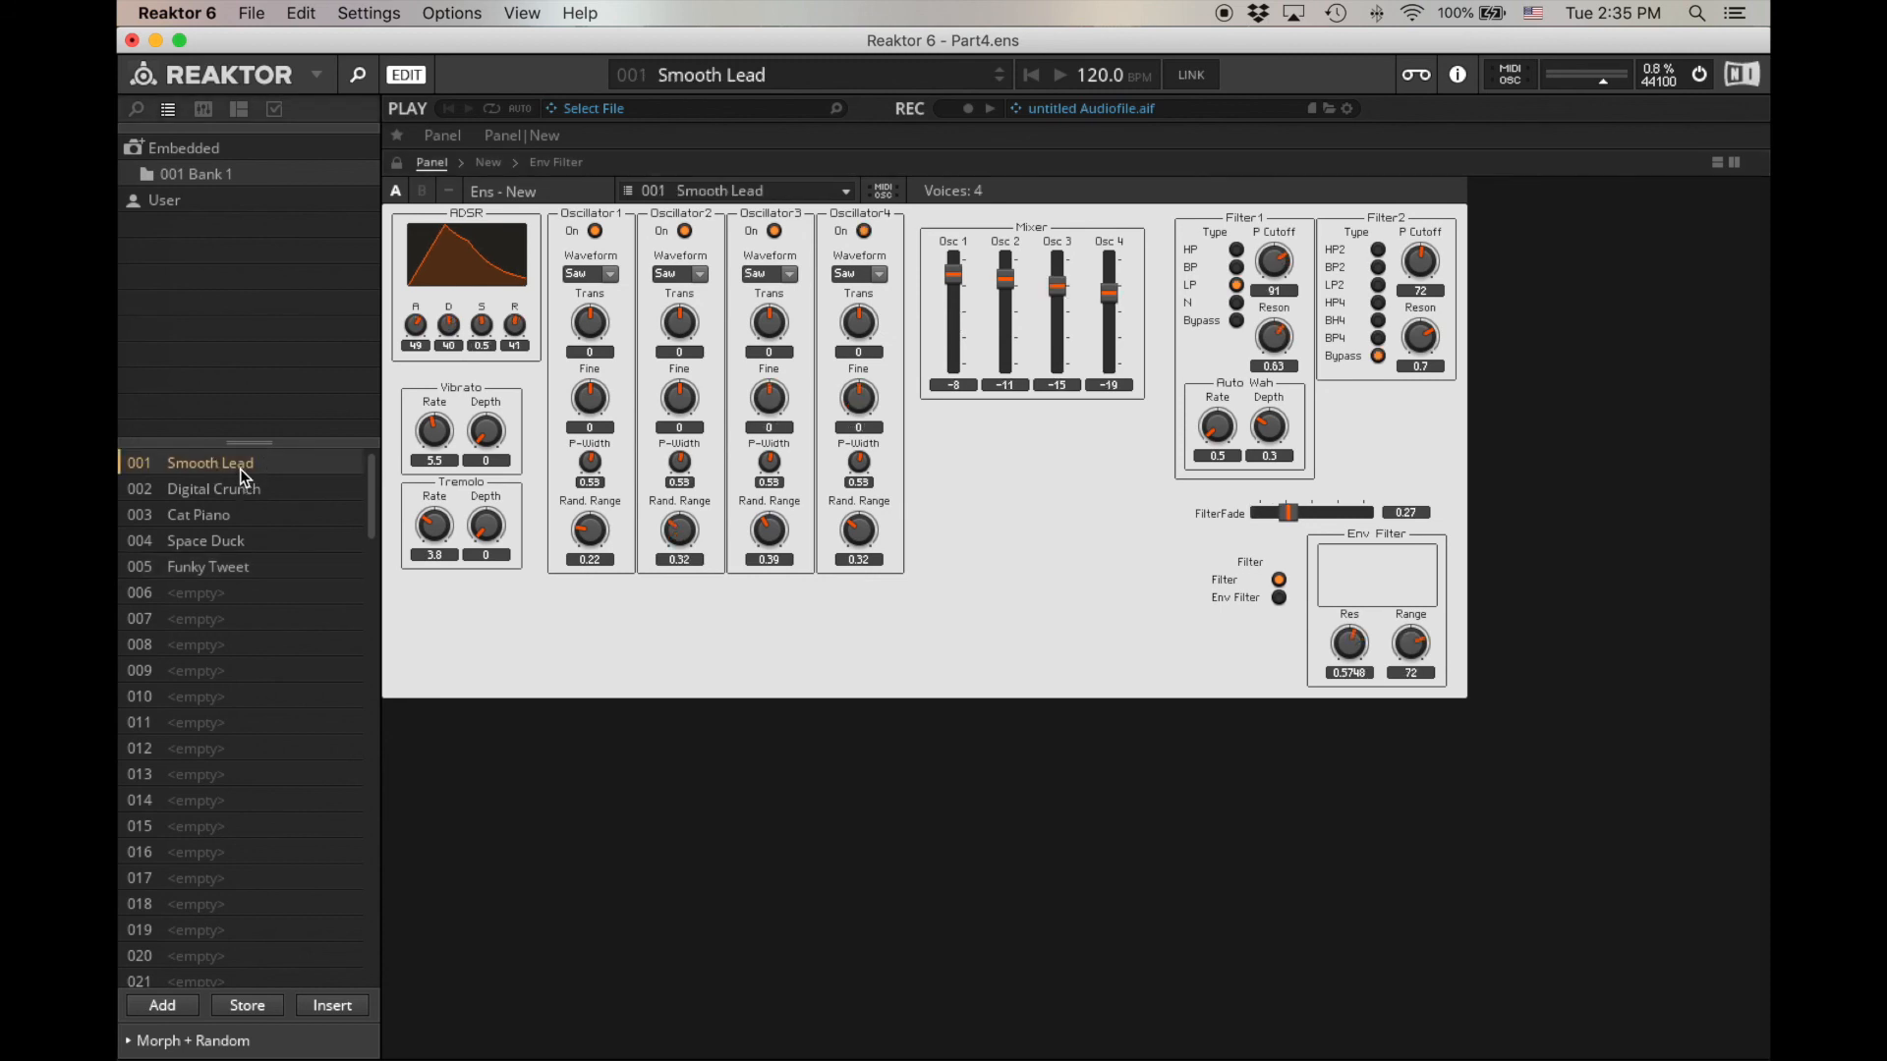
mouse_move(236, 510)
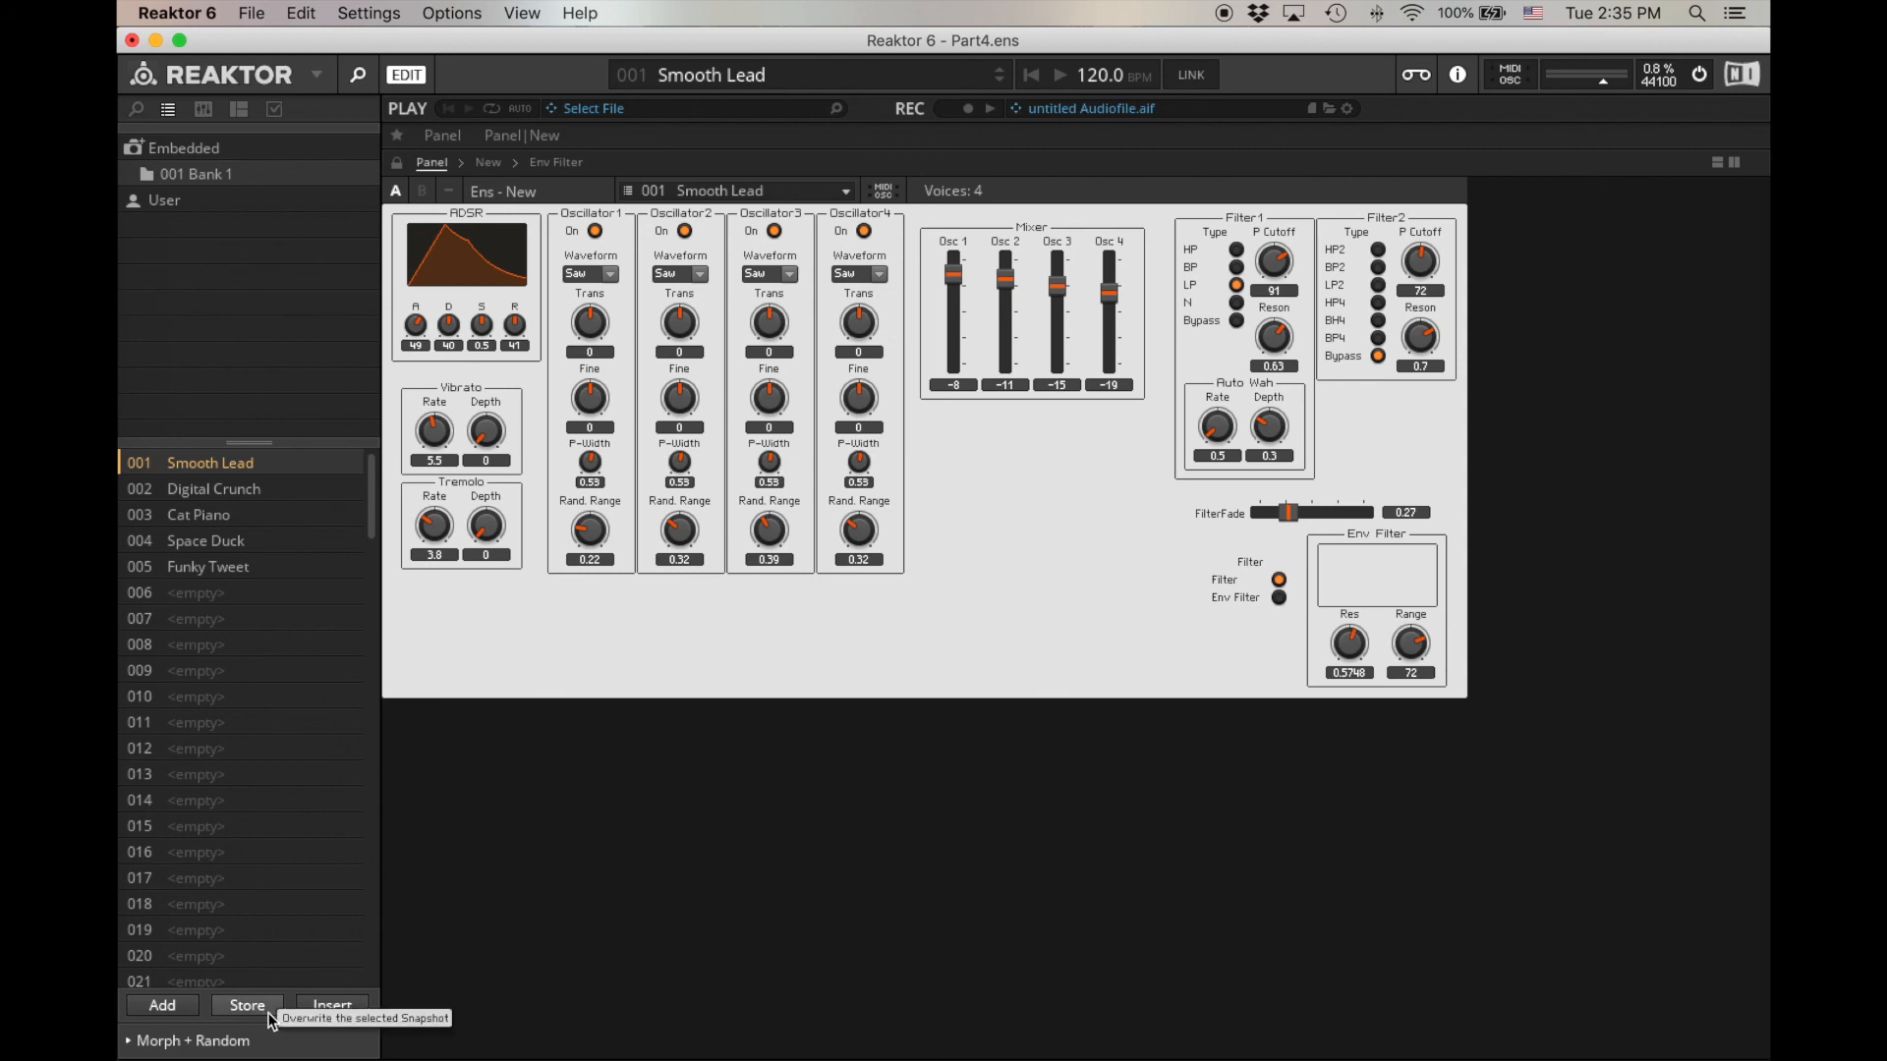
mouse_move(868, 828)
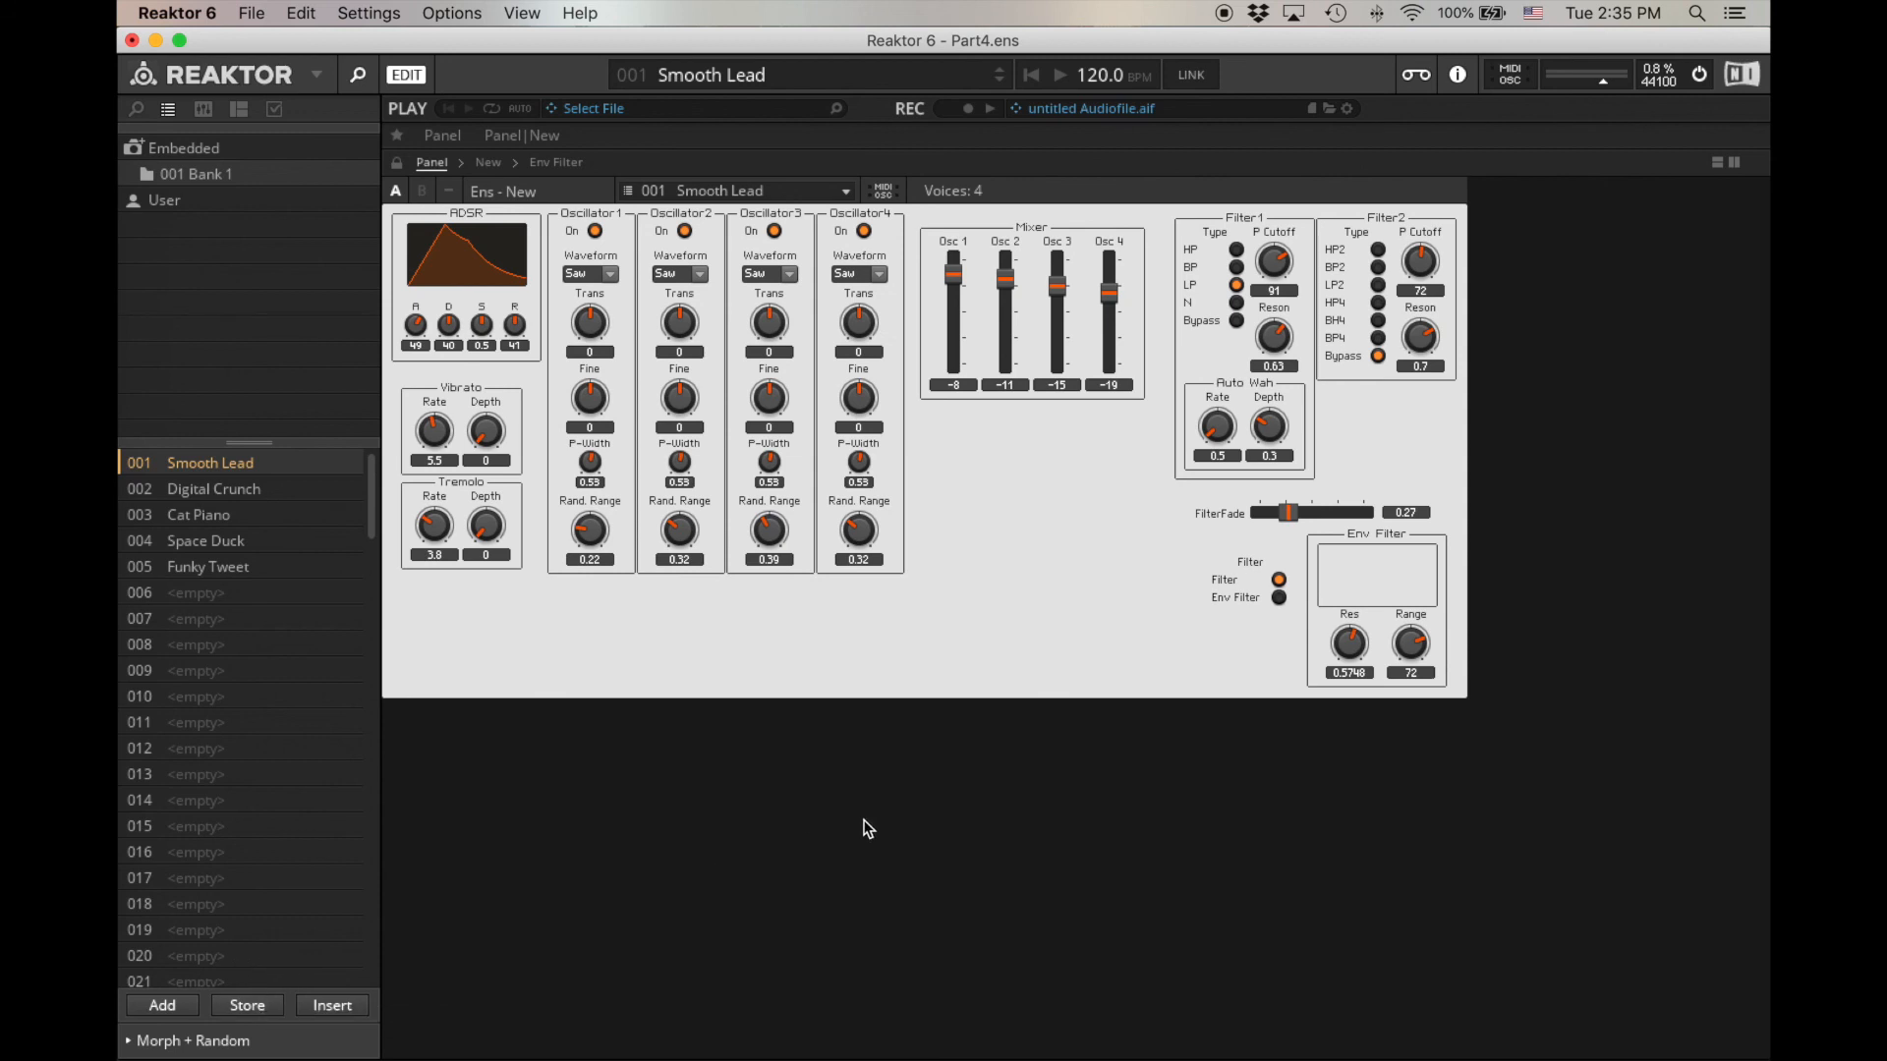